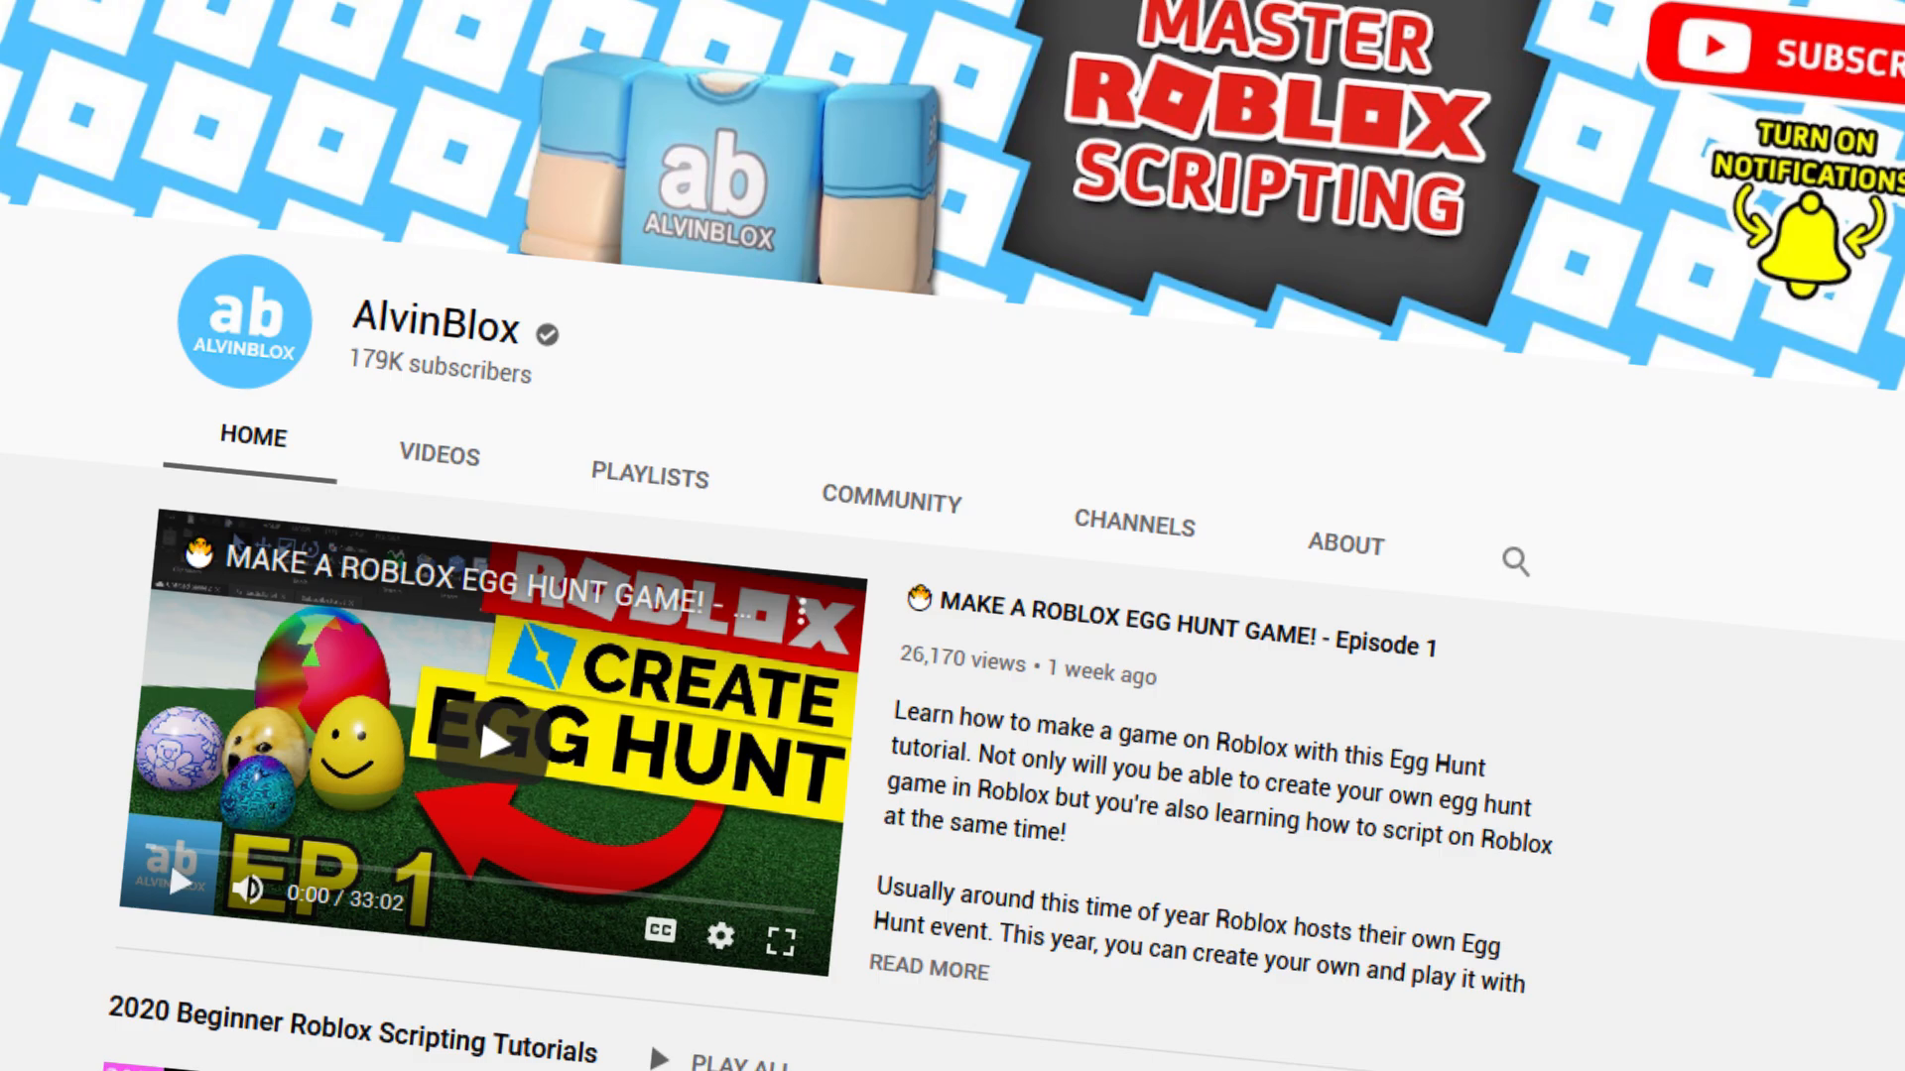
# Scroll the view to look over the Teddy monster model on the baseplate
pyautogui.scroll(-3)
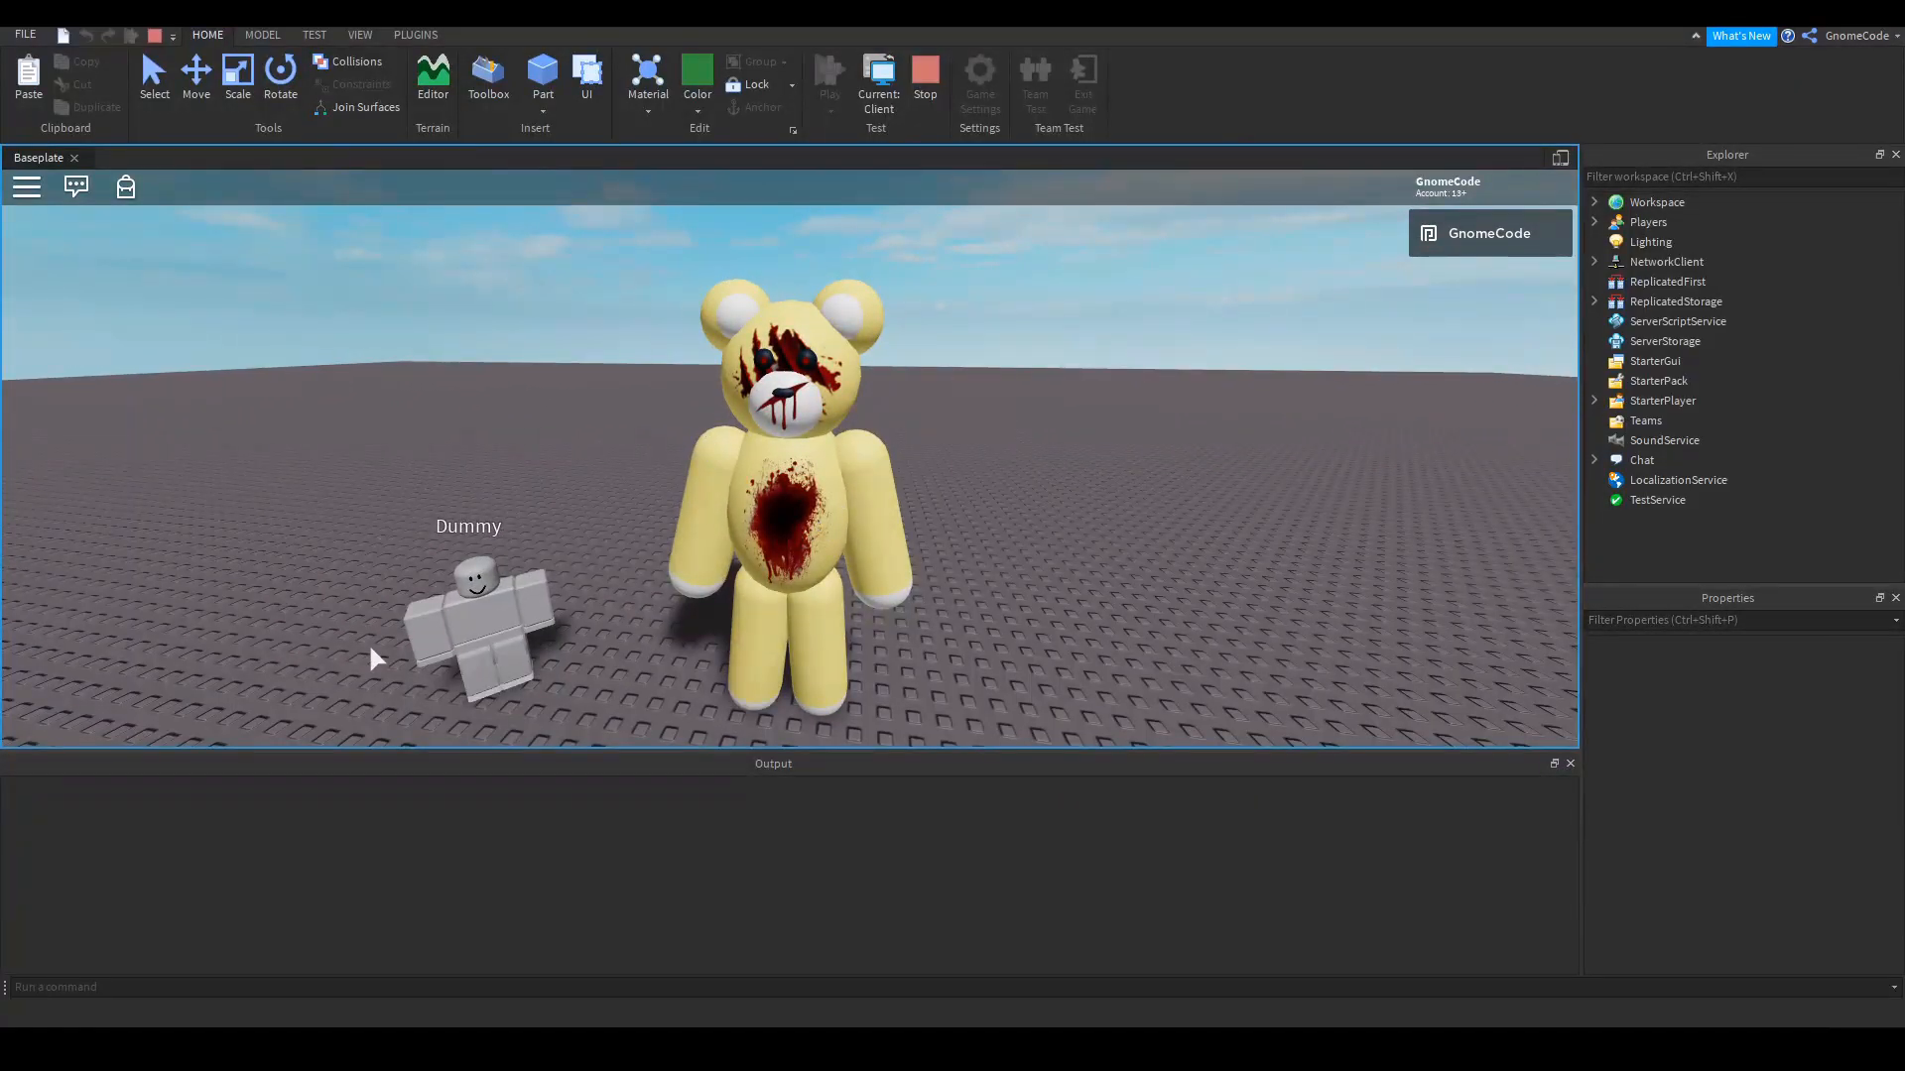
pyautogui.moveTo(1169, 540)
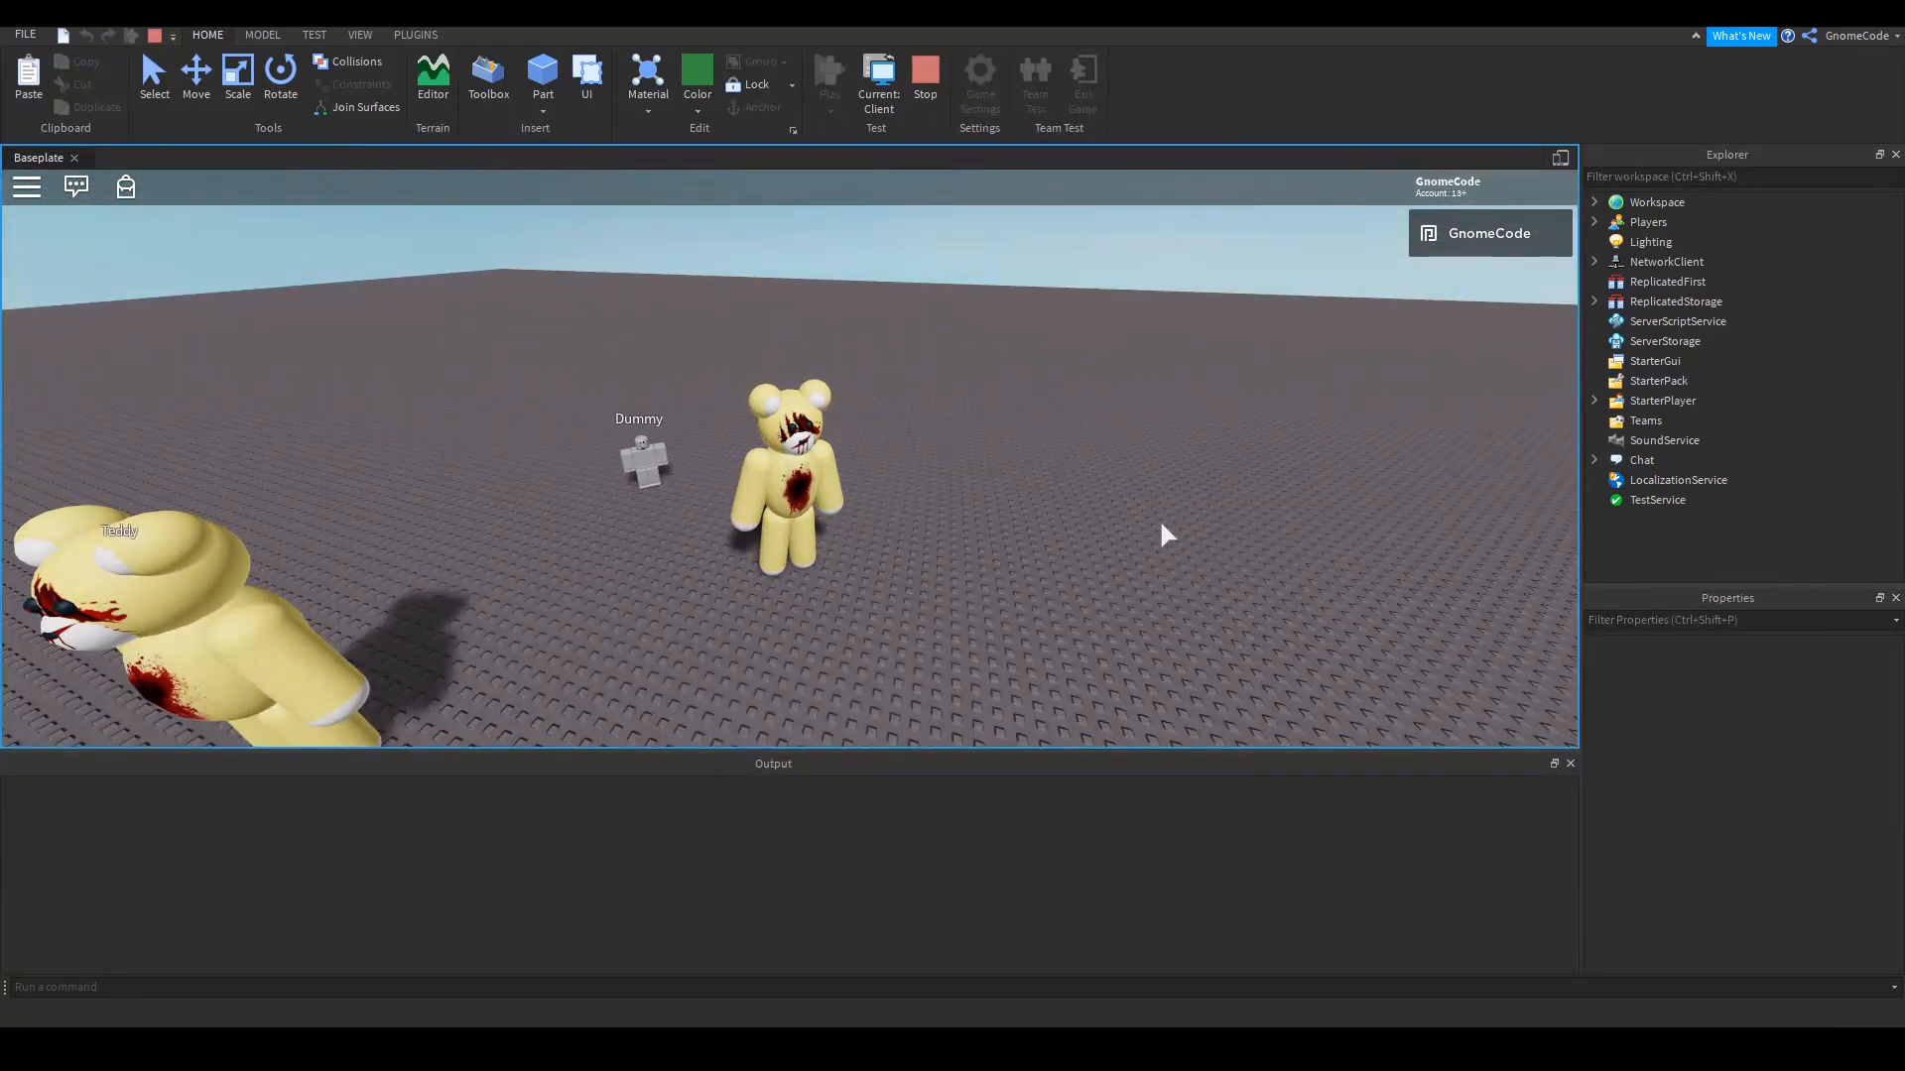
pyautogui.moveTo(914, 550)
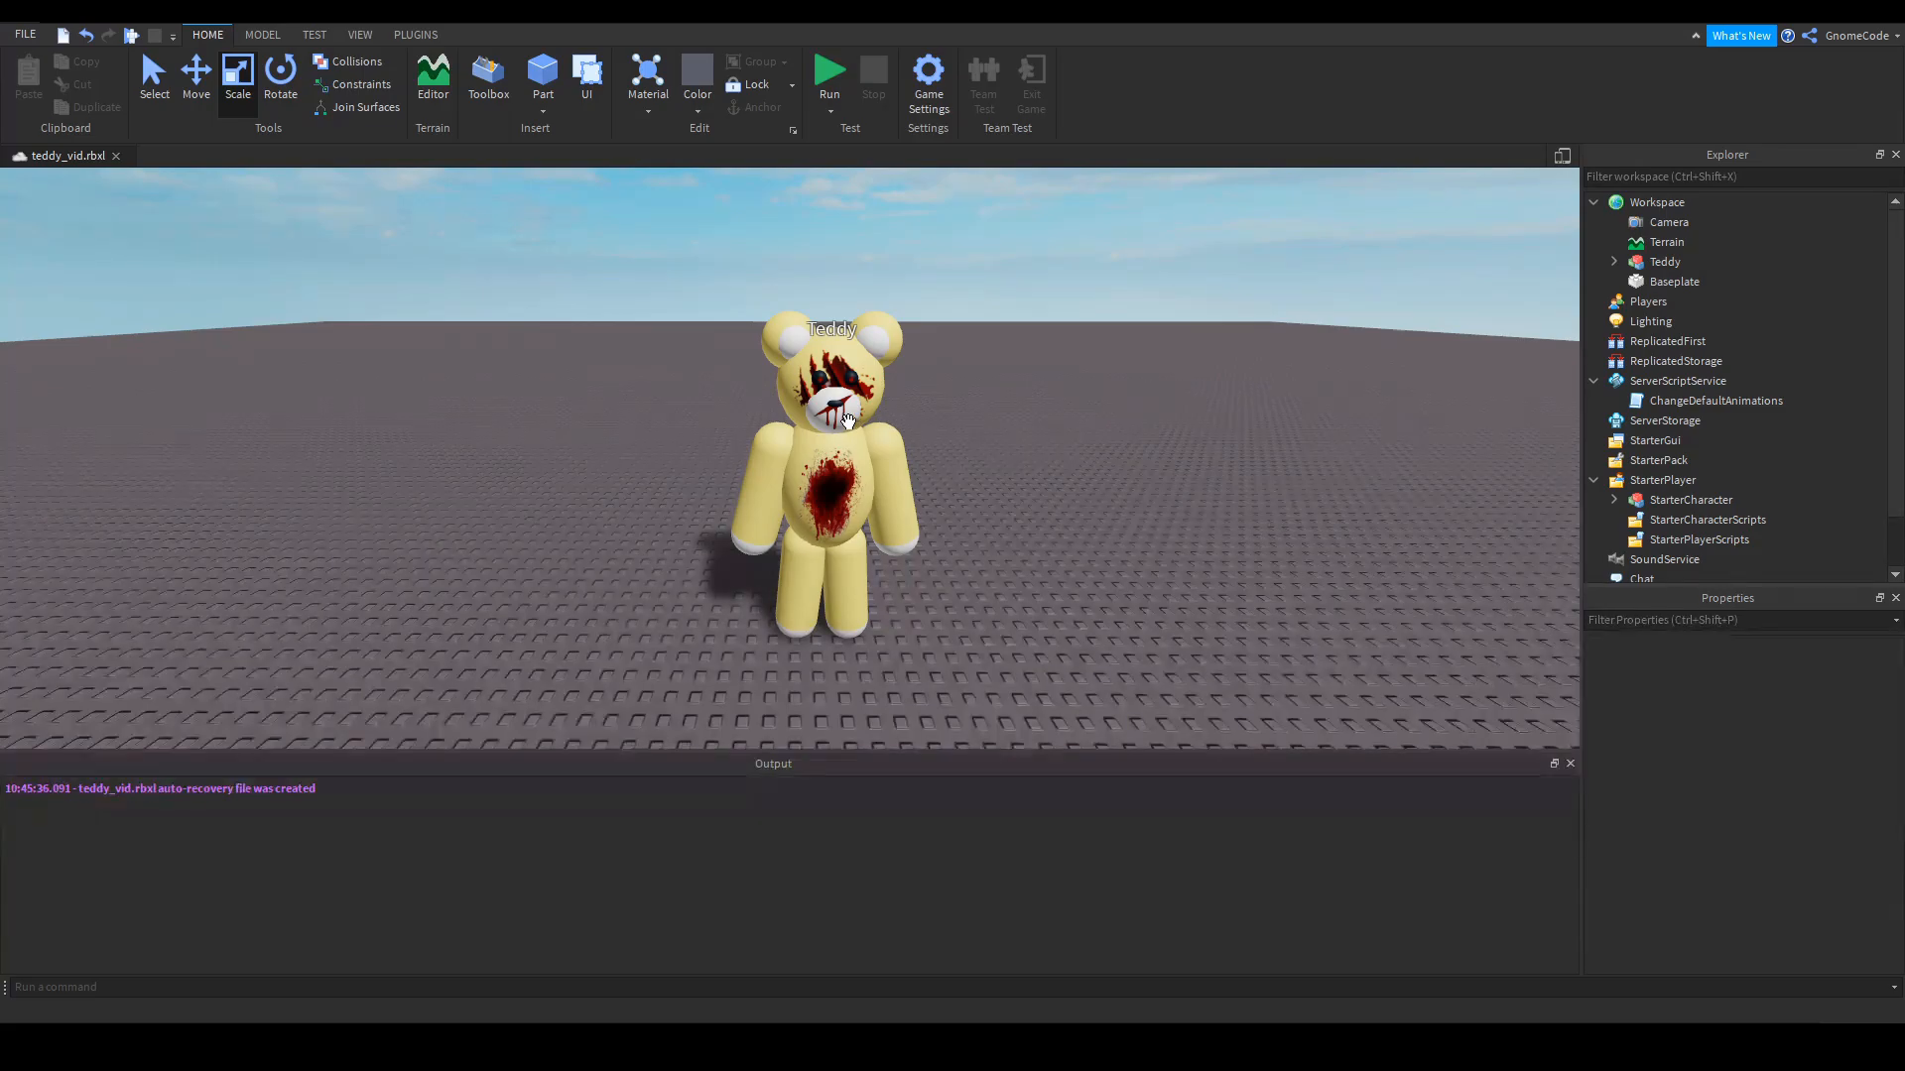
# Rename Teddy's new script to AI
pyautogui.click(1694, 262)
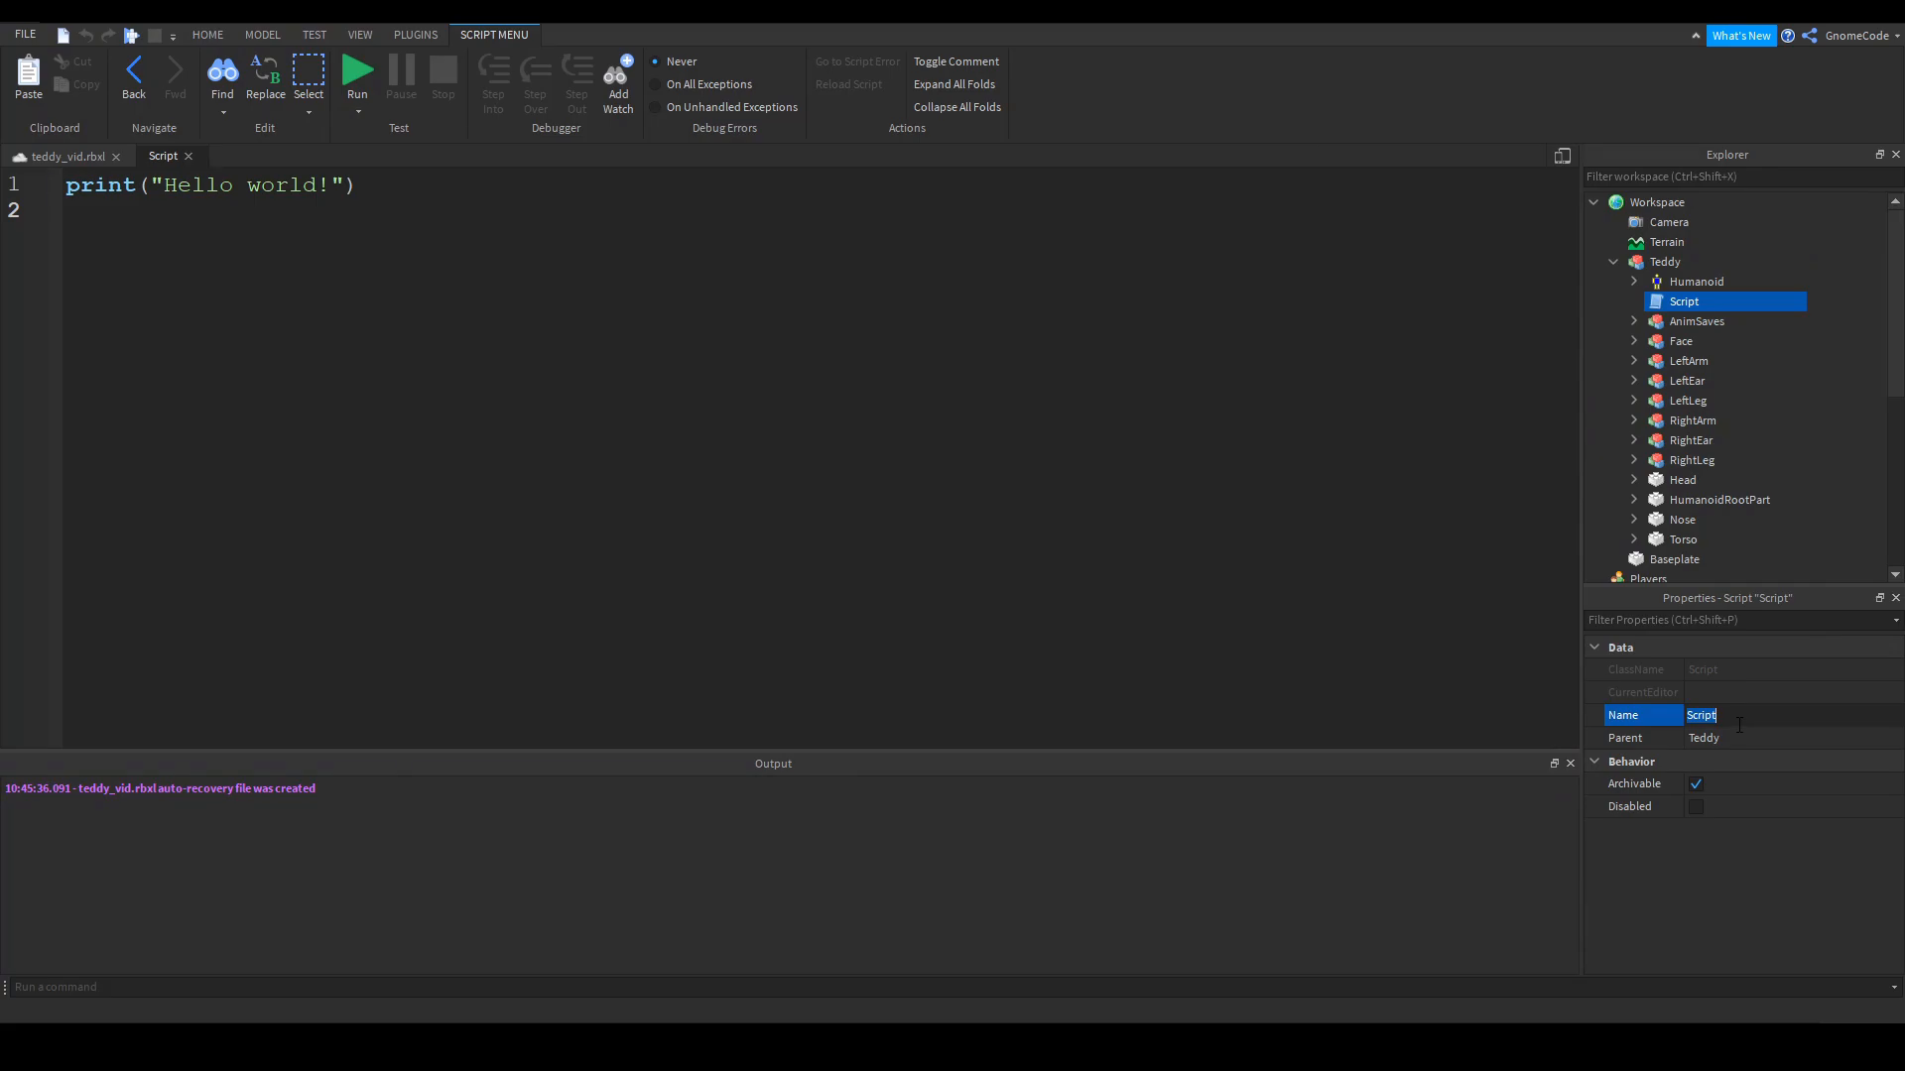
pyautogui.write('AI')
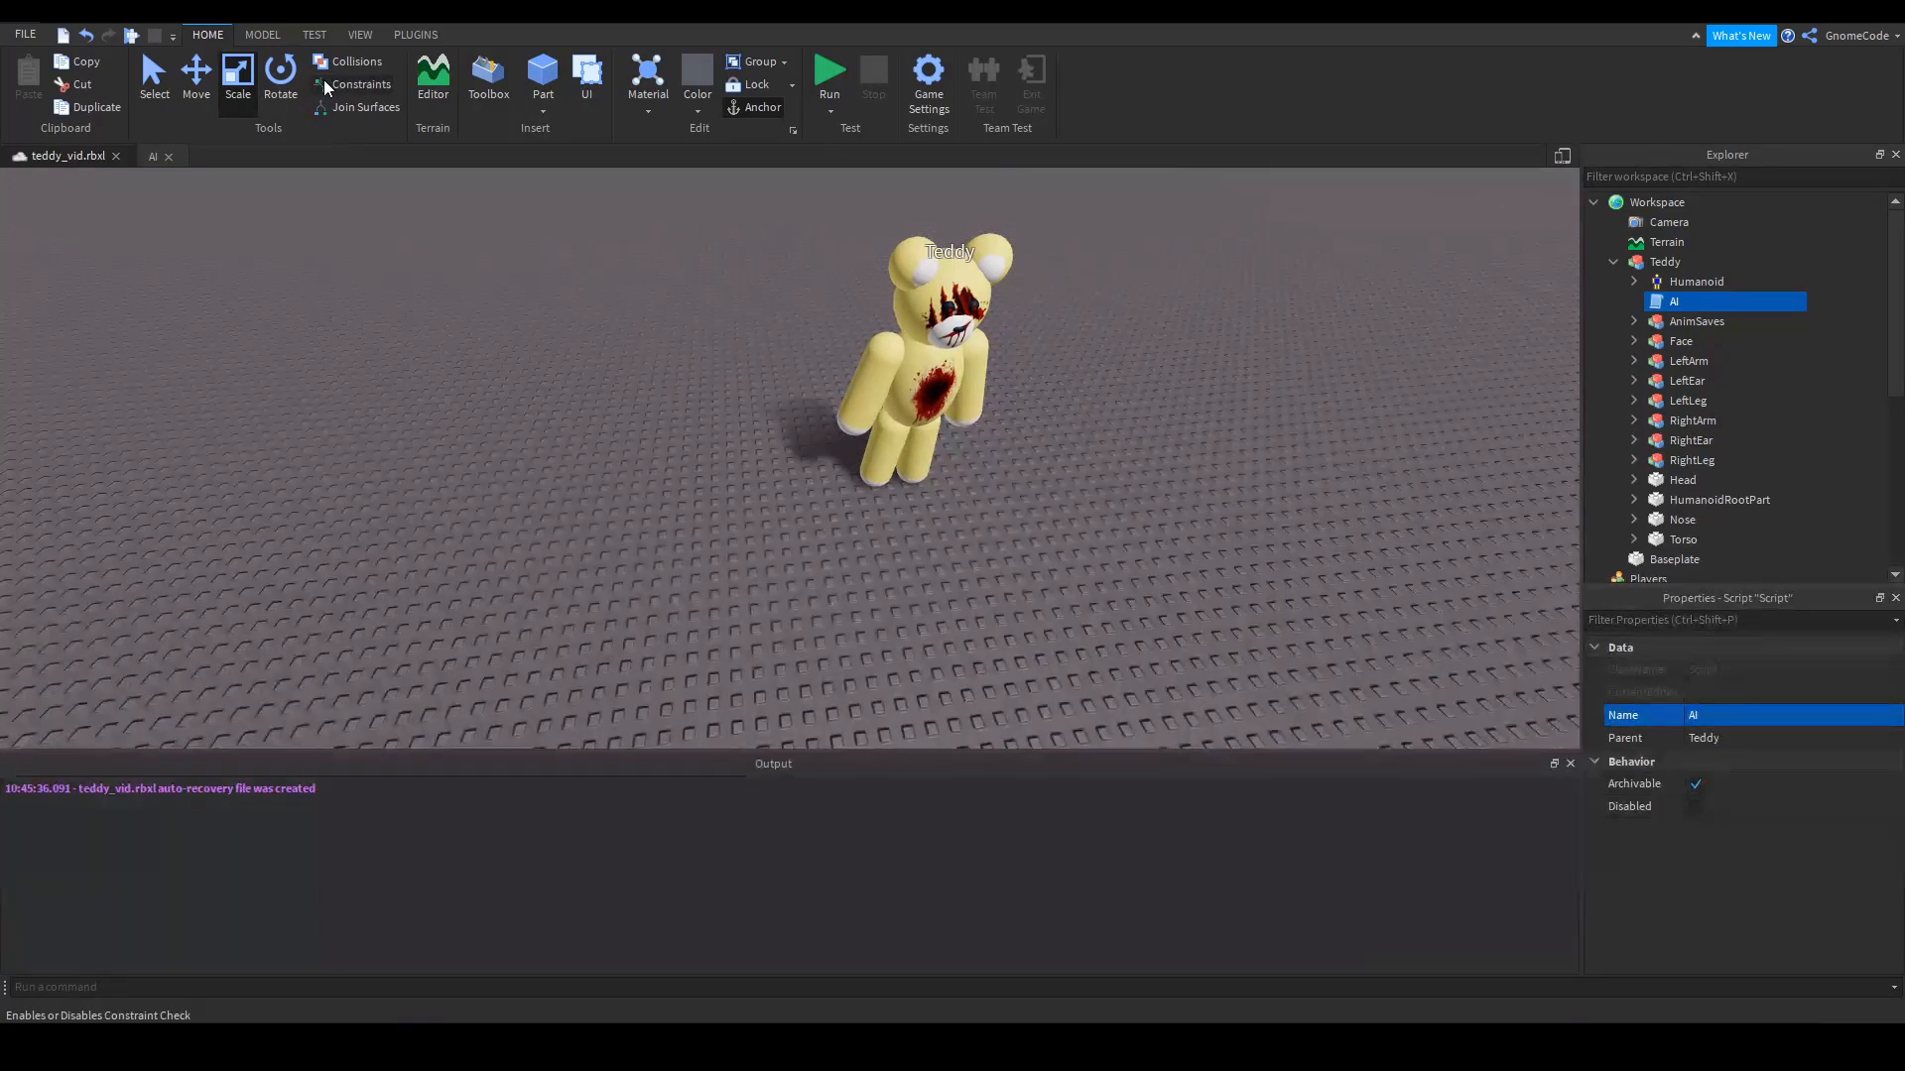
# Insert a green, non-colliding part and name it destination
pyautogui.click(542, 75)
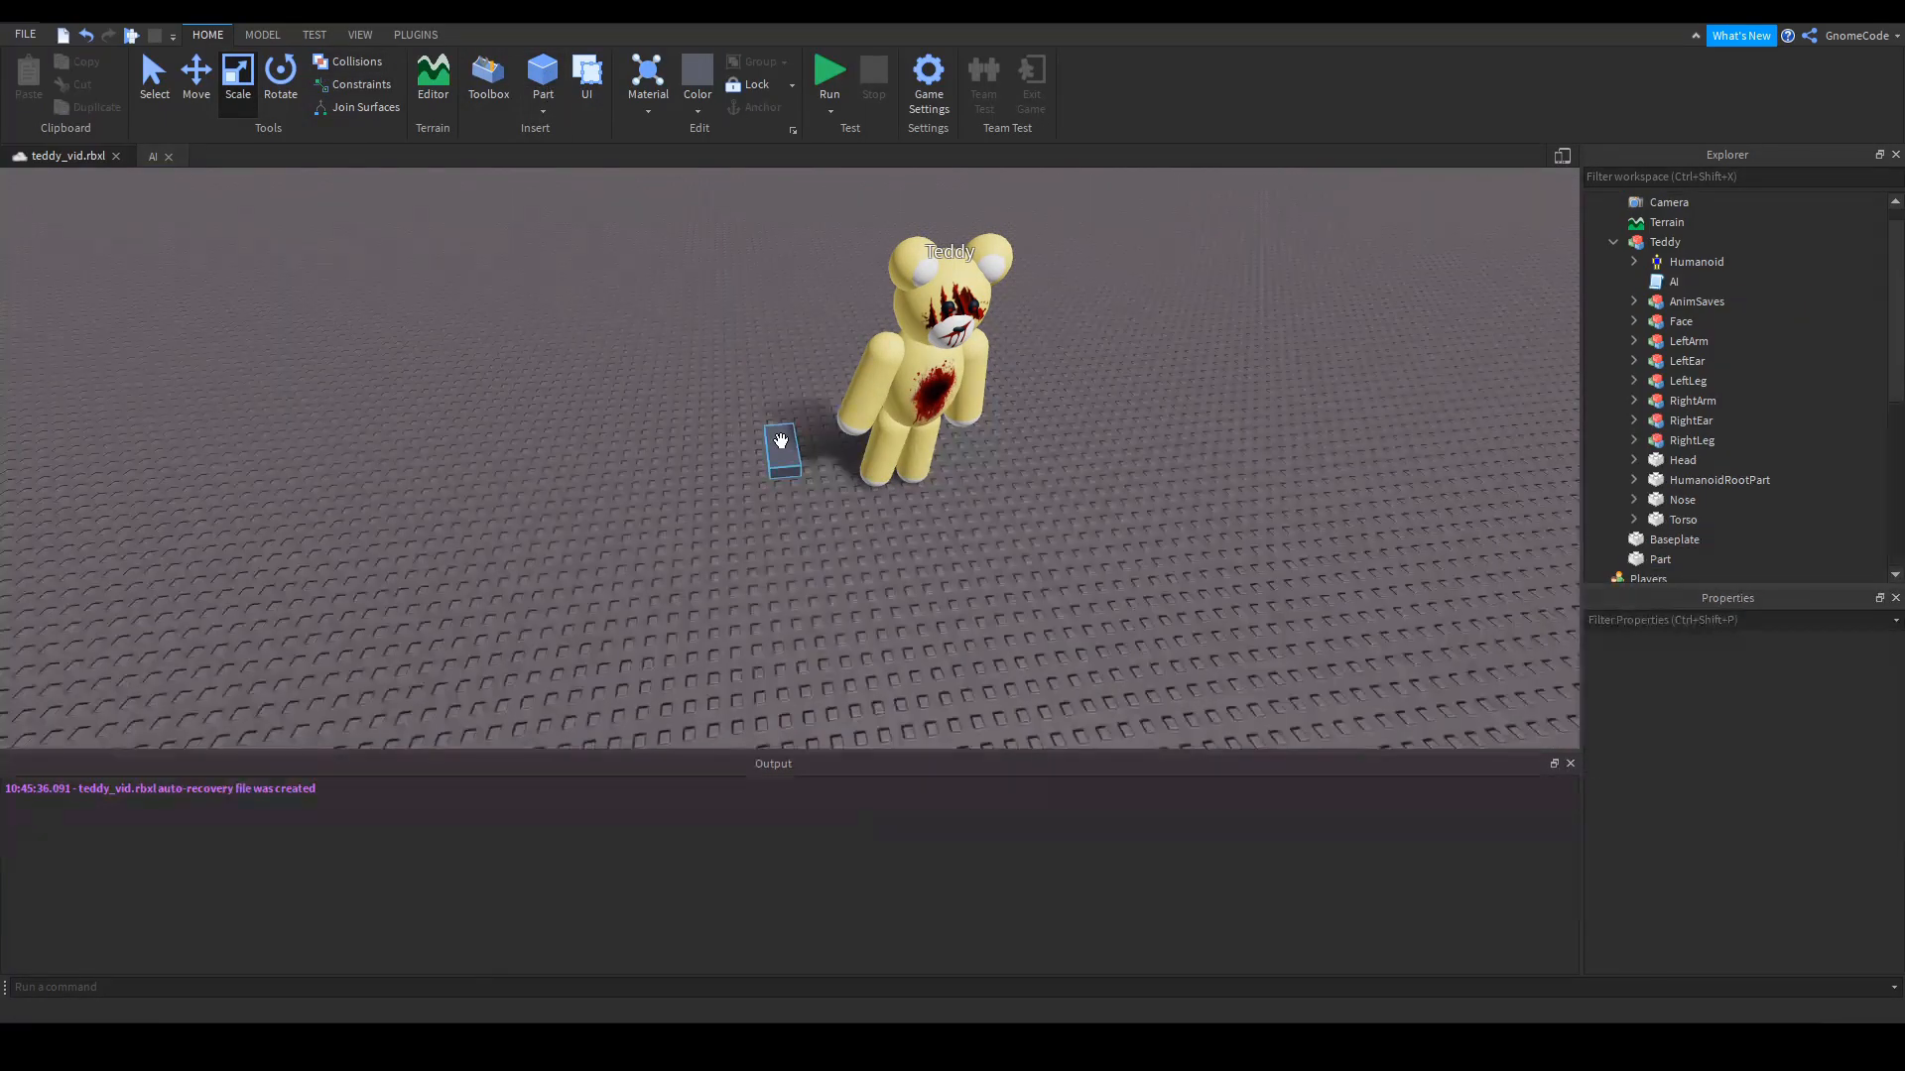
pyautogui.click(782, 443)
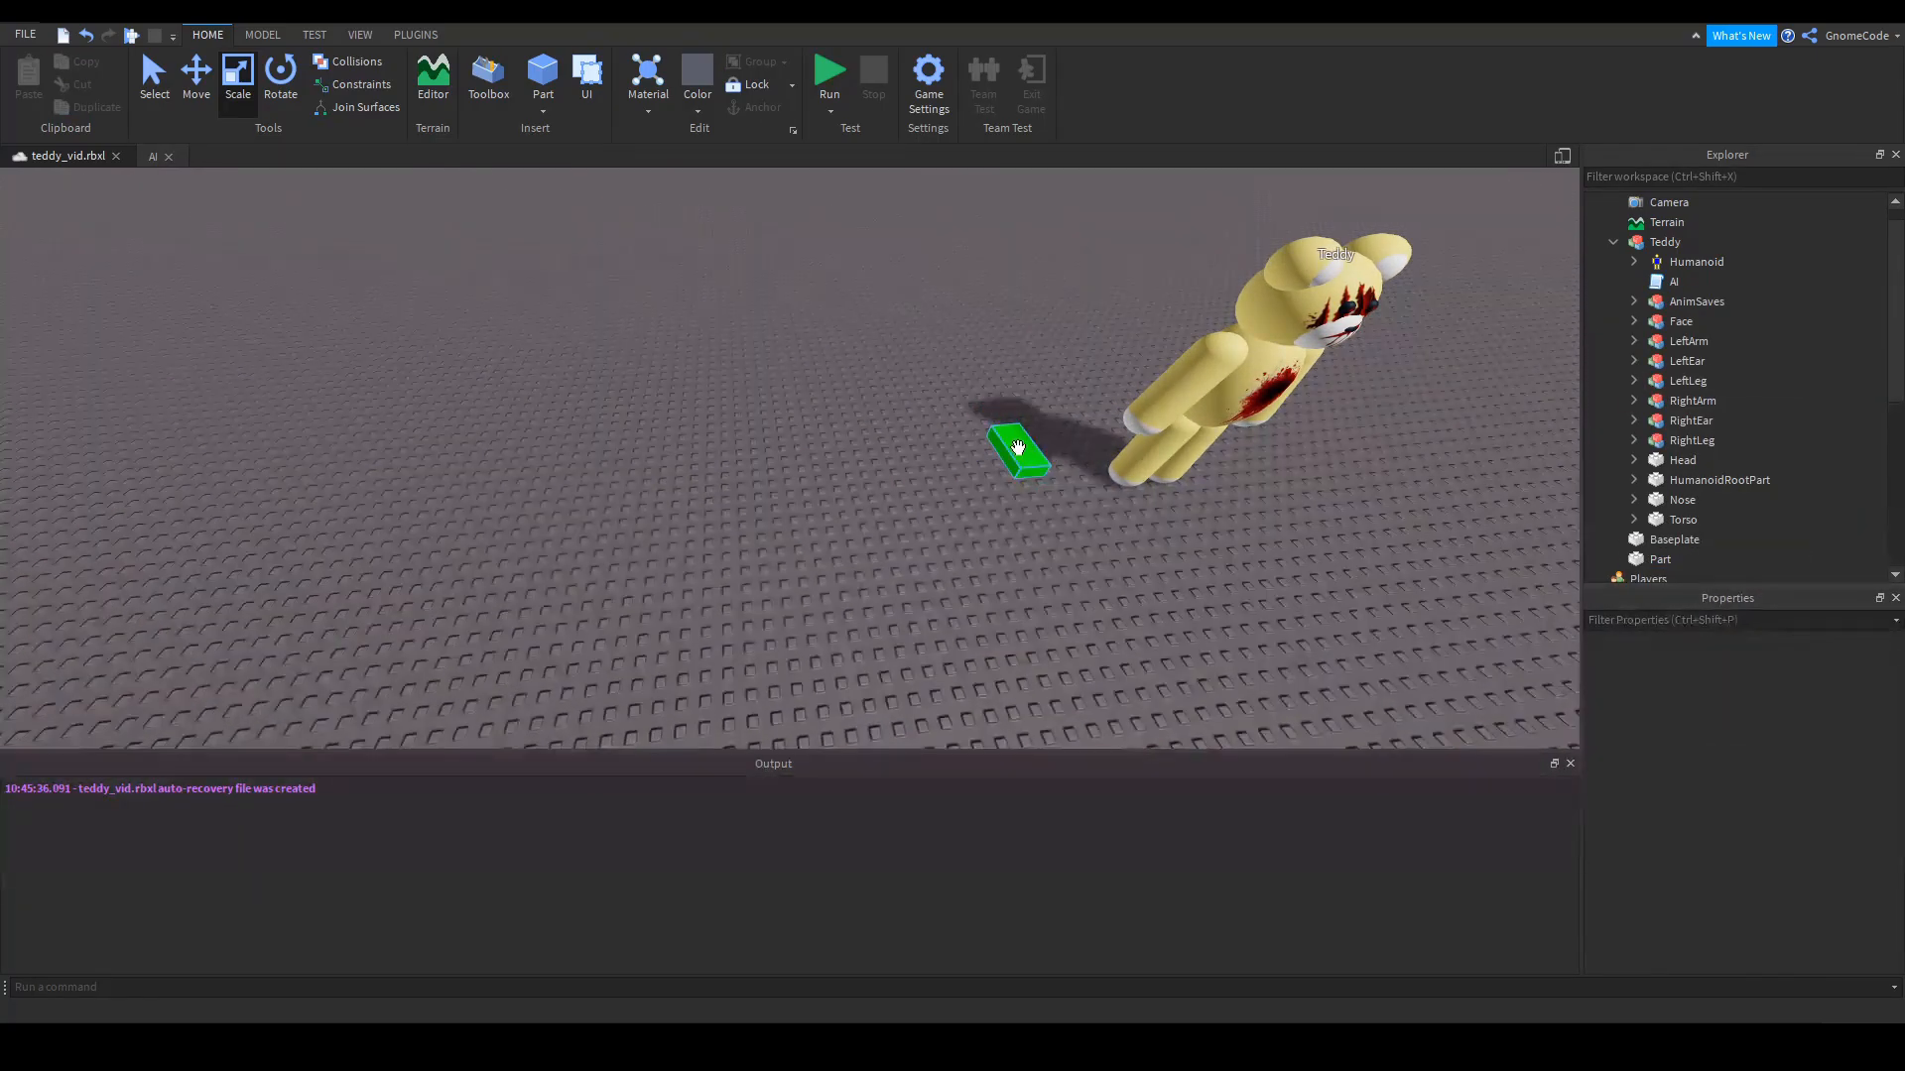
pyautogui.click(1017, 450)
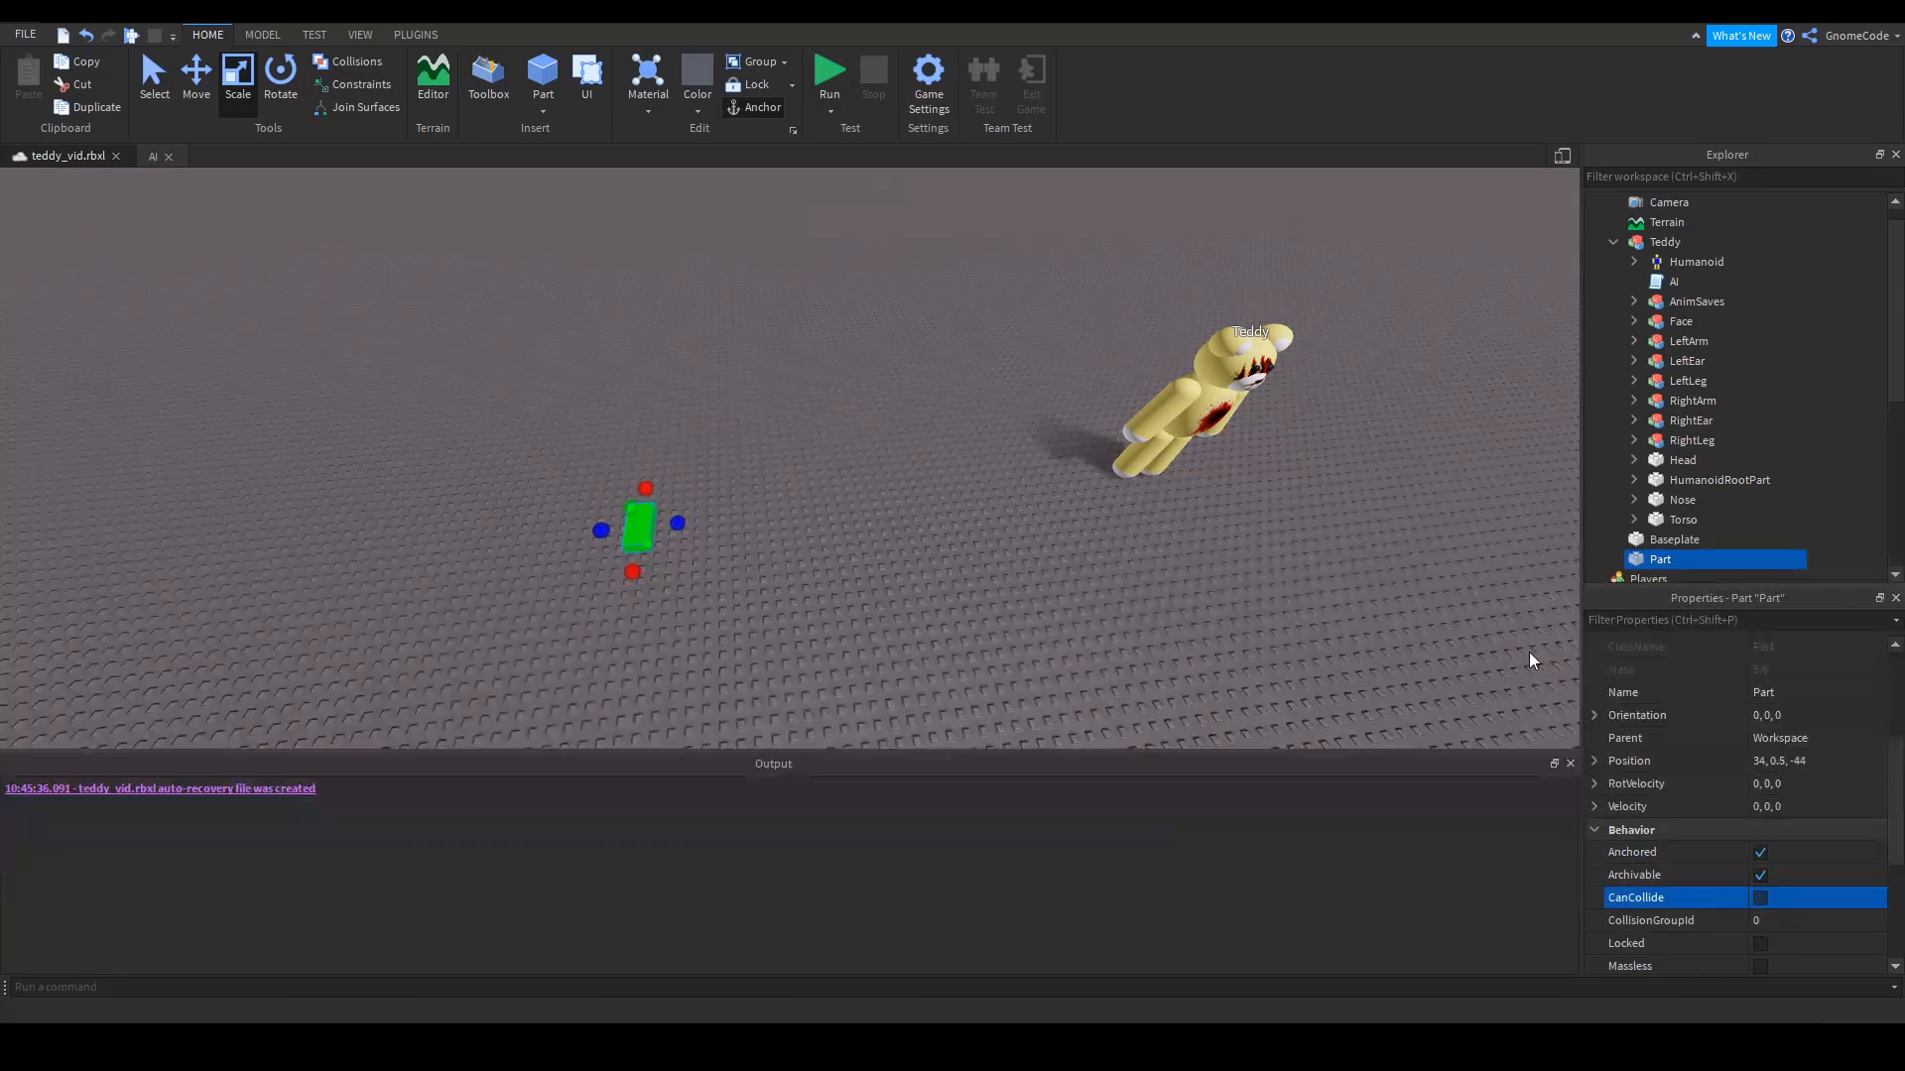
pyautogui.moveTo(1734, 688)
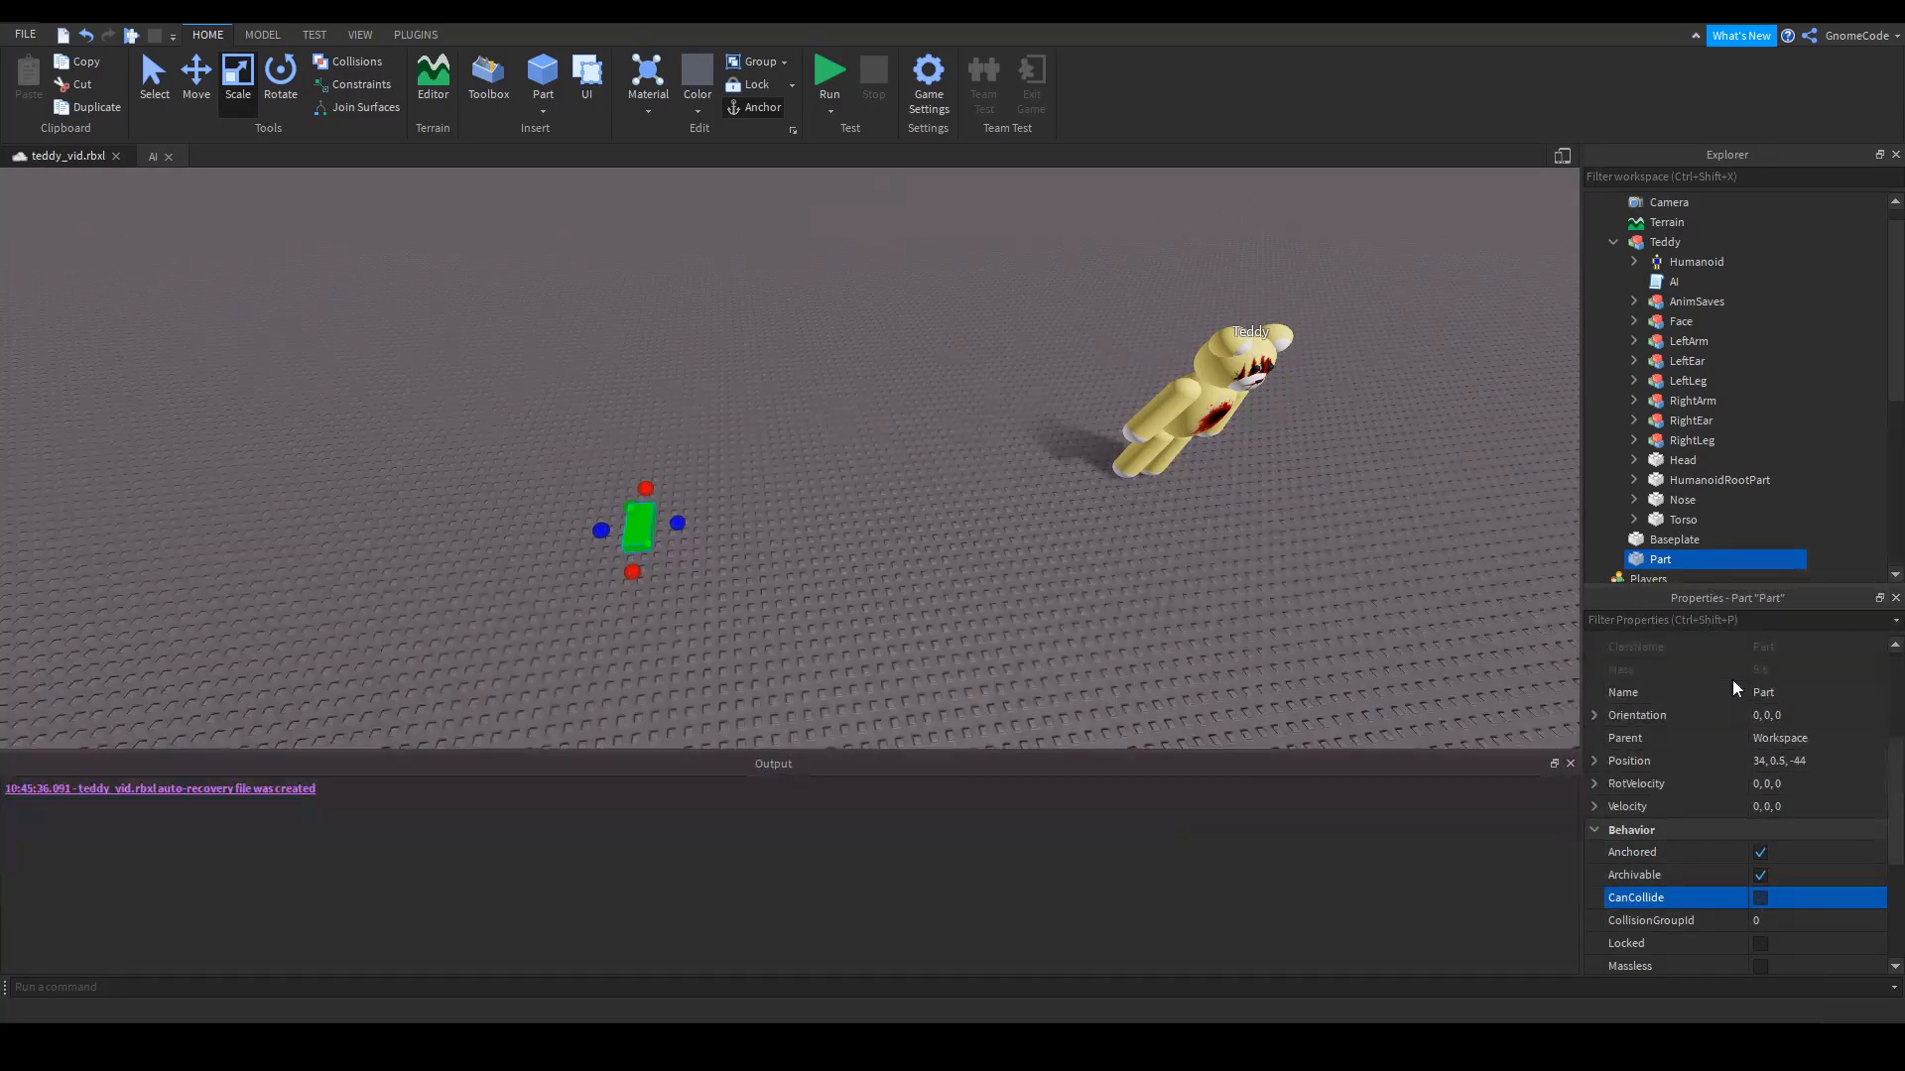
pyautogui.write('destination')
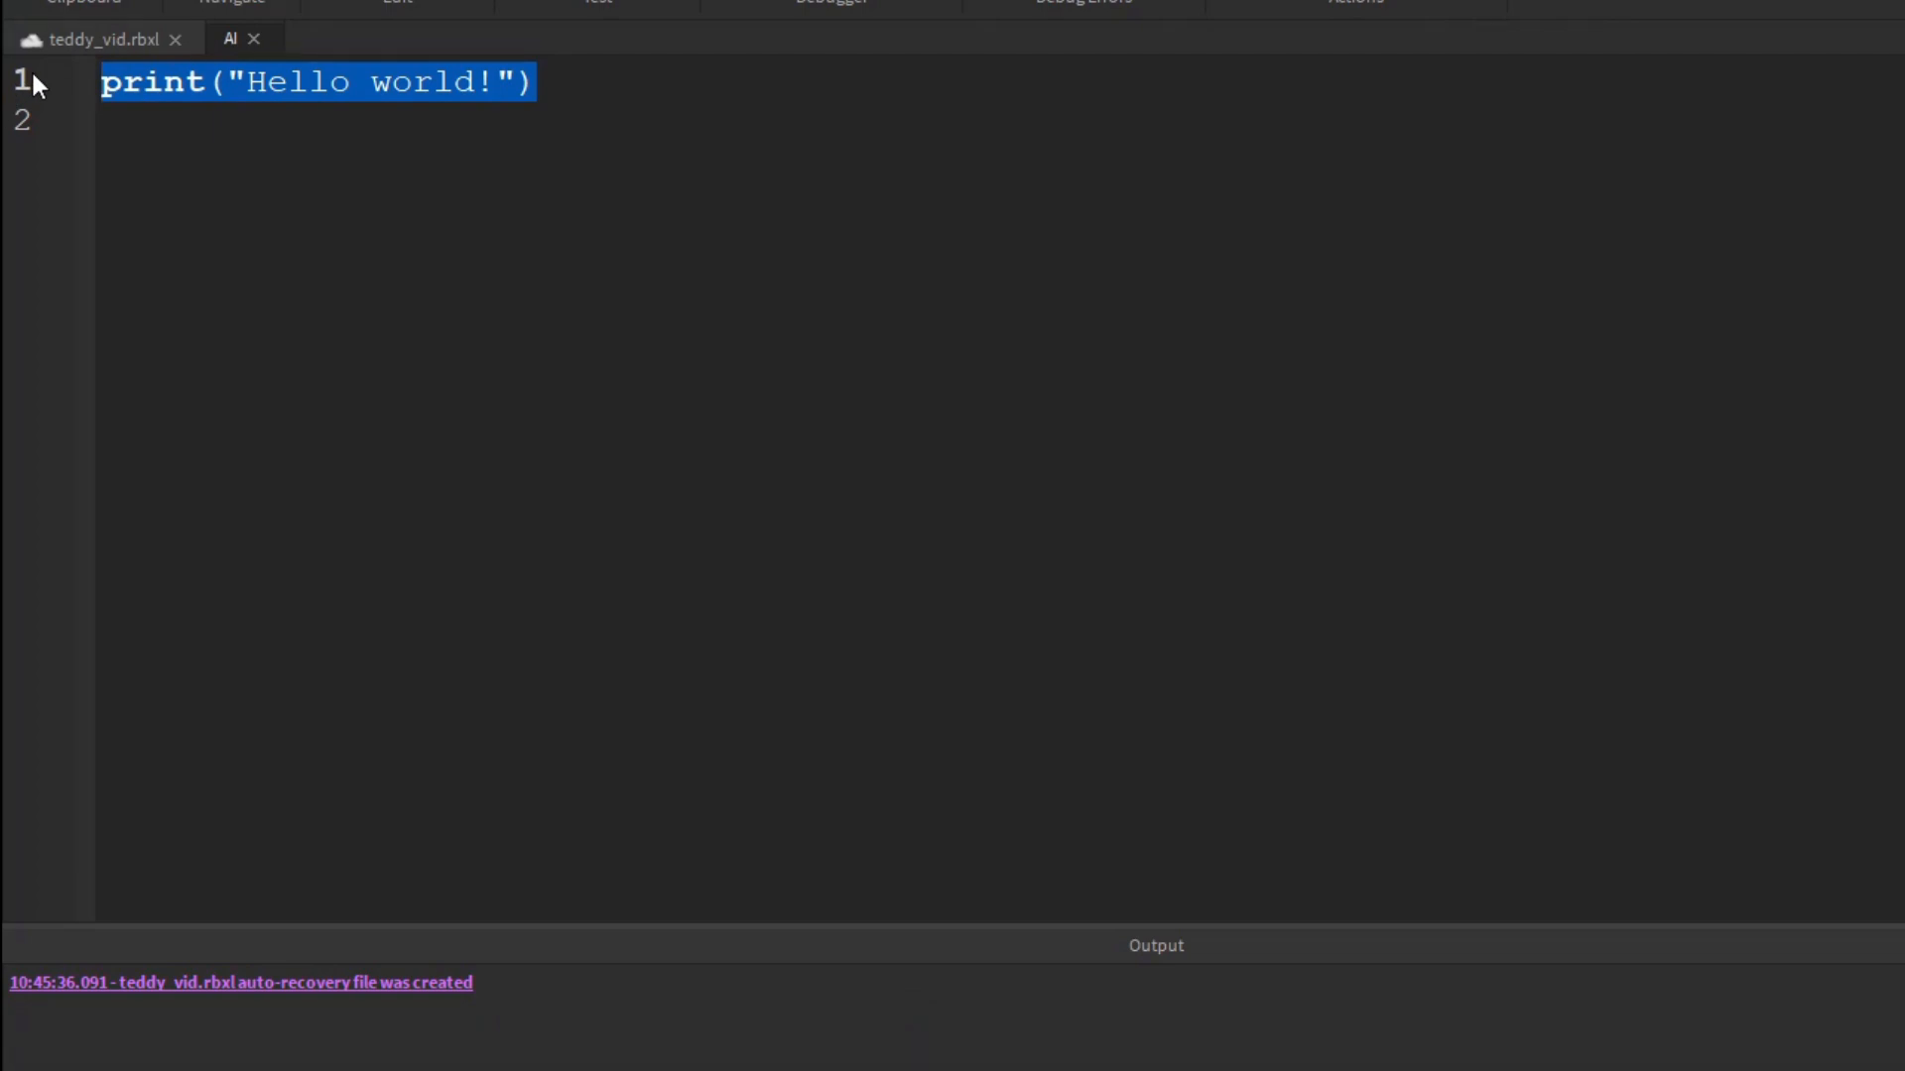
# Declare local teddy = script.Parent and local humanoid = teddy.Humanoid
pyautogui.write('local teddy = script')
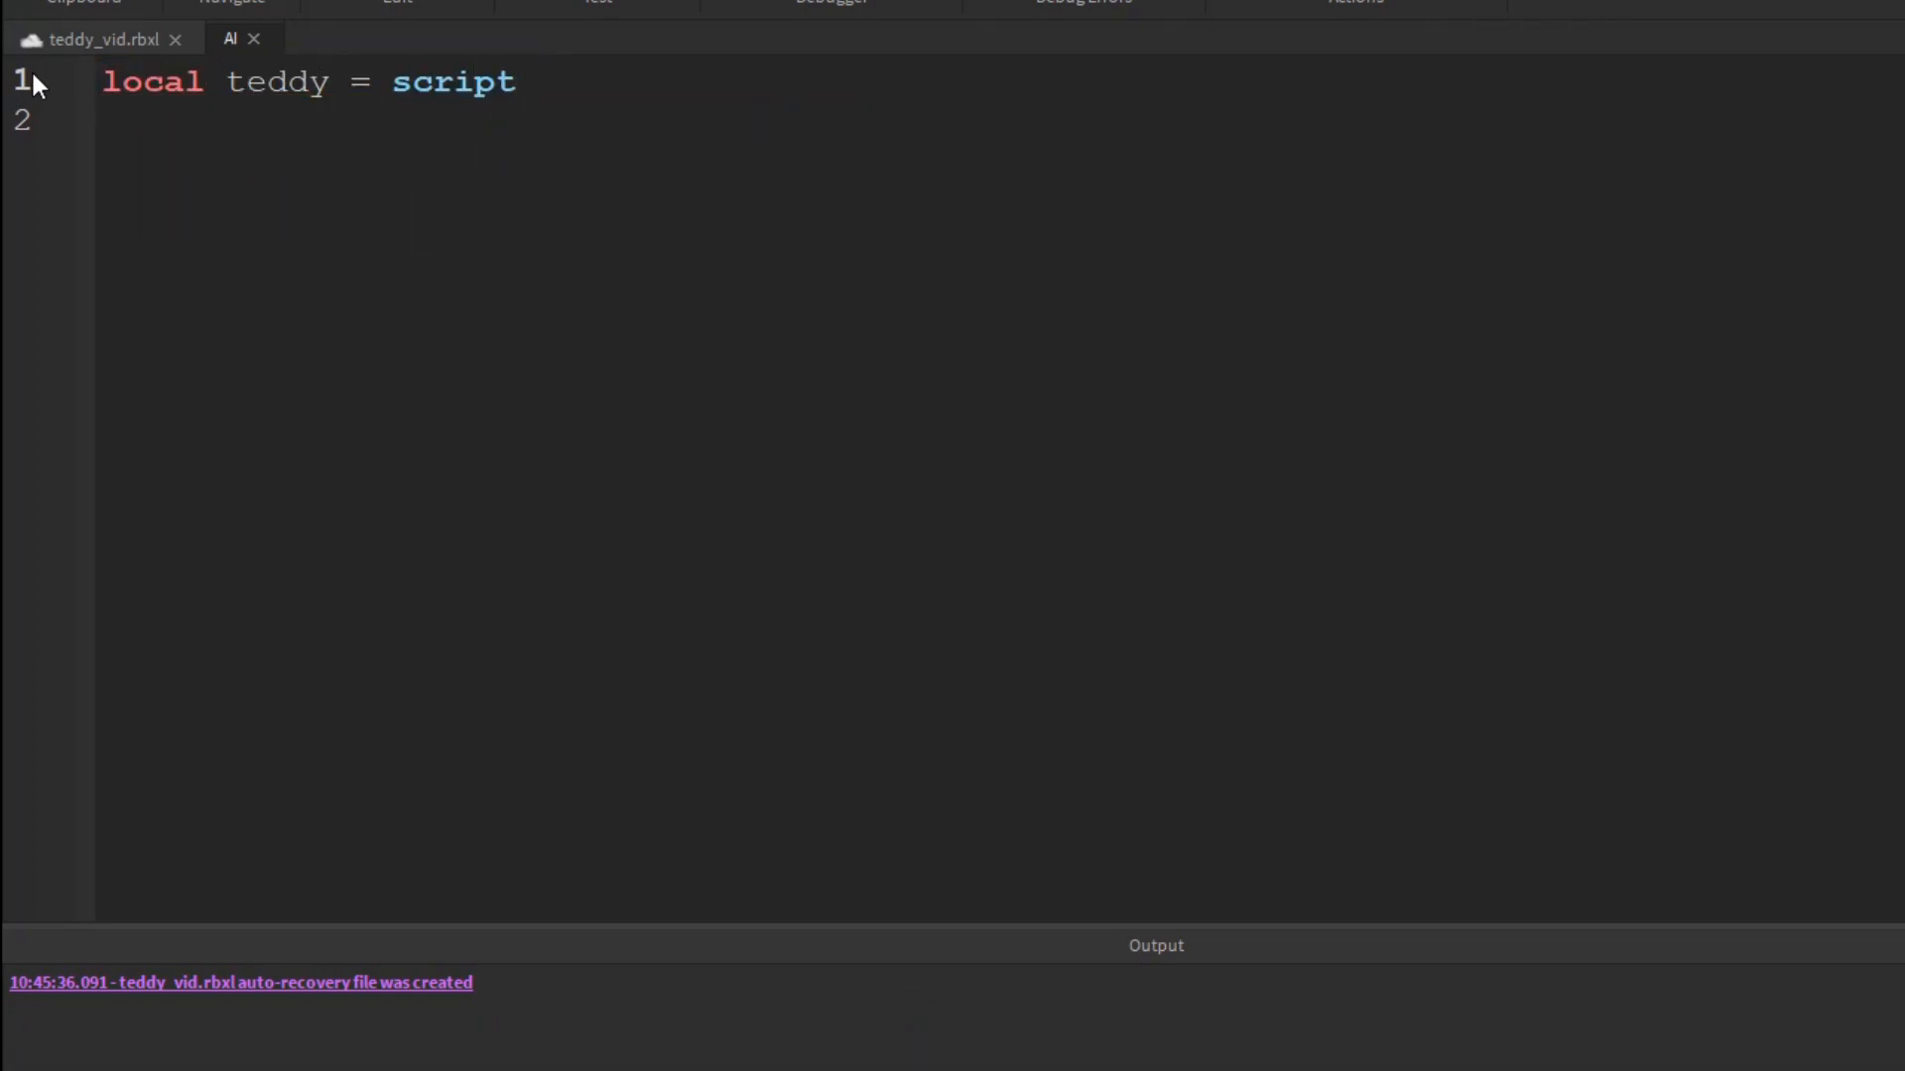
pyautogui.write('.Parent')
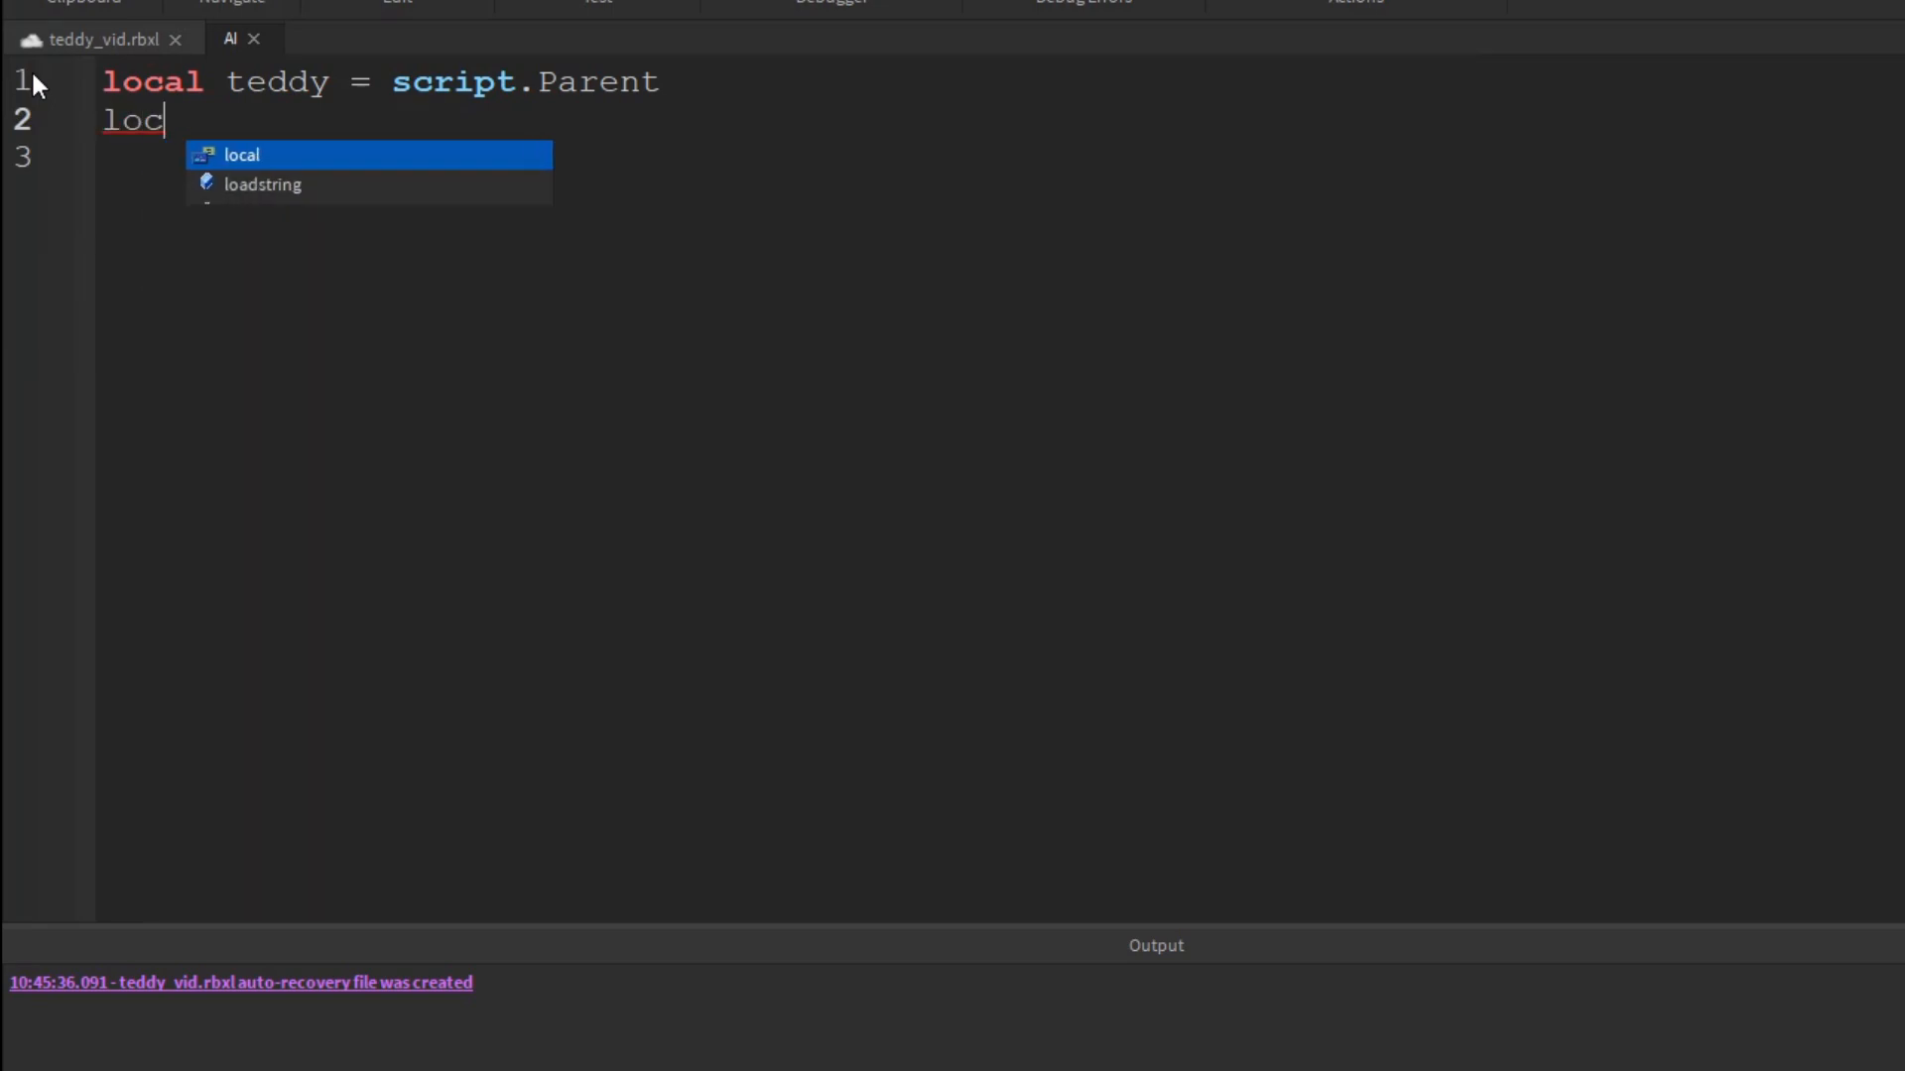
pyautogui.write('al humanoid = teddy')
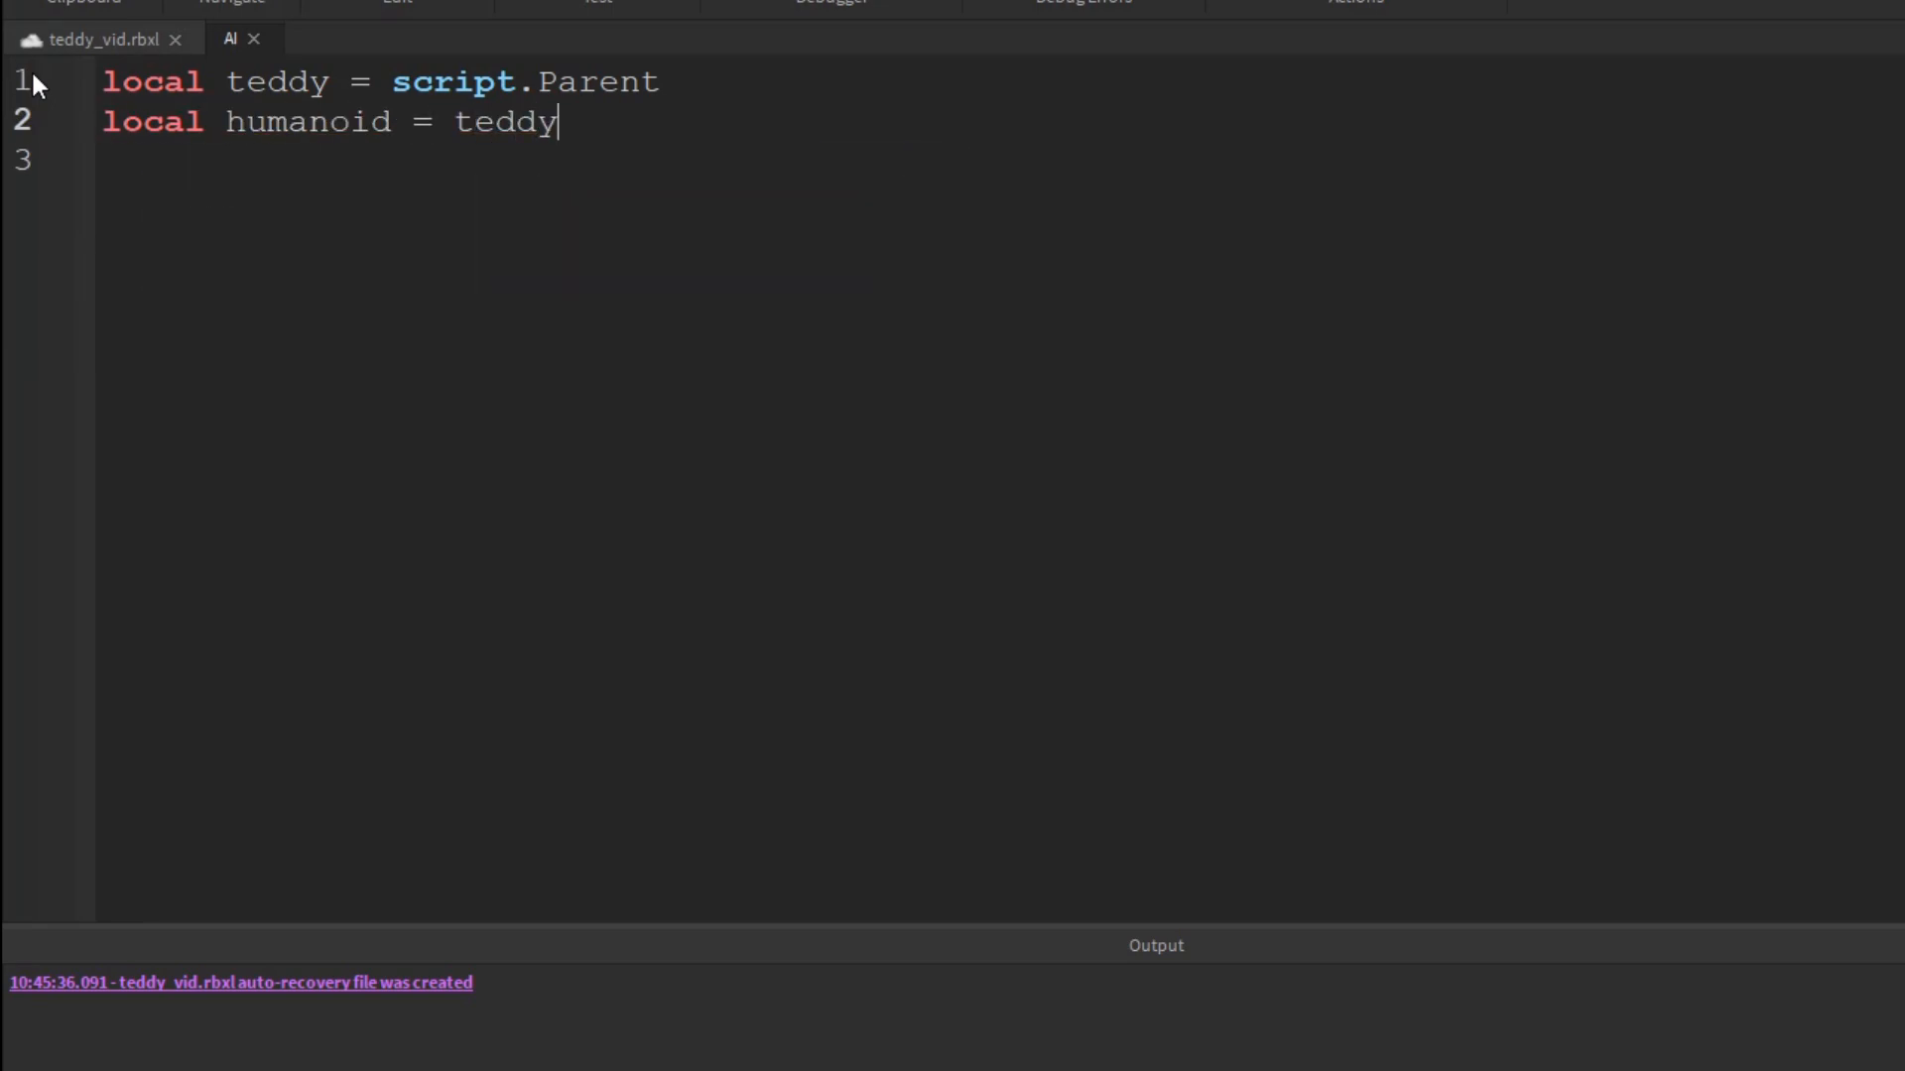
pyautogui.write('.Humanoid')
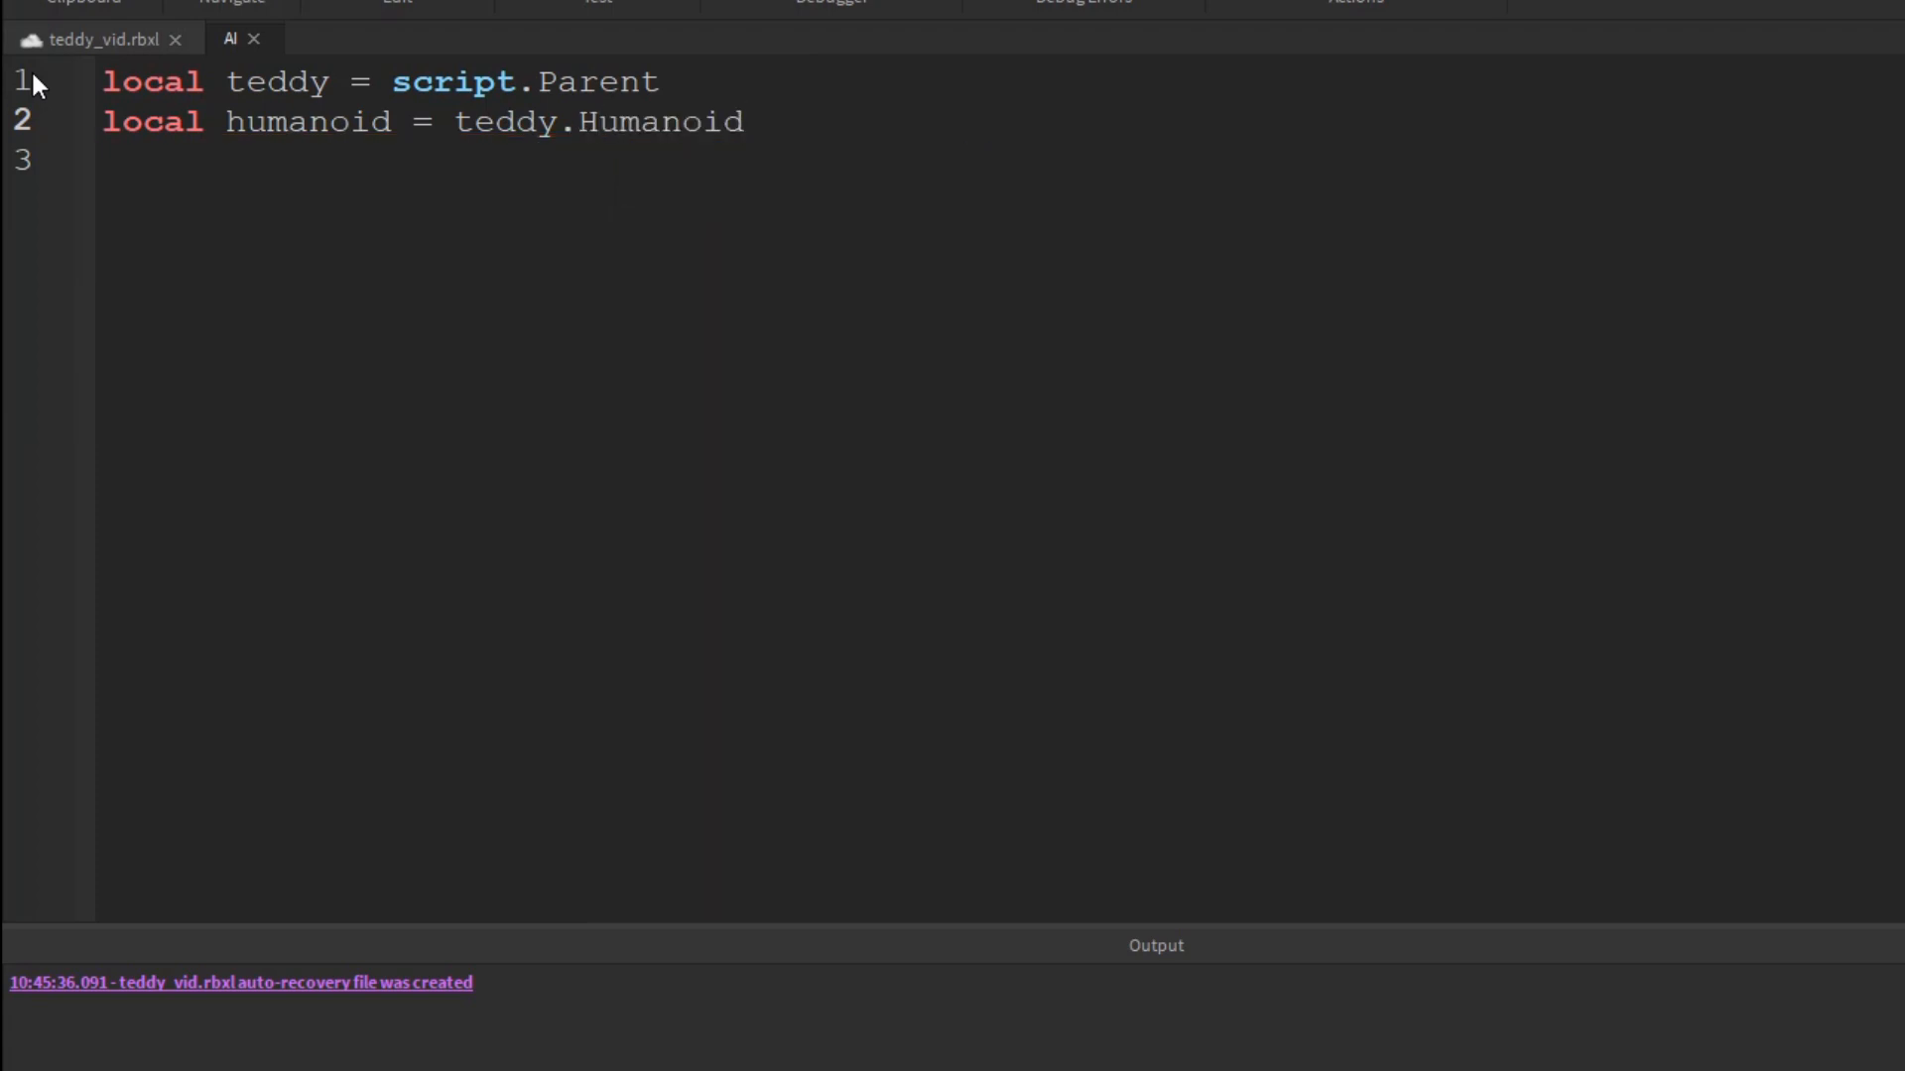
pyautogui.press('Enter')
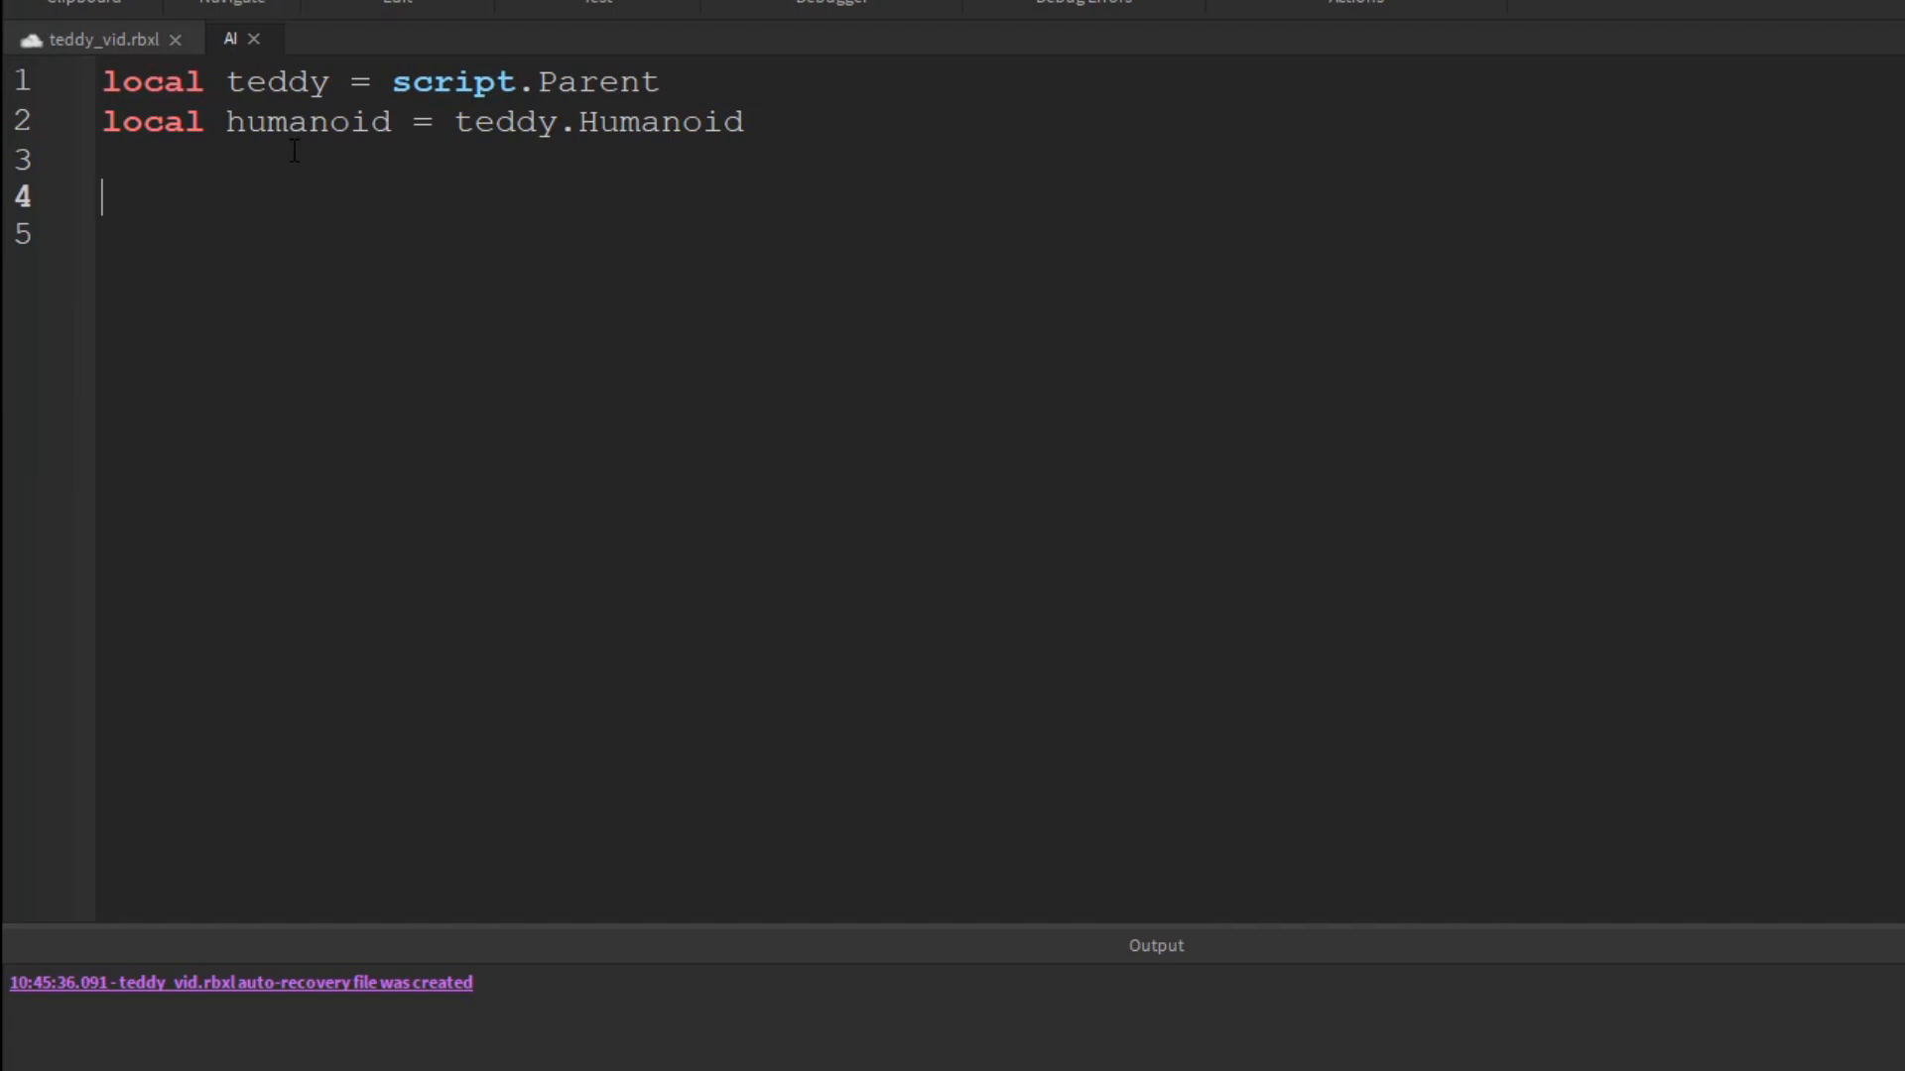
# Call humanoid:MoveTo(workspace.destination.Position) so Teddy walks to the part
pyautogui.write('humanoid')
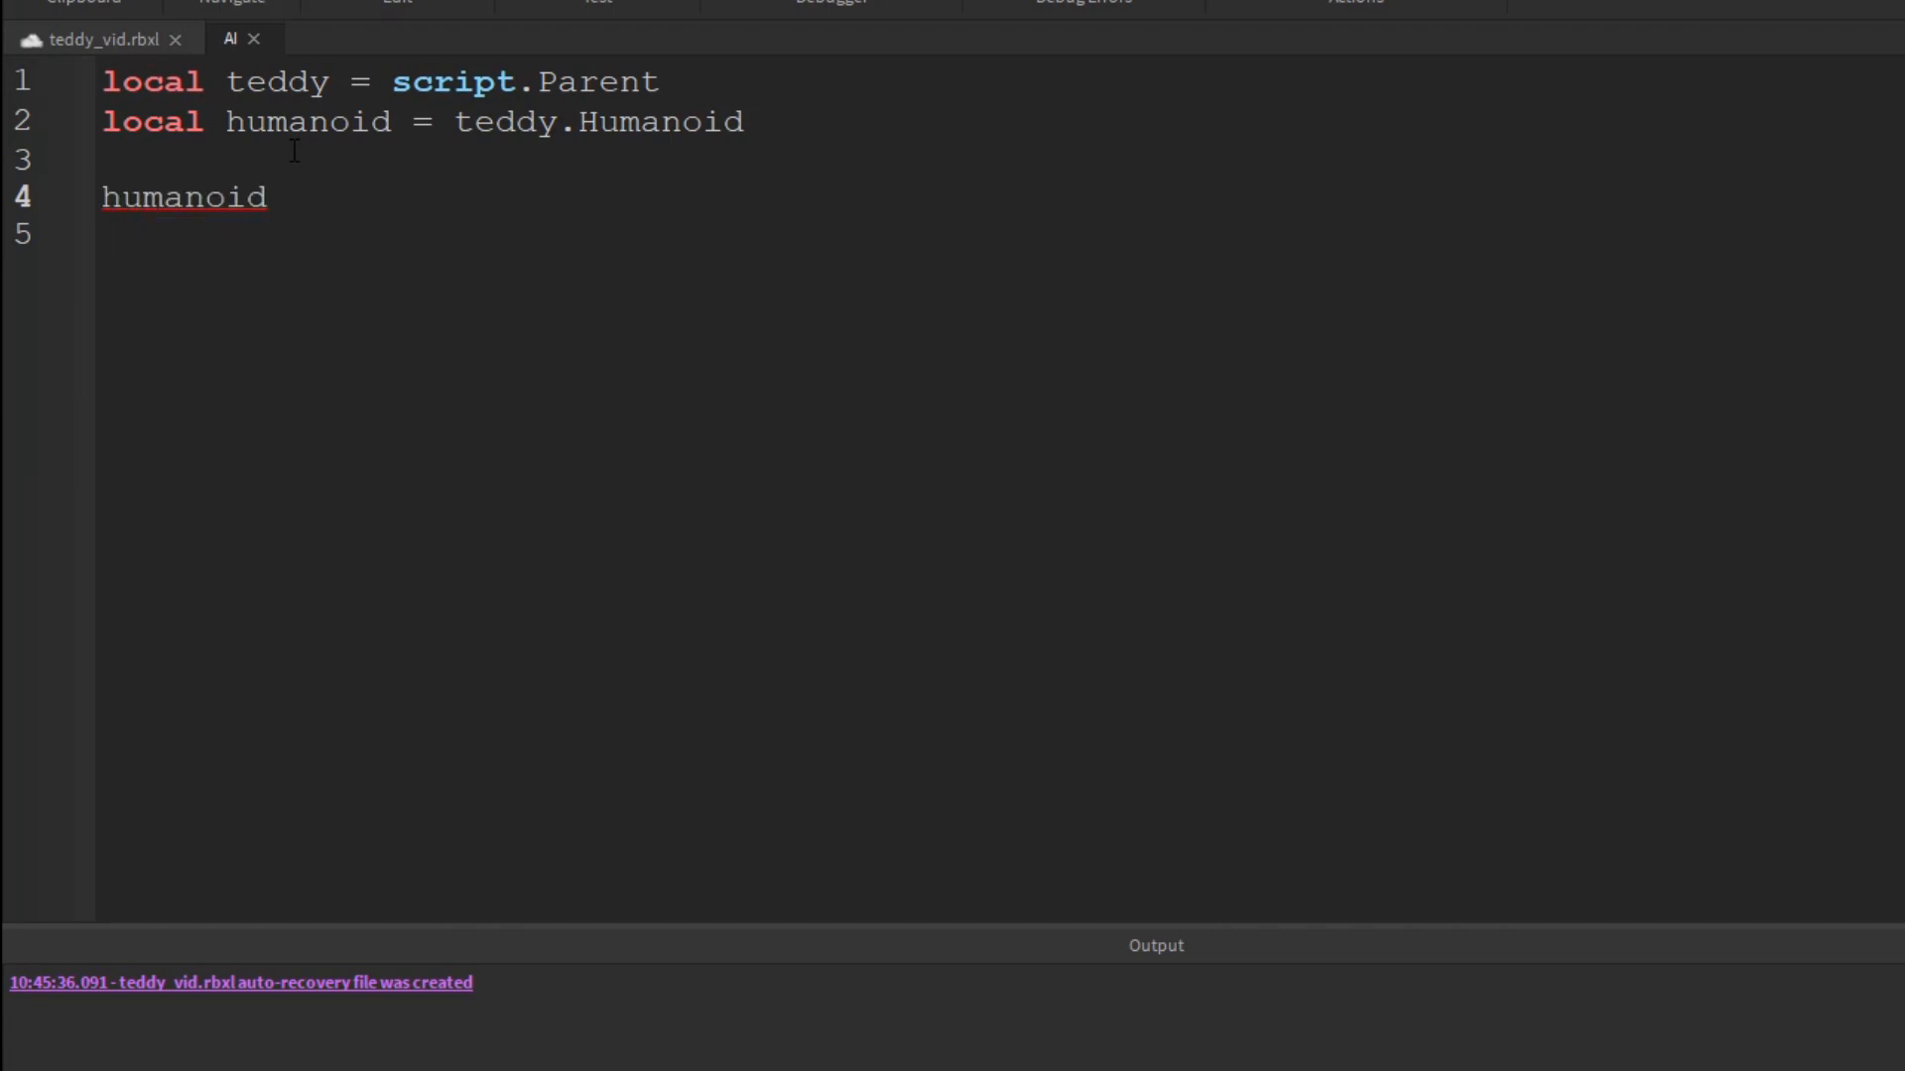
pyautogui.write(':MoveTo(')
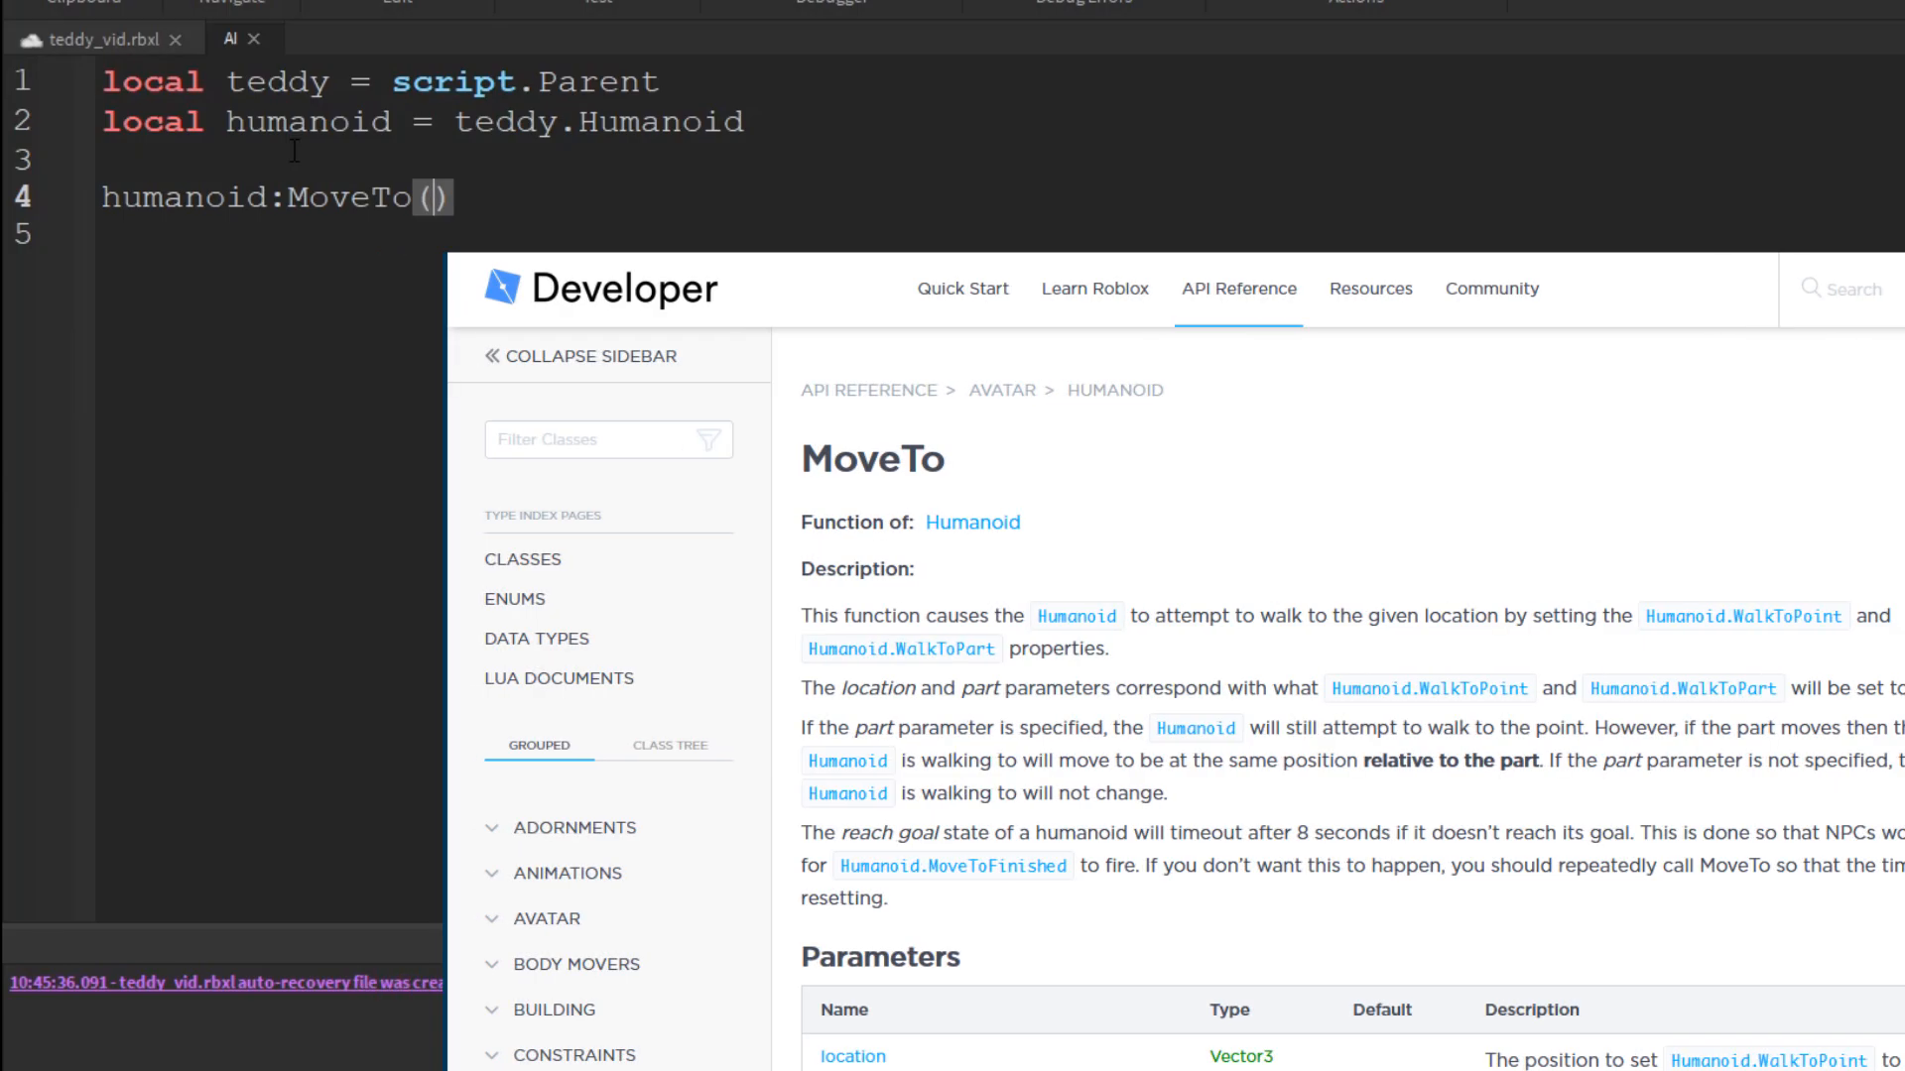
pyautogui.write('Vector')
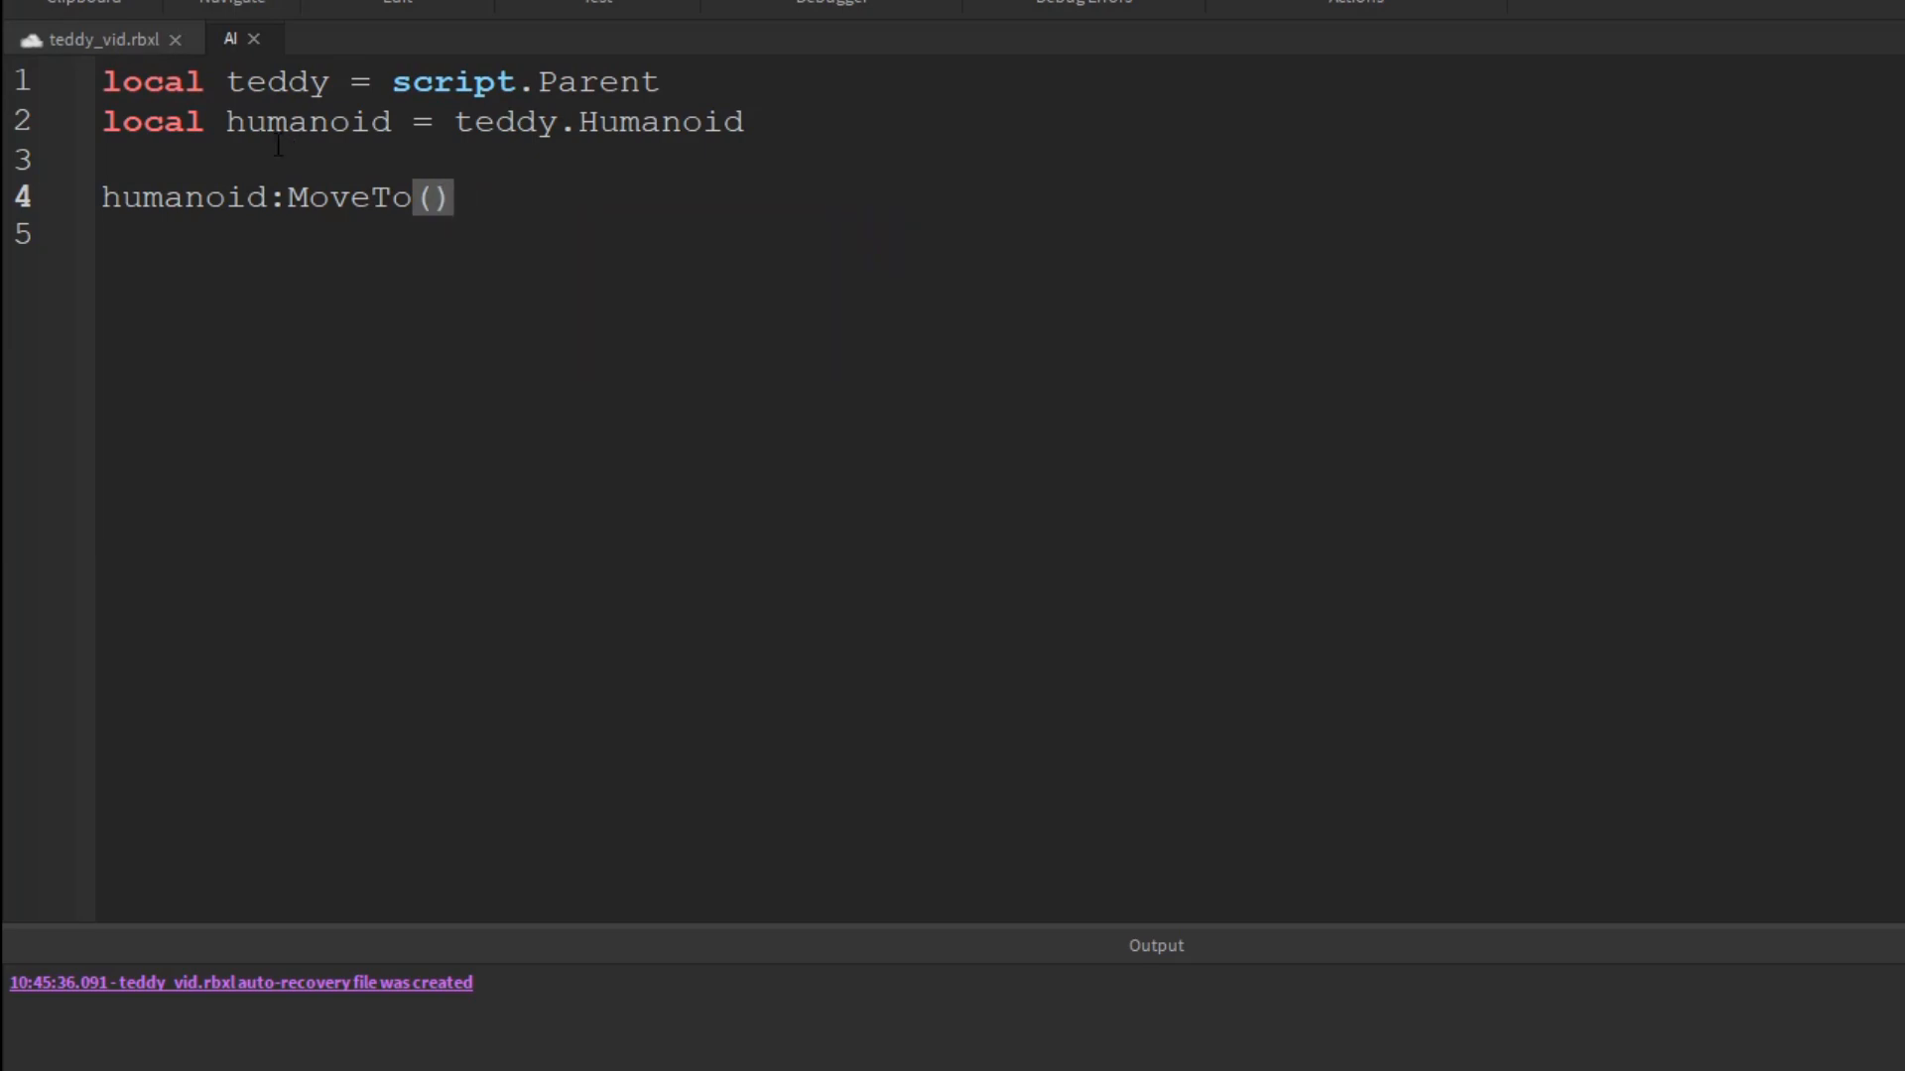
pyautogui.write('workspace.')
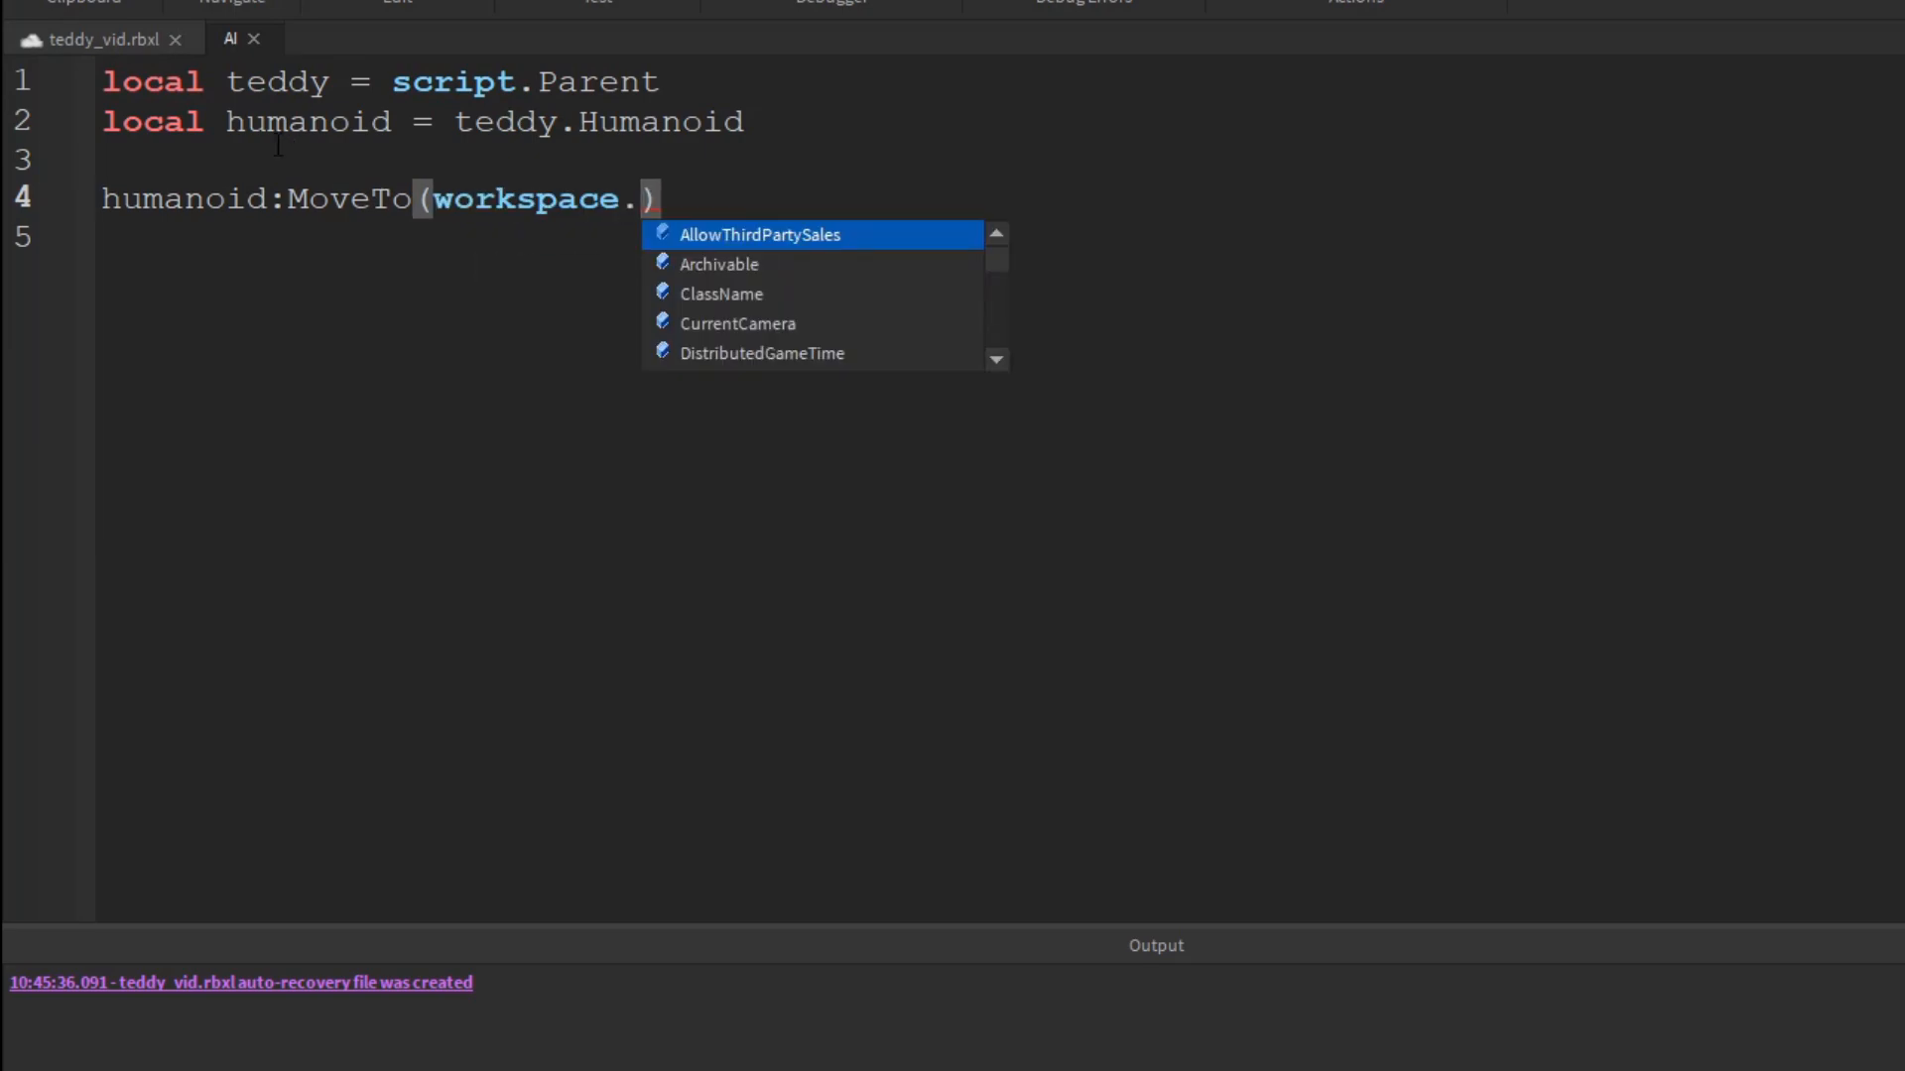
pyautogui.write('destination')
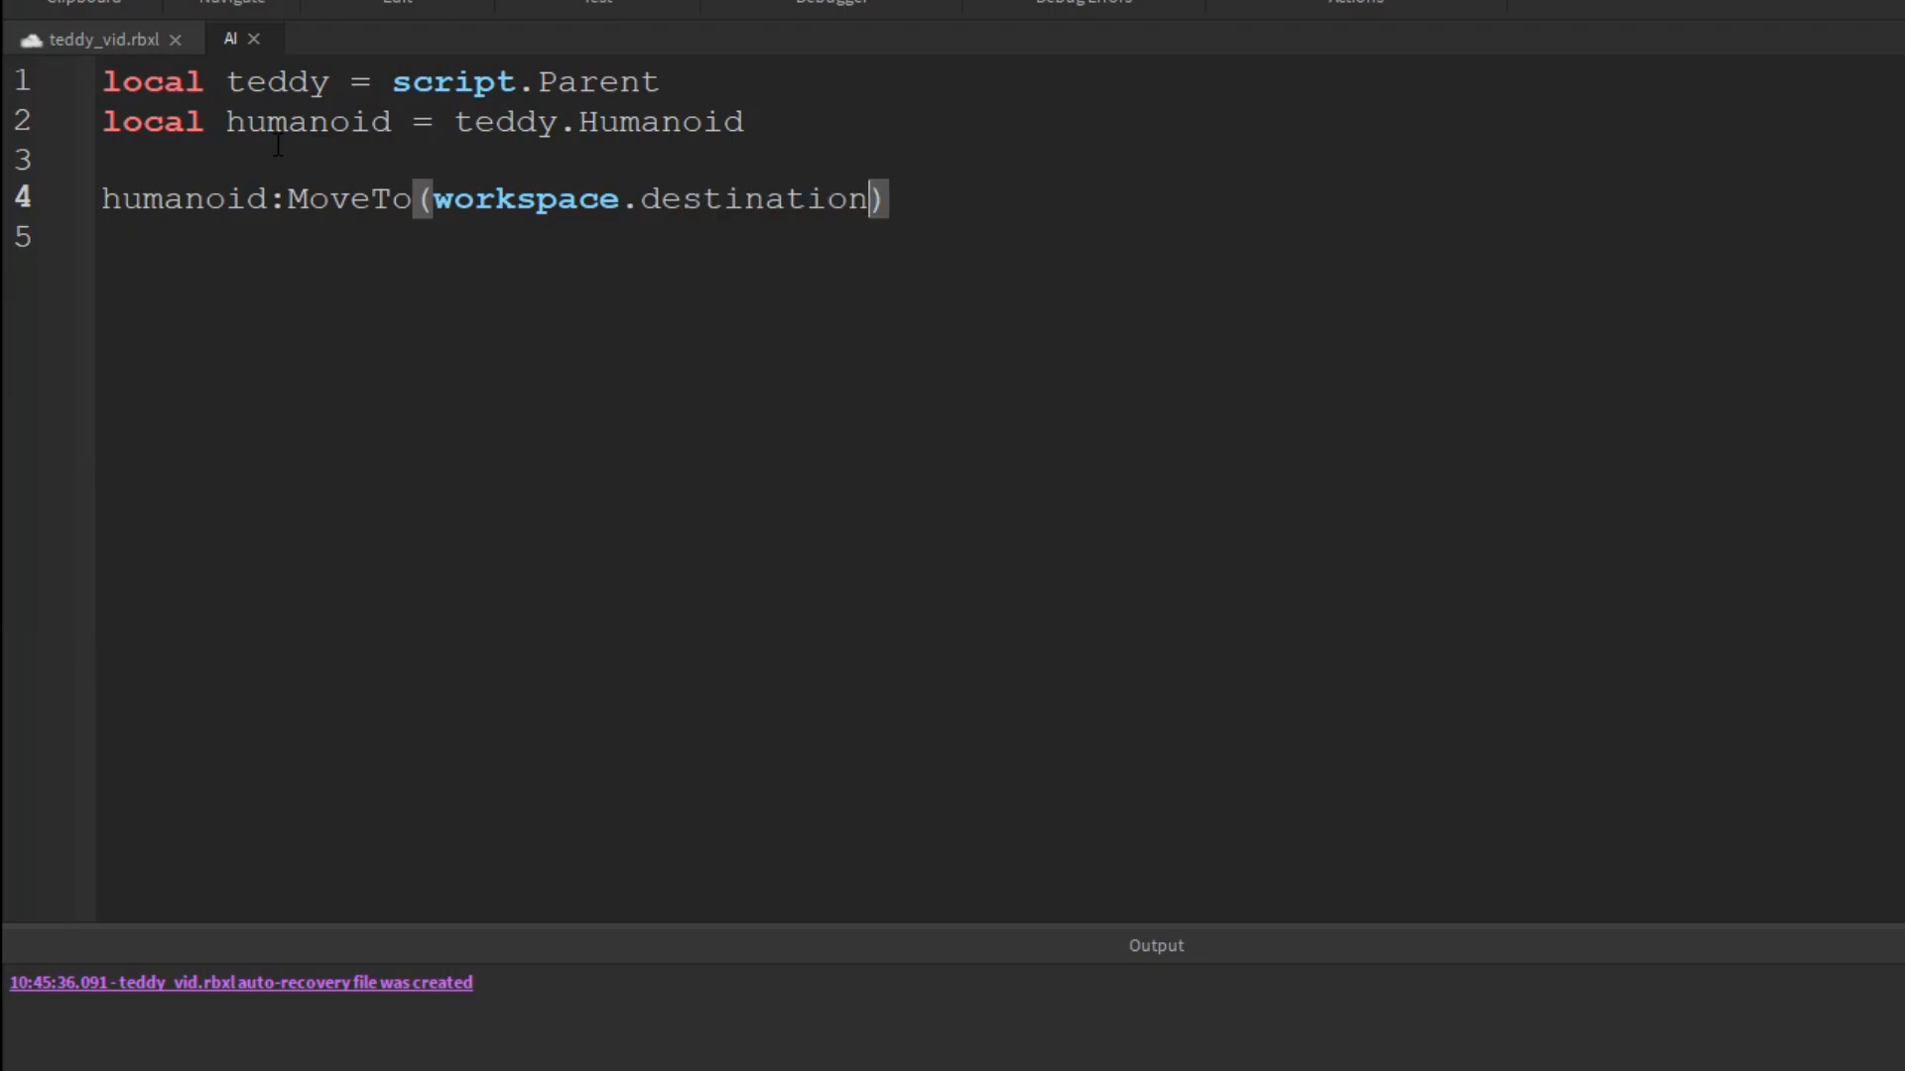
pyautogui.write('.Position')
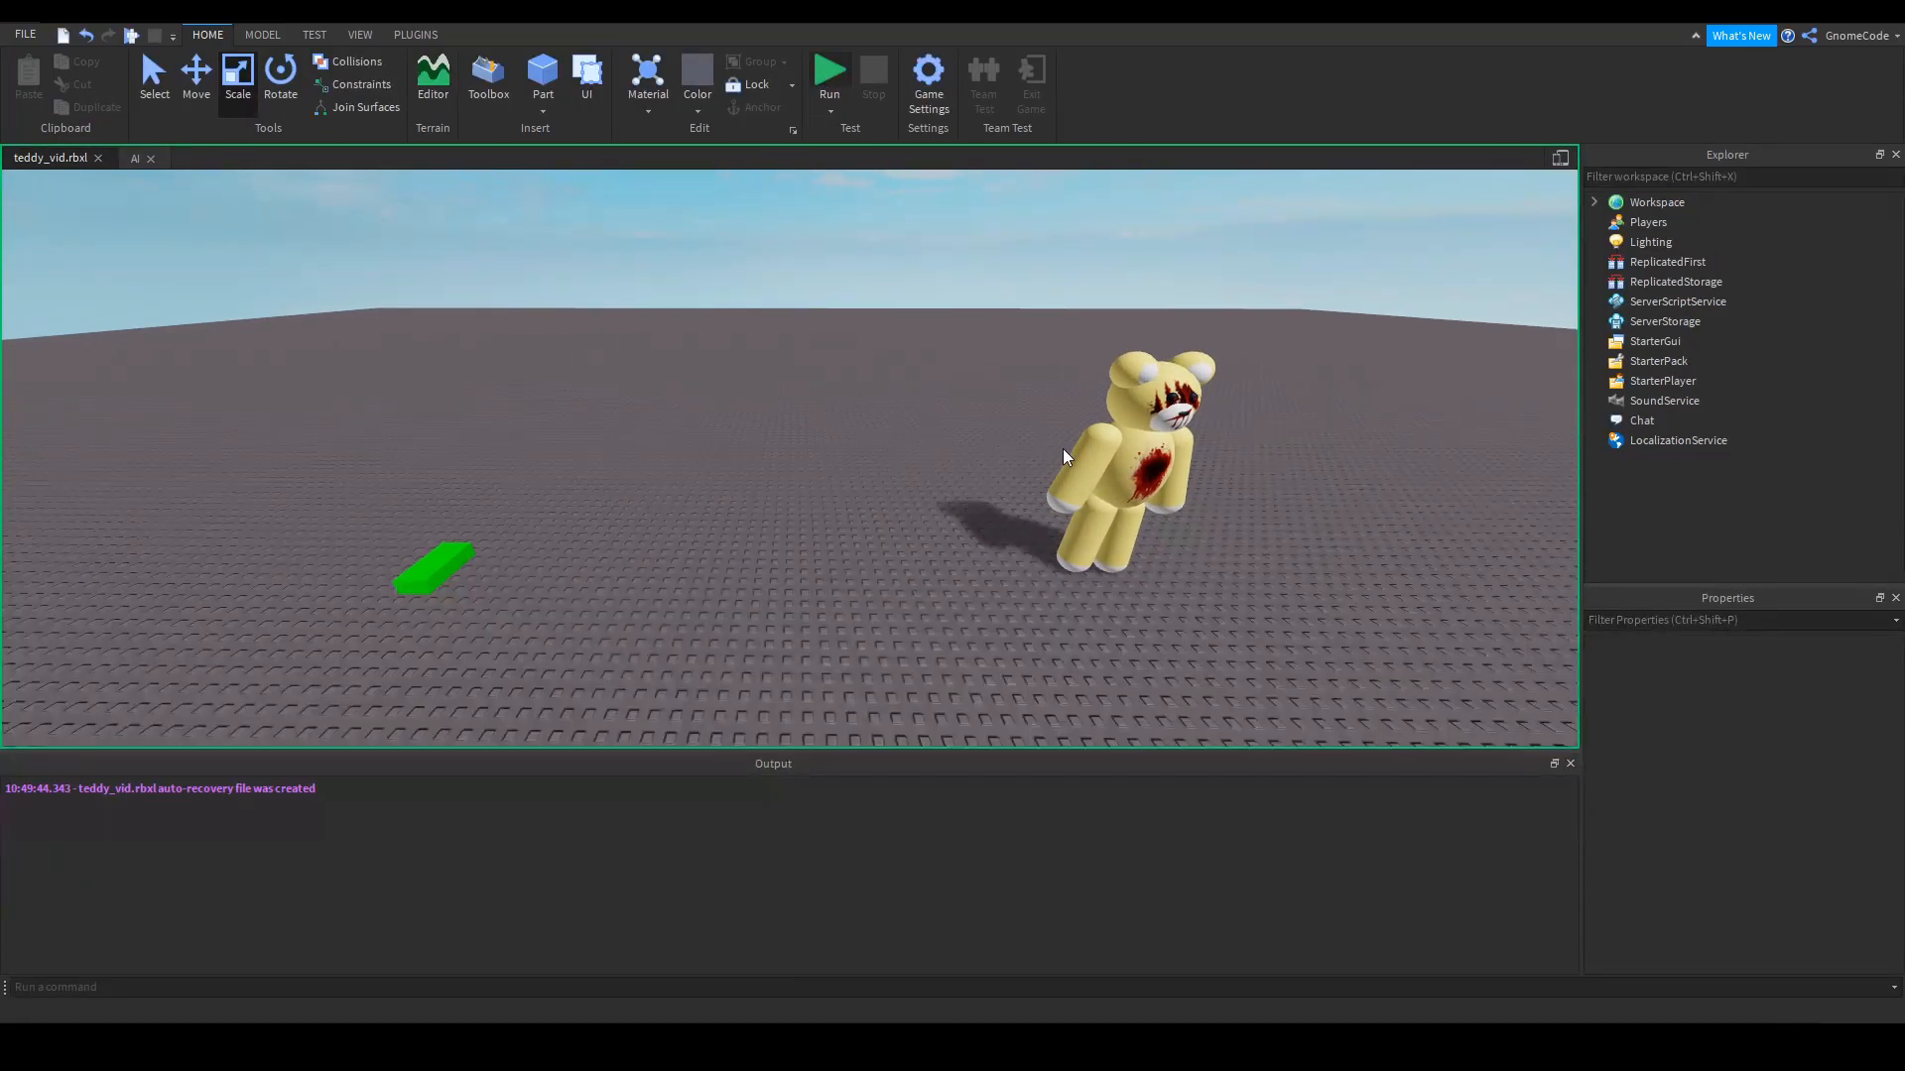
# Start a playtest so Teddy walks to the green destination part
pyautogui.click(829, 73)
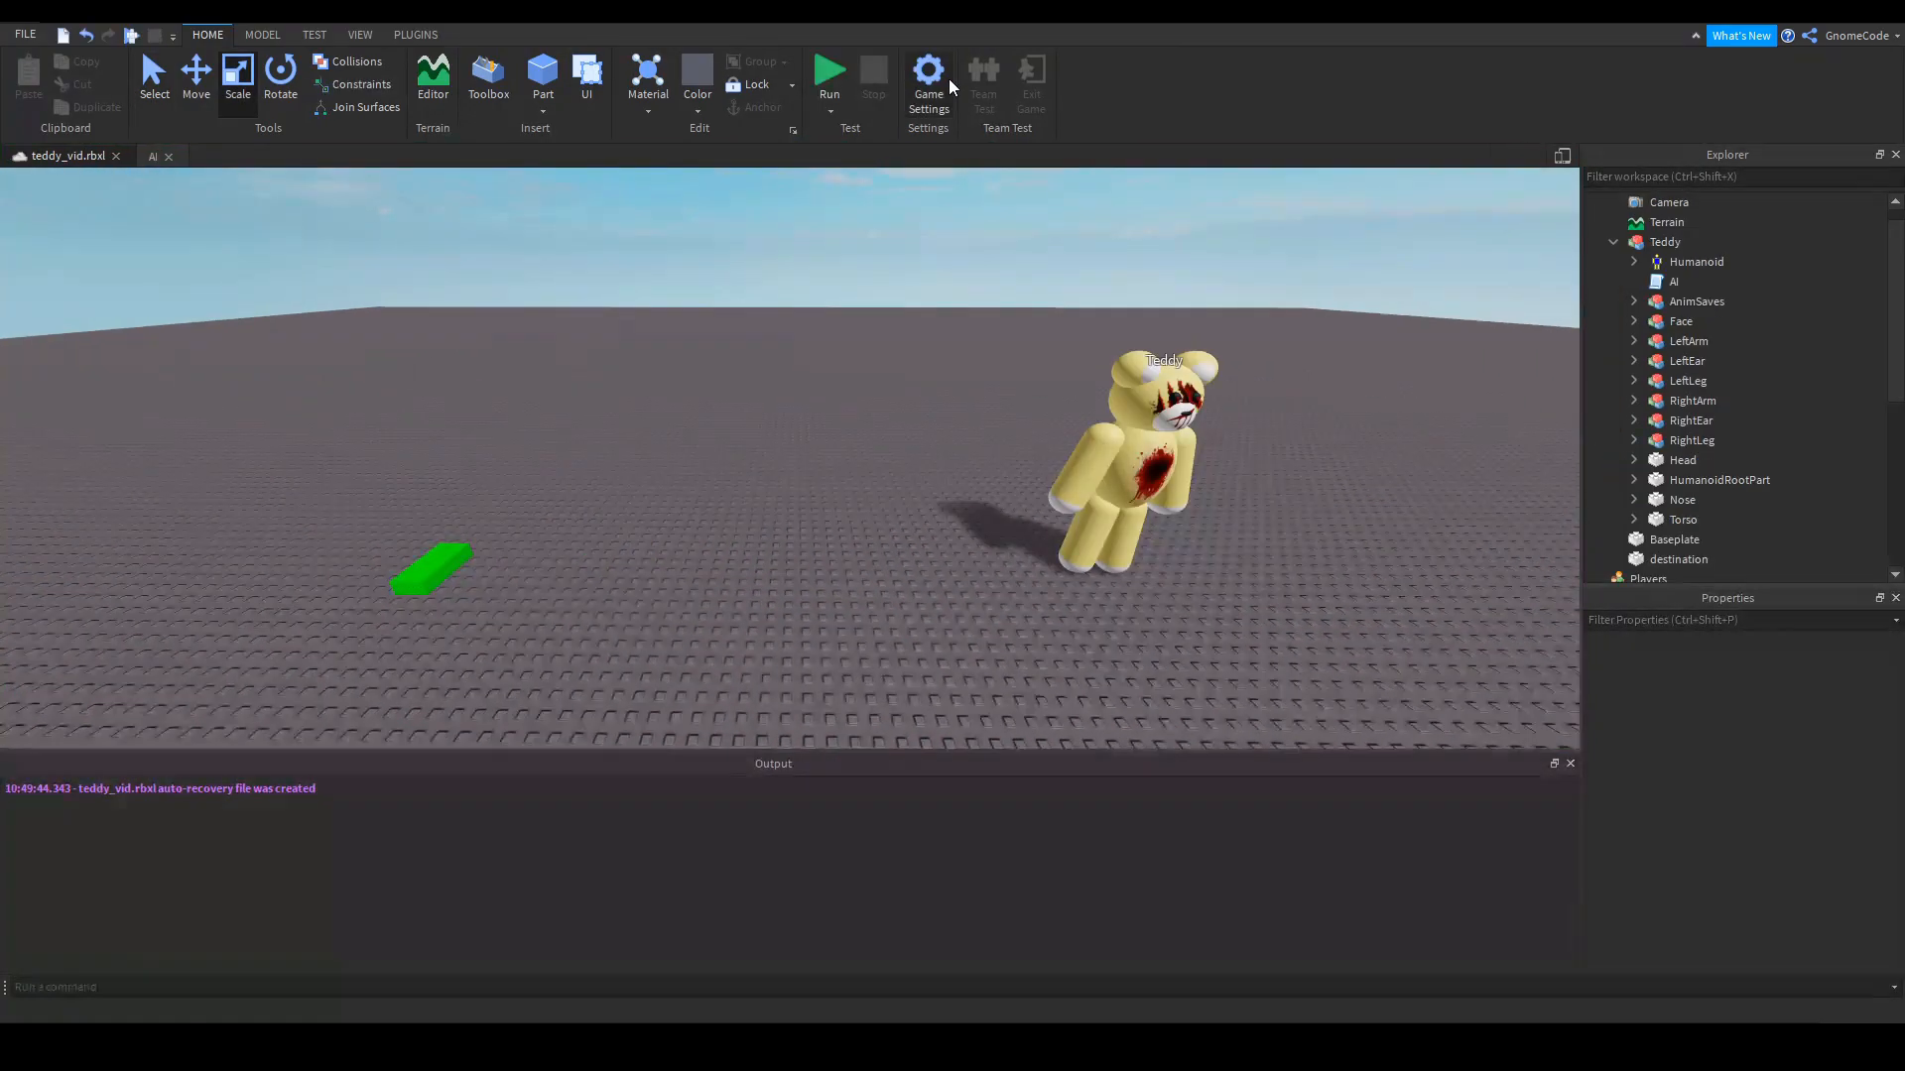
pyautogui.click(830, 73)
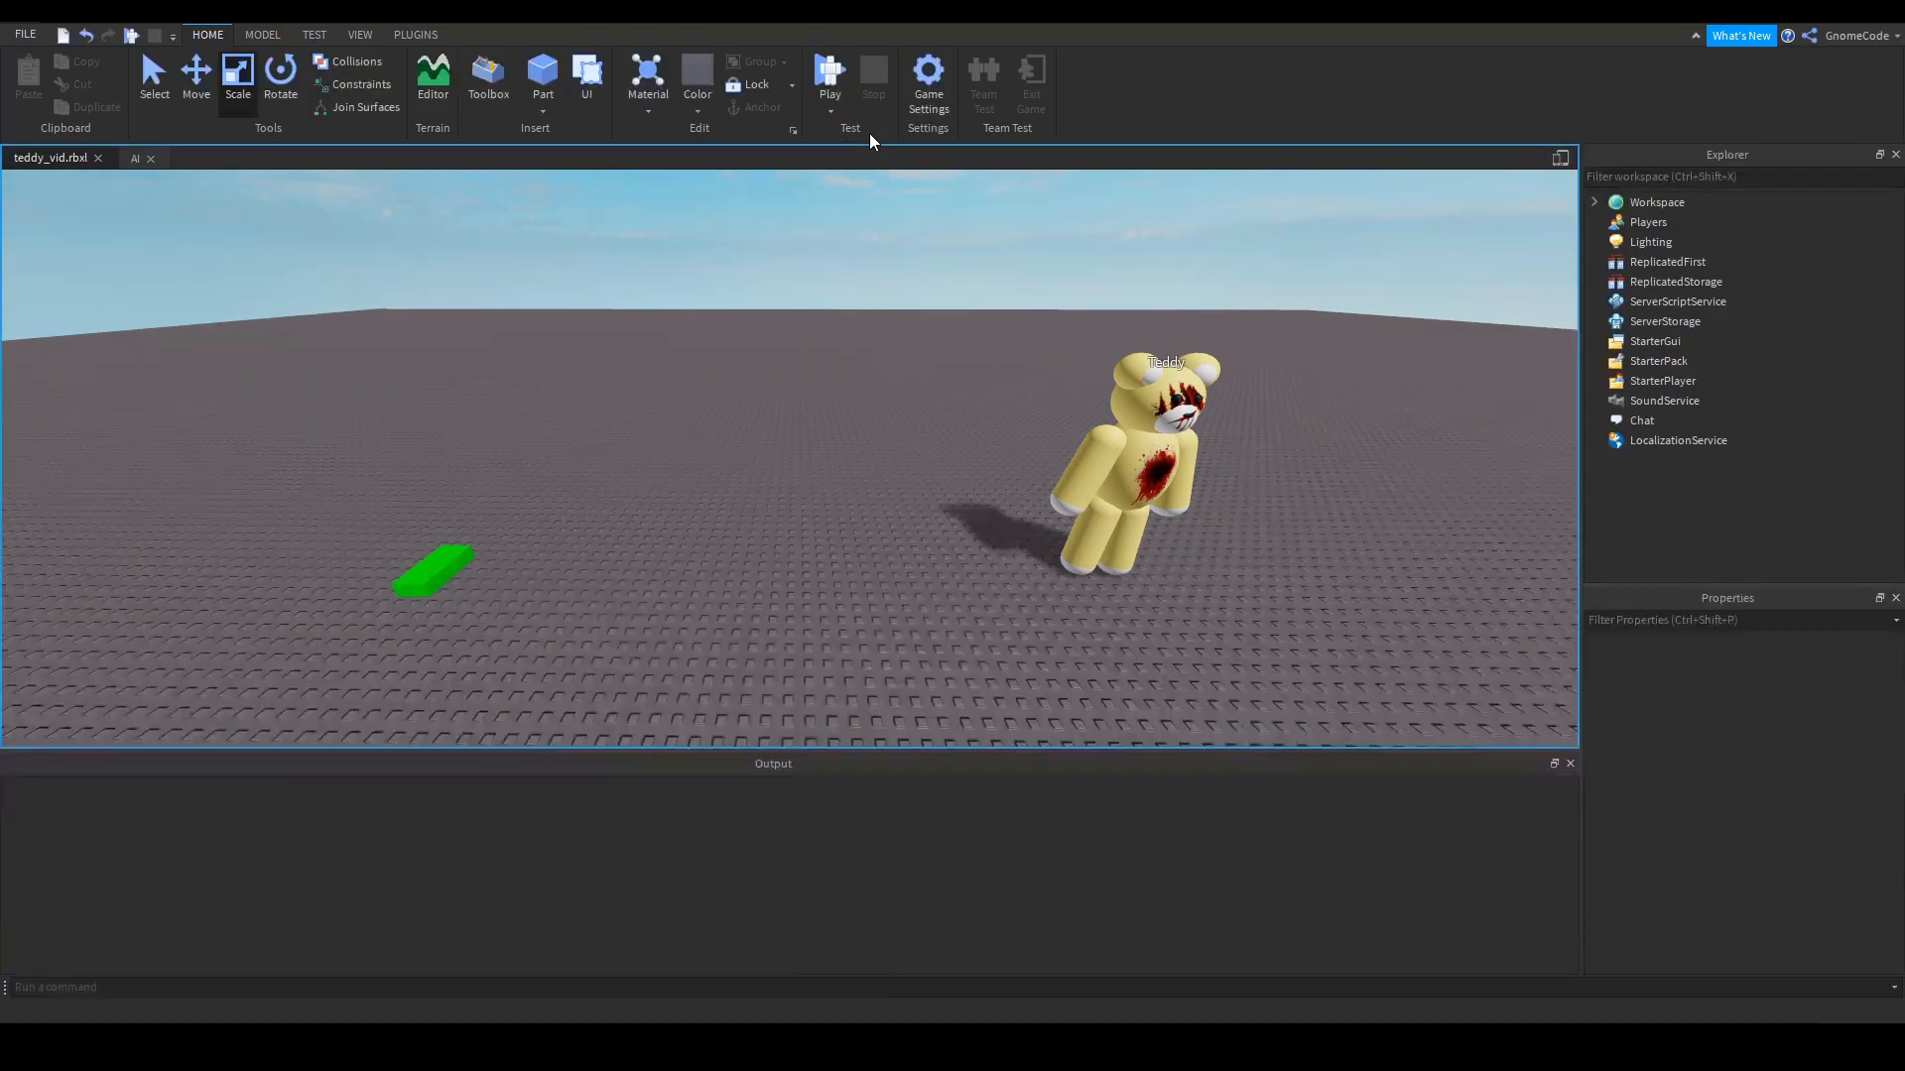
pyautogui.click(830, 79)
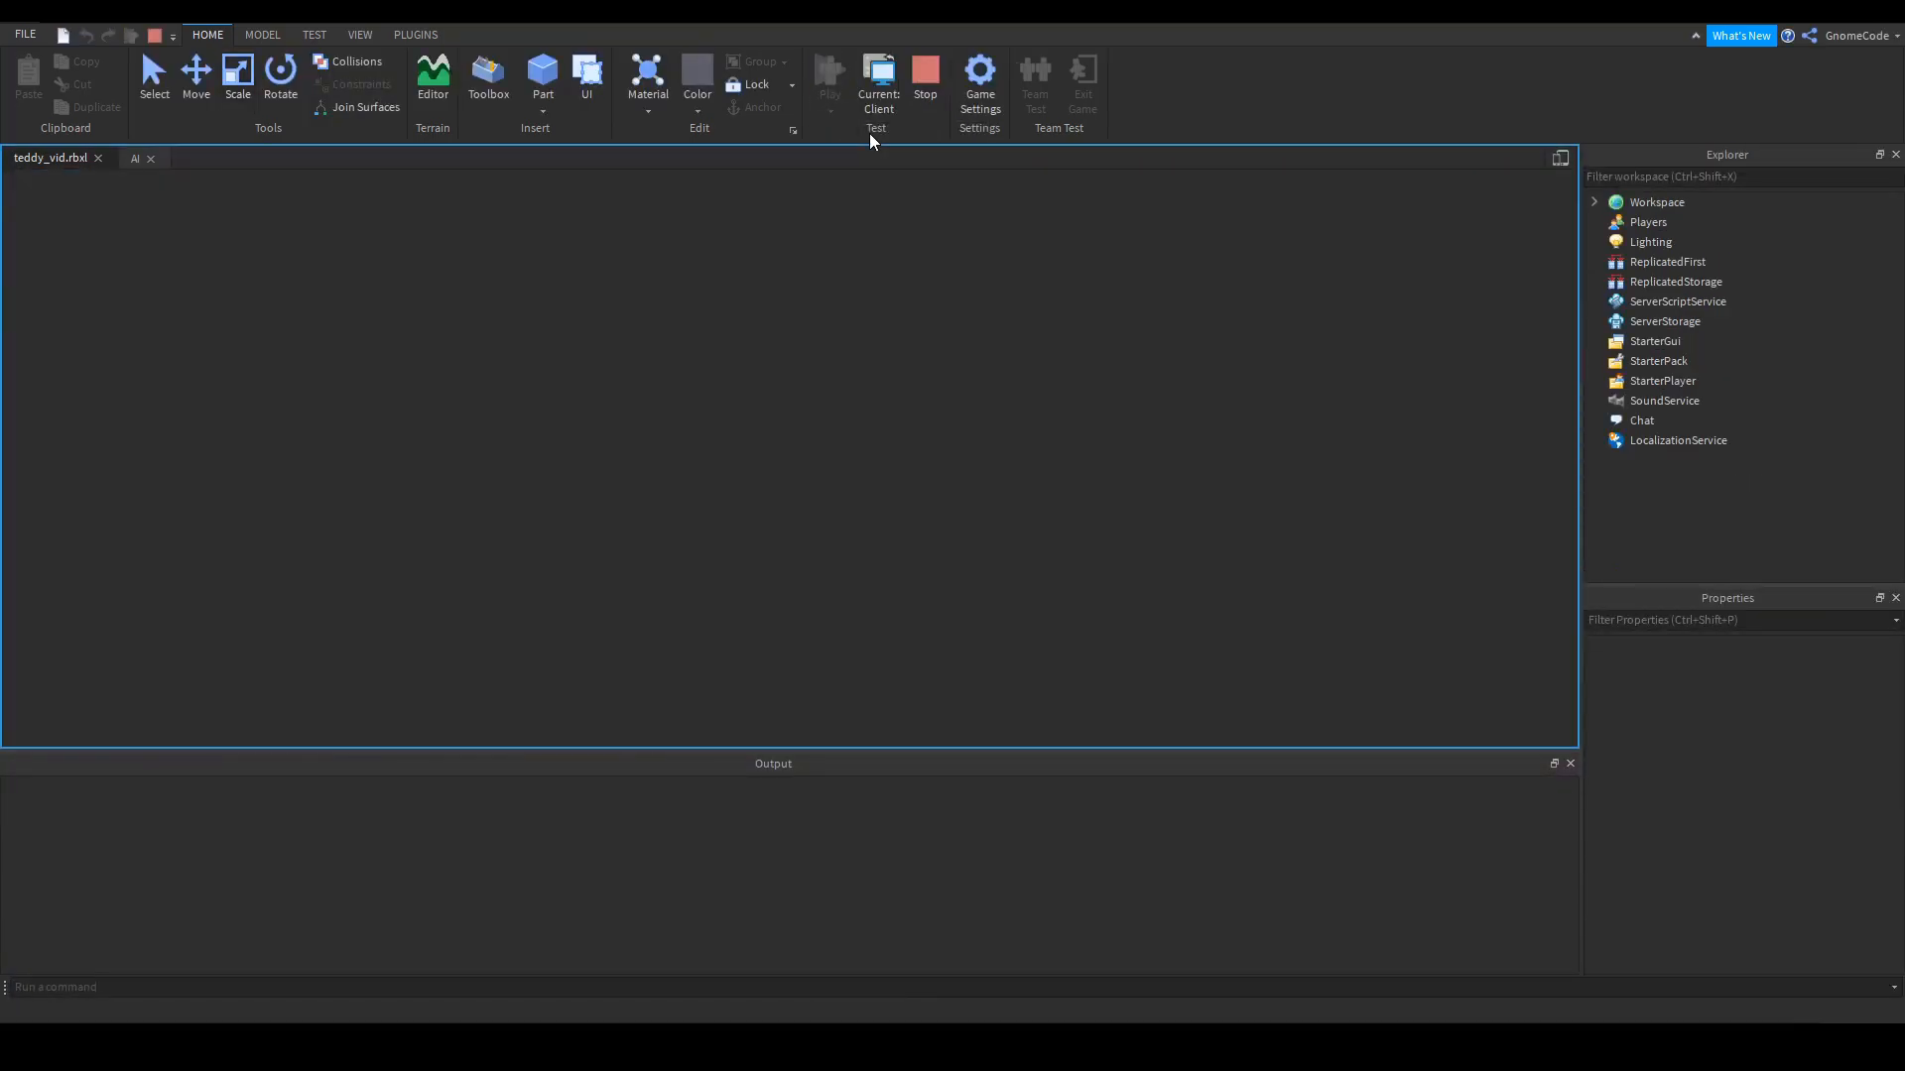
pyautogui.click(830, 75)
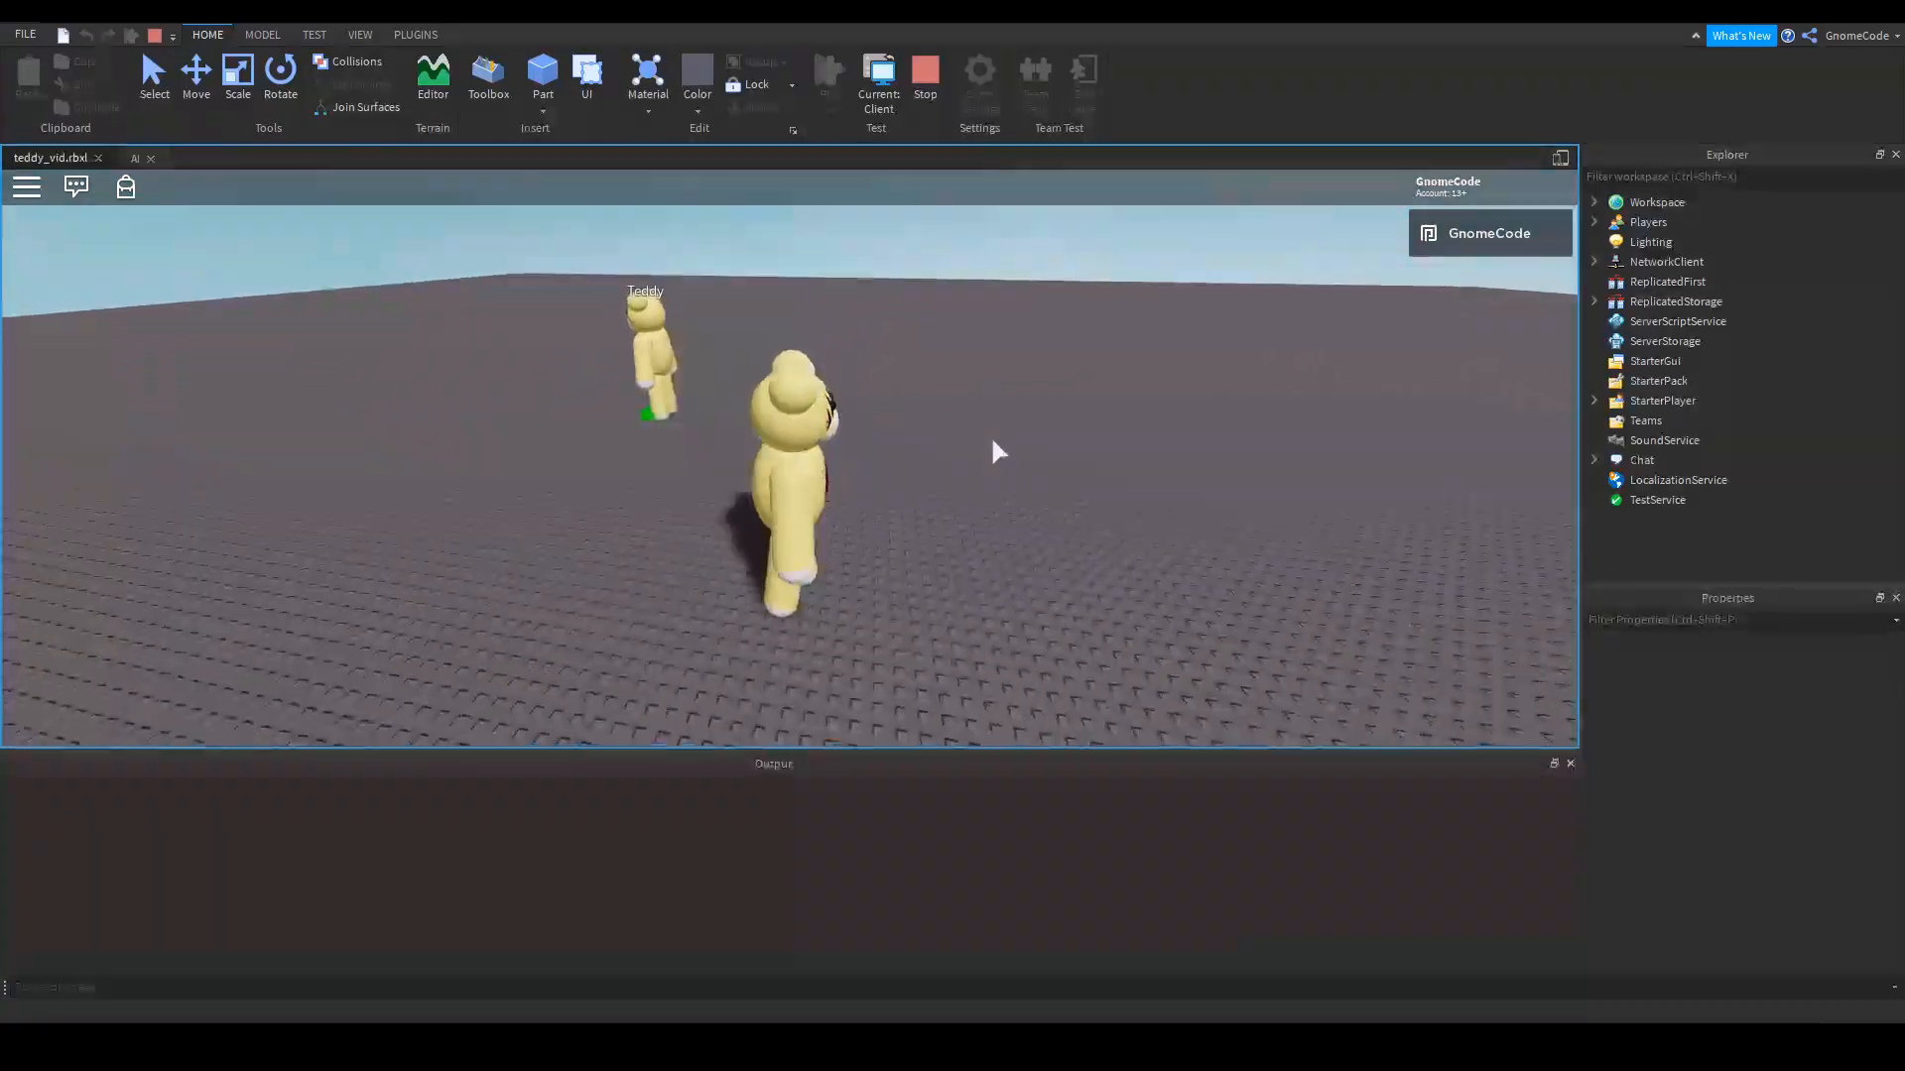
# Select the player character's Animate script in the Explorer
pyautogui.click(1595, 202)
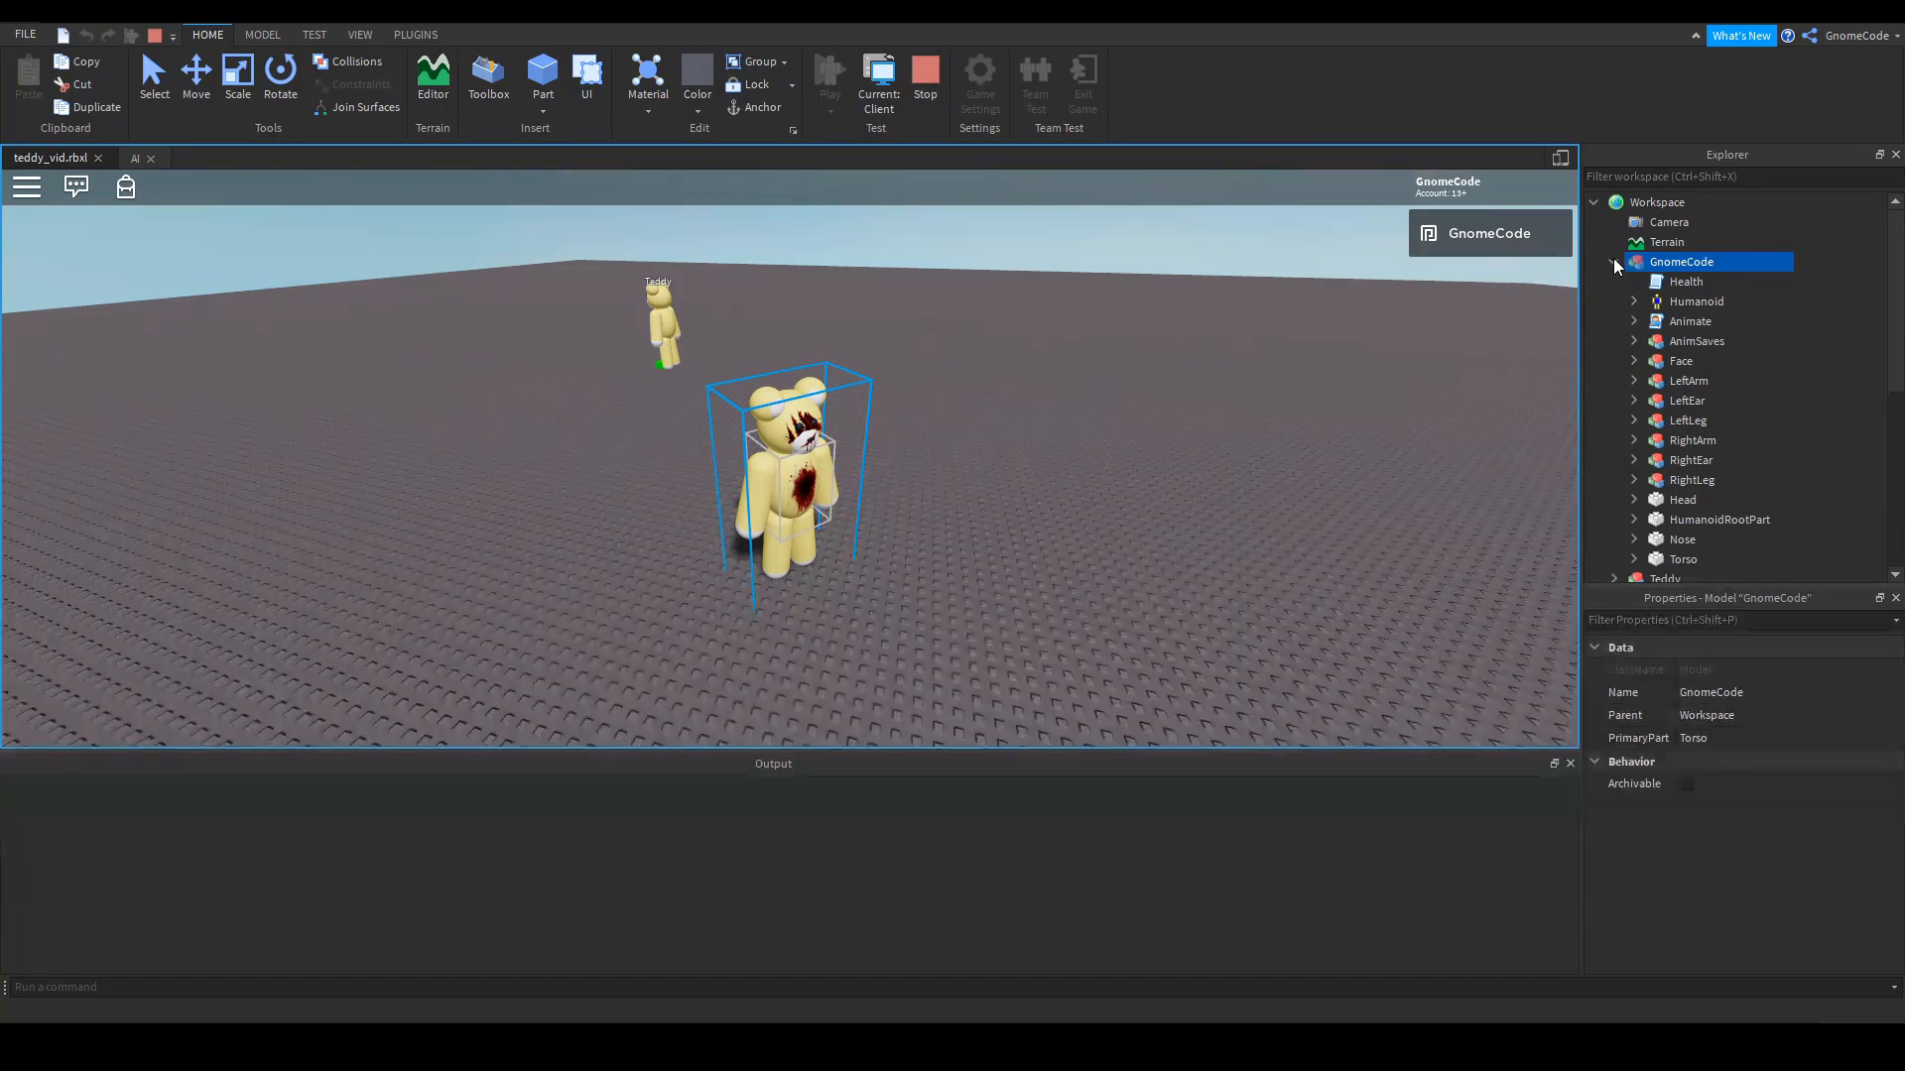
pyautogui.click(1690, 322)
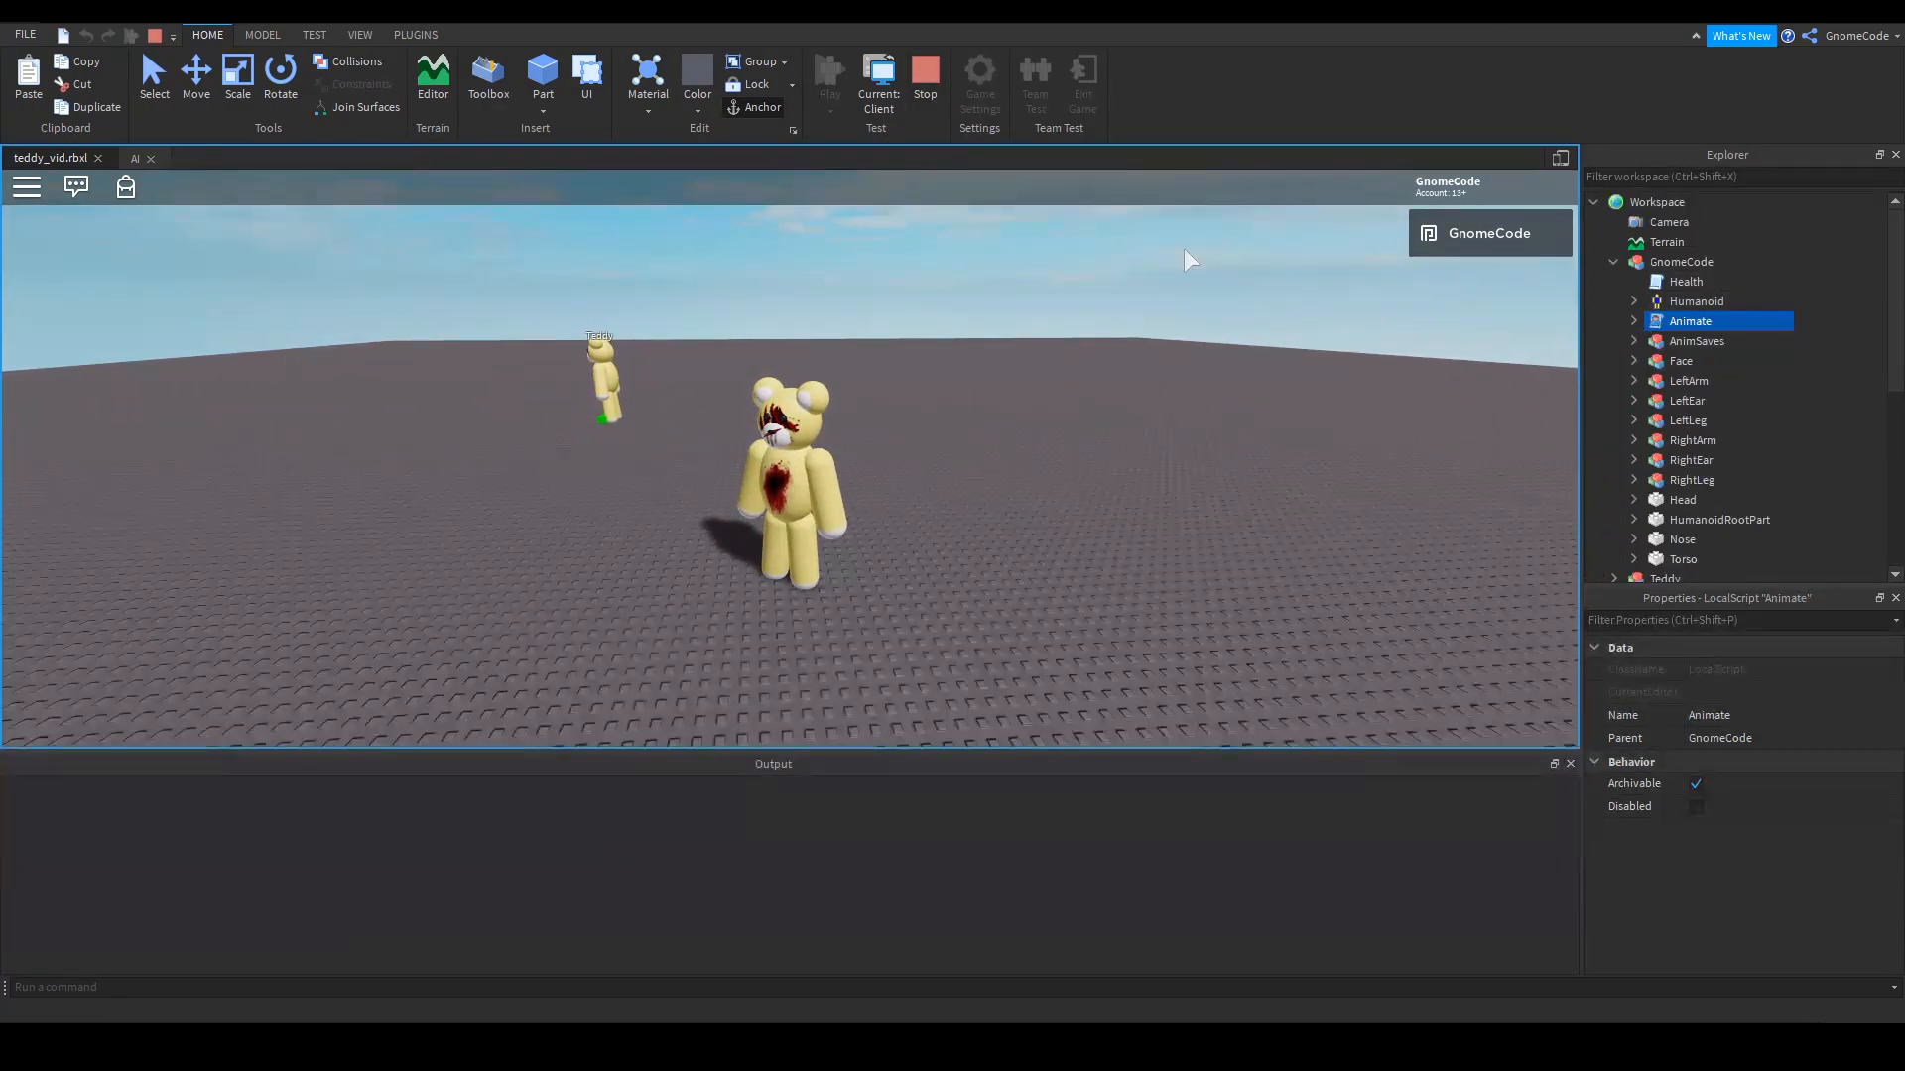
# Stop the test and give Teddy a server Script named Animate with the animation values
pyautogui.click(923, 77)
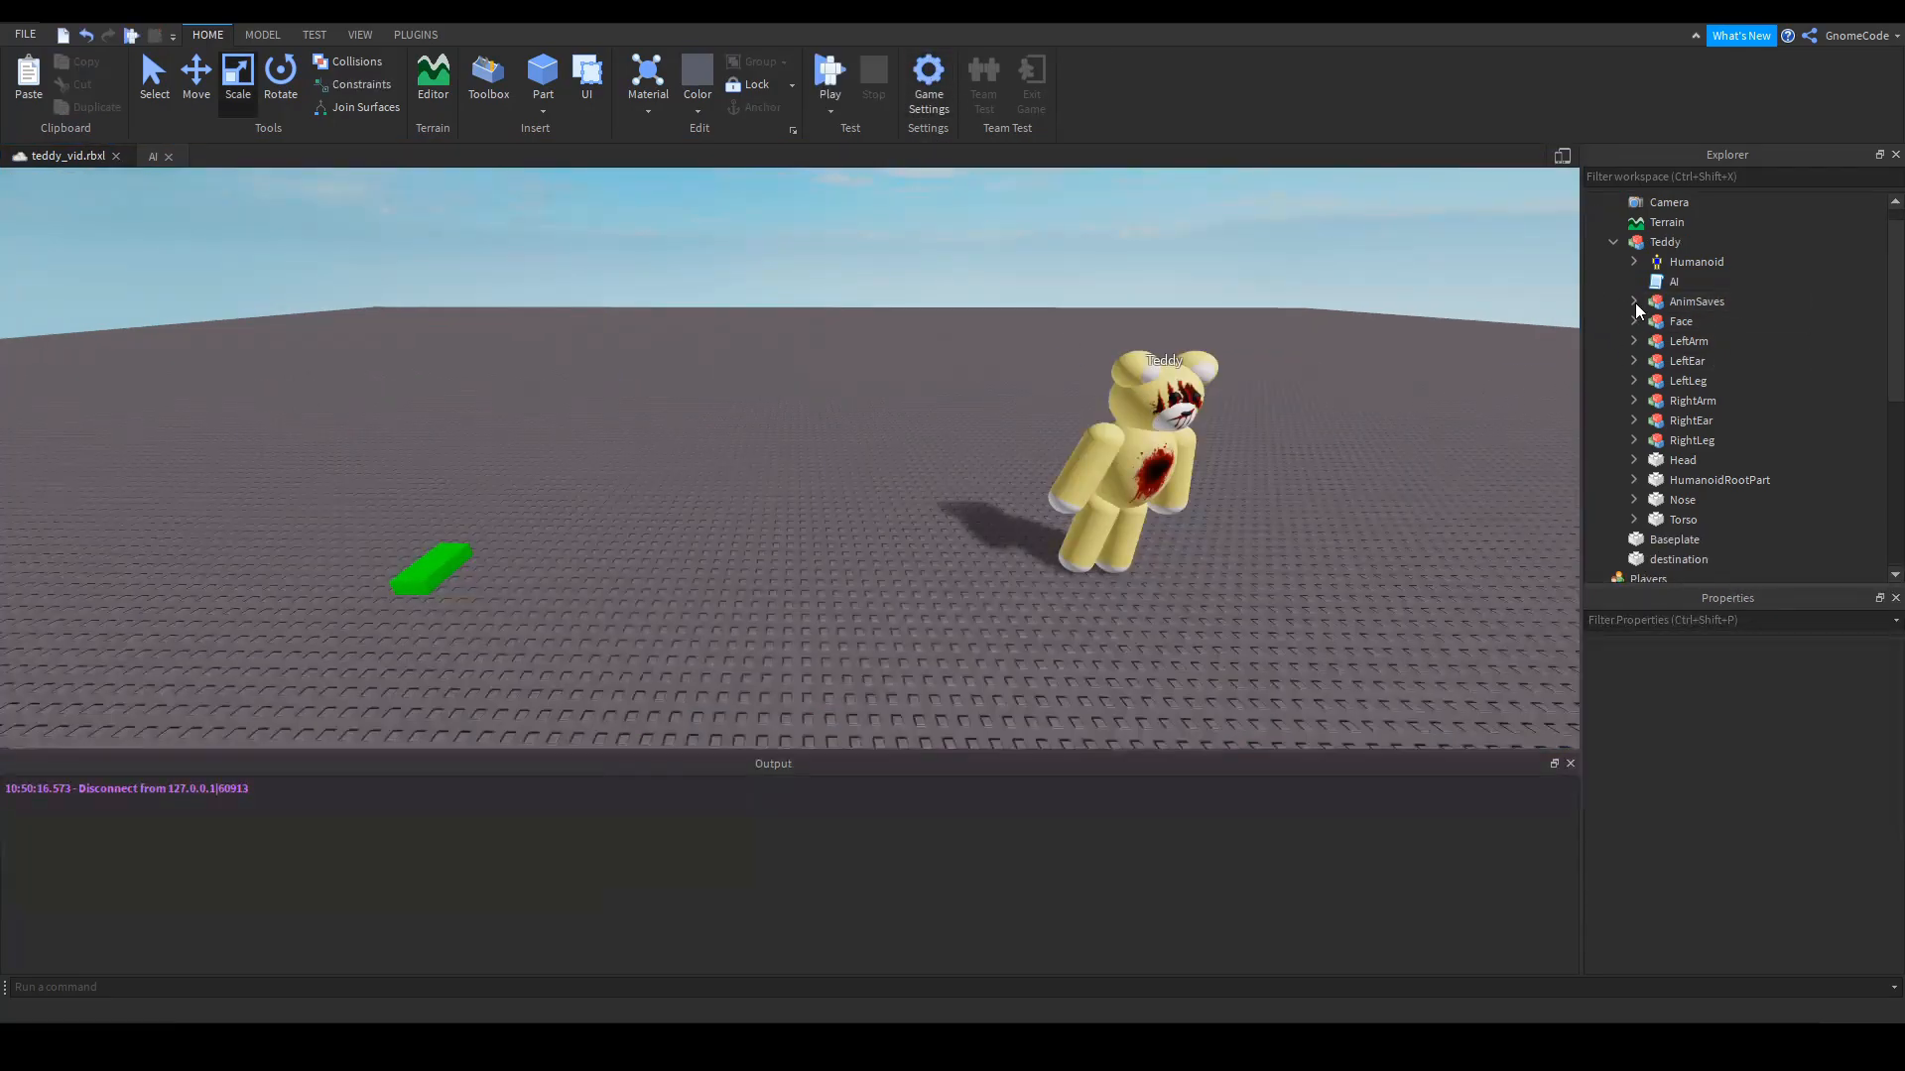
pyautogui.click(1664, 240)
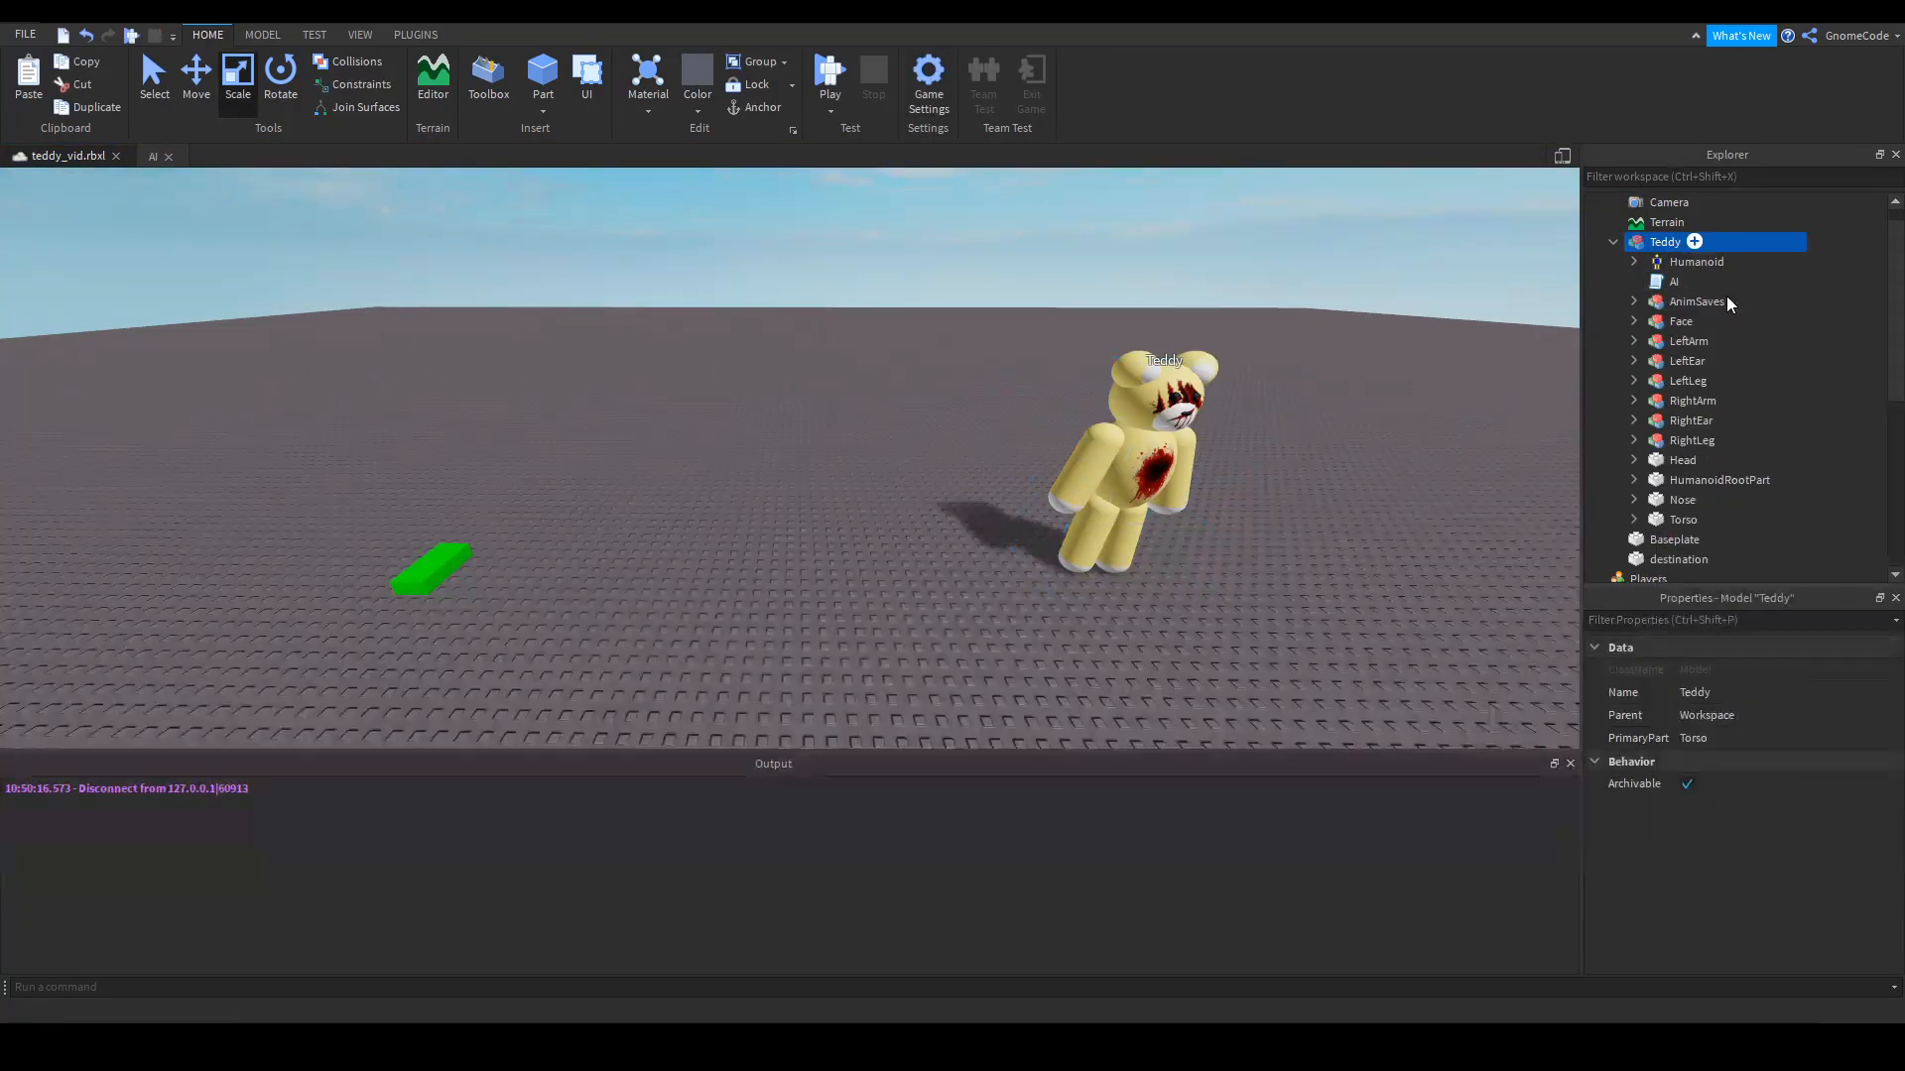
pyautogui.click(1688, 300)
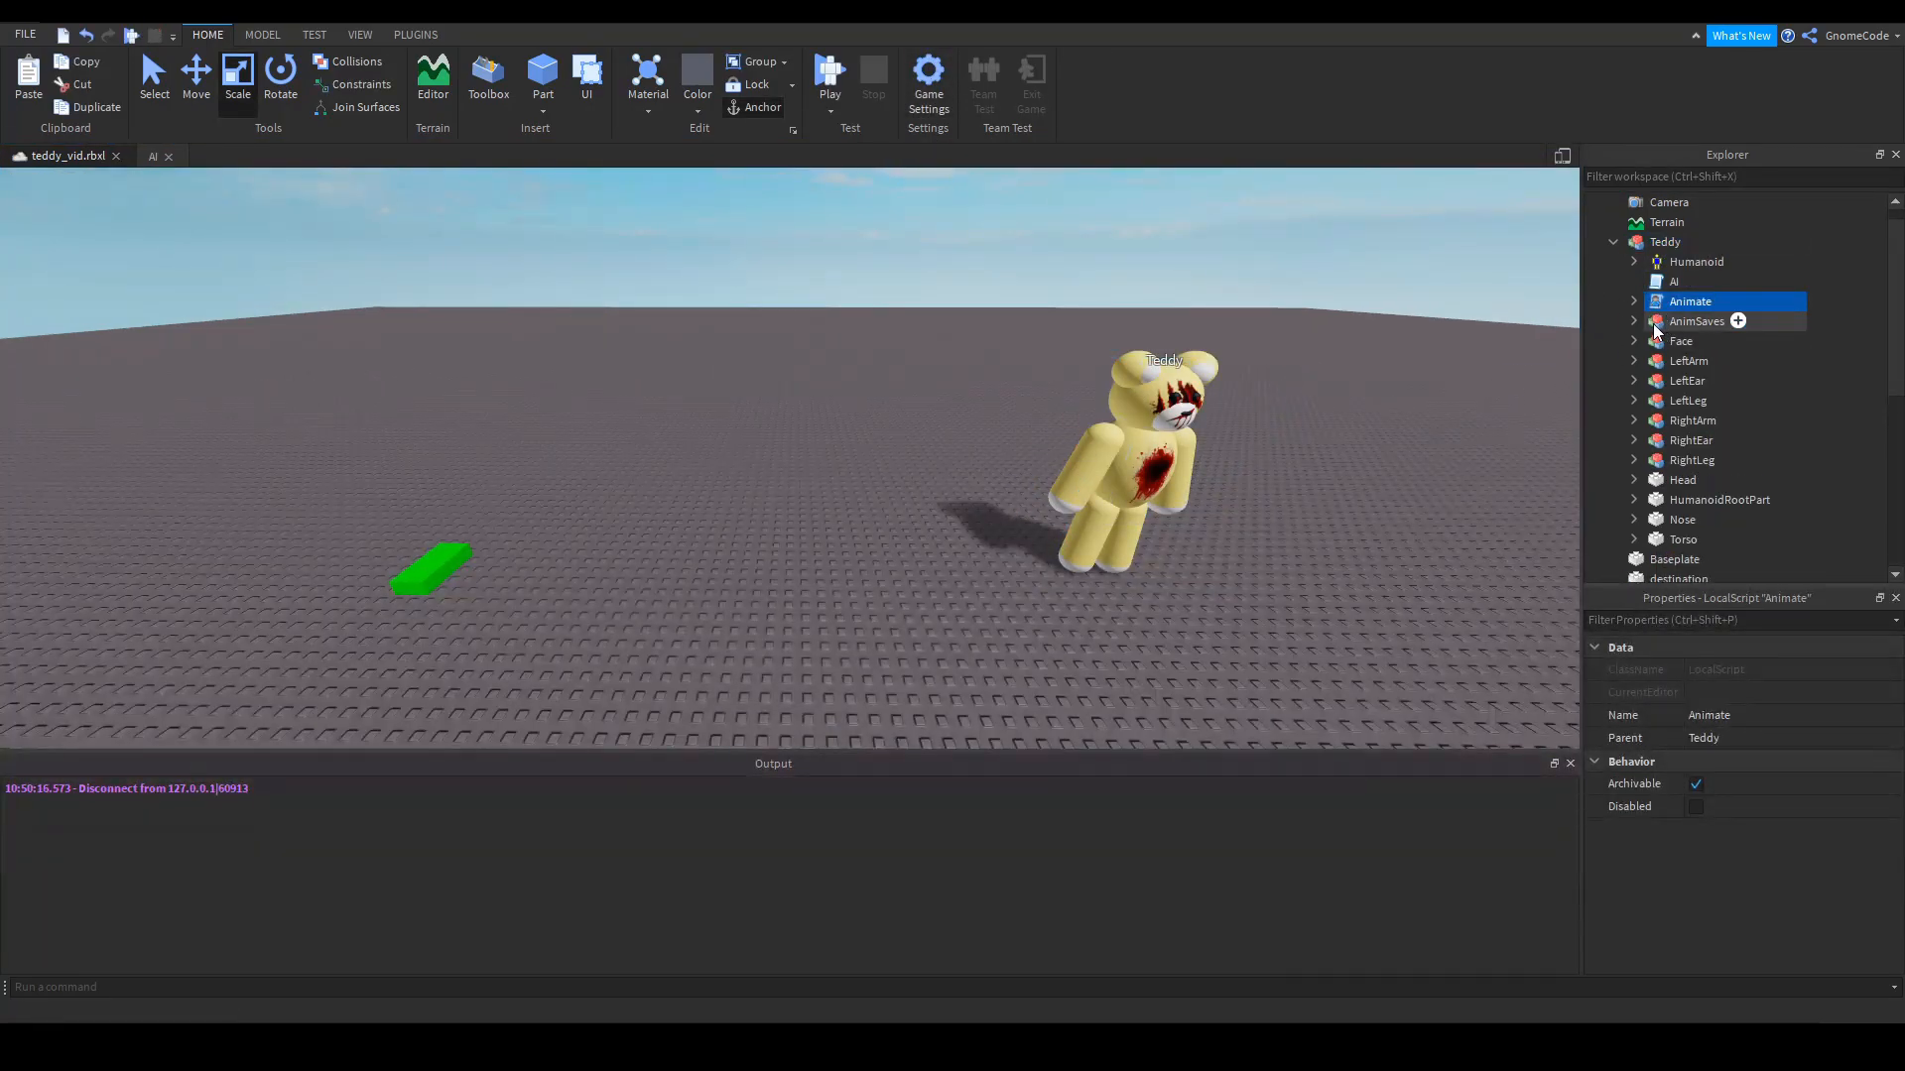
pyautogui.click(1681, 341)
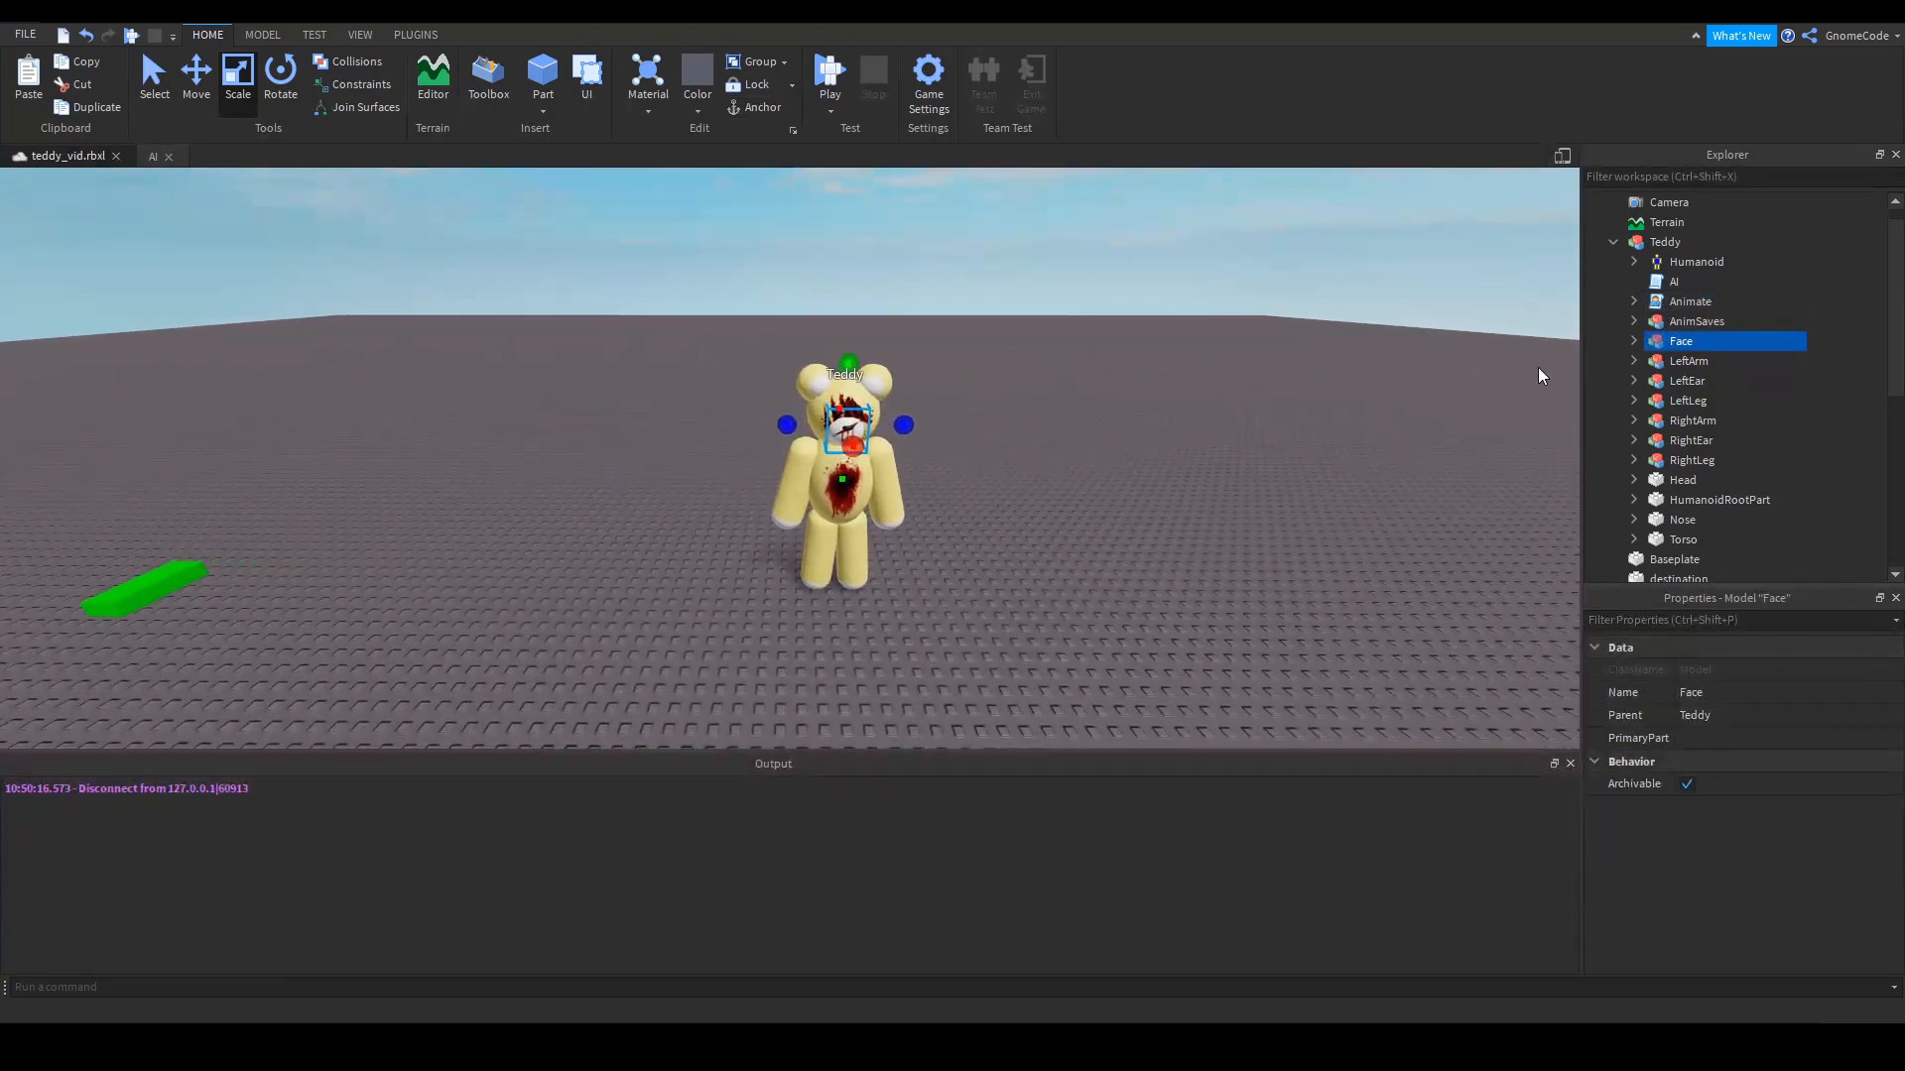
pyautogui.click(1688, 302)
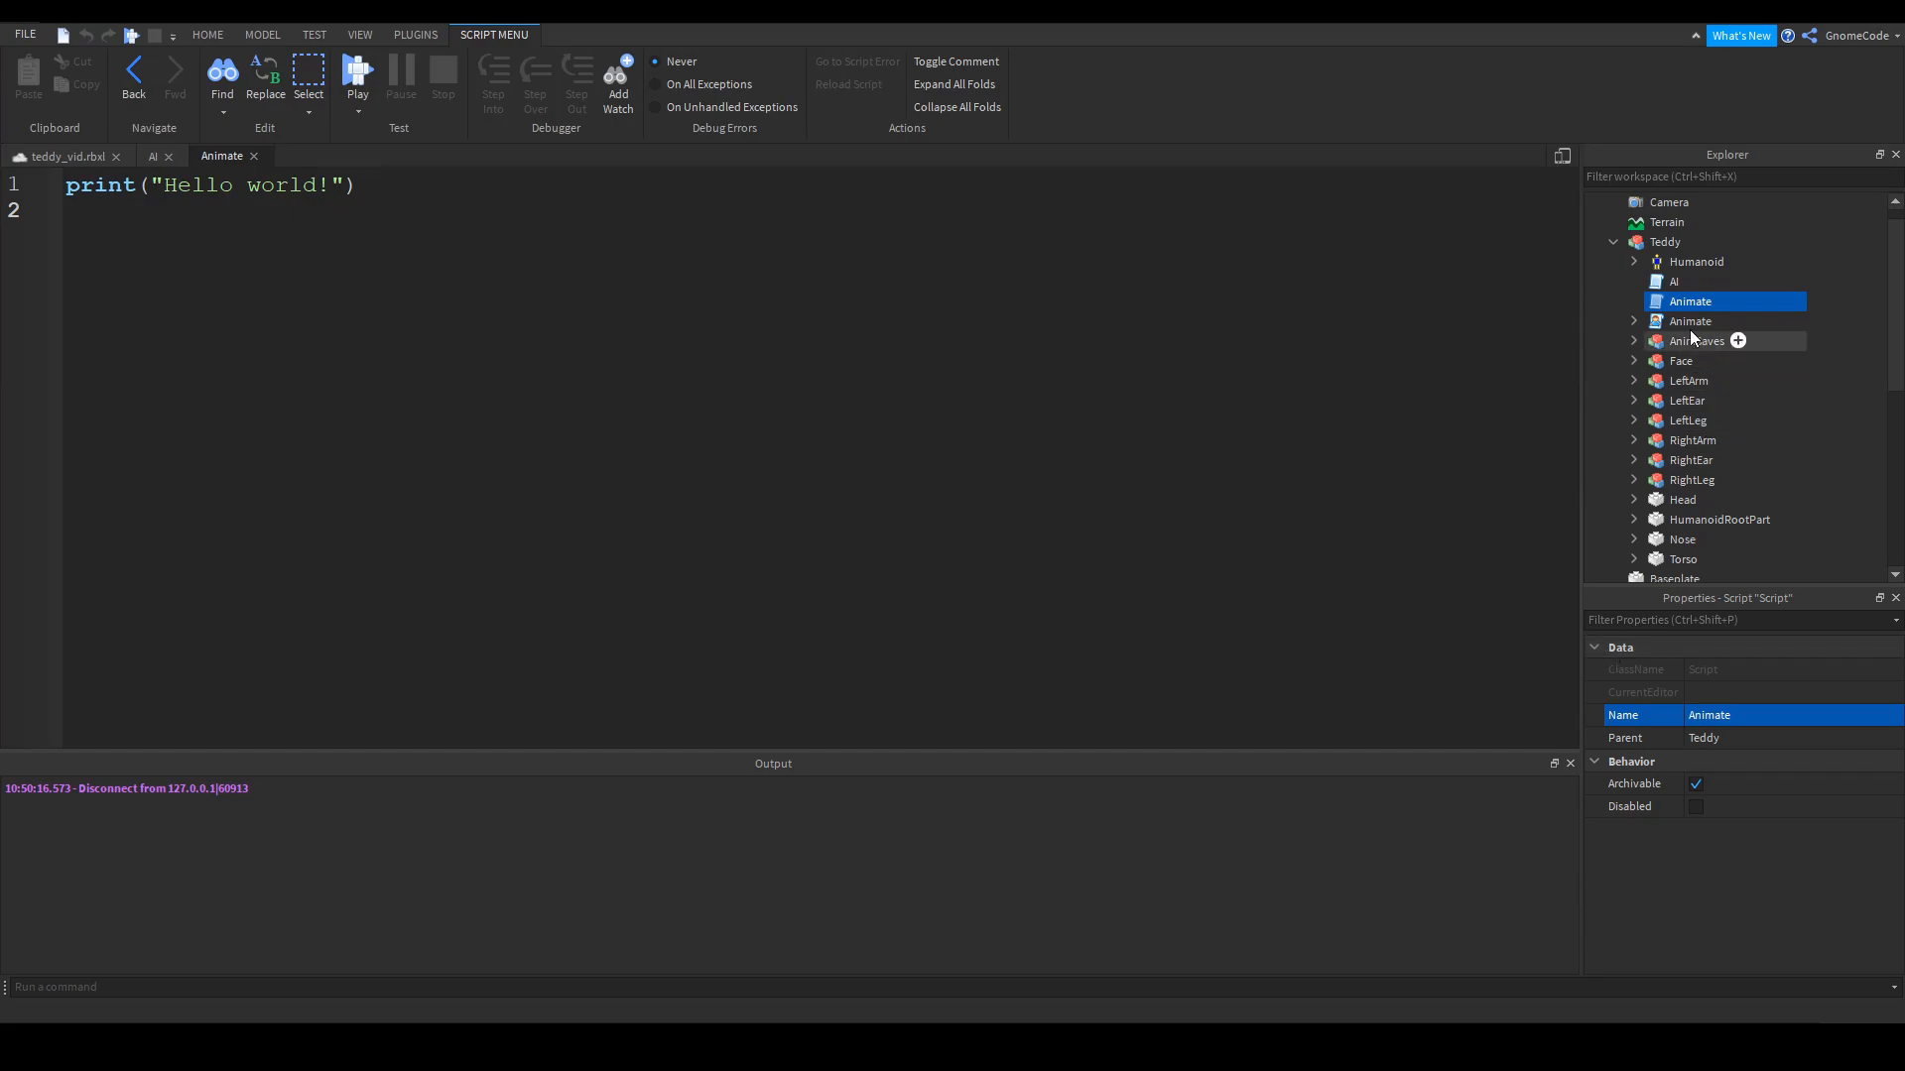
pyautogui.doubleClick(1691, 321)
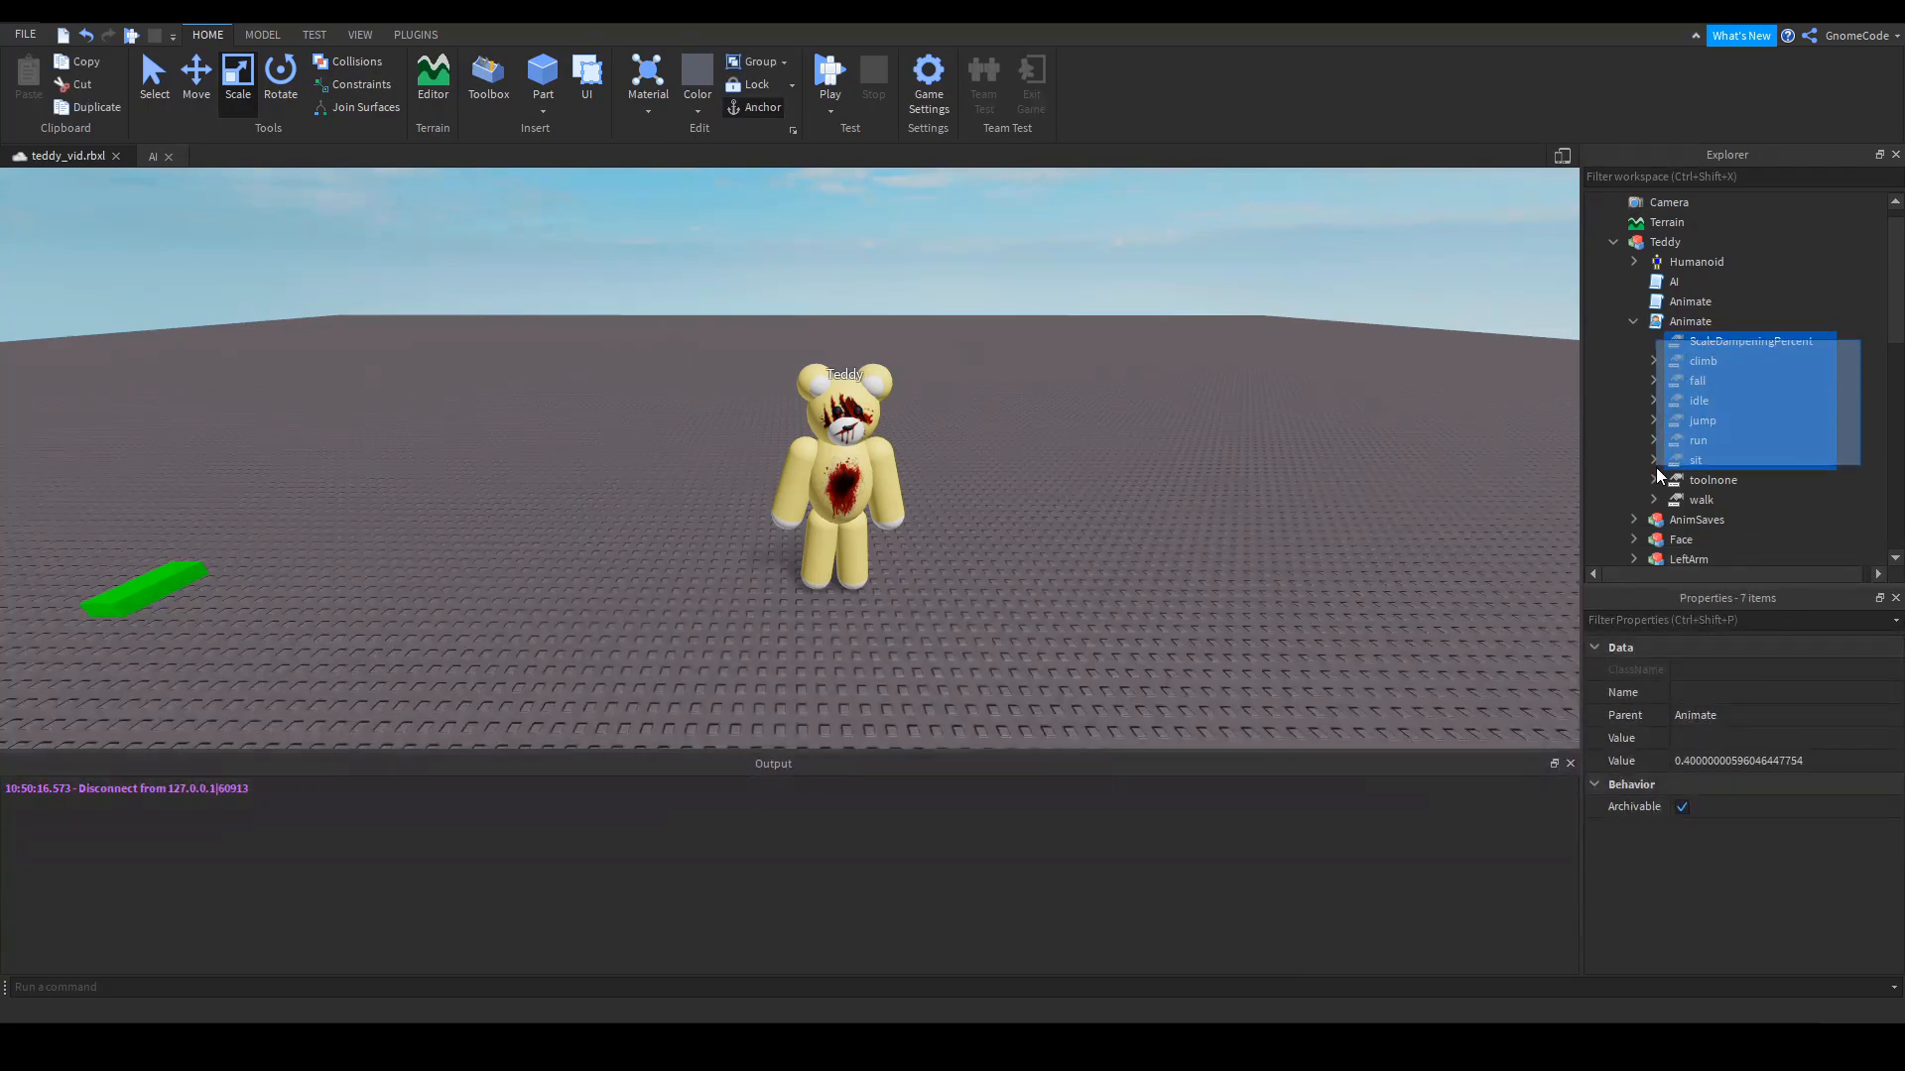
# Remove the old LocalScript Animate and run a test, which logs a Chatted error
pyautogui.click(1690, 302)
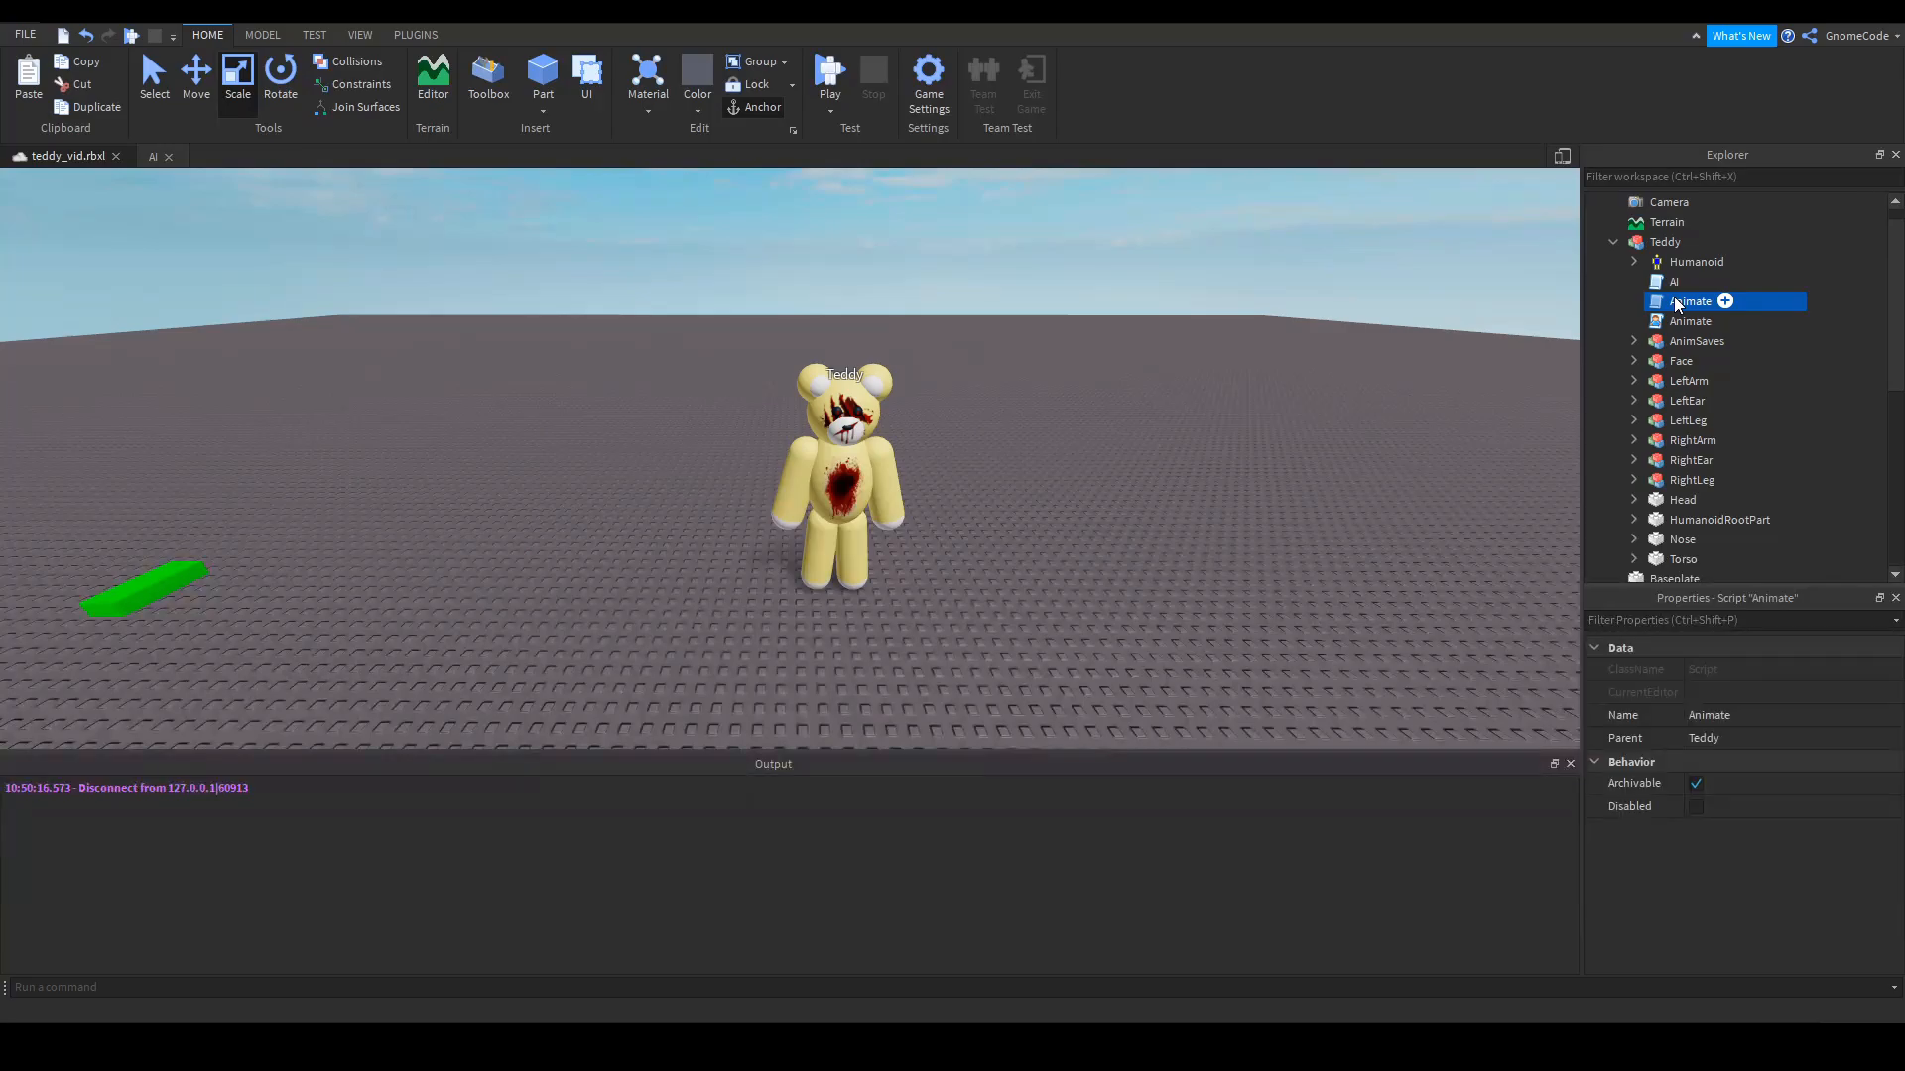
pyautogui.click(1690, 321)
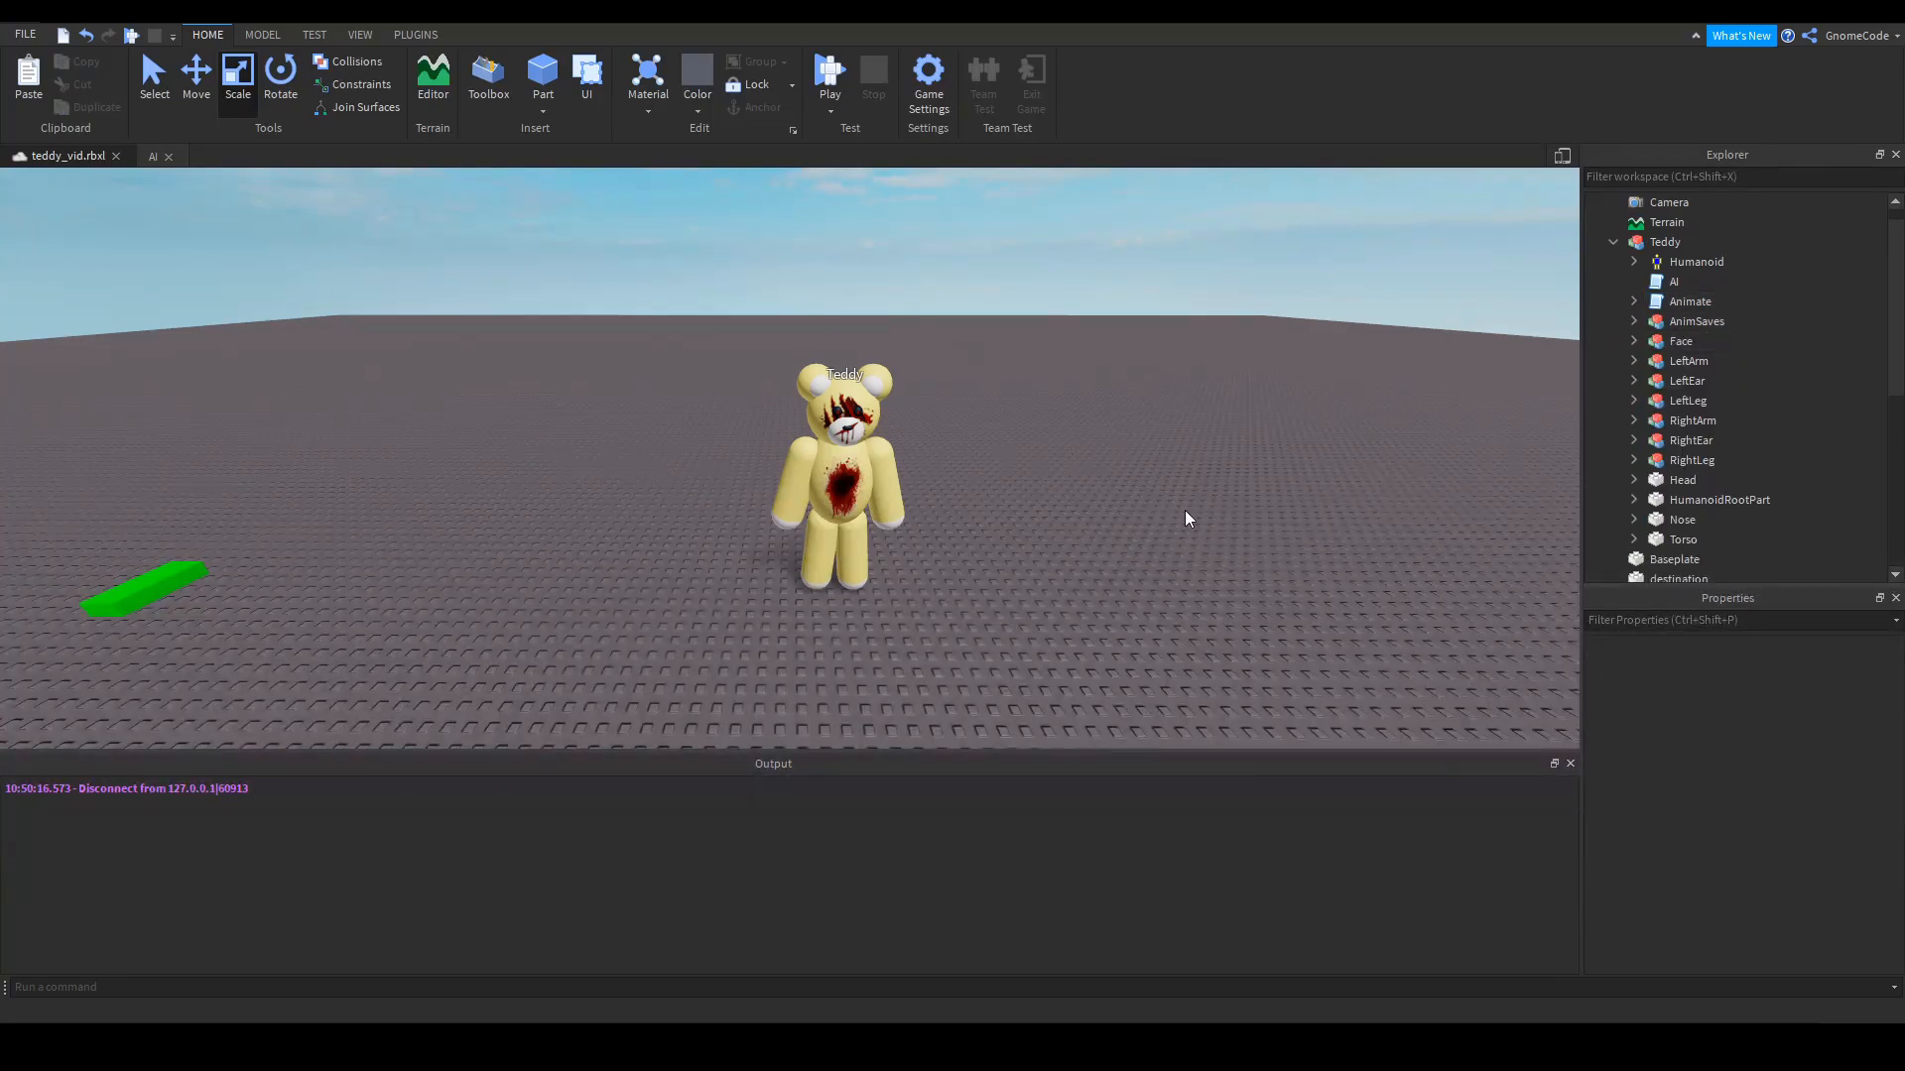
pyautogui.click(829, 79)
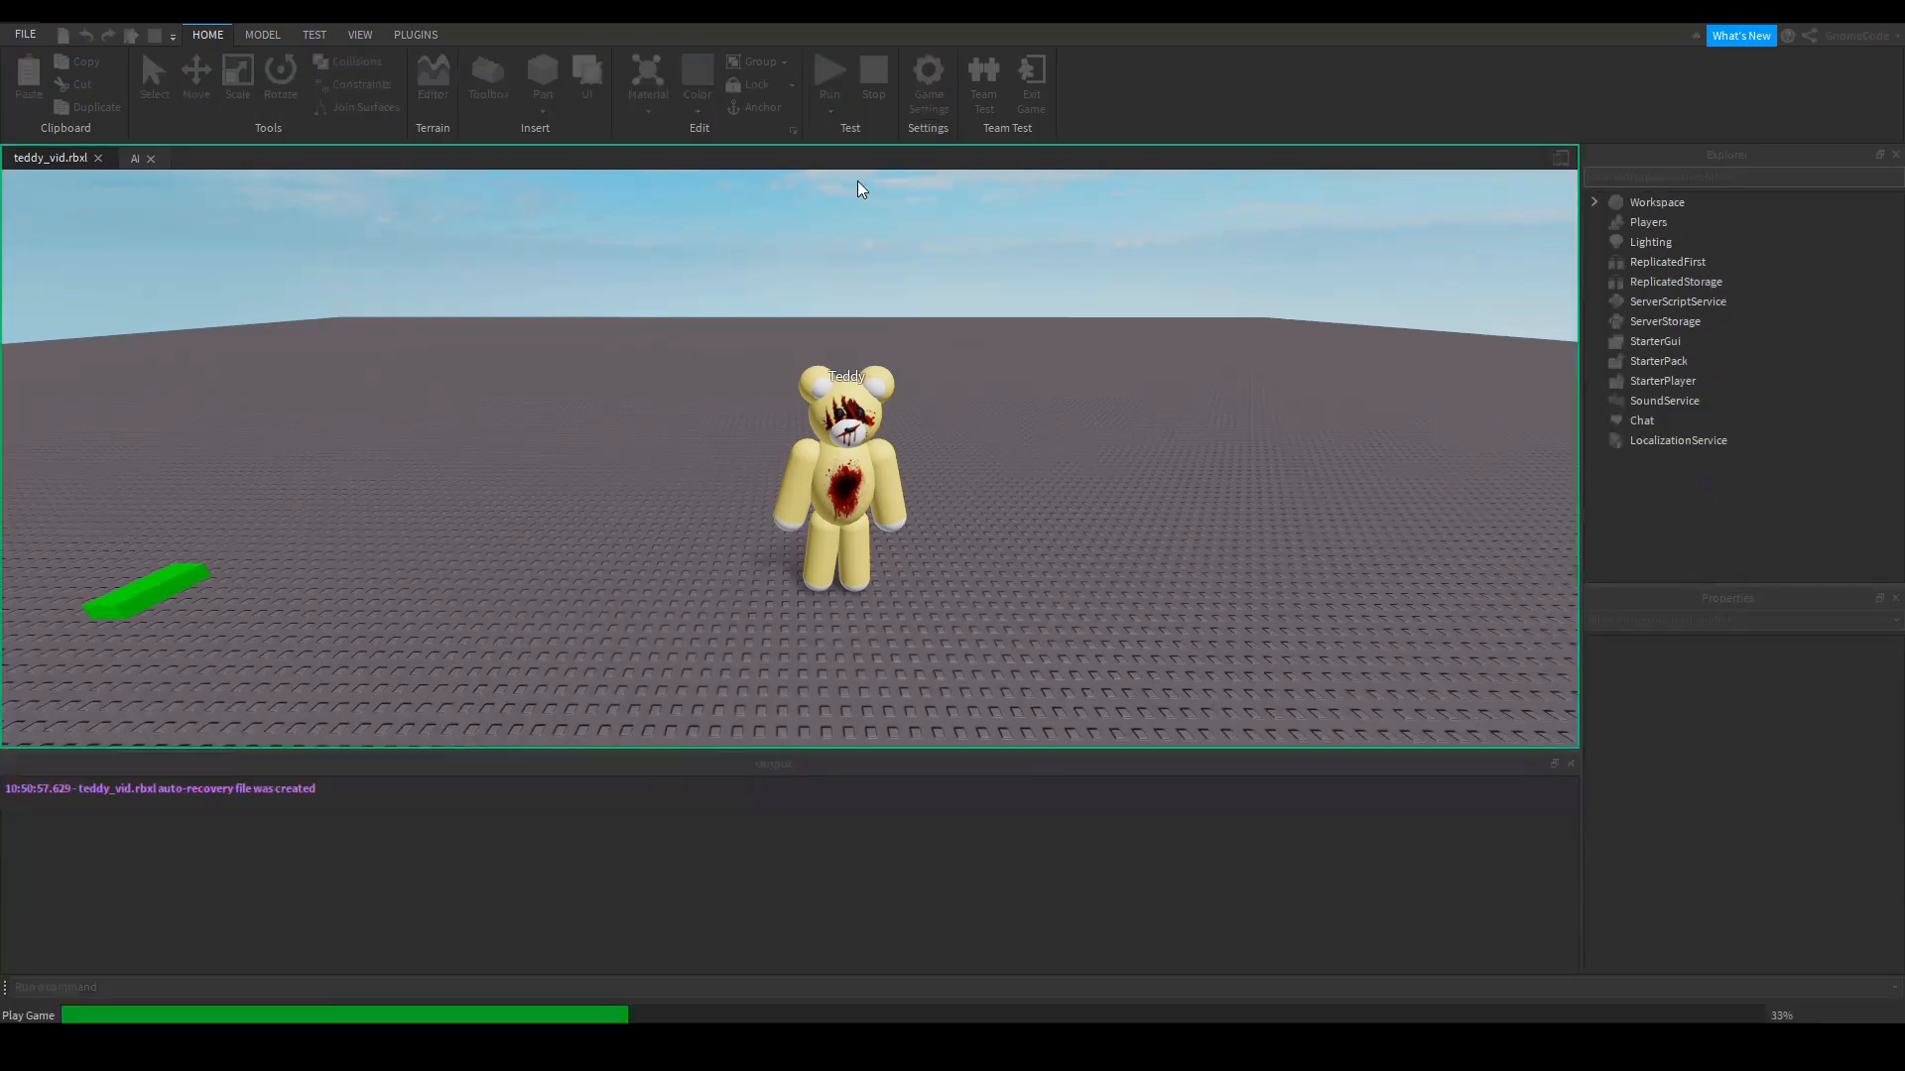
pyautogui.click(829, 80)
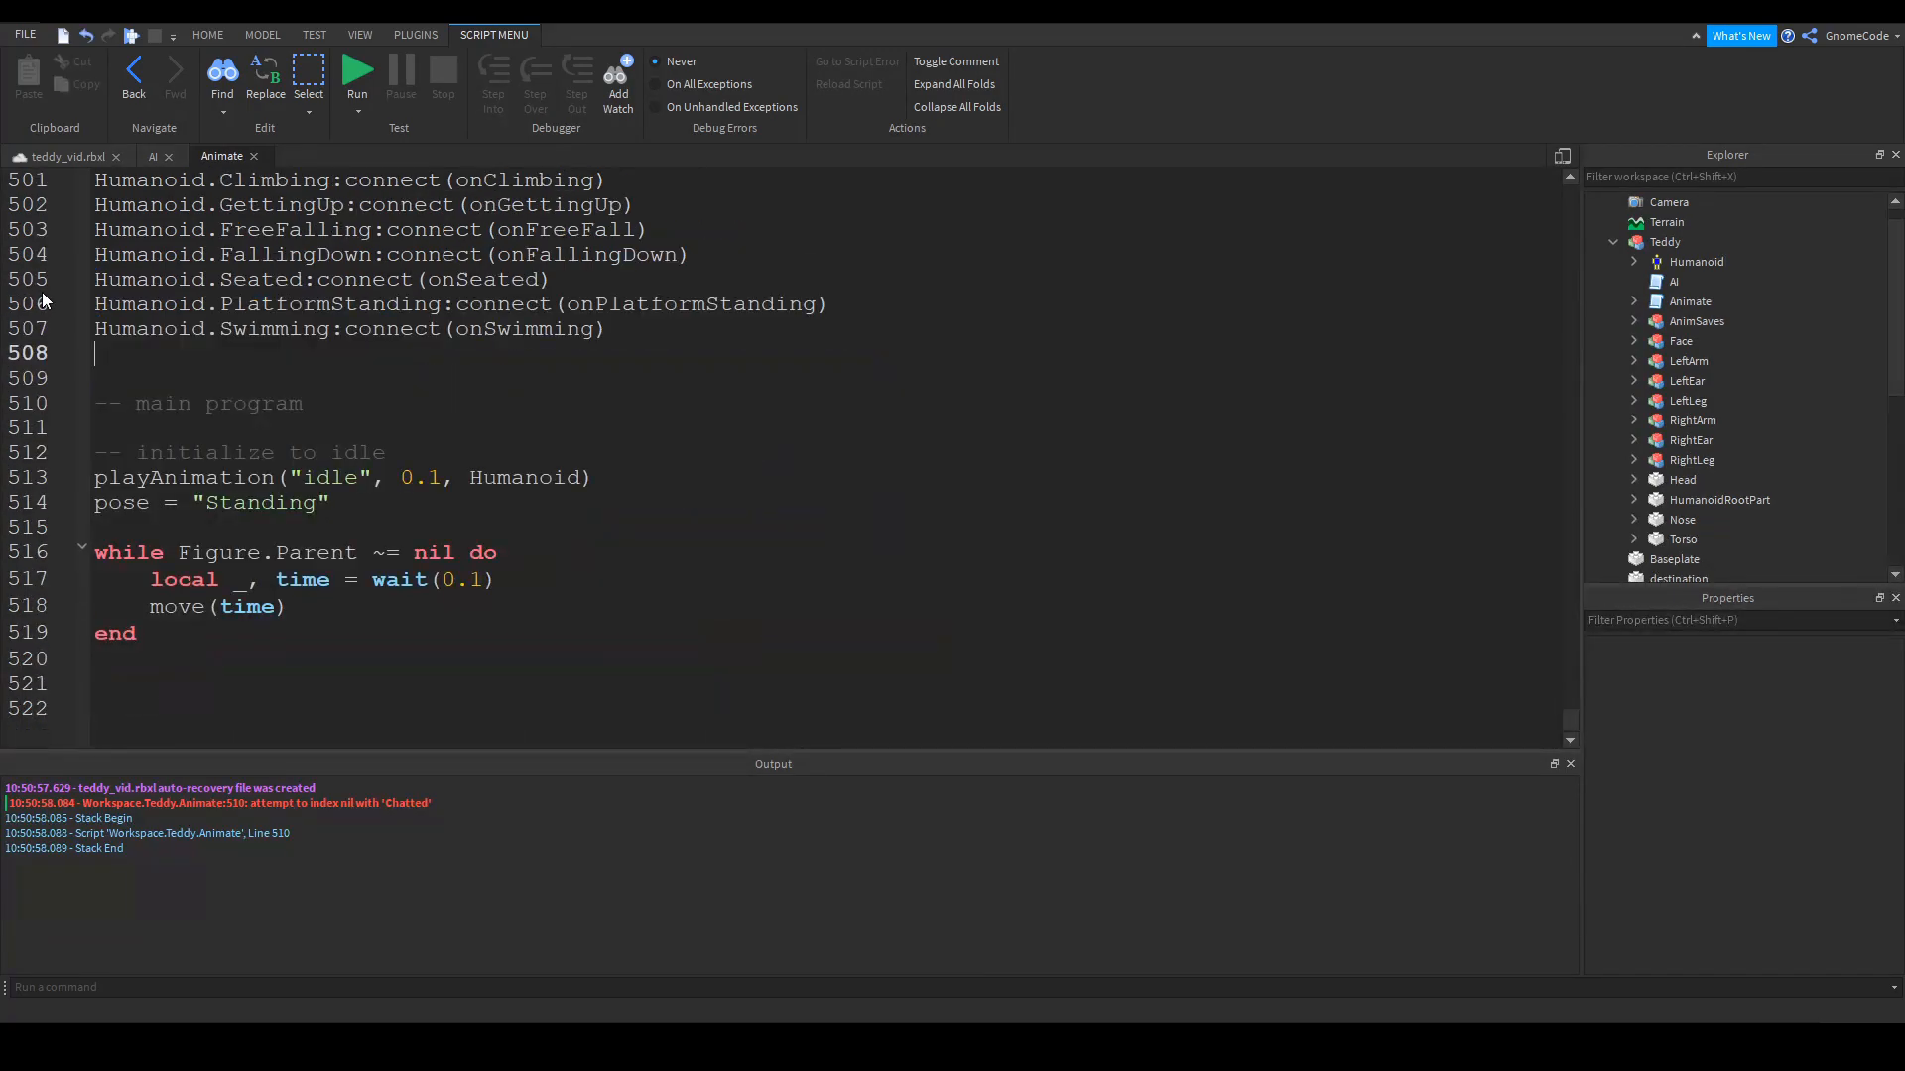
# Run another test after removing the blank line in the Animate script
pyautogui.click(357, 72)
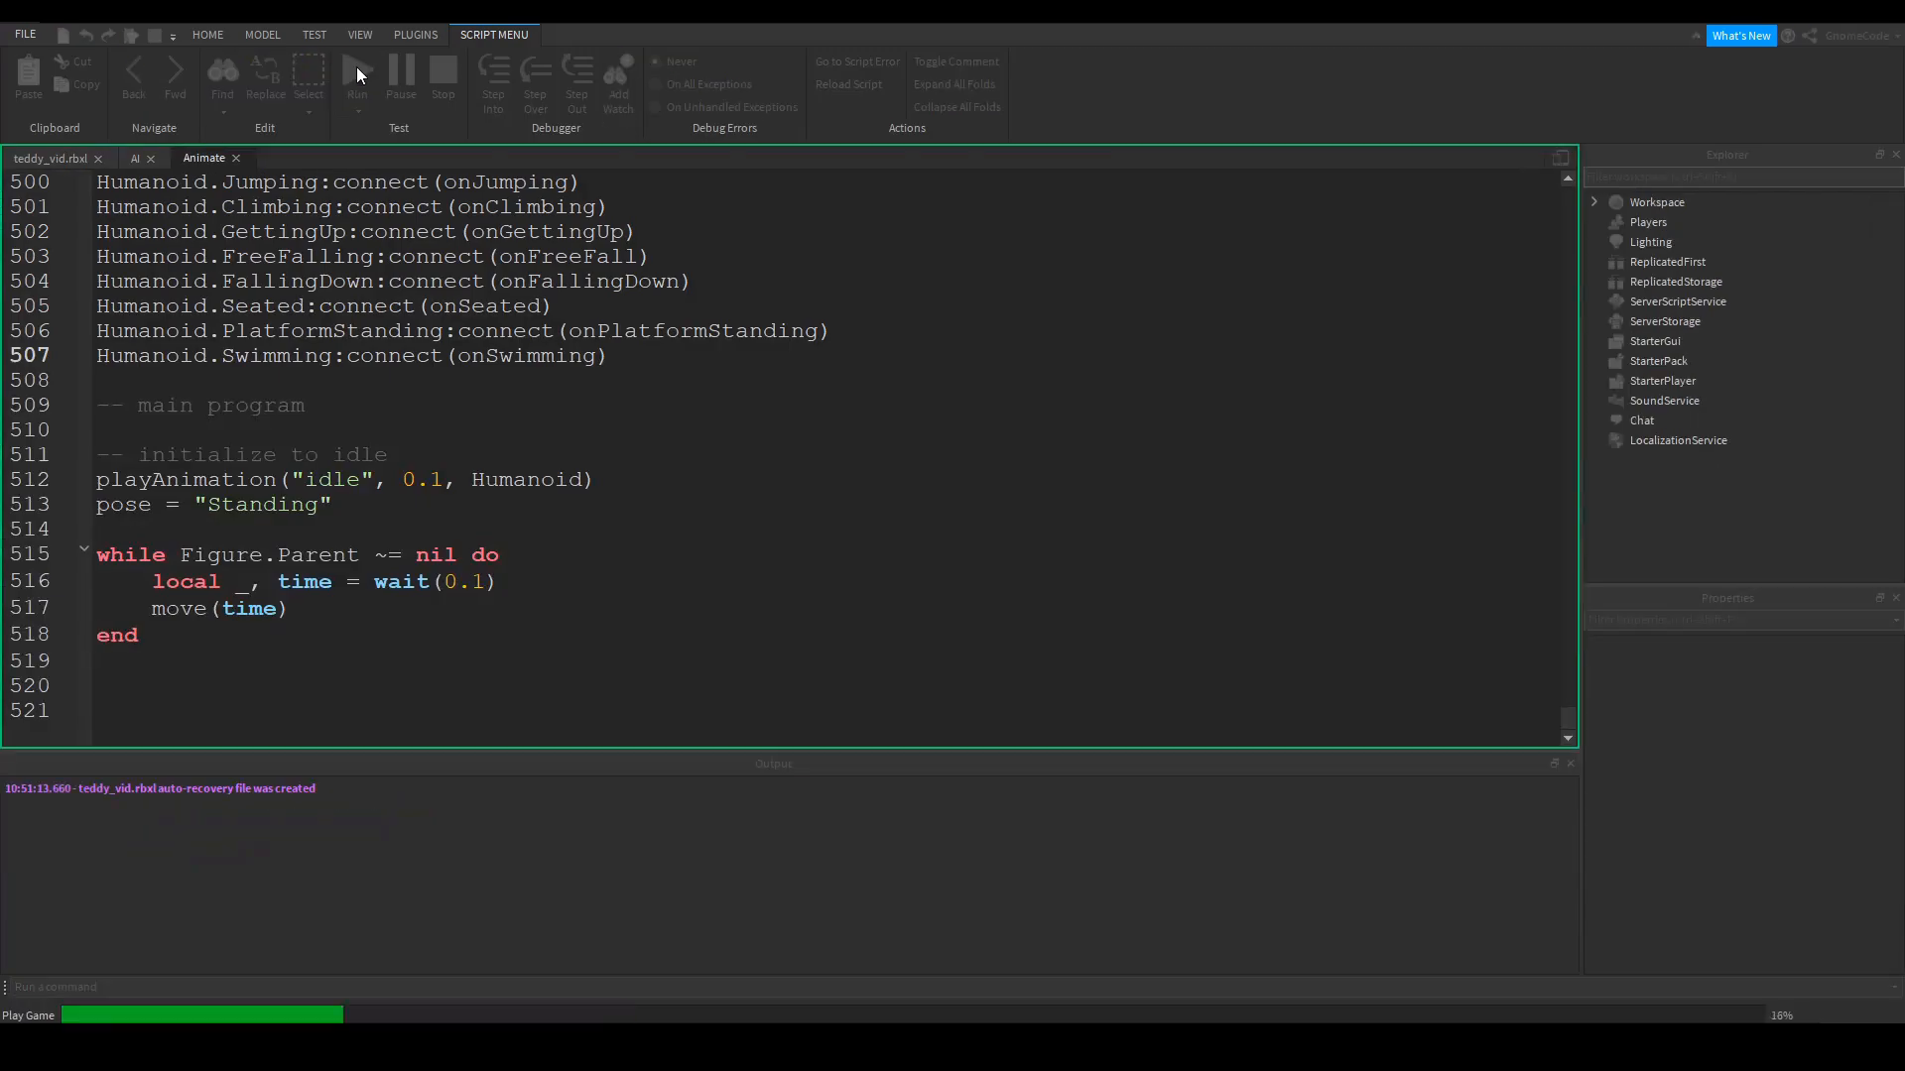
pyautogui.click(355, 78)
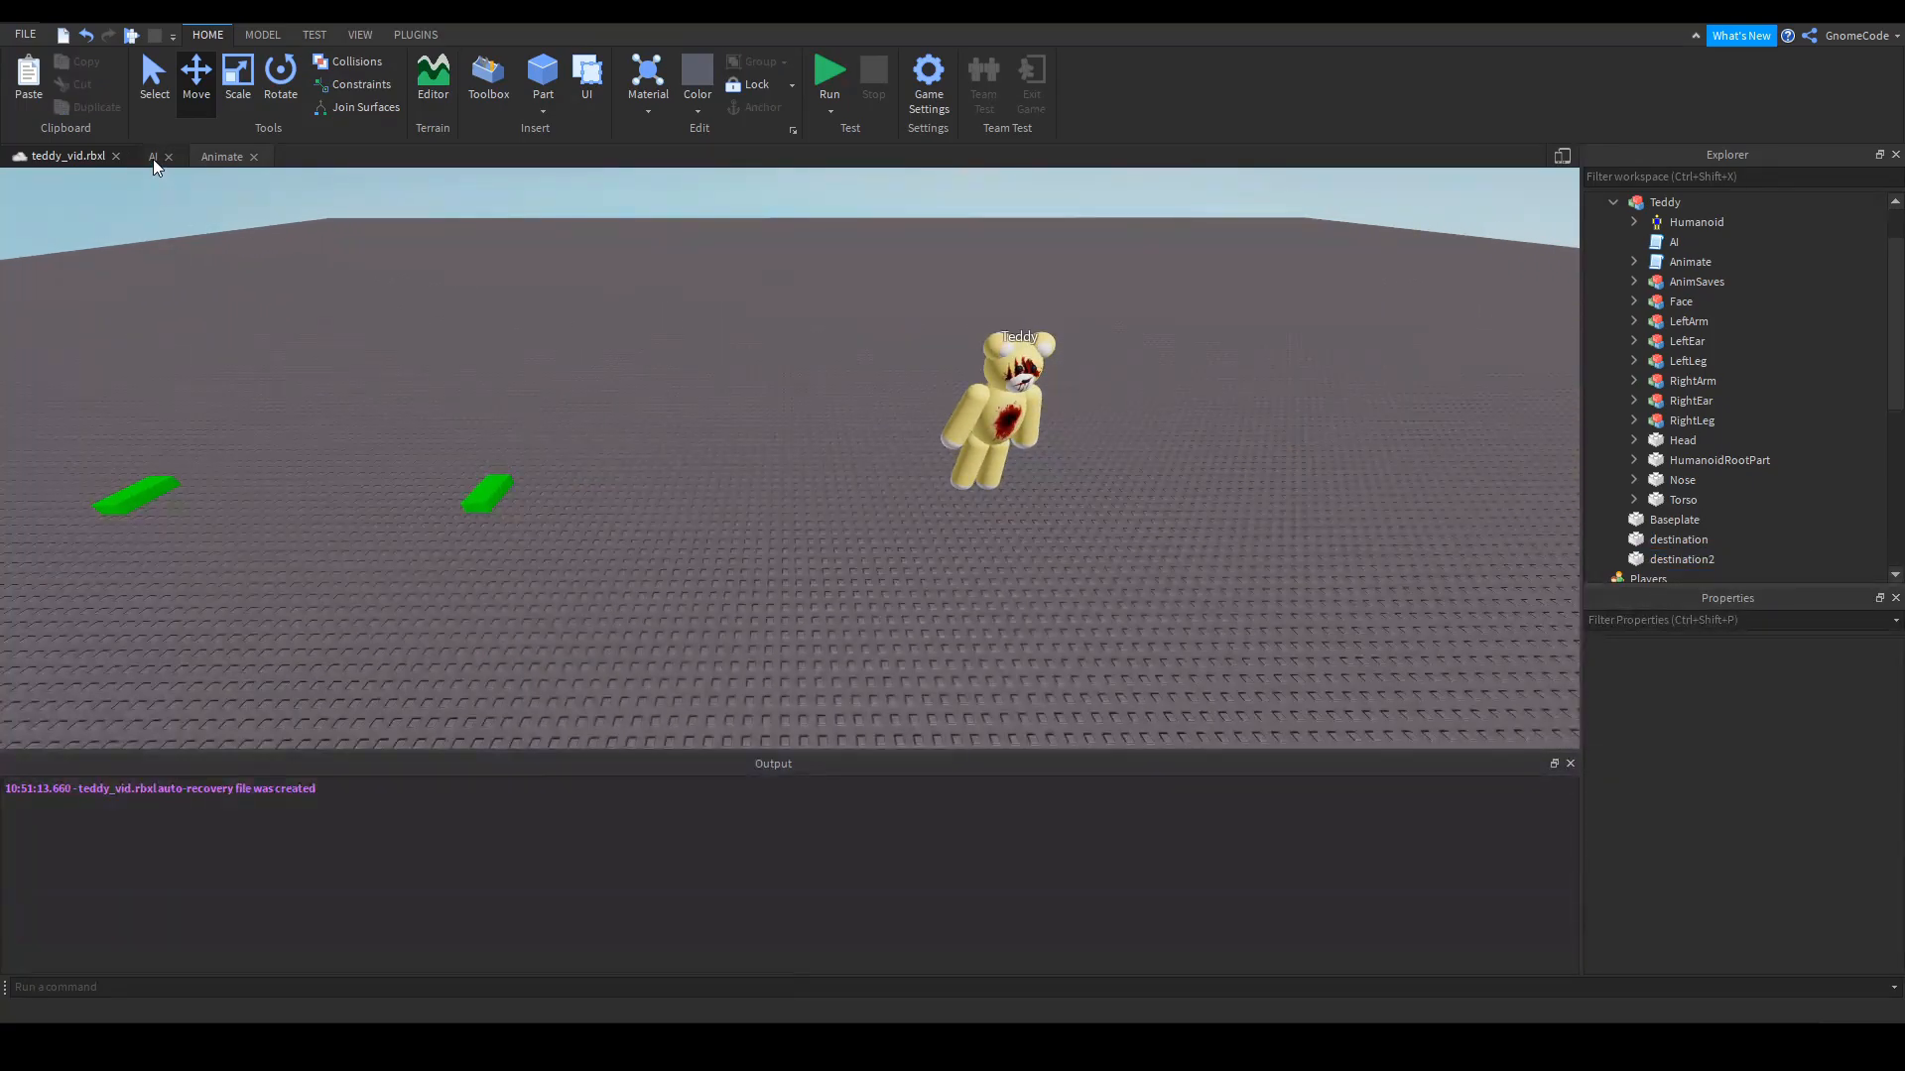
# Wrap the MoveTo call in a while true do loop with wait(3) in the AI script
pyautogui.click(152, 155)
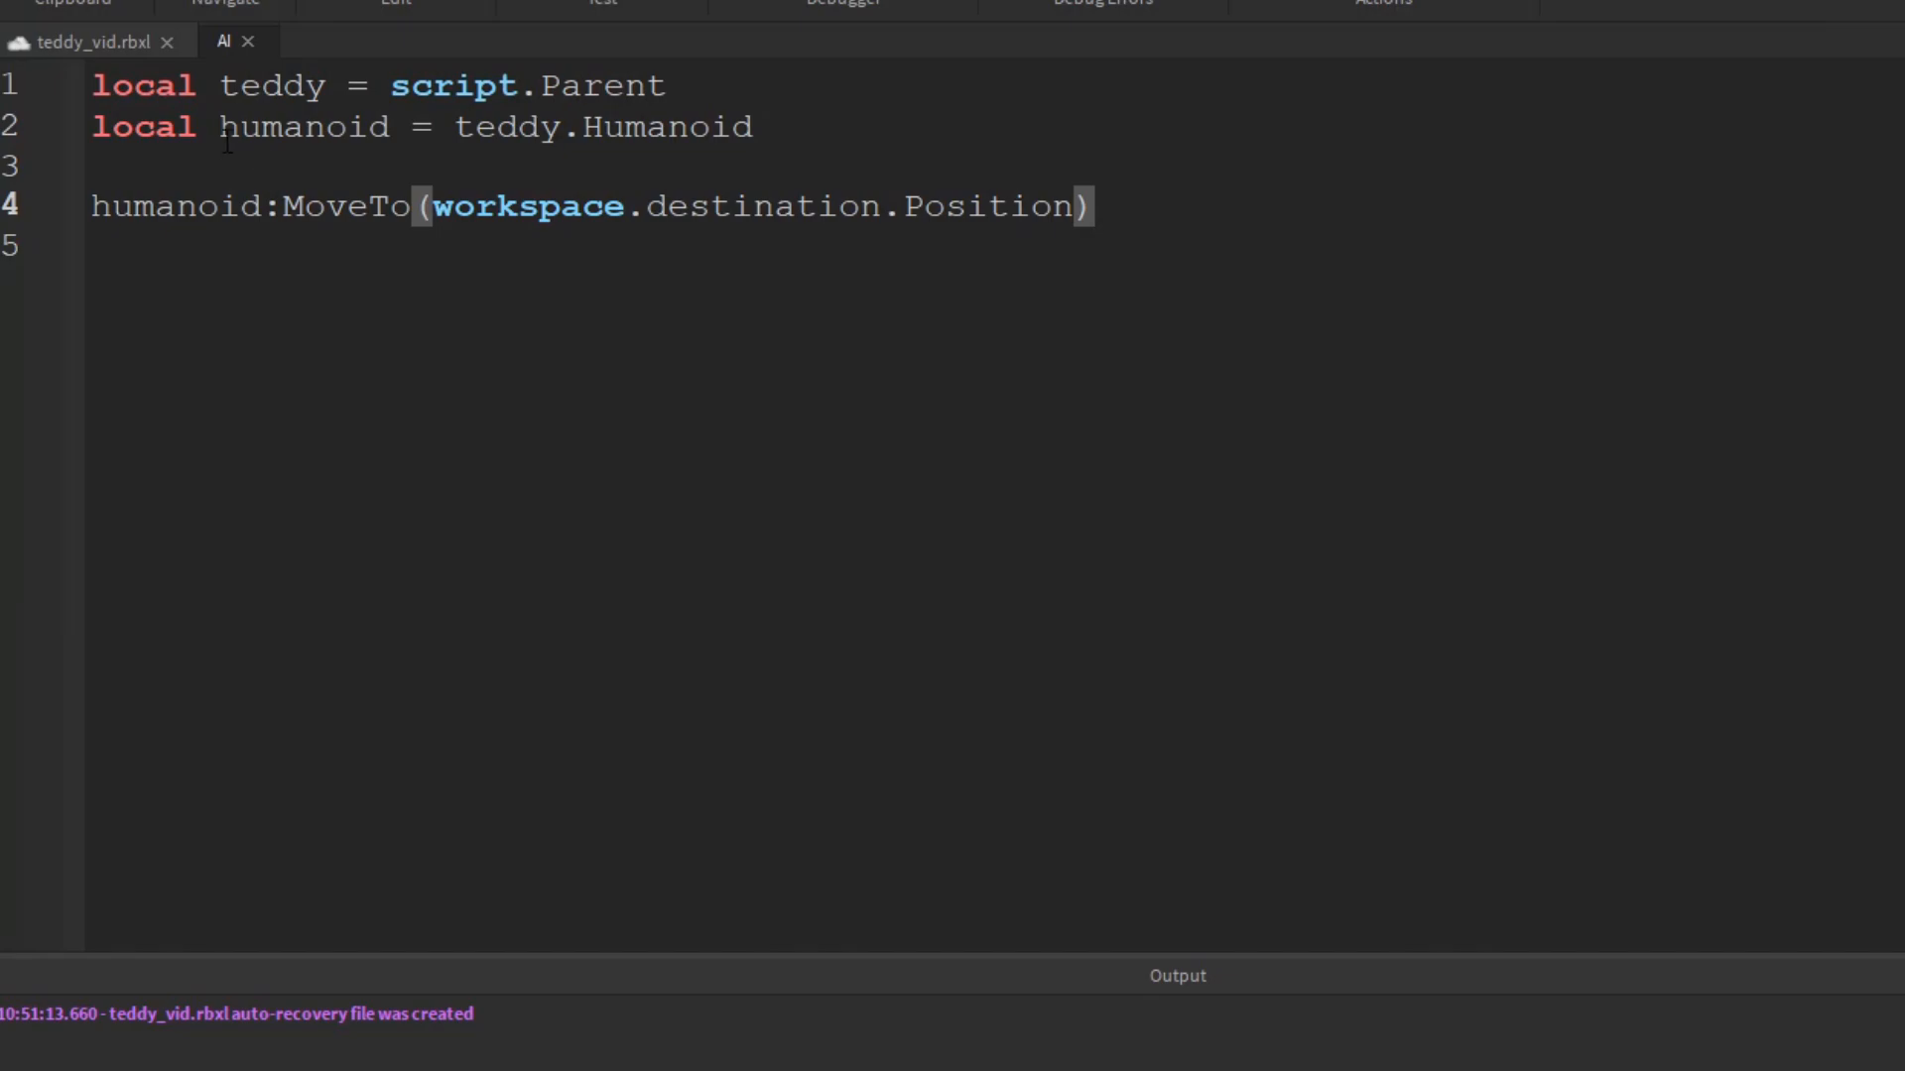
pyautogui.write('while true do')
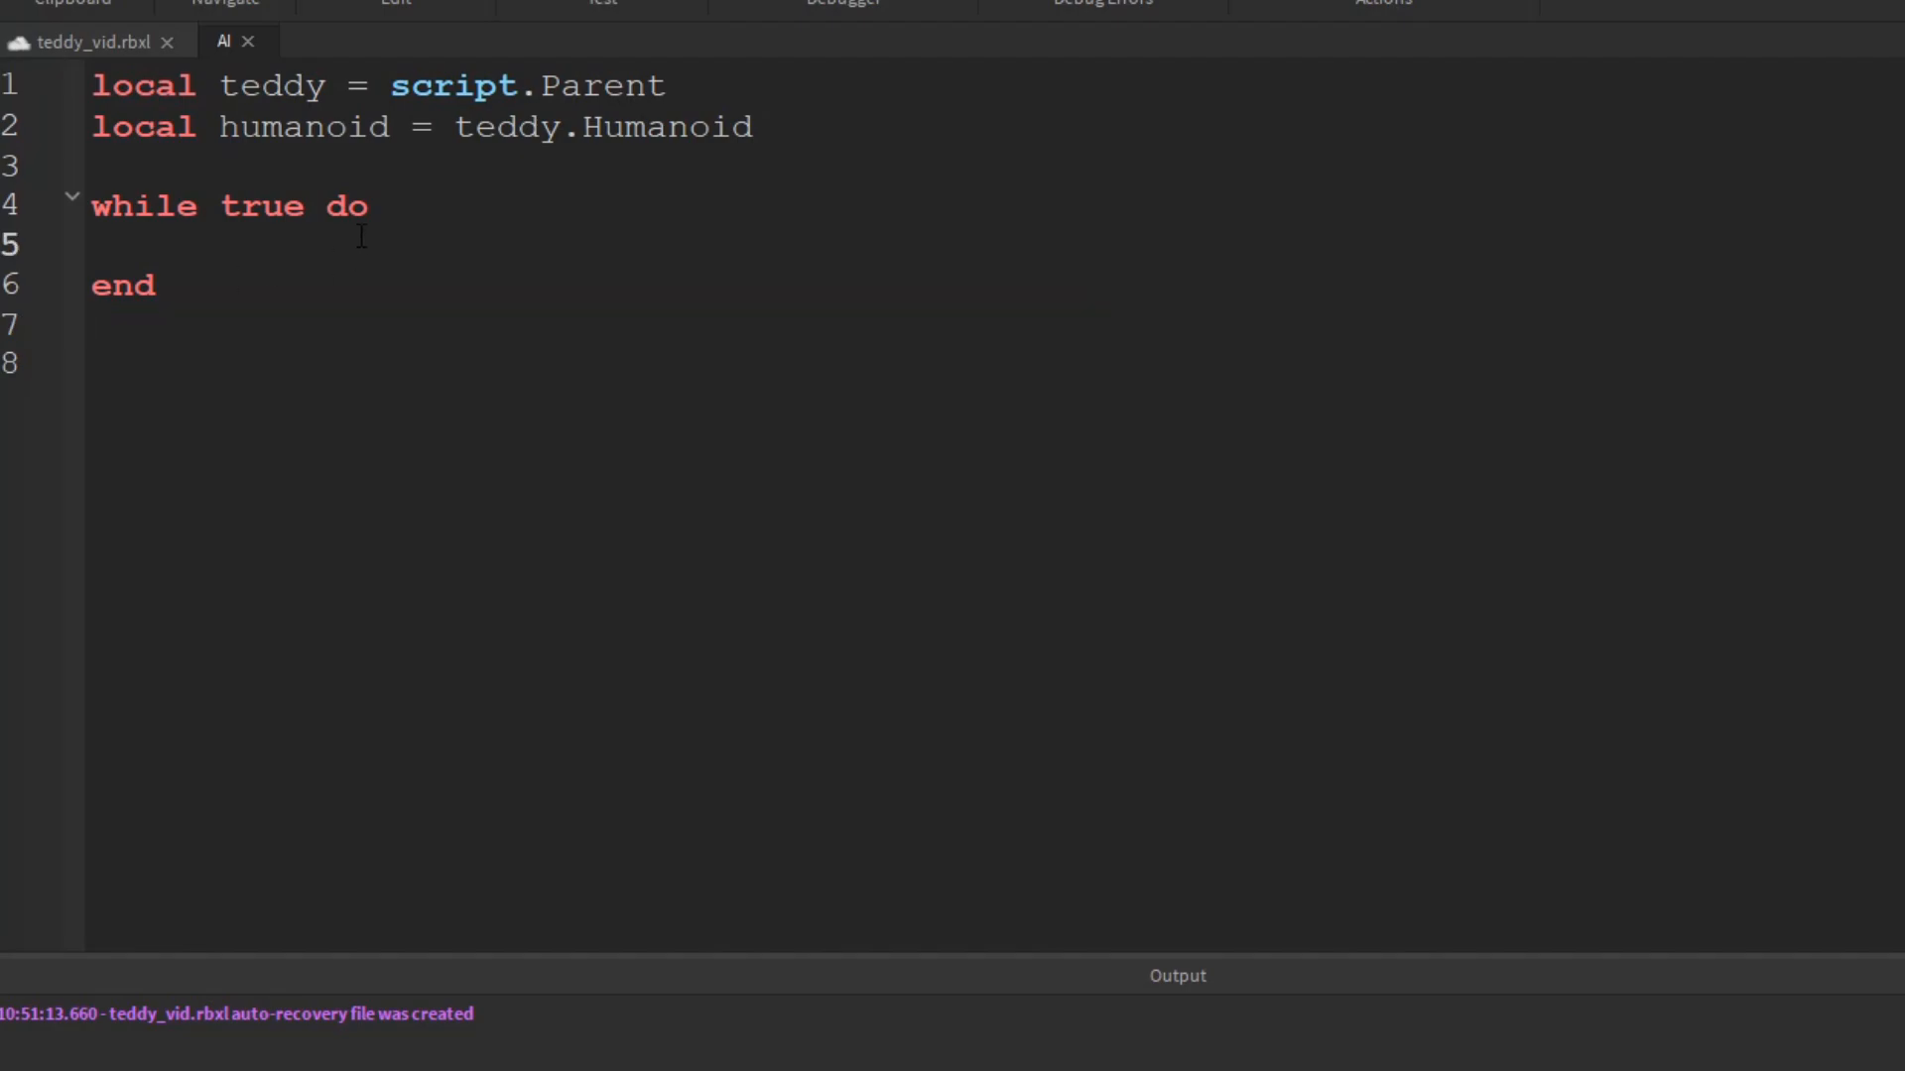
pyautogui.write('humanoid:MoveTo(workspace.destination.Position)')
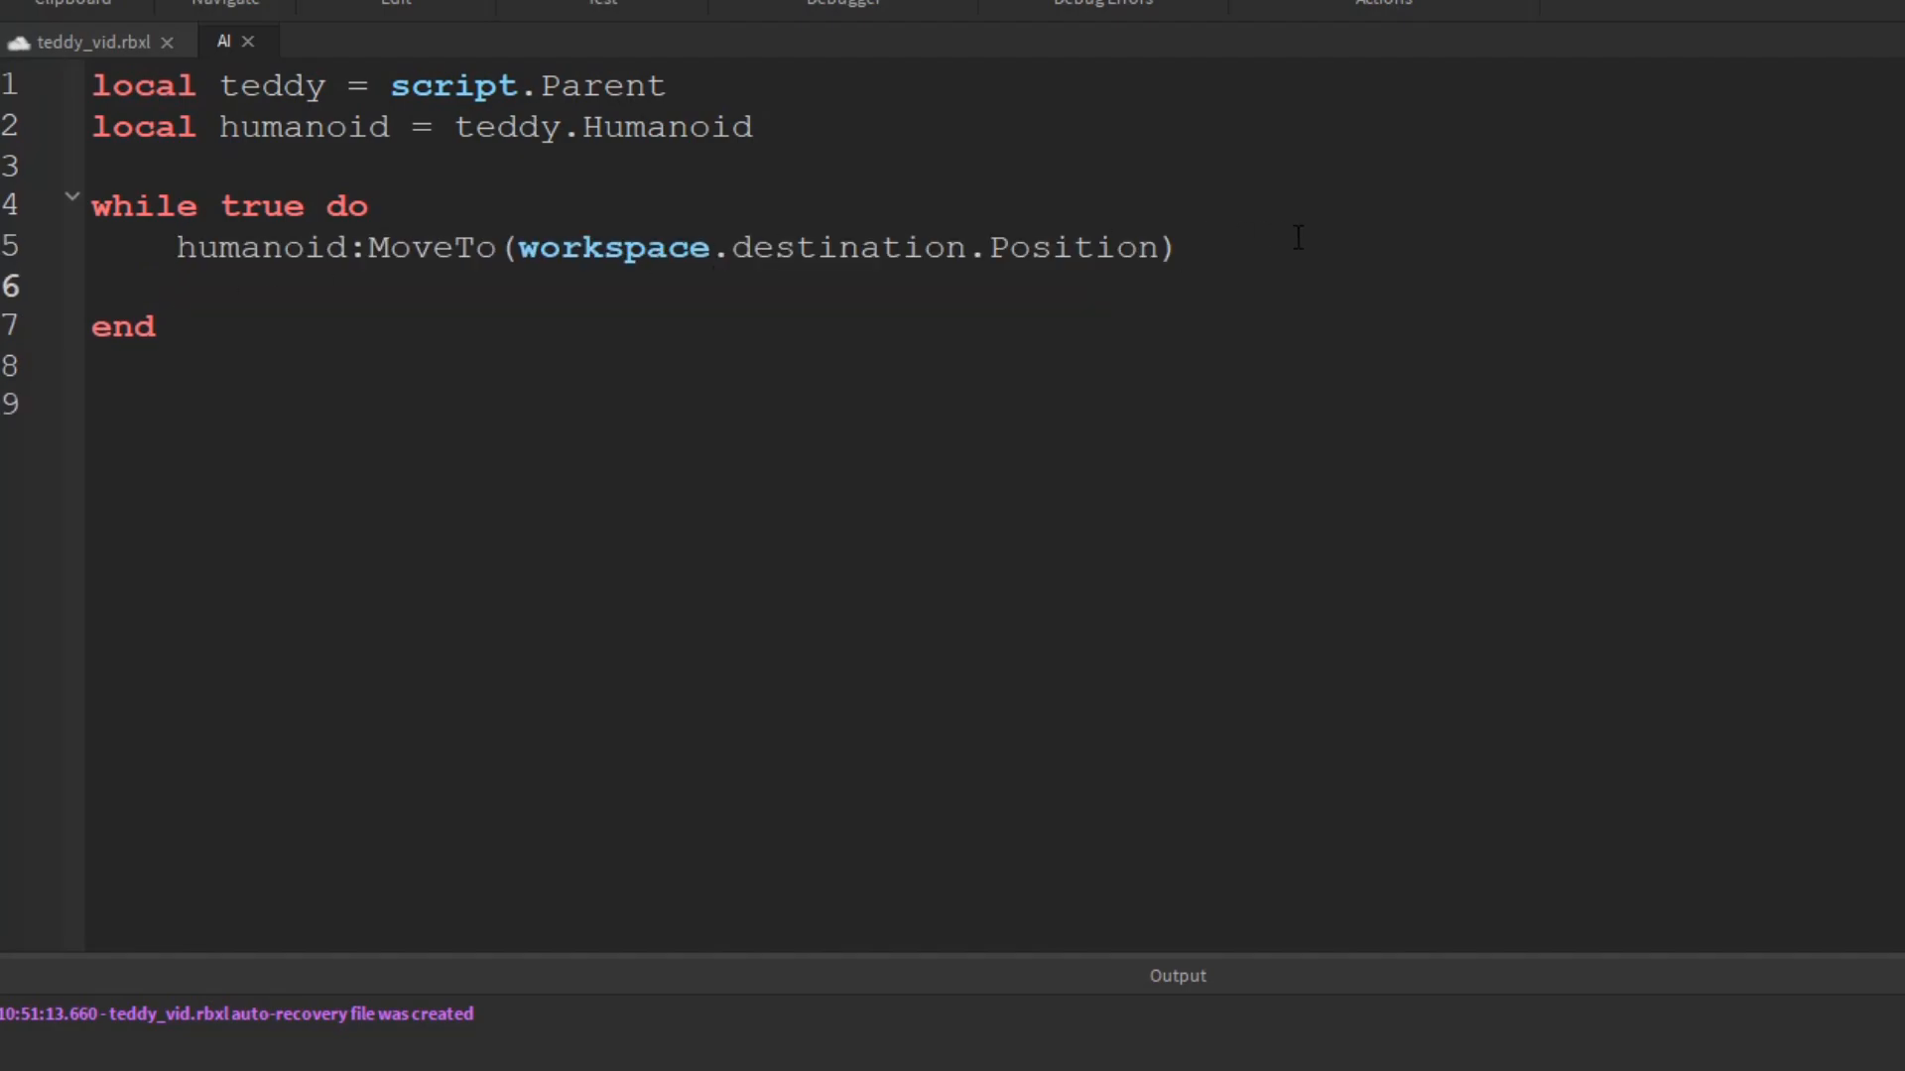
pyautogui.write('wait(')
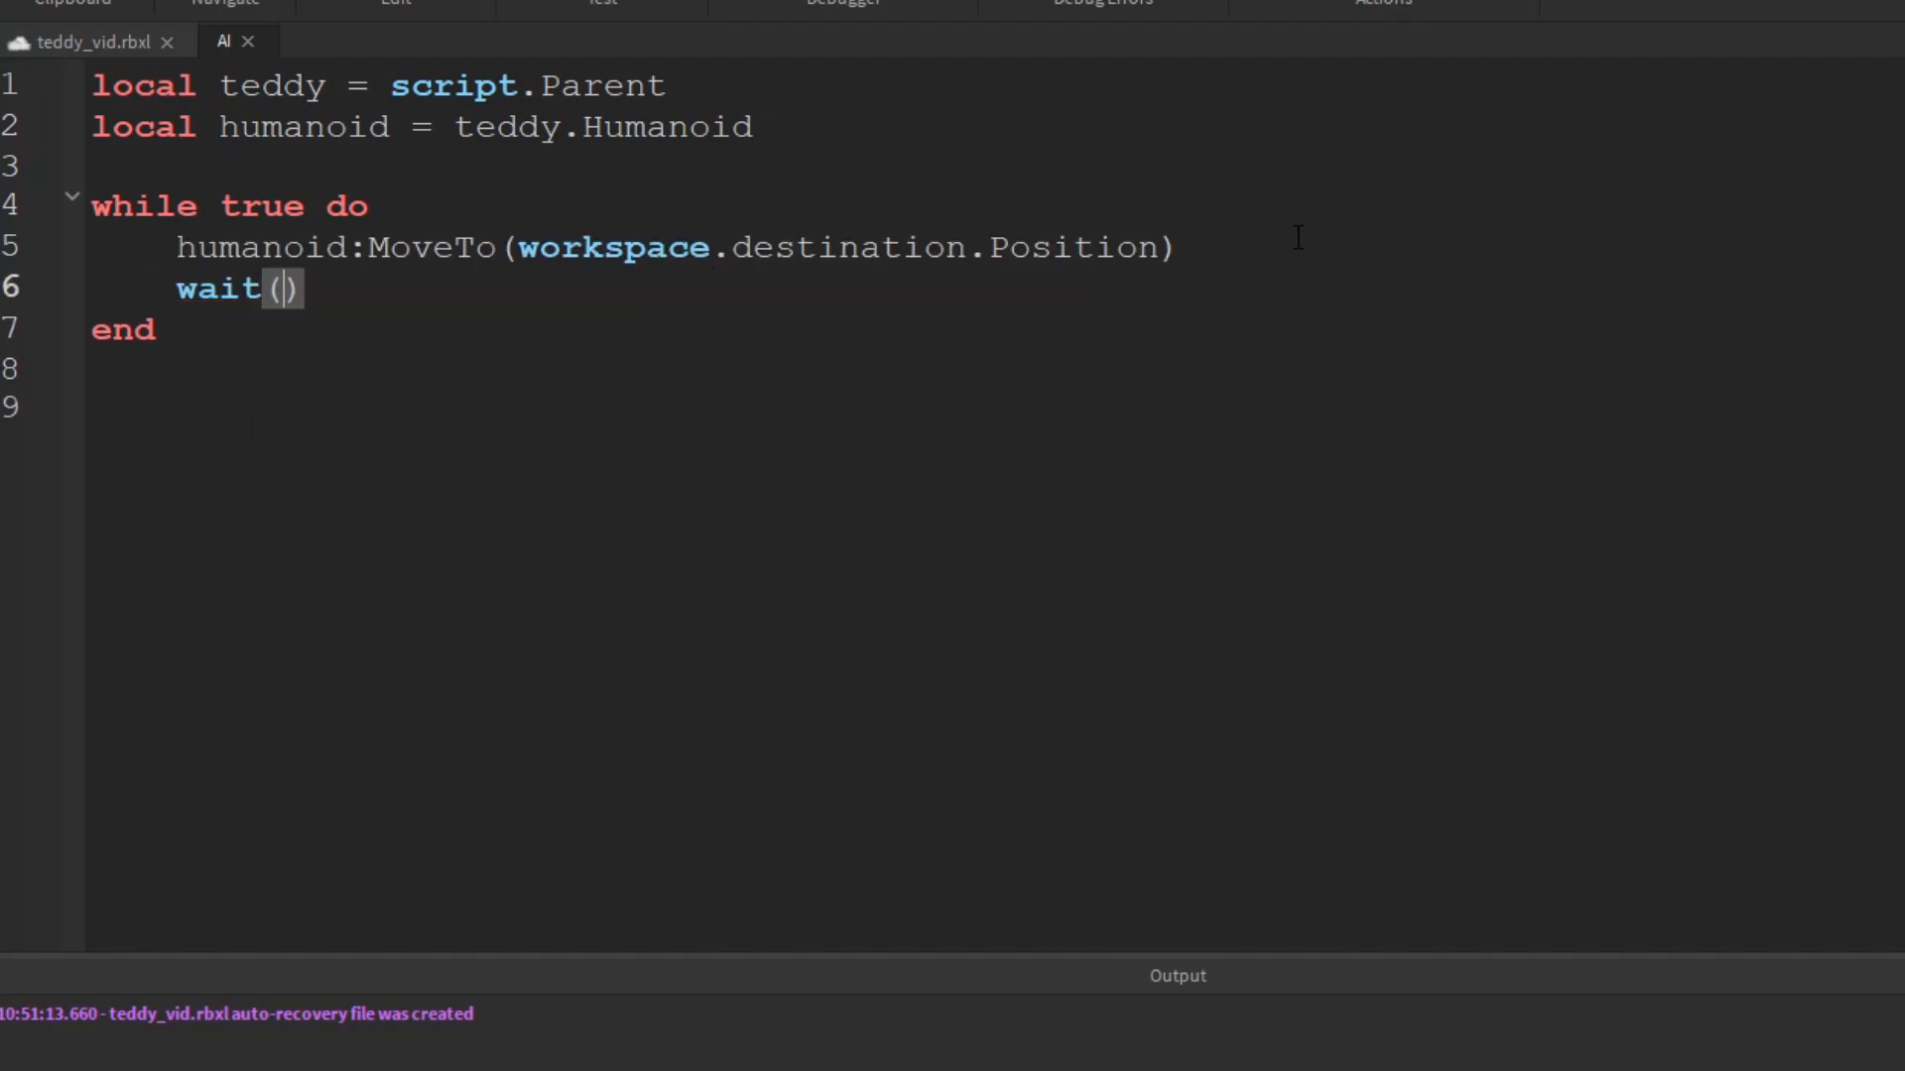
pyautogui.write('3')
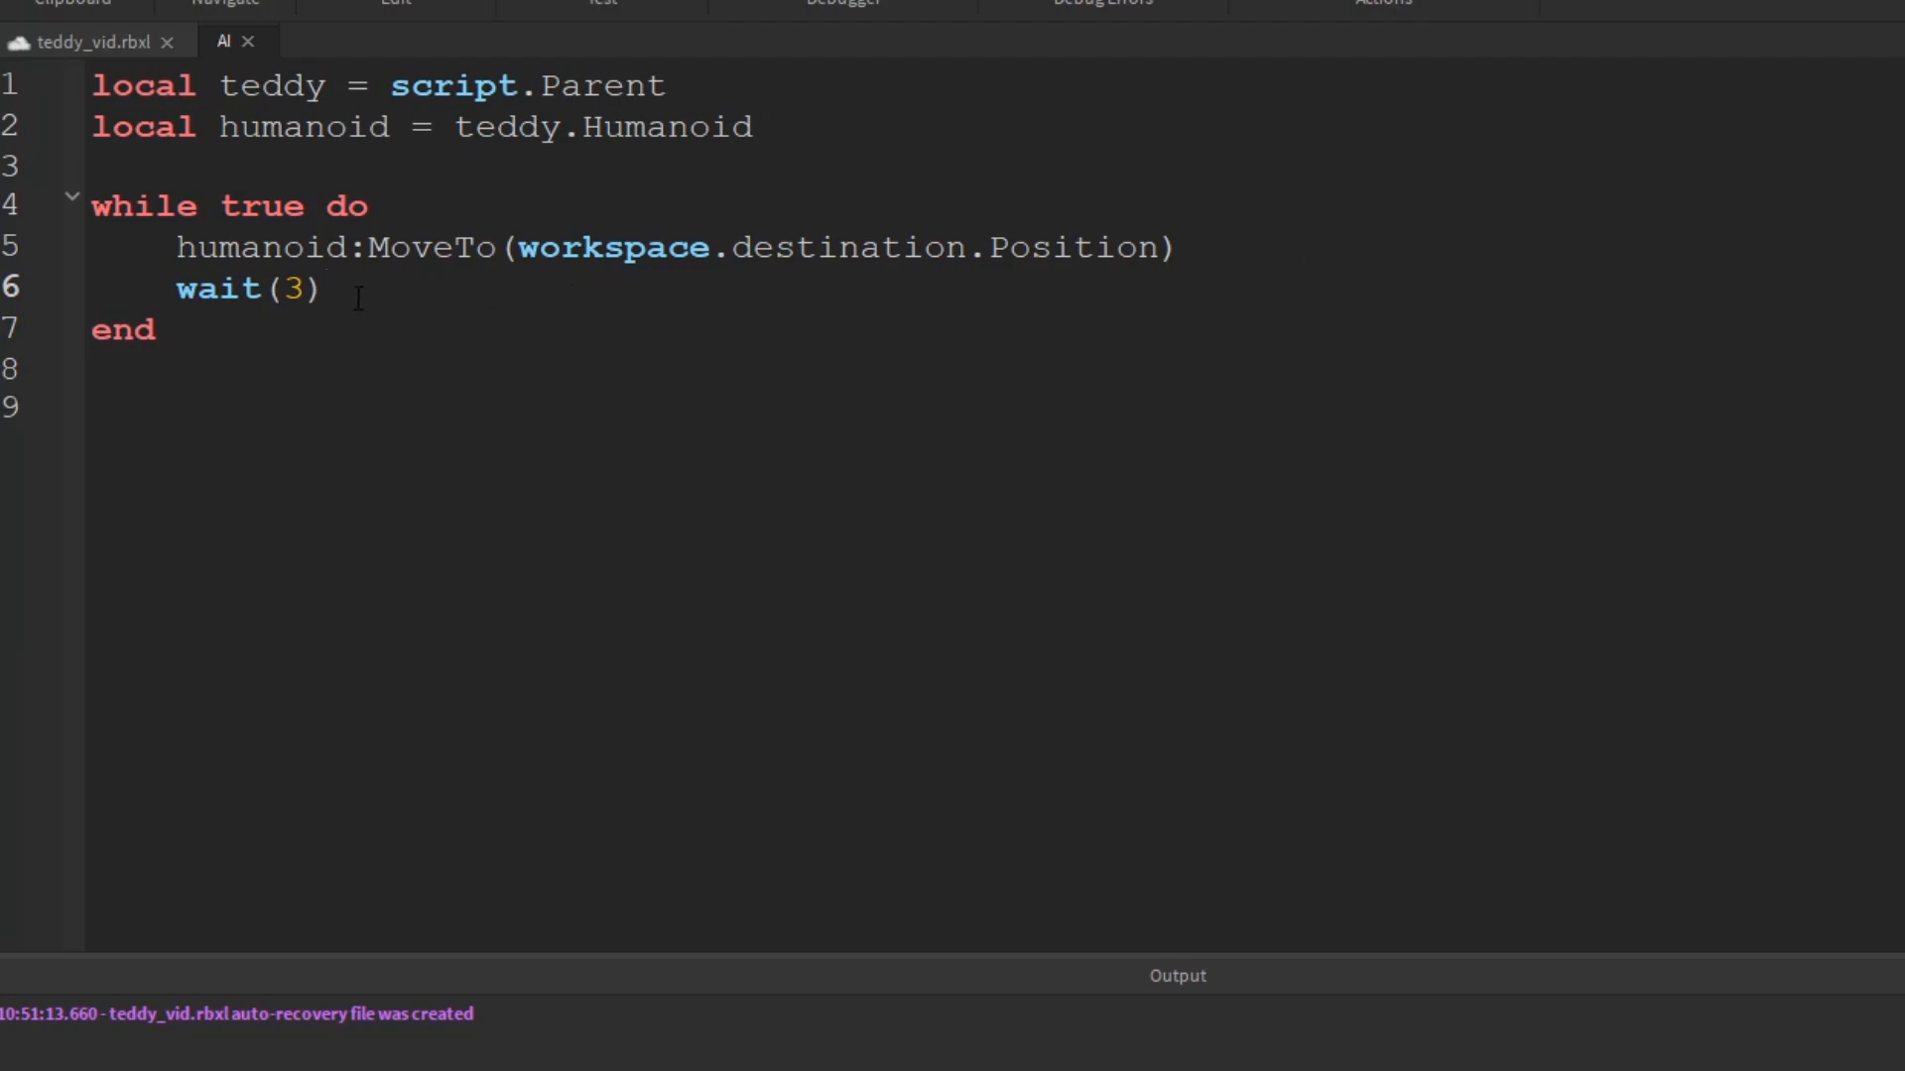
# Replace wait(3) with humanoid.MoveToFinished:Wait()
pyautogui.doubleClick(218, 288)
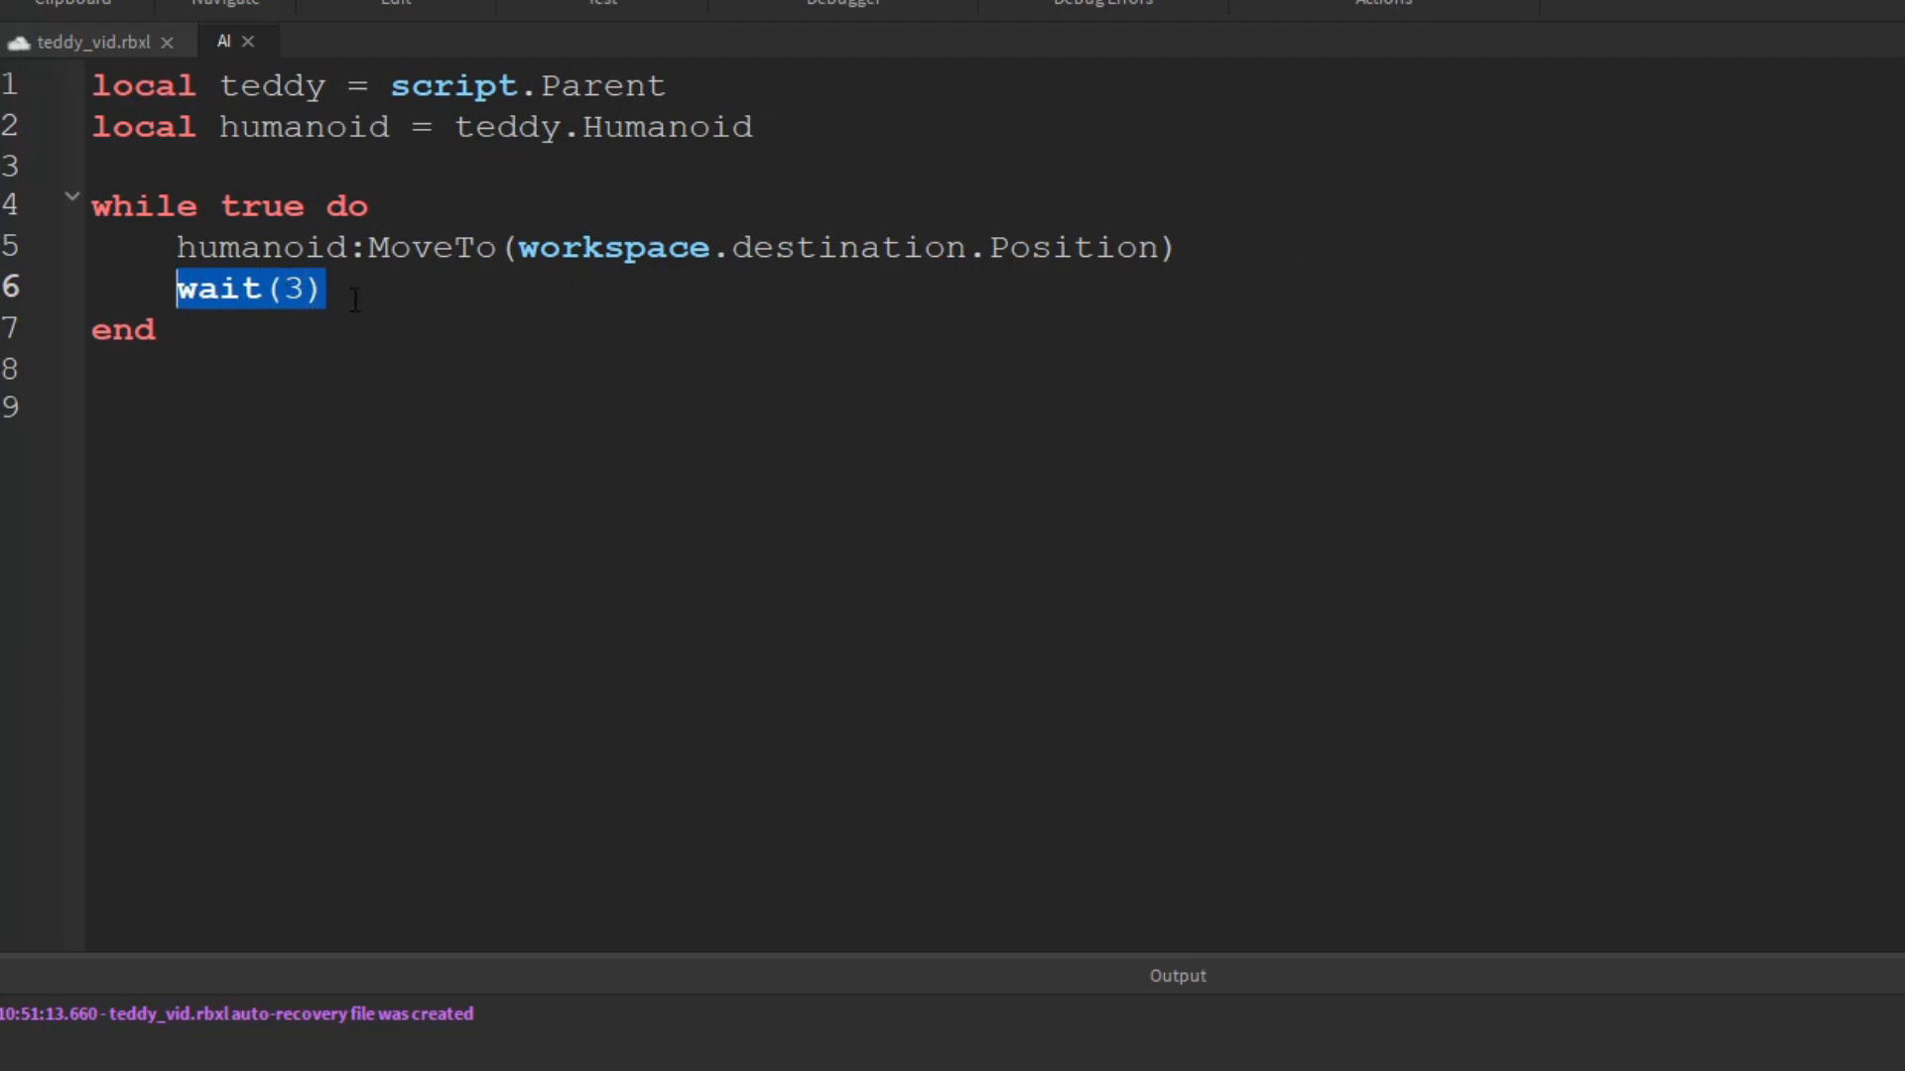
pyautogui.write('humanoid')
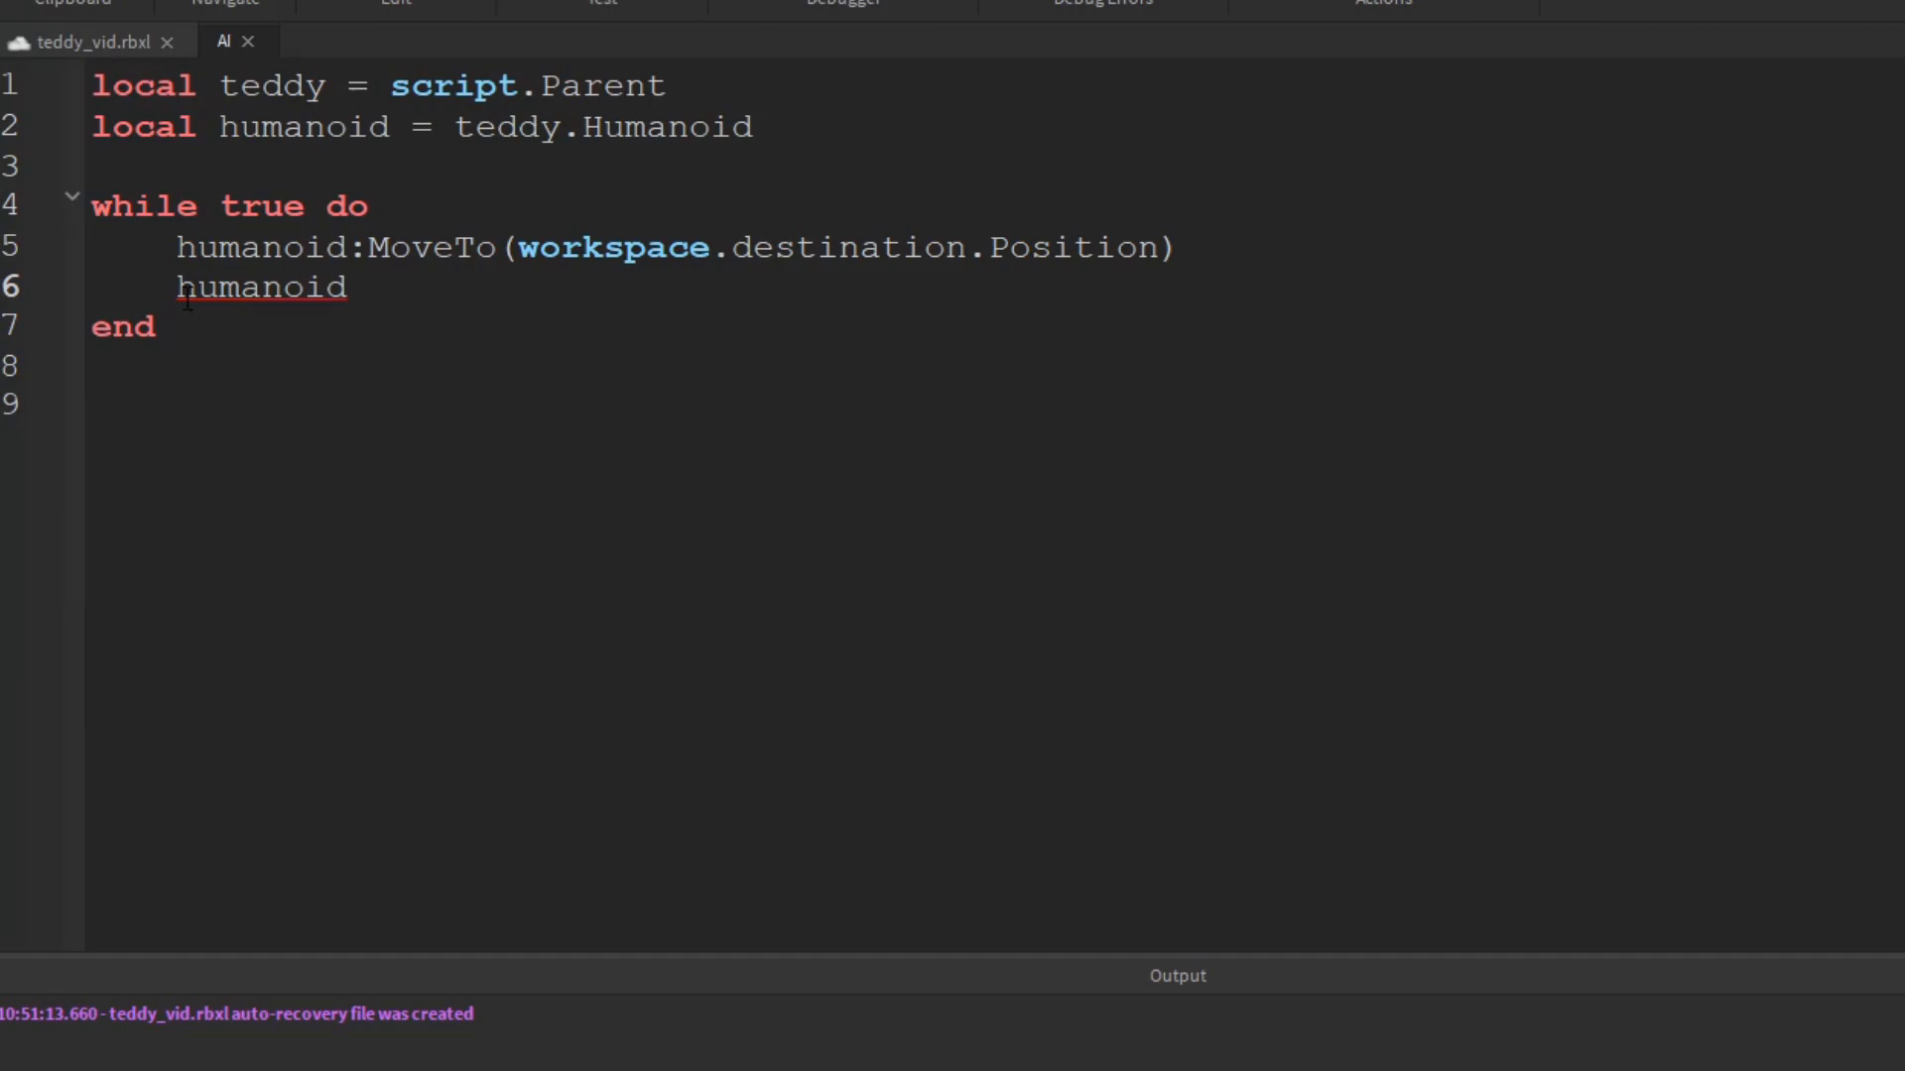
pyautogui.write('.Move')
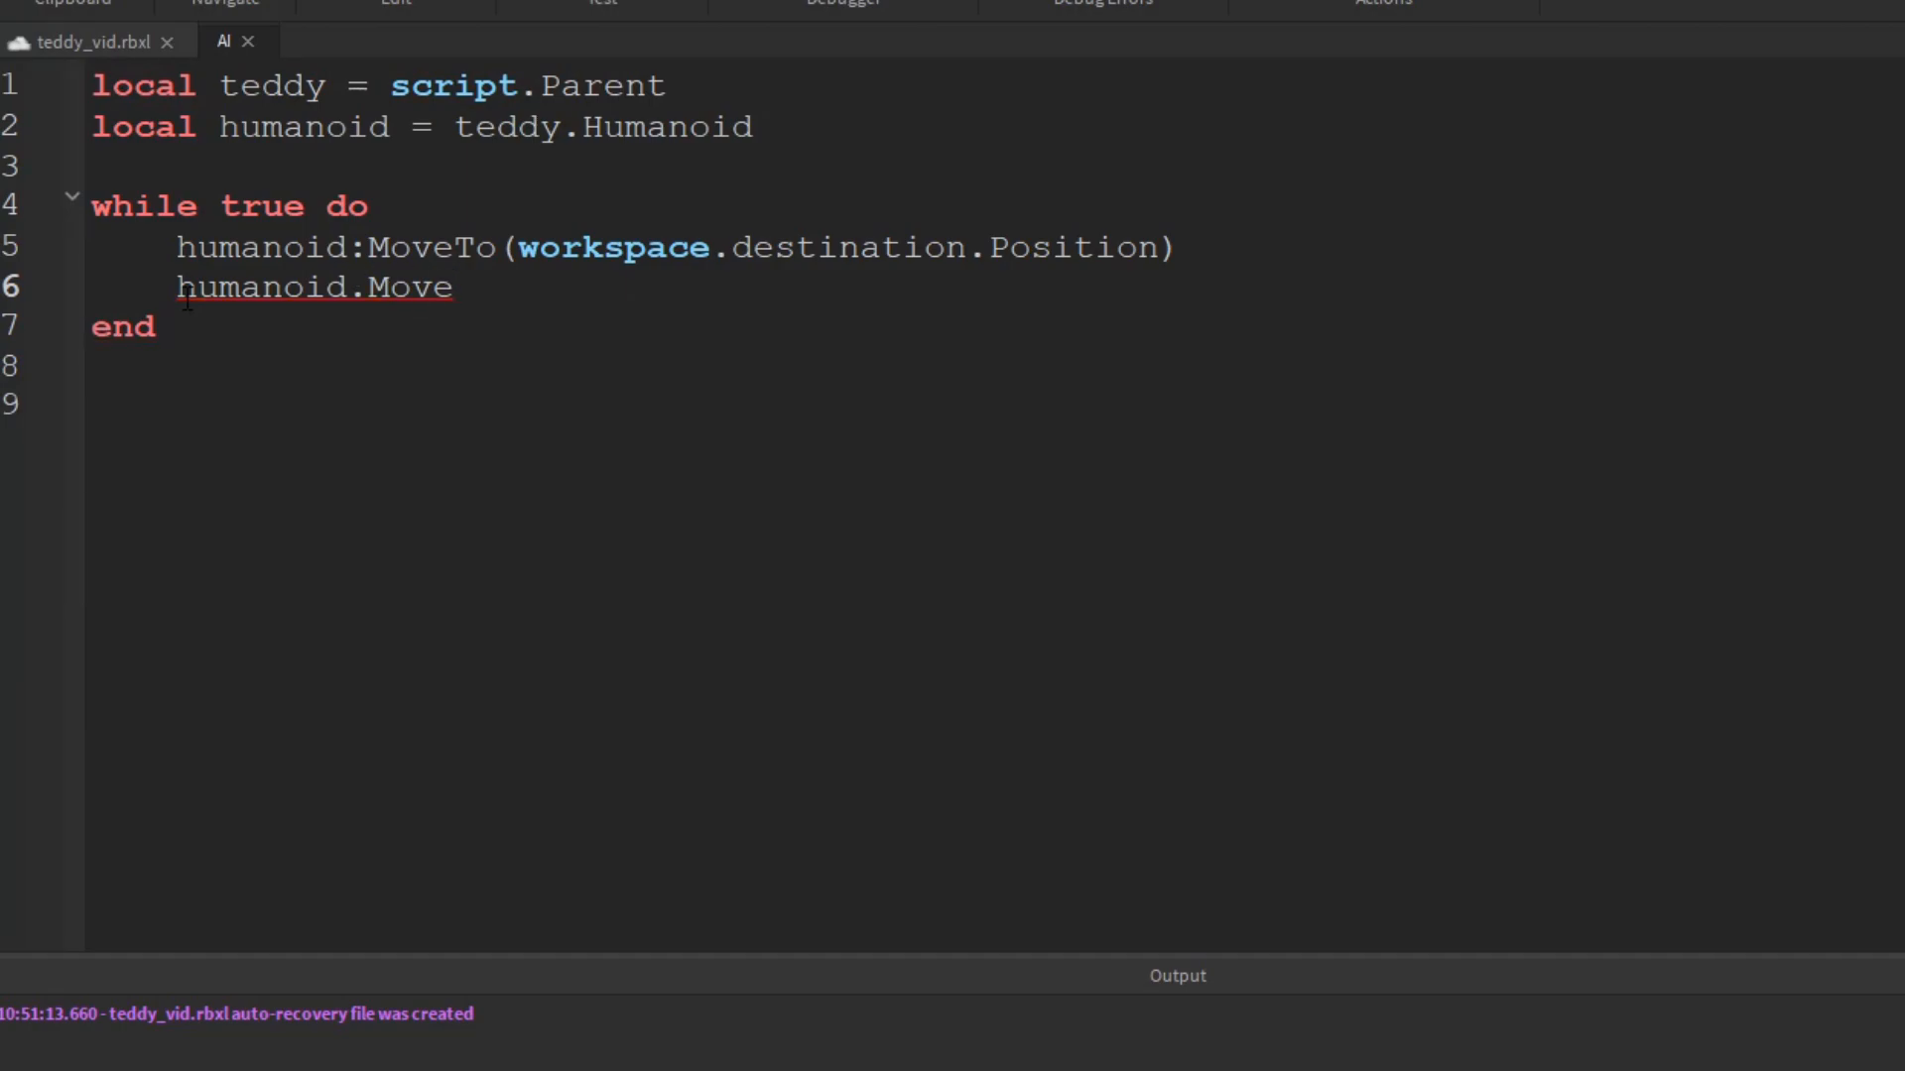
pyautogui.write('ToFinished')
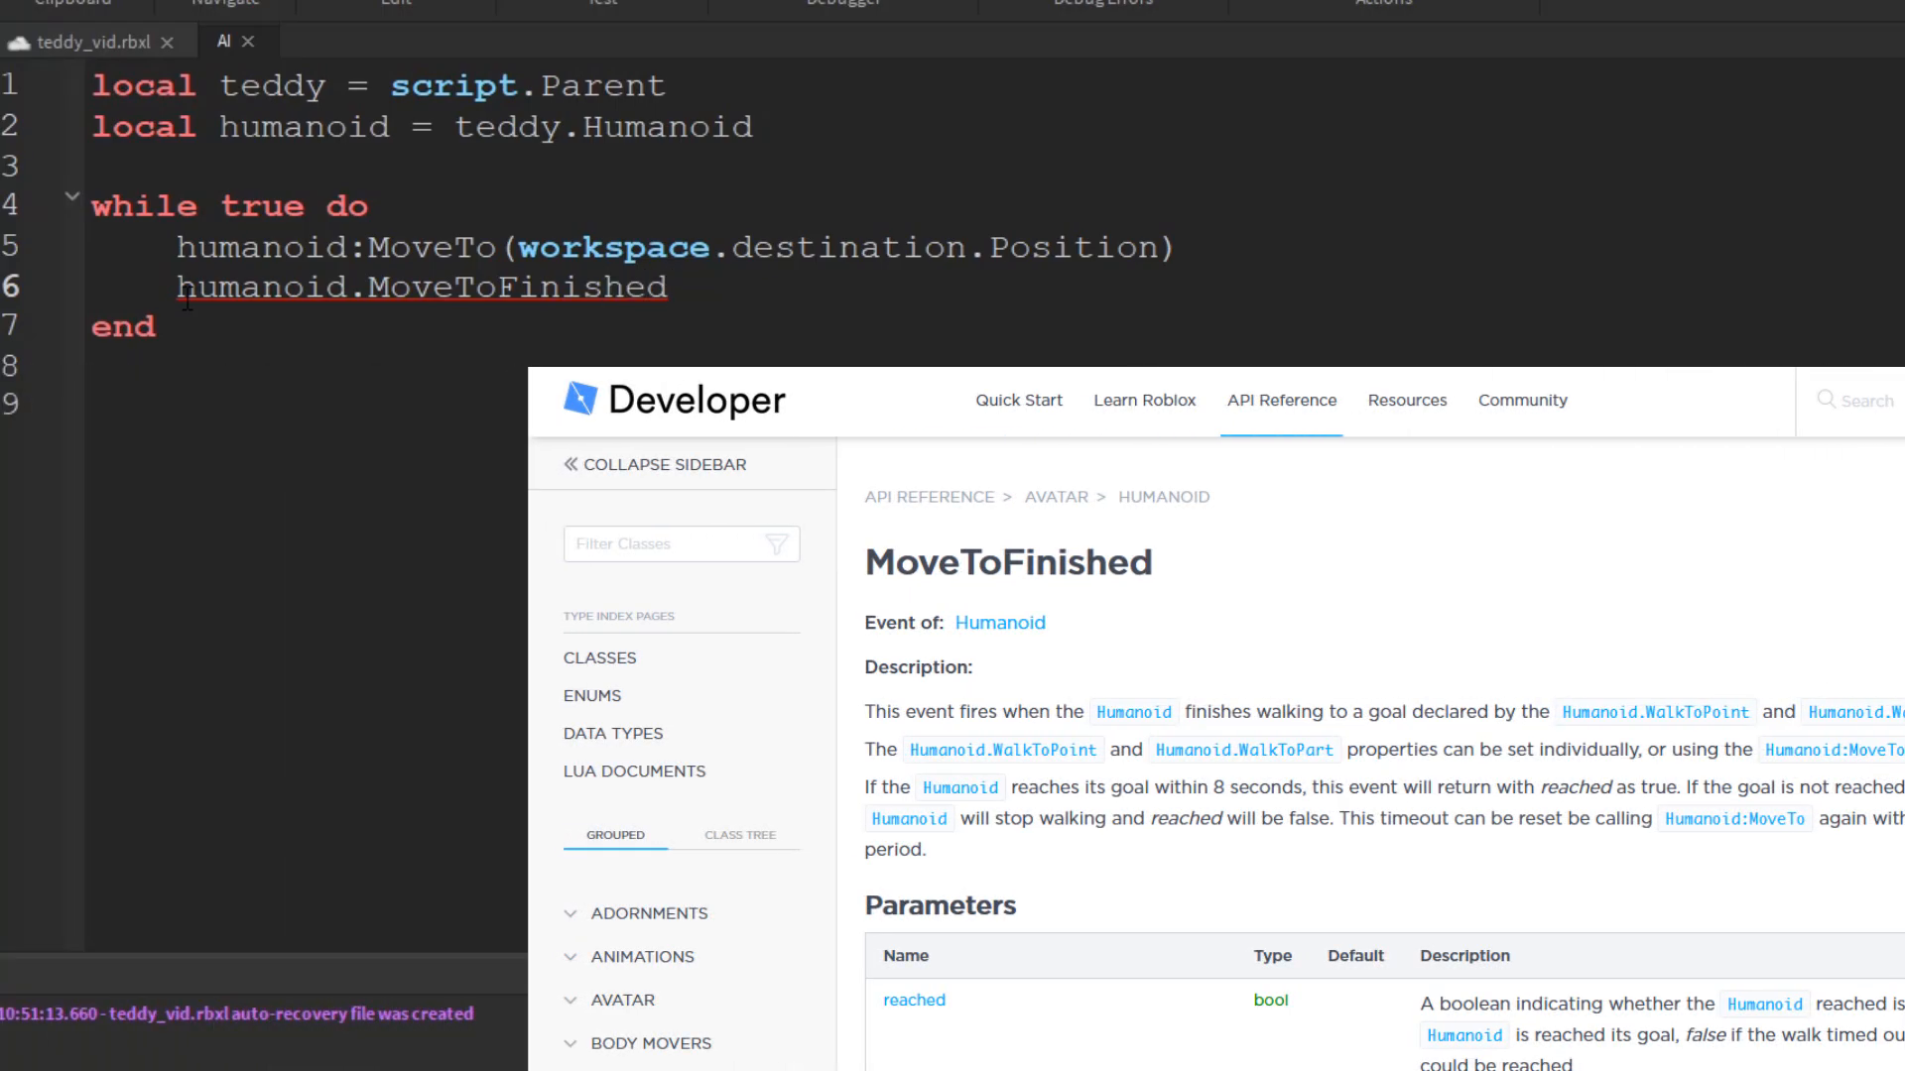
pyautogui.write(':W')
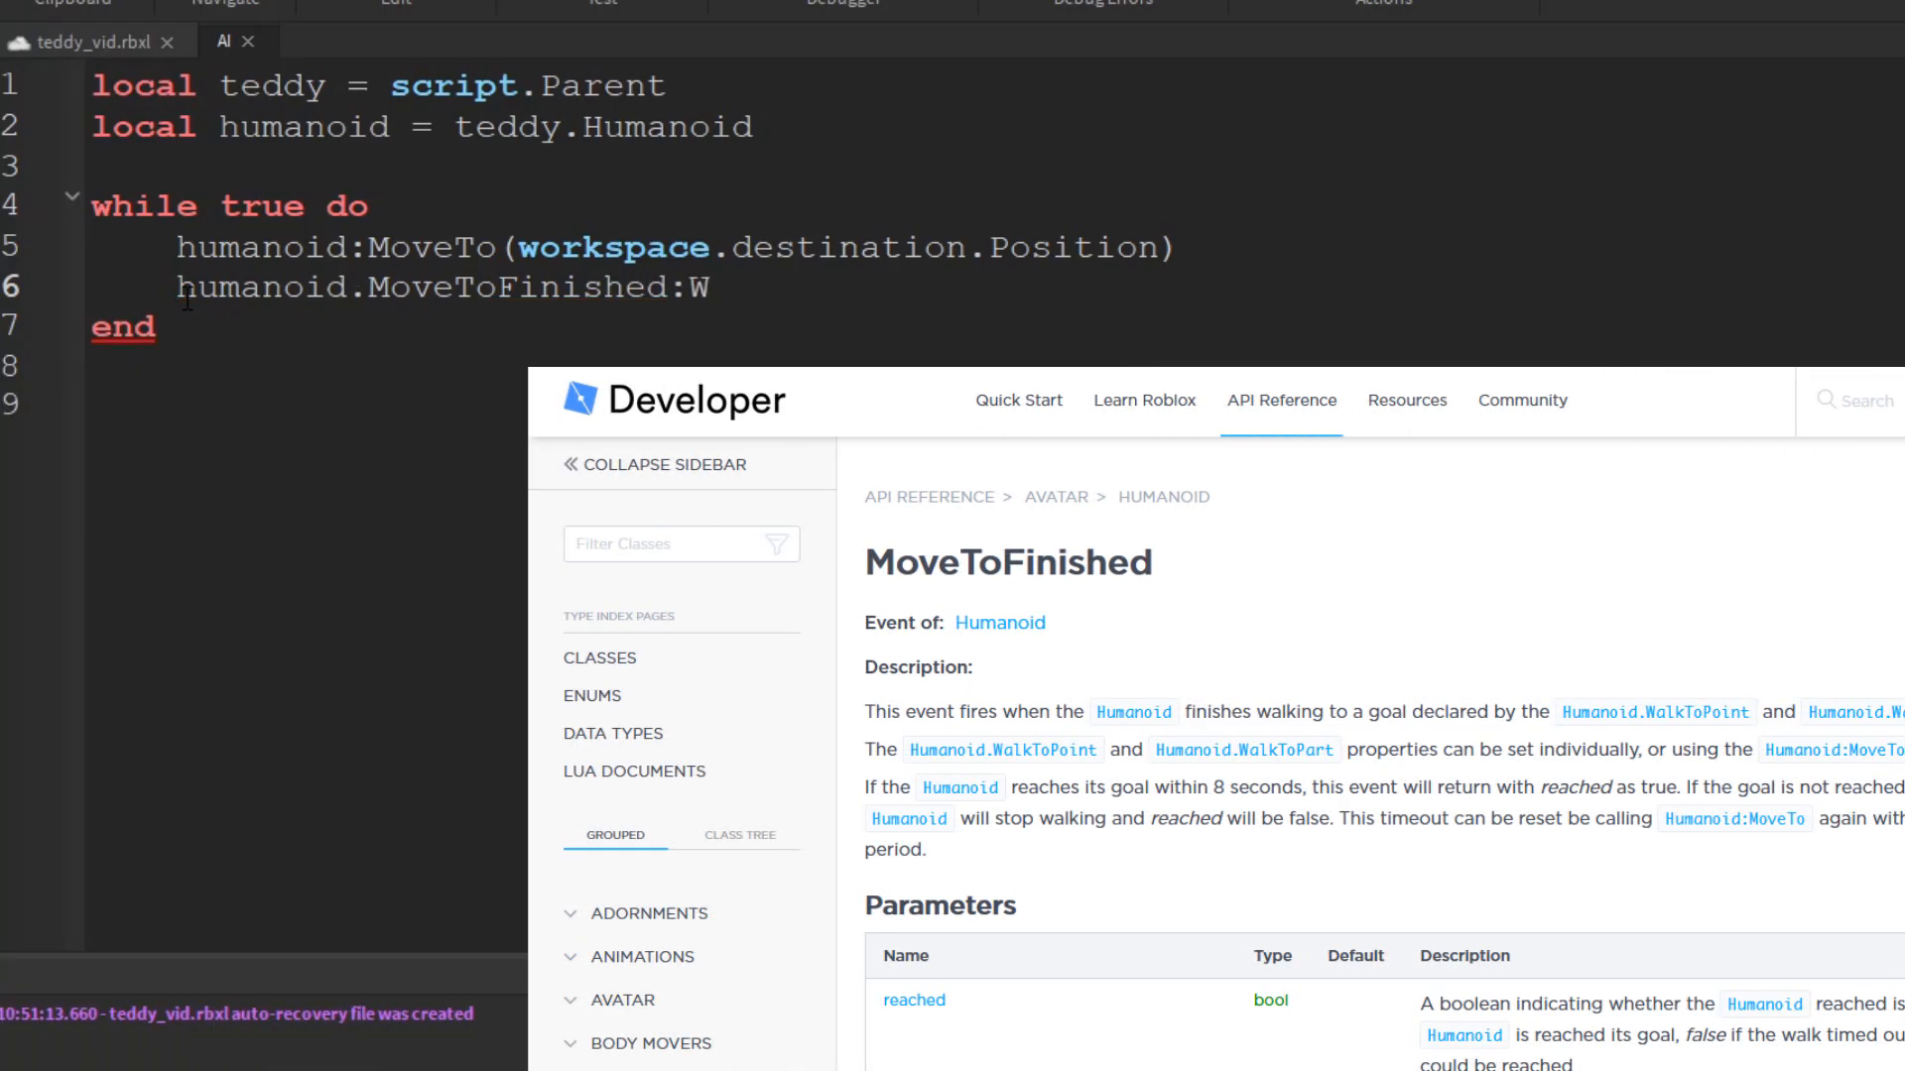
pyautogui.write('ait()')
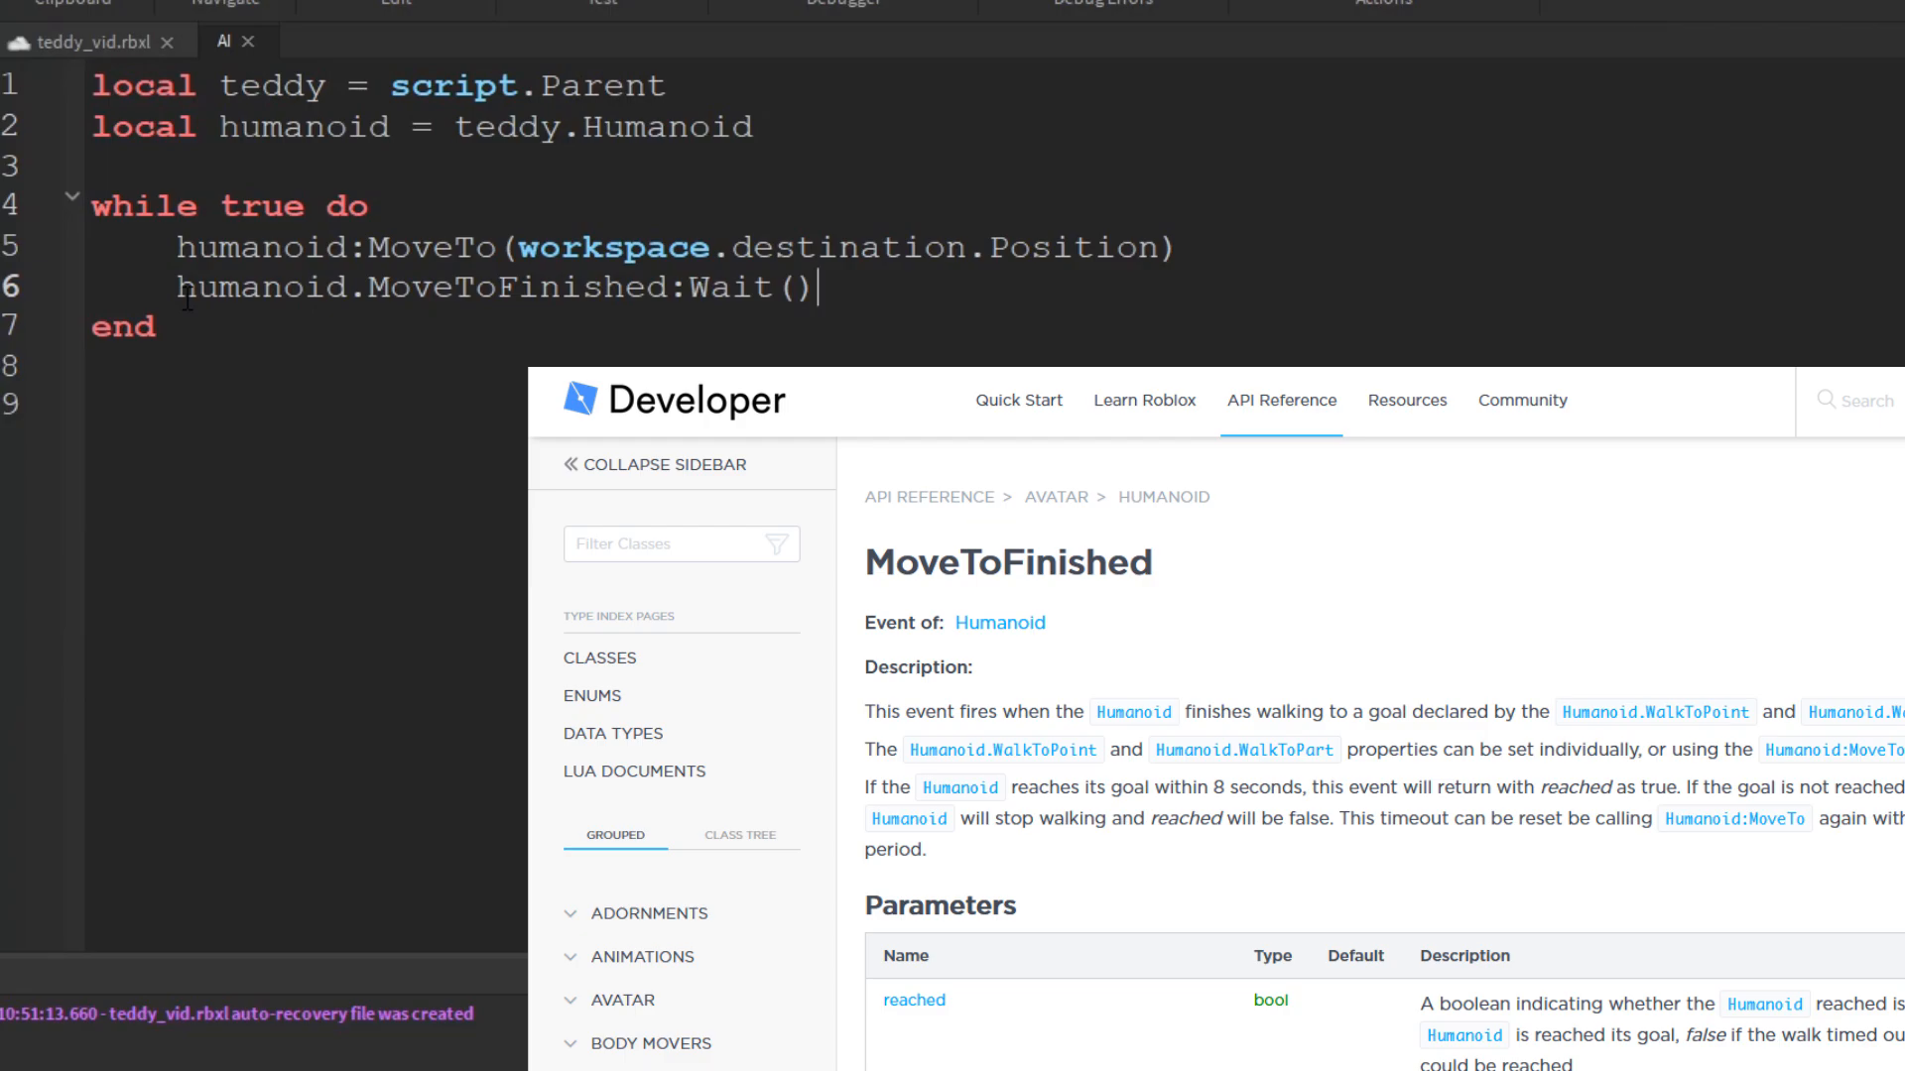
# Duplicate the move-and-wait pair for workspace.destination2
pyautogui.click(1162, 246)
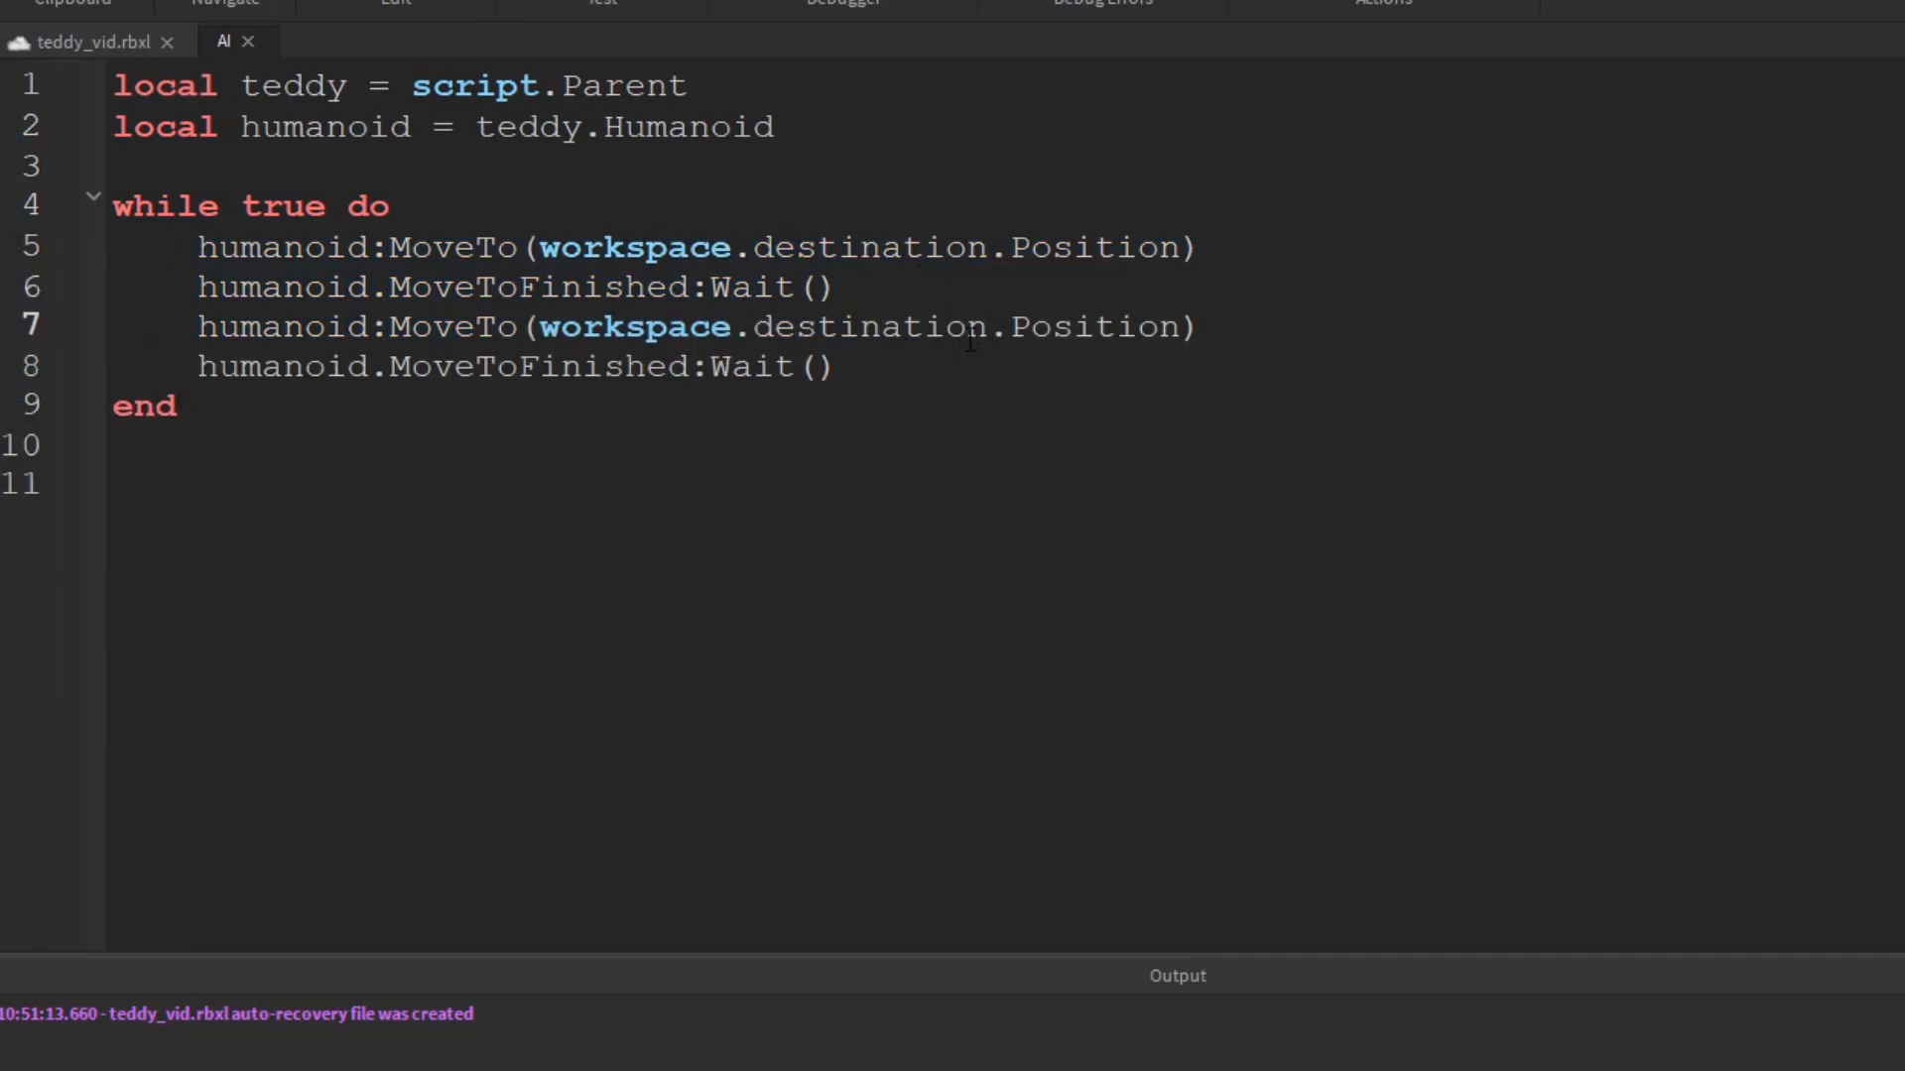
pyautogui.write('2')
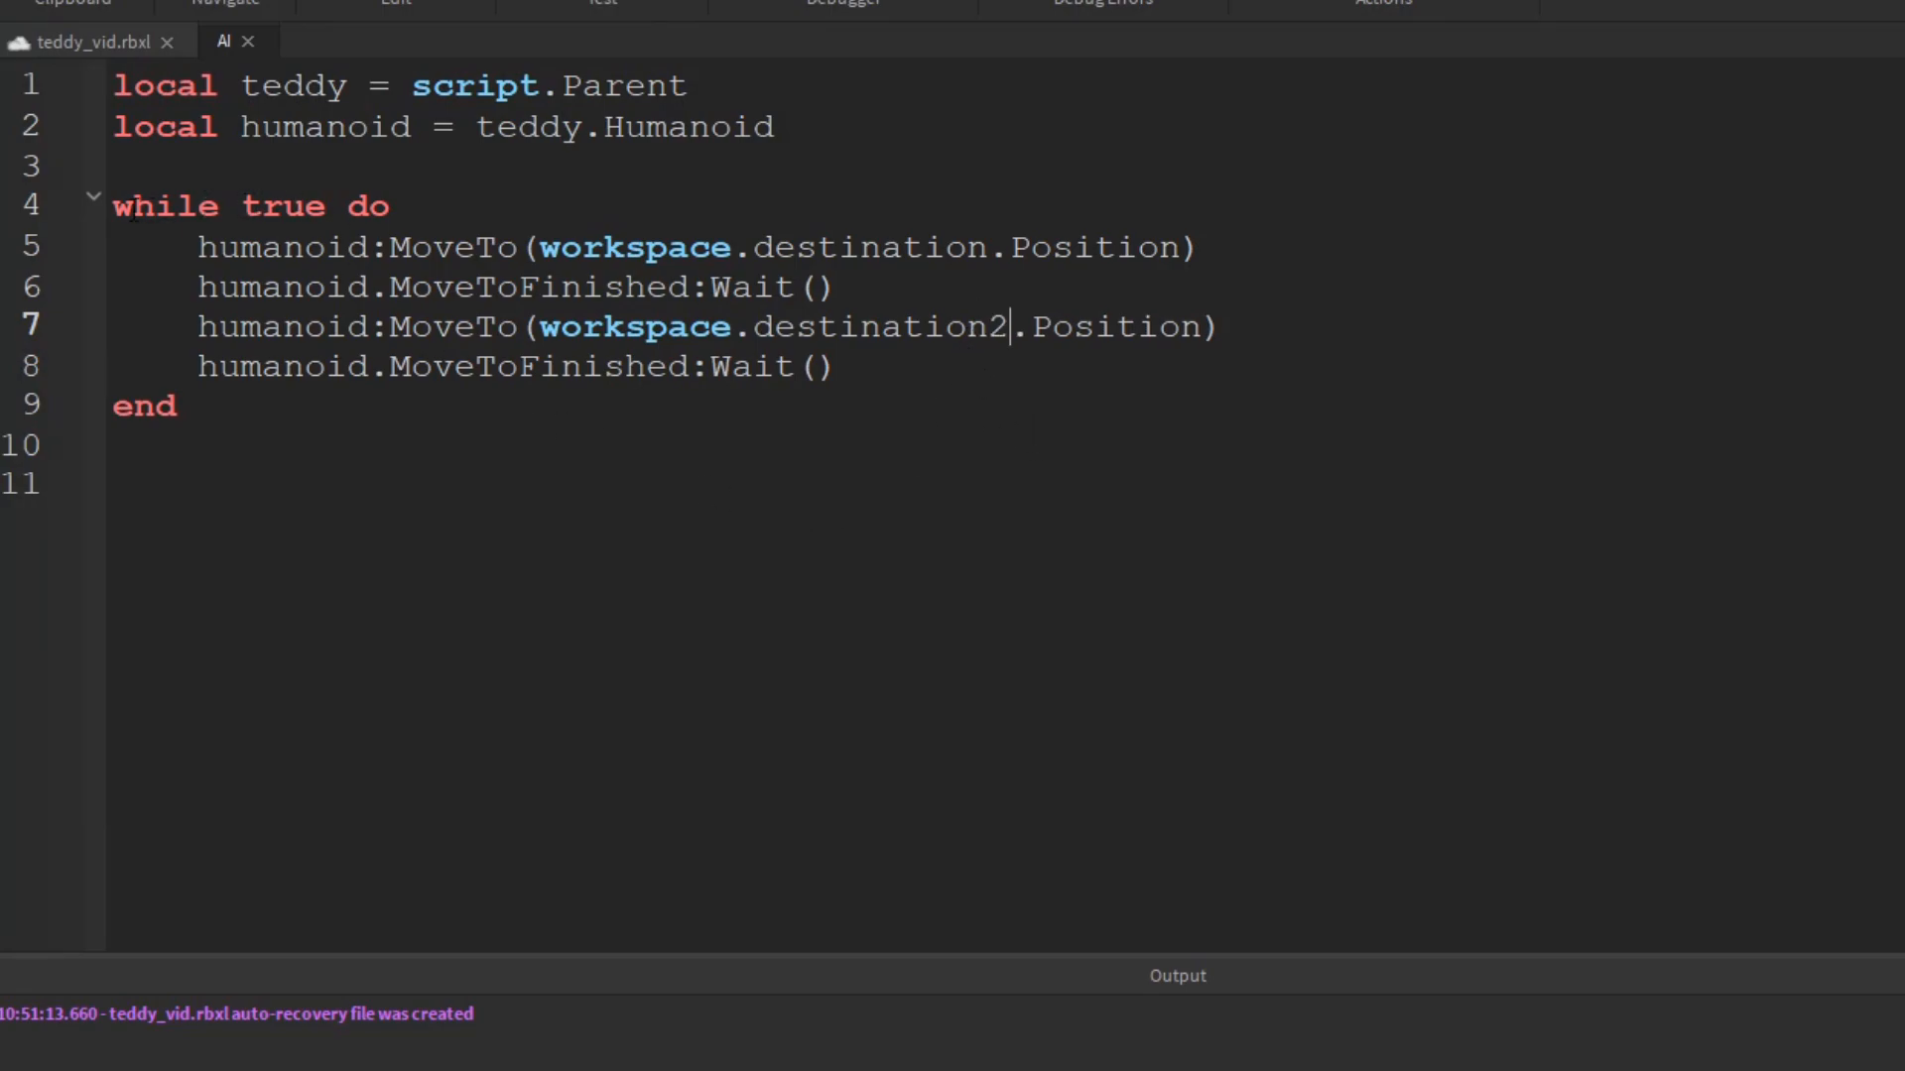
pyautogui.doubleClick(284, 205)
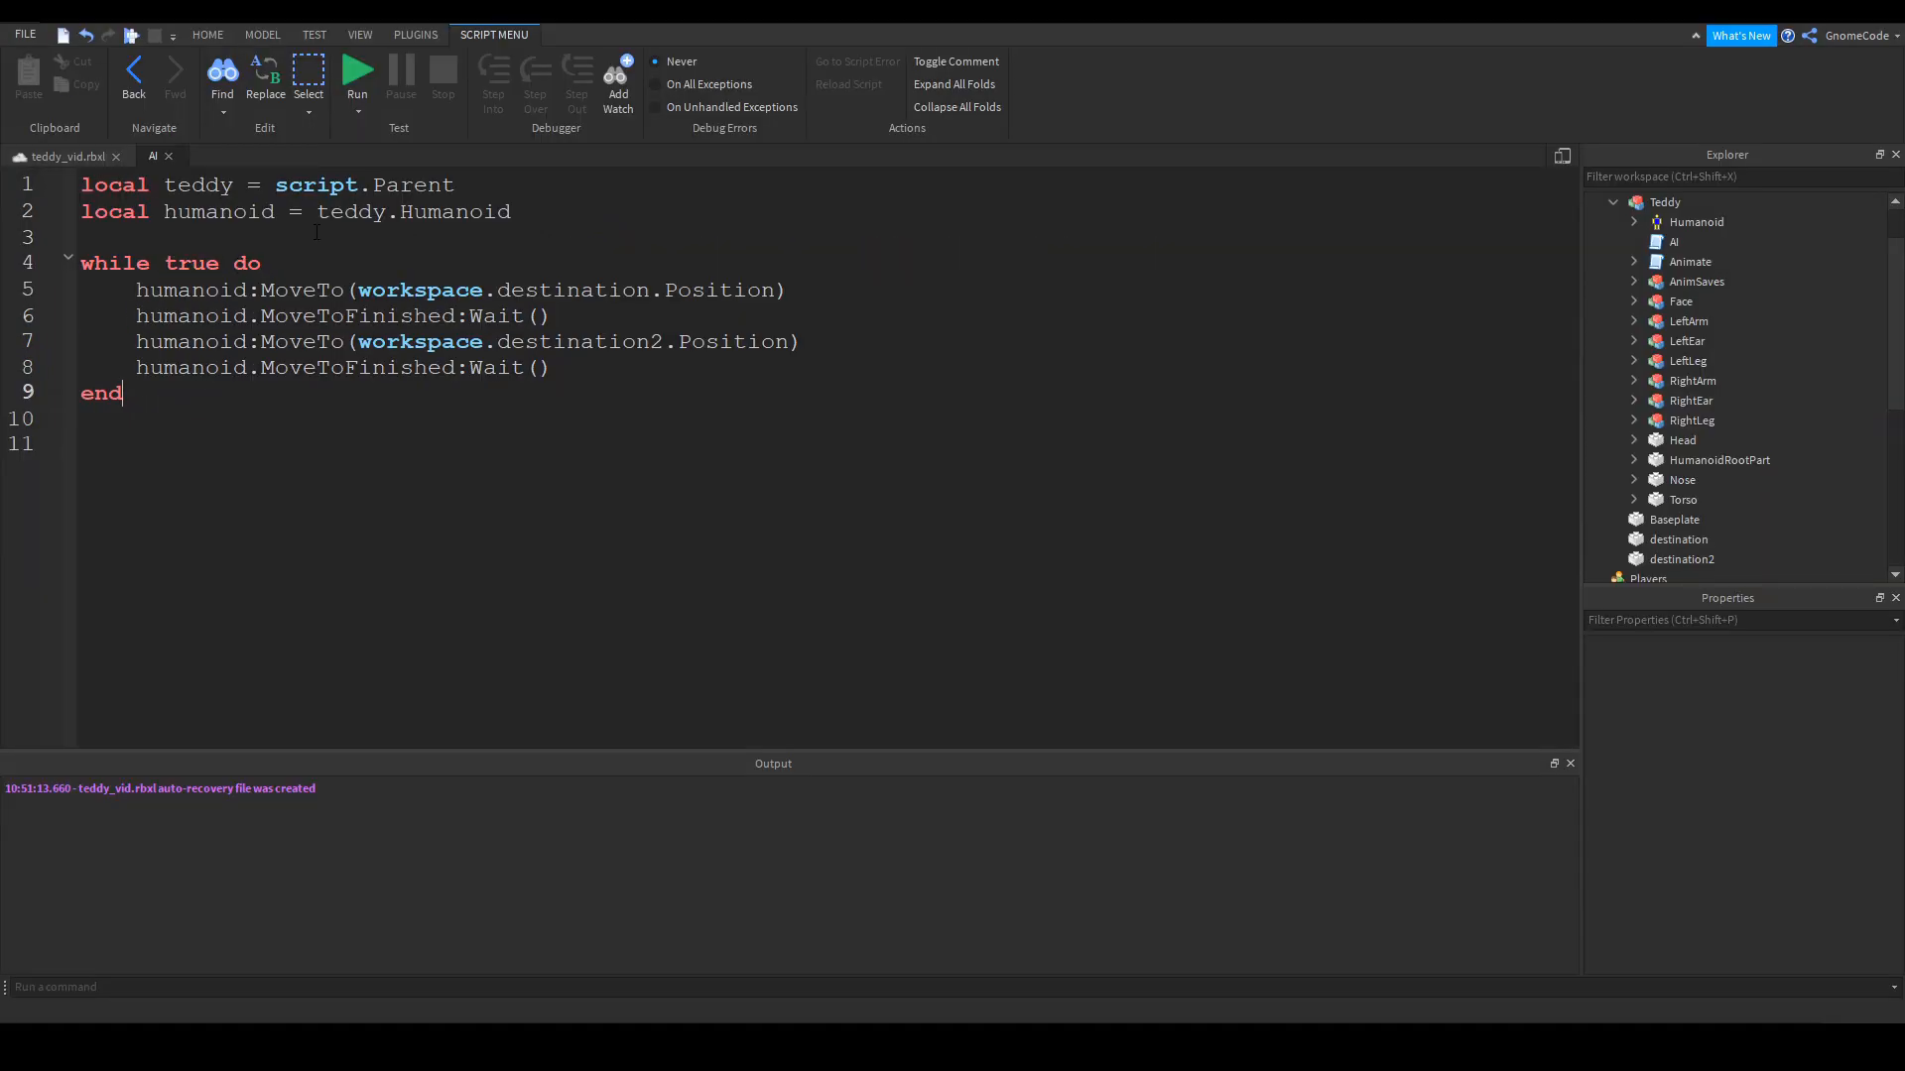
pyautogui.click(832, 73)
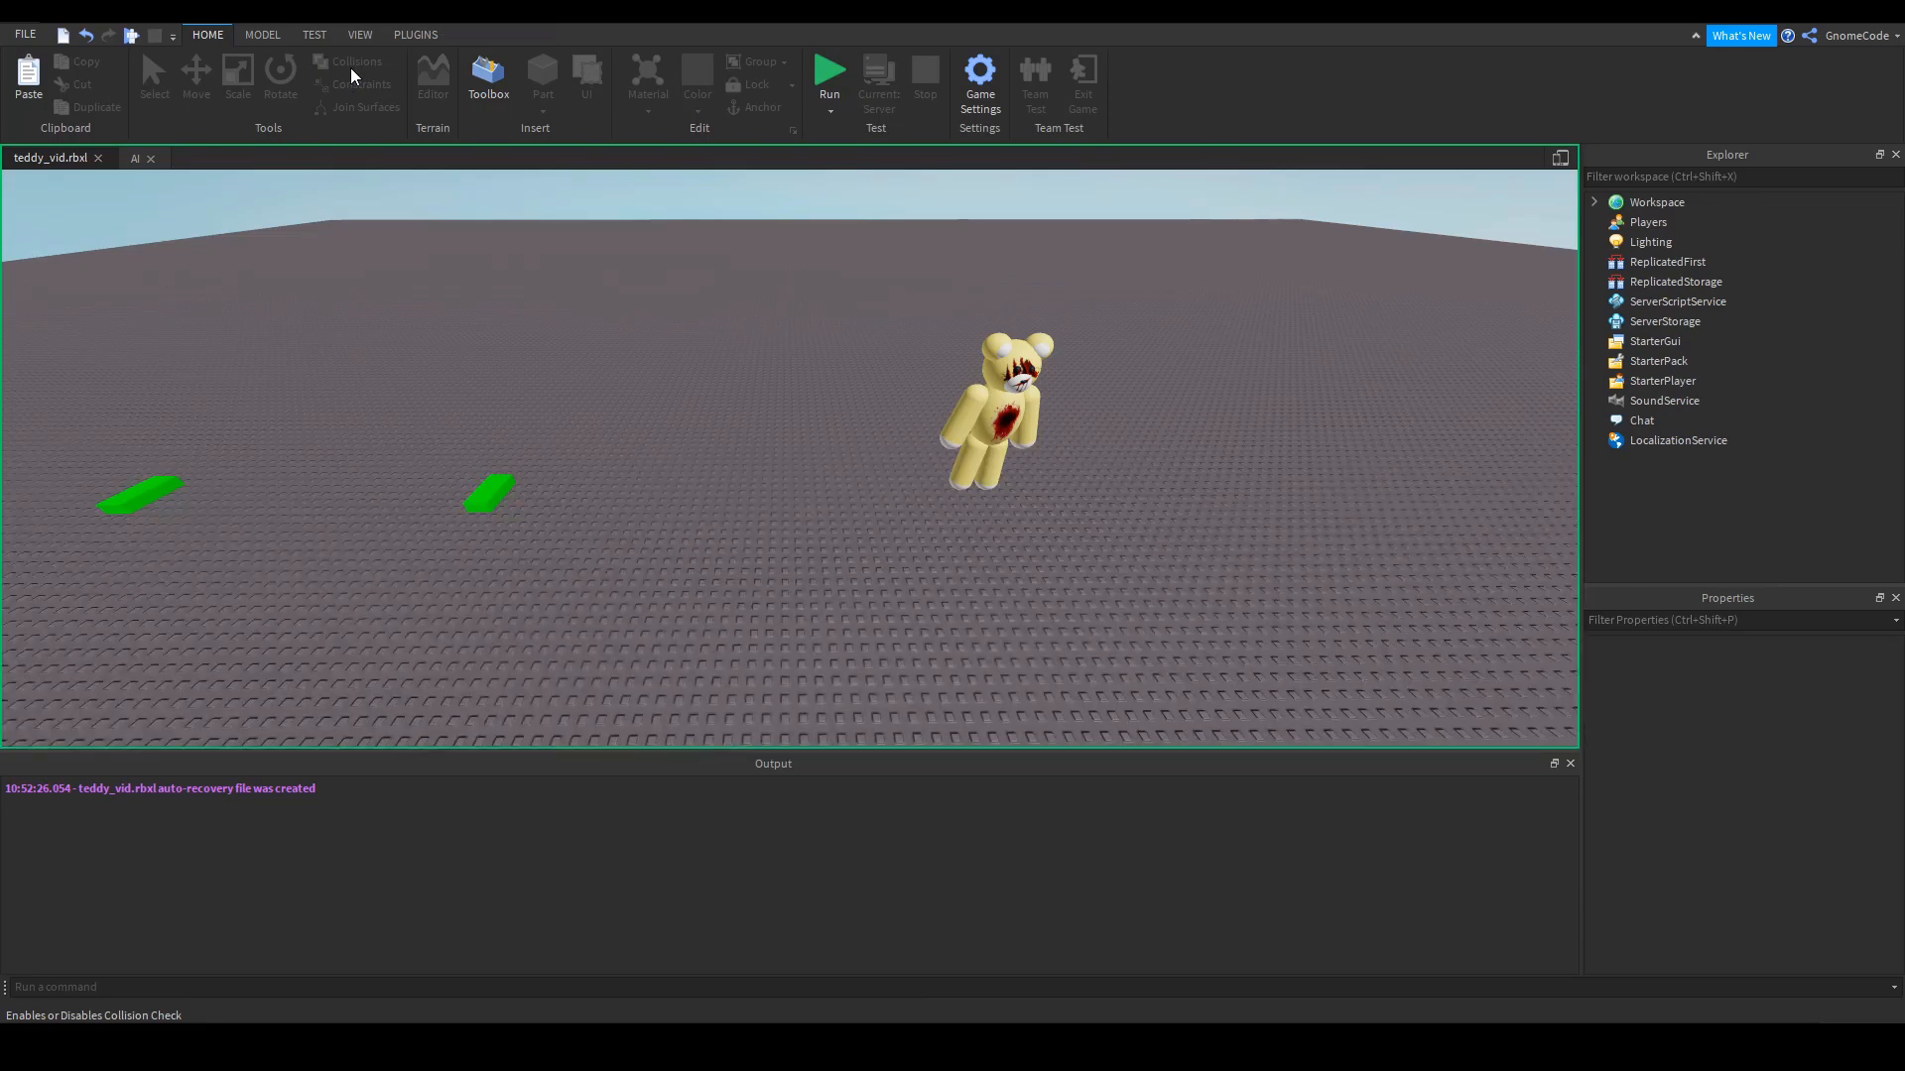
pyautogui.click(829, 75)
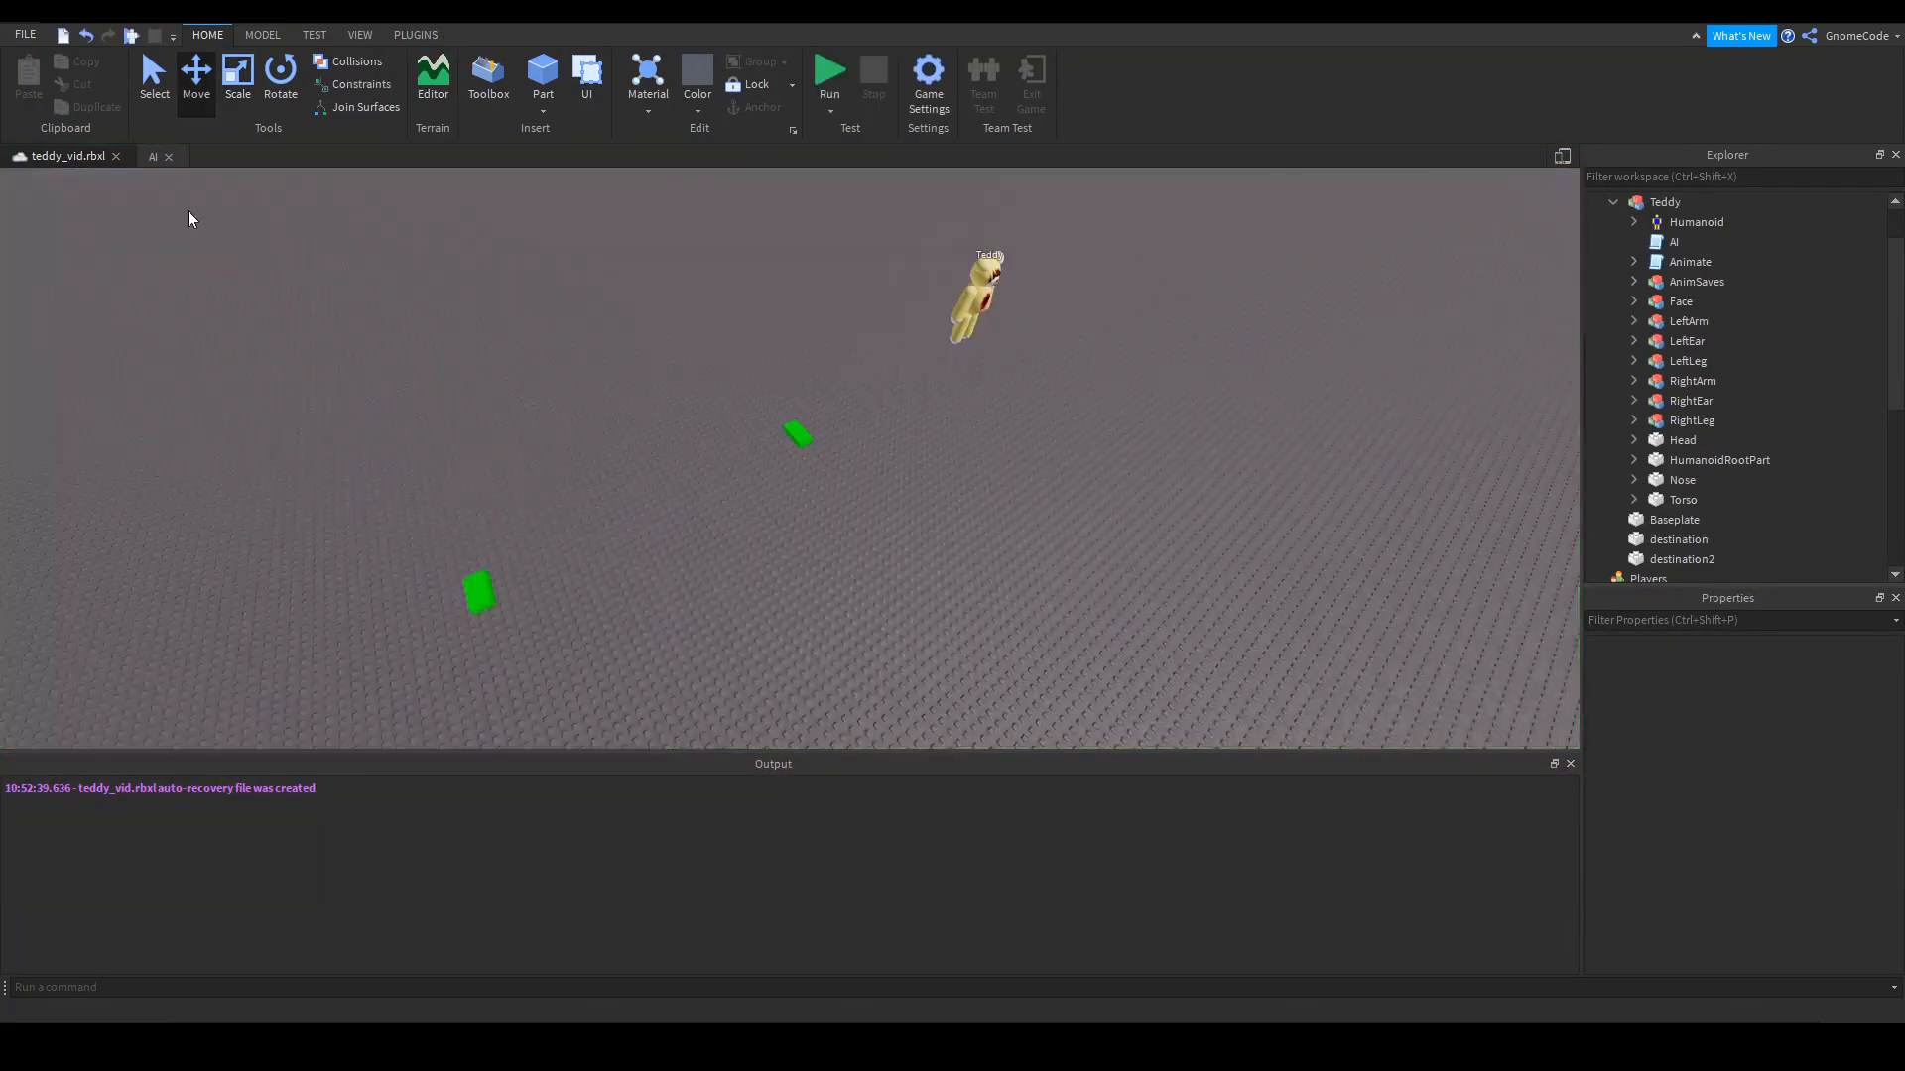
pyautogui.click(153, 155)
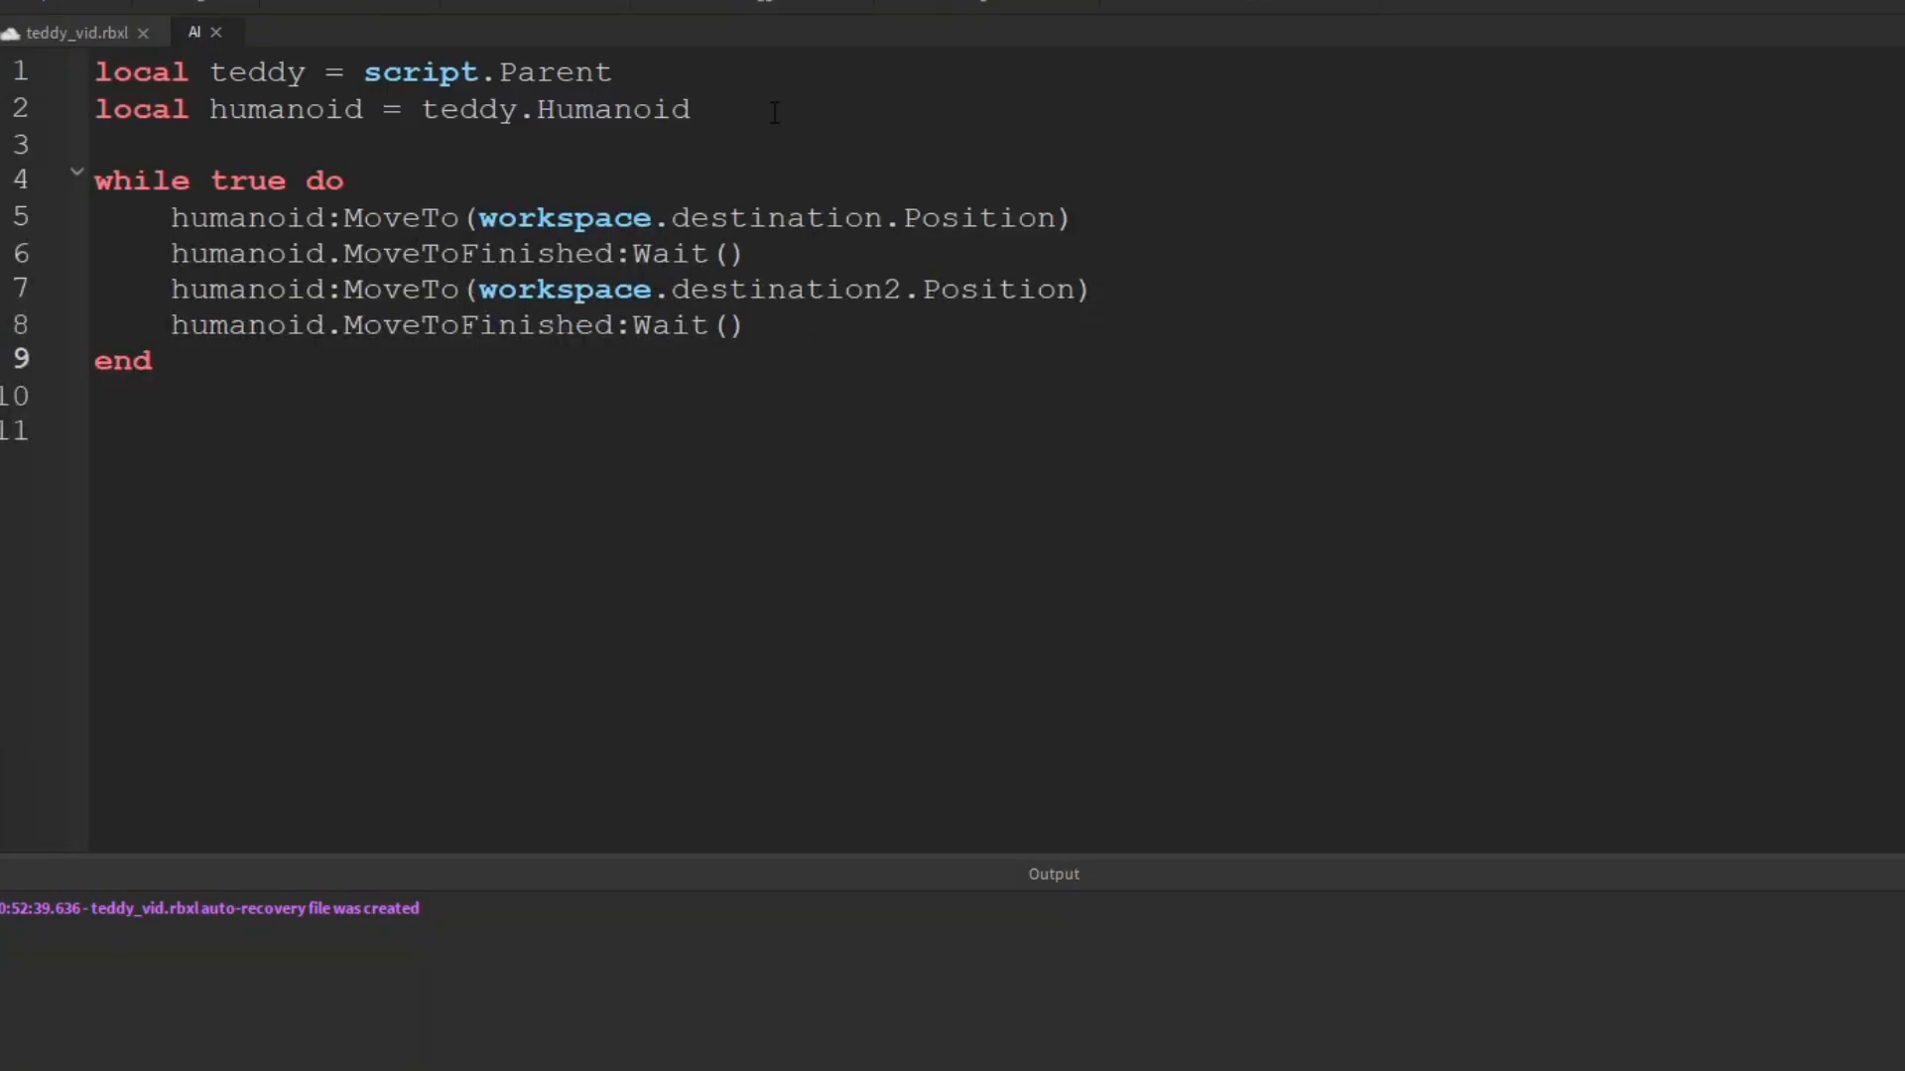
# Declare local PathfindingService = game:GetService("PathfindingService")
pyautogui.write('local Pathf')
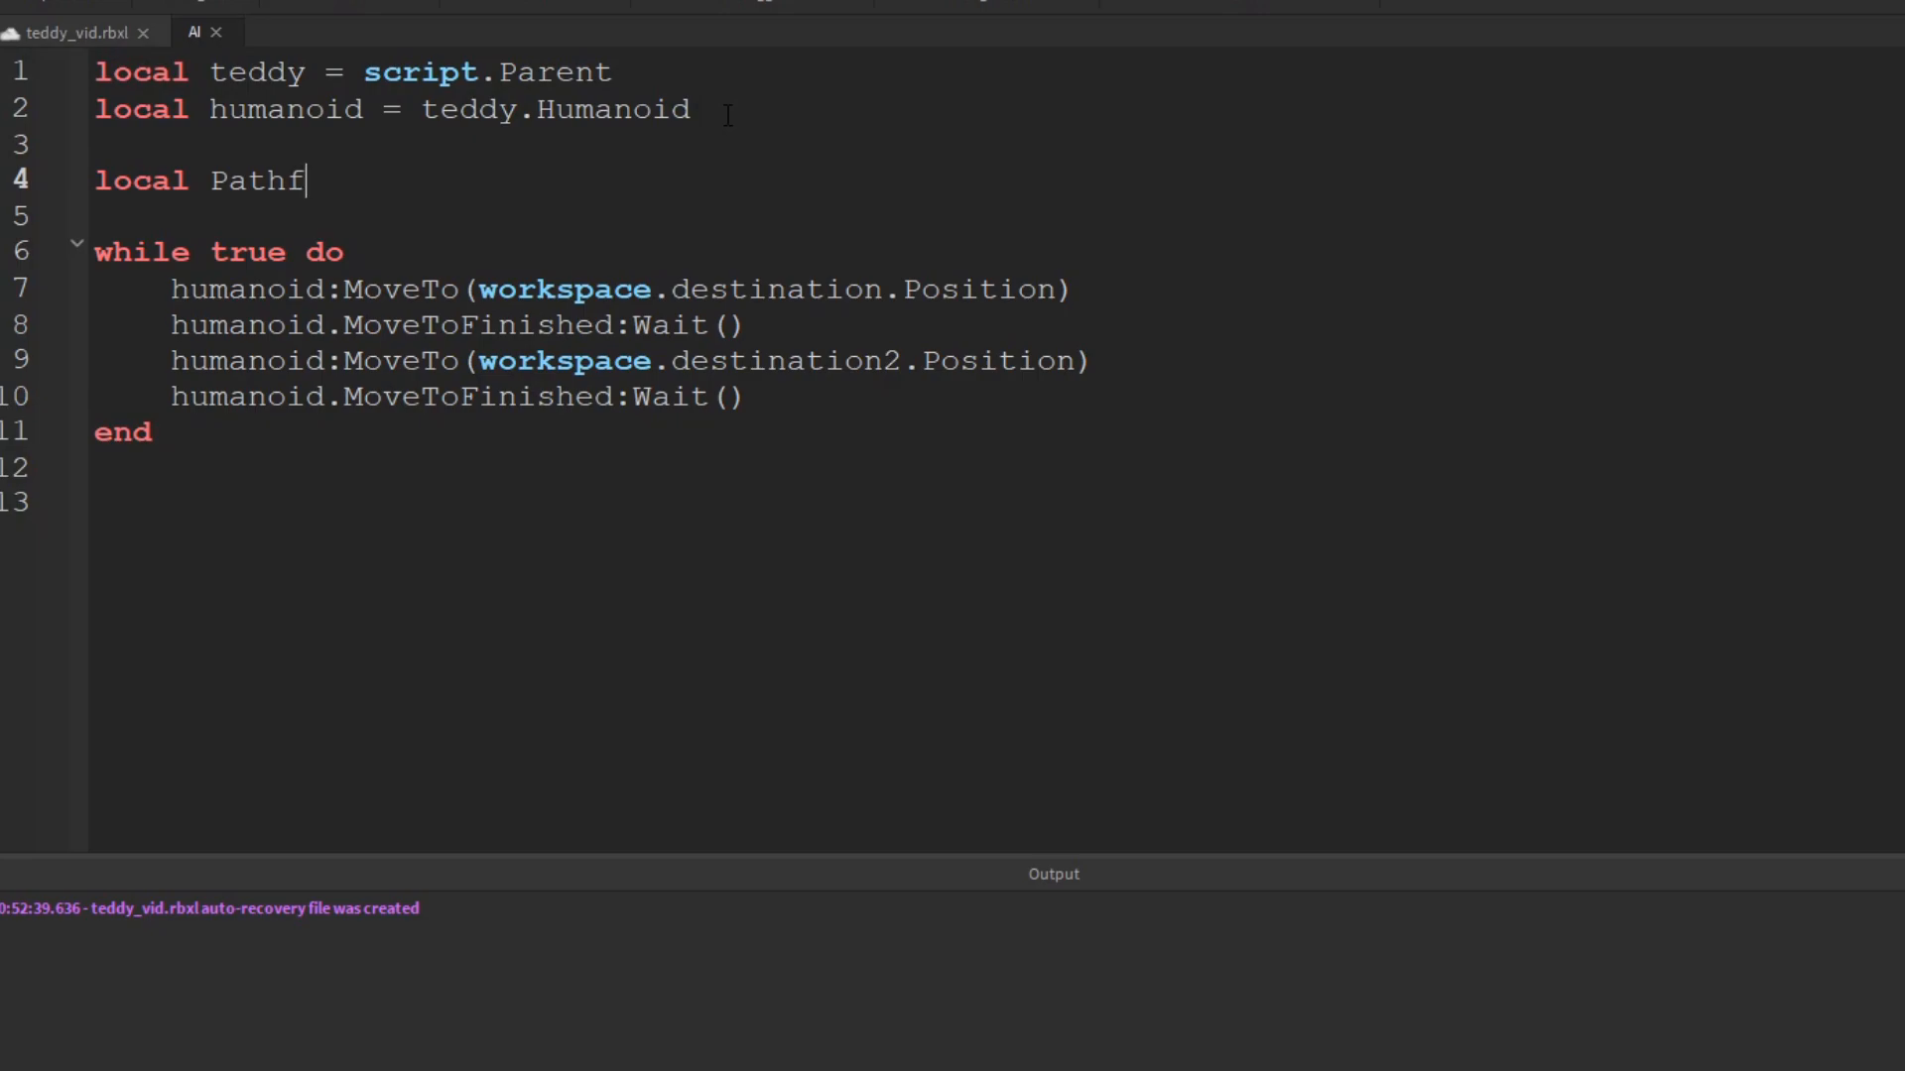
pyautogui.write('indingService = gam')
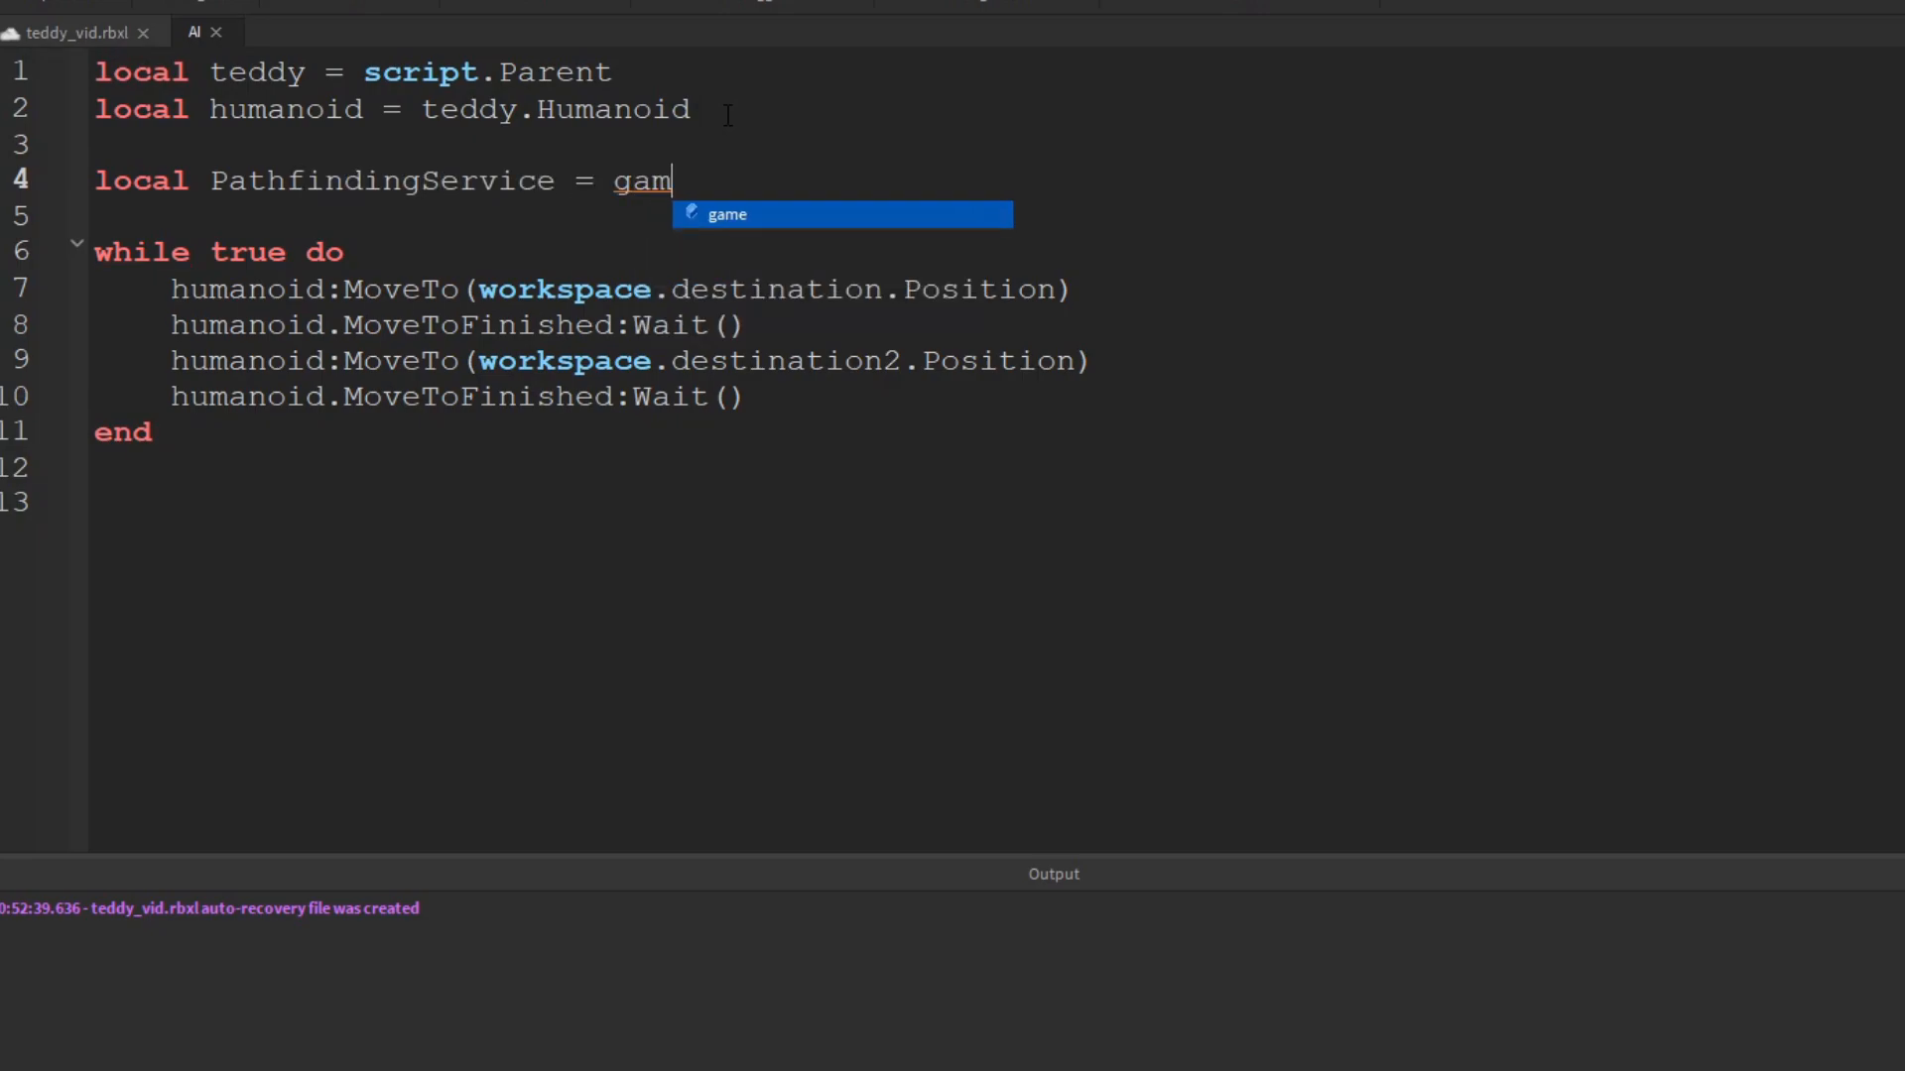
pyautogui.write('e:GetService("PathfindingService')
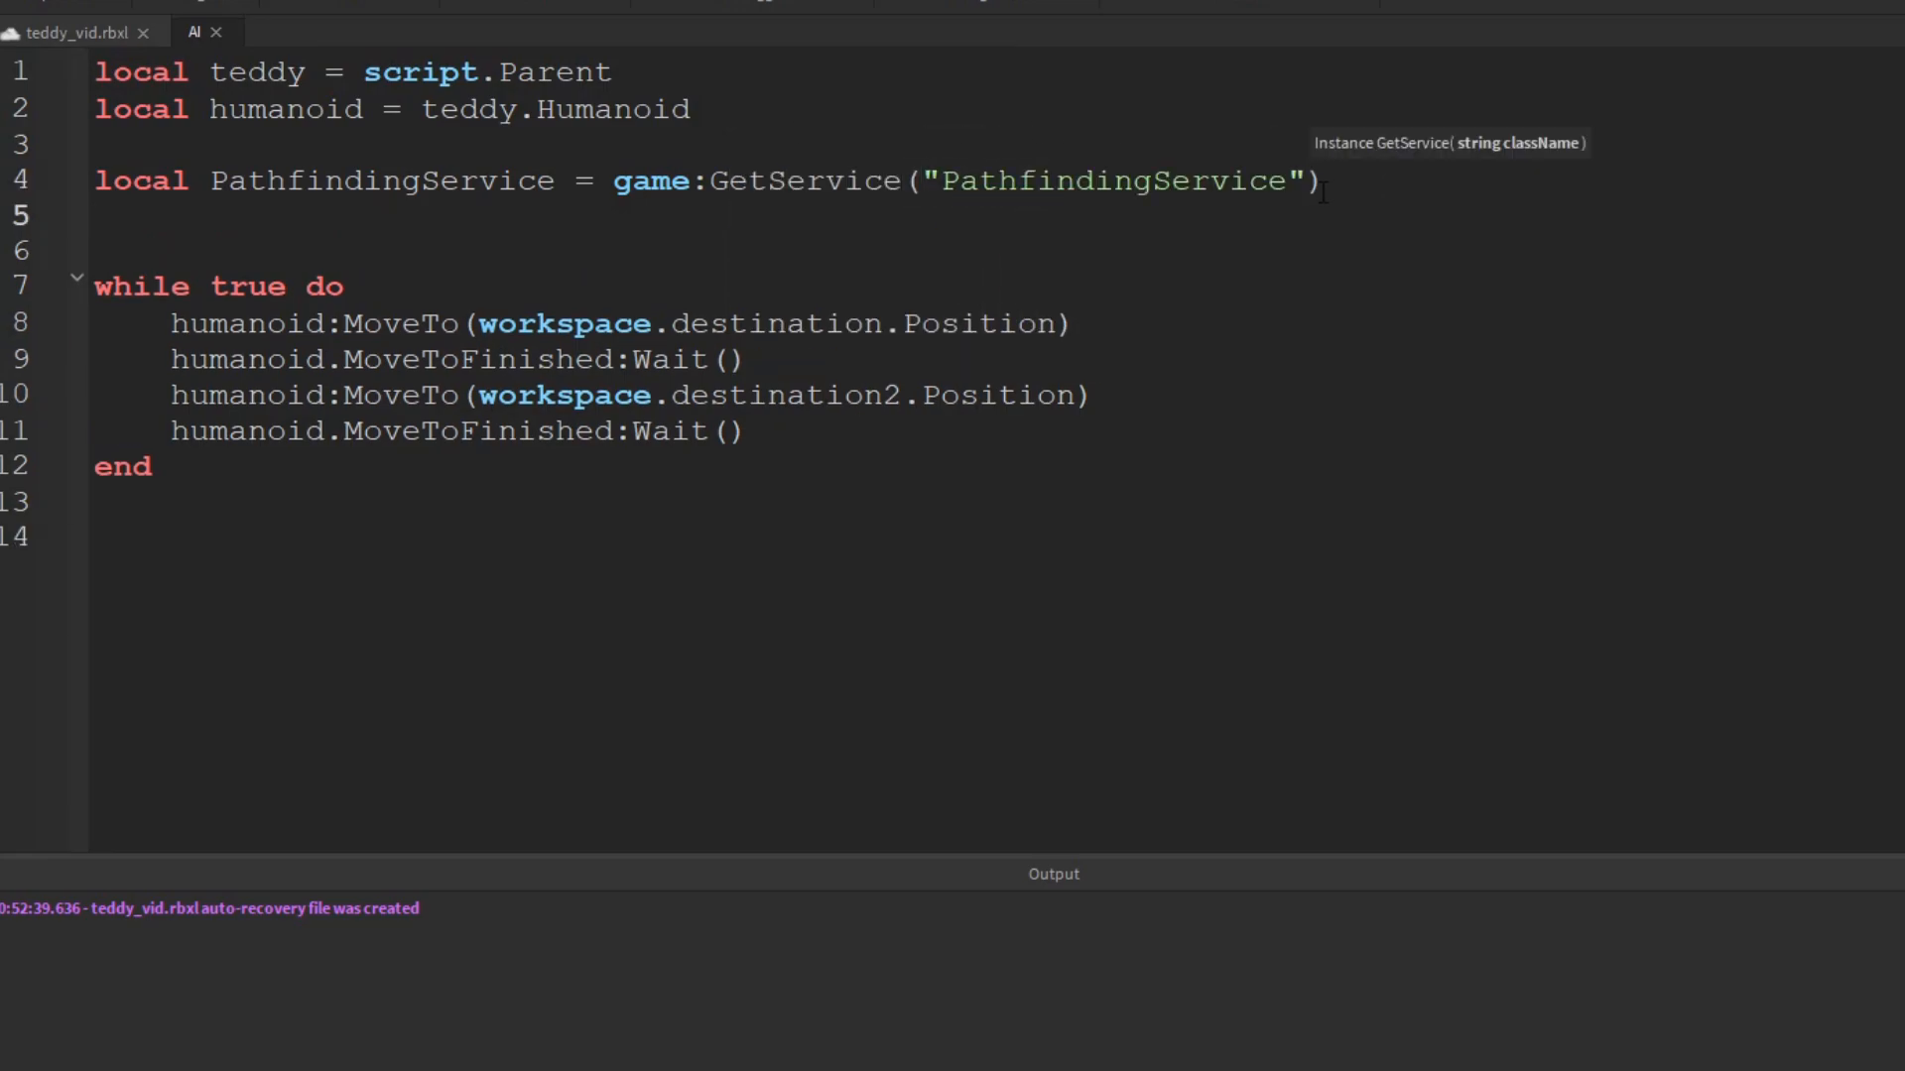
# Declare local path = PathfindingService:CreatePath()
pyautogui.write('local')
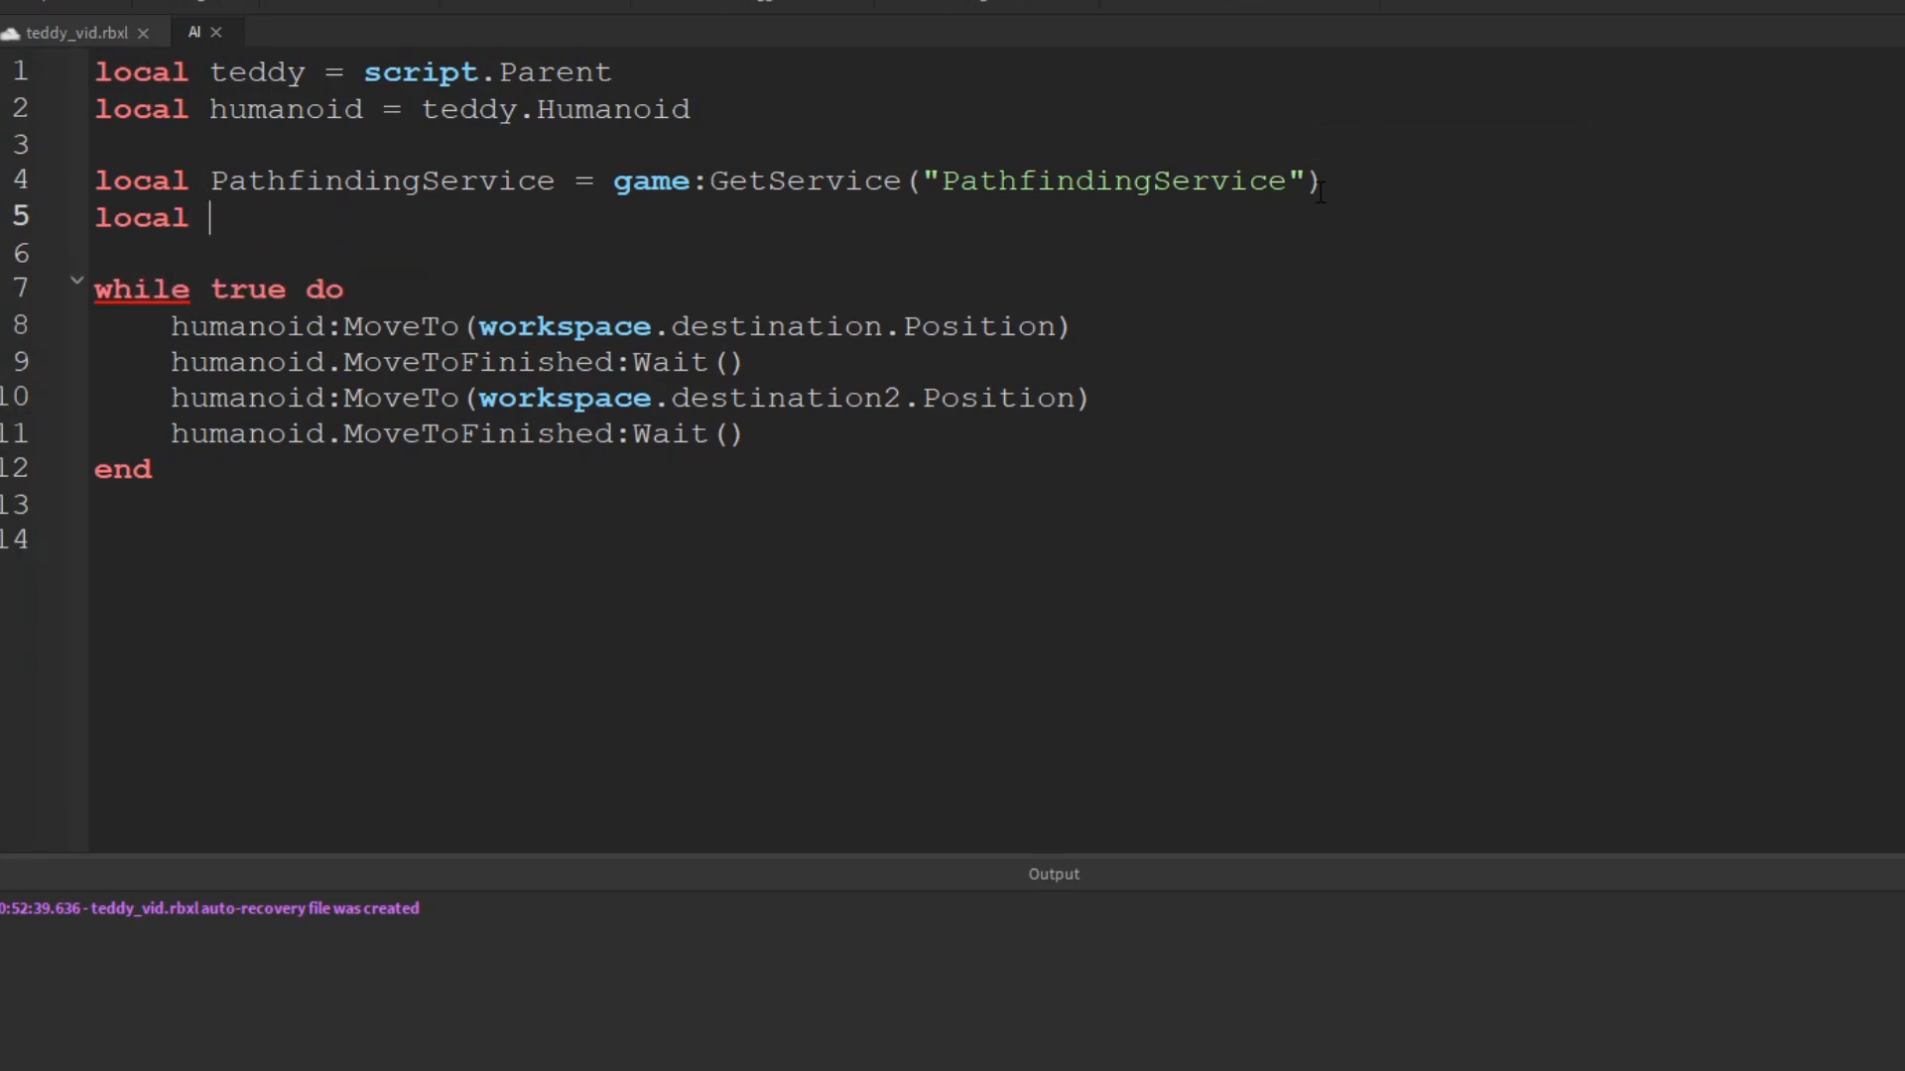
pyautogui.write('path =')
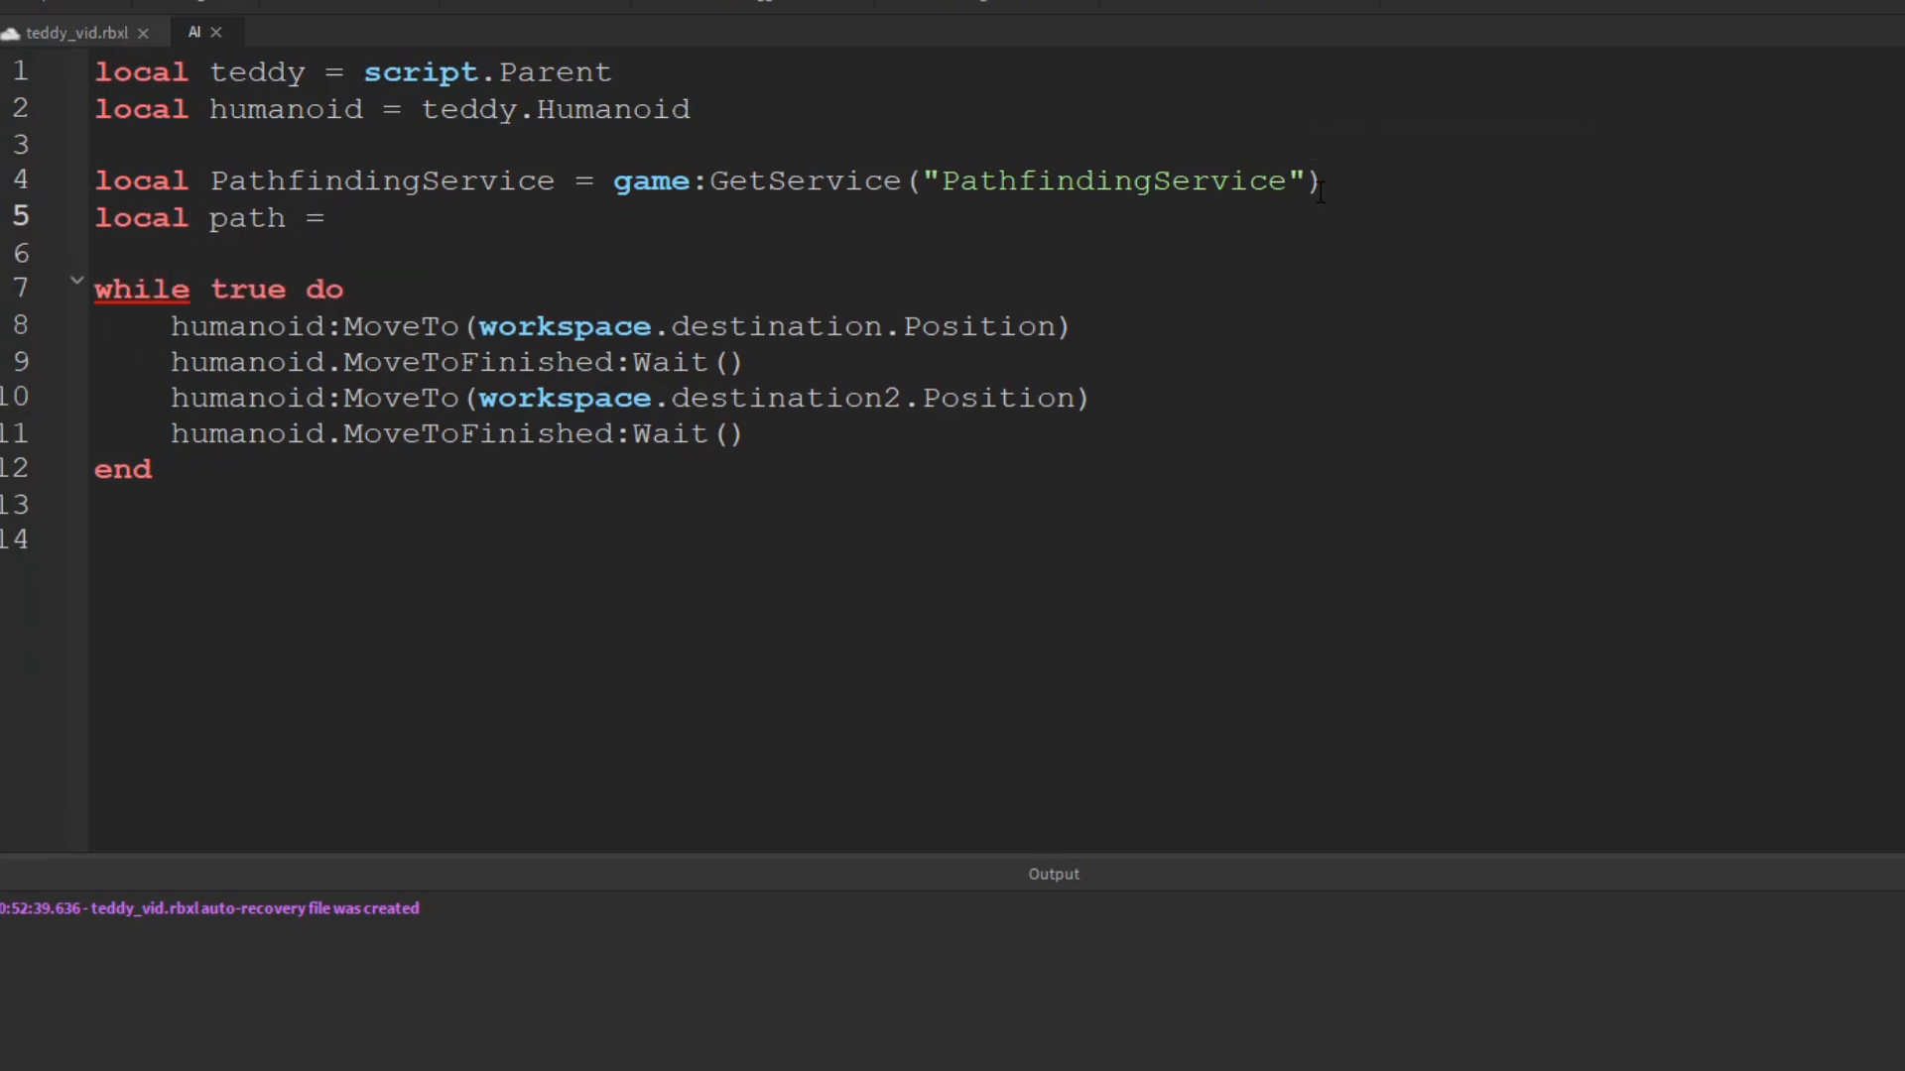
pyautogui.write('P')
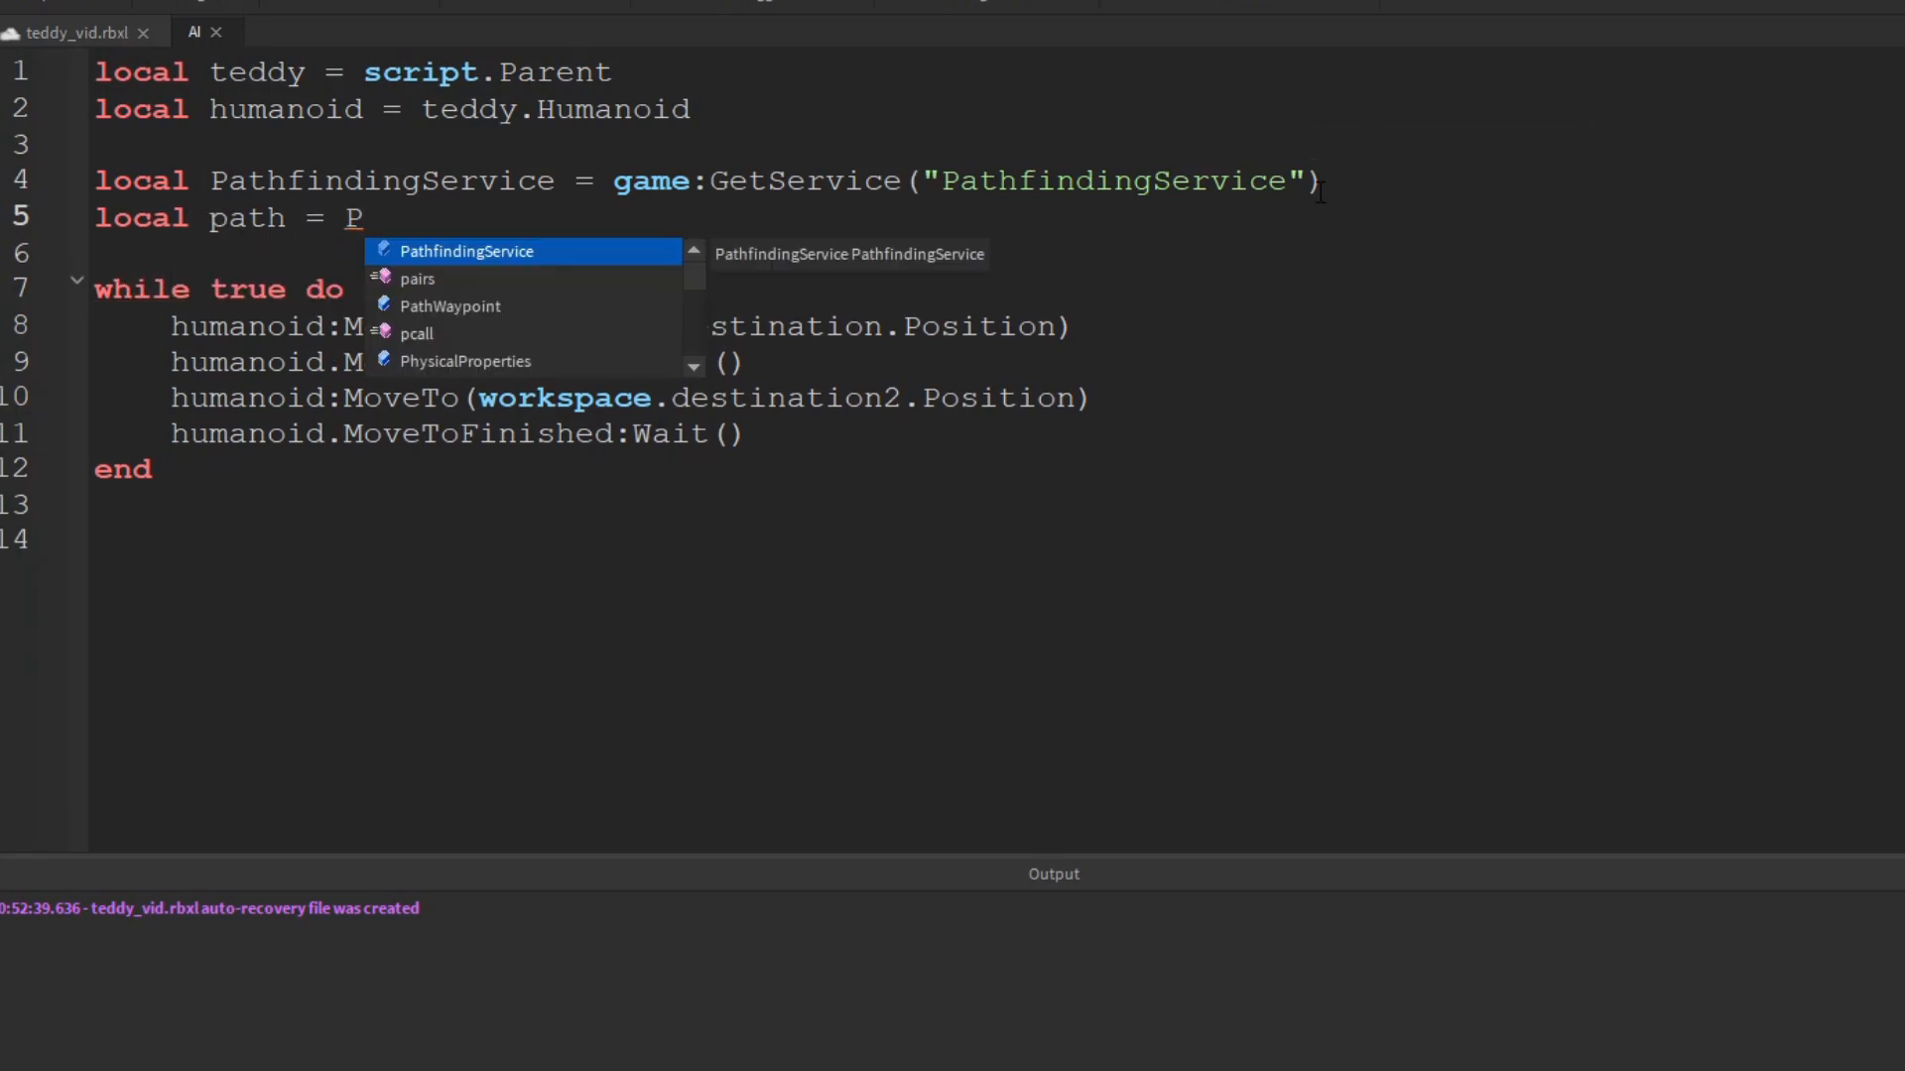
pyautogui.write('athfindingService:Cr')
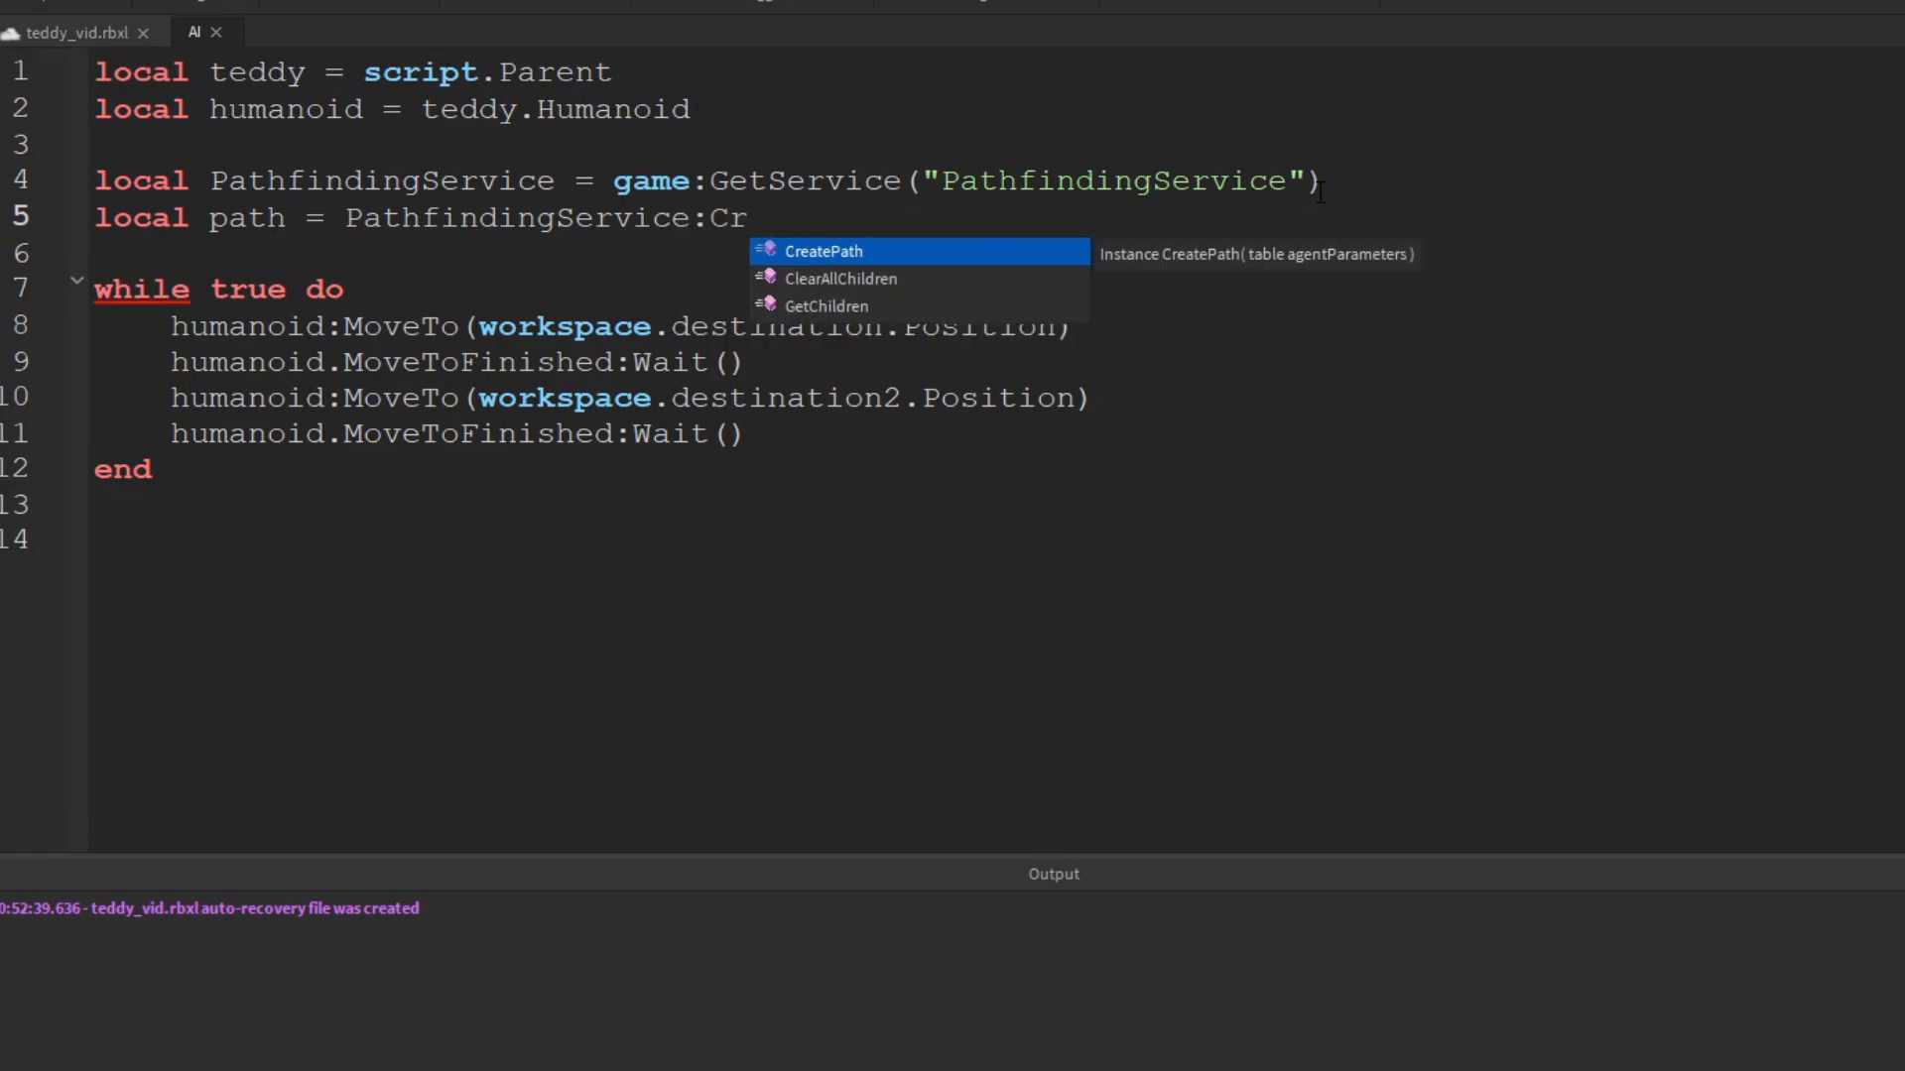
pyautogui.click(823, 252)
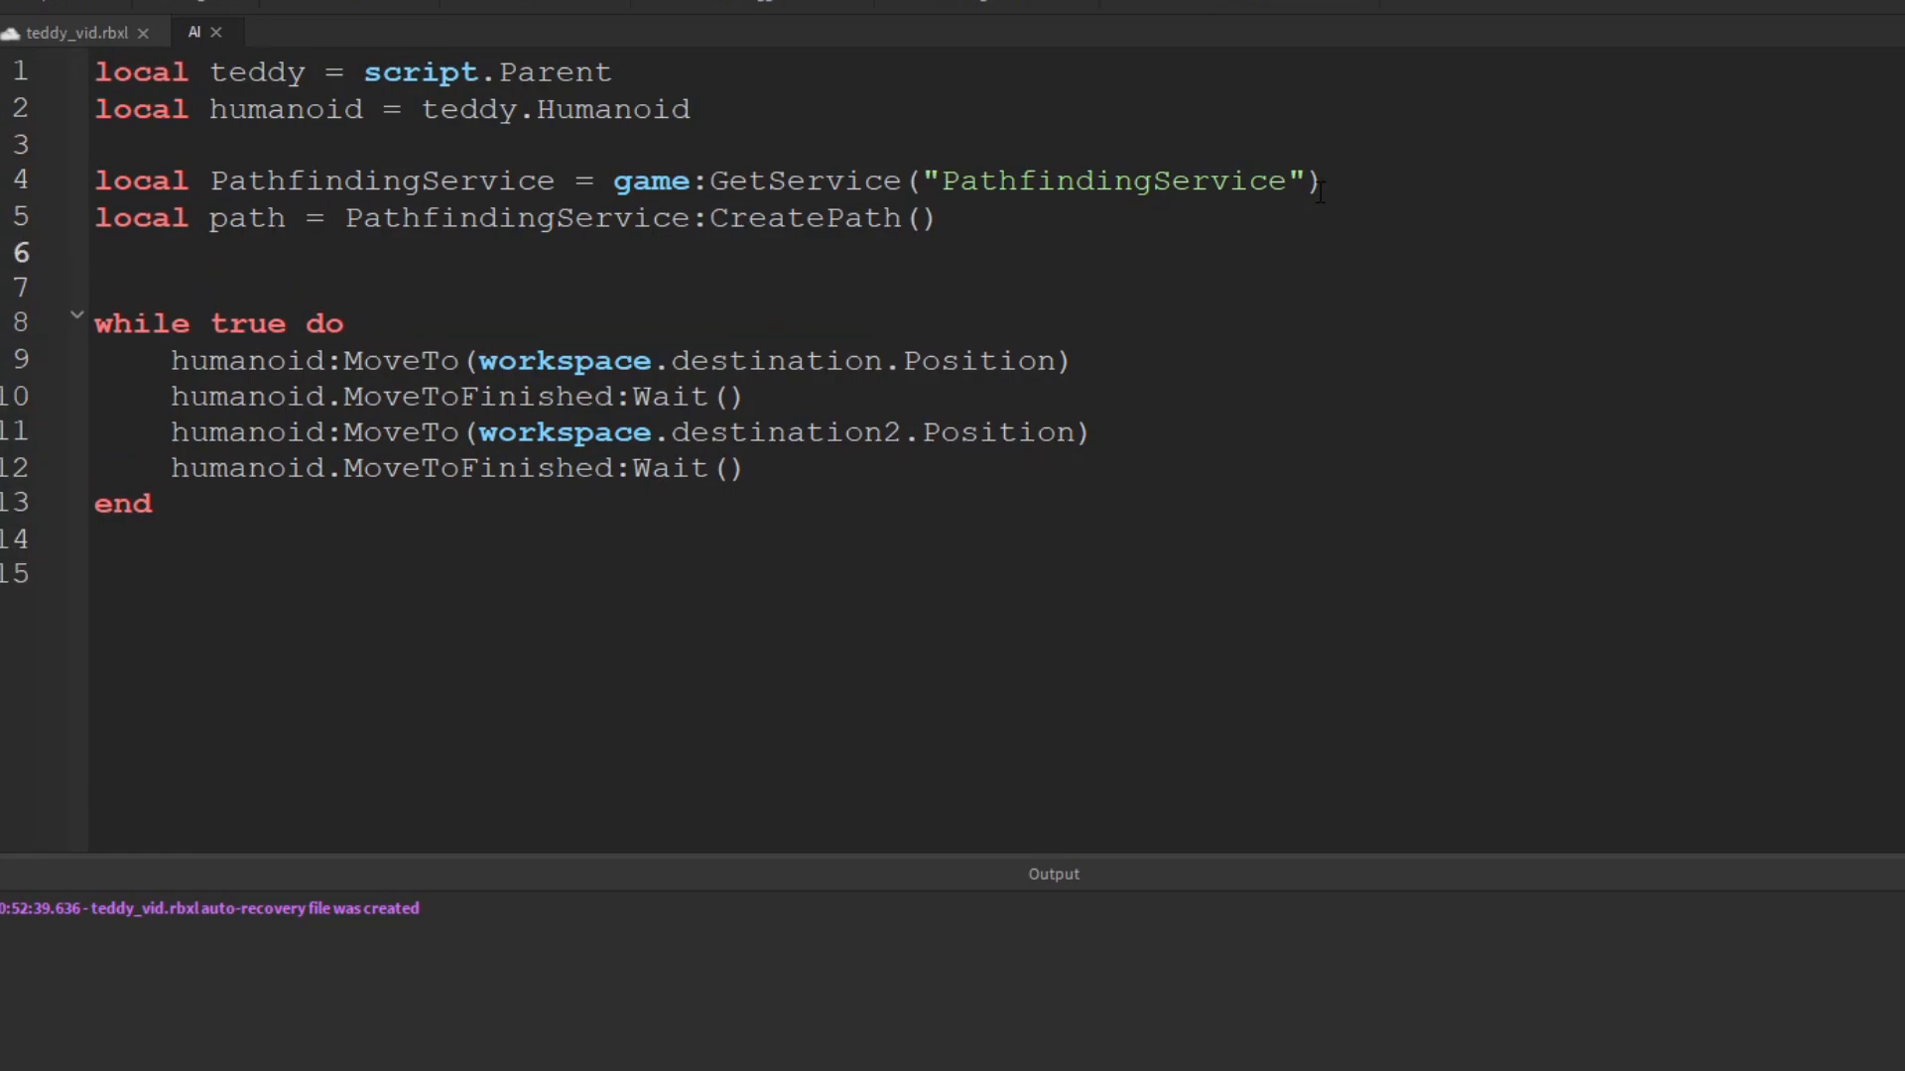
# Add path:ComputeAsync(teddy.HumanoidRootPart.Position, workspace.destination.Position)
pyautogui.write('path')
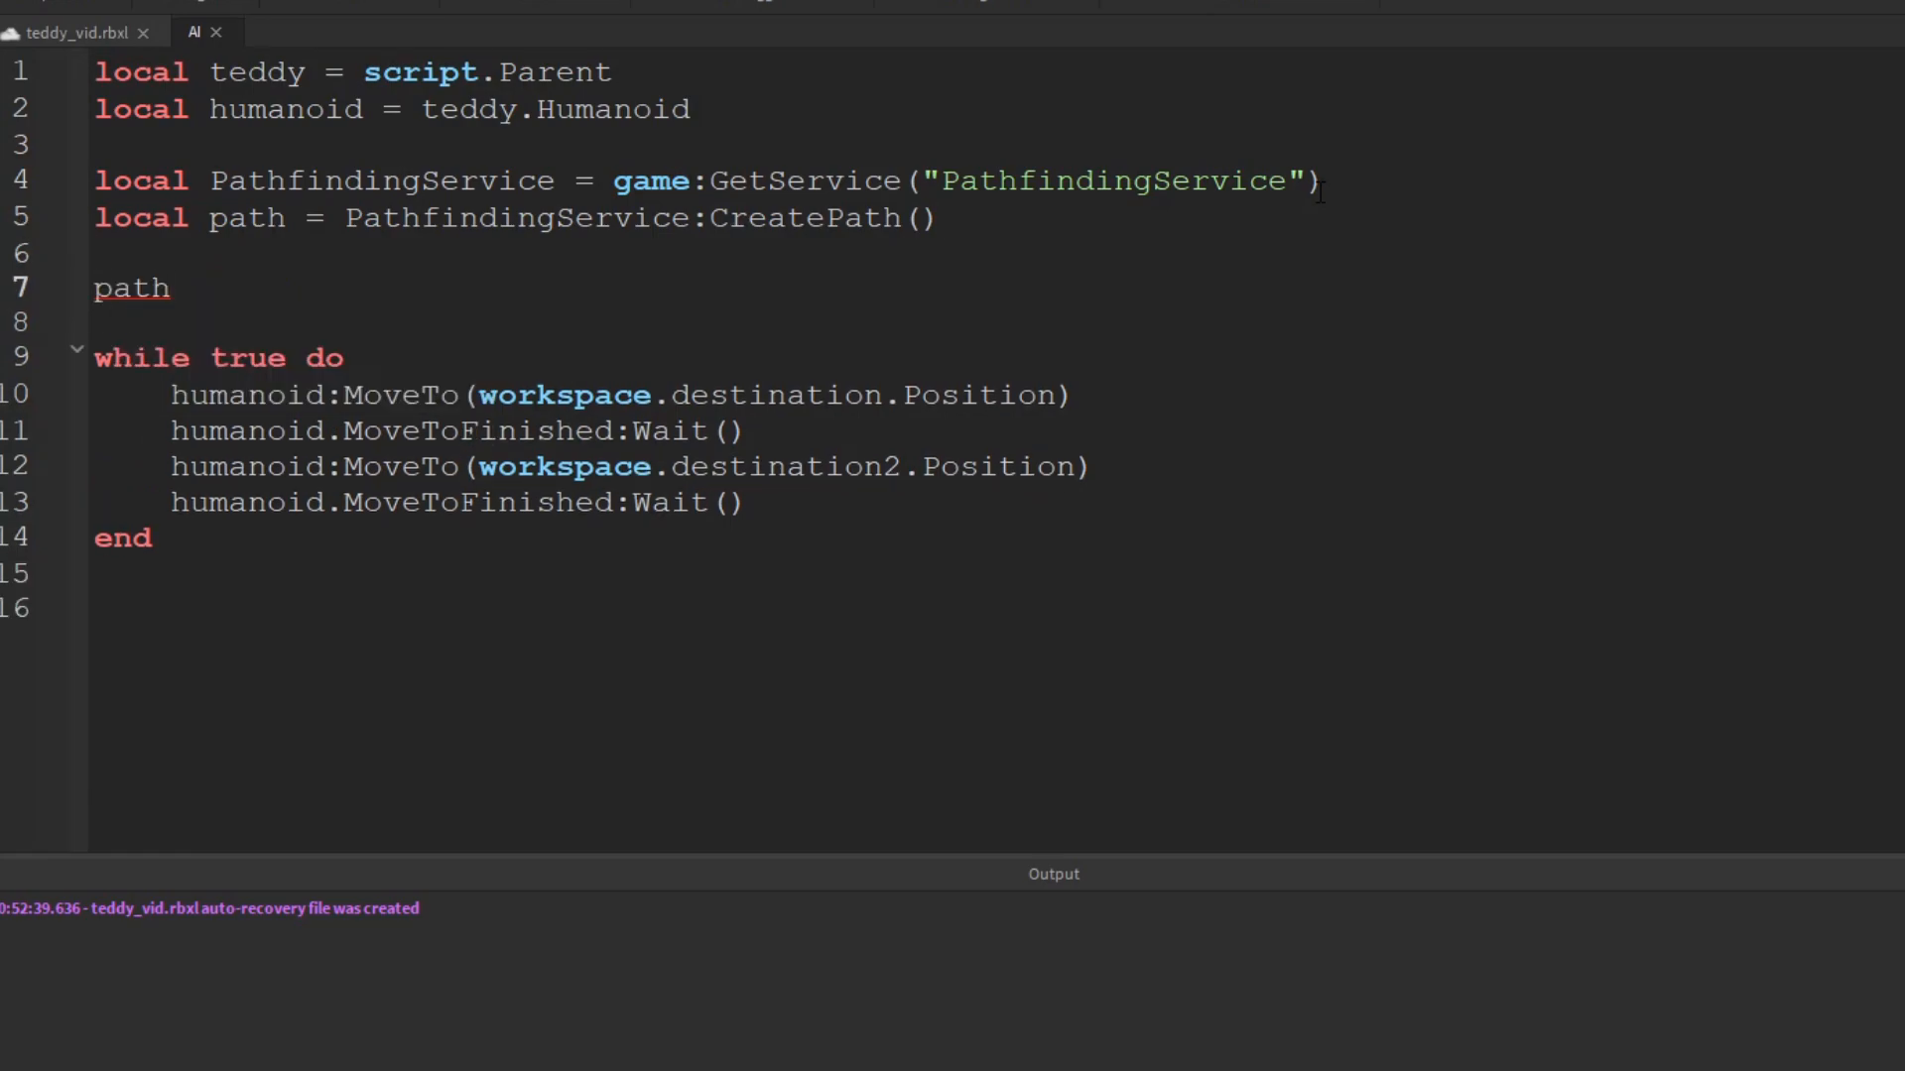
pyautogui.write(':Comp')
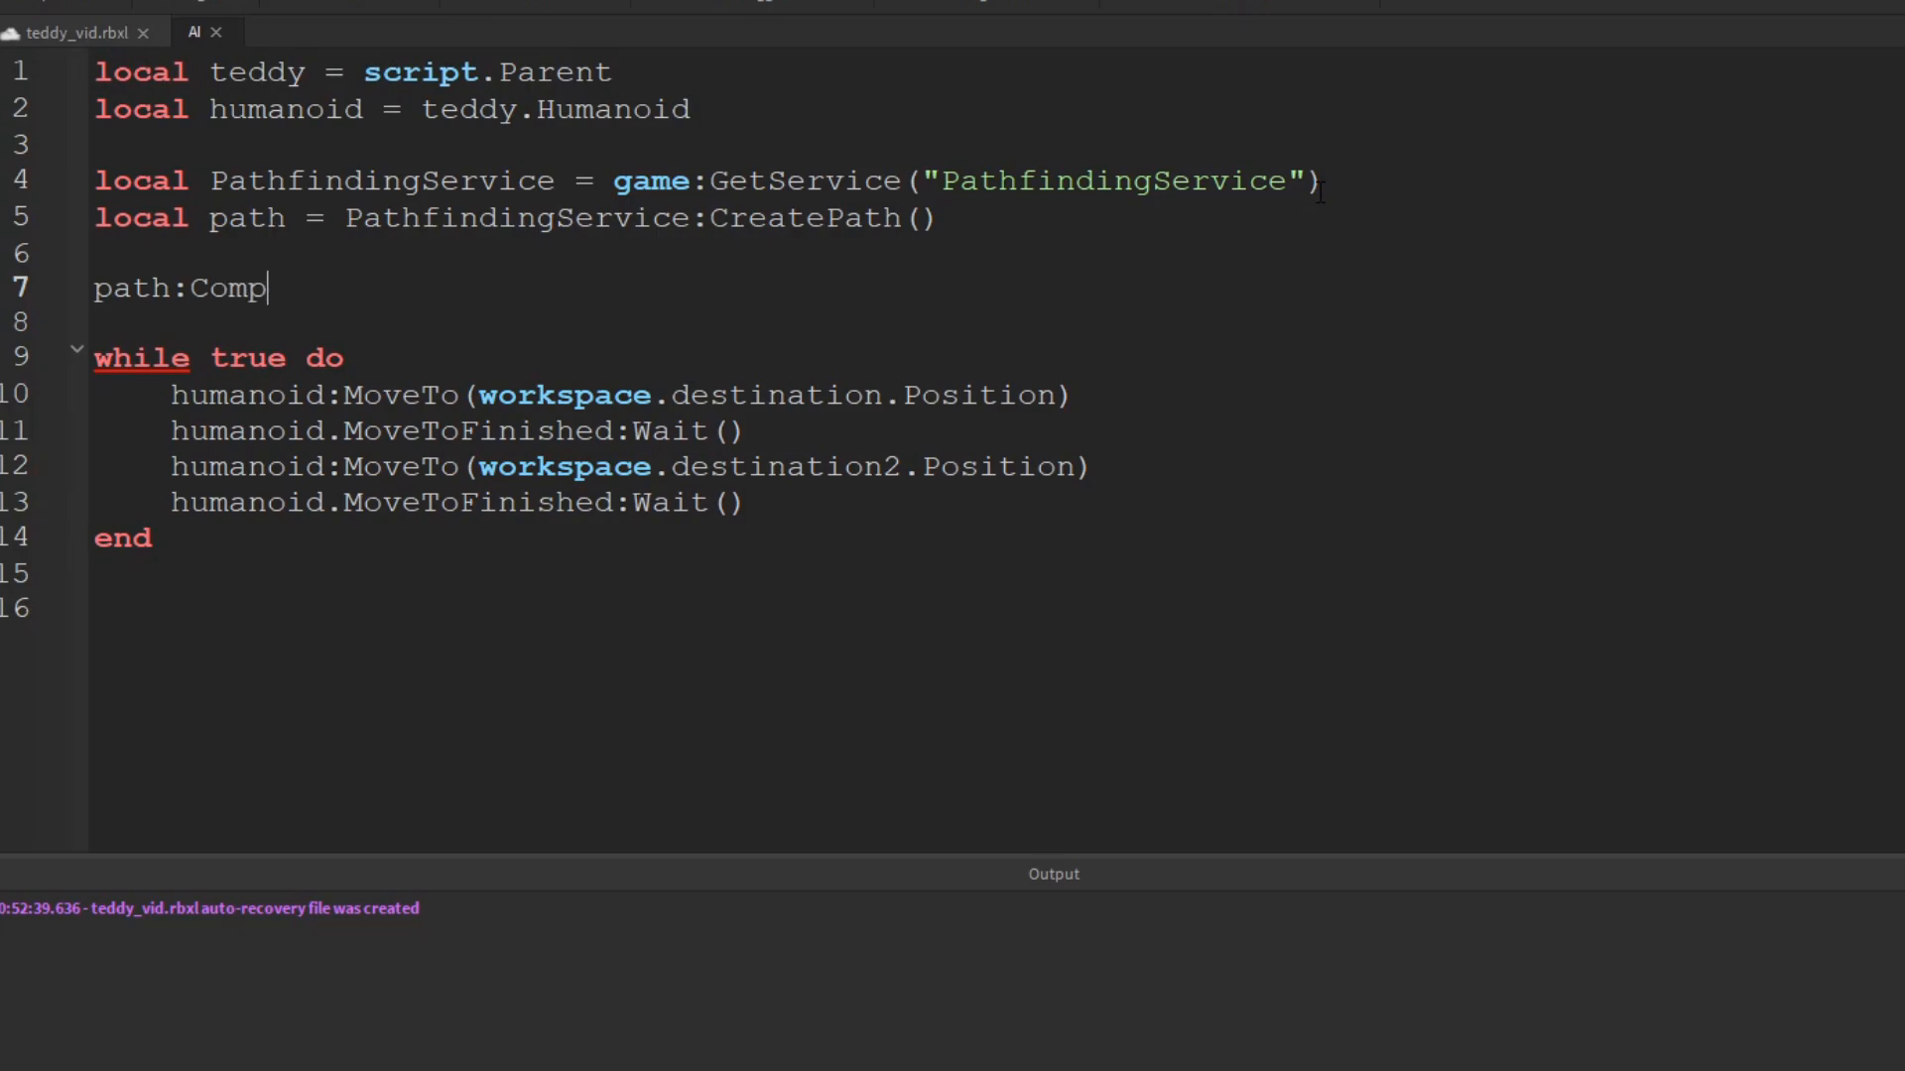
pyautogui.write('uteAsync')
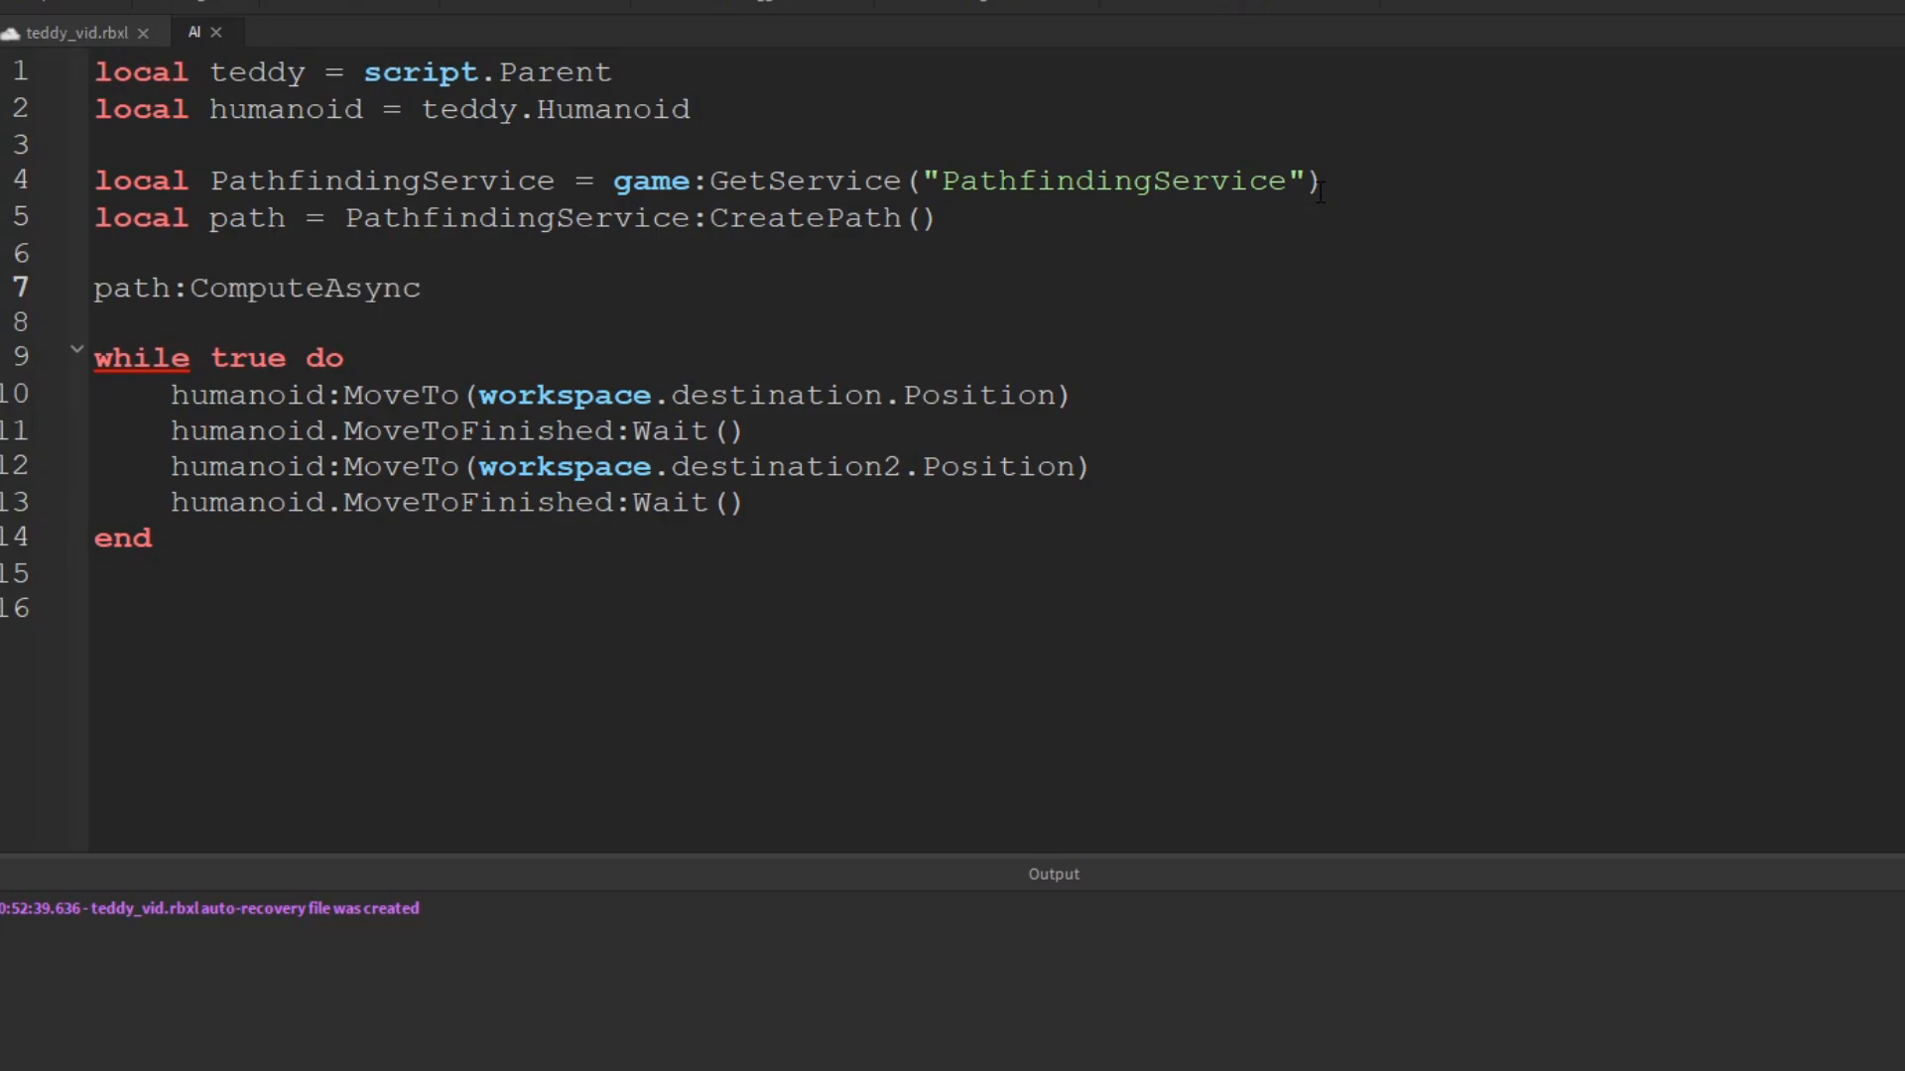
pyautogui.write('()')
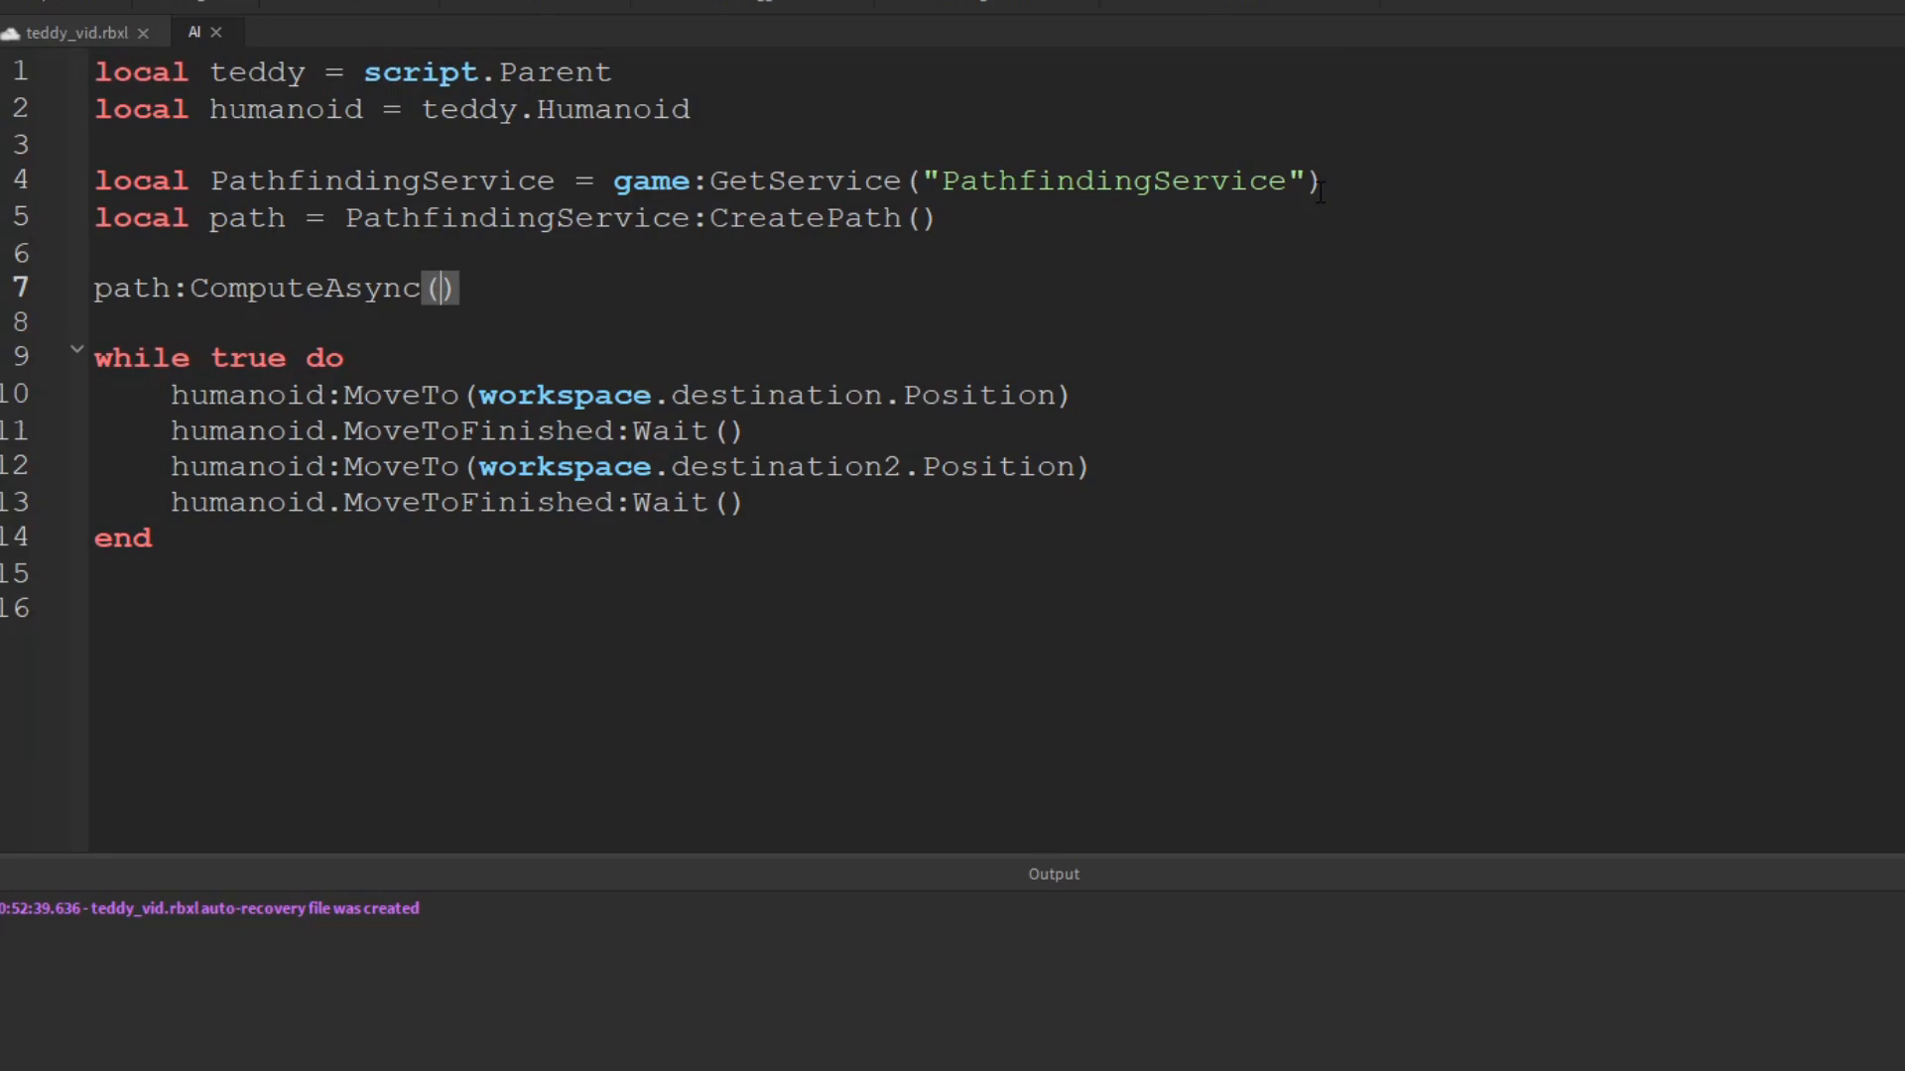
pyautogui.write('teddy')
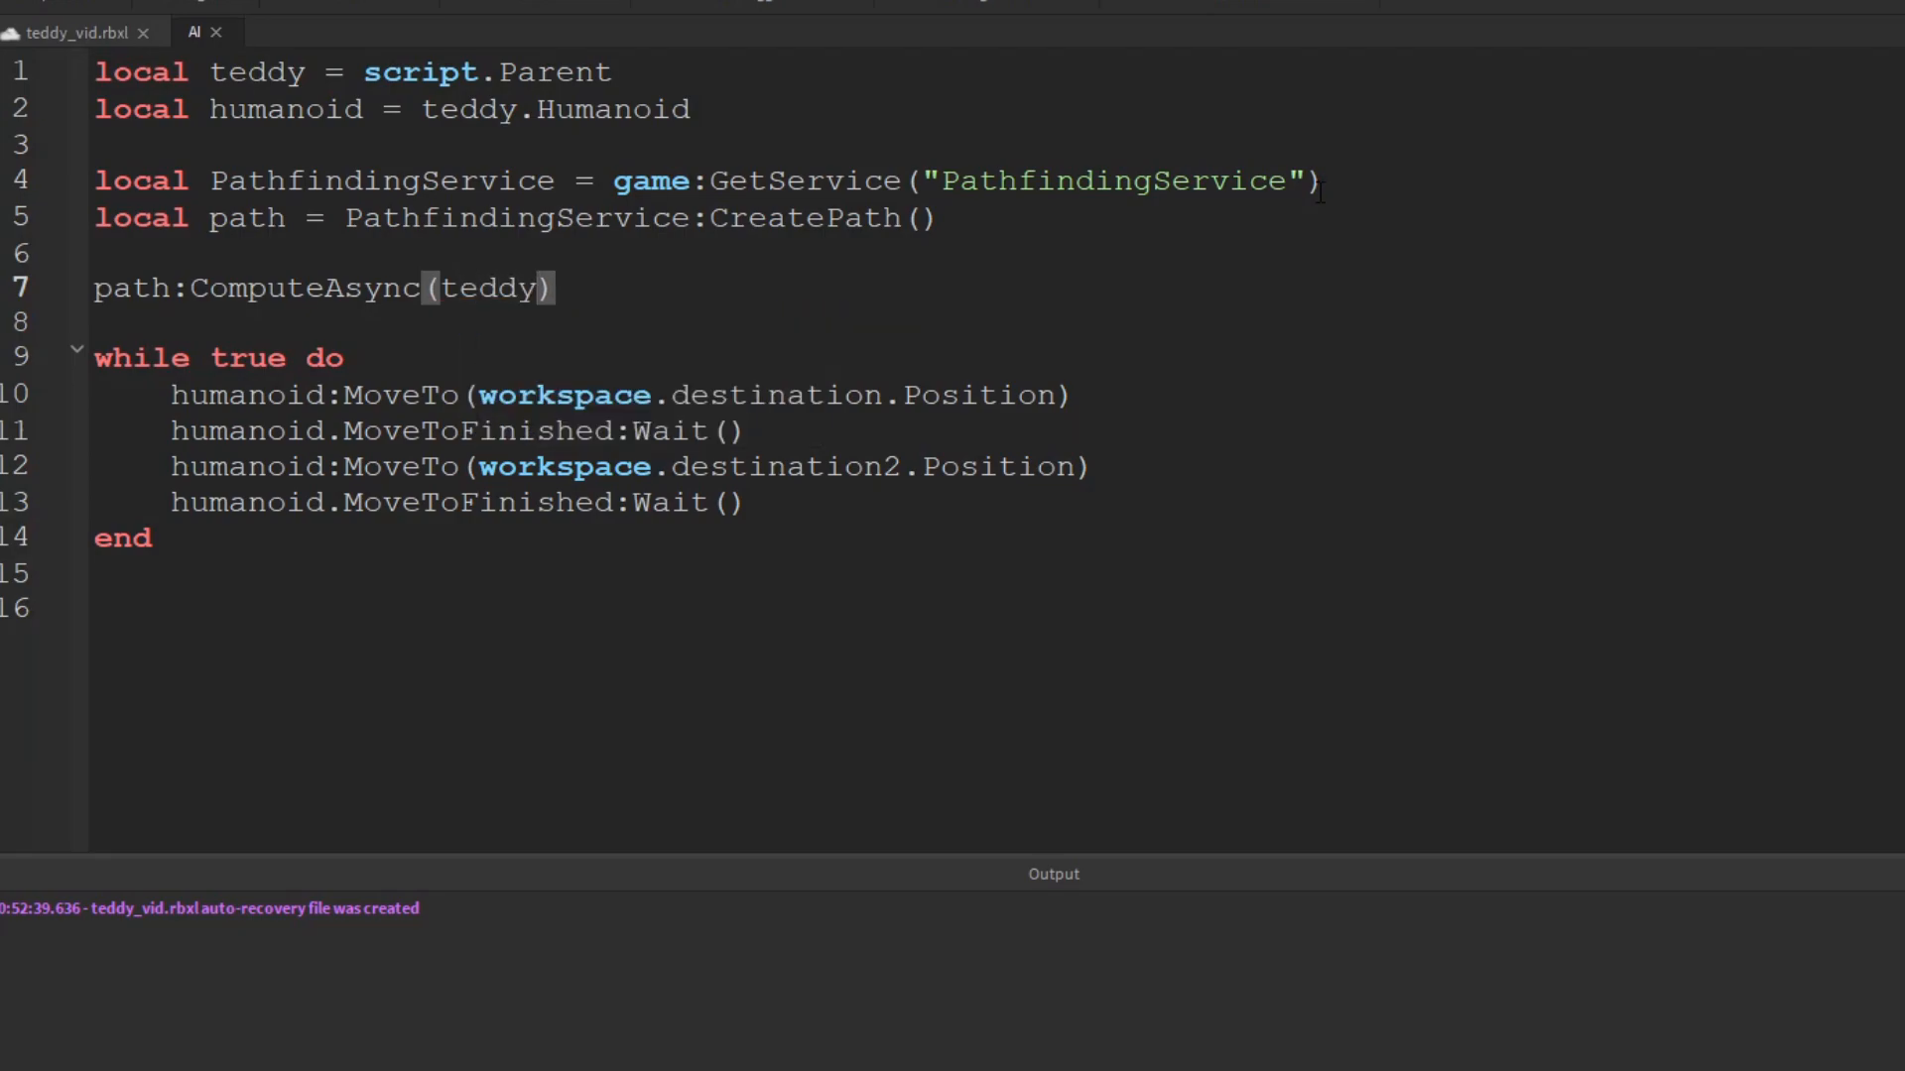
pyautogui.write('.HumanoidRootPart')
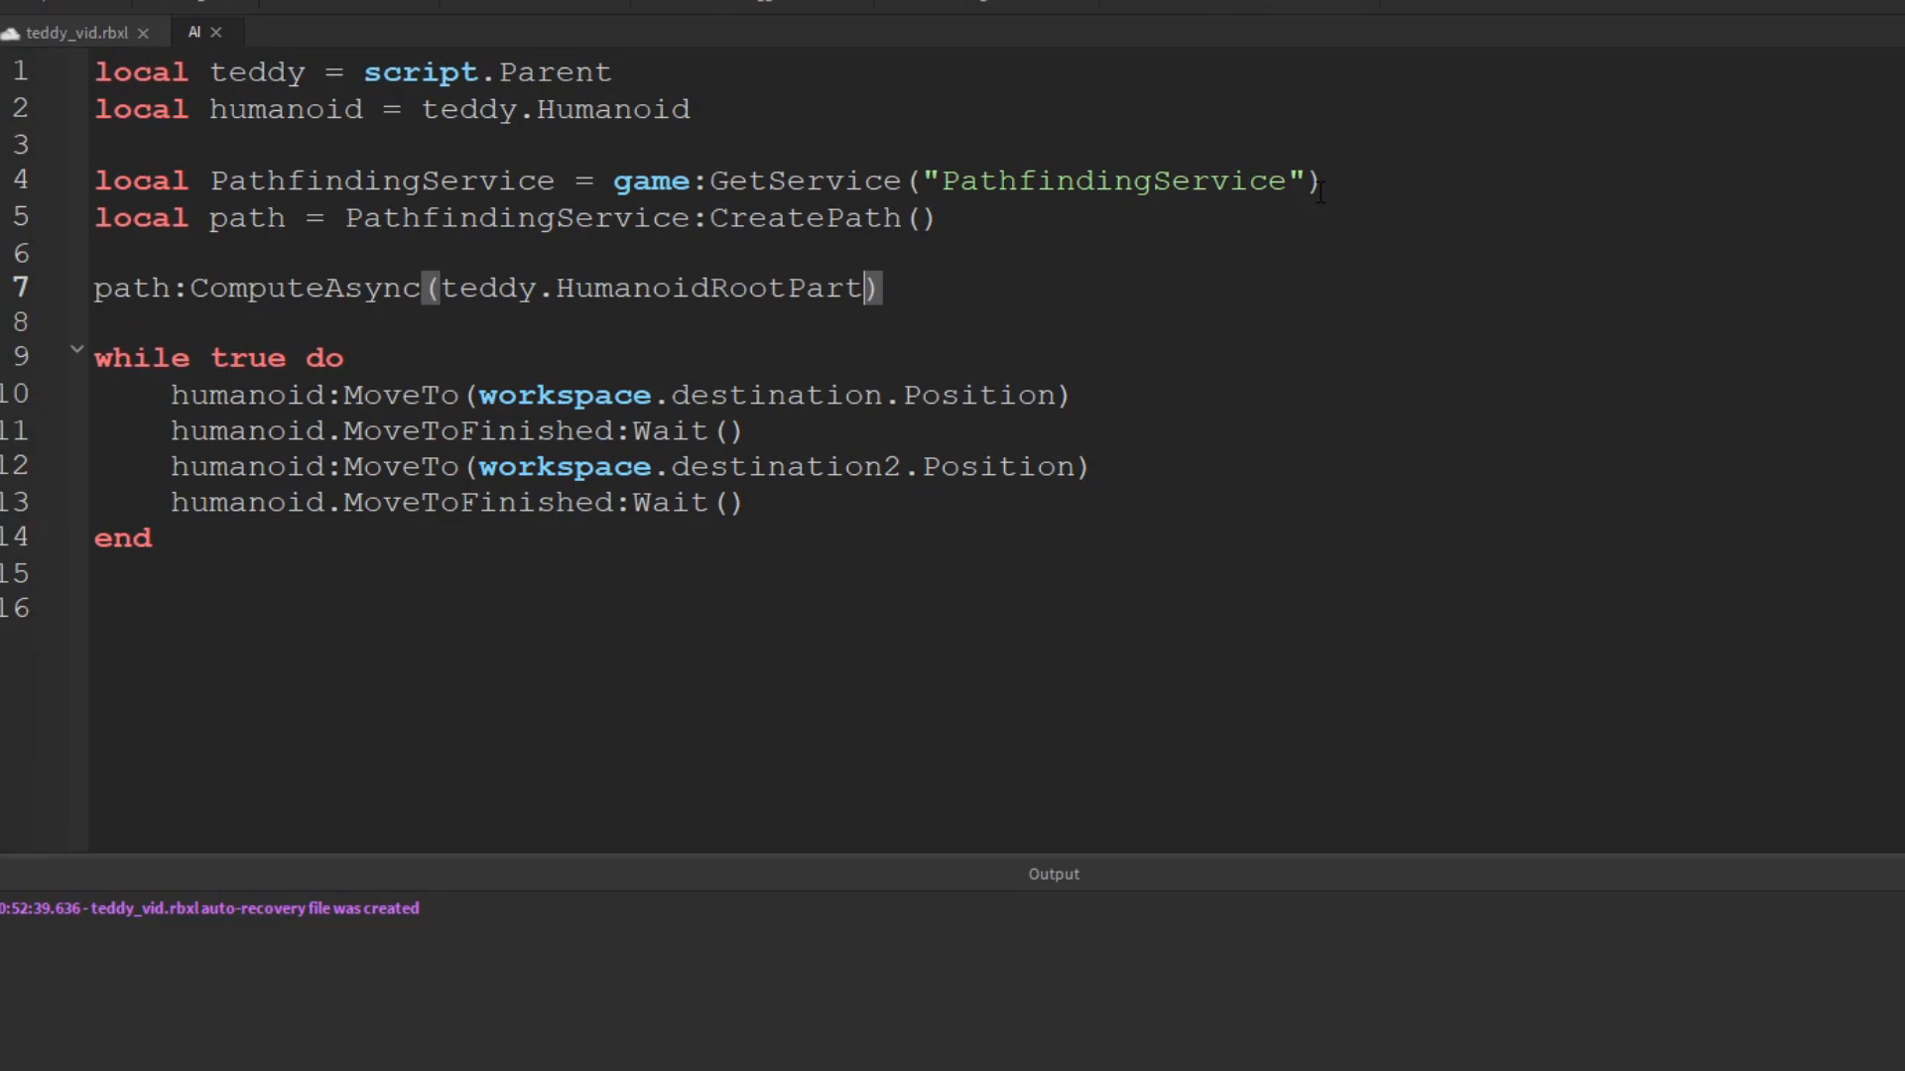
pyautogui.write(',')
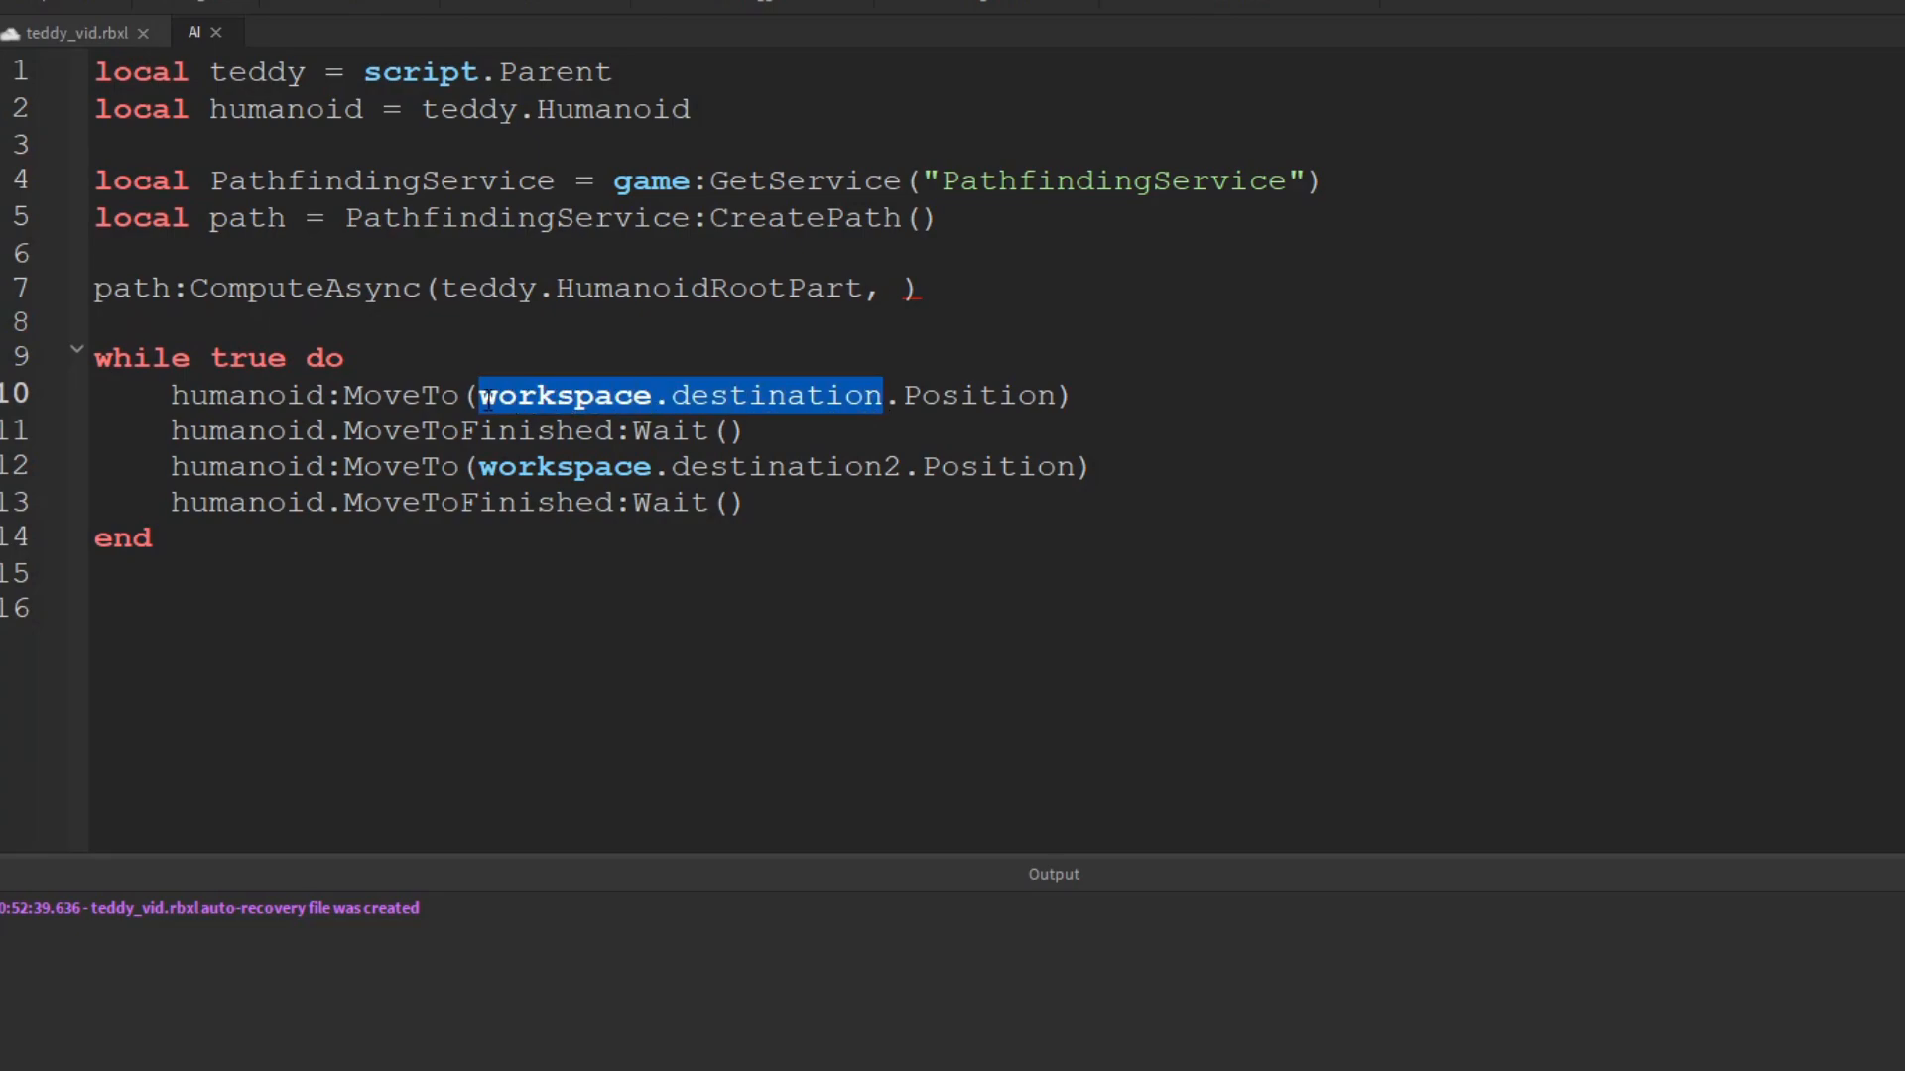
pyautogui.write('workspace.destination')
pyautogui.click(125, 535)
pyautogui.write('--]]')
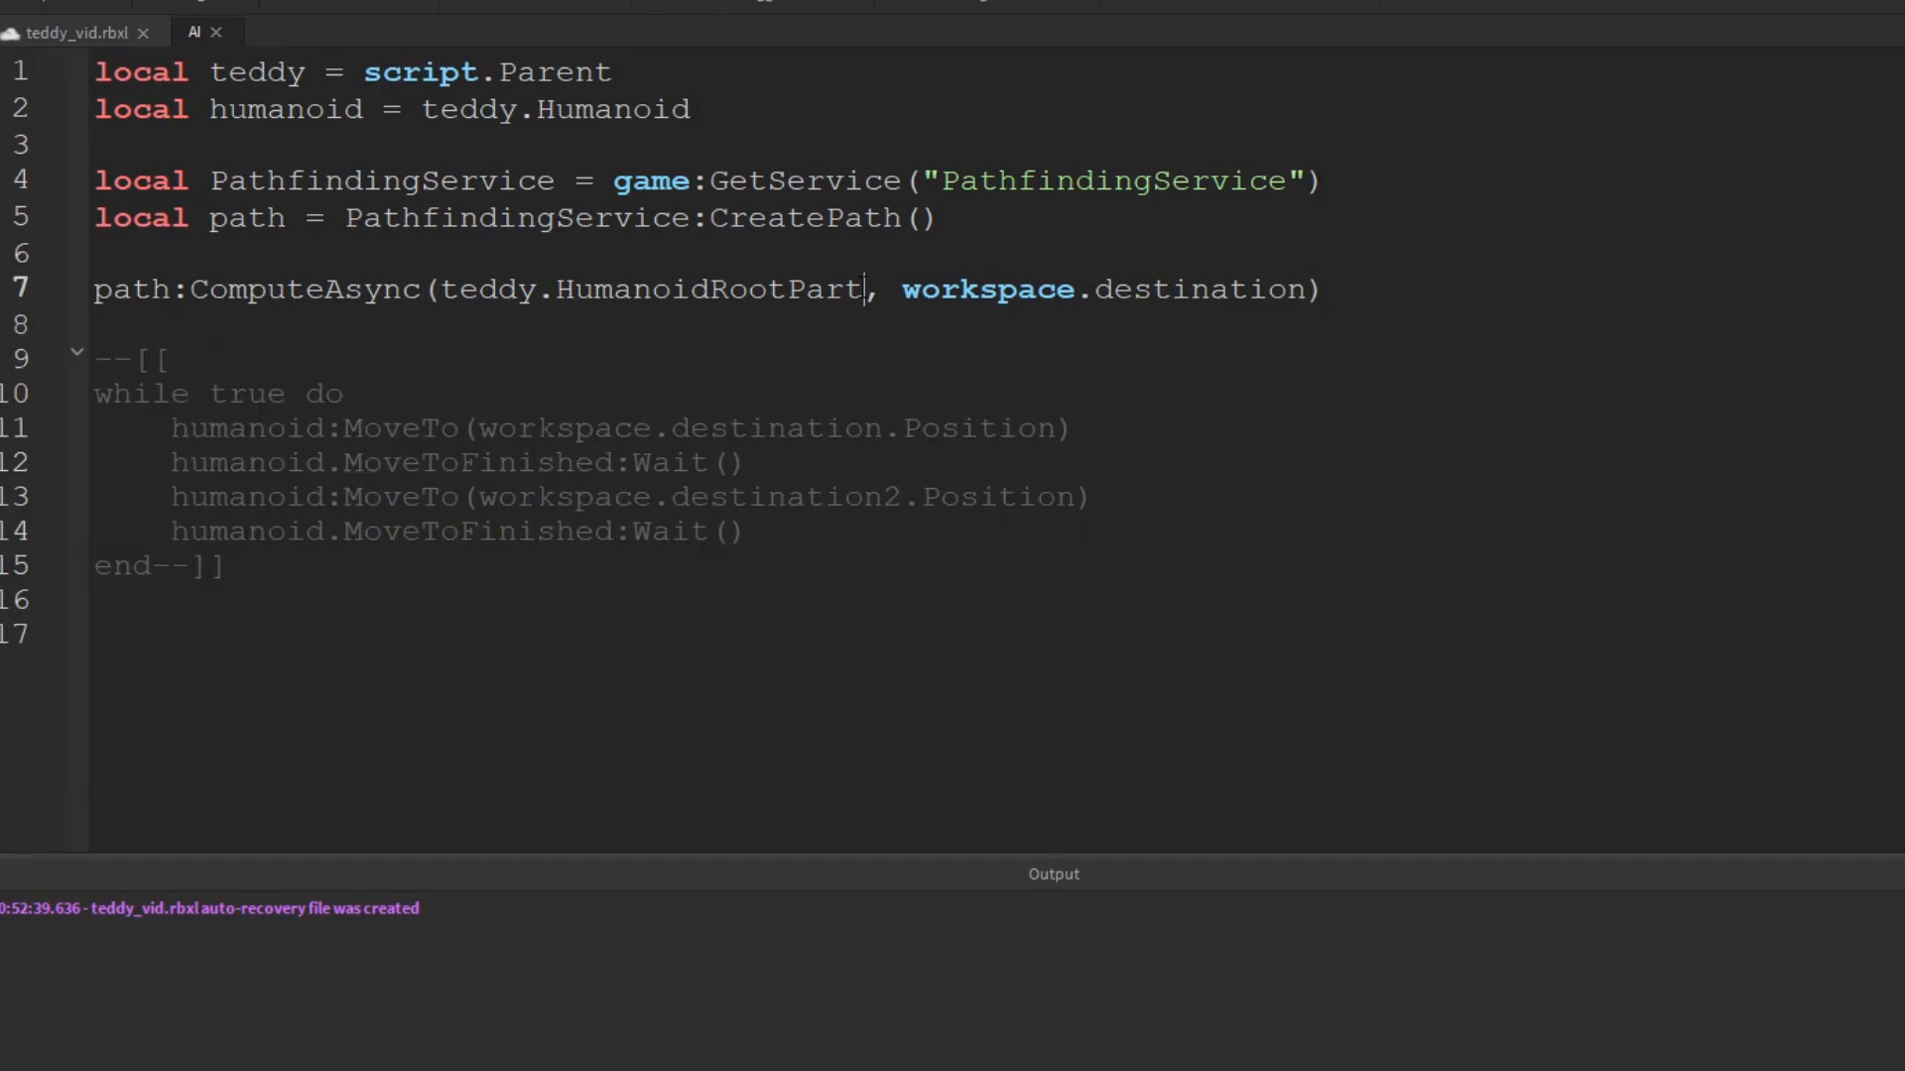
pyautogui.write('.Position')
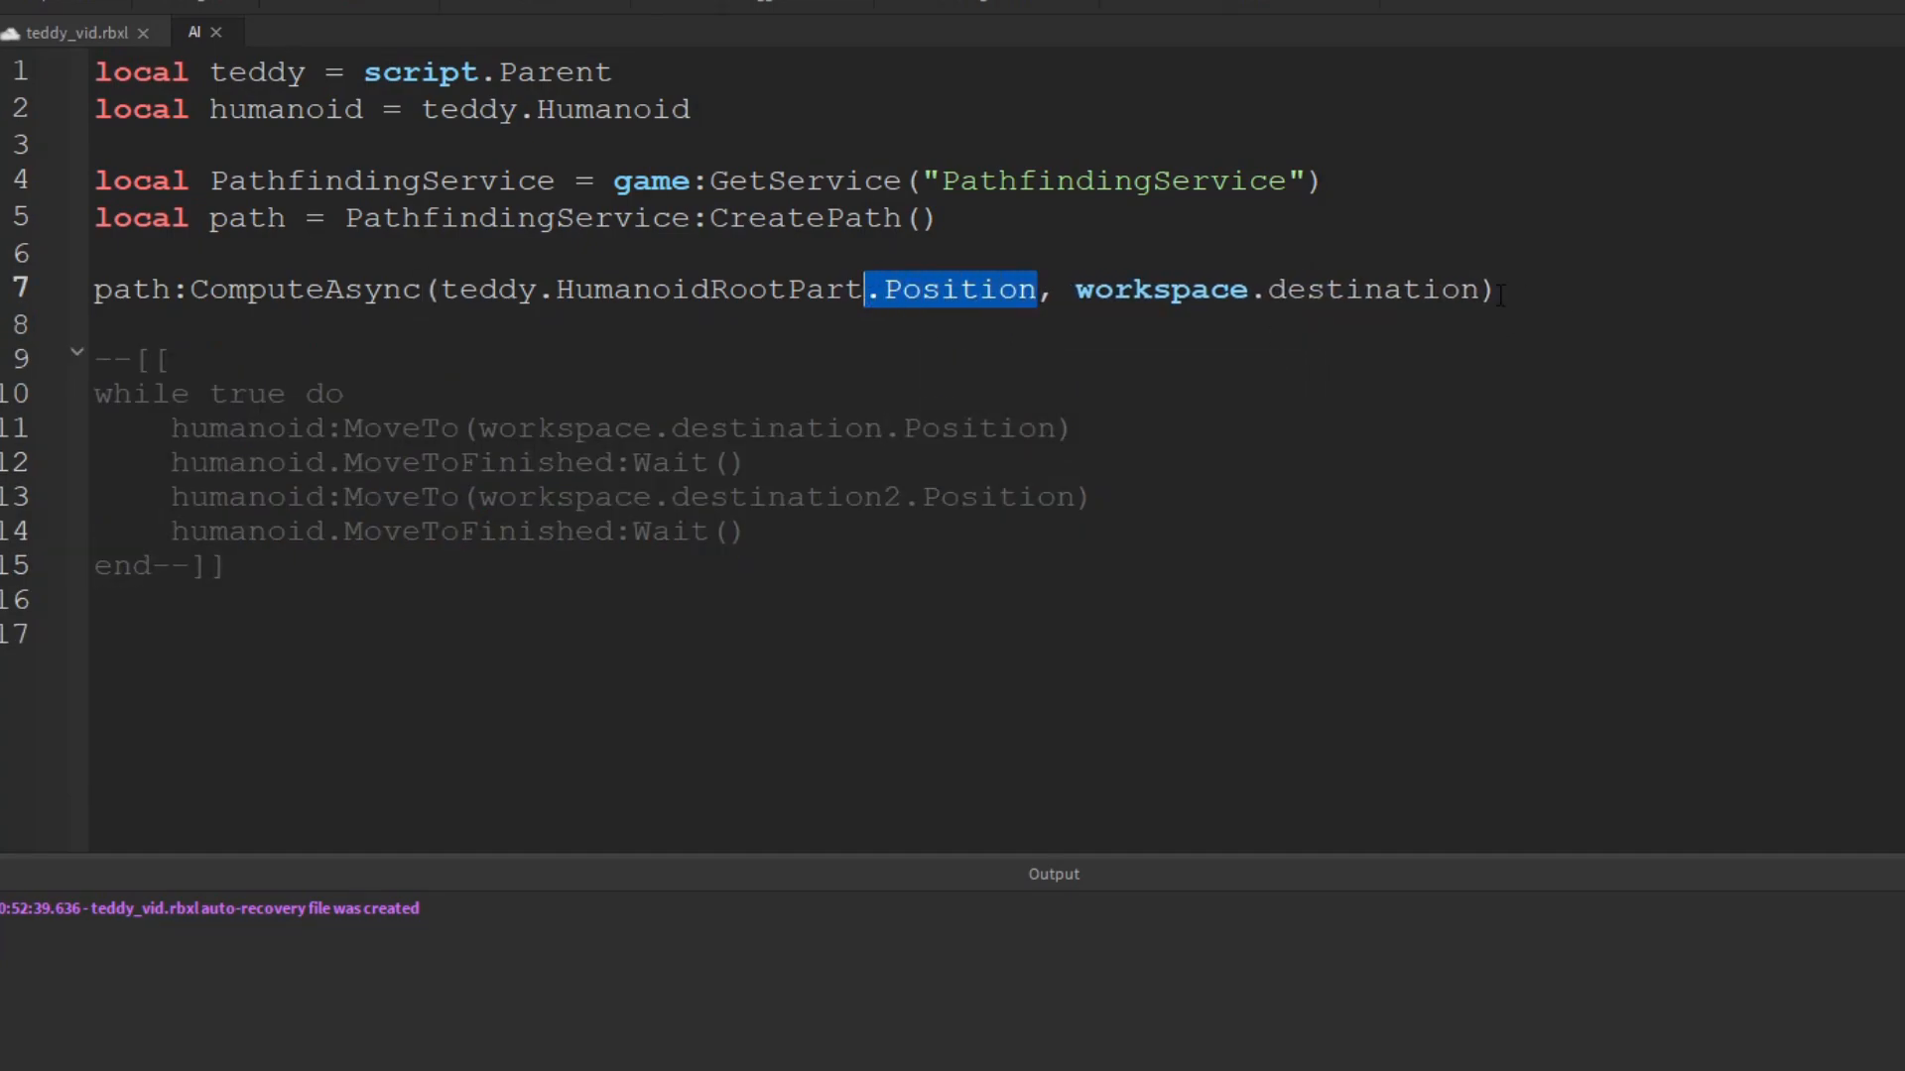
pyautogui.write('.Position')
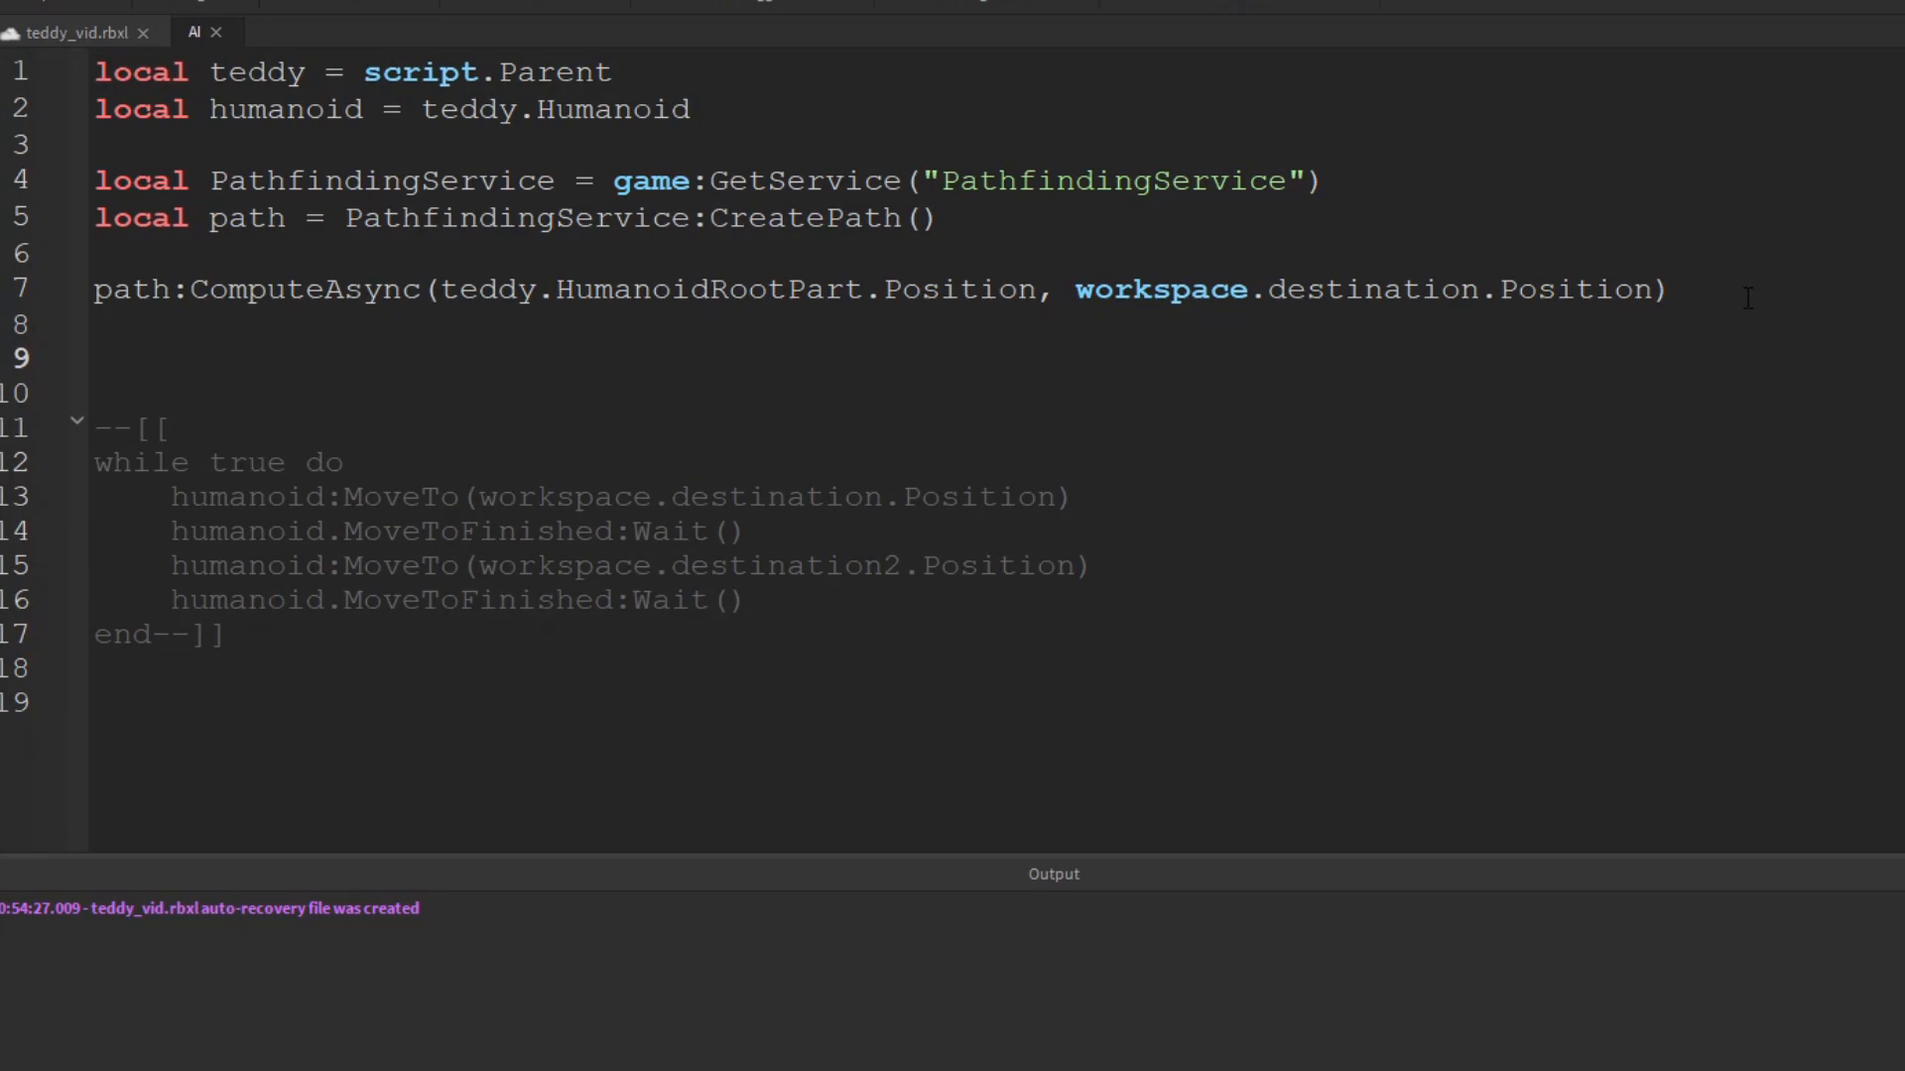
# Write for index, waypoint in pairs(path:GetWaypoints()) do loop header
pyautogui.write('for')
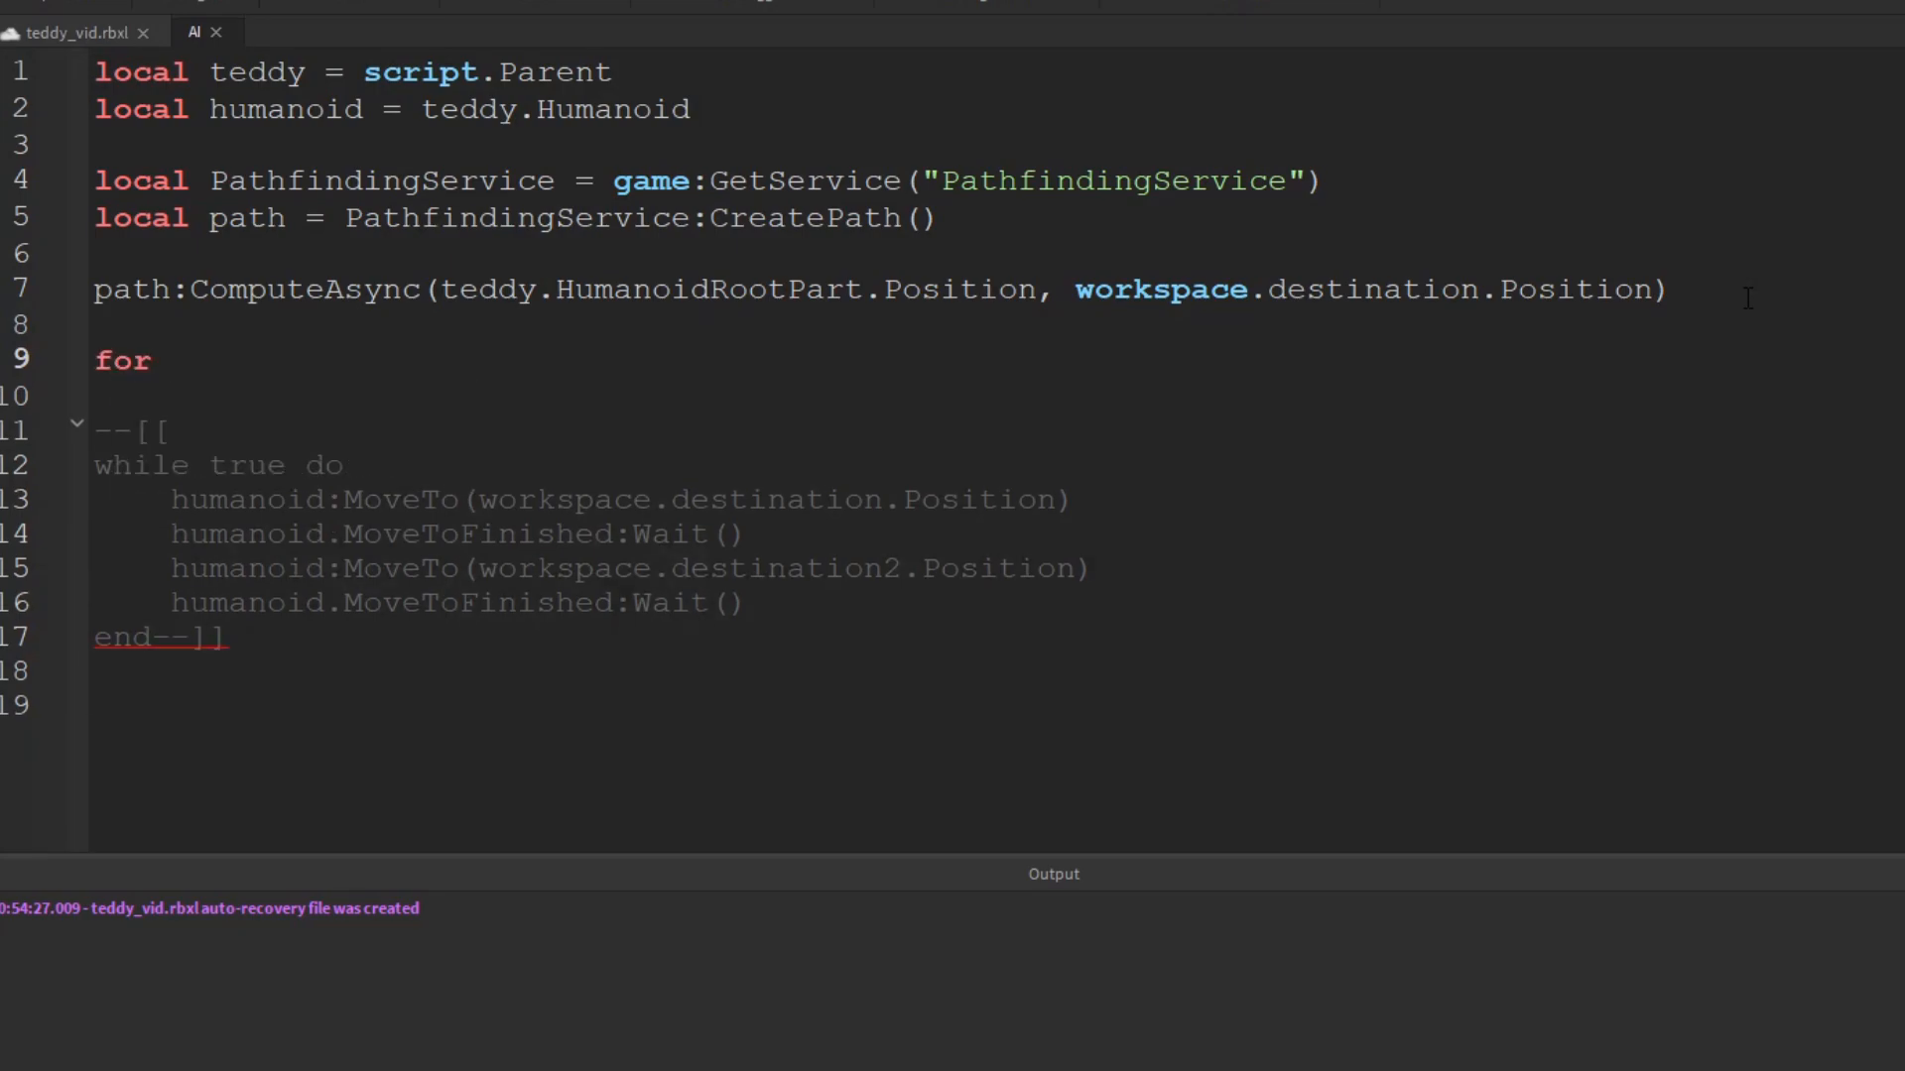
pyautogui.write('ind')
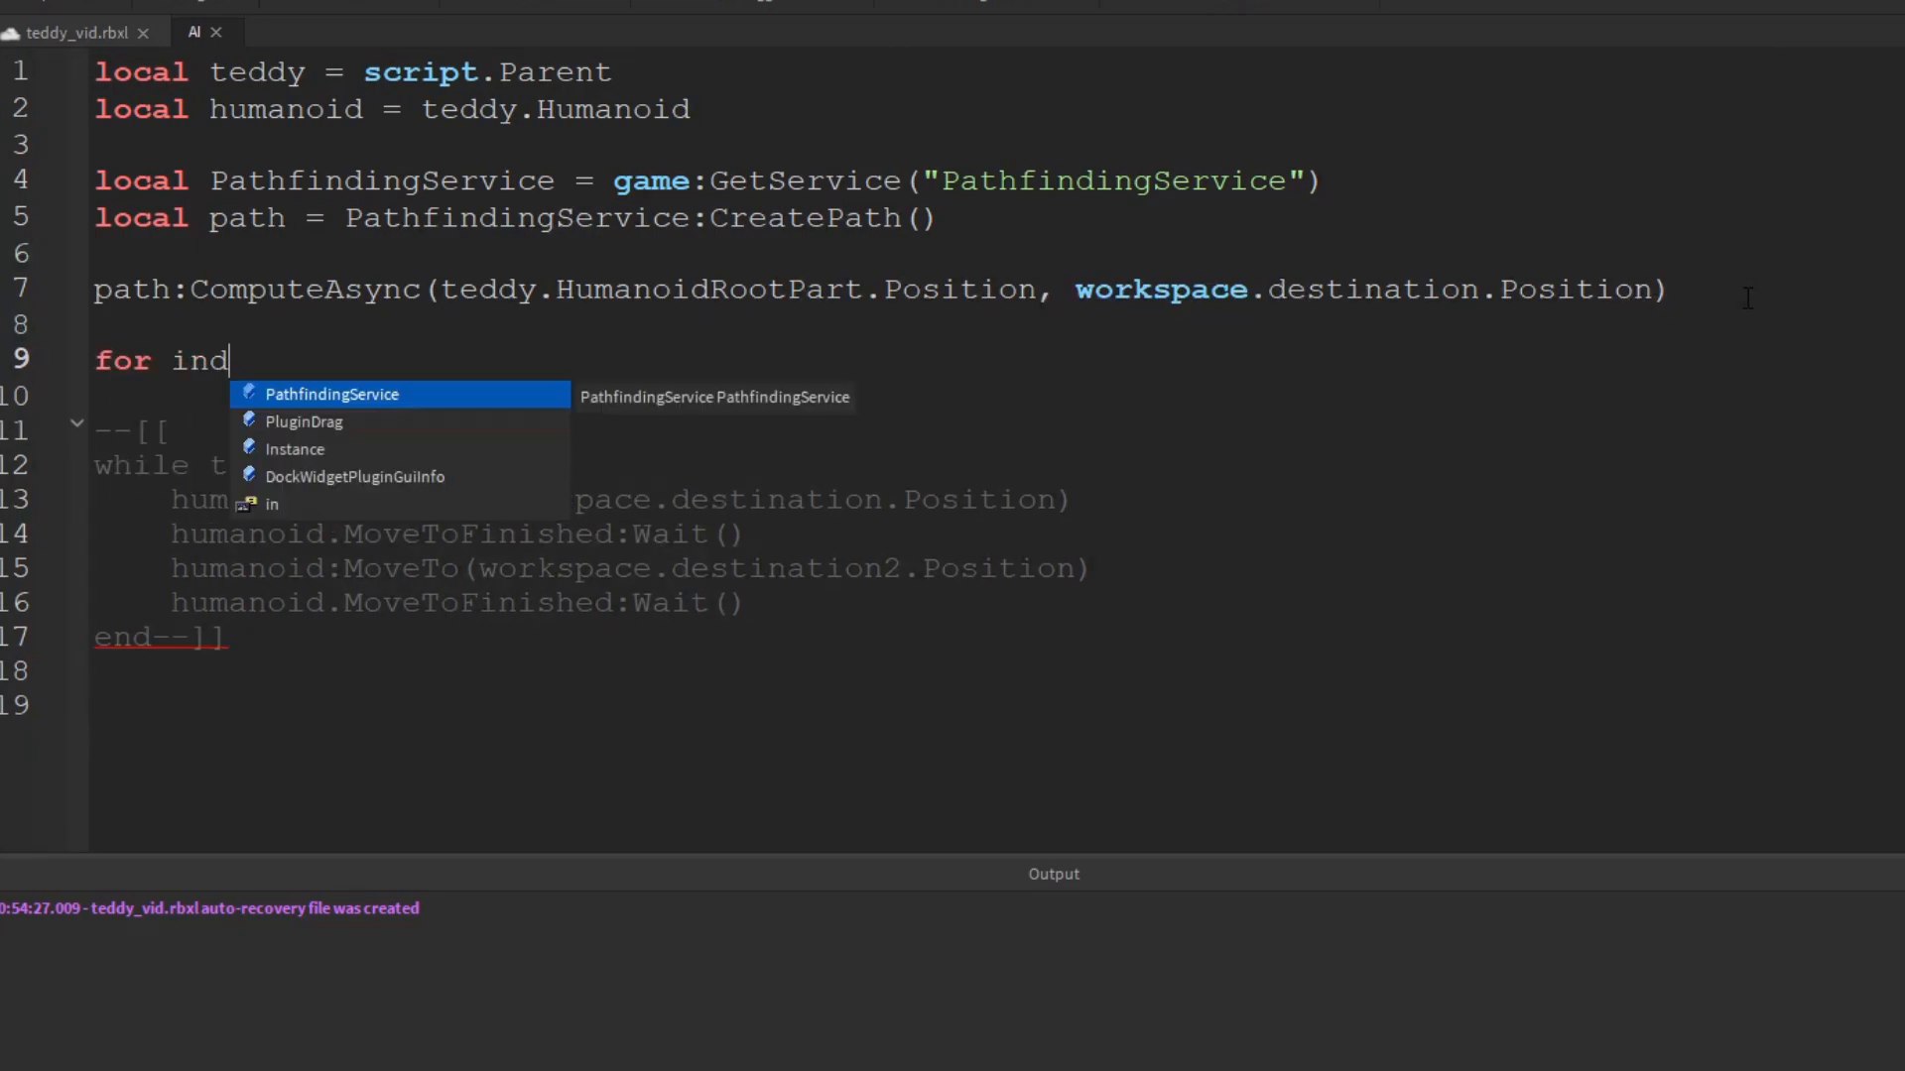
pyautogui.write('ex, waypoi')
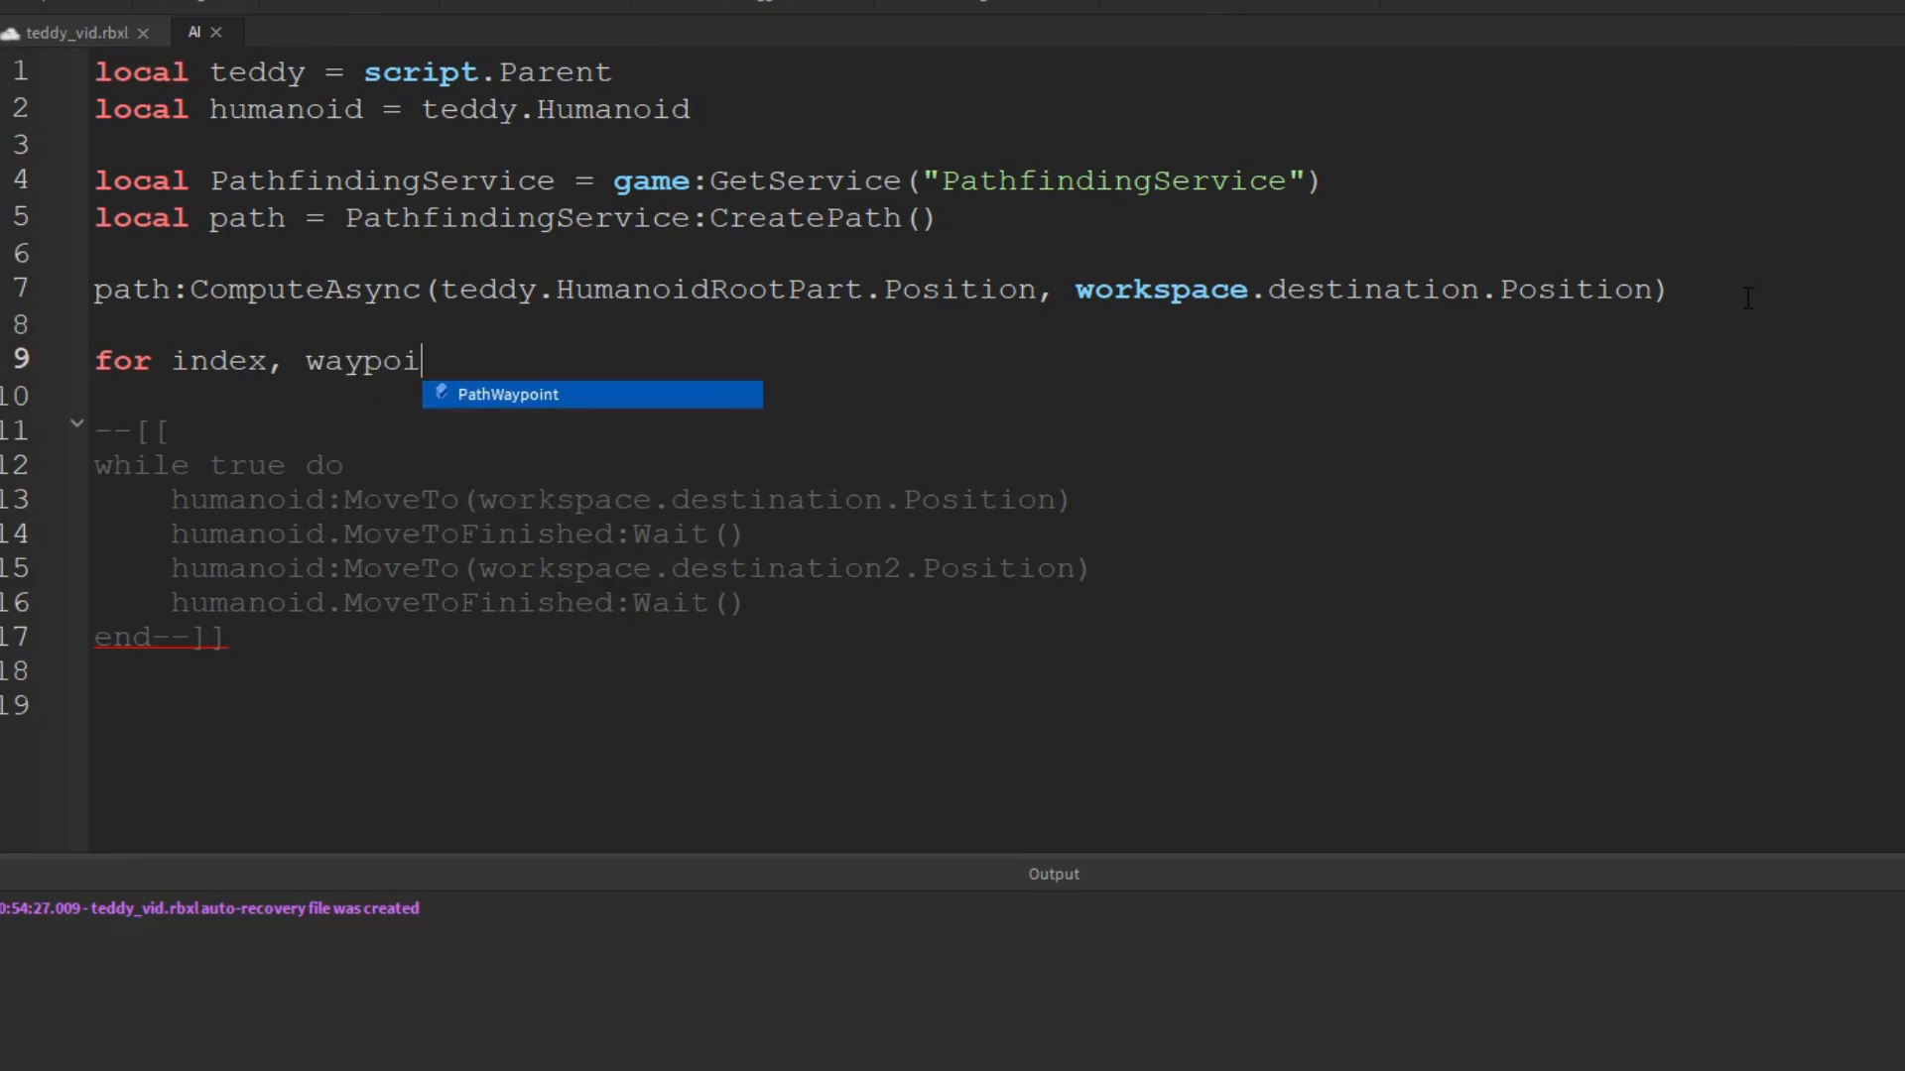
pyautogui.write('nt in pairs(')
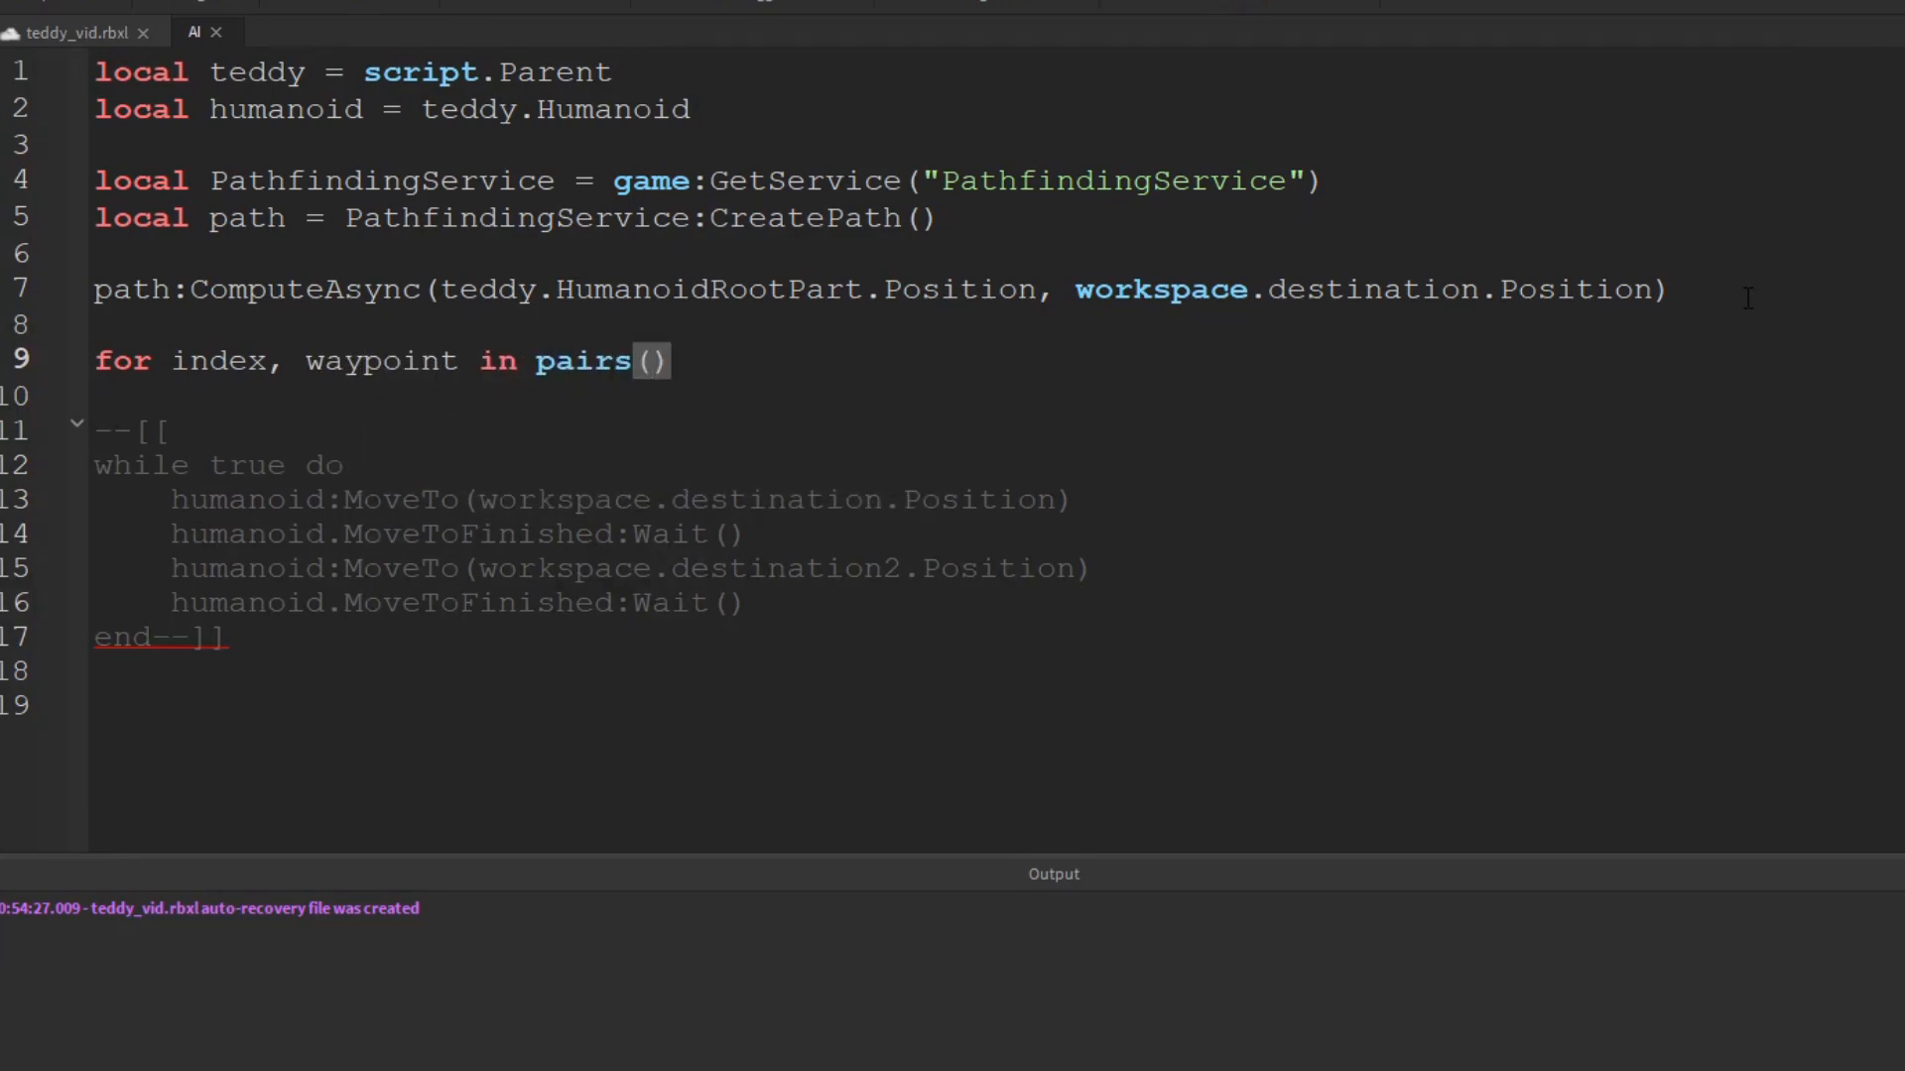
pyautogui.write('path')
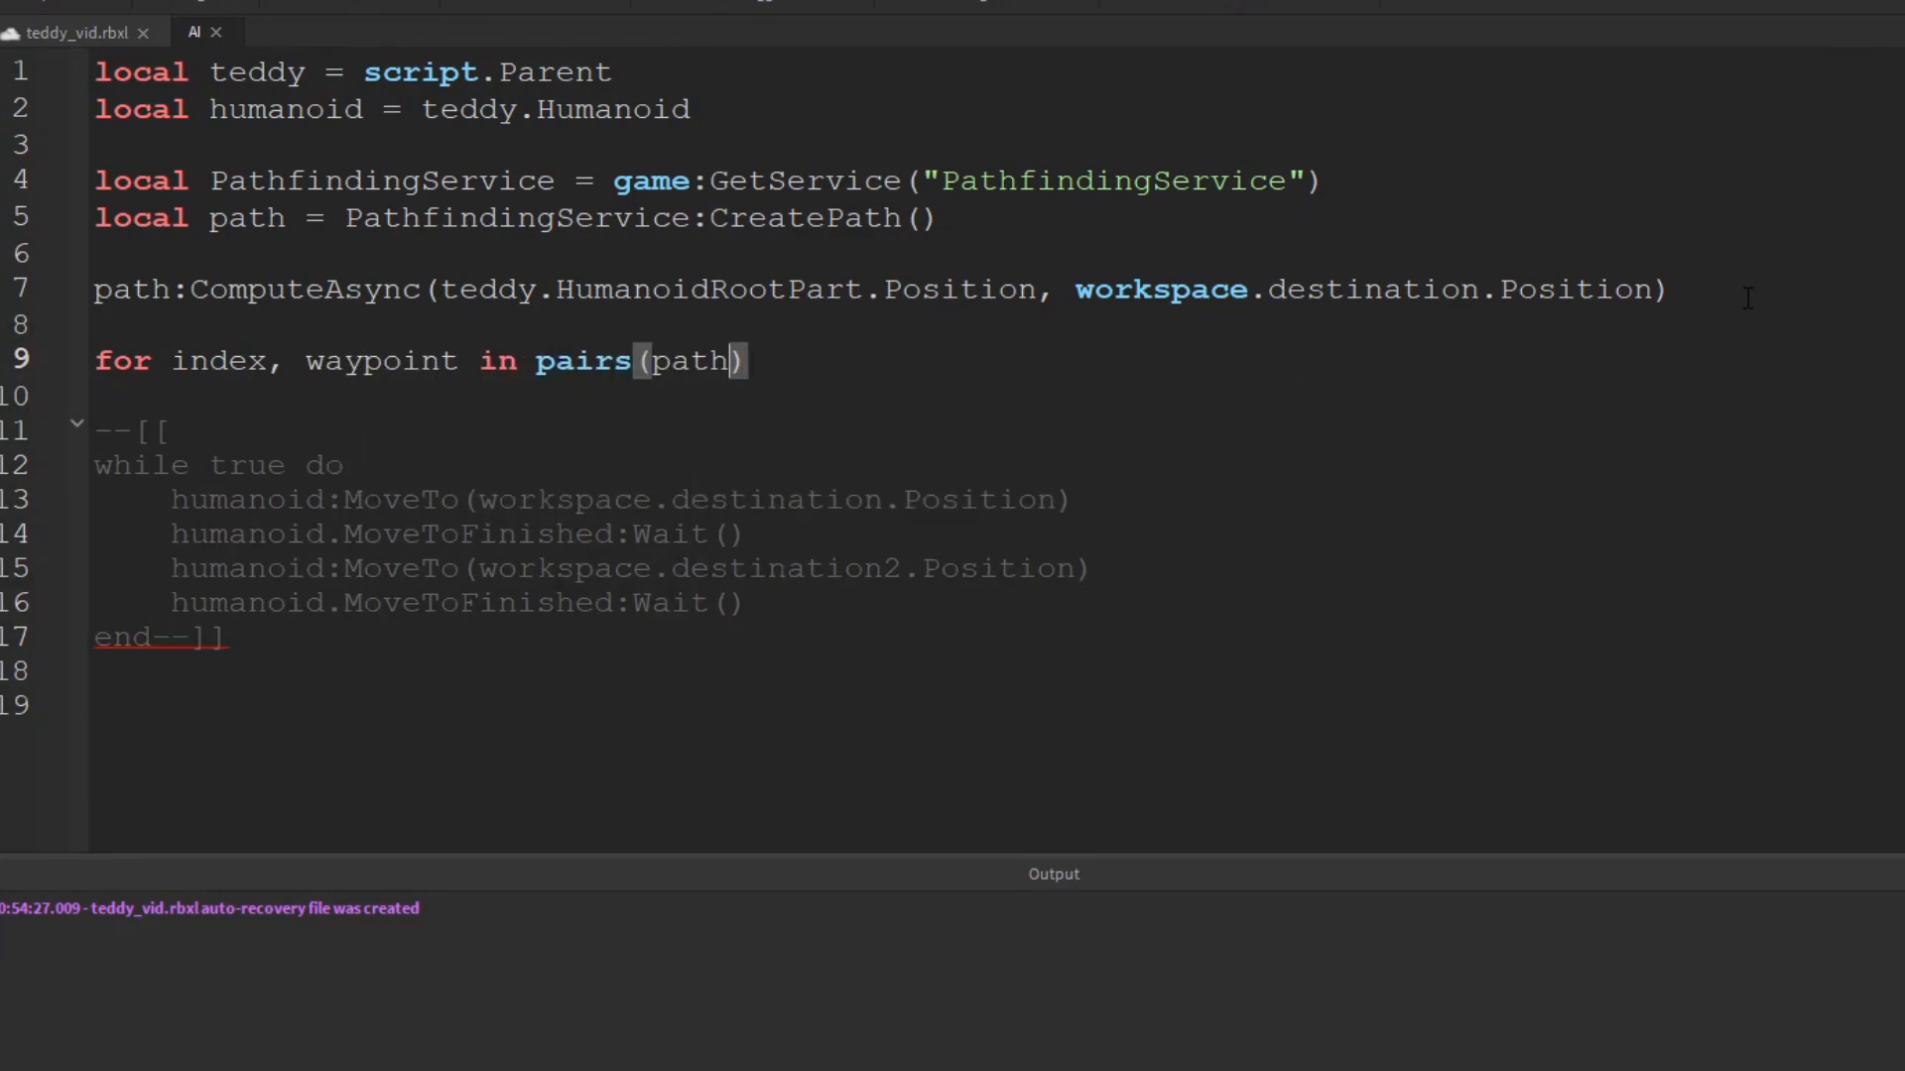
pyautogui.write(':GetW')
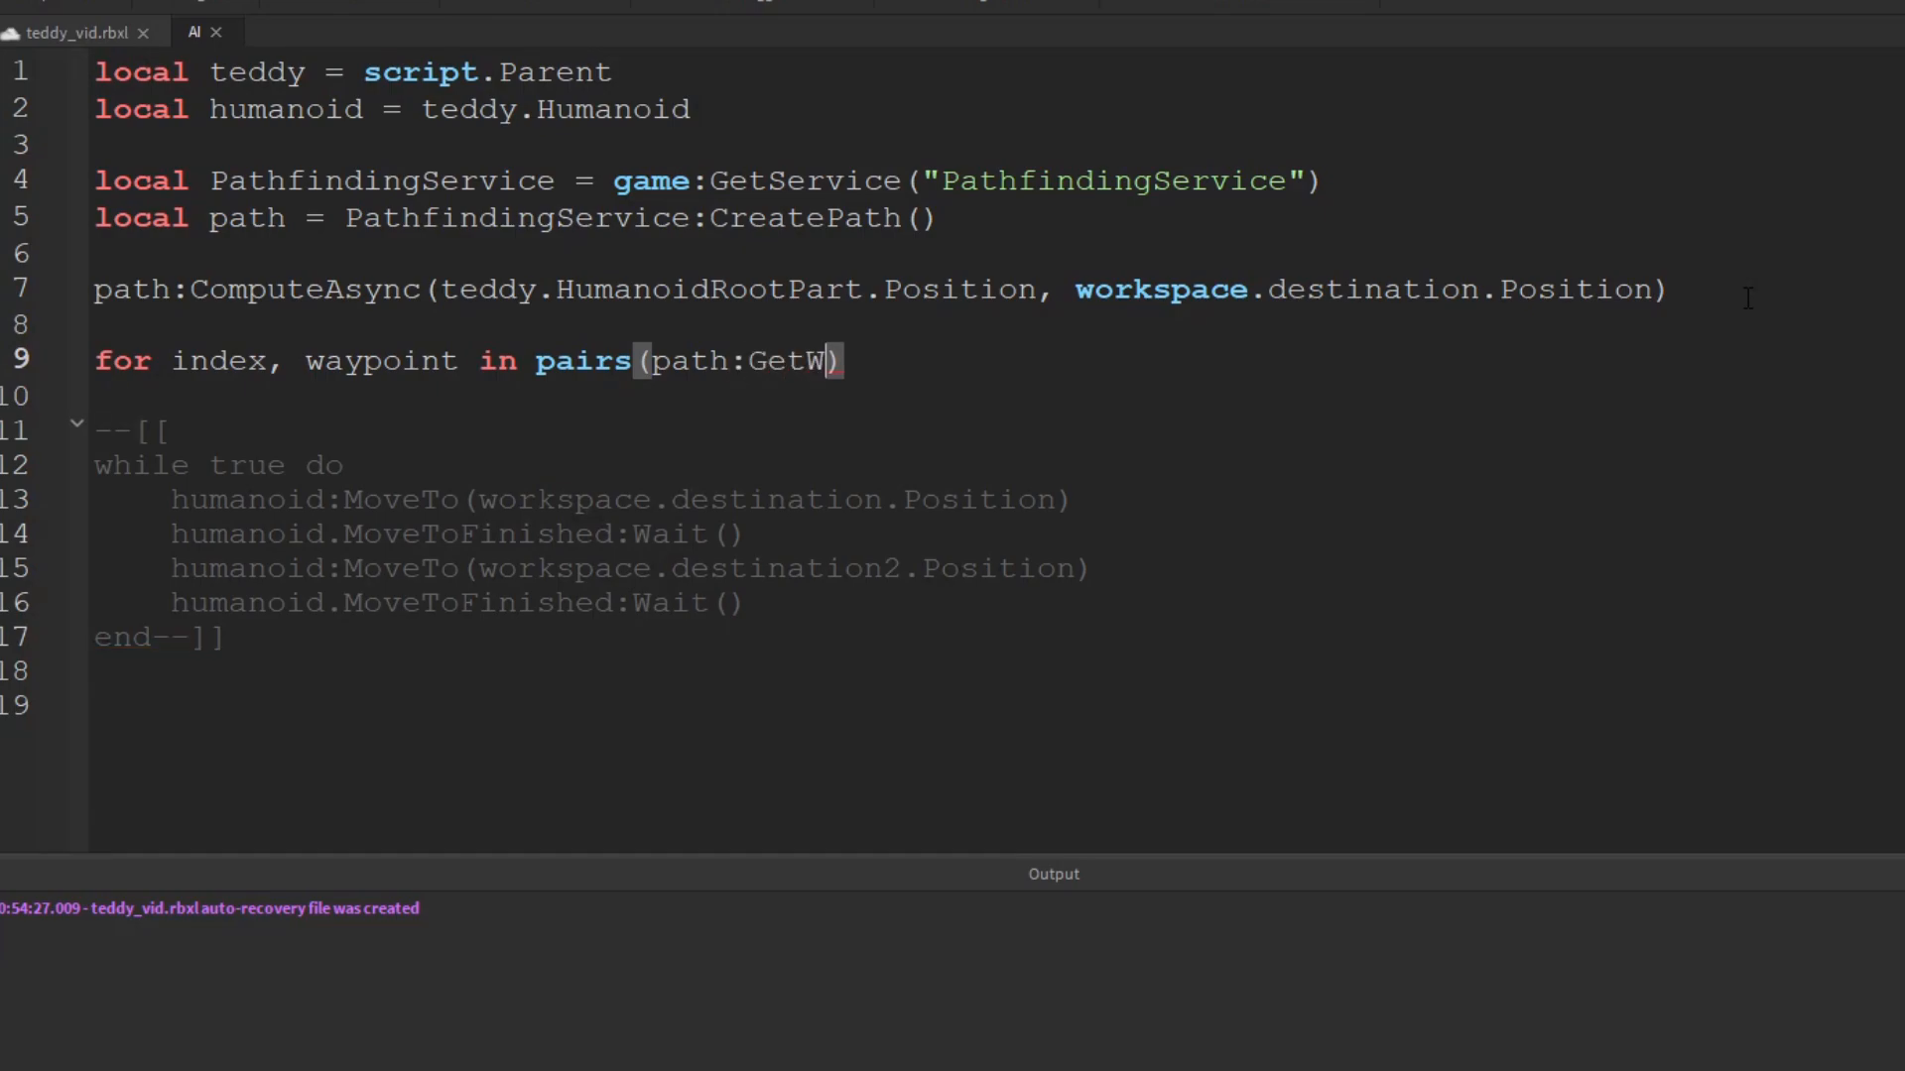
pyautogui.write('aypoints()')
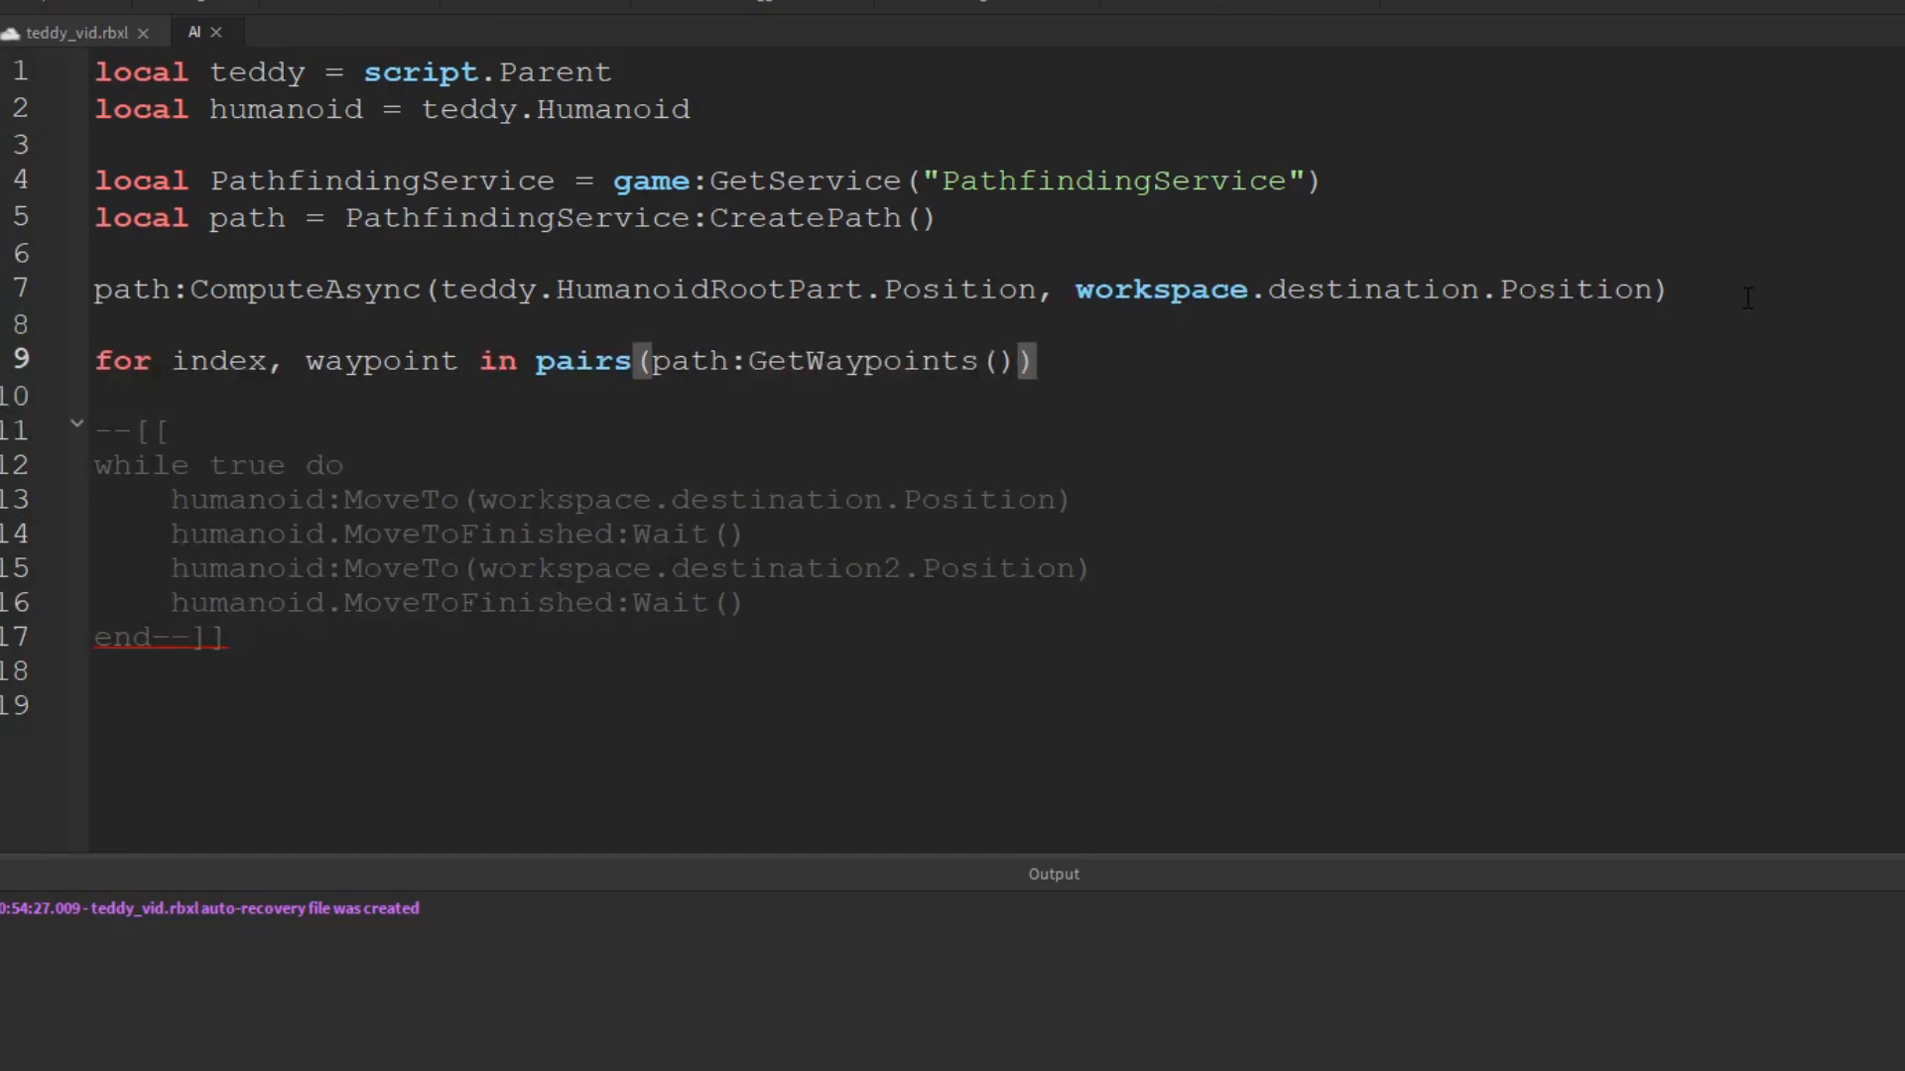
pyautogui.write('do')
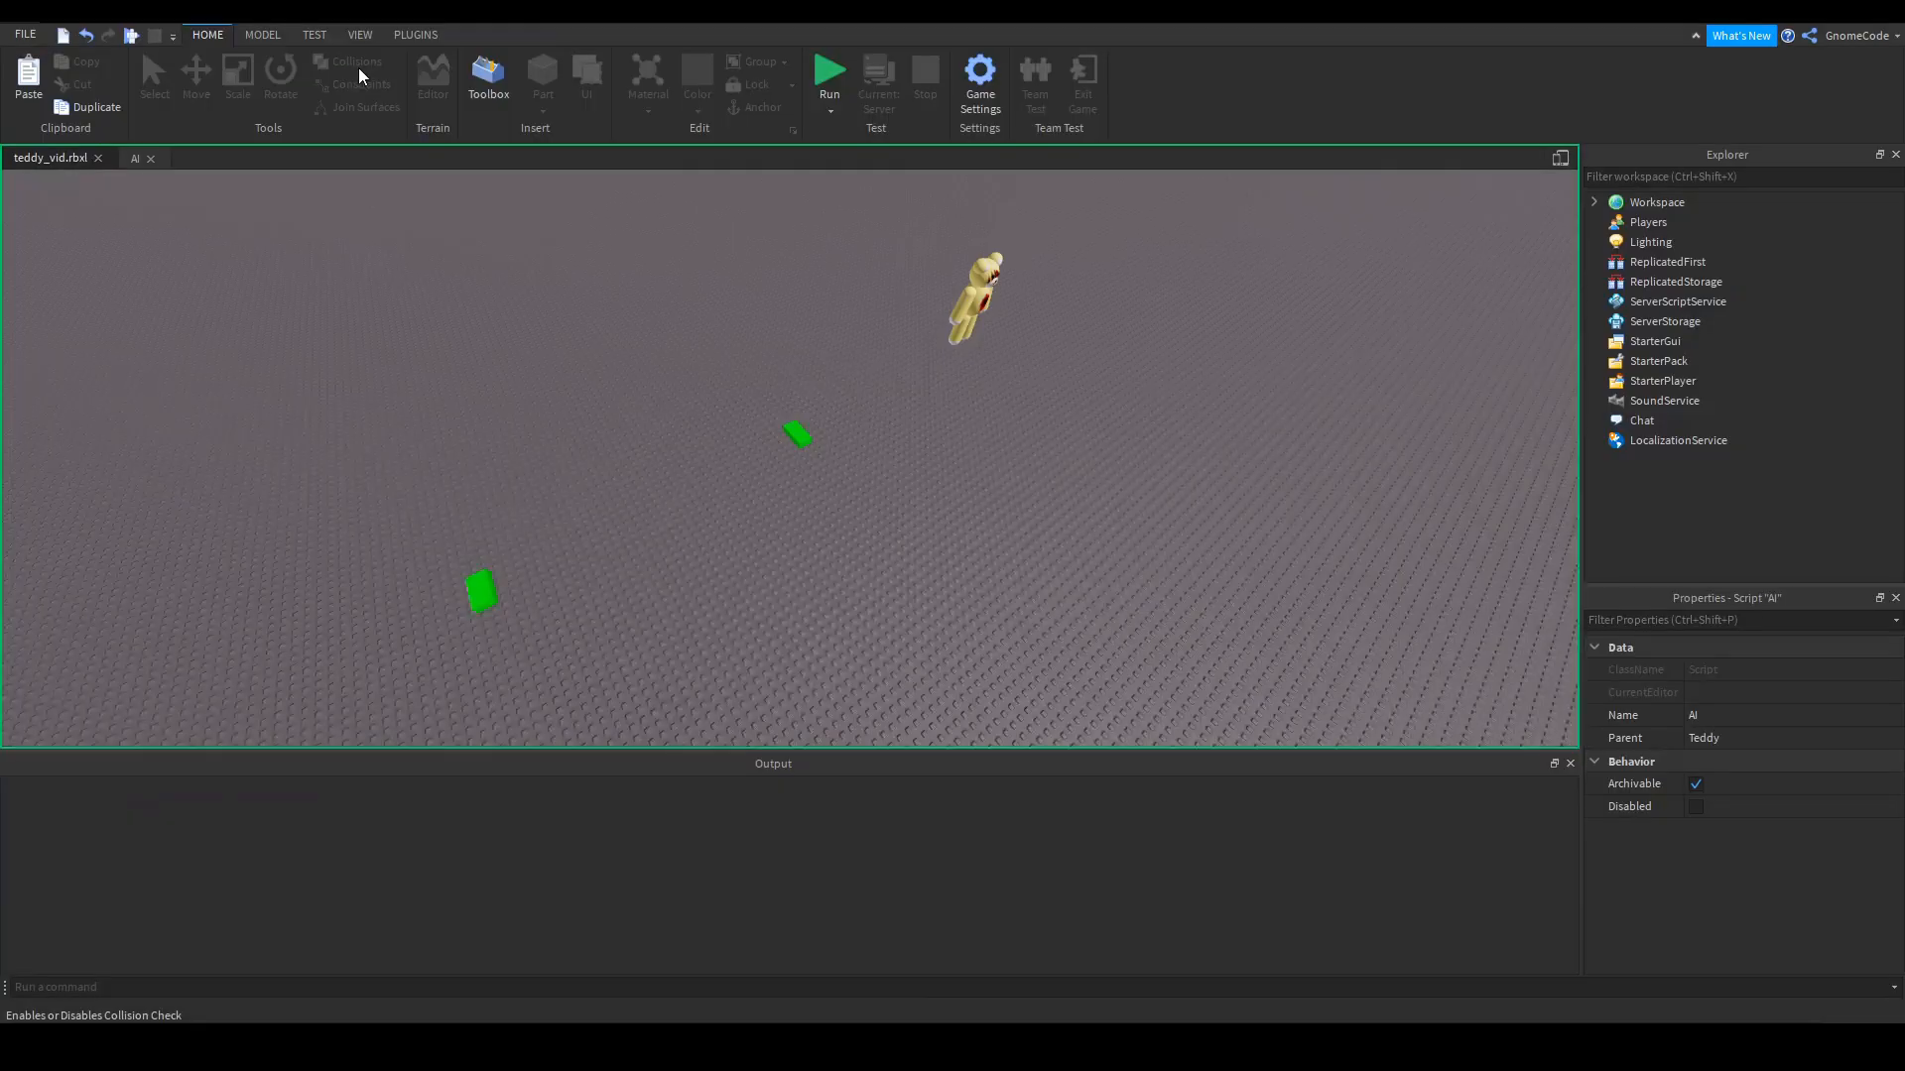
# Stop the playtest once the teddy reaches the green destination and return to the AI script
pyautogui.click(829, 75)
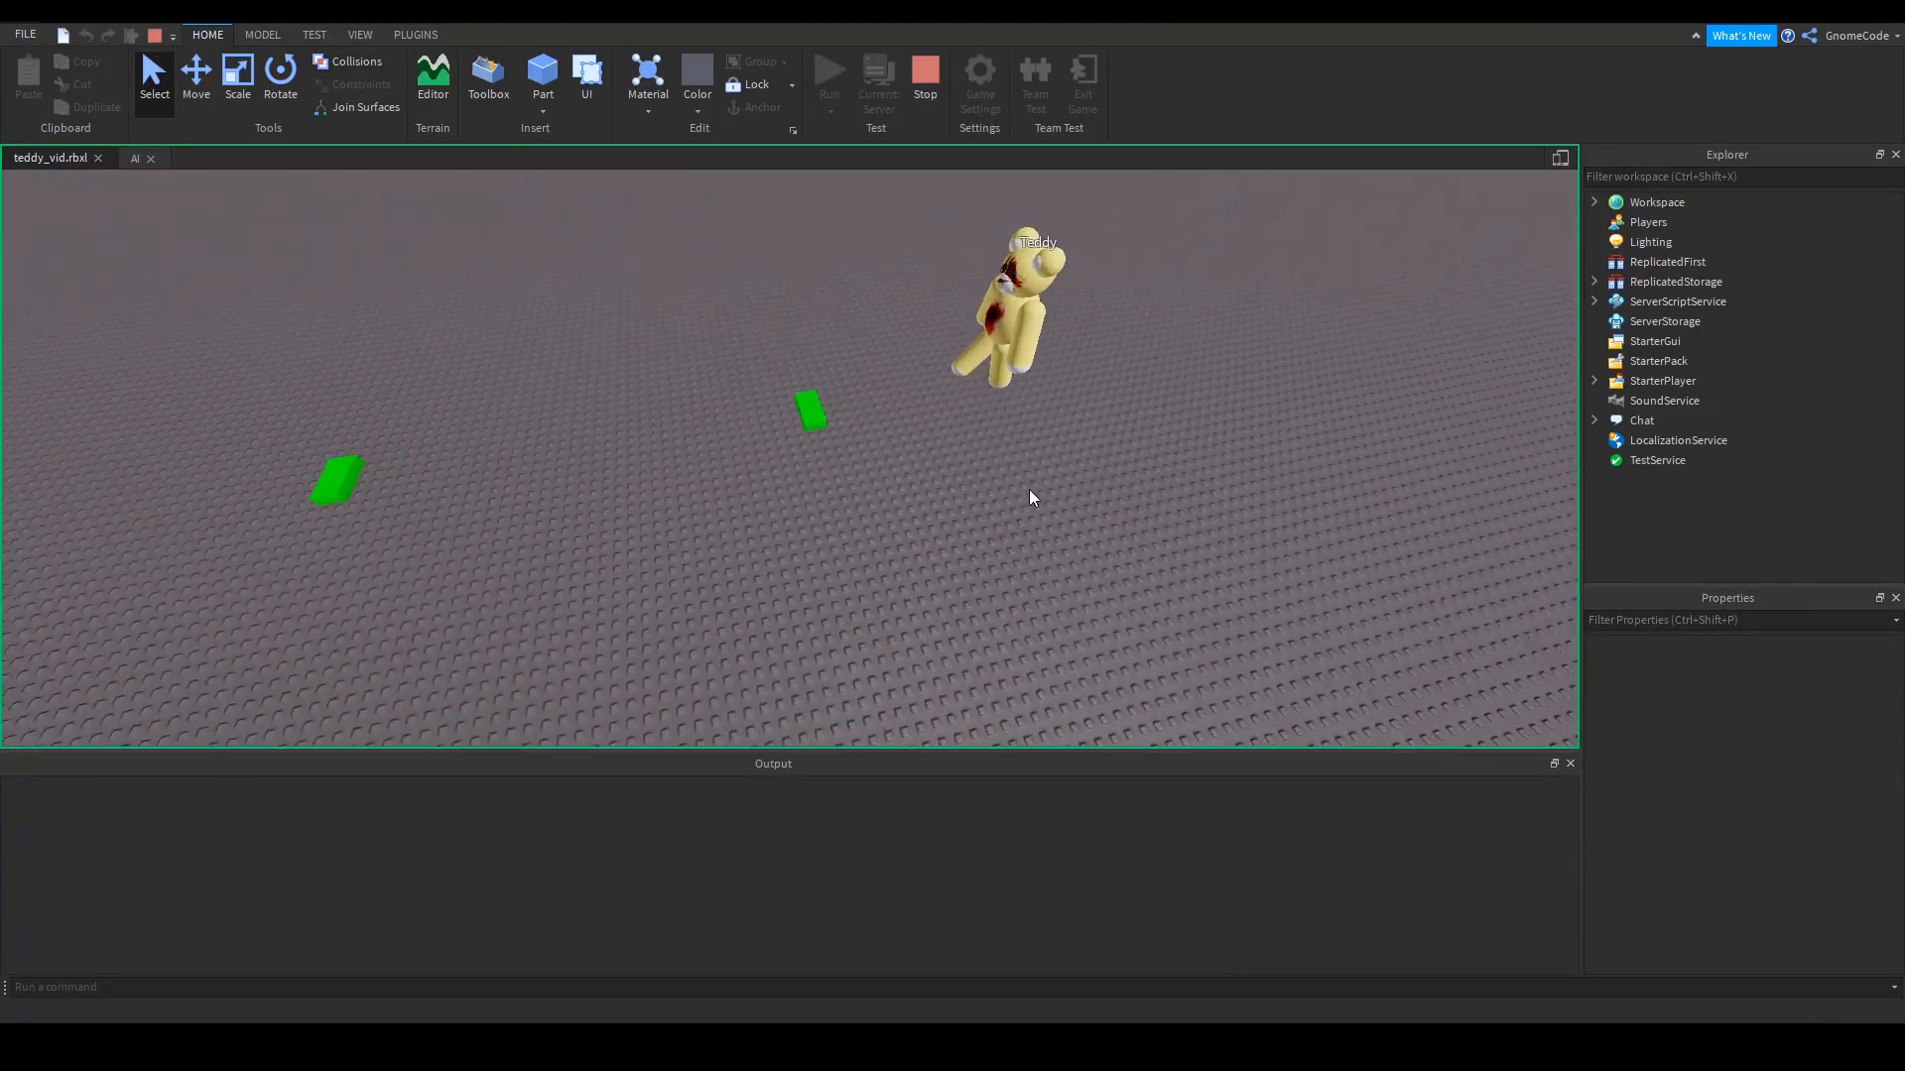
pyautogui.click(924, 78)
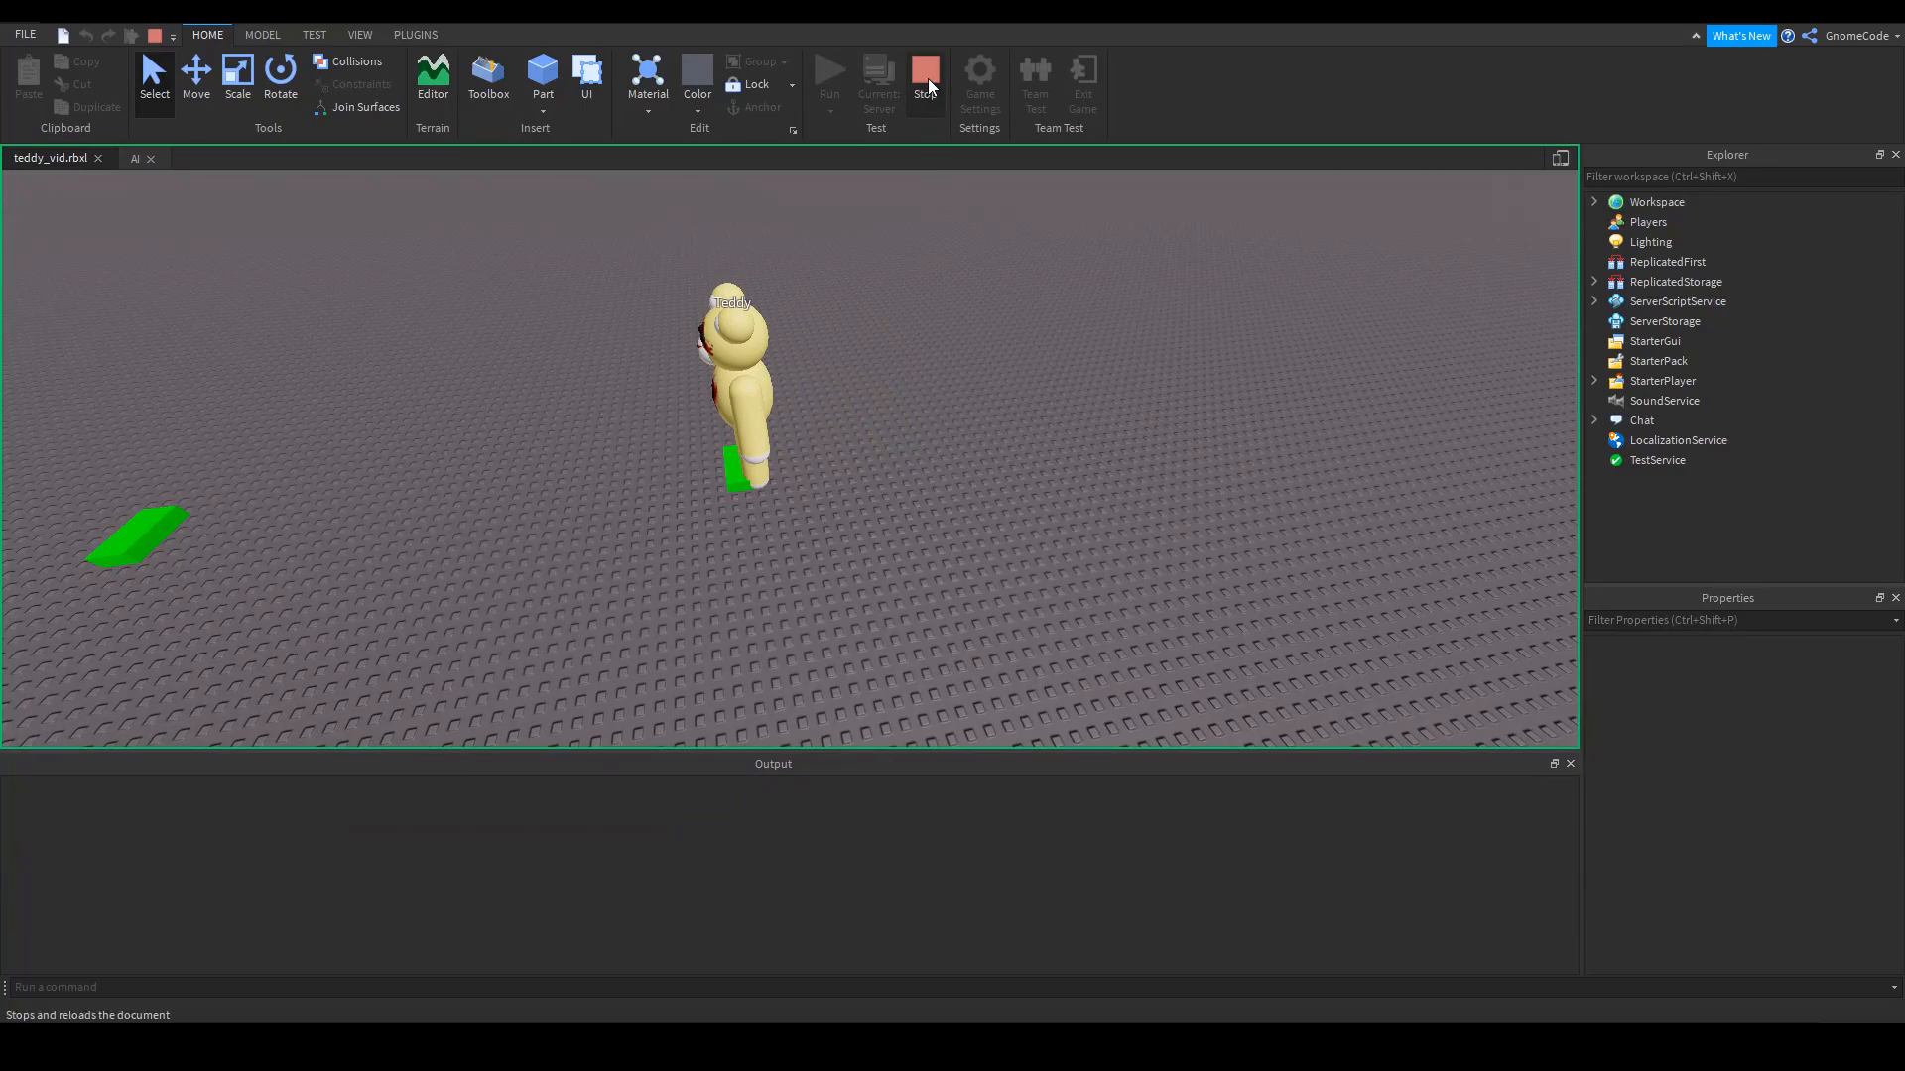
pyautogui.click(134, 158)
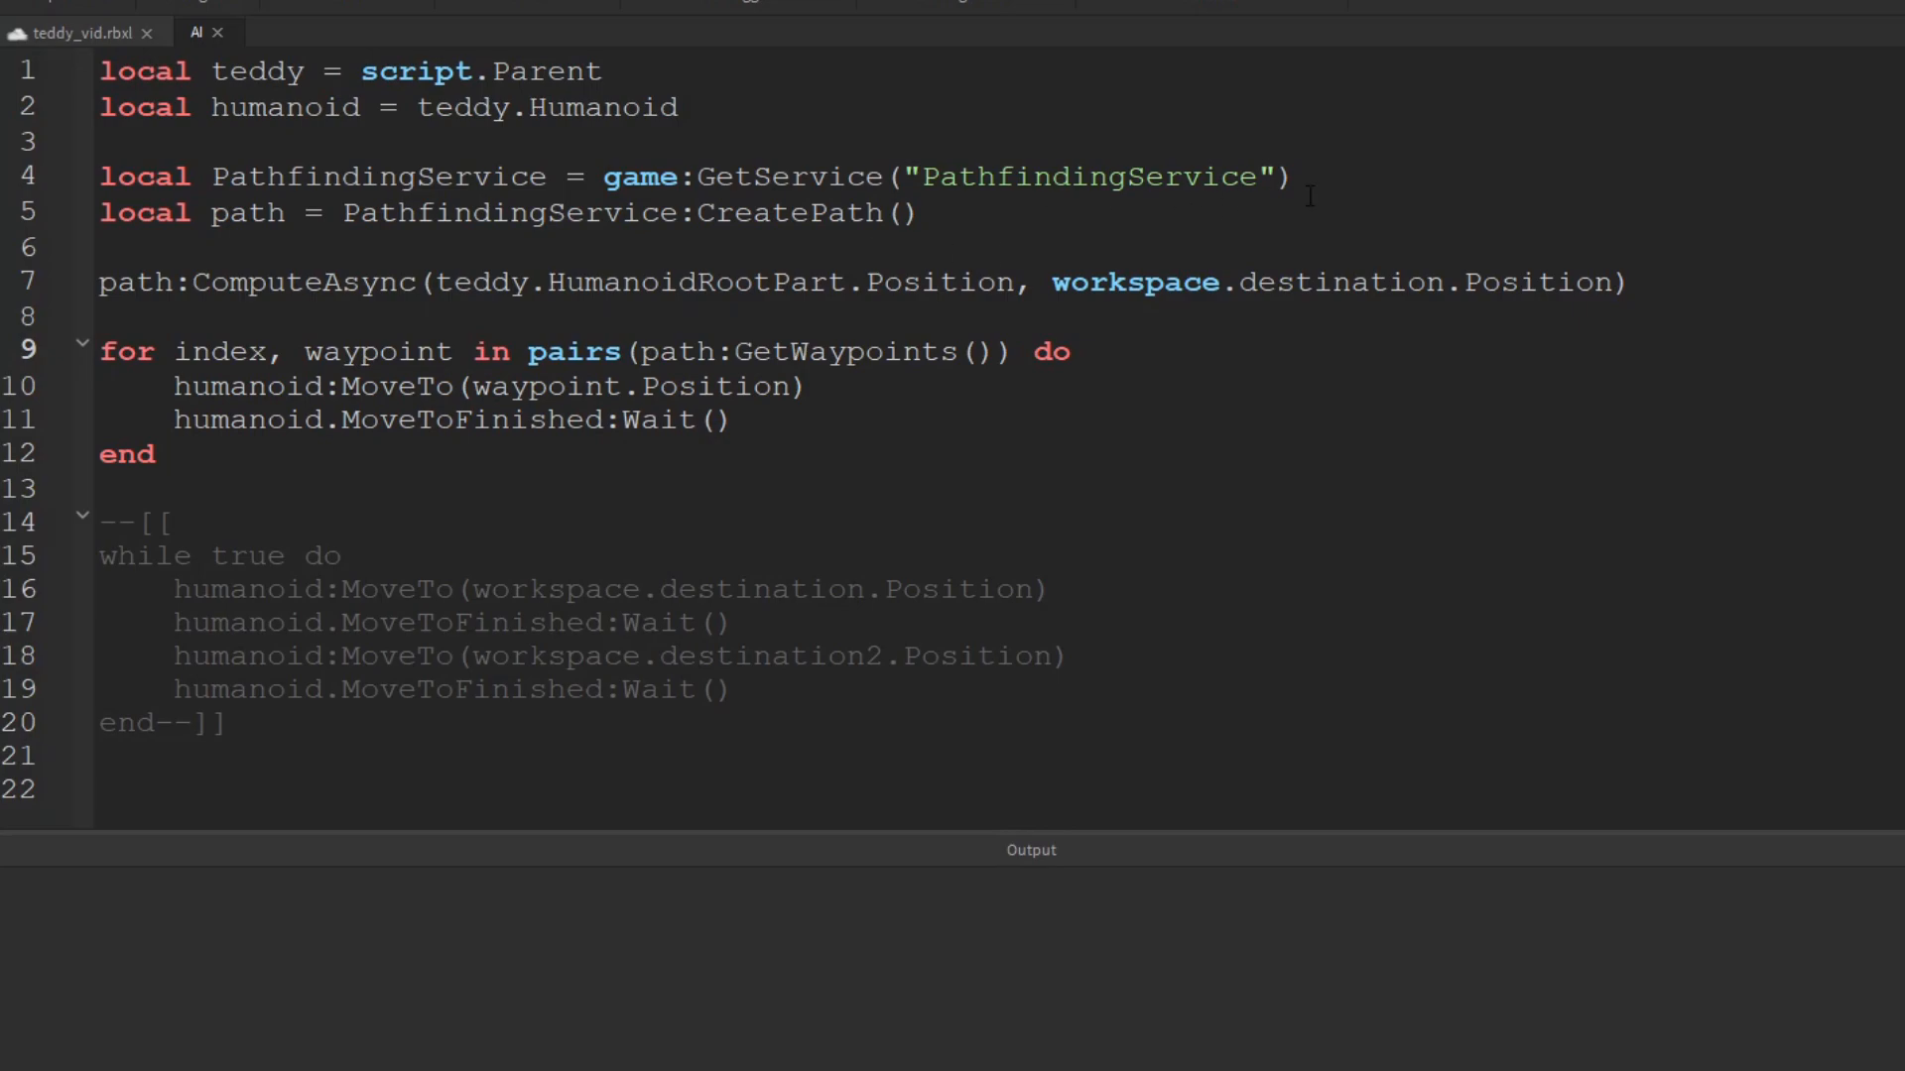
# Wrap the path code in 'local function getPath(destination)' ending with 'return path' and 'end', body indented
pyautogui.write('local function')
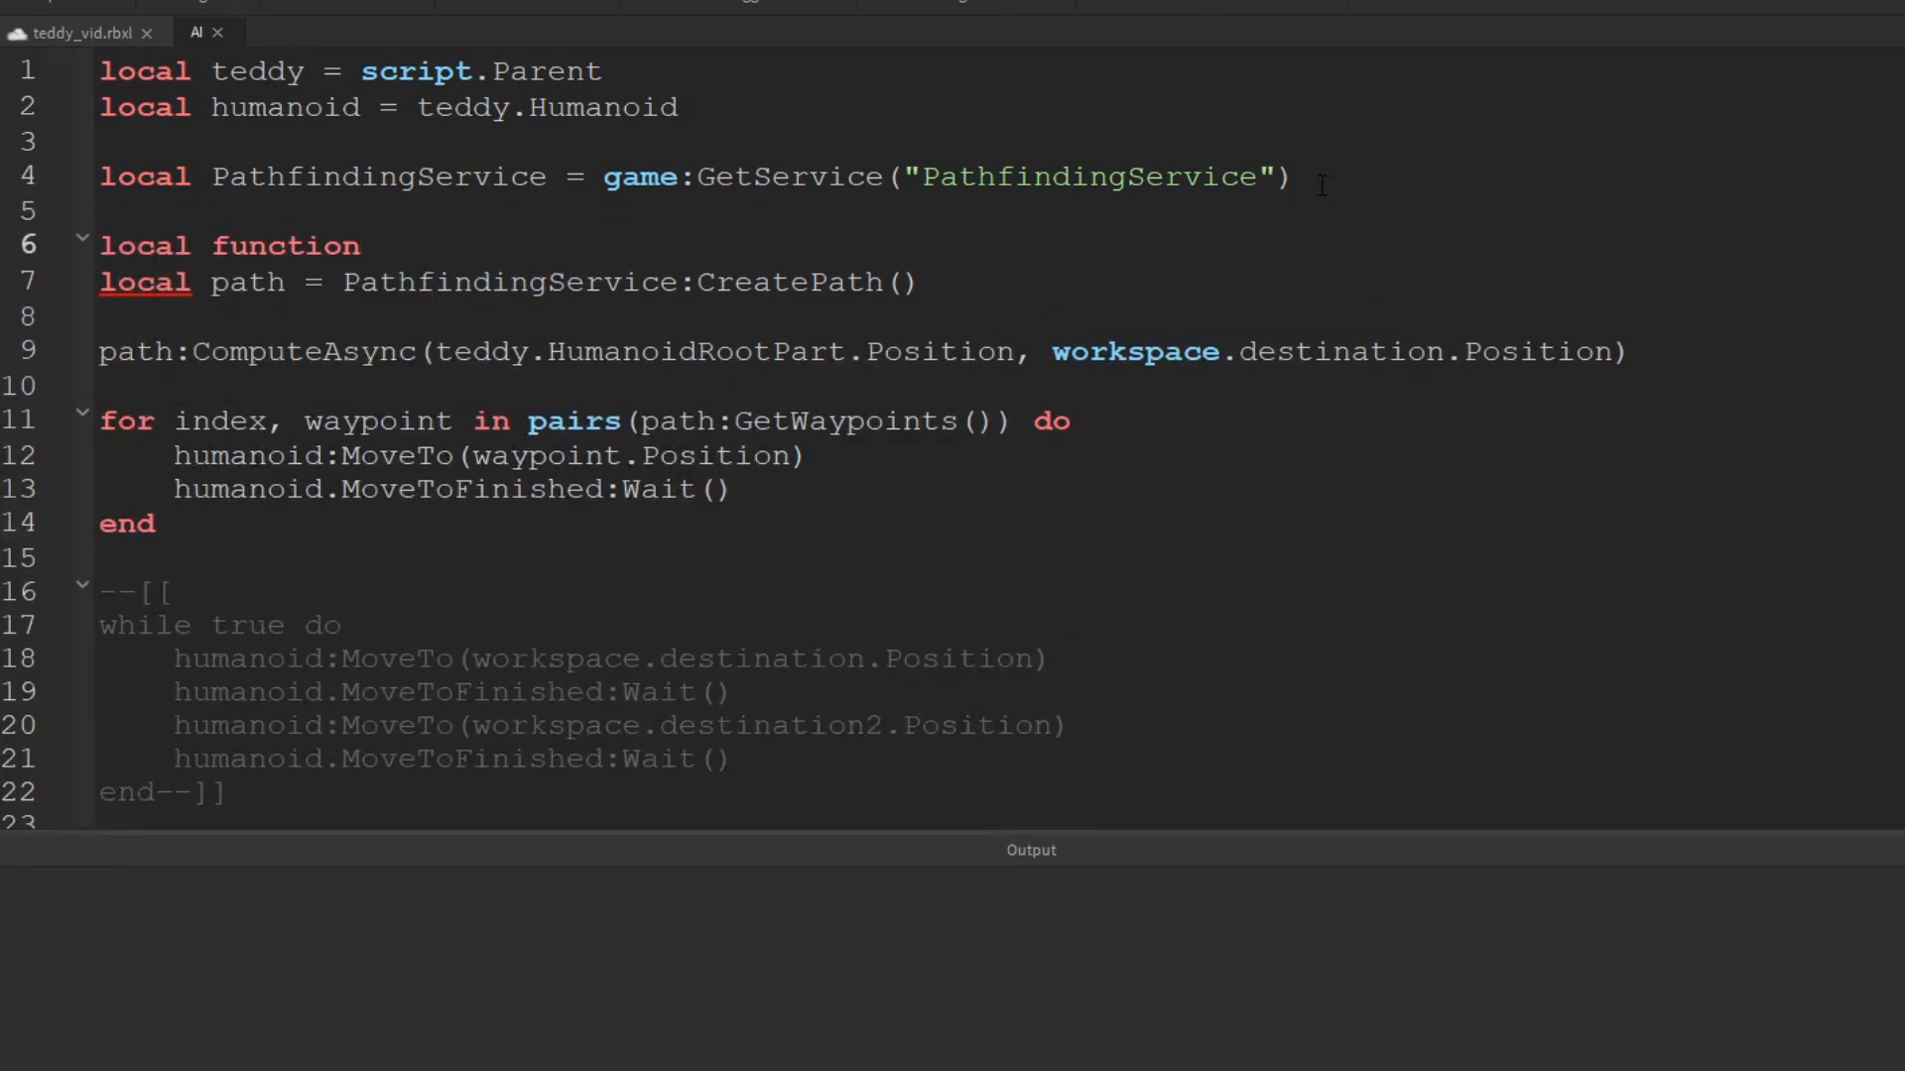
pyautogui.write('getPath')
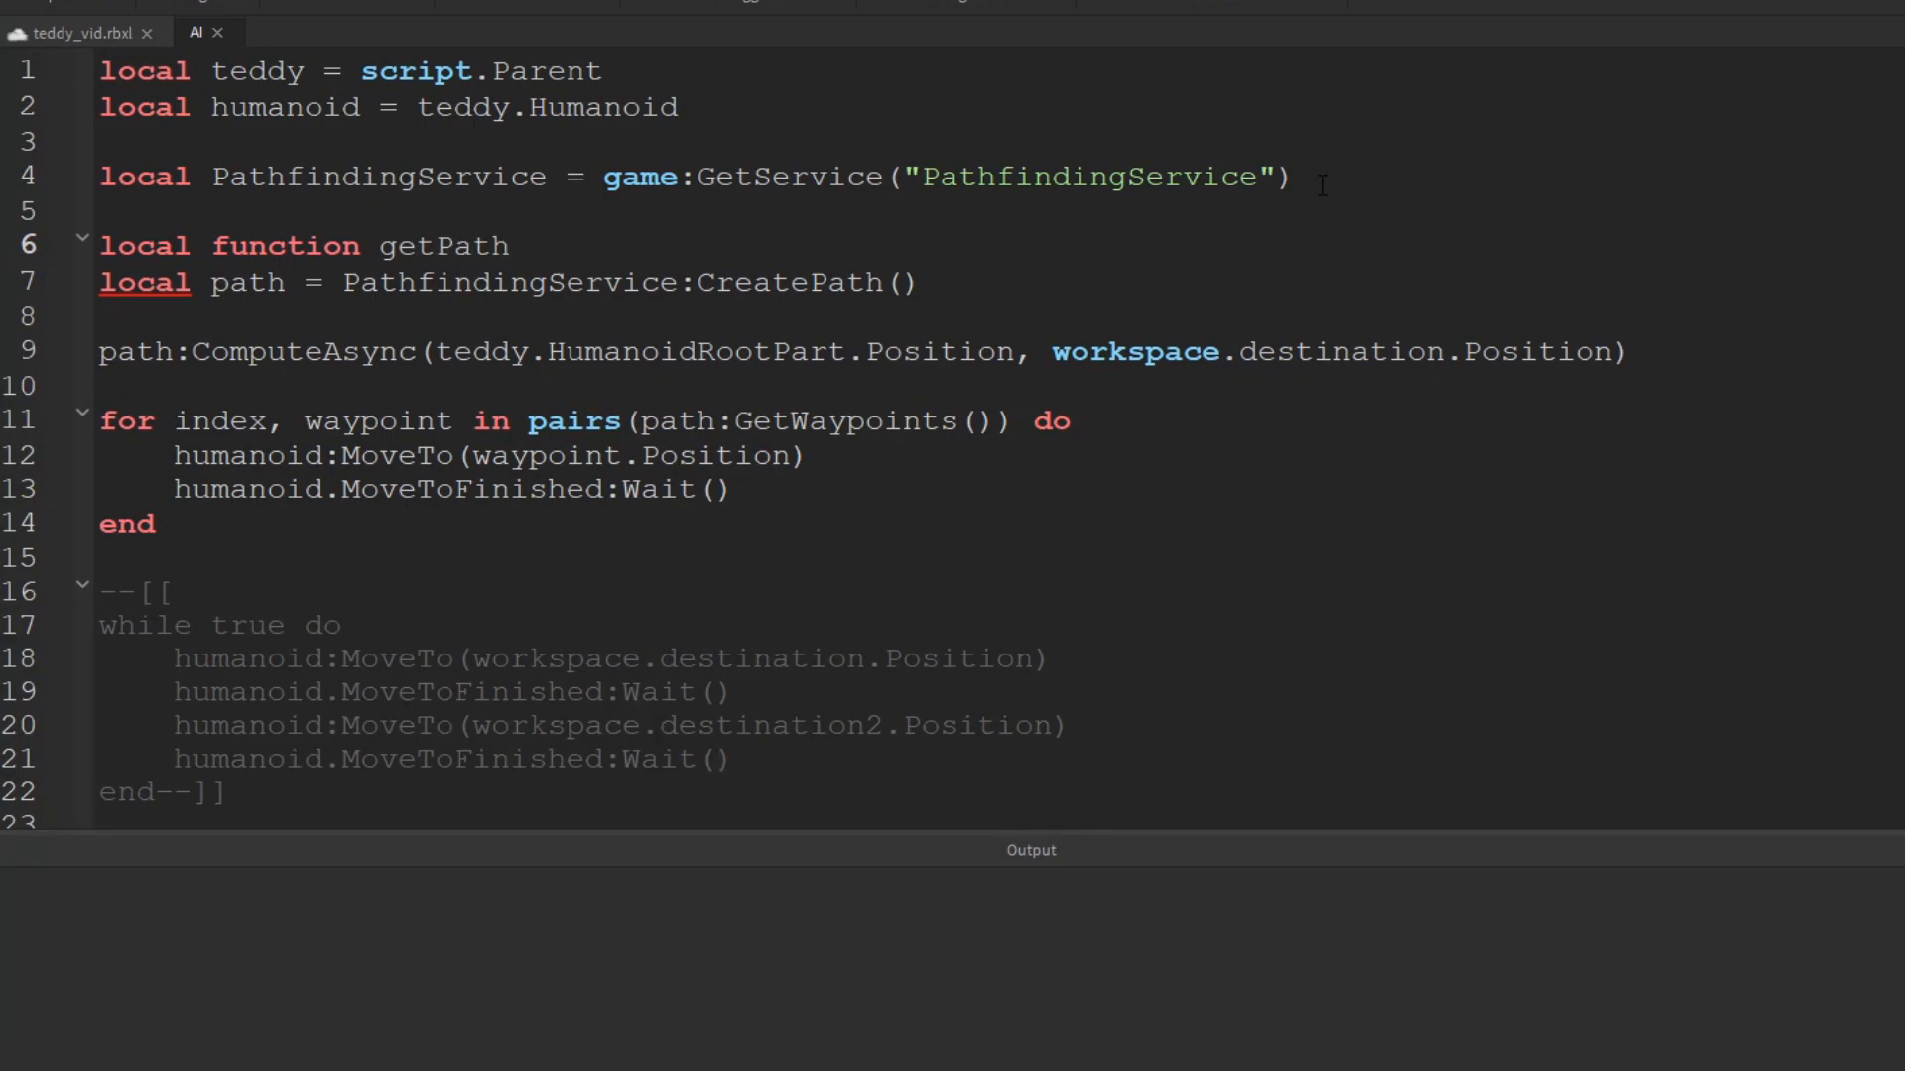
pyautogui.write('(destination')
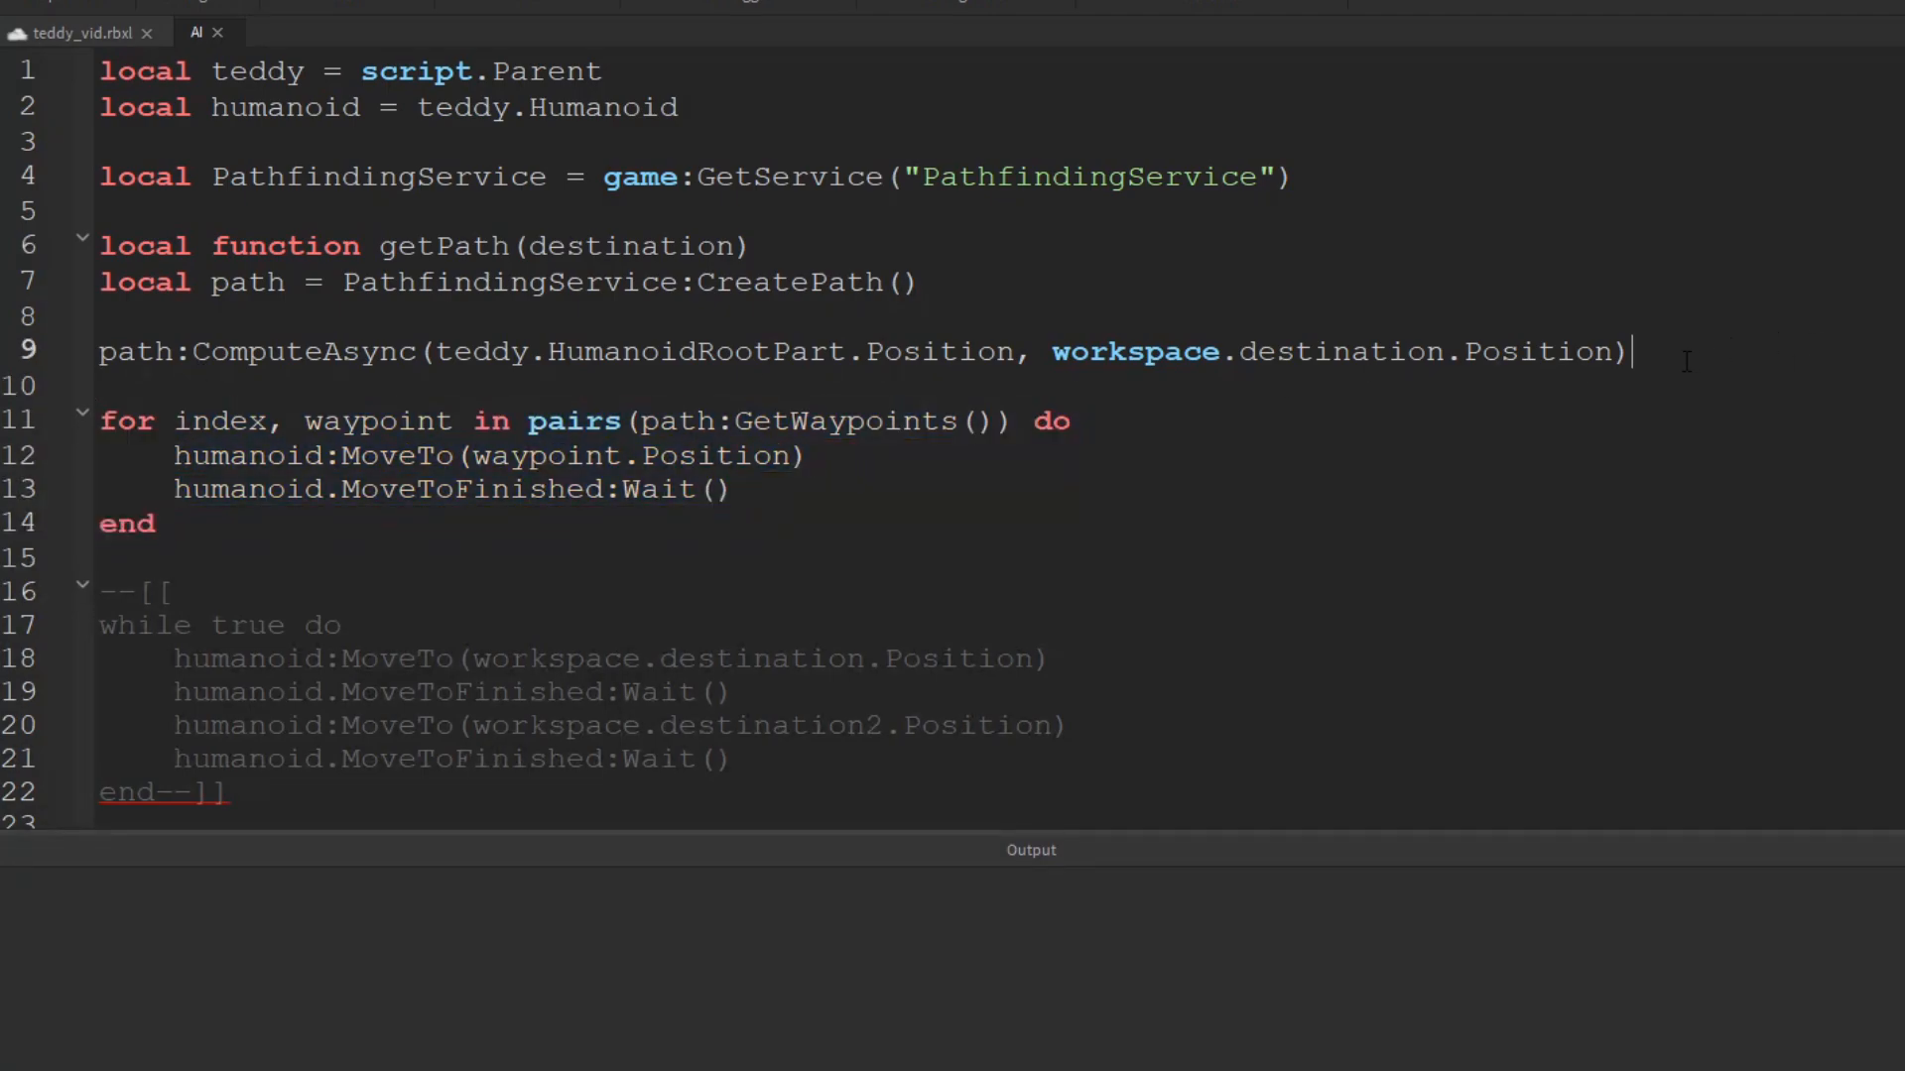
pyautogui.press('enter')
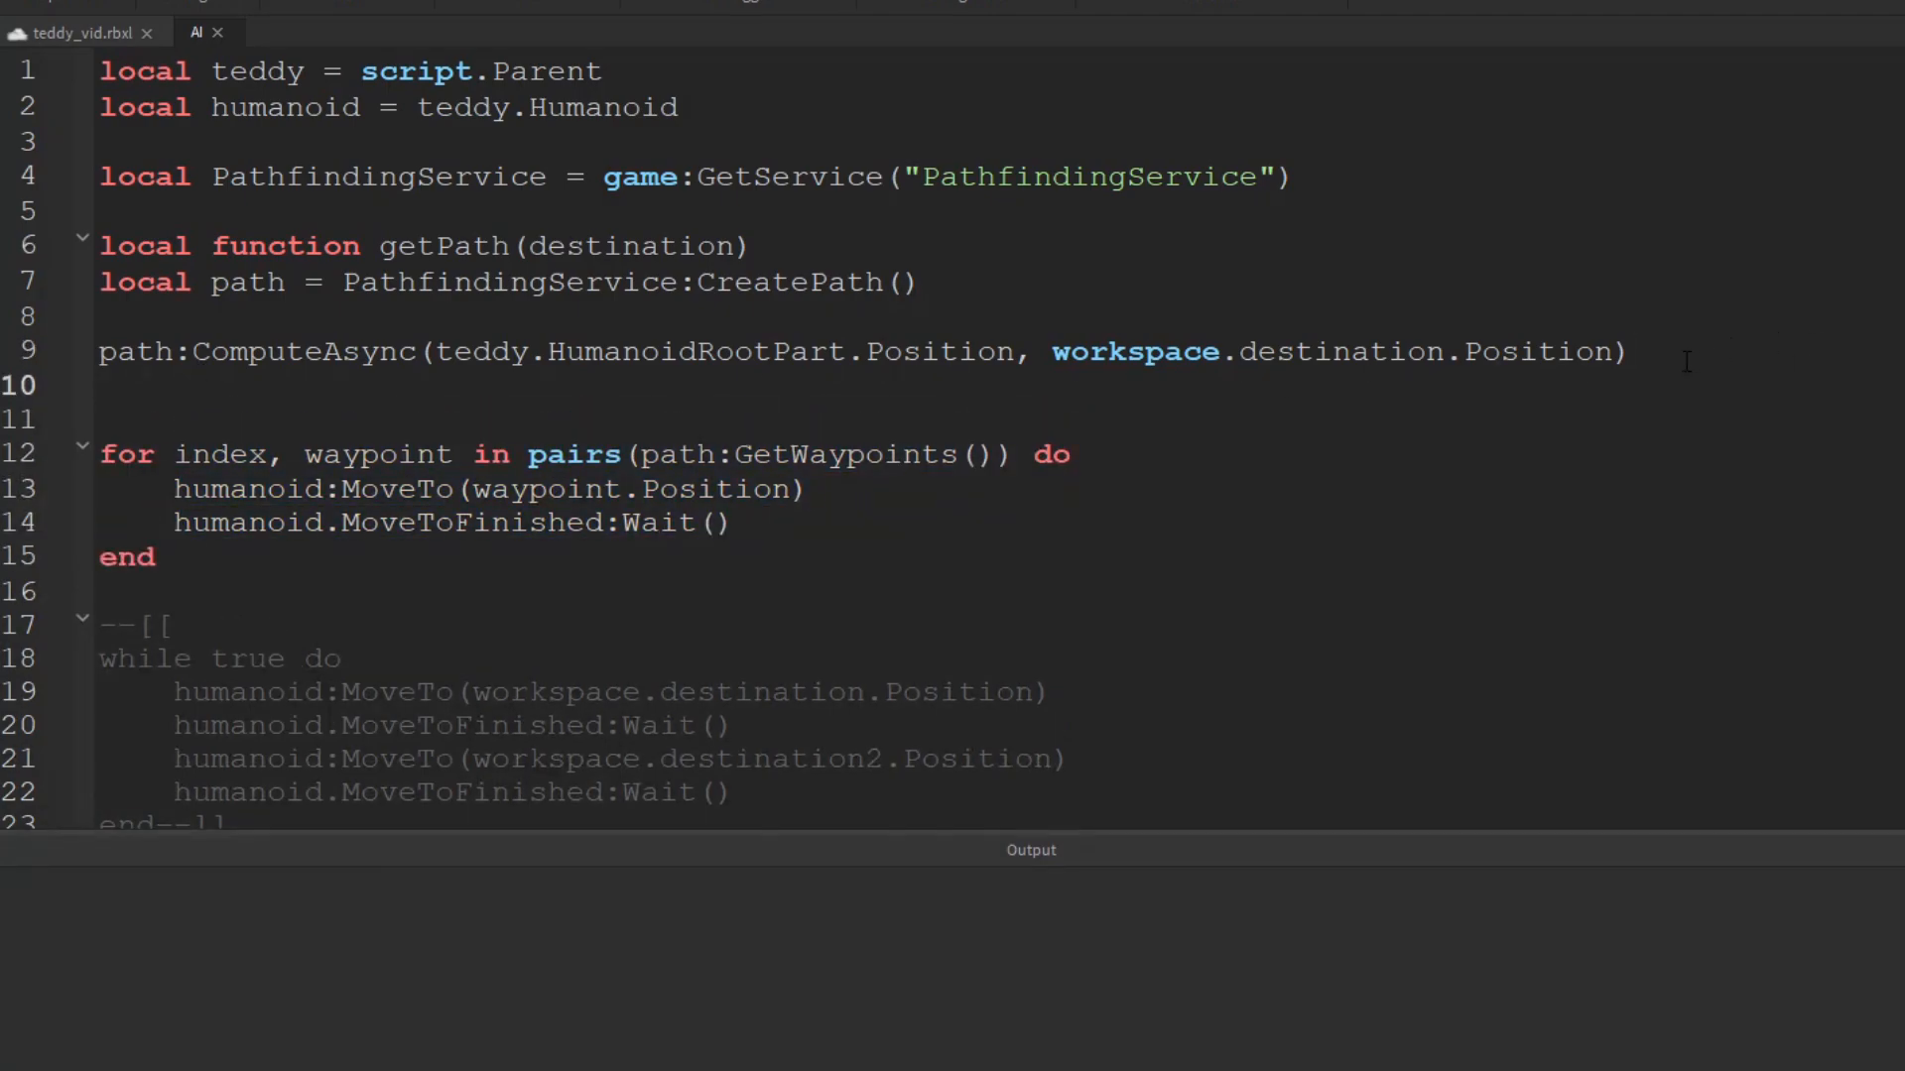
pyautogui.write('return path')
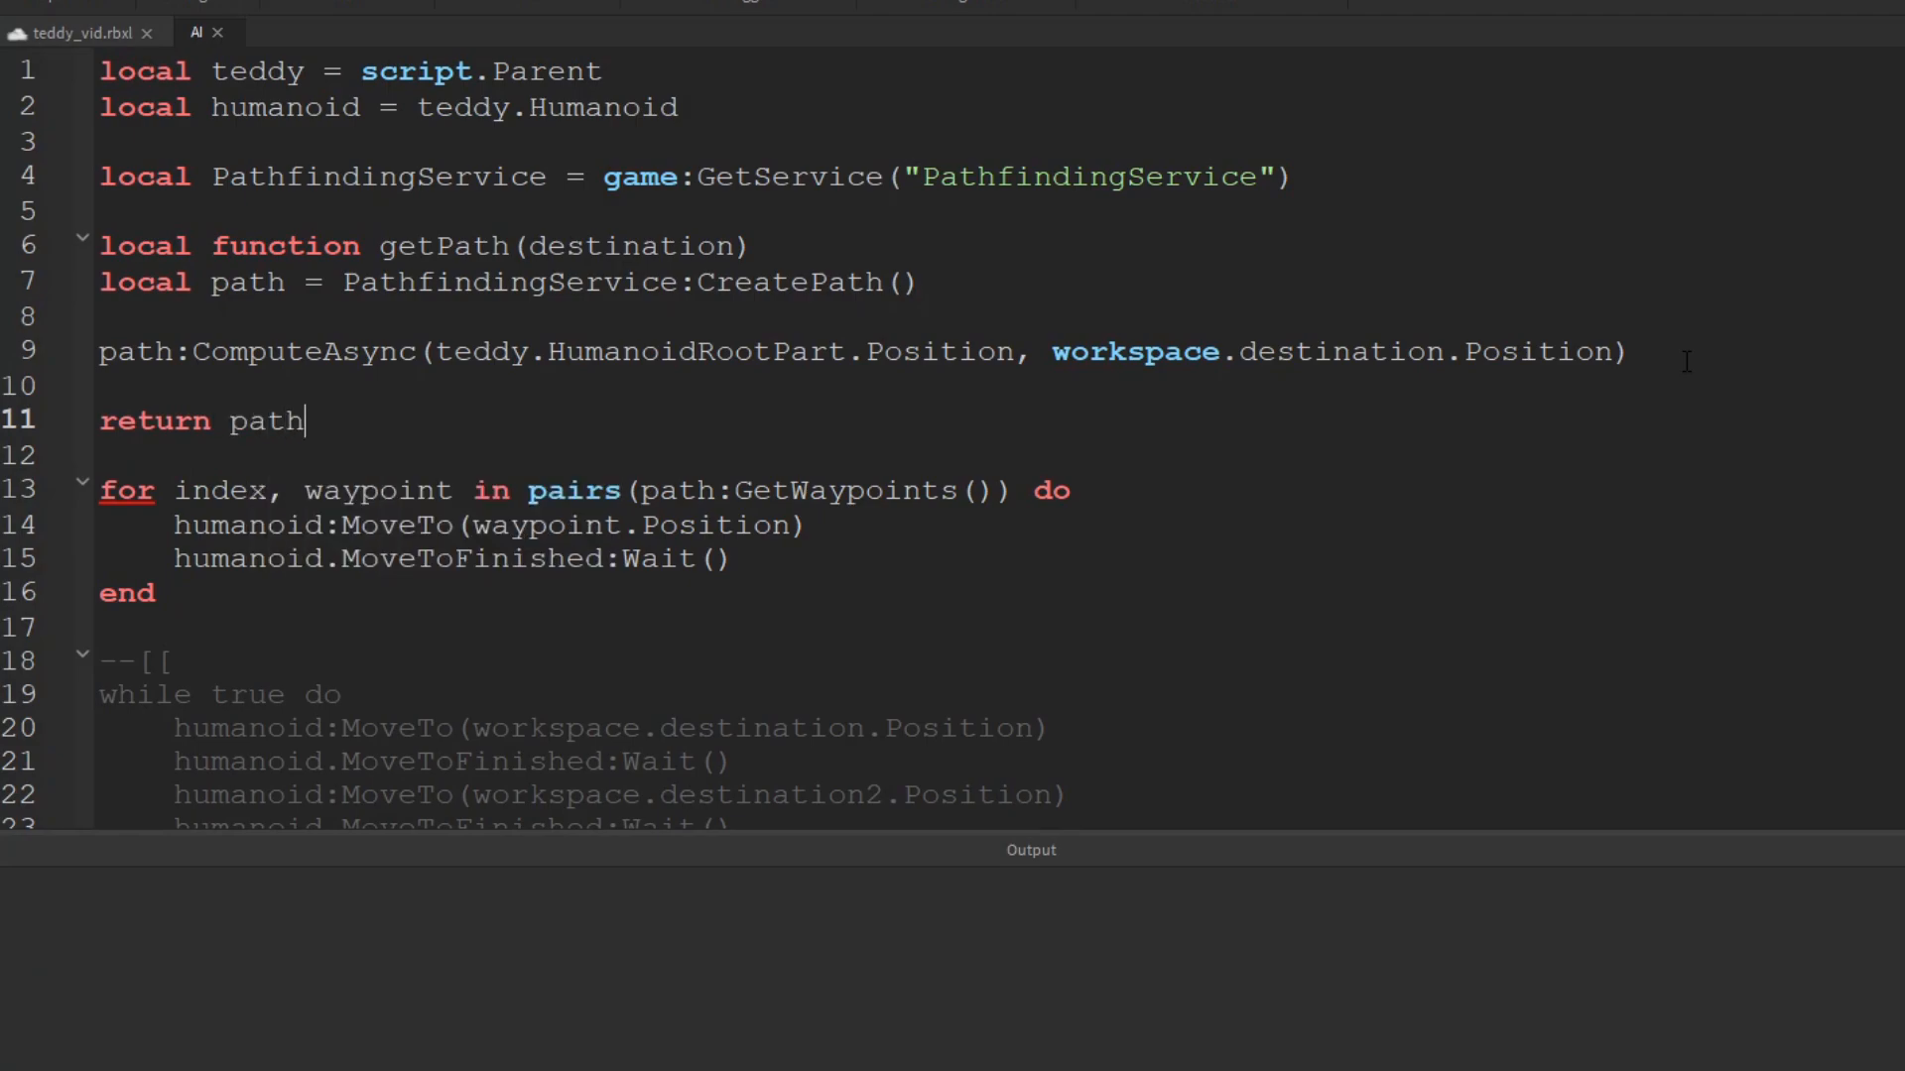
pyautogui.write('end')
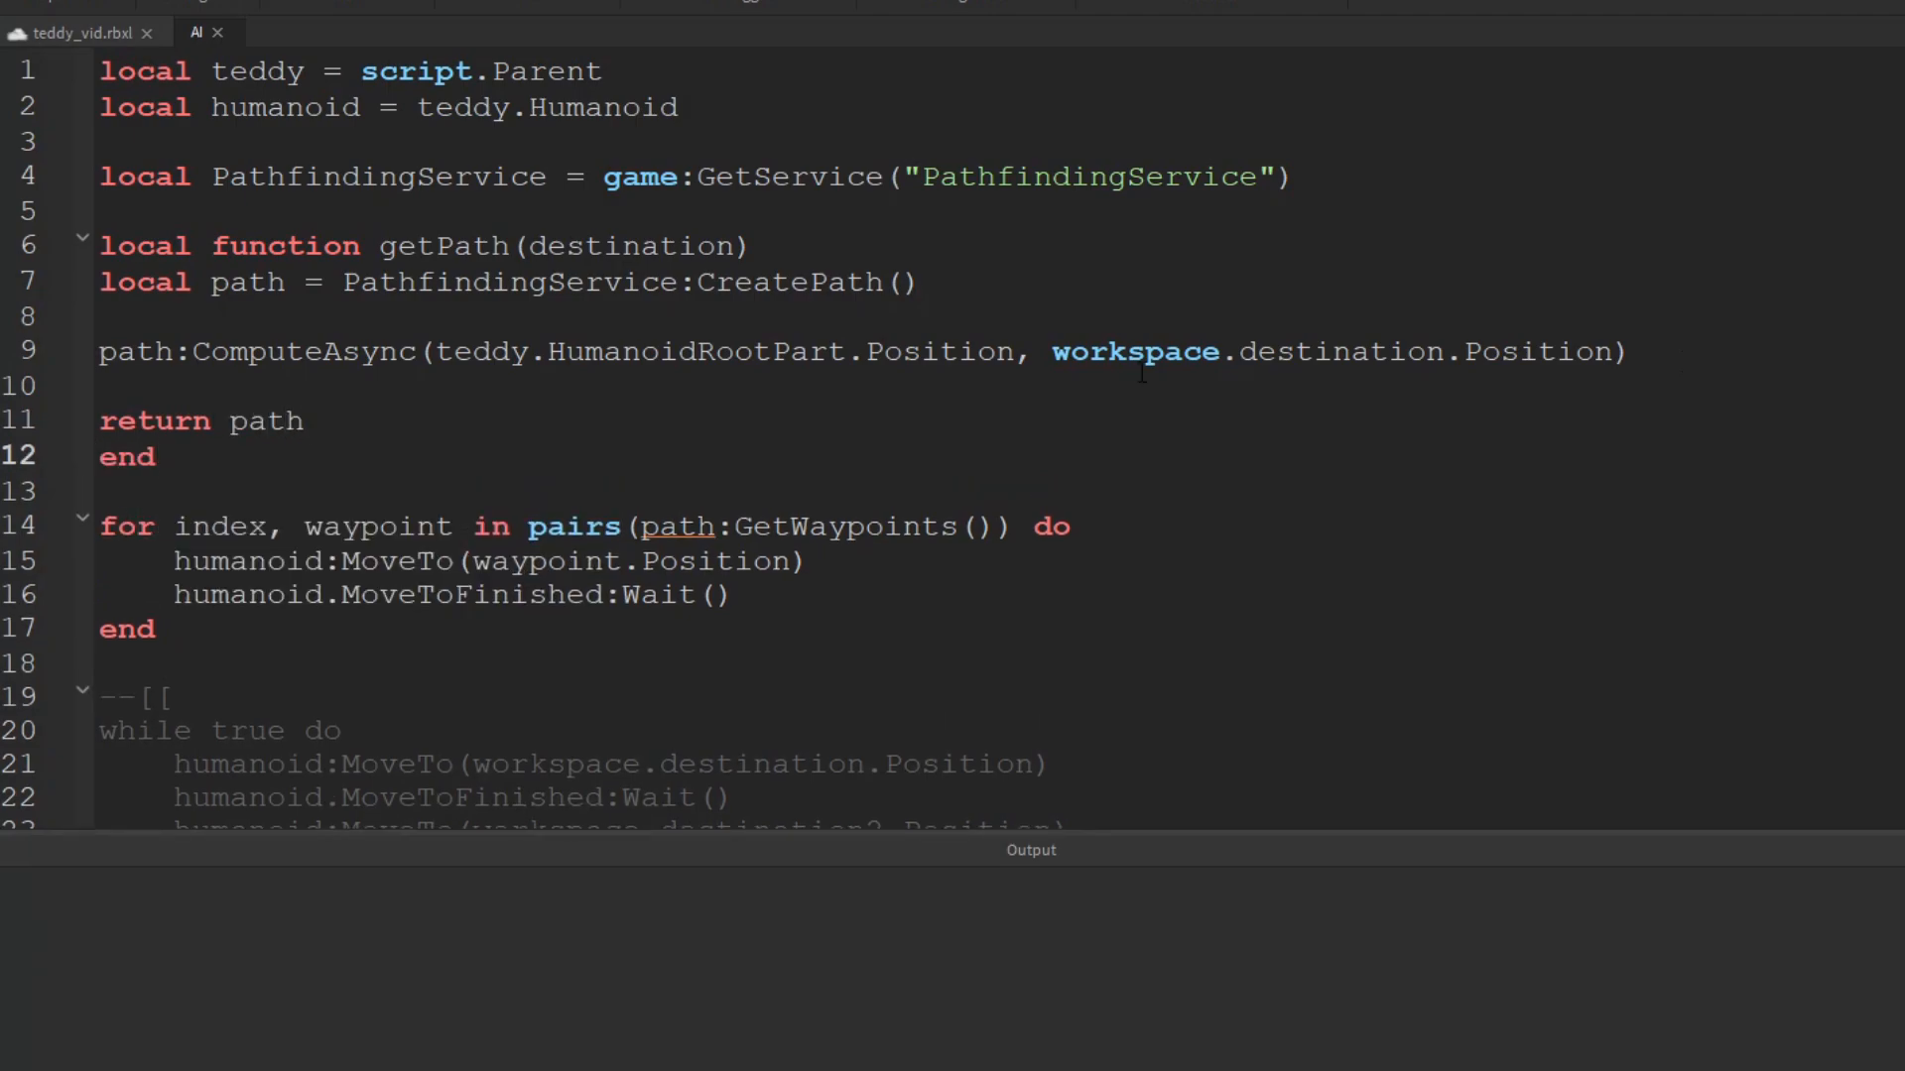
pyautogui.moveTo(177, 282); pyautogui.dragTo(379, 420)
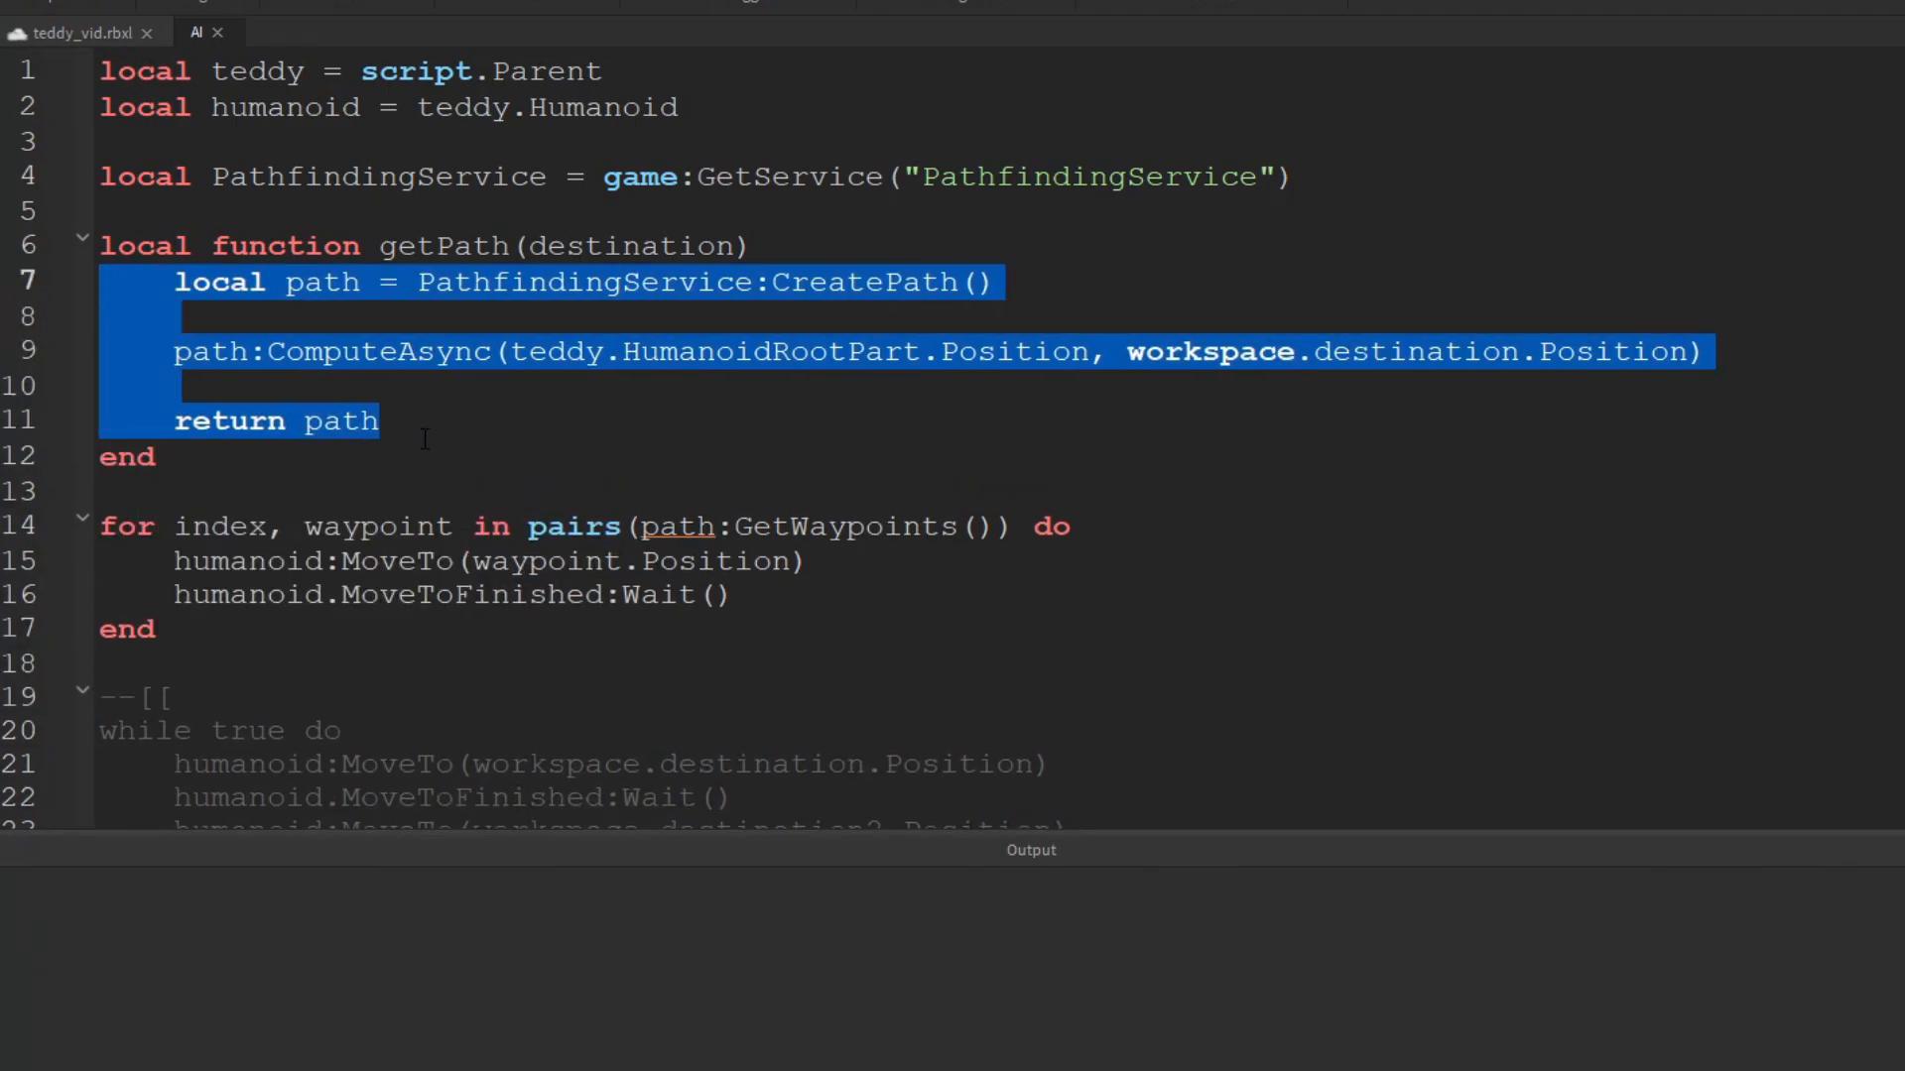
# Declare 'local function walkTo(destination)' below getPath
pyautogui.write('lo')
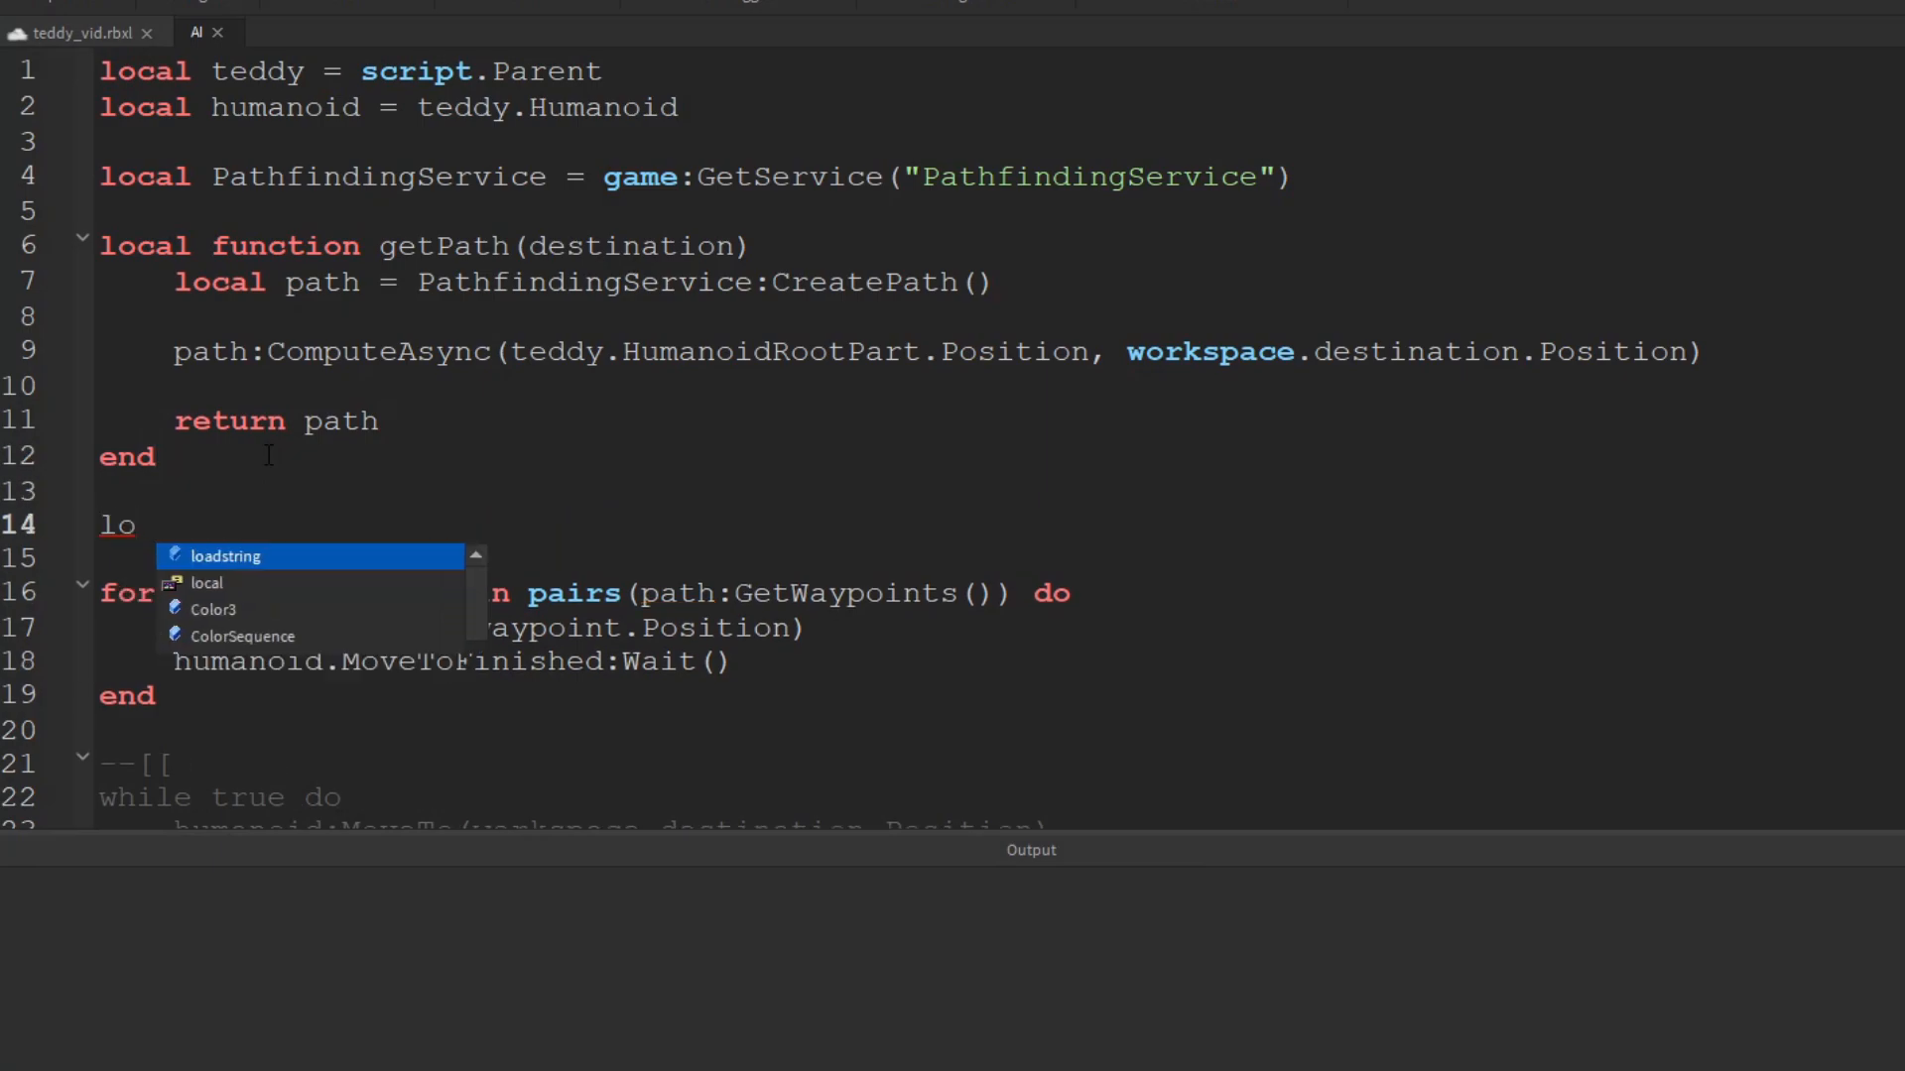
pyautogui.write('cal func')
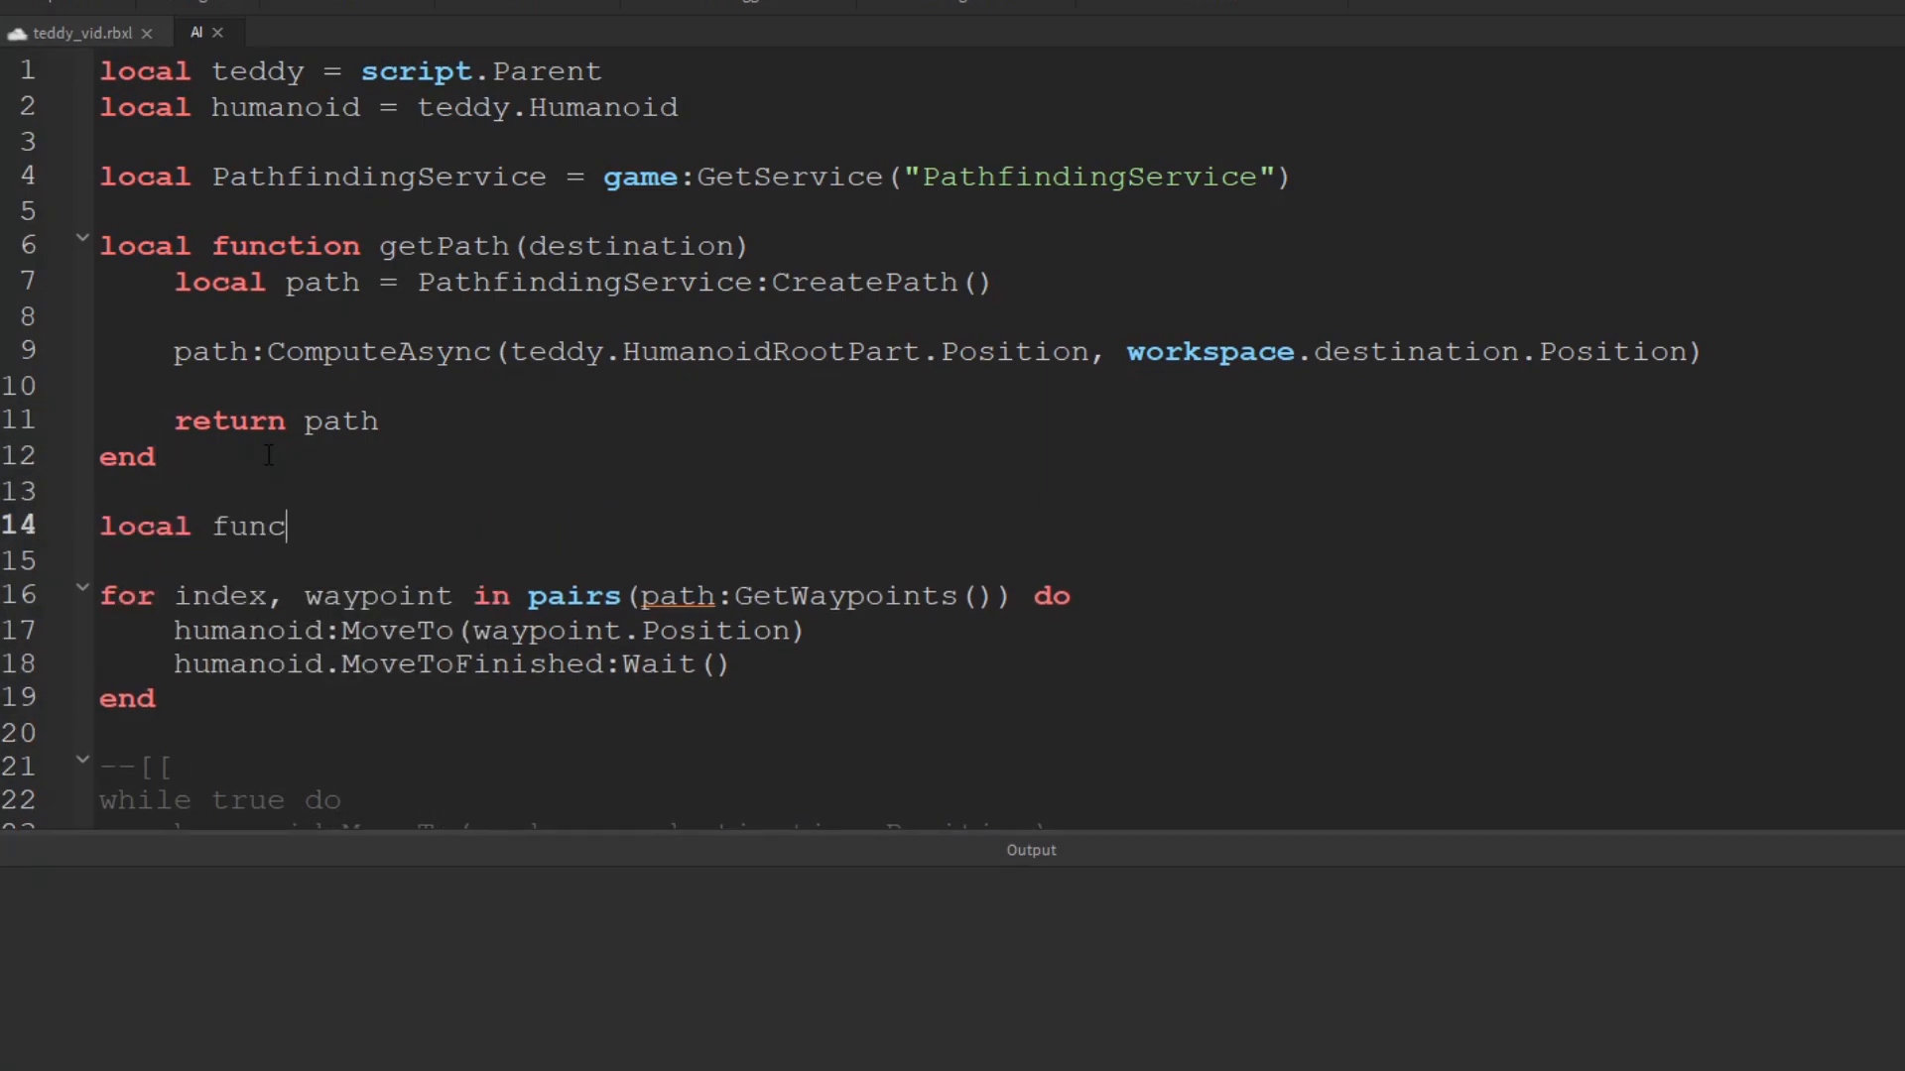
pyautogui.write('tion')
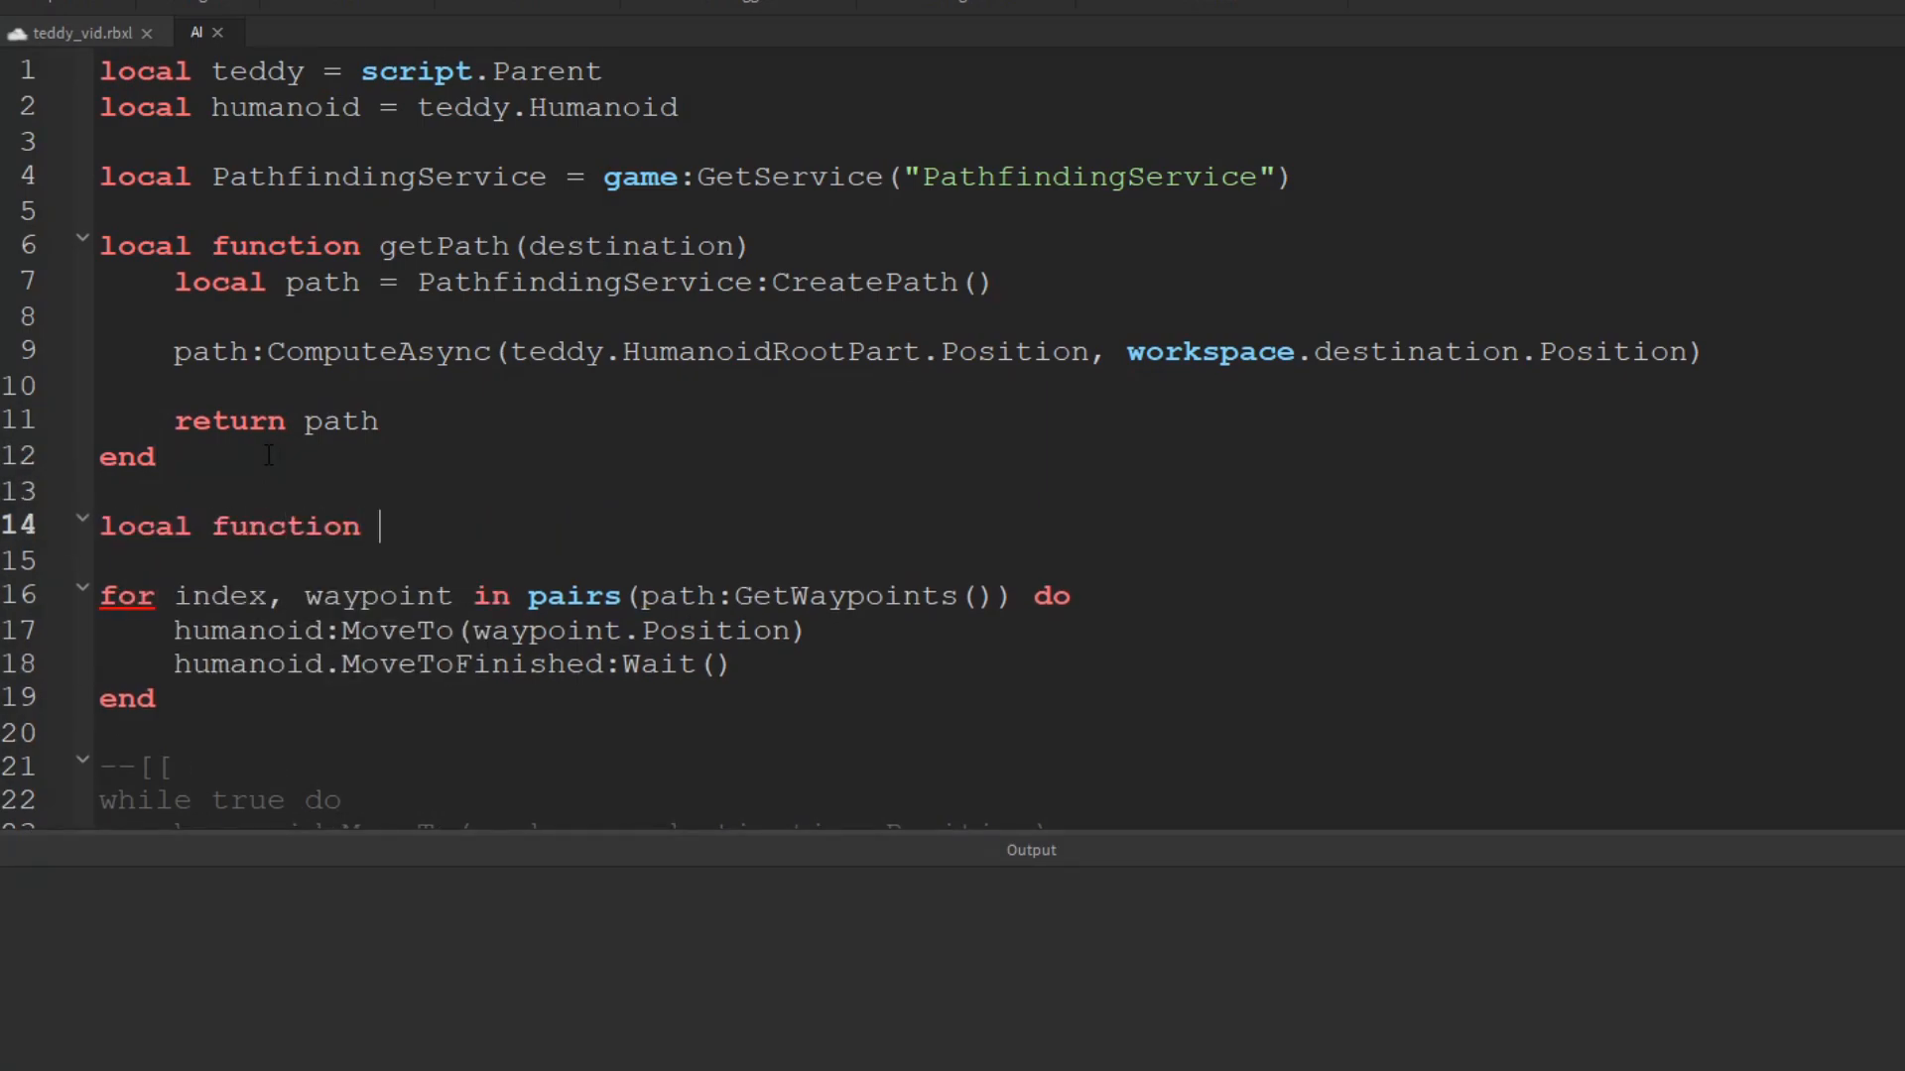
pyautogui.write('walkT')
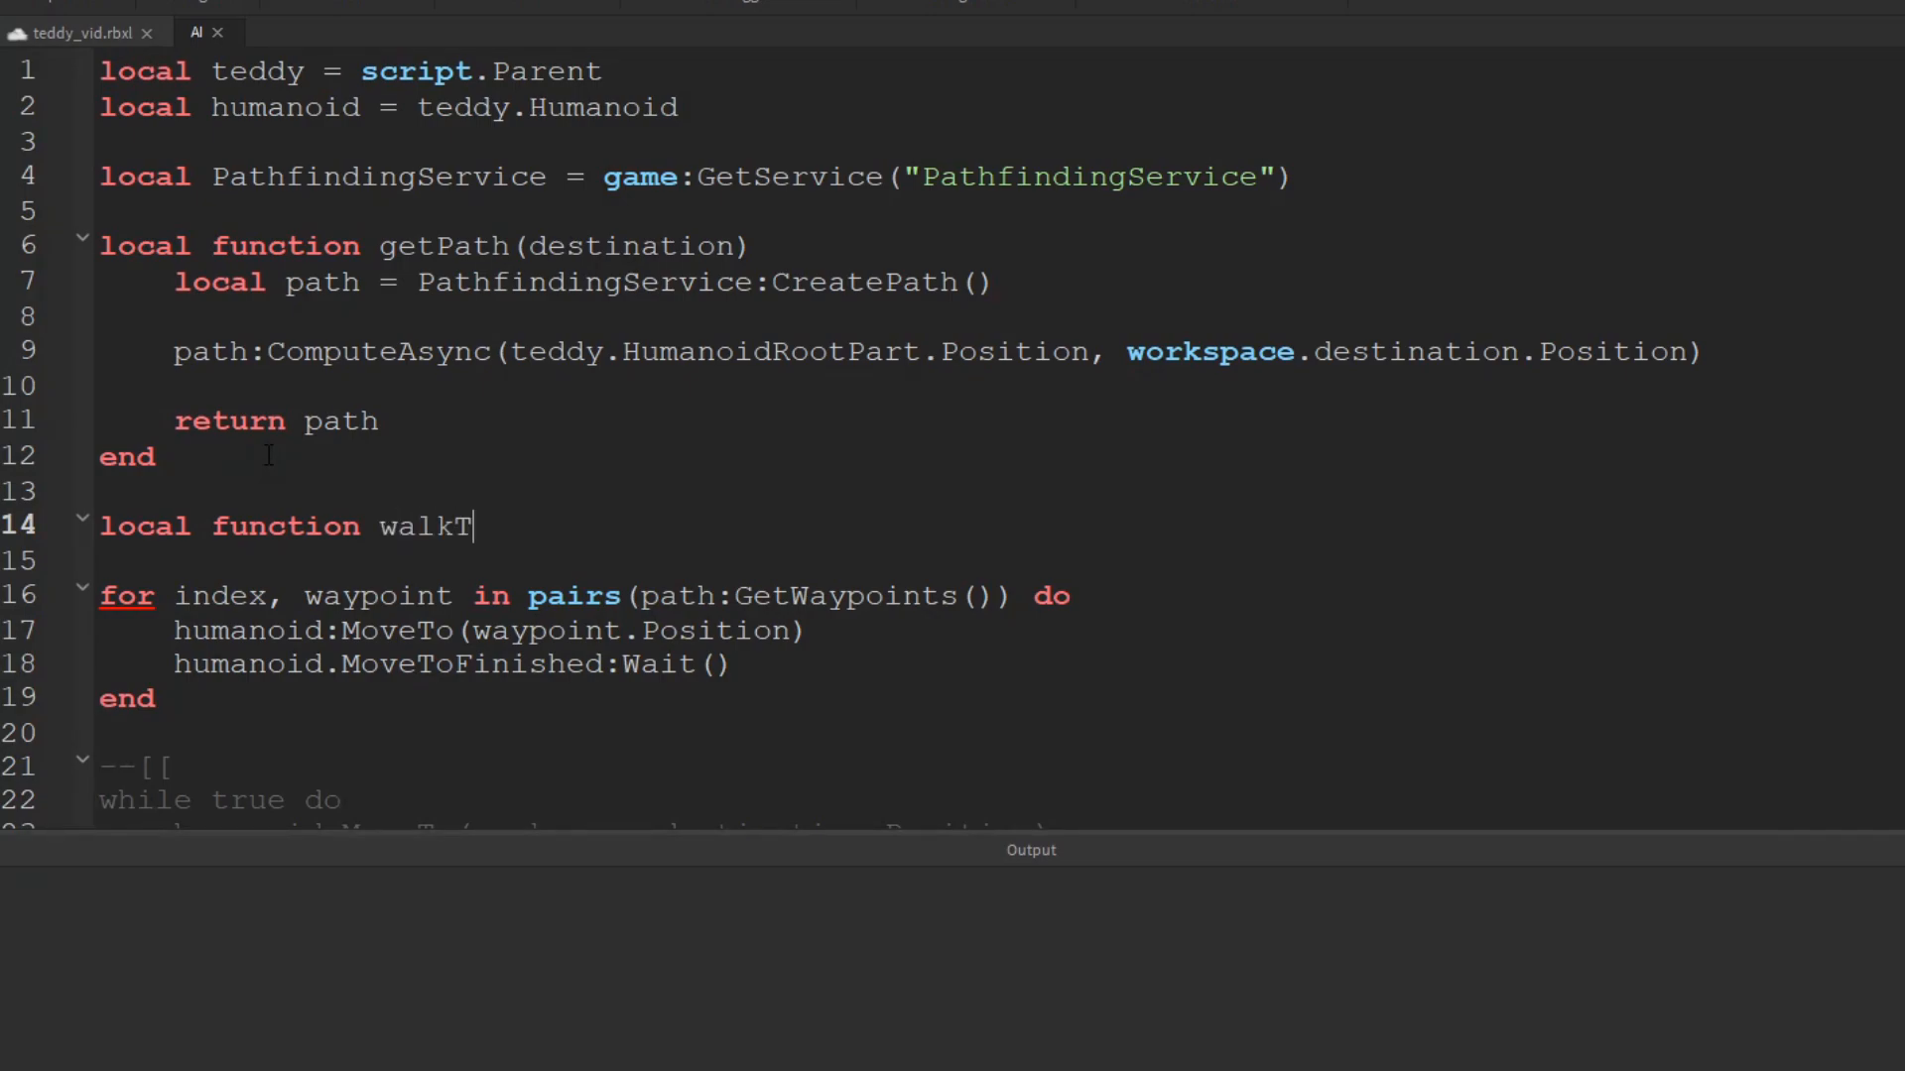
pyautogui.write('o(desti')
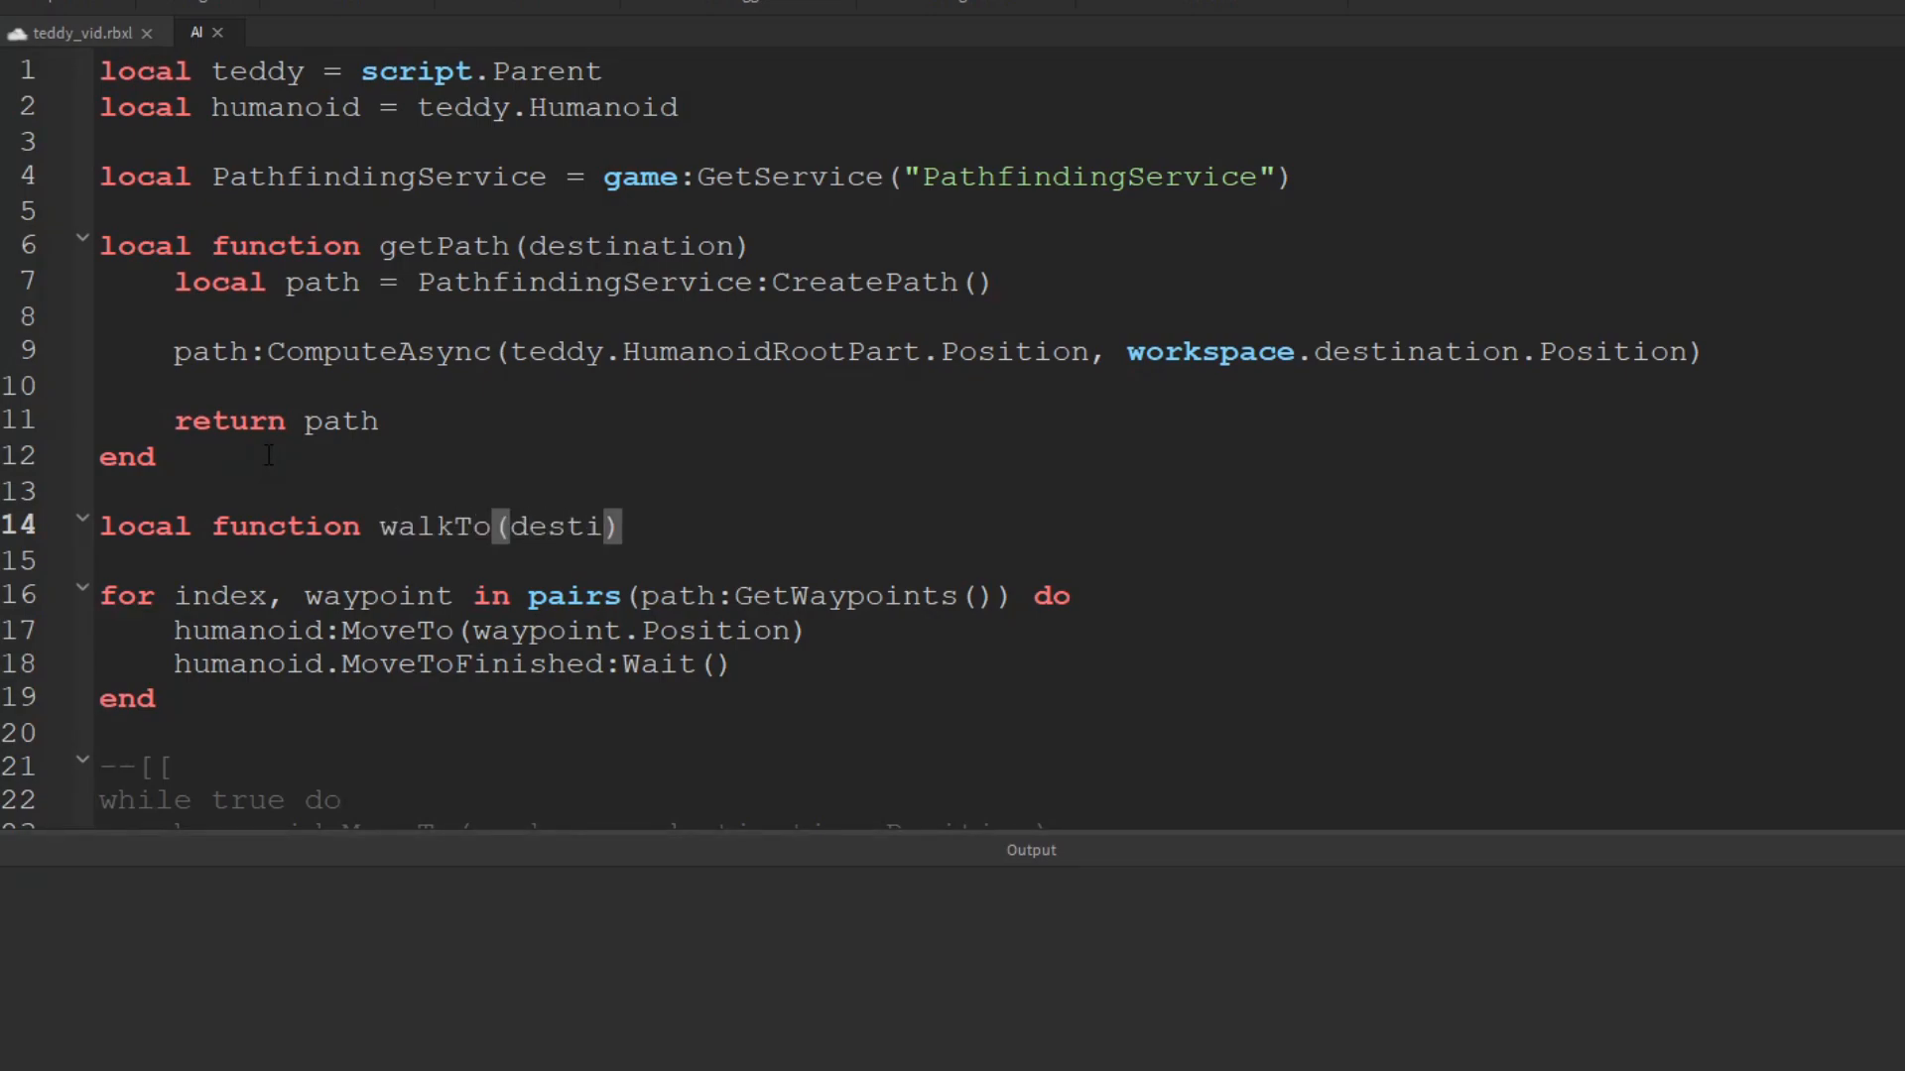
pyautogui.write('nation')
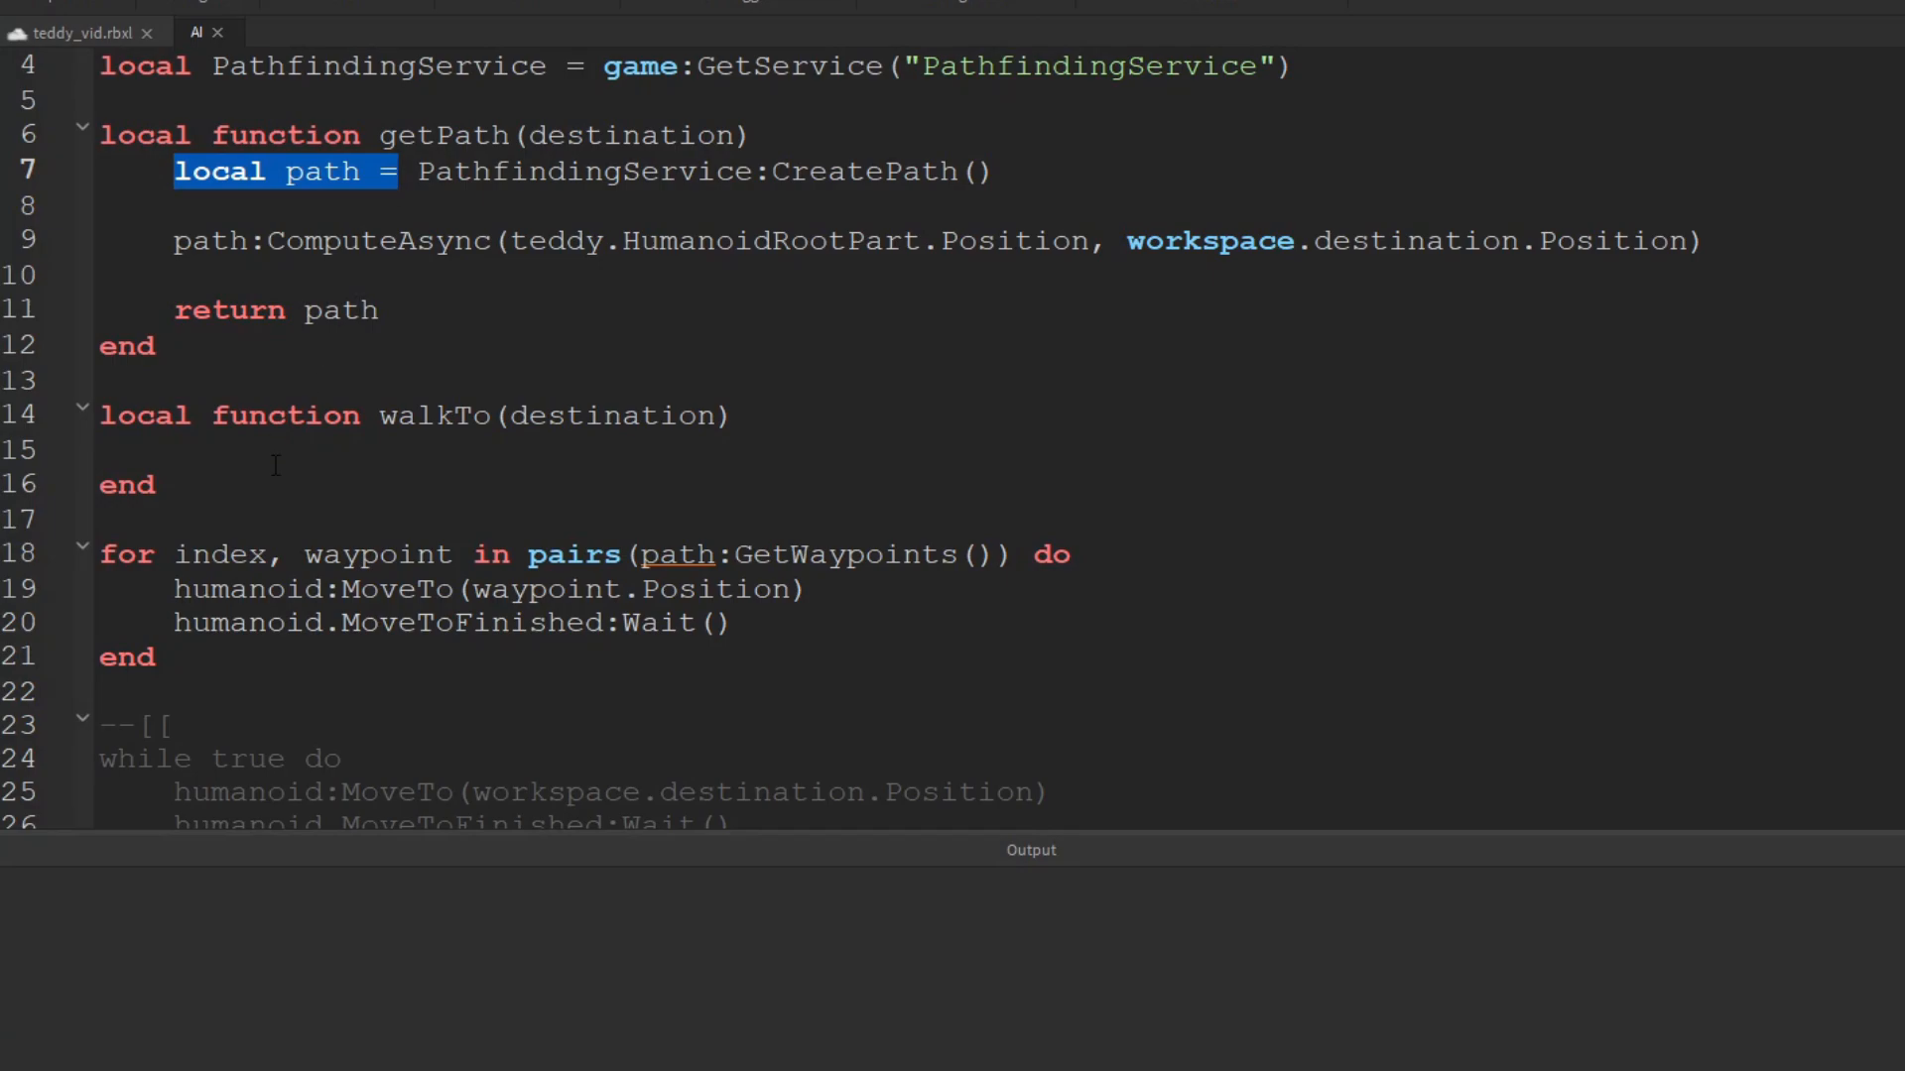
# Inside walkTo, add 'local path = getPath(destination)' above the waypoint loop
pyautogui.write('local path =')
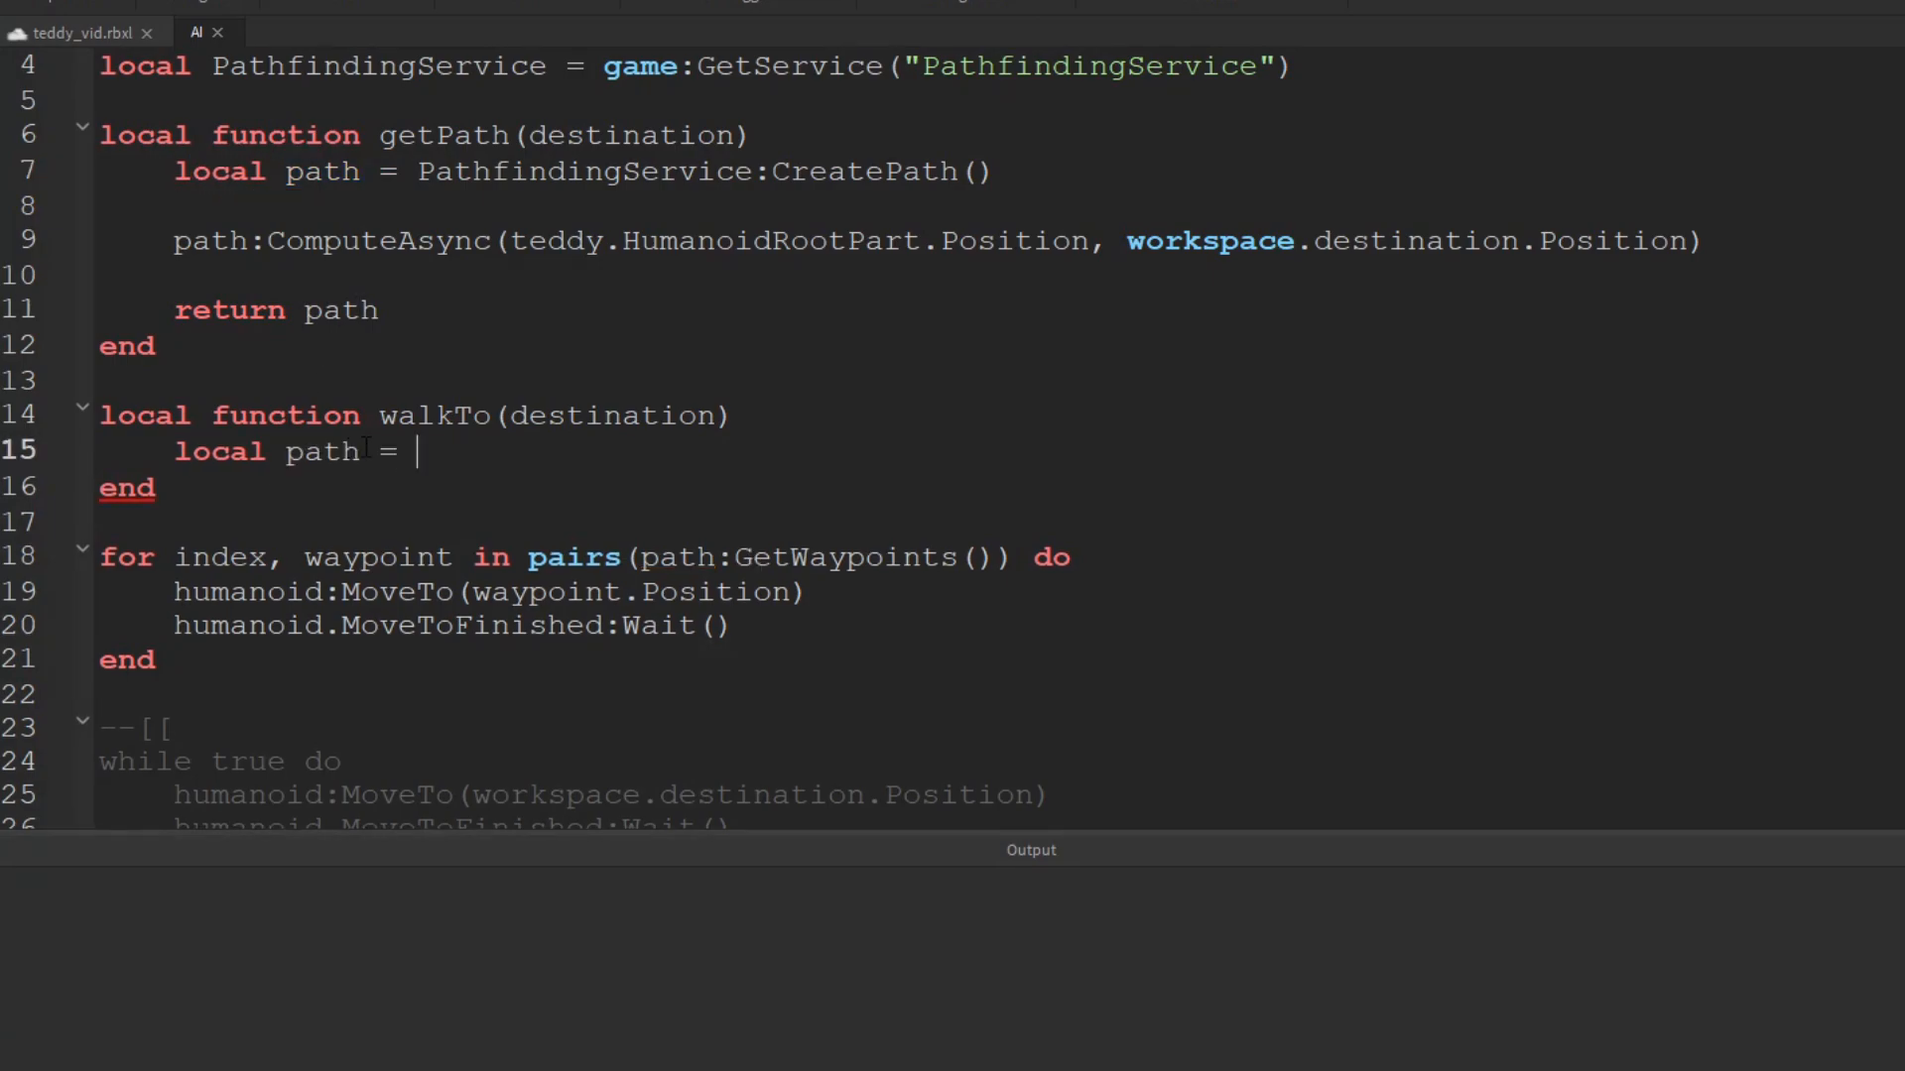
pyautogui.doubleClick(444, 135)
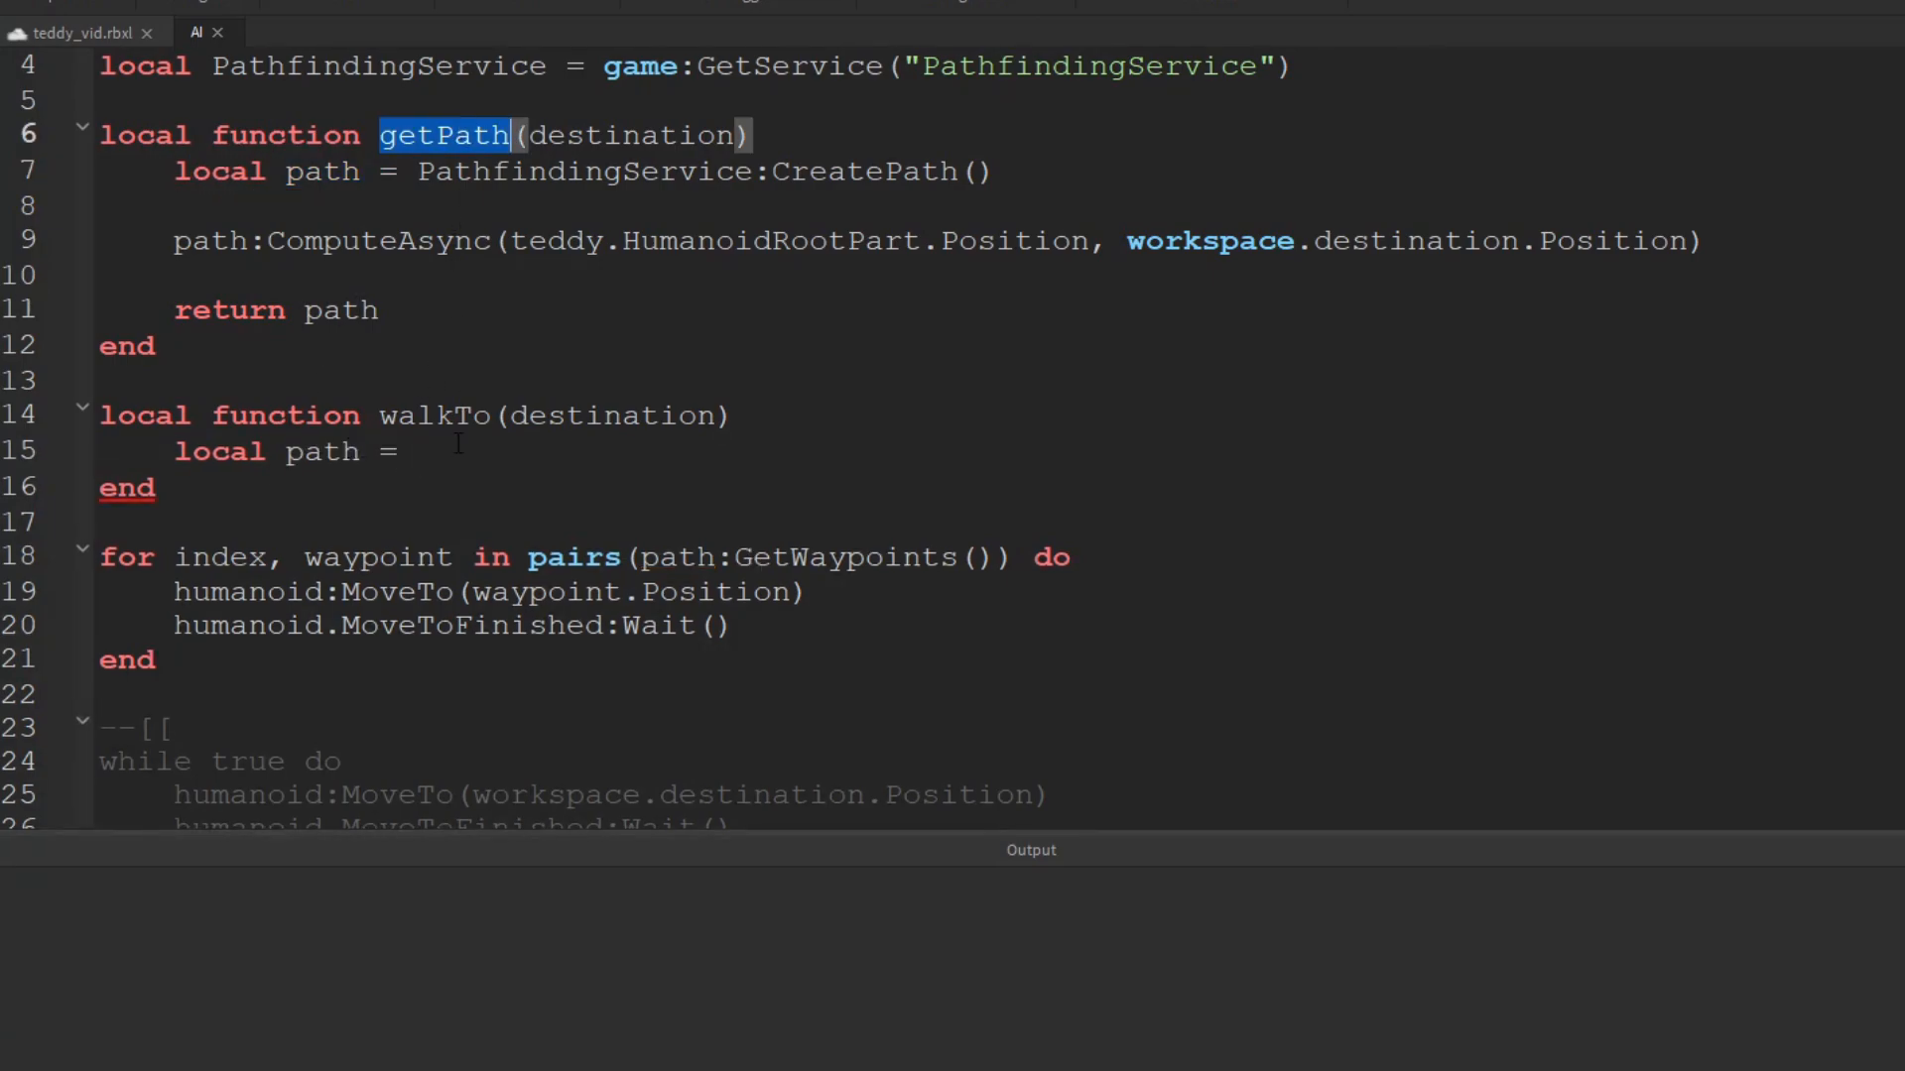
pyautogui.write('getPath(d')
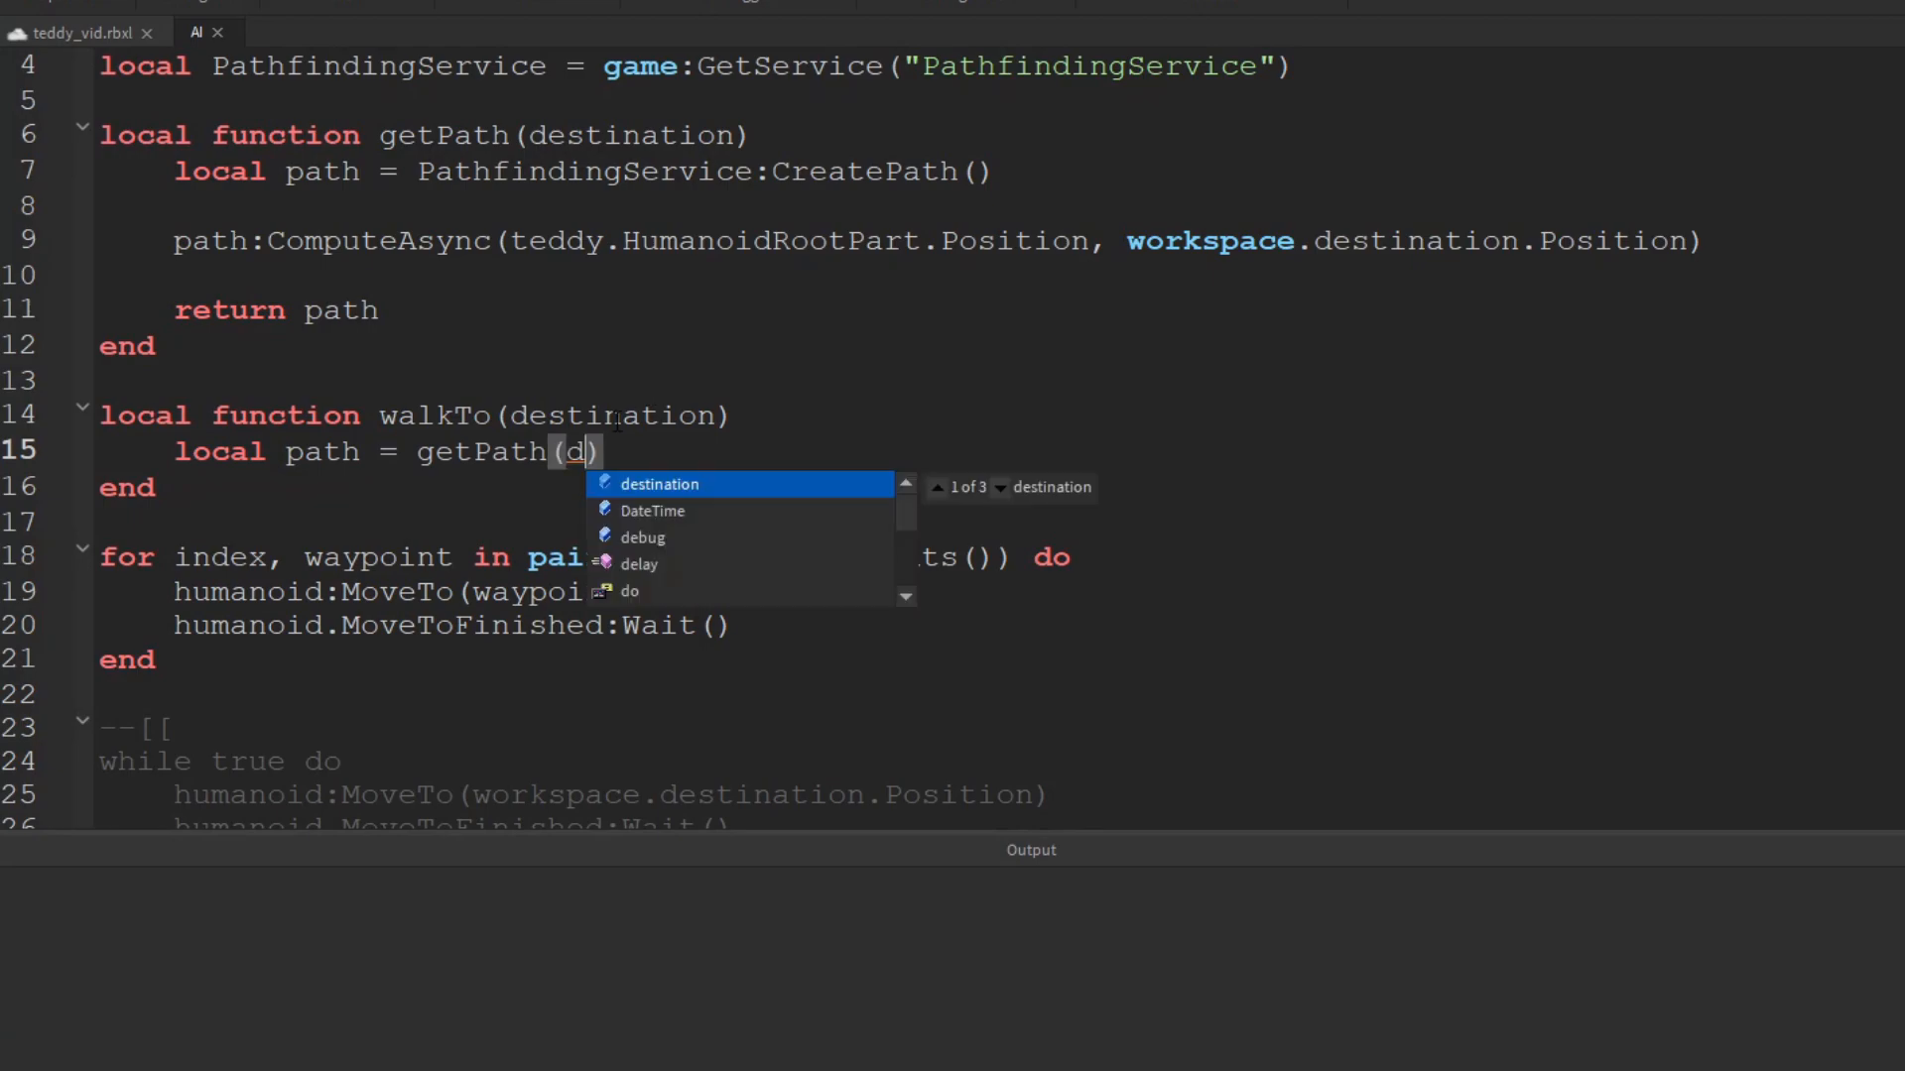
pyautogui.write('estin')
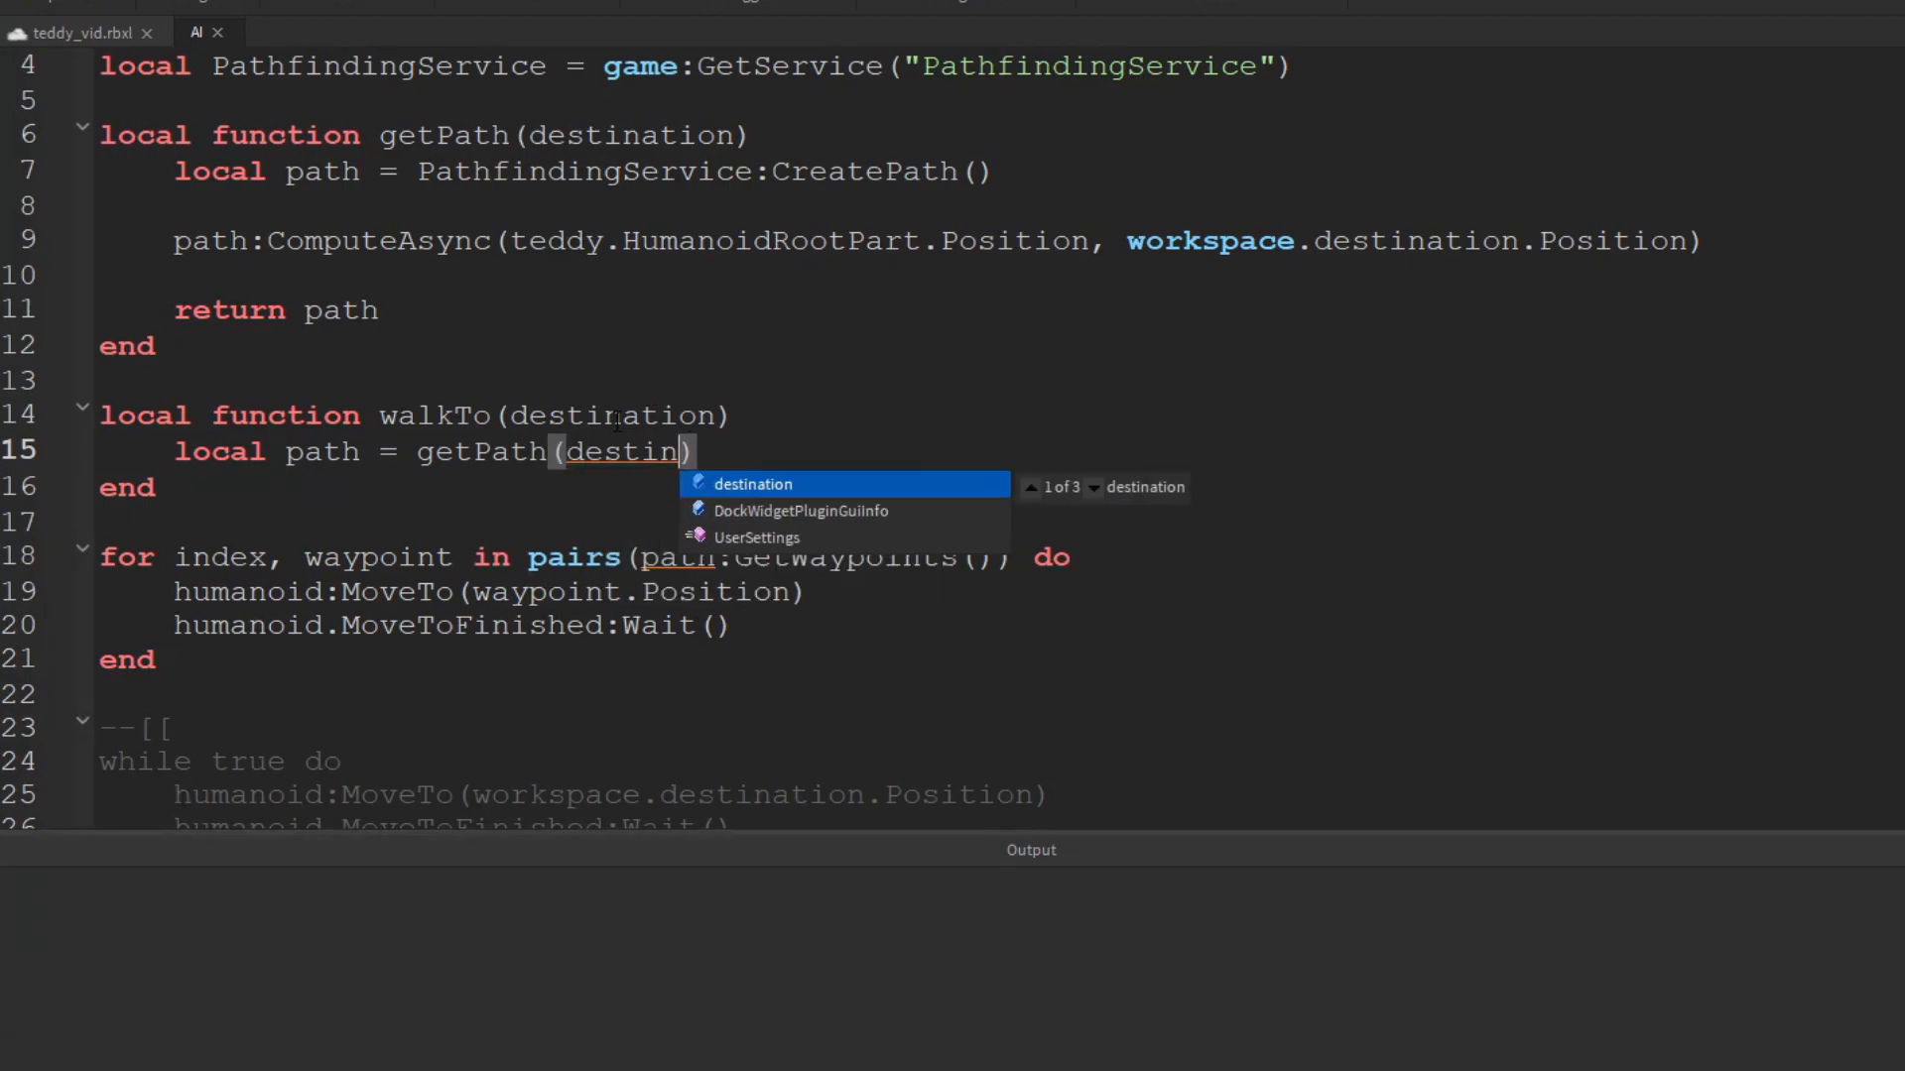
pyautogui.press('Tab')
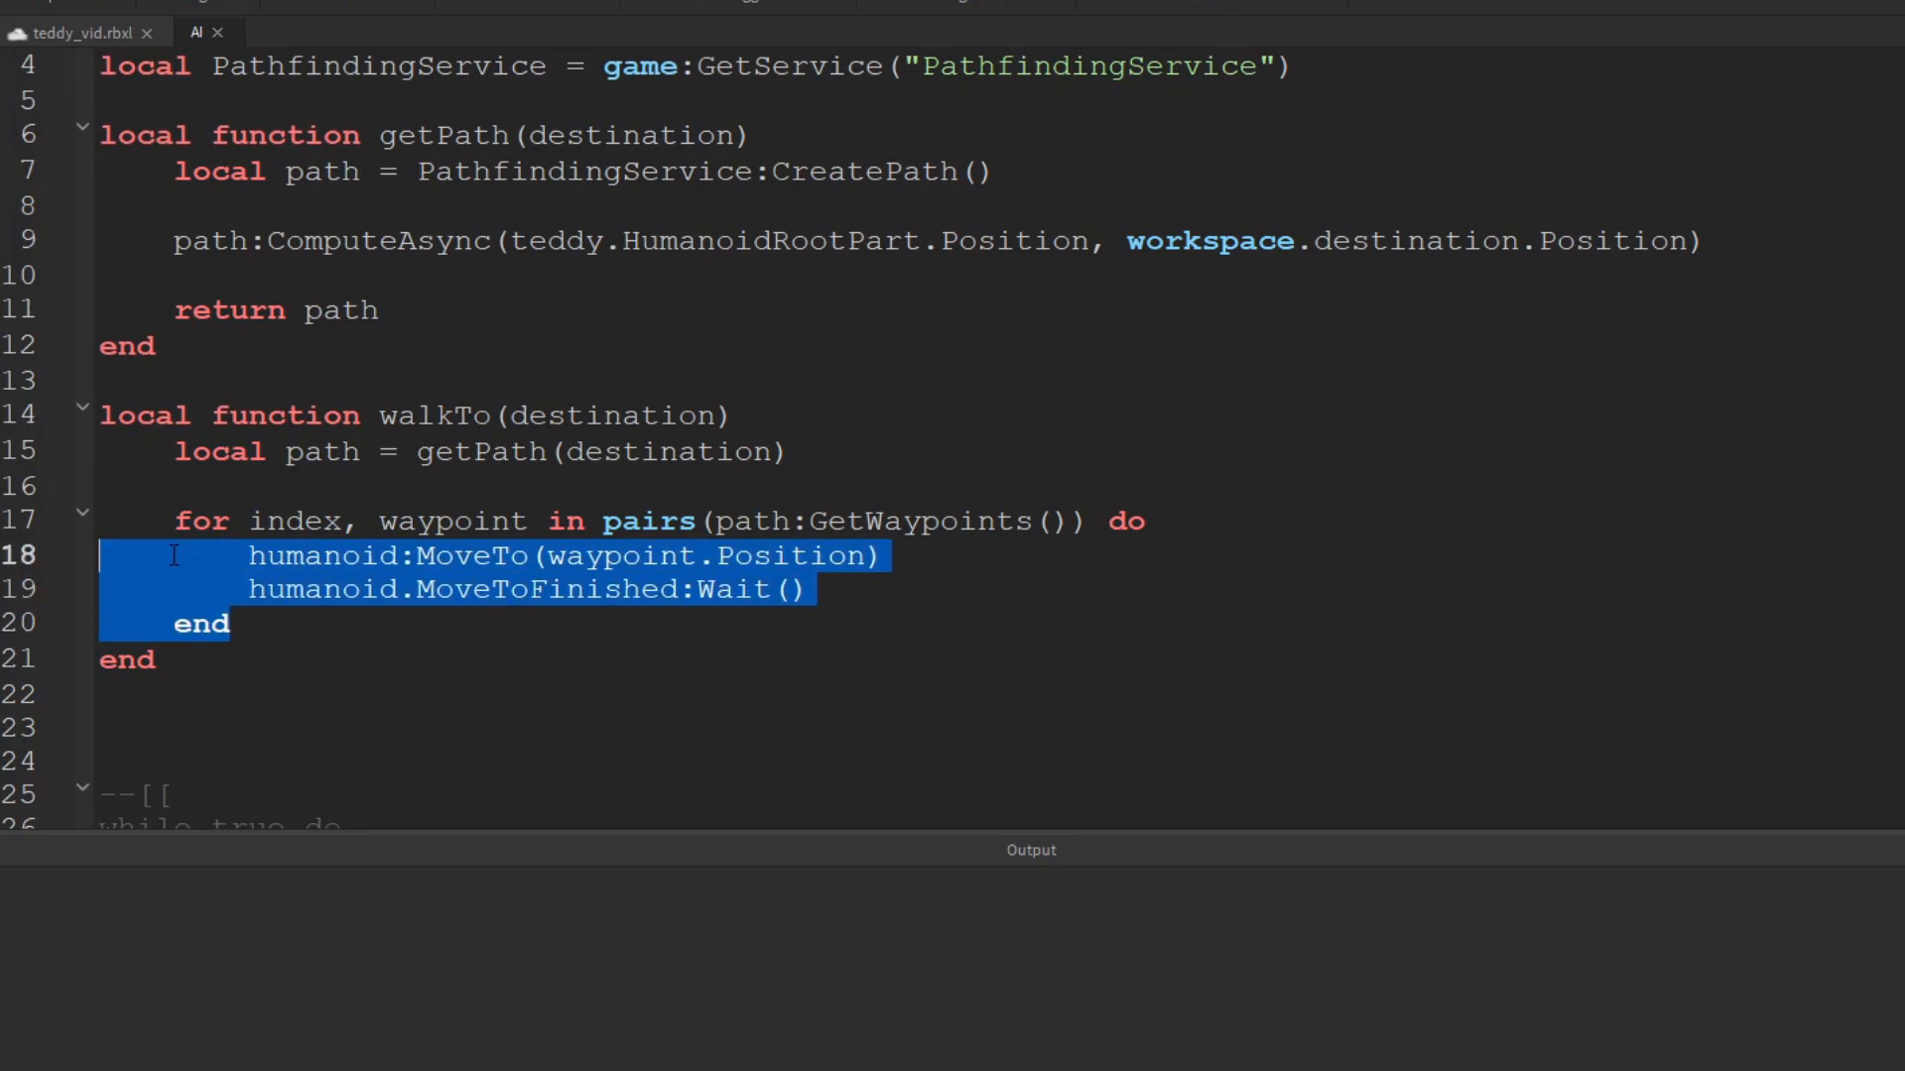
# Uncomment the while loop and replace its body with walkTo(workspace.destination)
pyautogui.click(652, 611)
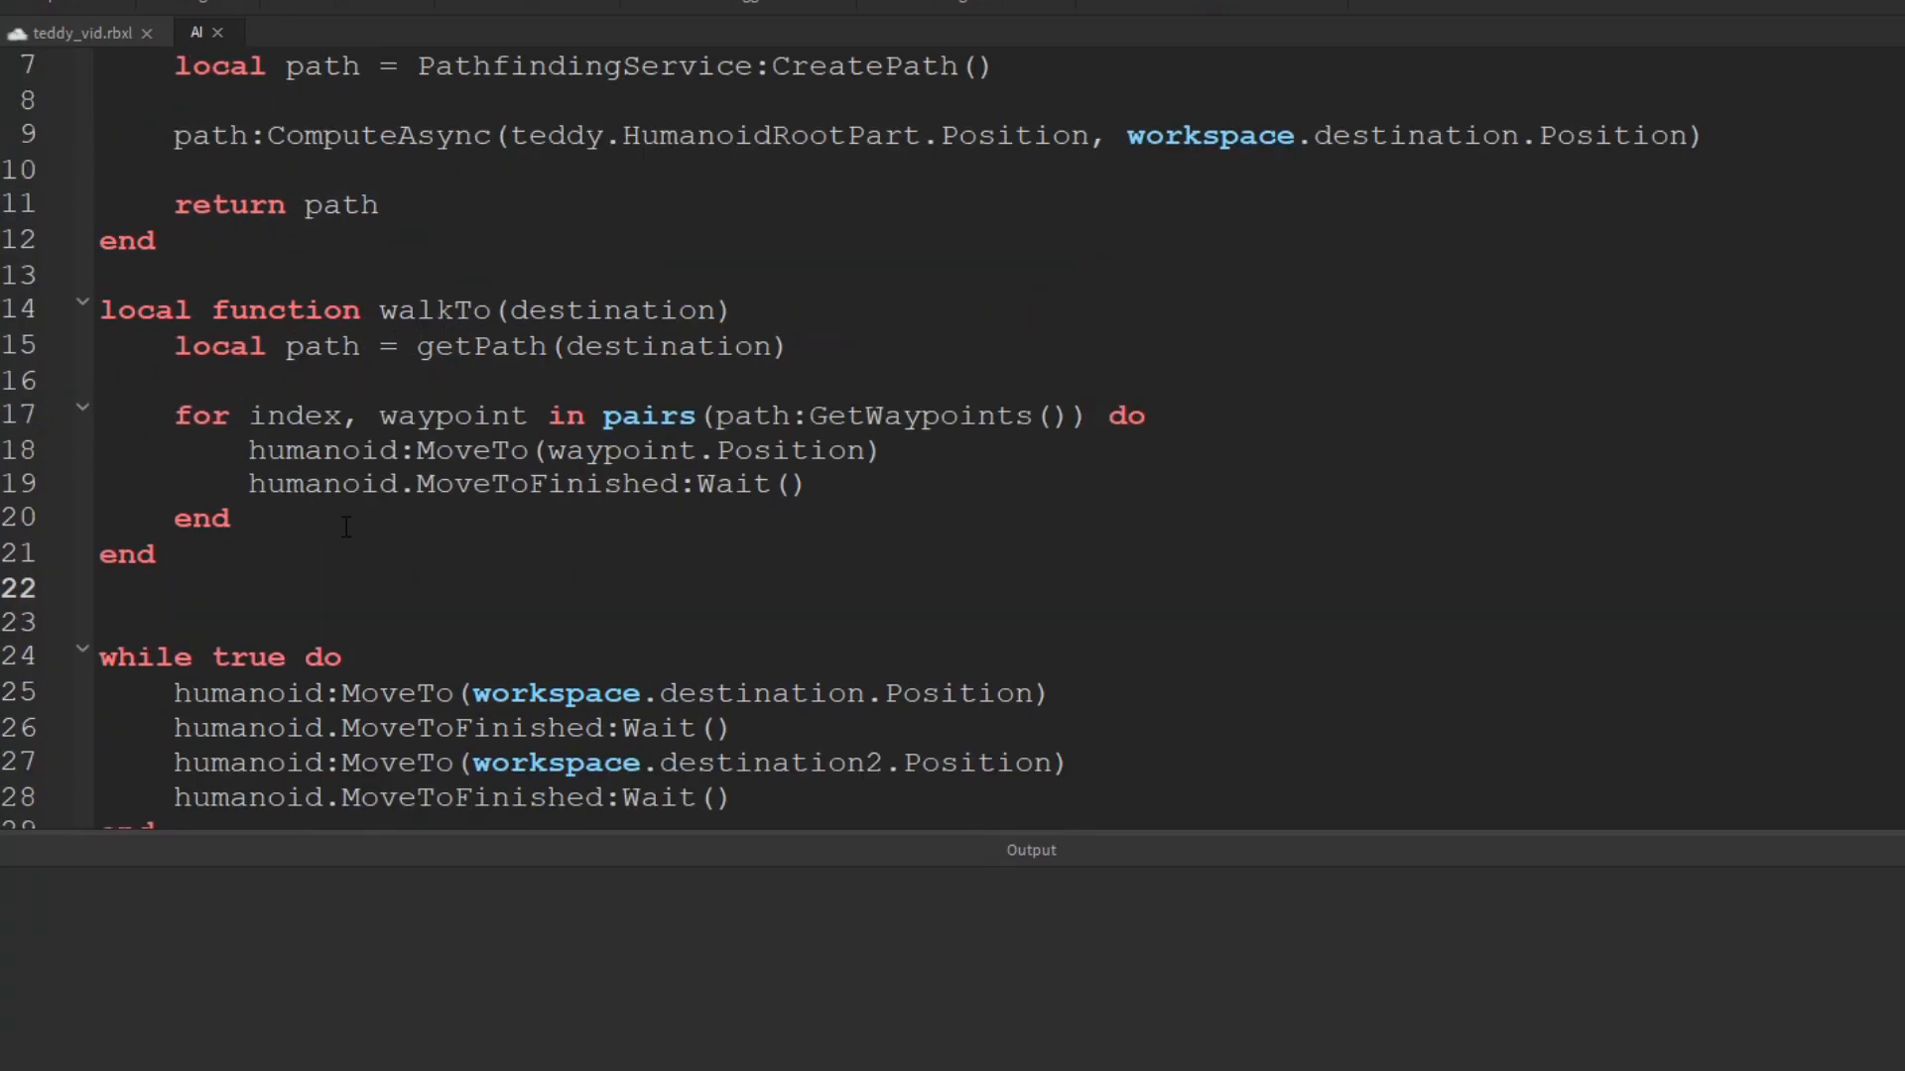
pyautogui.doubleClick(434, 309)
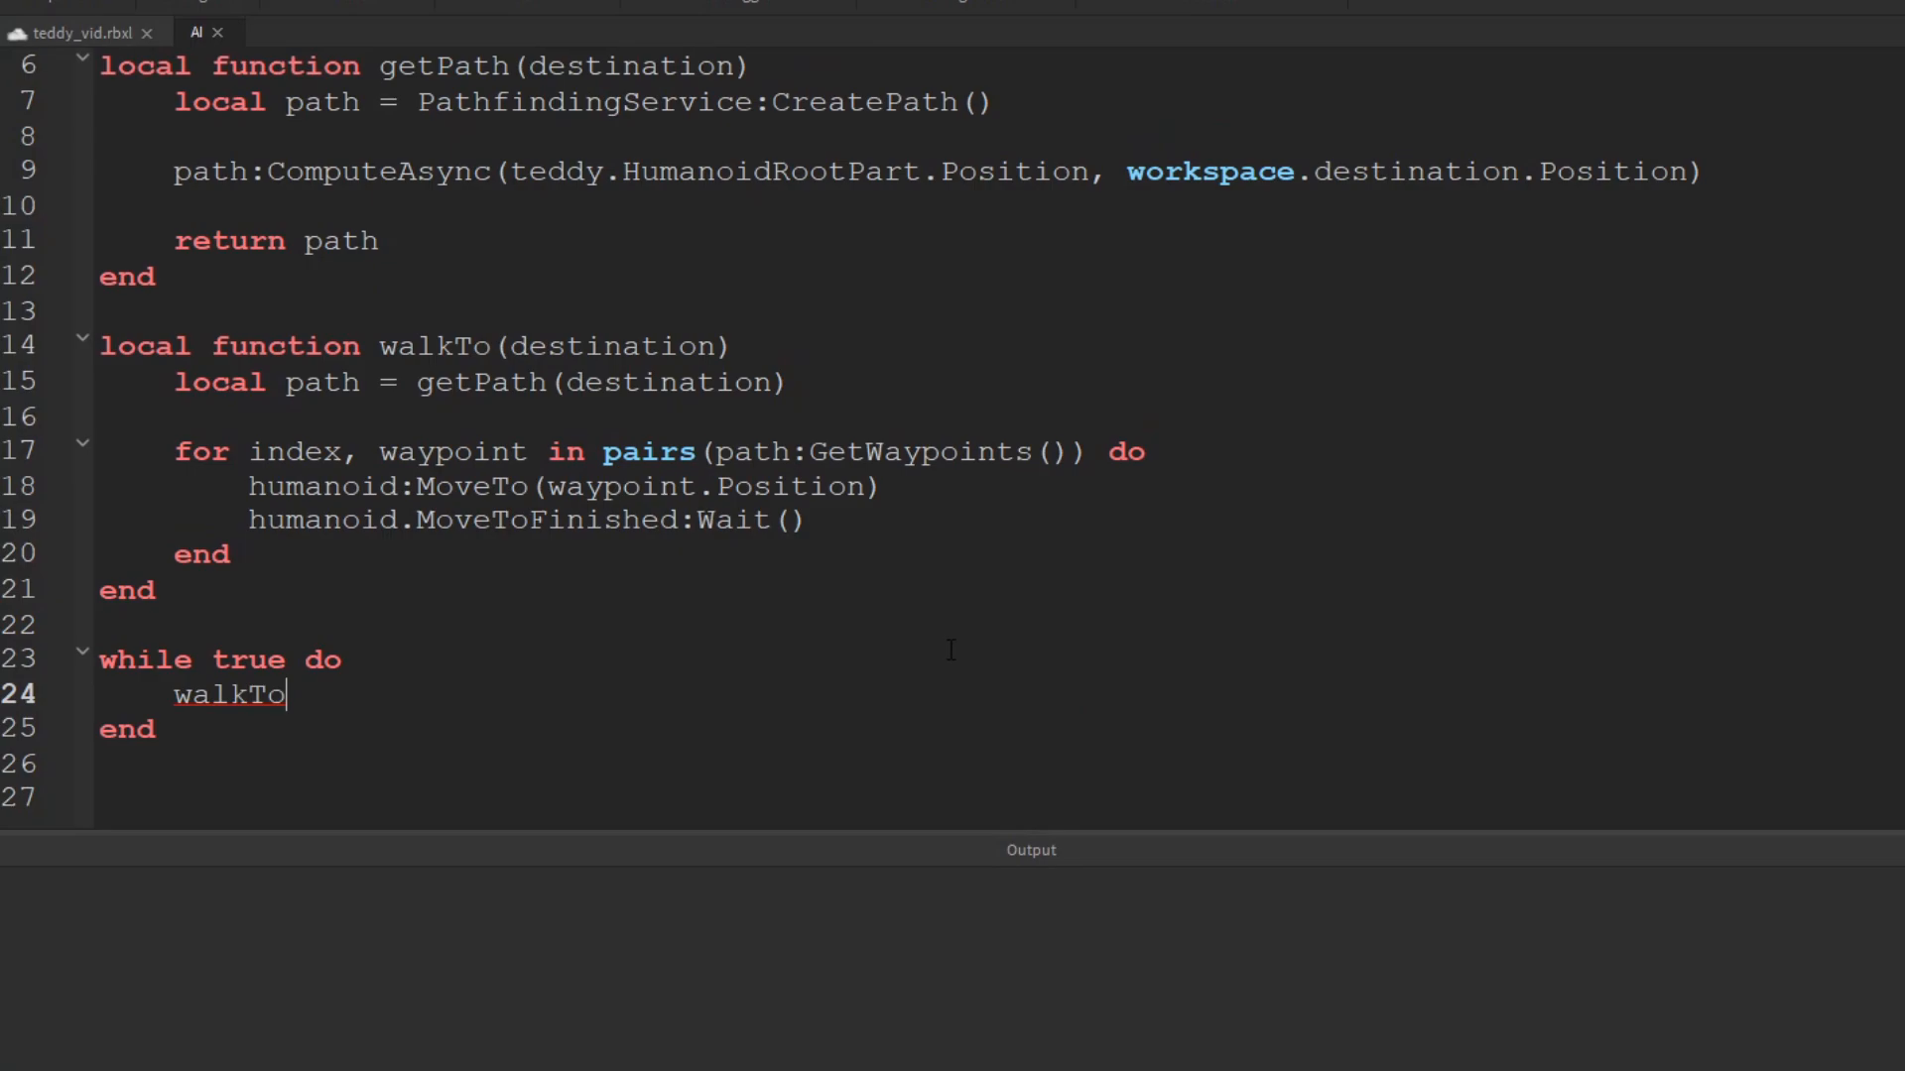
pyautogui.write('(workspace')
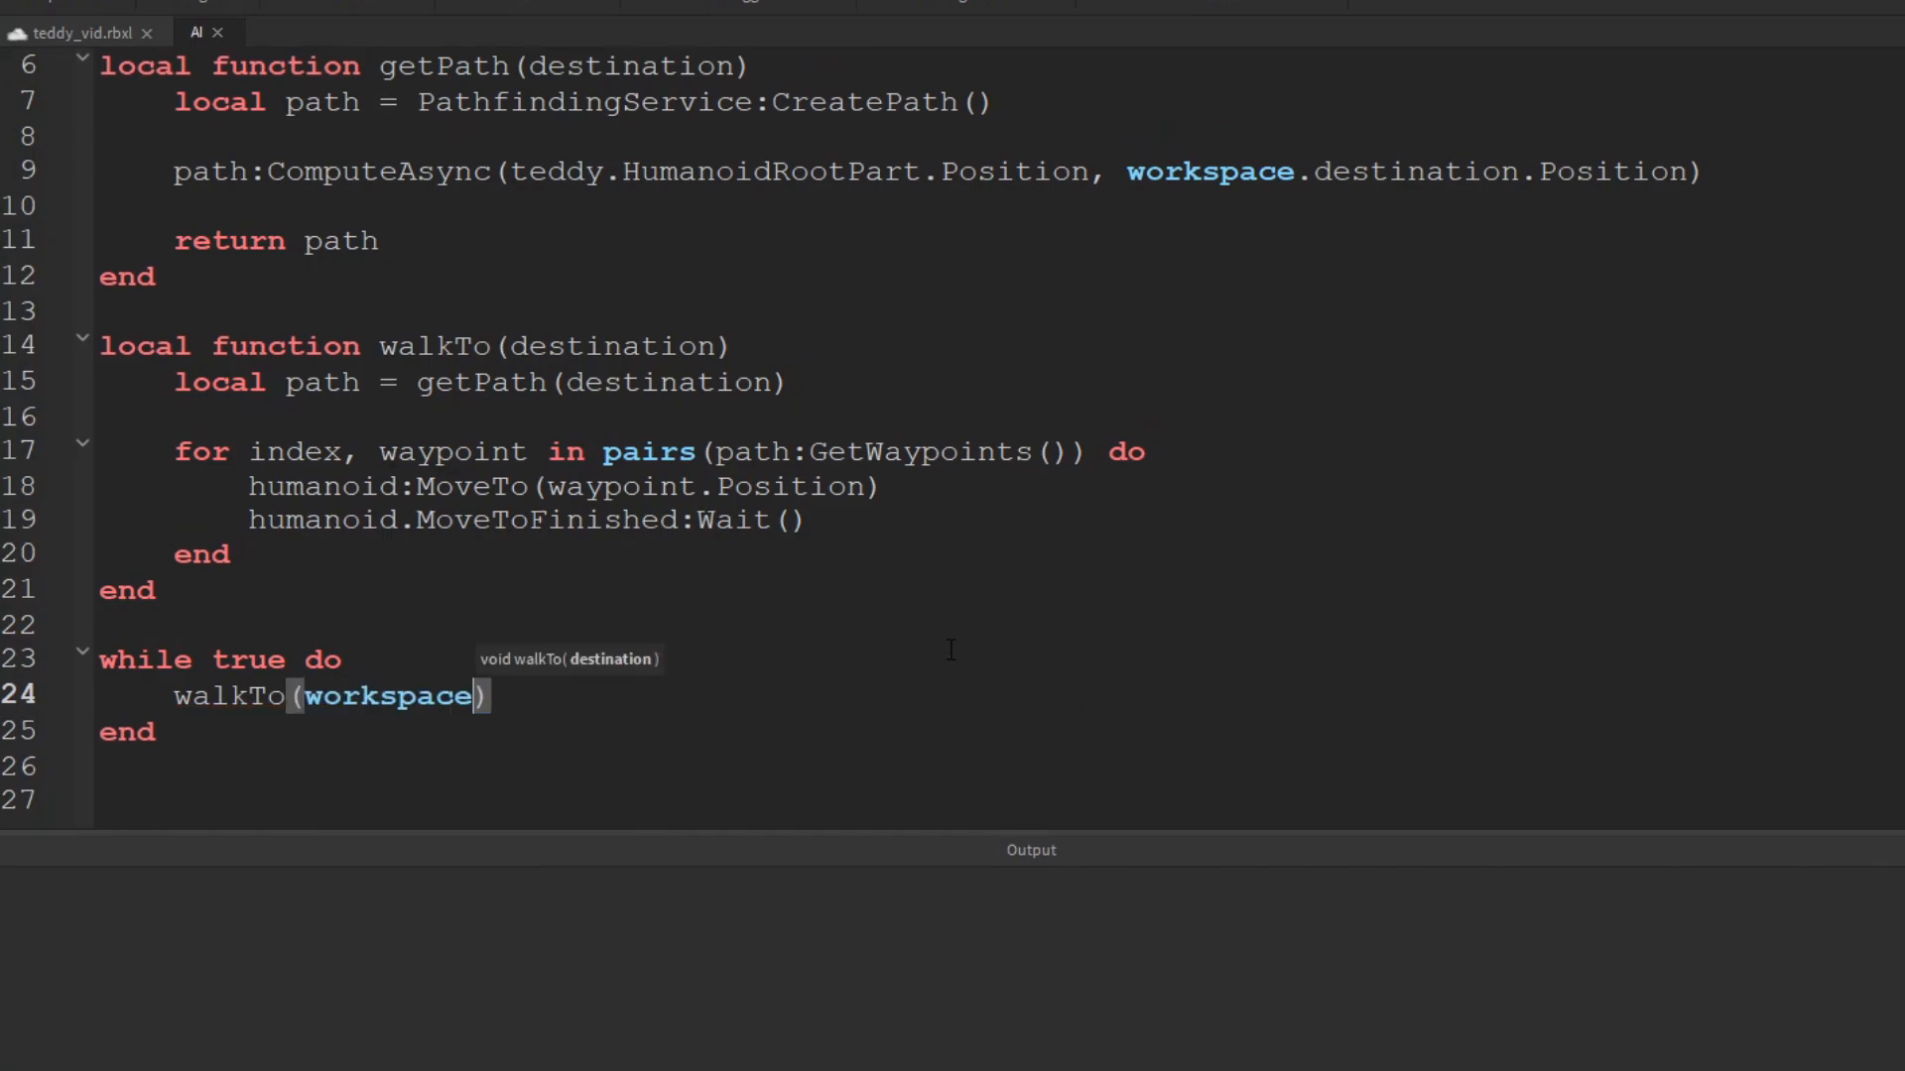
pyautogui.write('.destination')
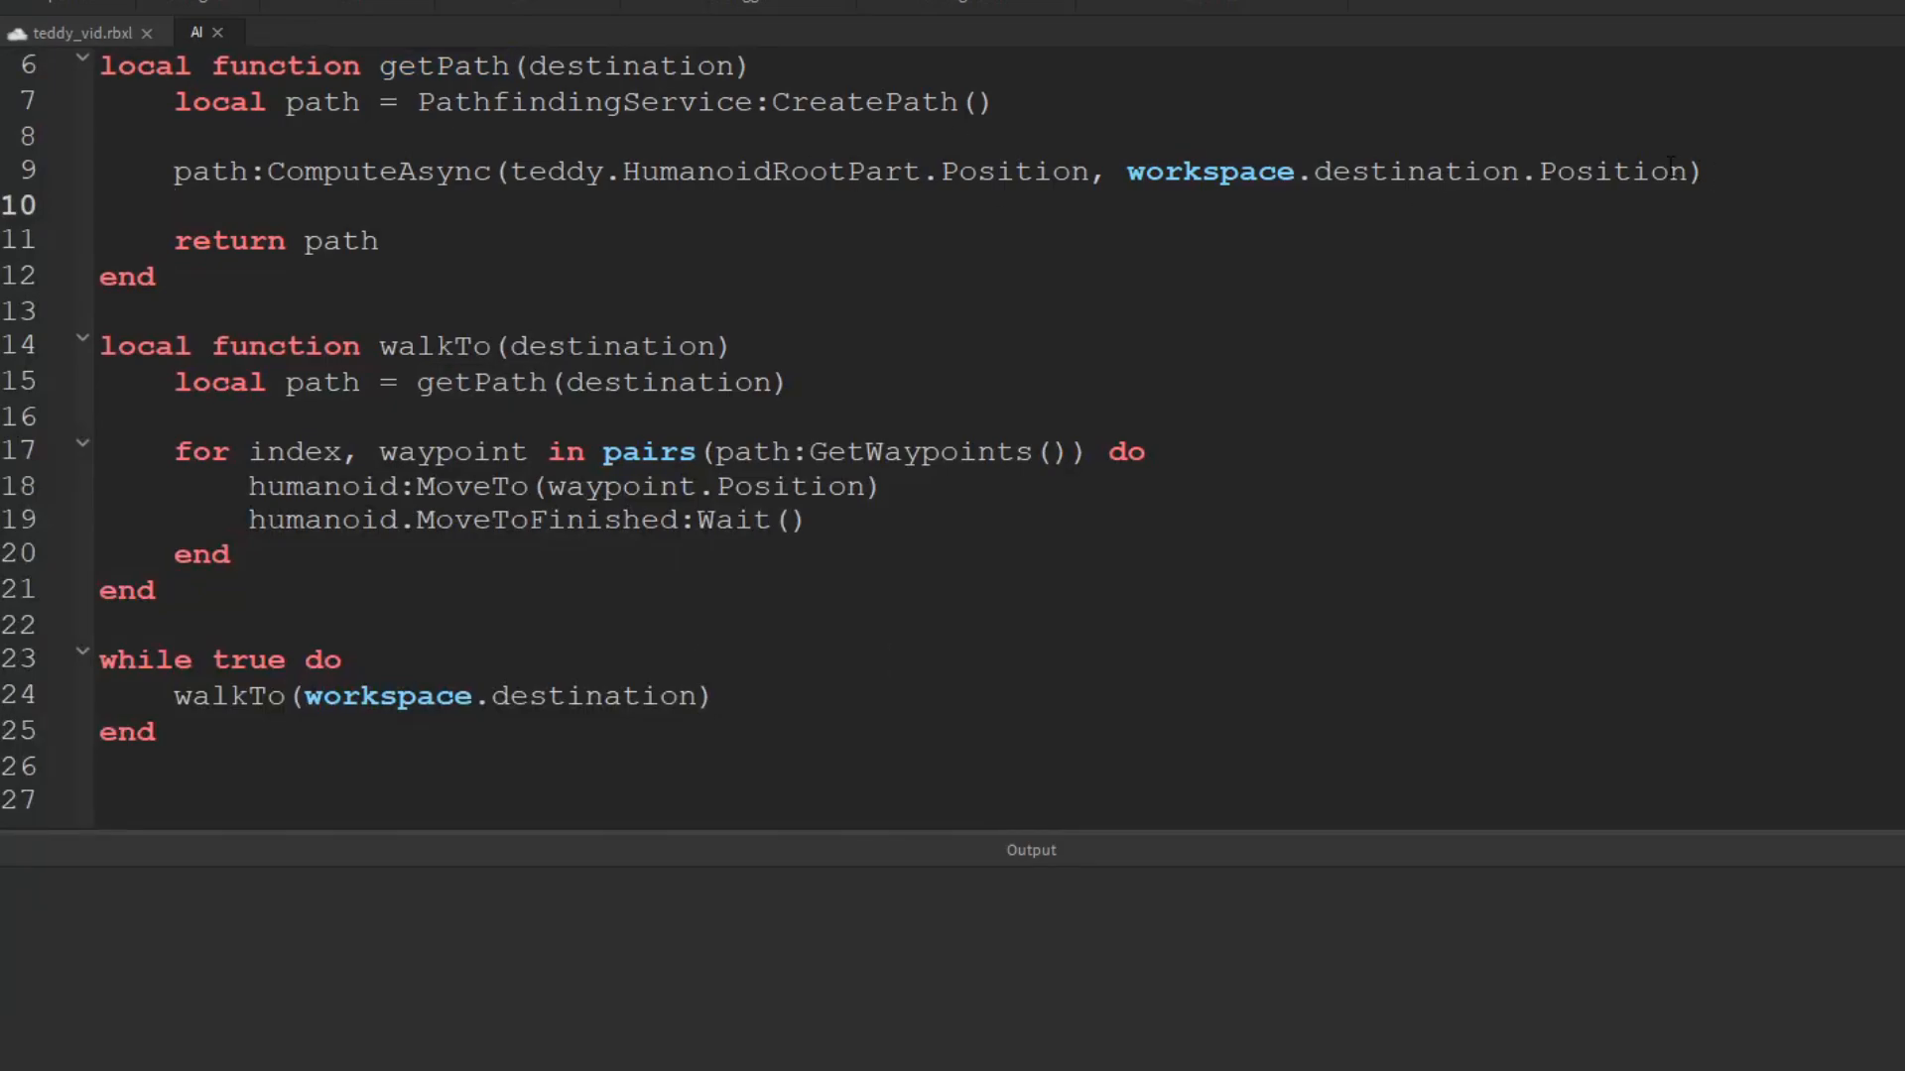
# Make ComputeAsync use the destination parameter and add a second walkTo(workspace.destination2) call
pyautogui.doubleClick(629, 65)
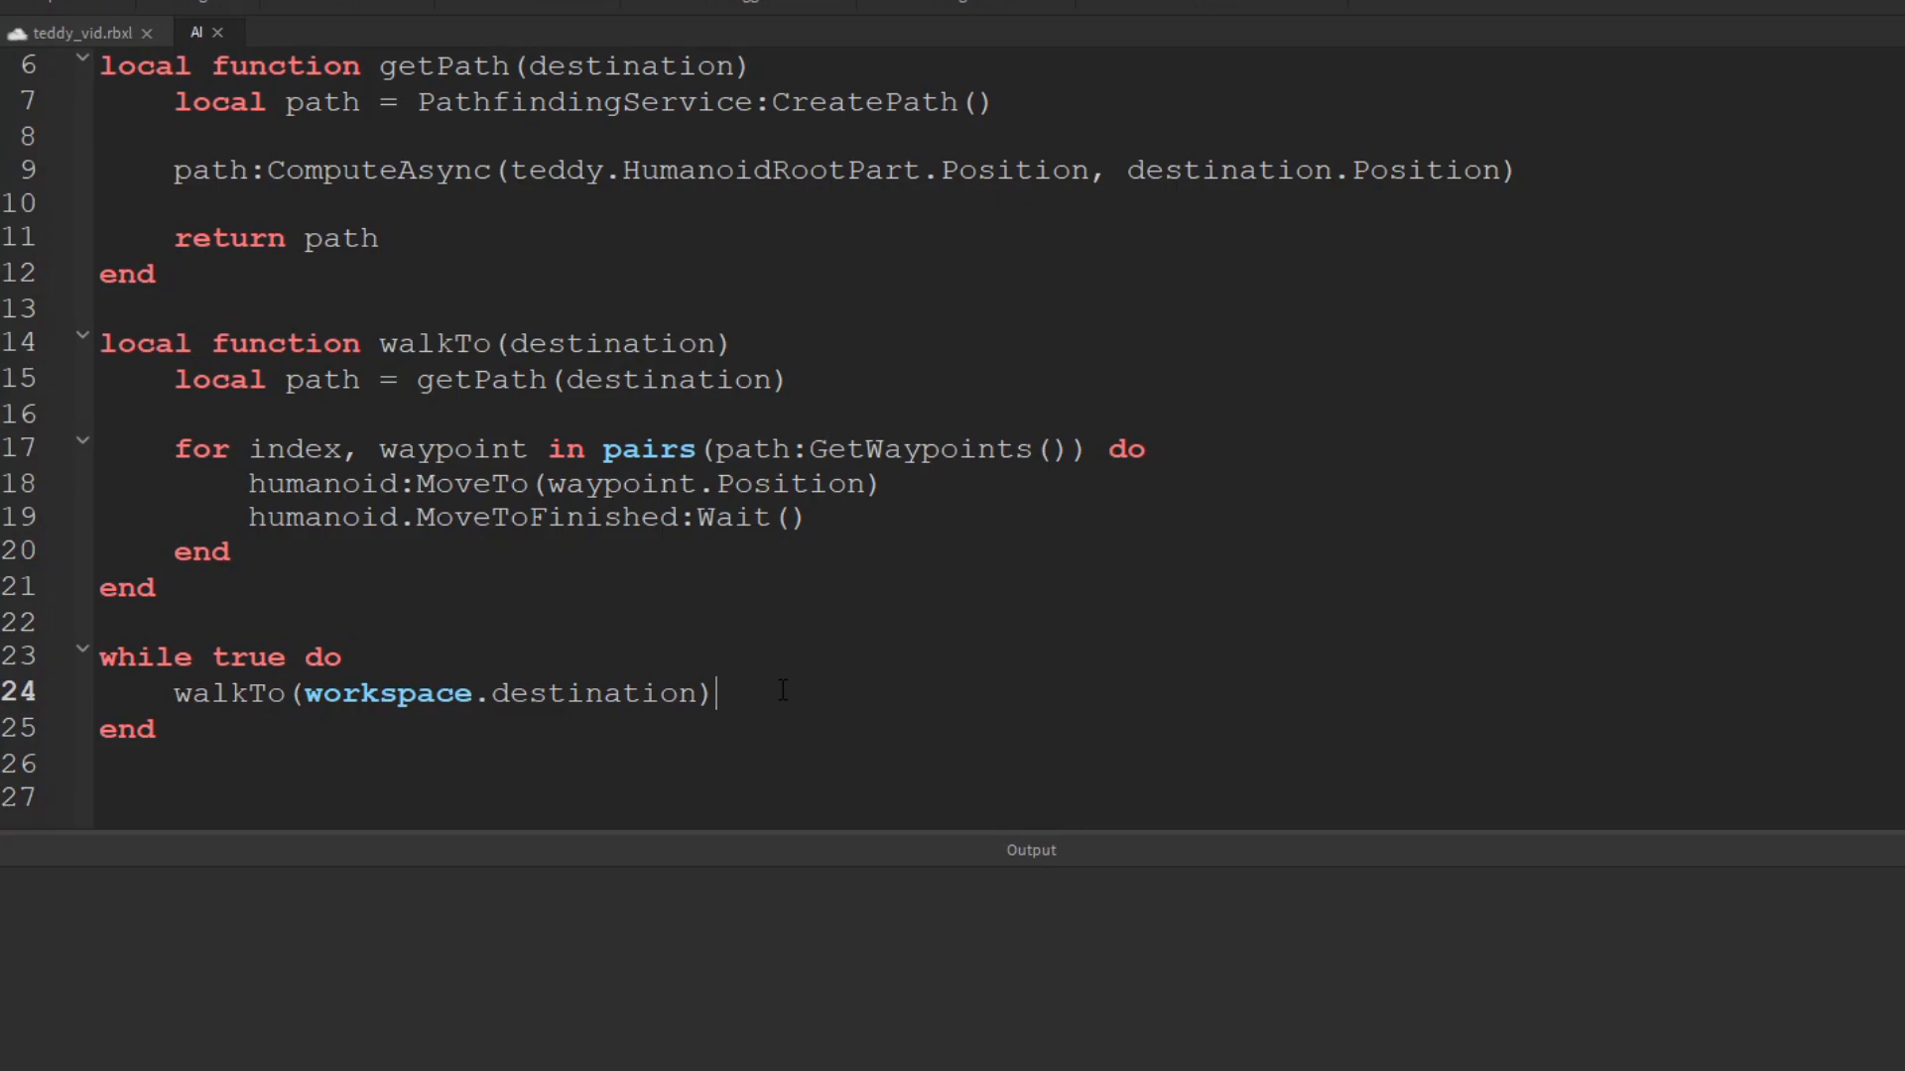
pyautogui.tripleClick(436, 692)
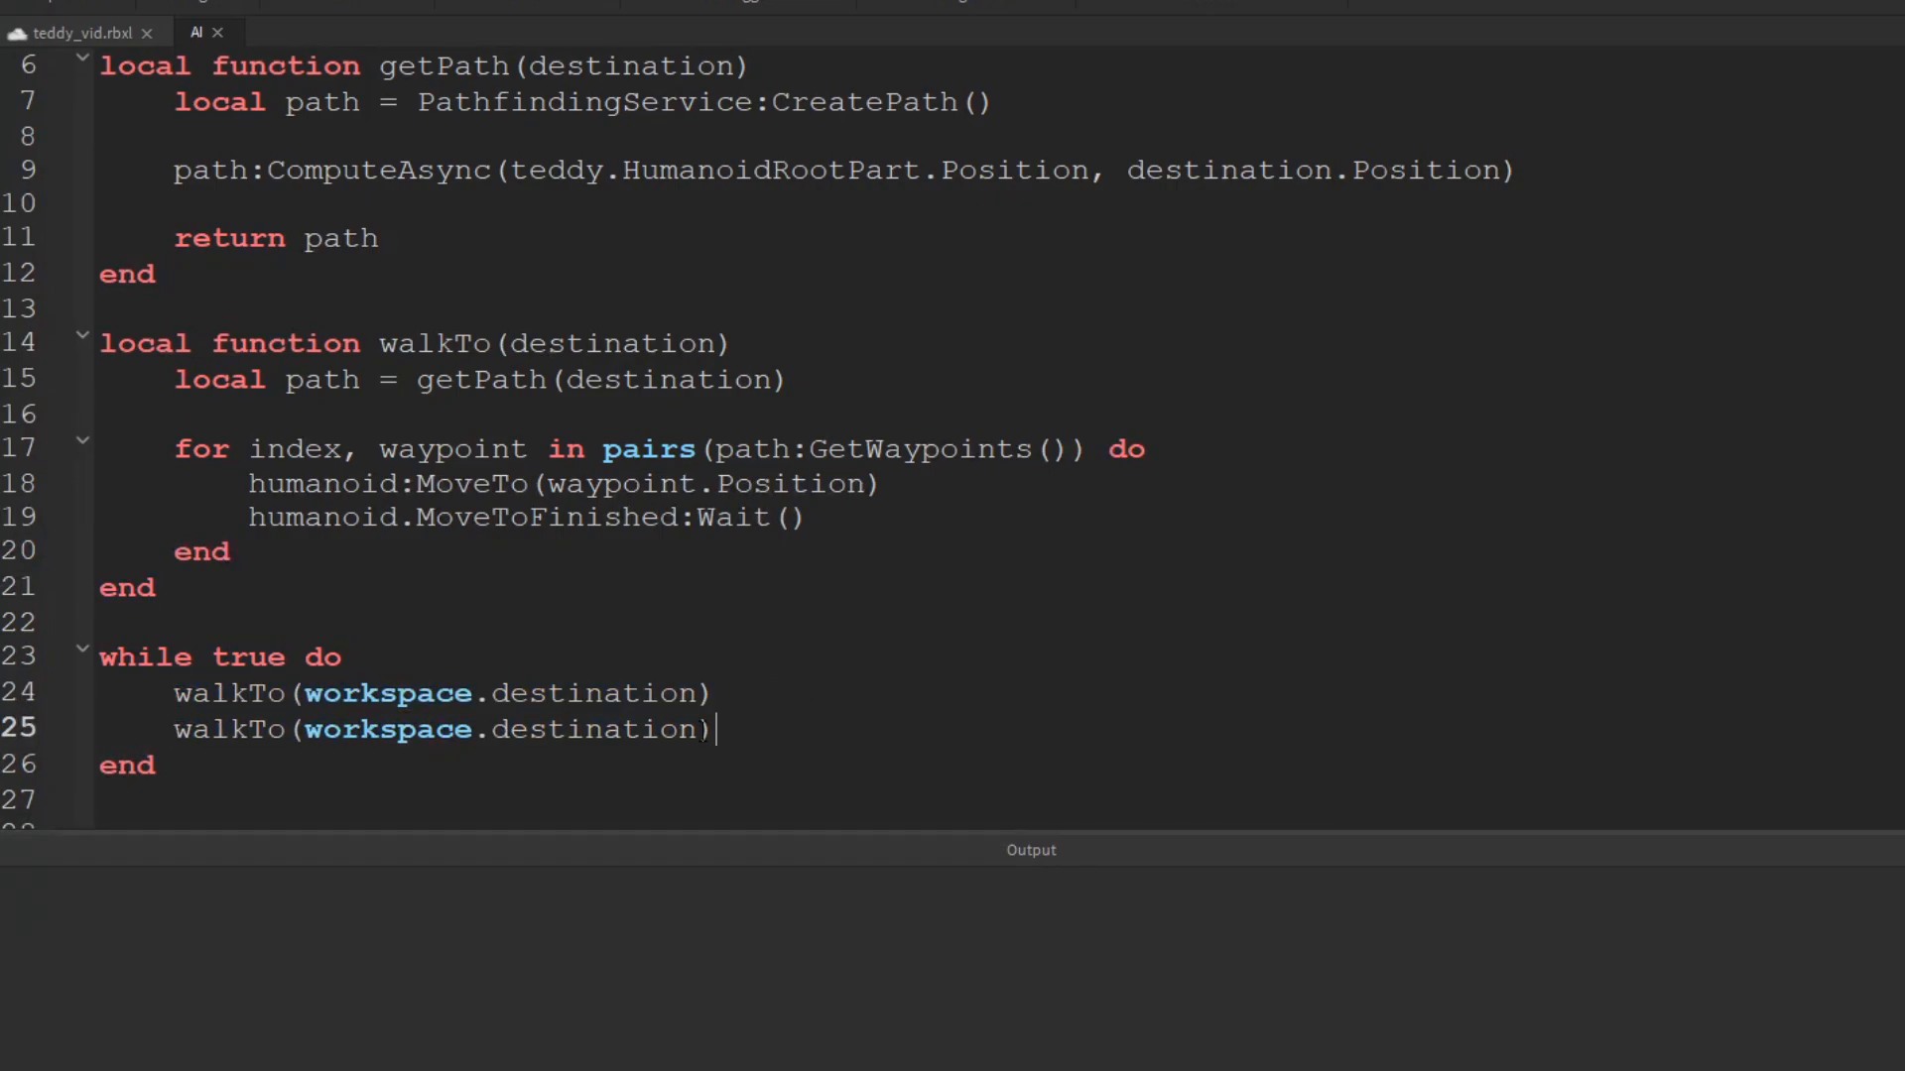
pyautogui.write('2')
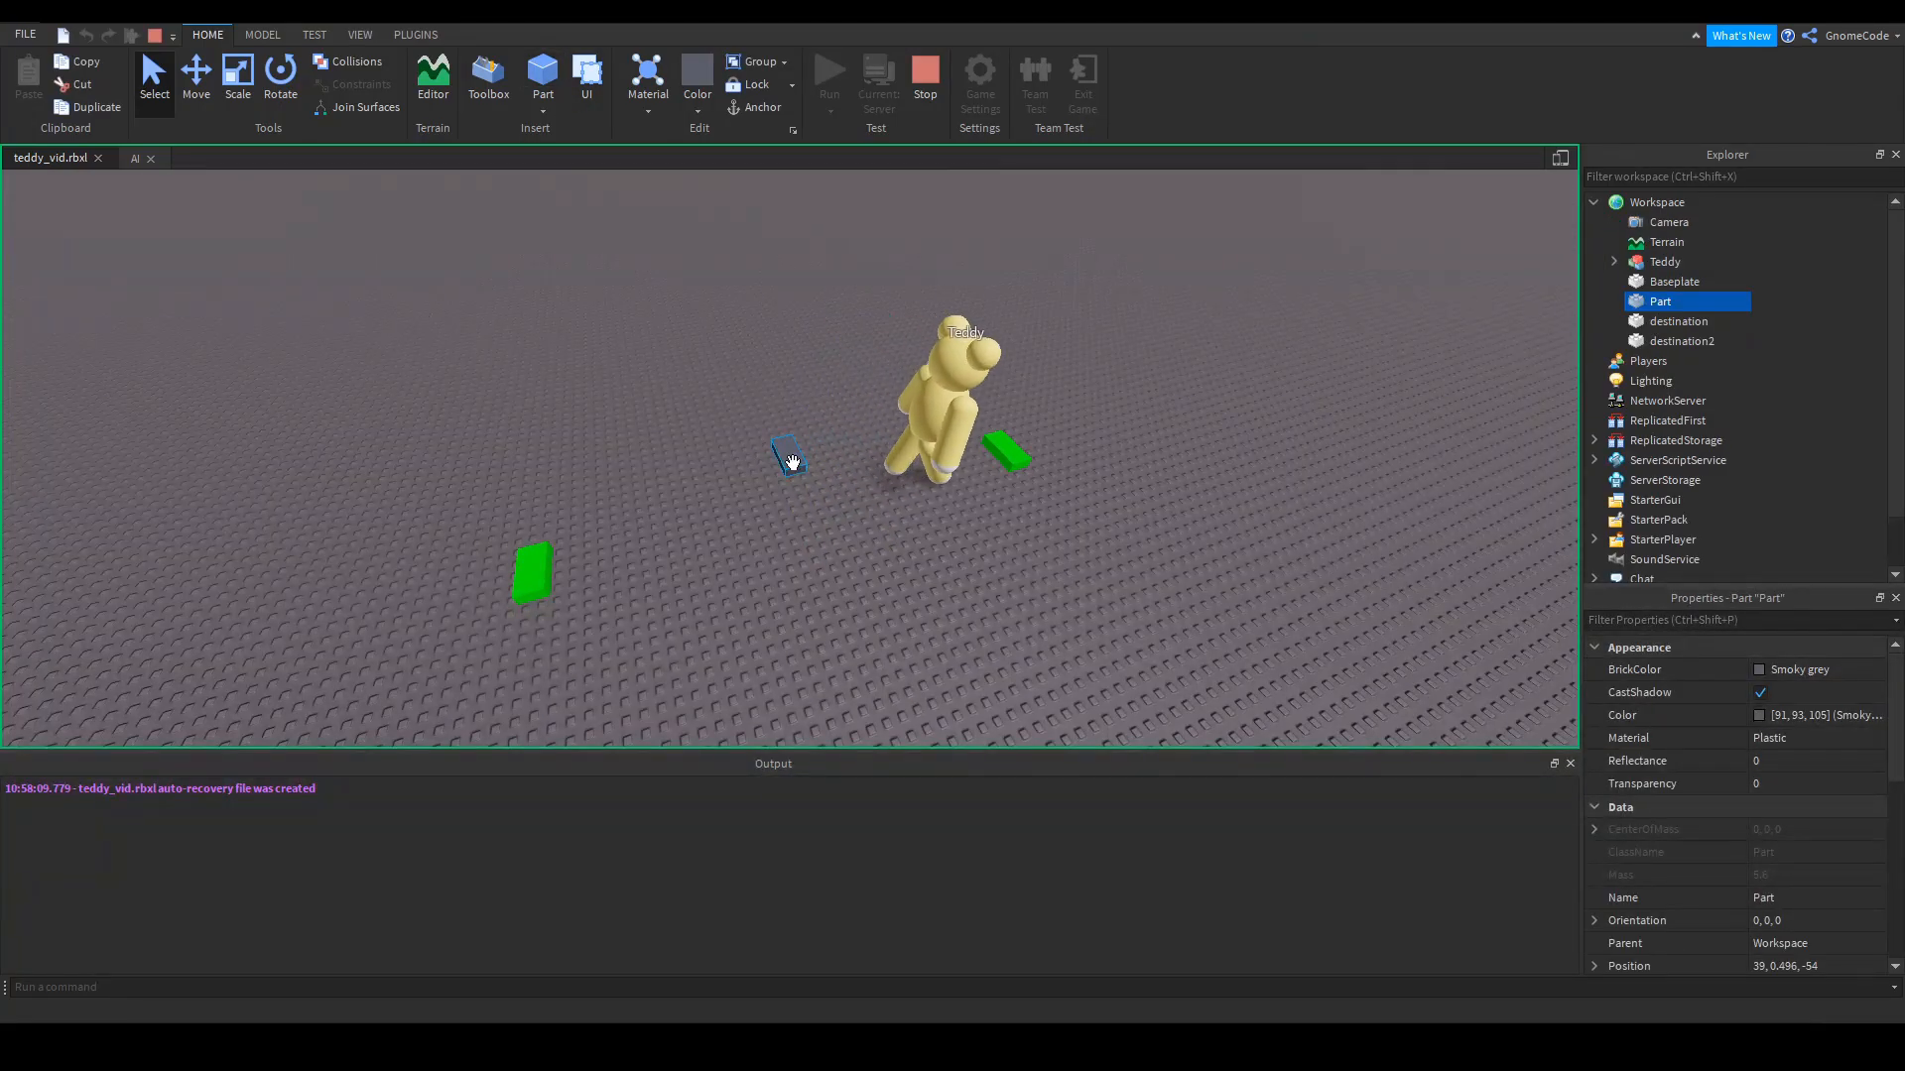
# Run the place to watch Teddy walk between the green markers, then stop the test
pyautogui.click(236, 77)
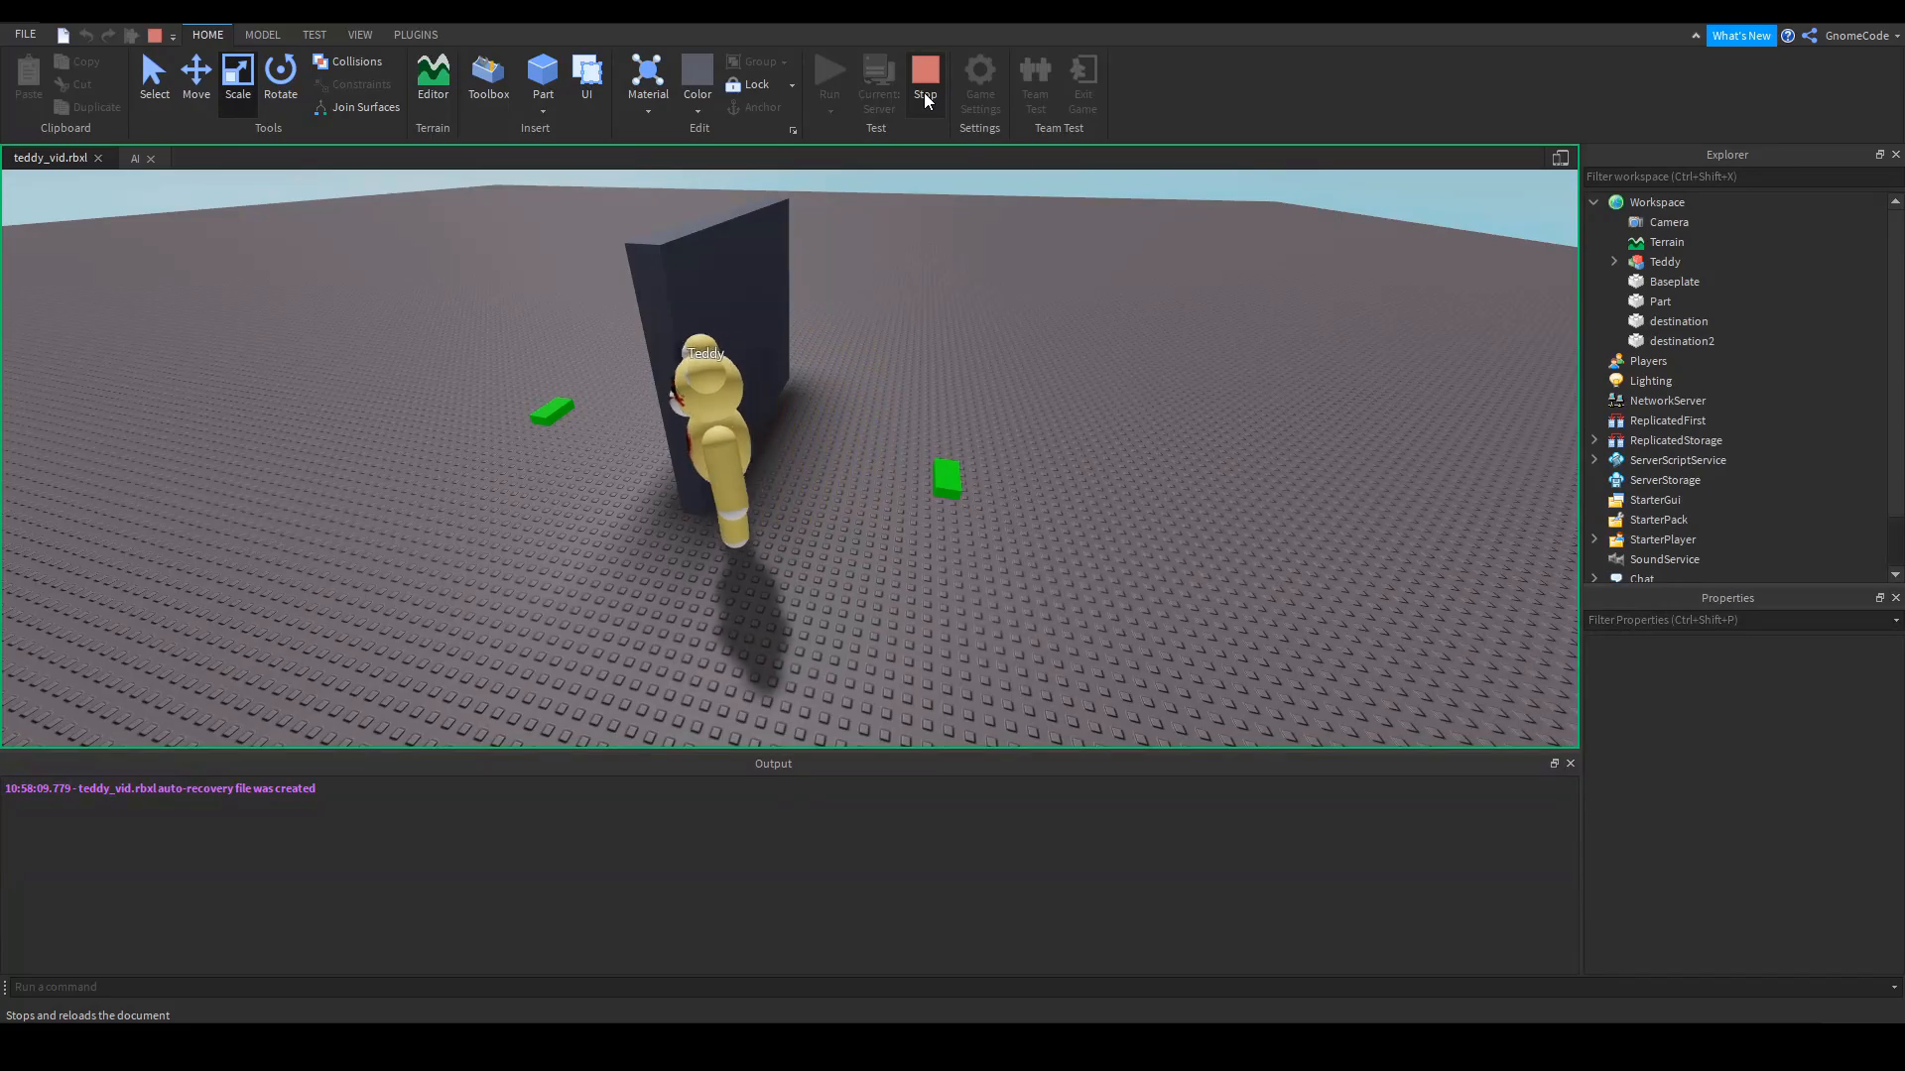
pyautogui.click(925, 74)
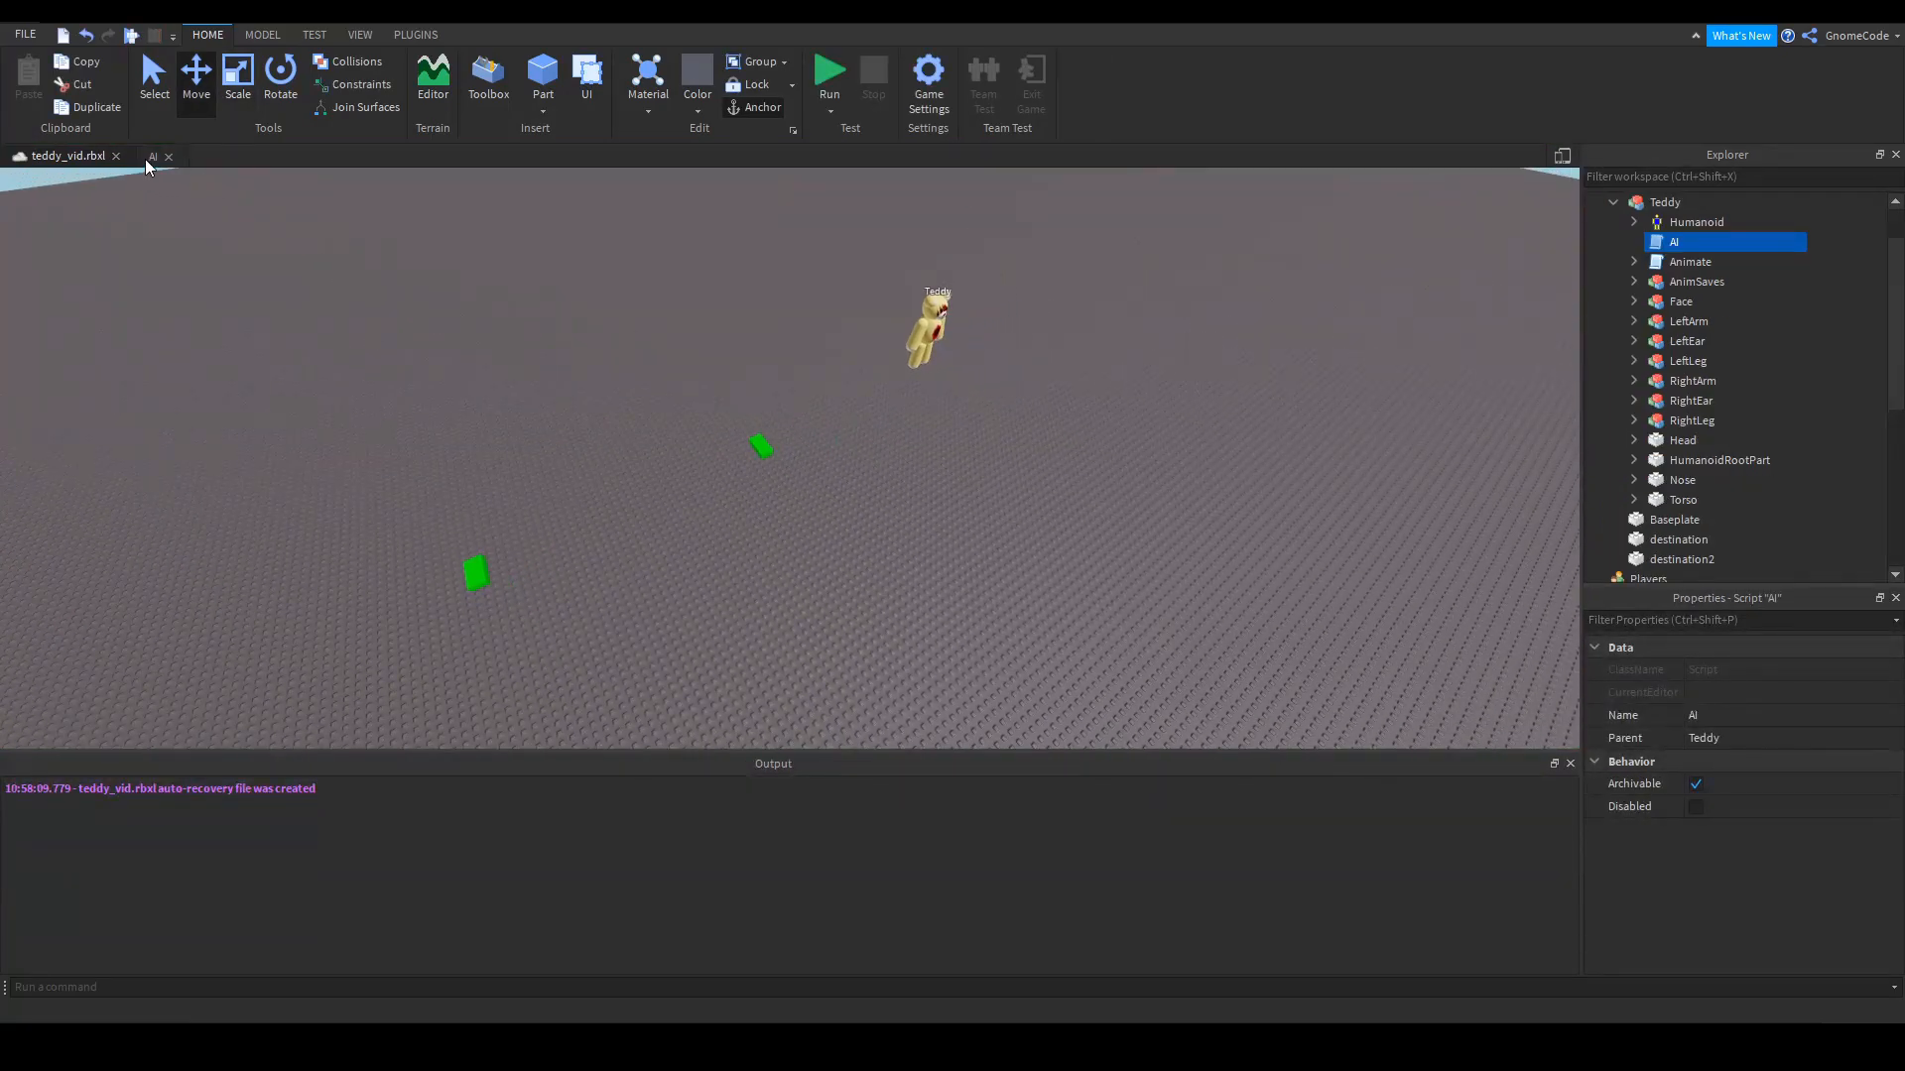
# In getPath, start 'local pathParams = {}' with an ["AgentHeight"] = entry
pyautogui.click(151, 154)
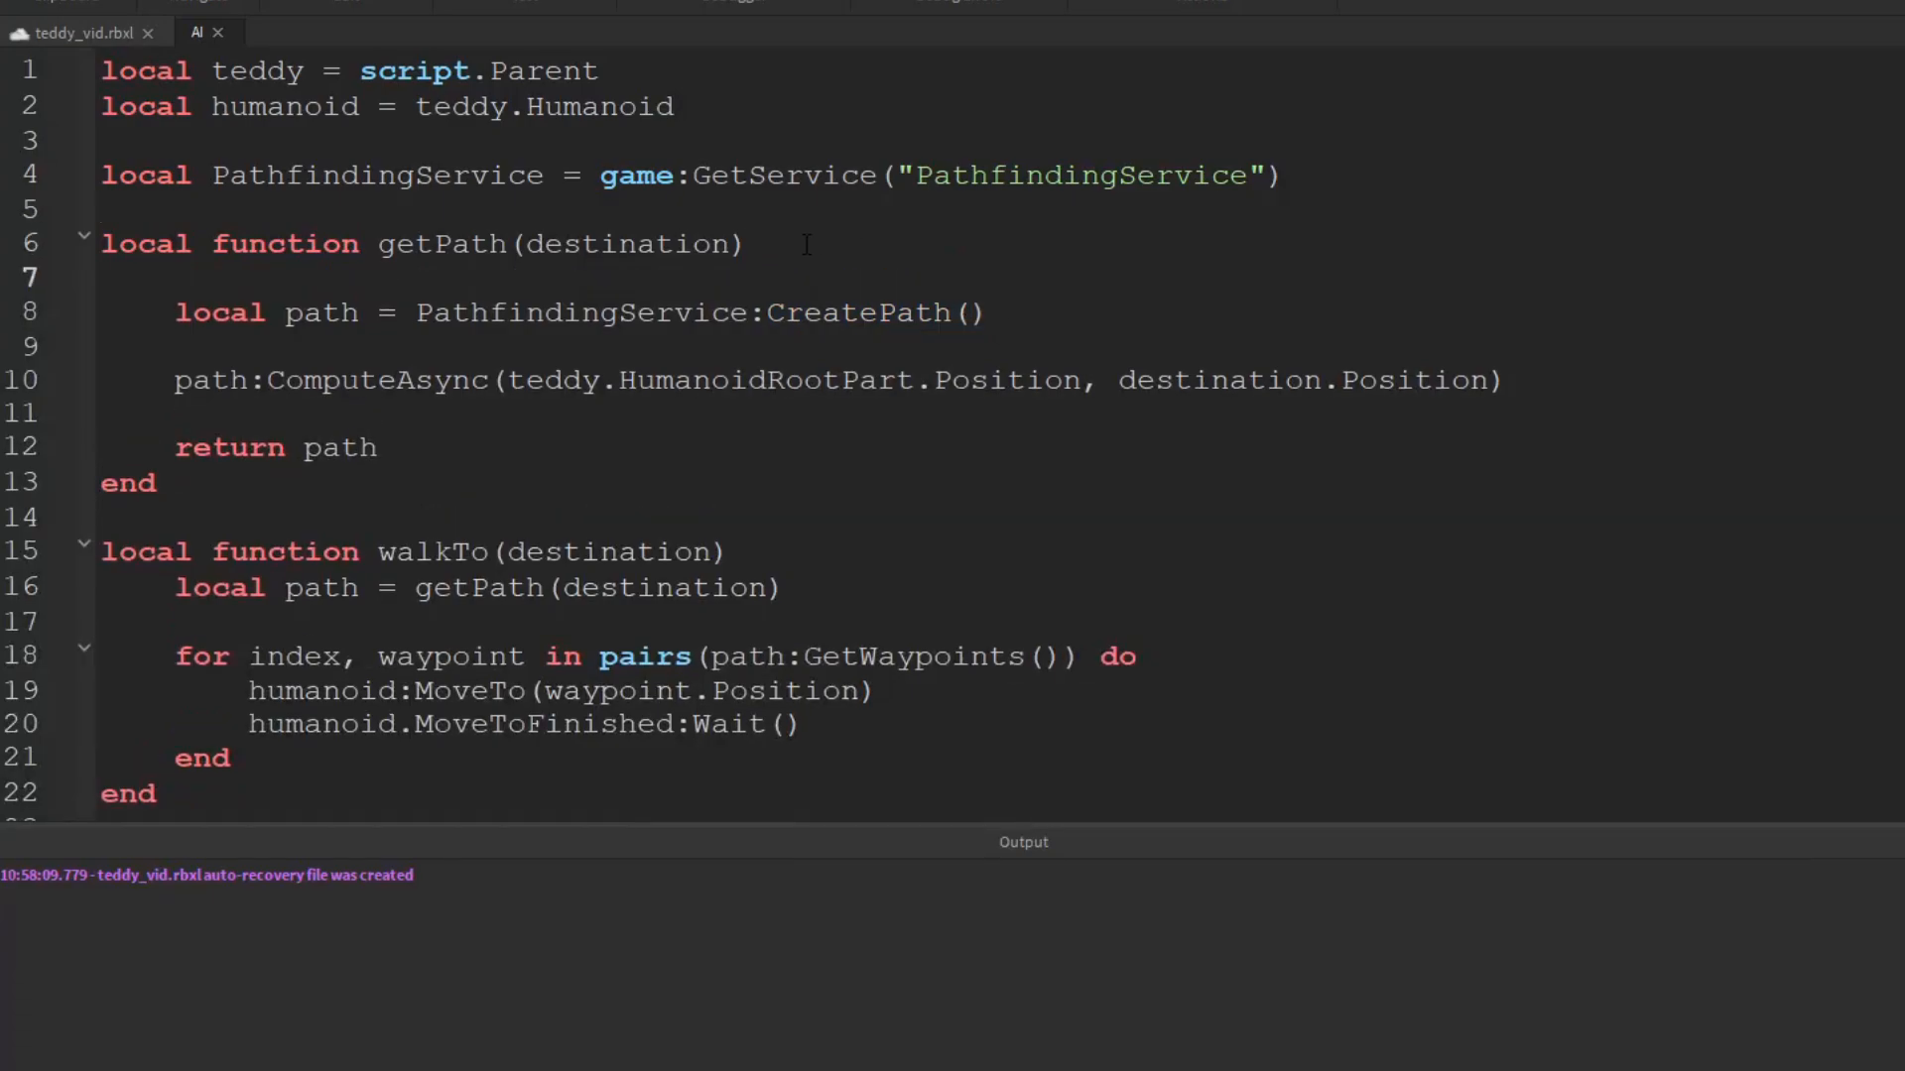
pyautogui.write('local')
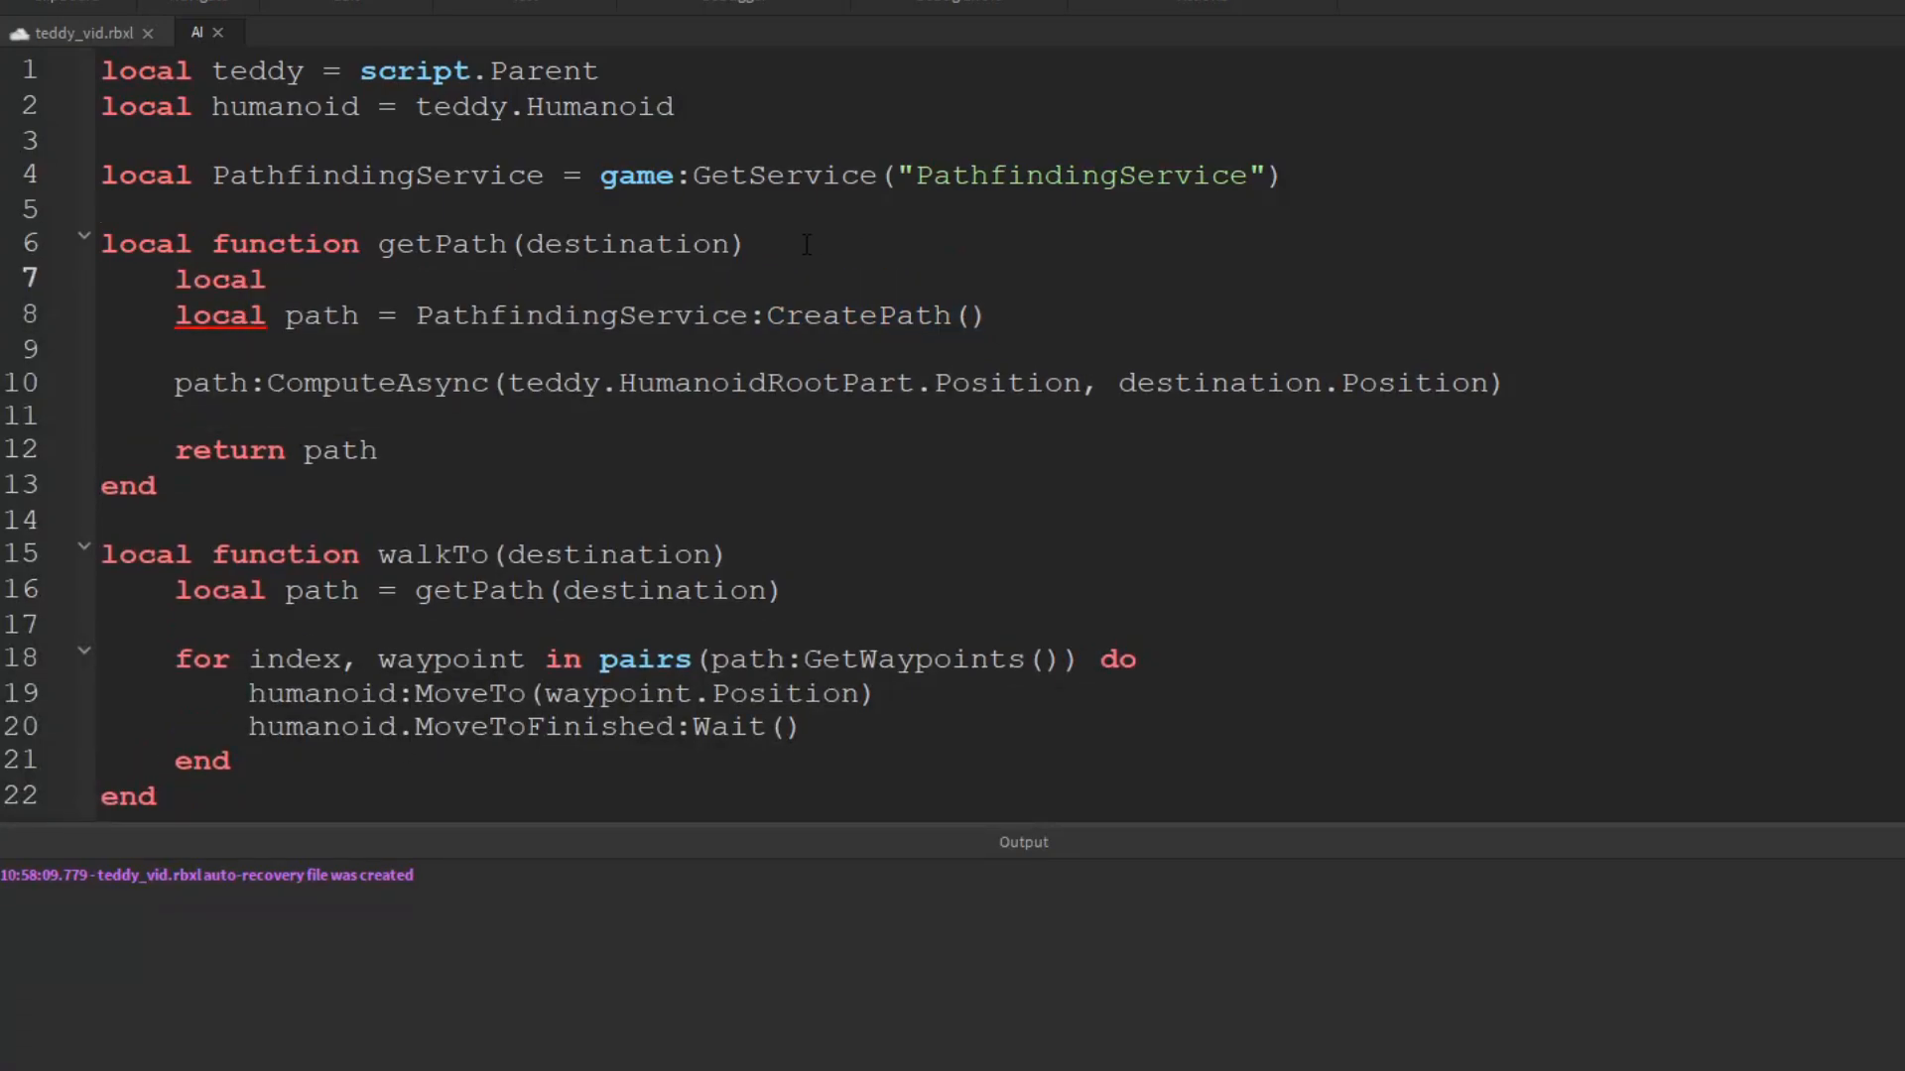
pyautogui.write('pathParams')
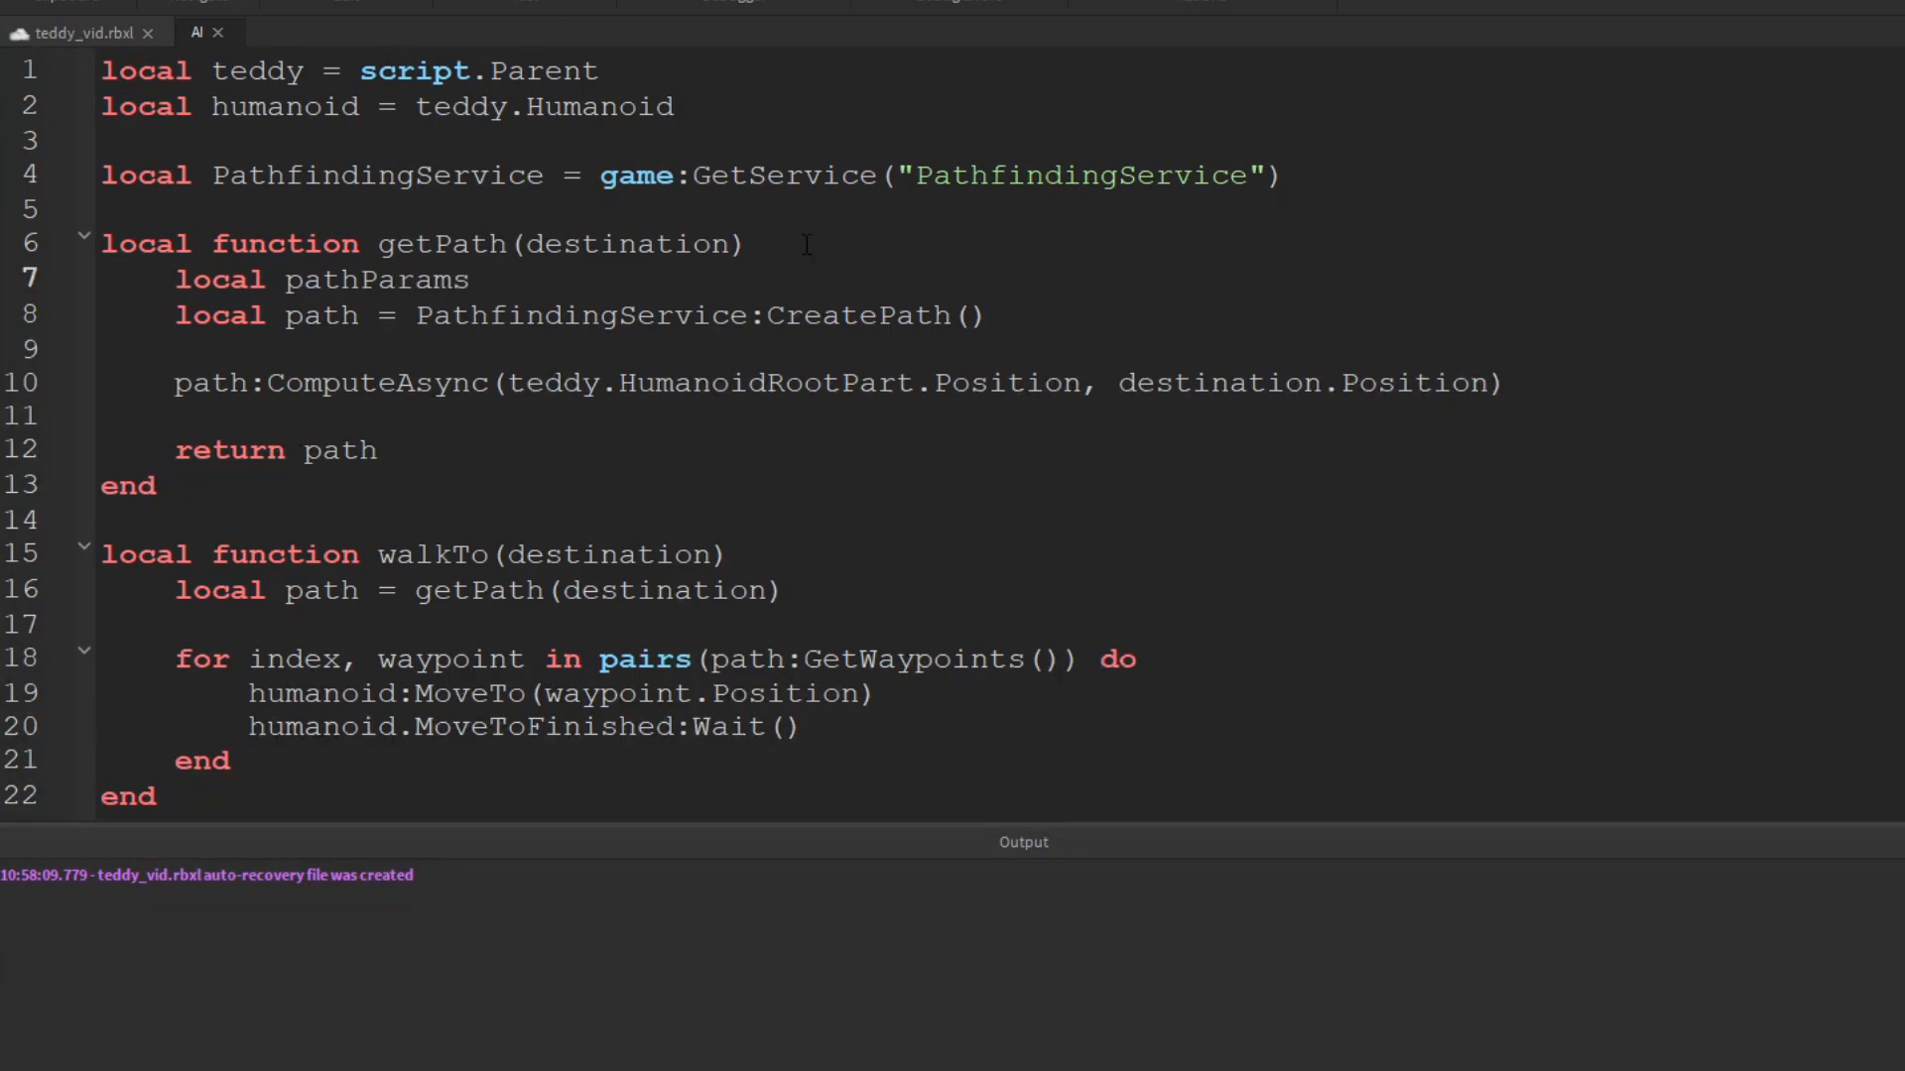
pyautogui.write('= {}')
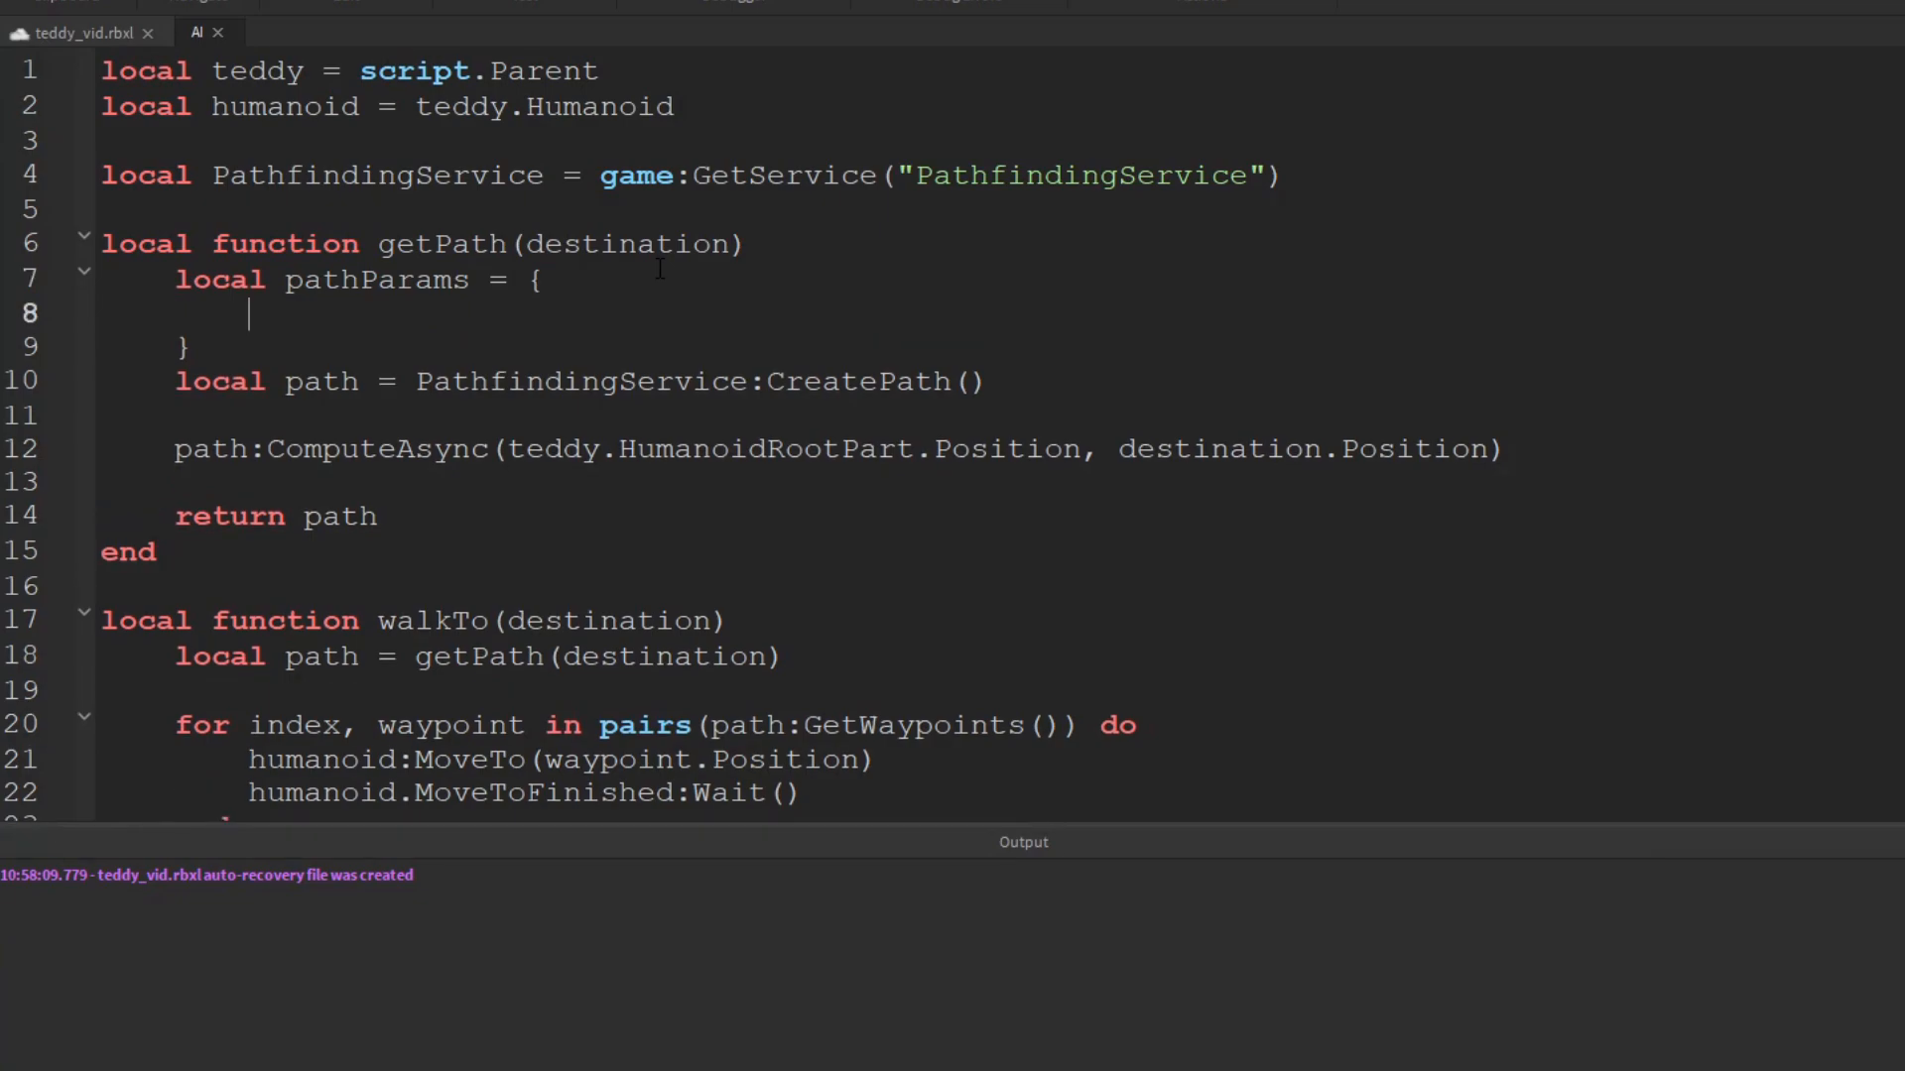
pyautogui.write('["Age"]')
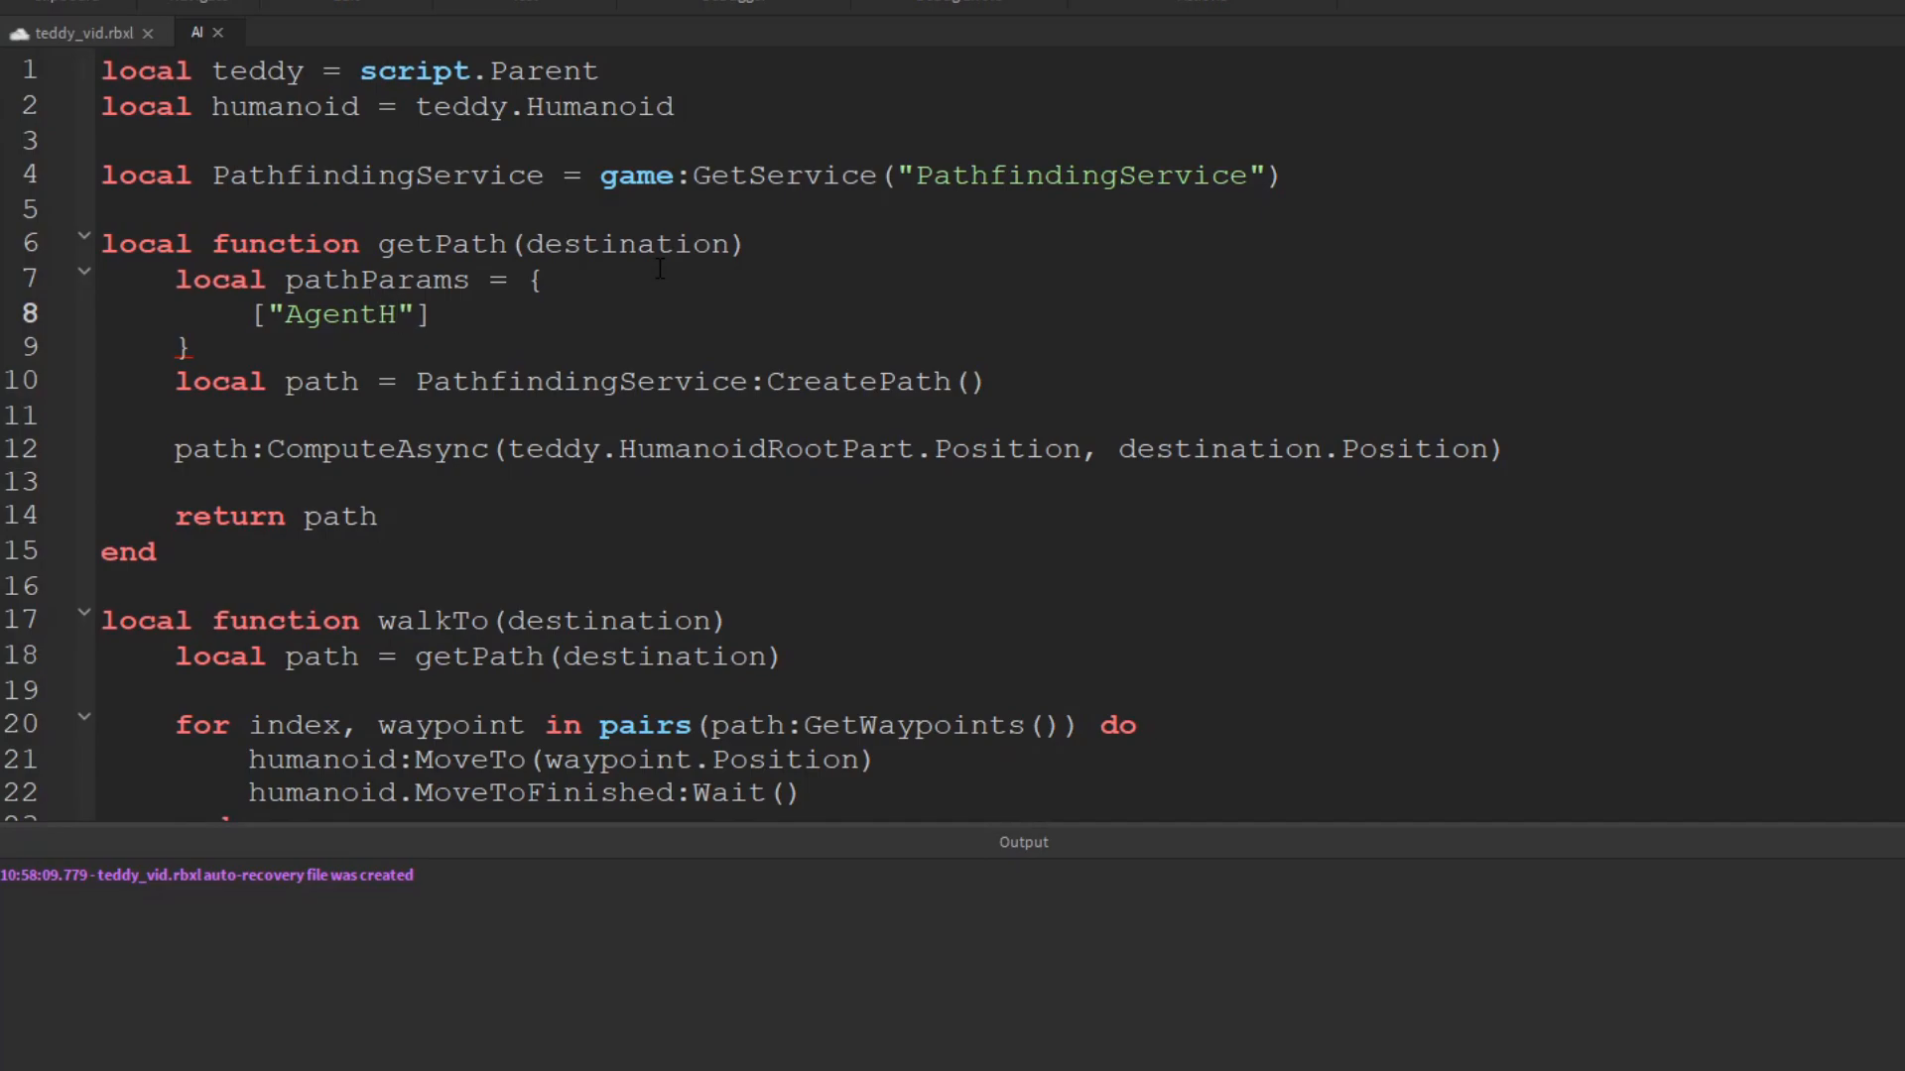
pyautogui.write('eight')
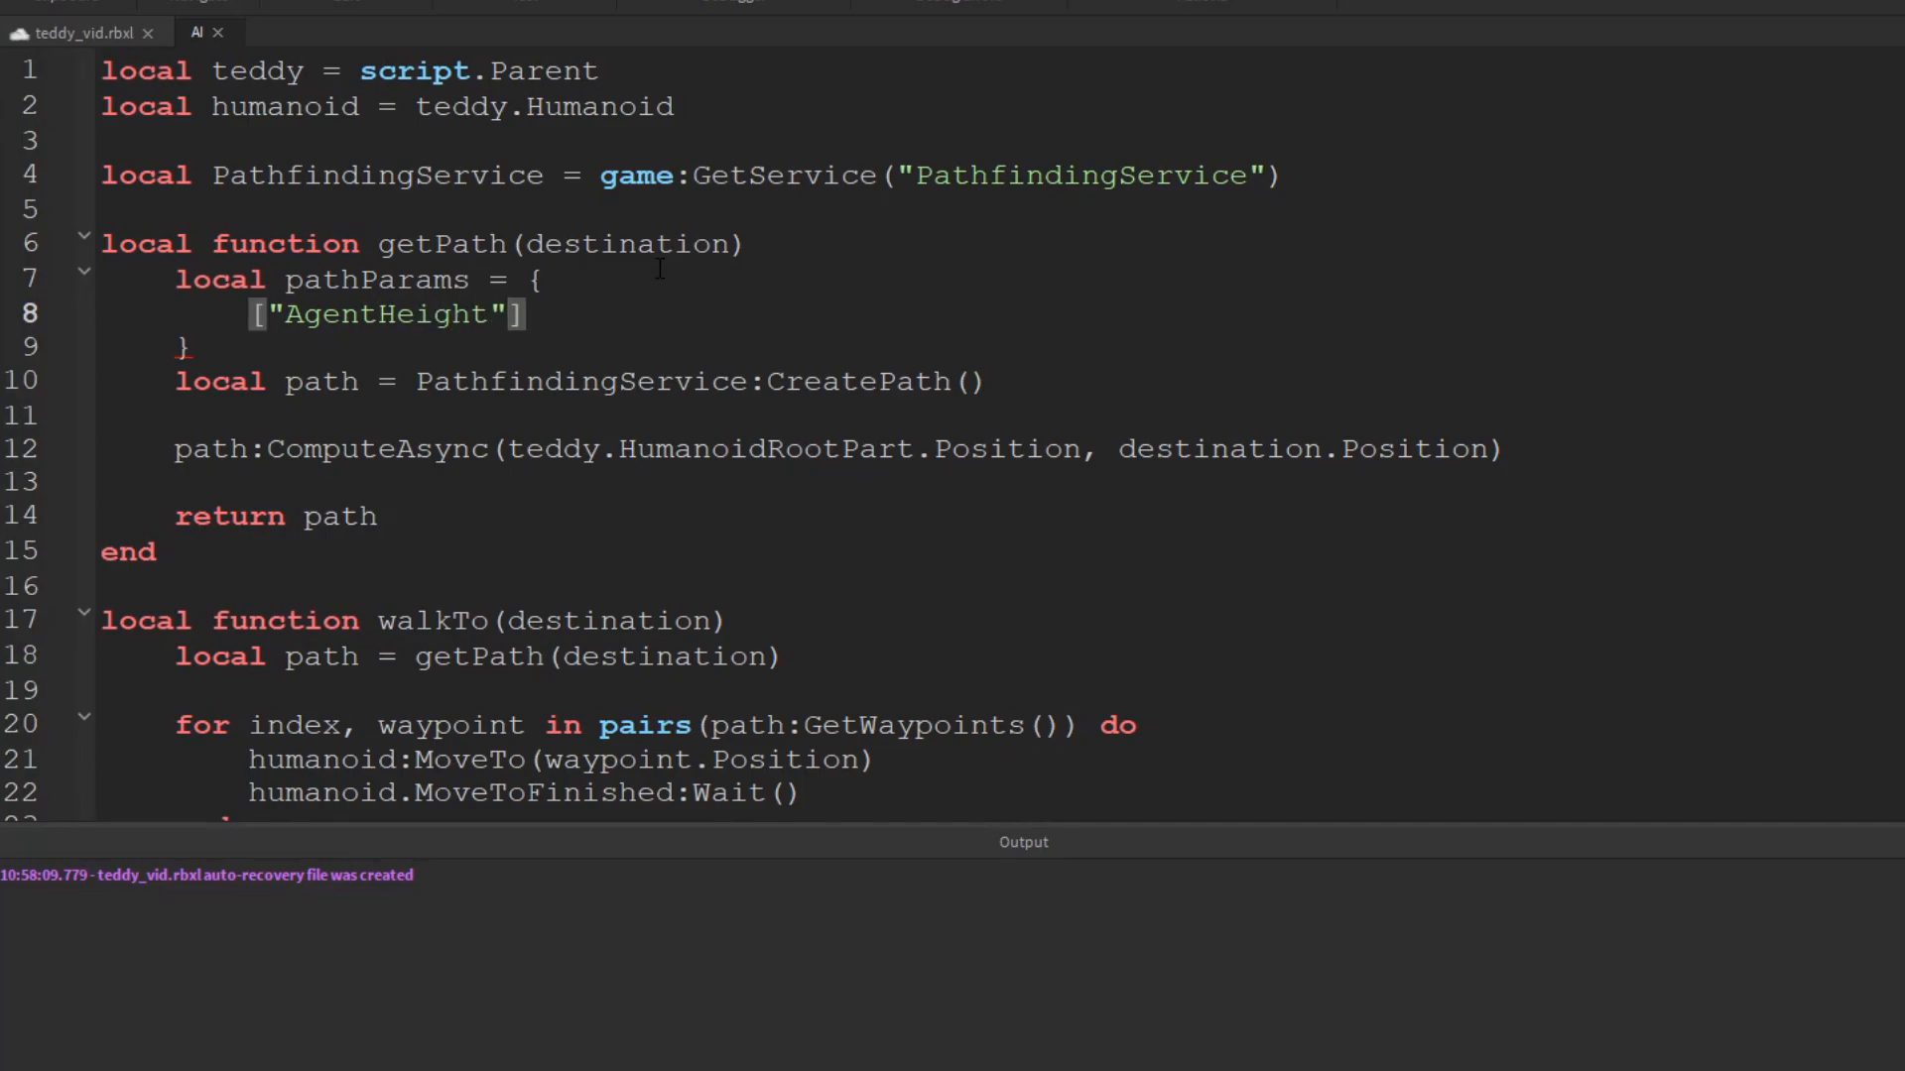
pyautogui.write('=')
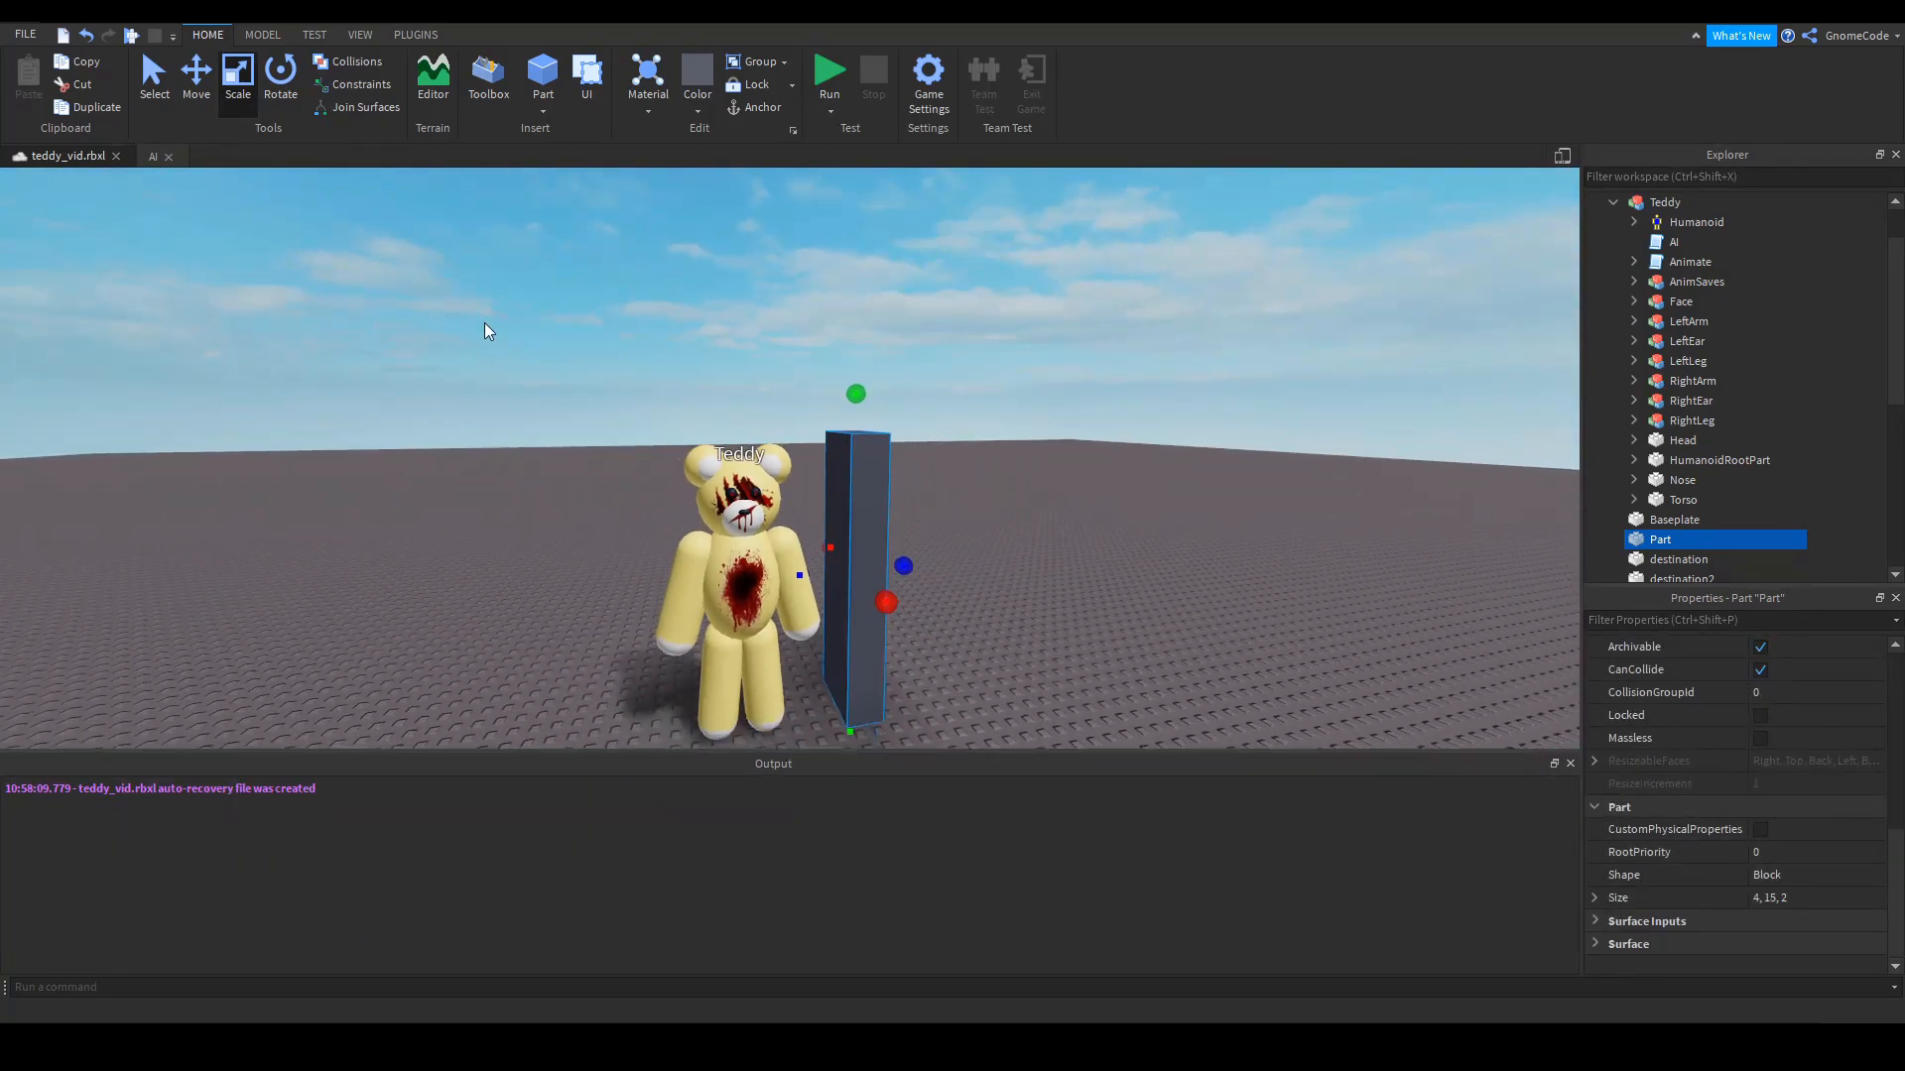
pyautogui.click(153, 155)
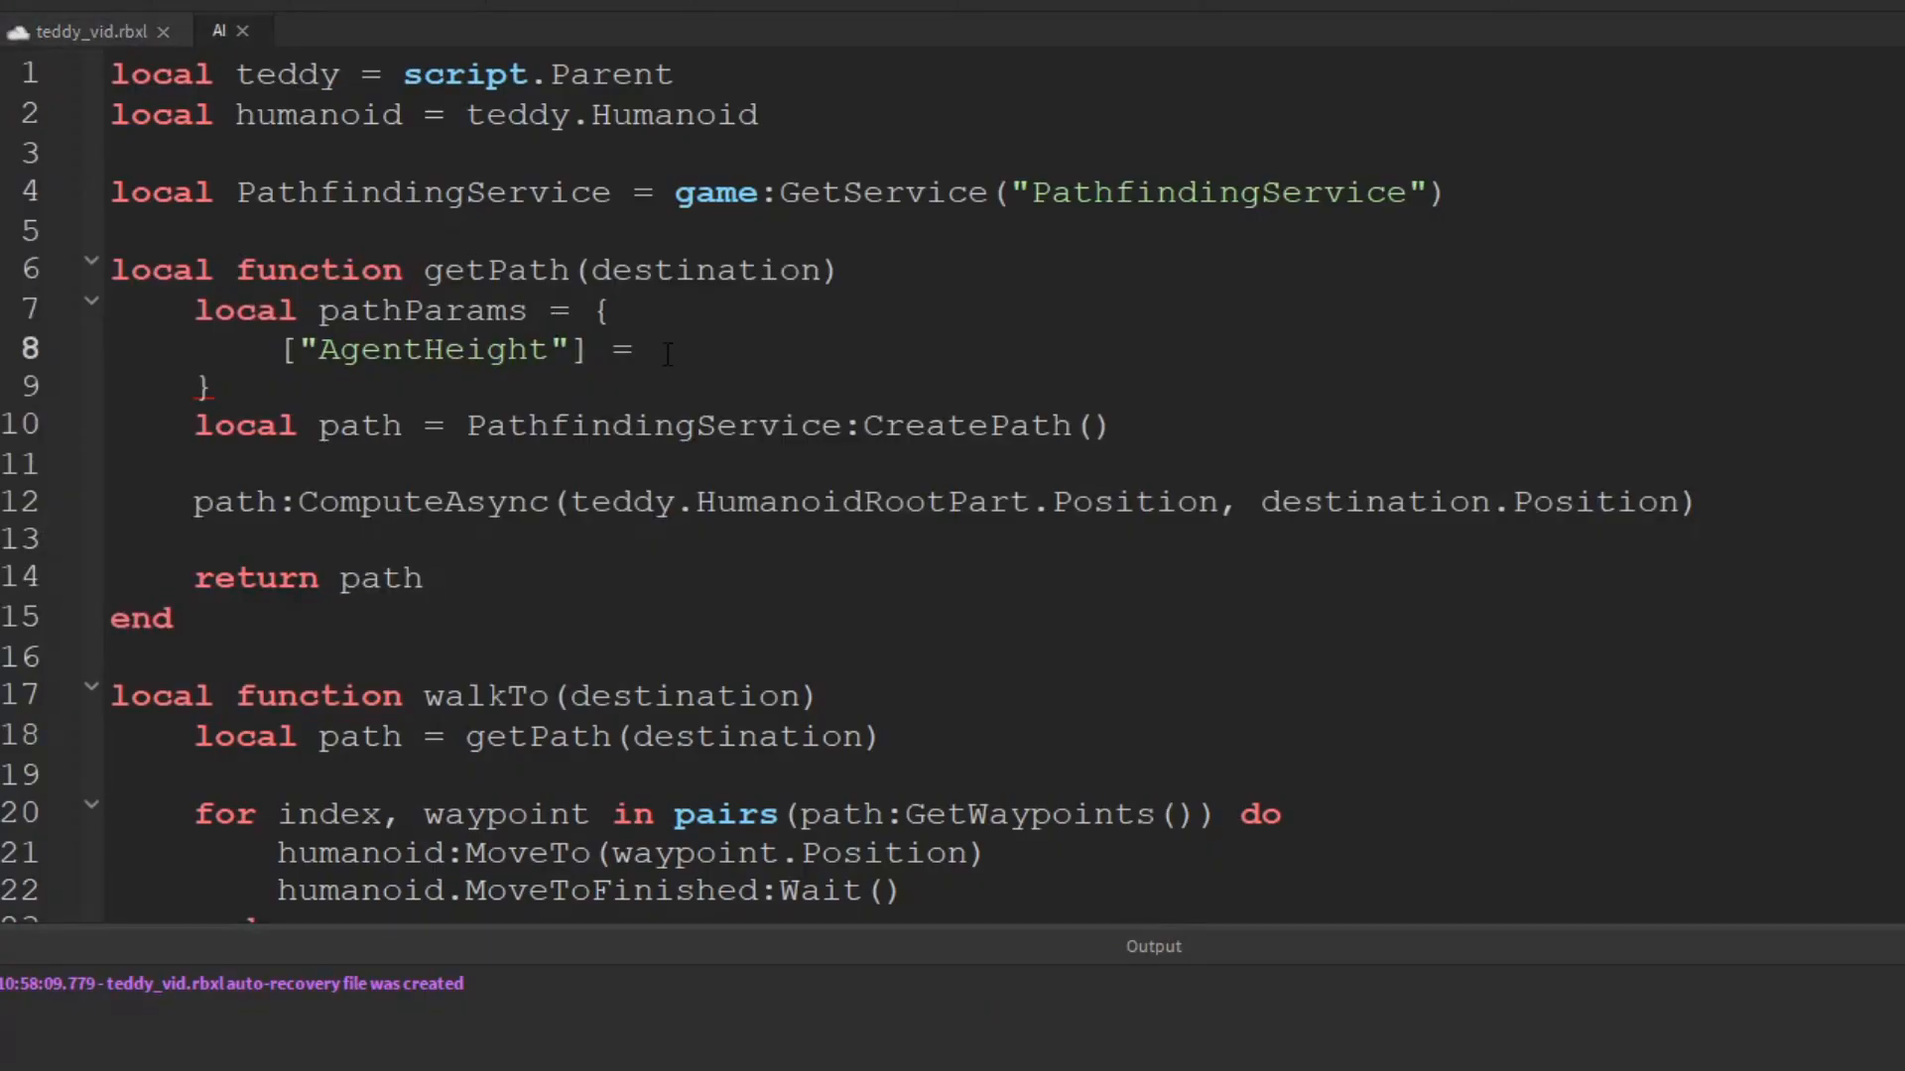
# Set AgentHeight = 15 and AgentRadius = 4 in pathParams
pyautogui.write('15,')
pyautogui.write('["')
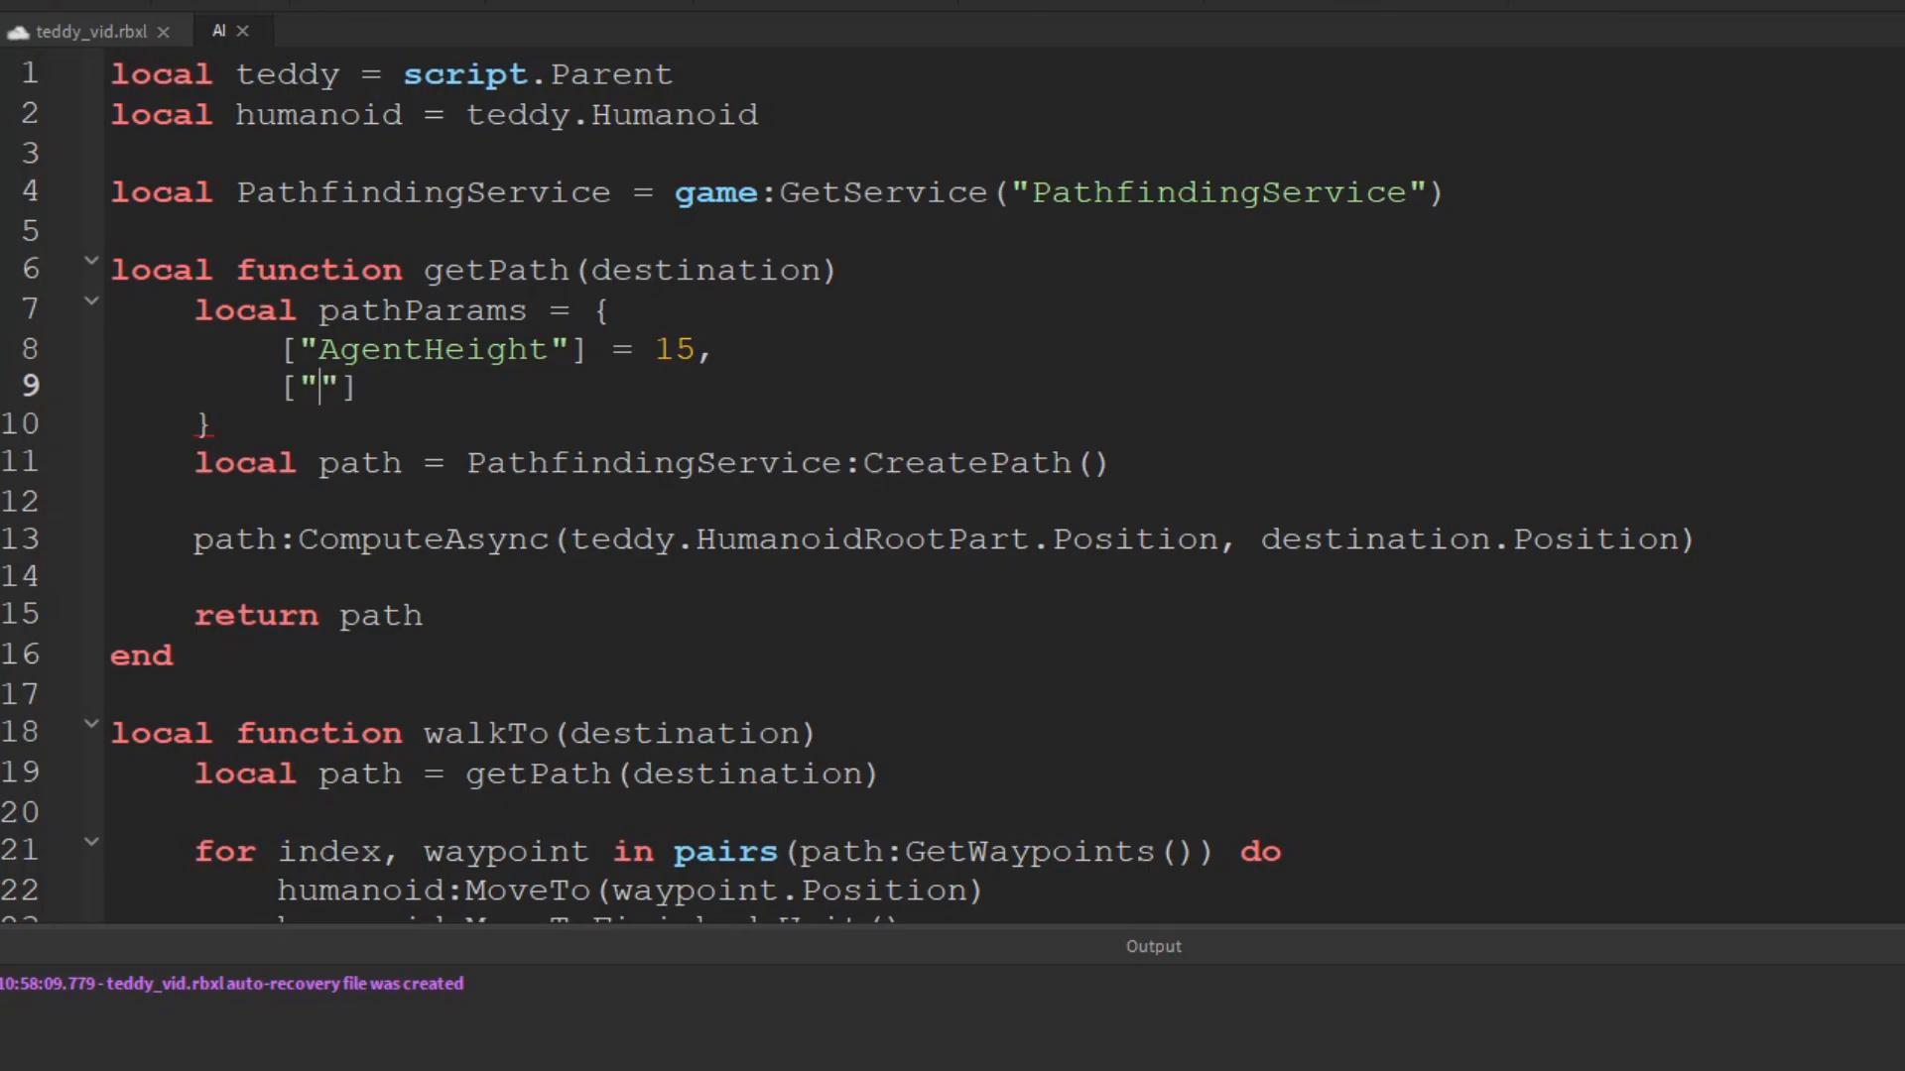
pyautogui.write('AgentRa')
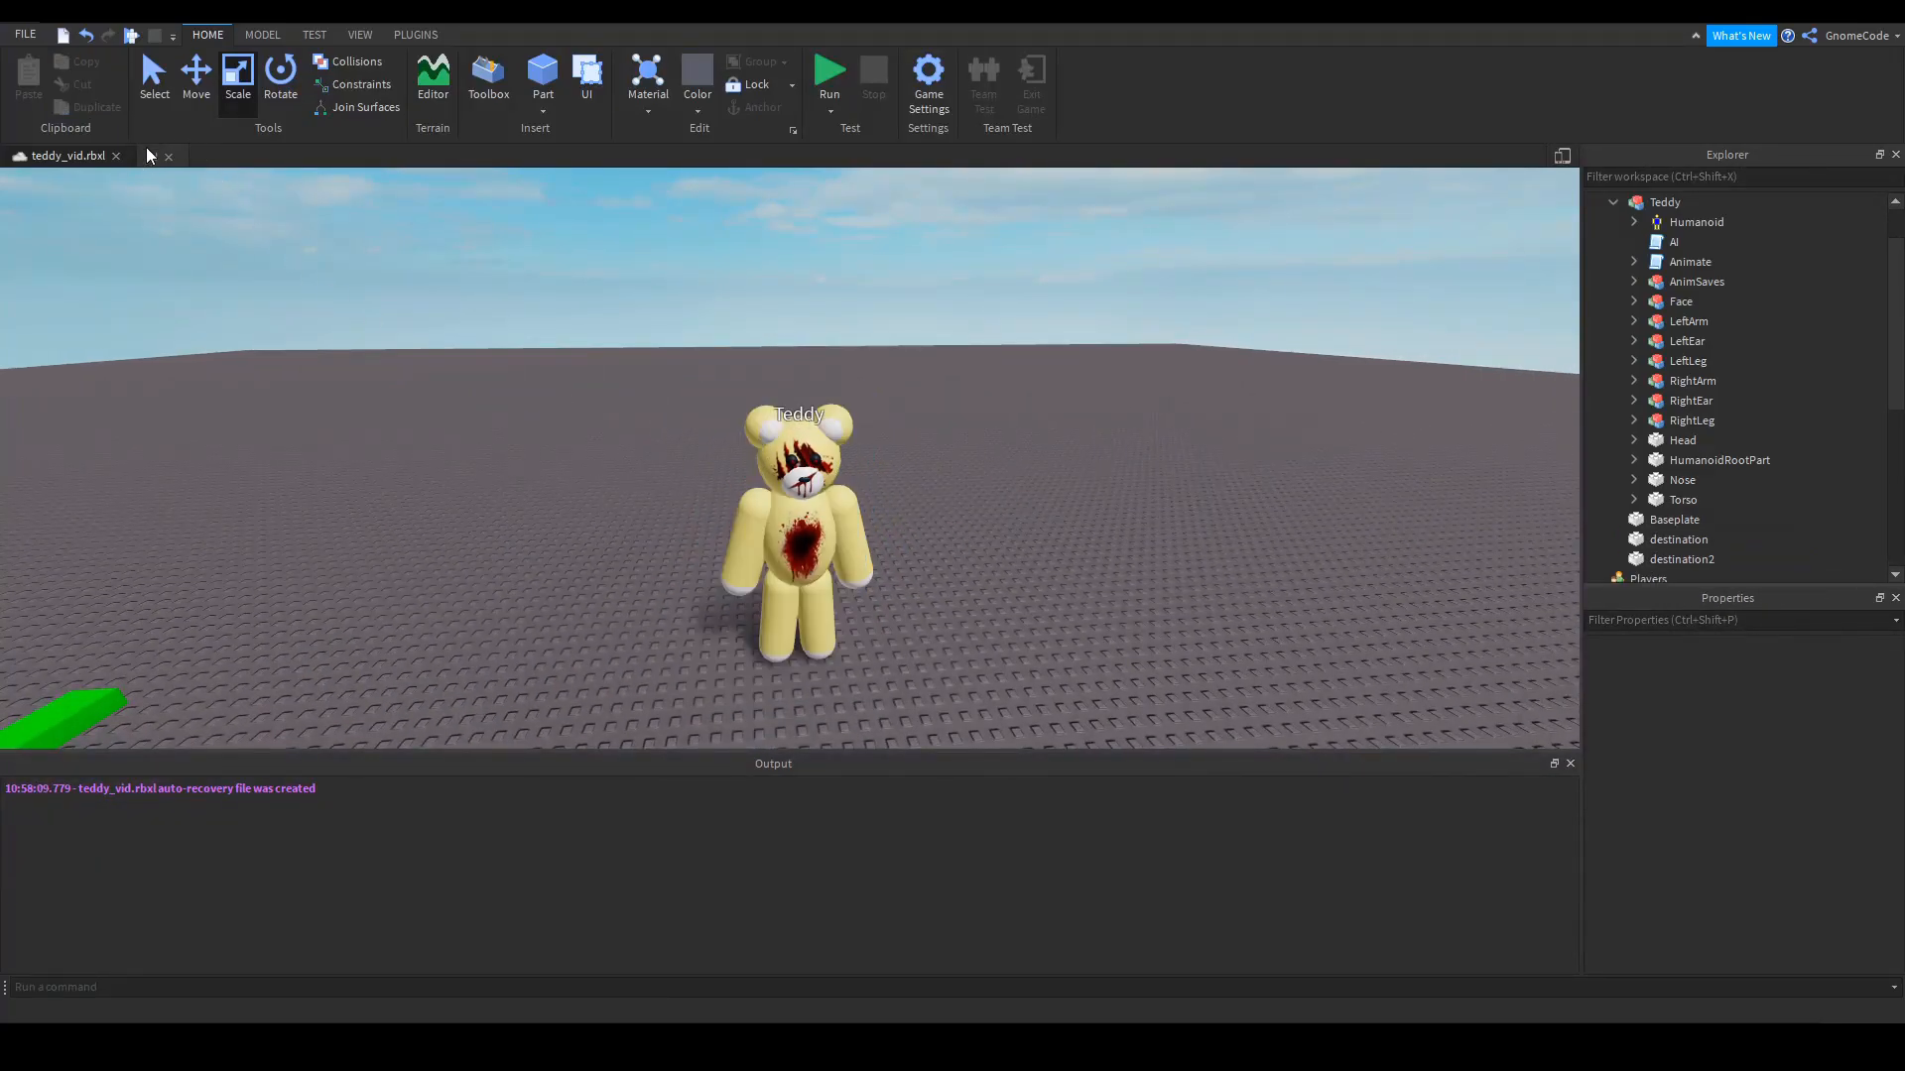
pyautogui.click(228, 30)
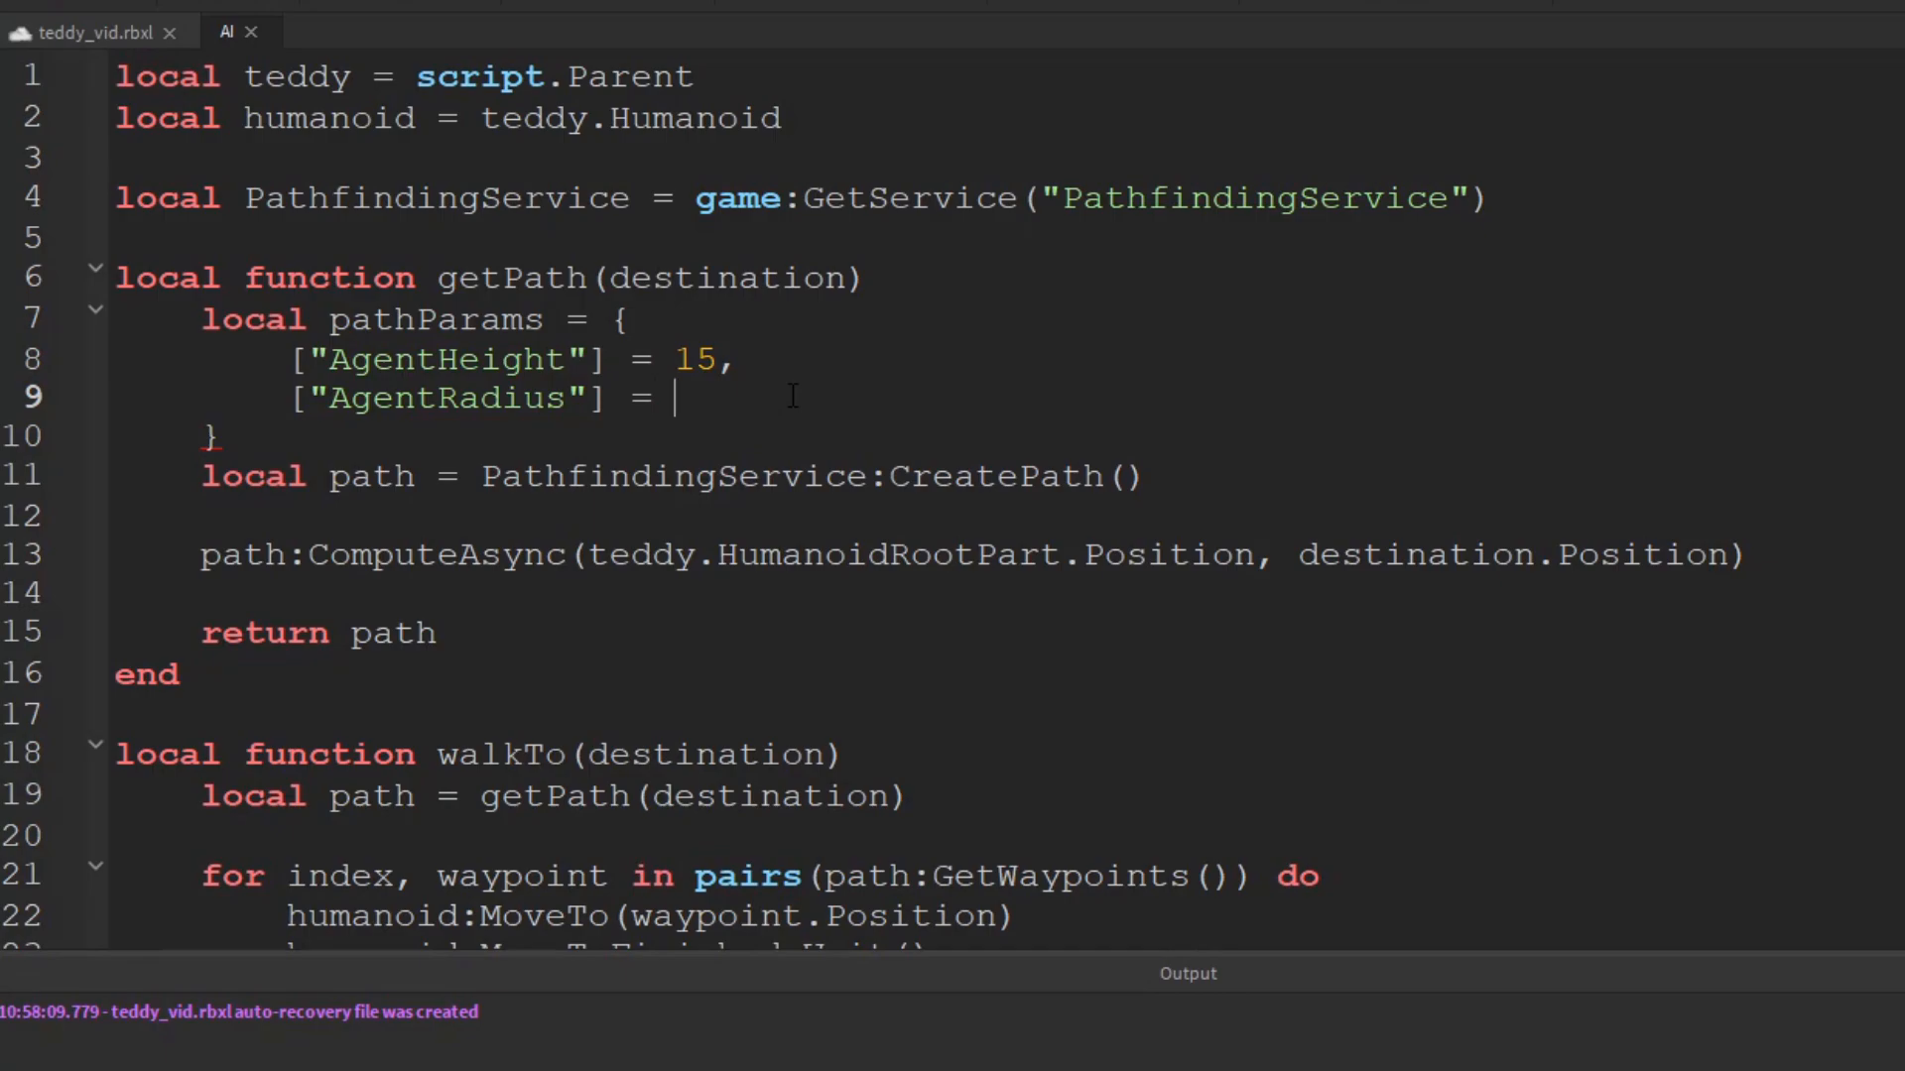
pyautogui.write('4,')
pyautogui.write('[')
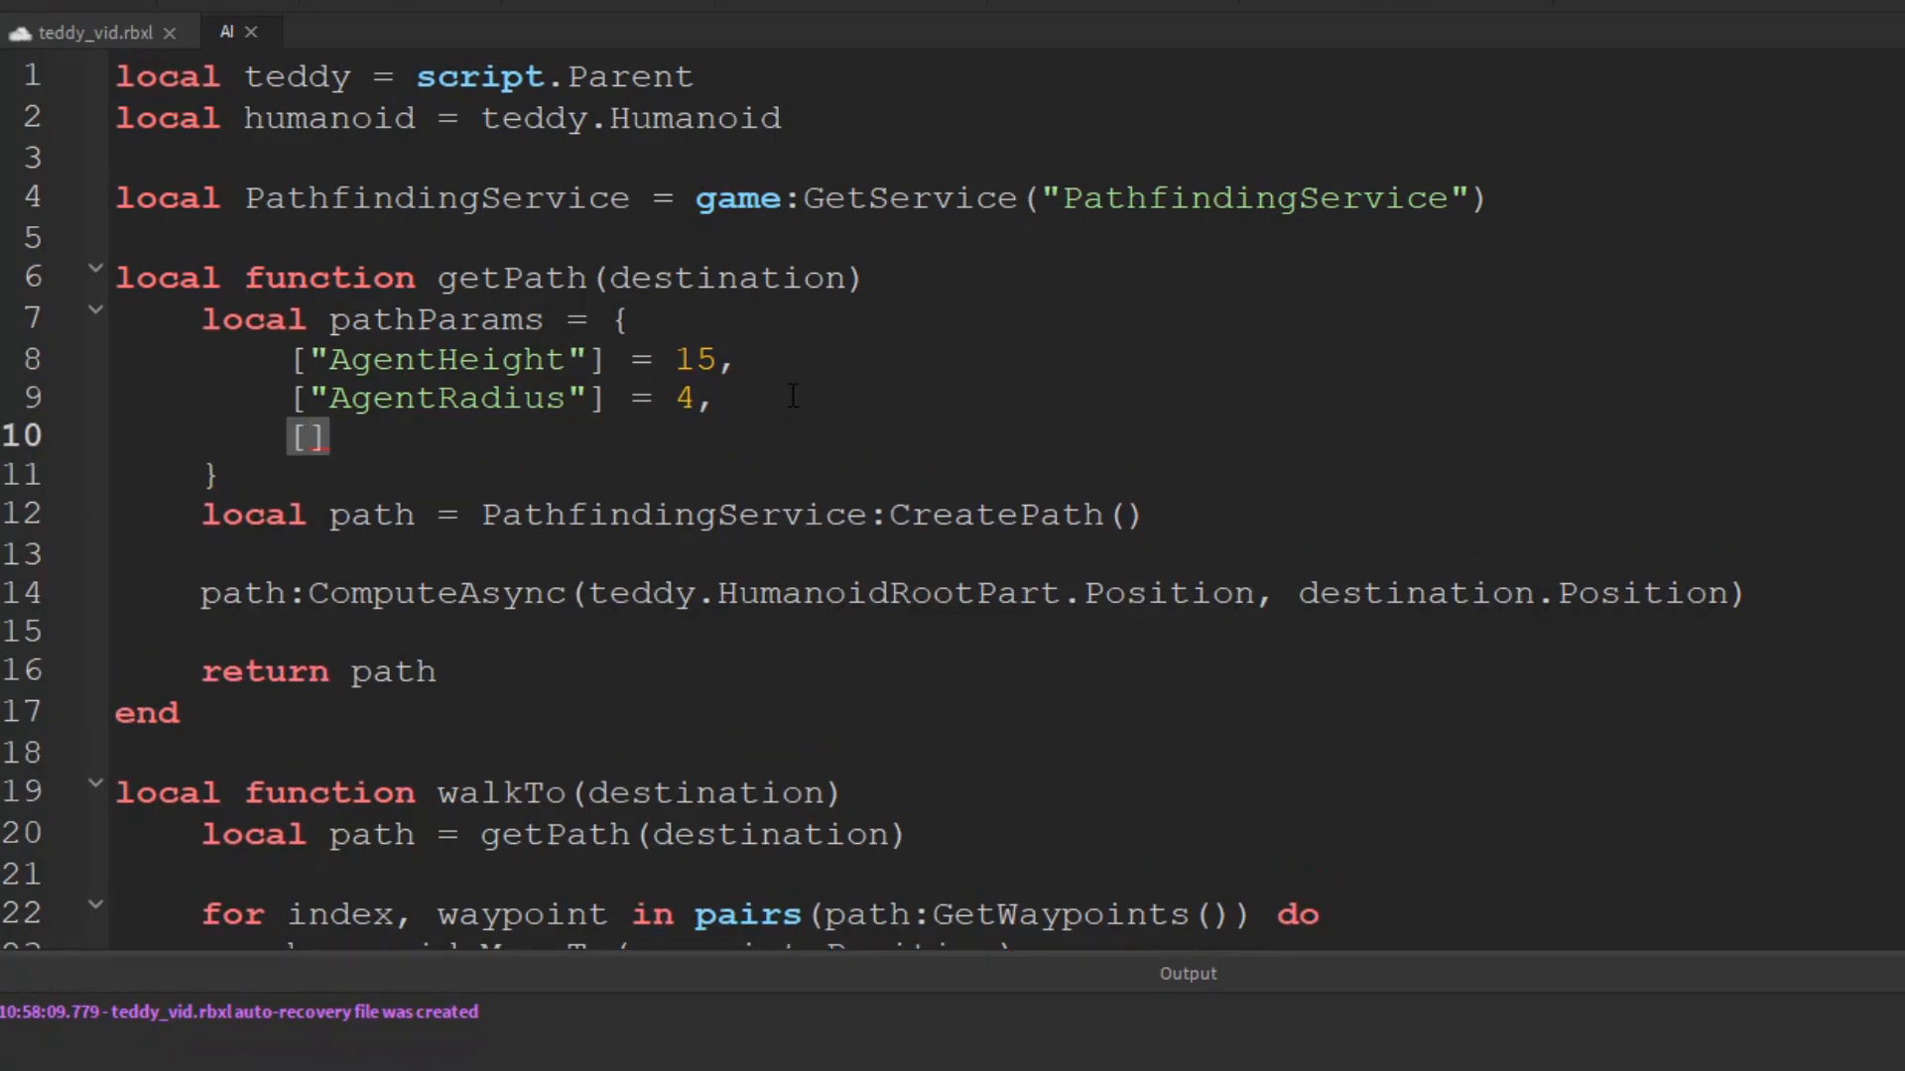
# Add AgentCanJump = false and pass pathParams into CreatePath()
pyautogui.write('"AgentC')
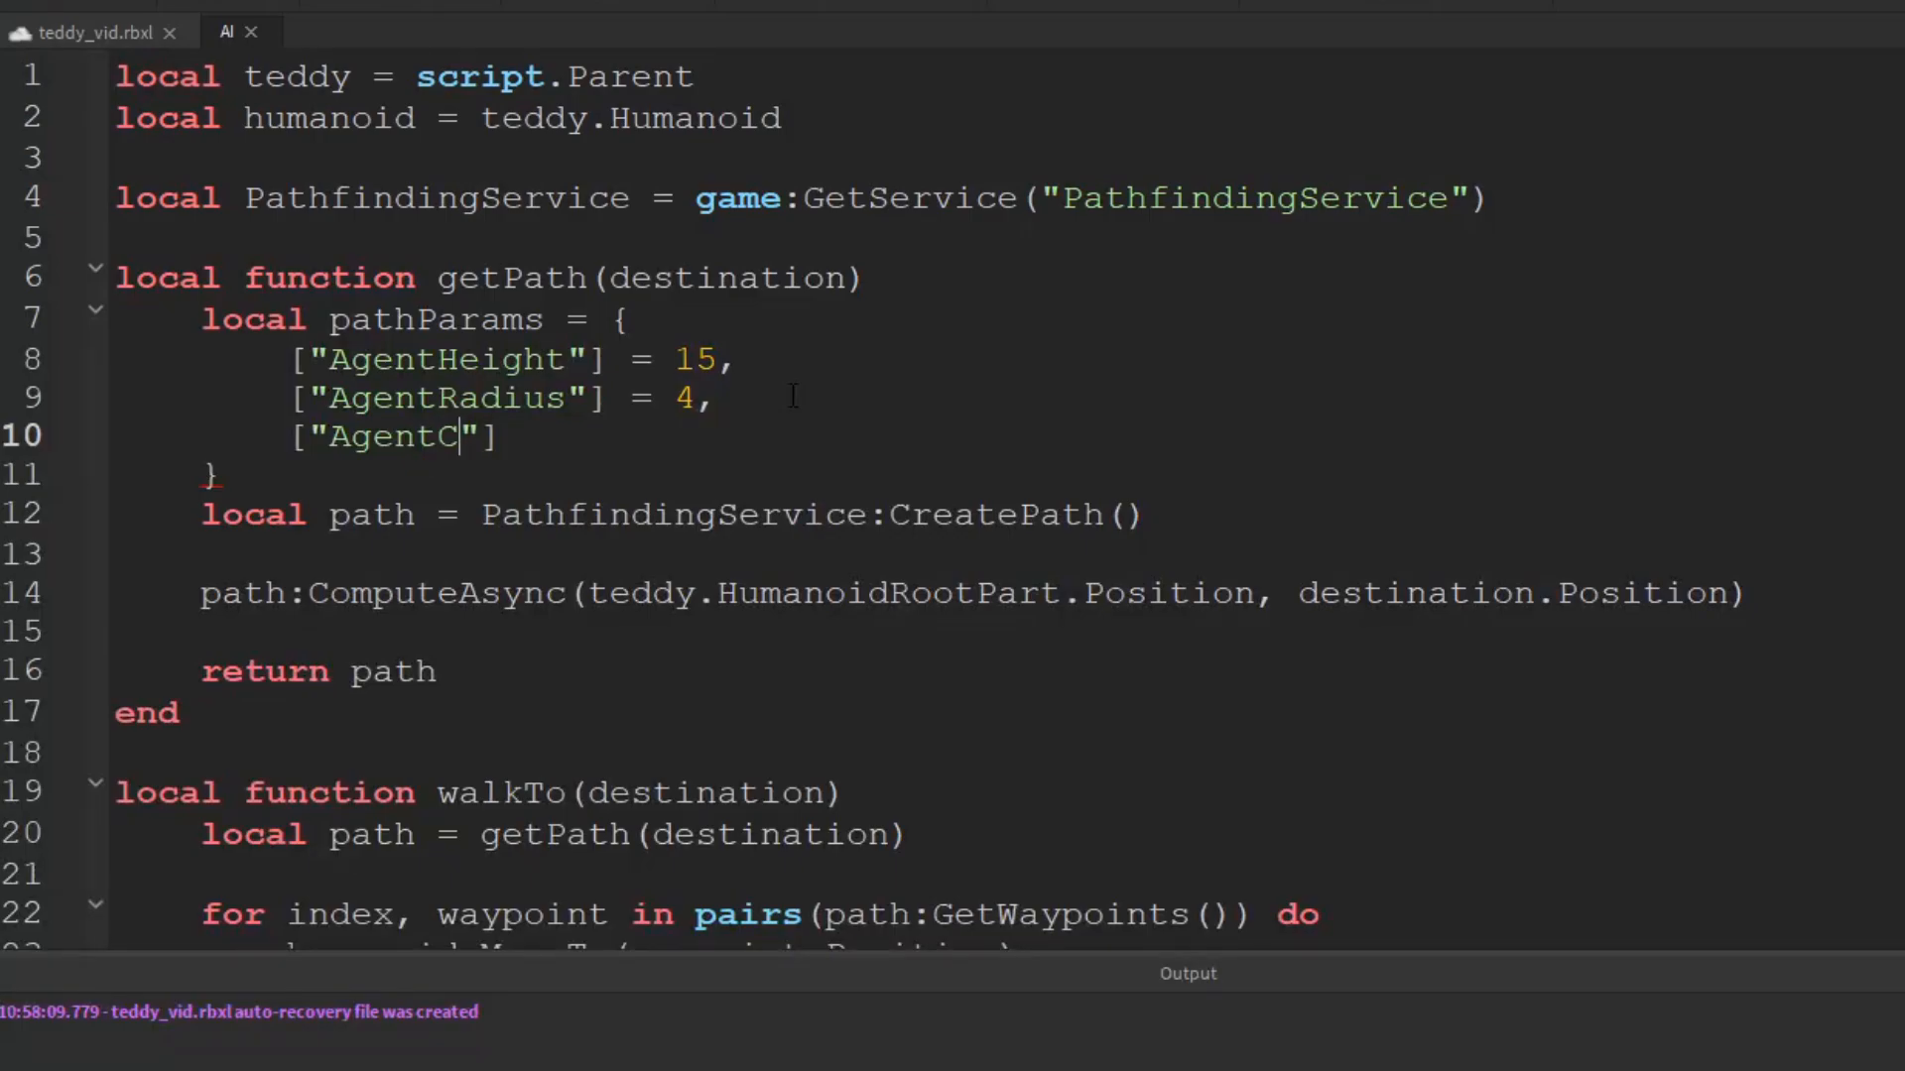
pyautogui.write('anJump')
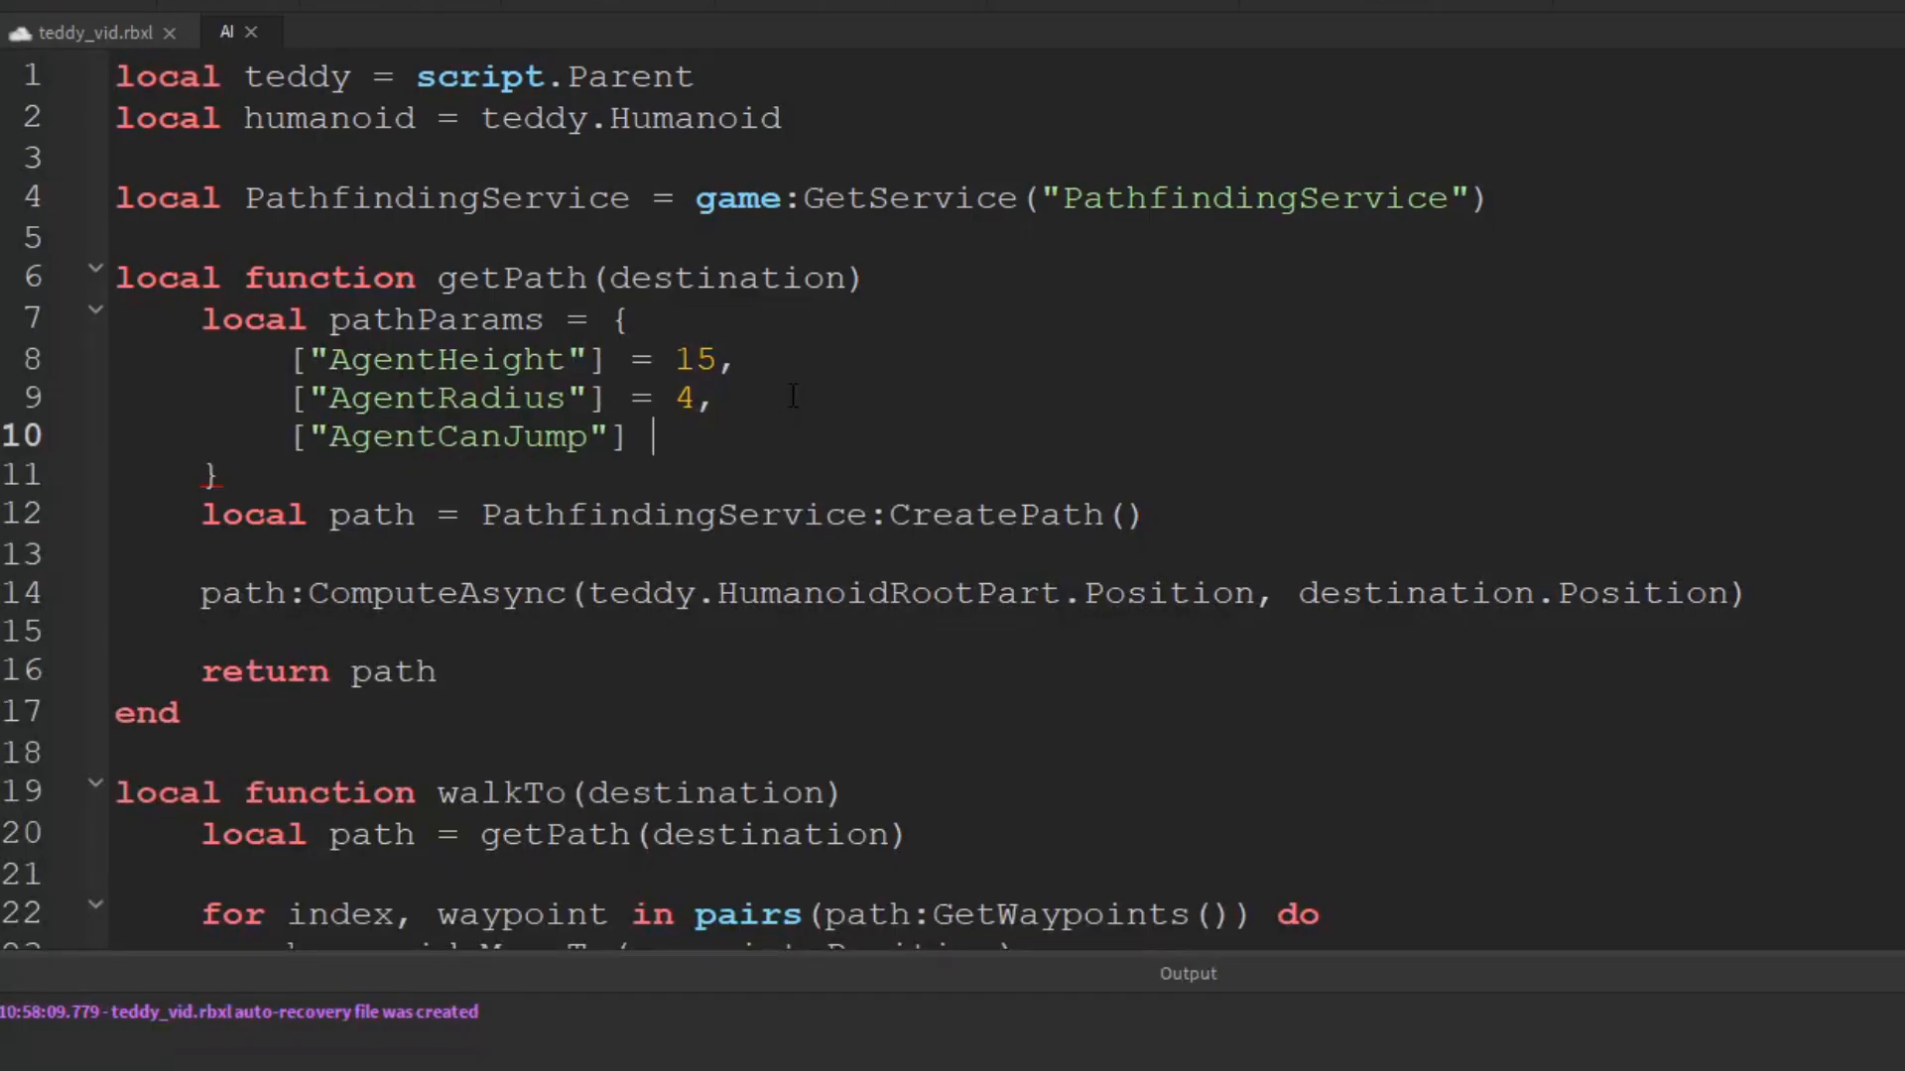
pyautogui.write('=')
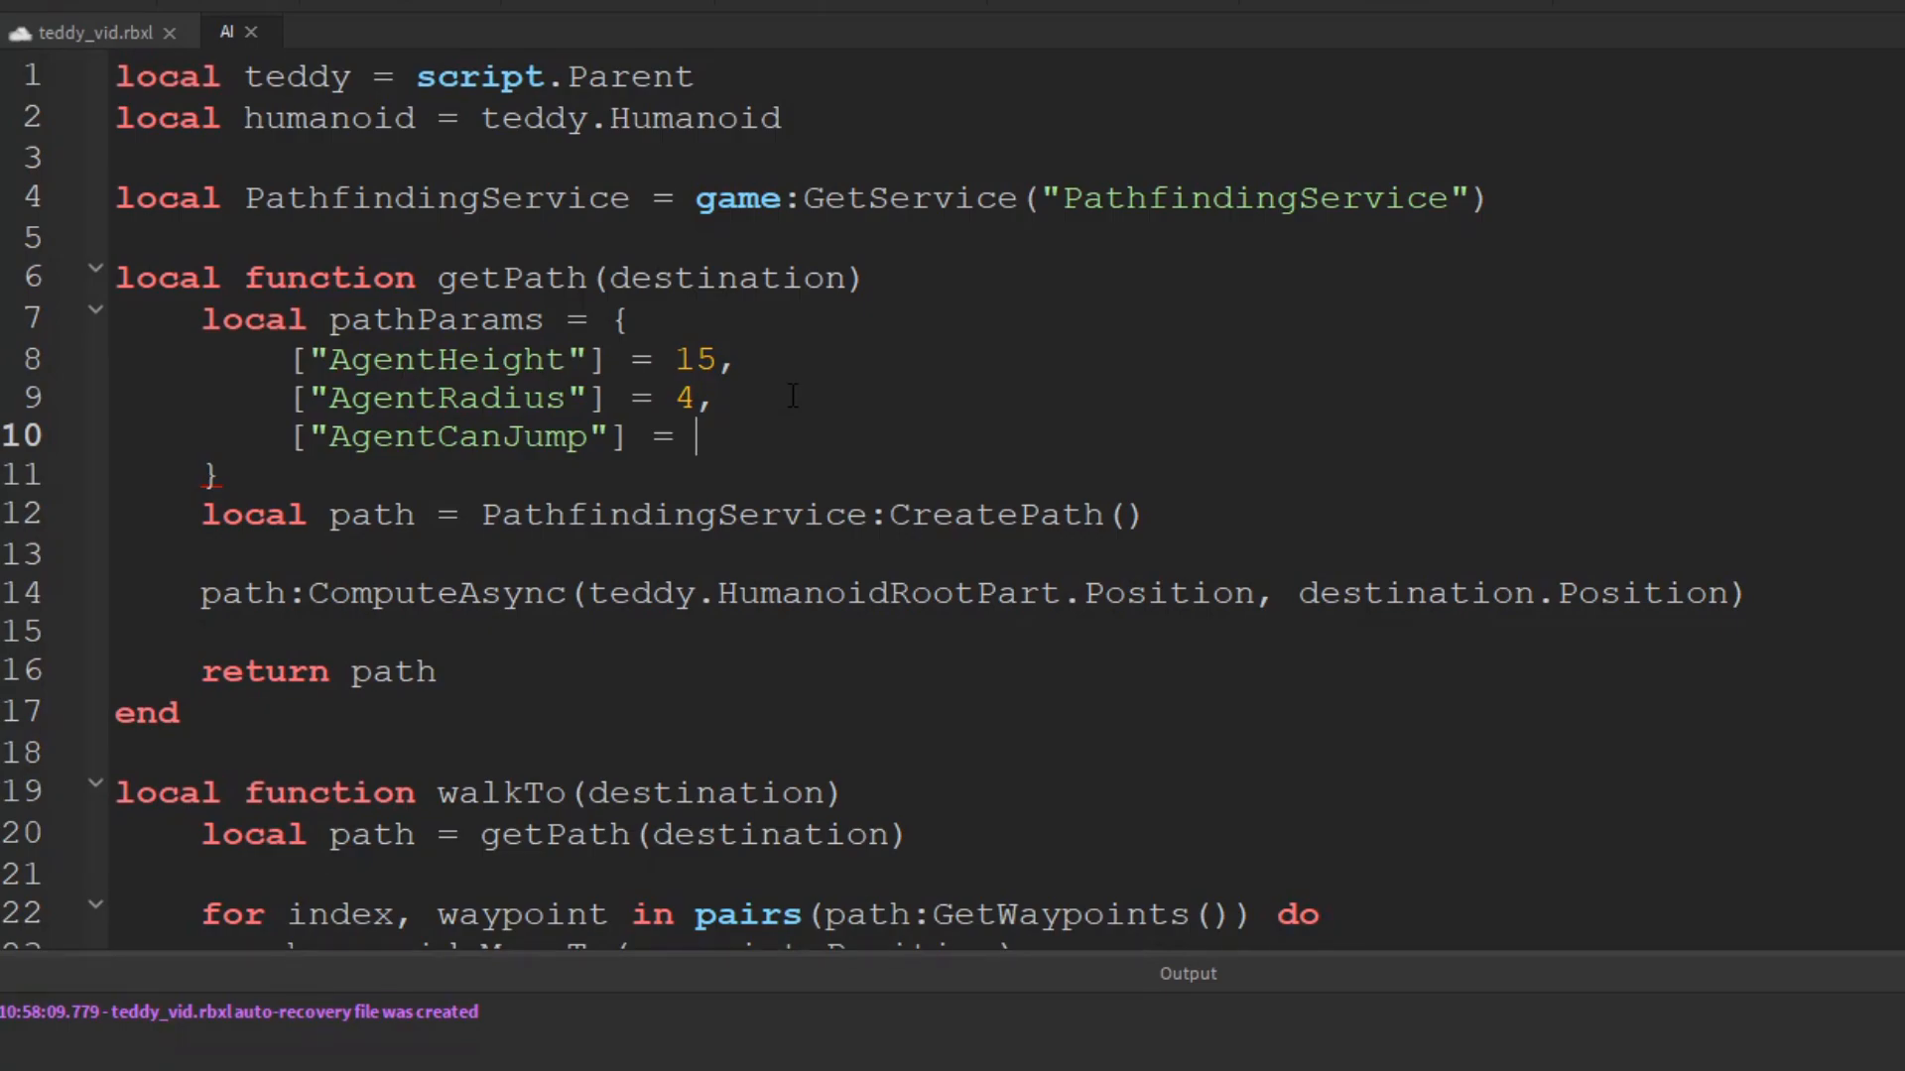
pyautogui.write('false')
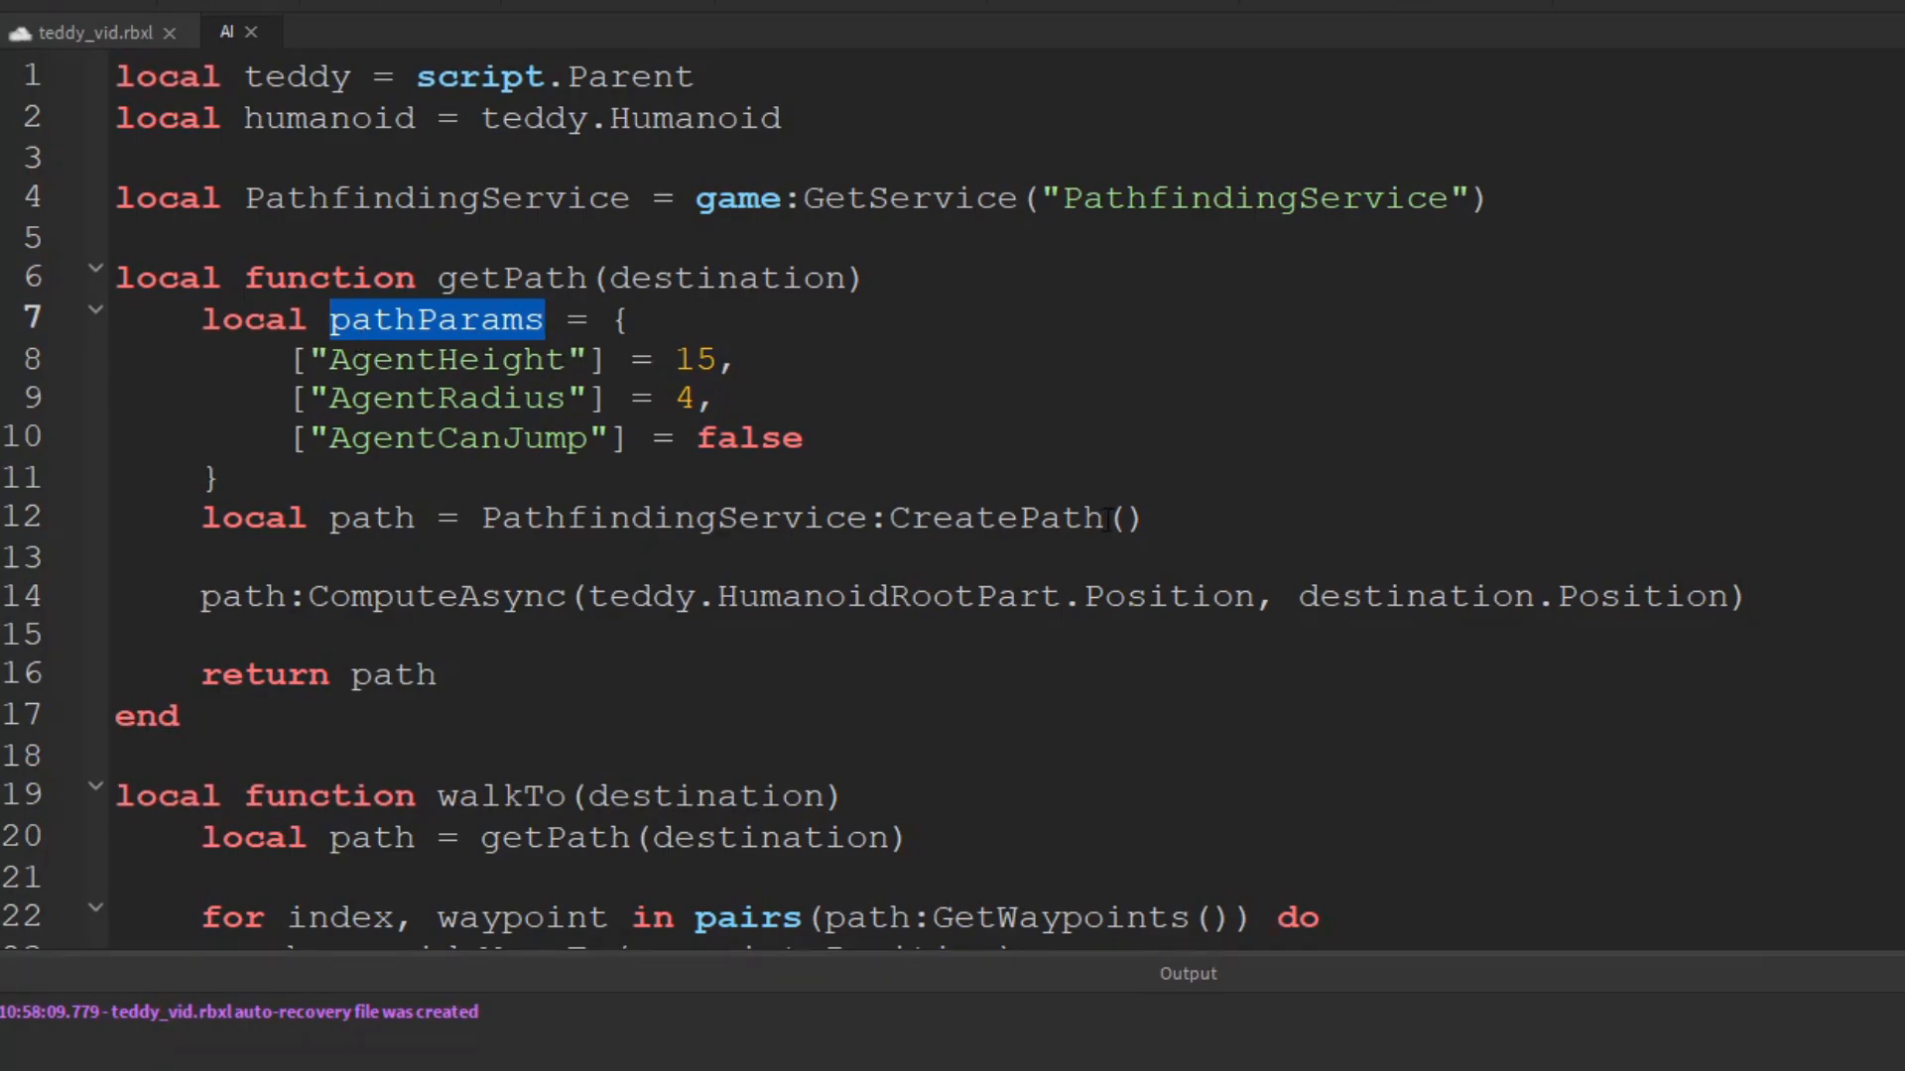
pyautogui.write('pathParams')
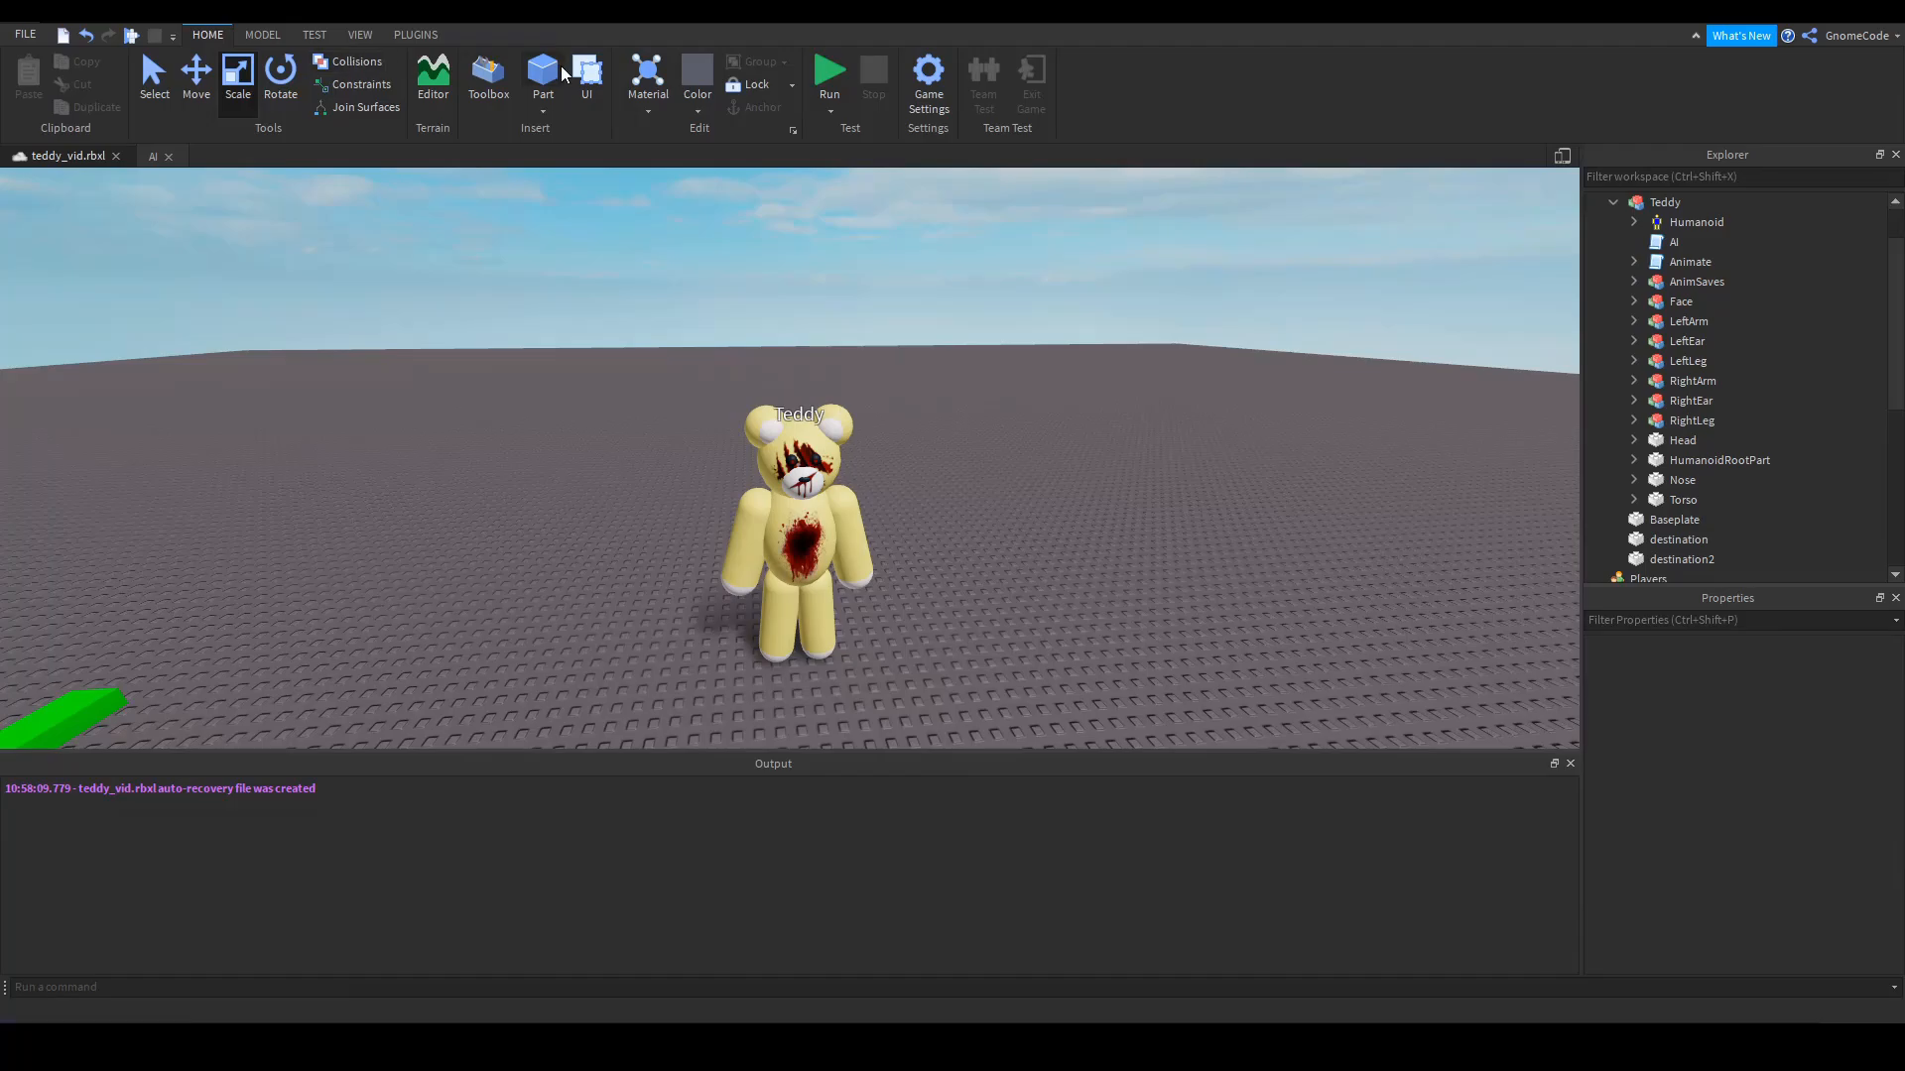
# Run a test to watch Teddy pathfind around the wall, then stop it
pyautogui.click(830, 73)
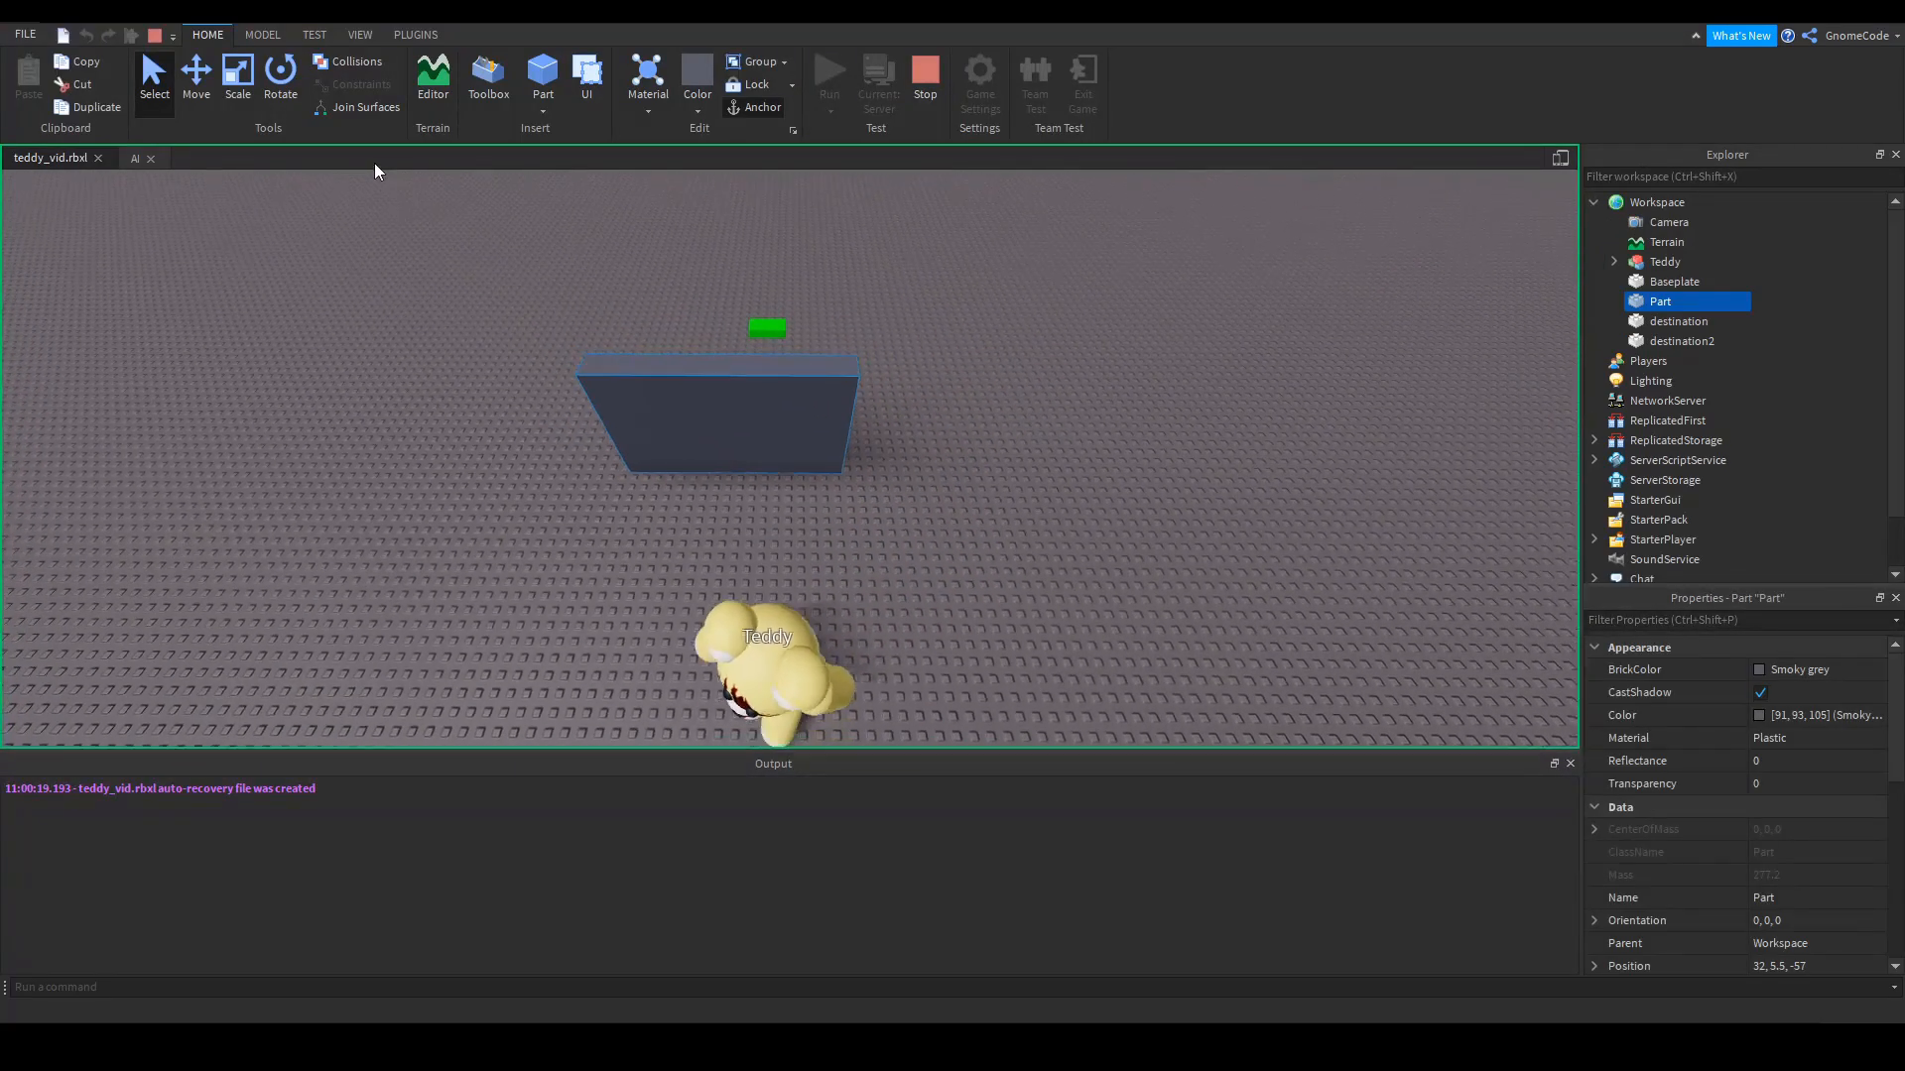
pyautogui.click(197, 79)
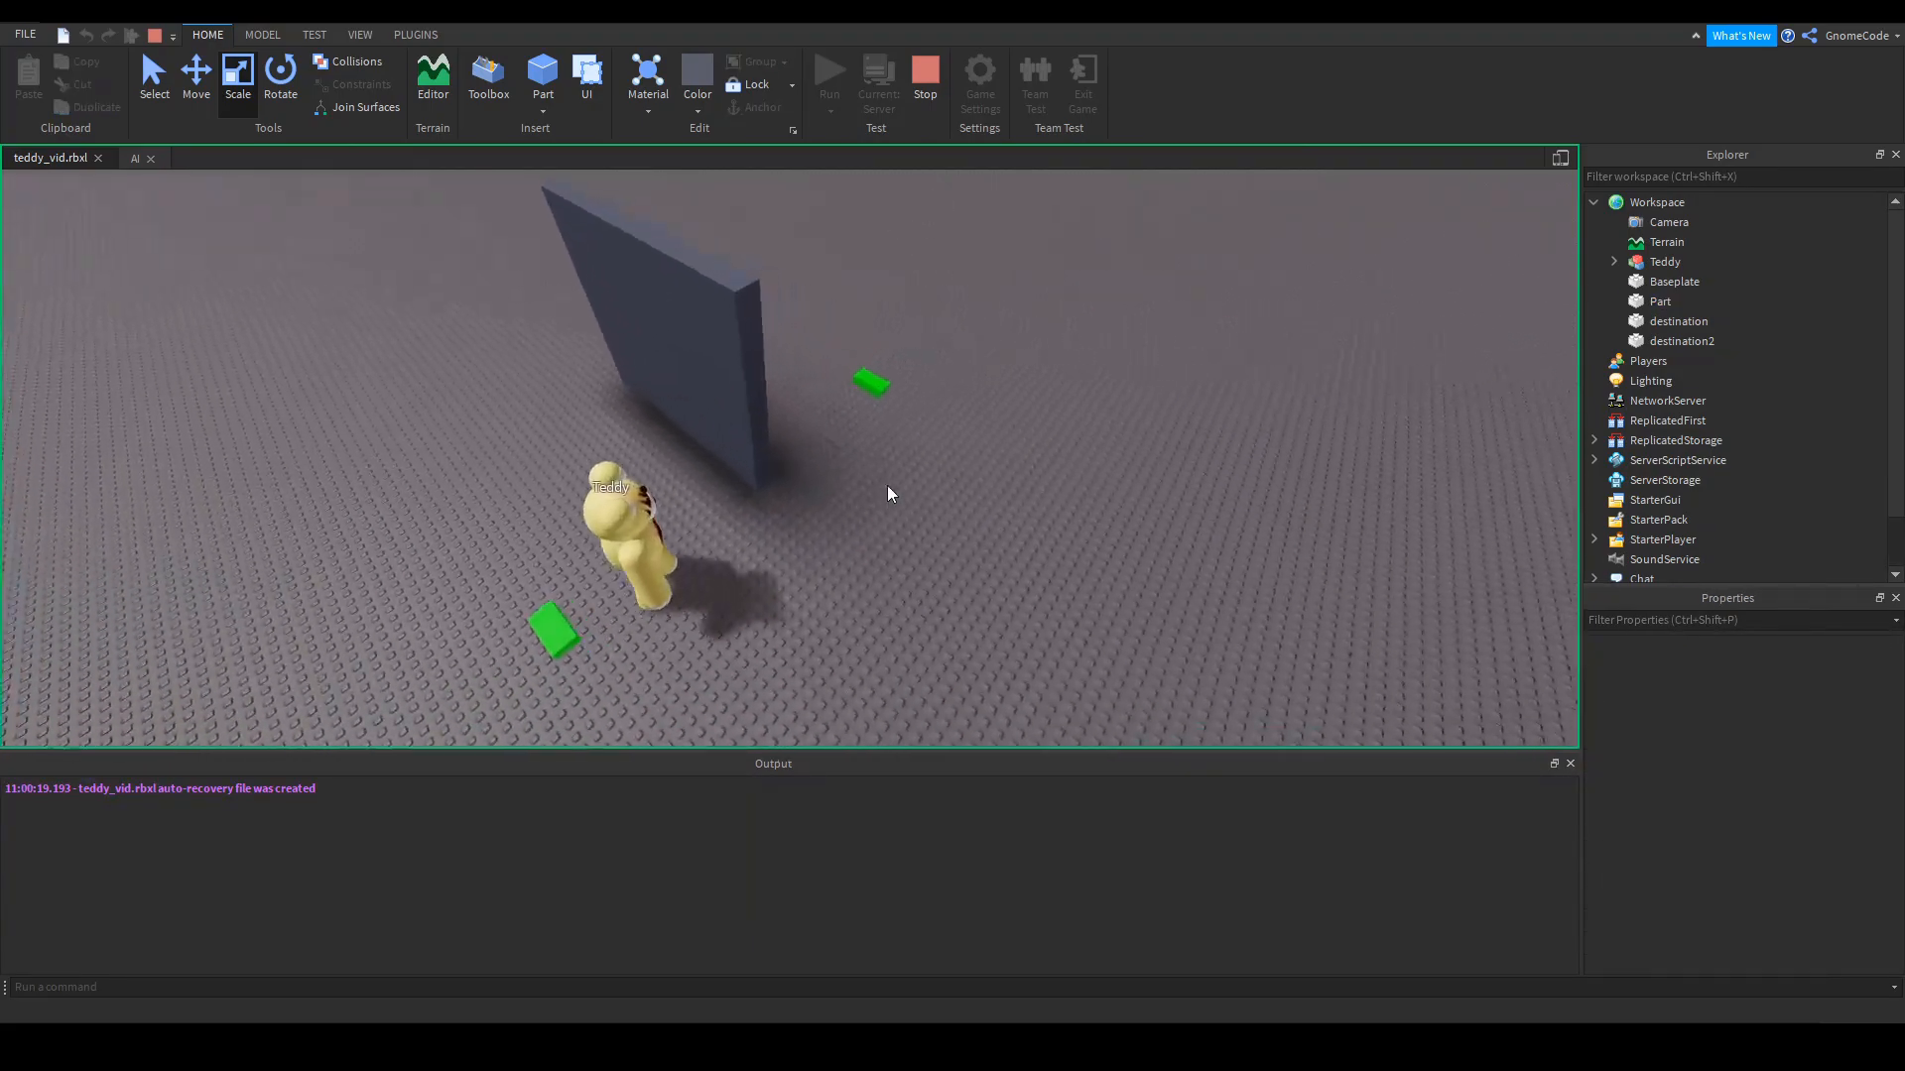
pyautogui.click(223, 27)
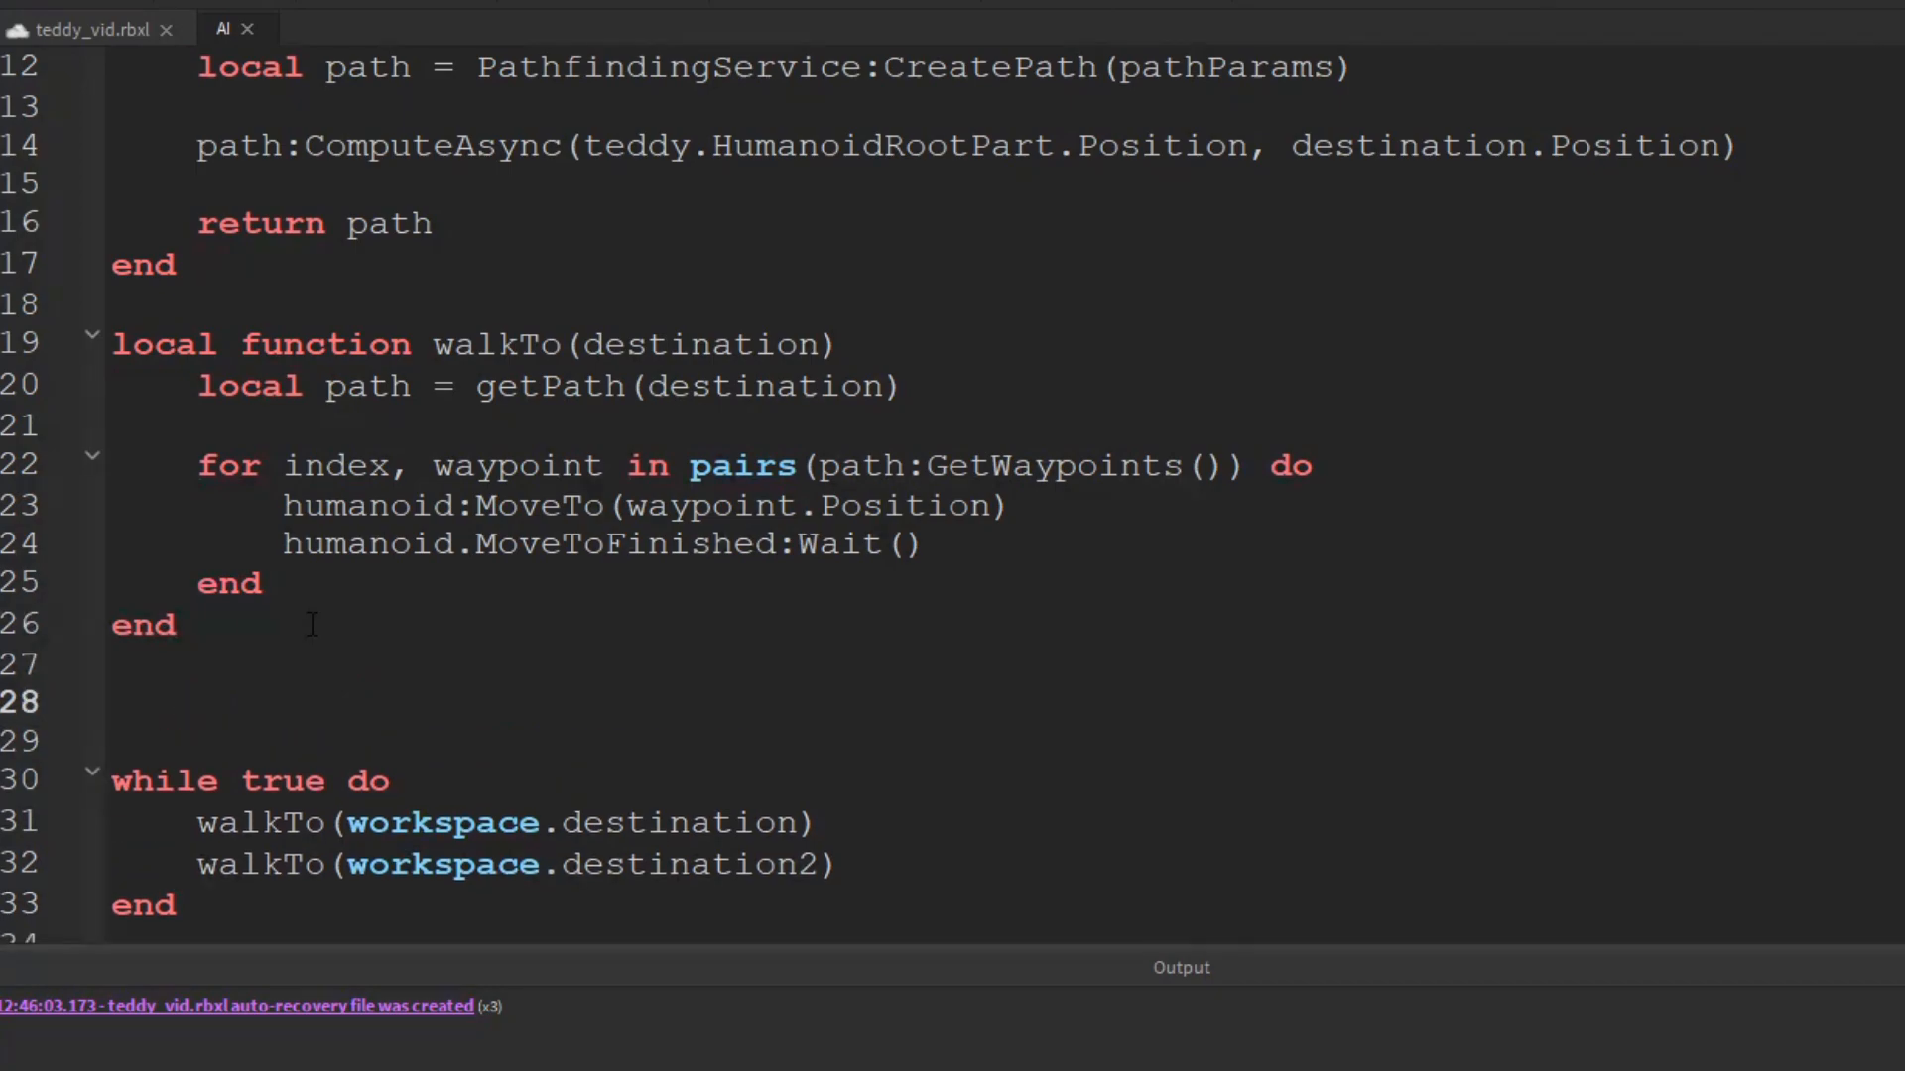
# Define an empty 'local function patrol()' above the while loop and select its walkTo calls
pyautogui.write('local function')
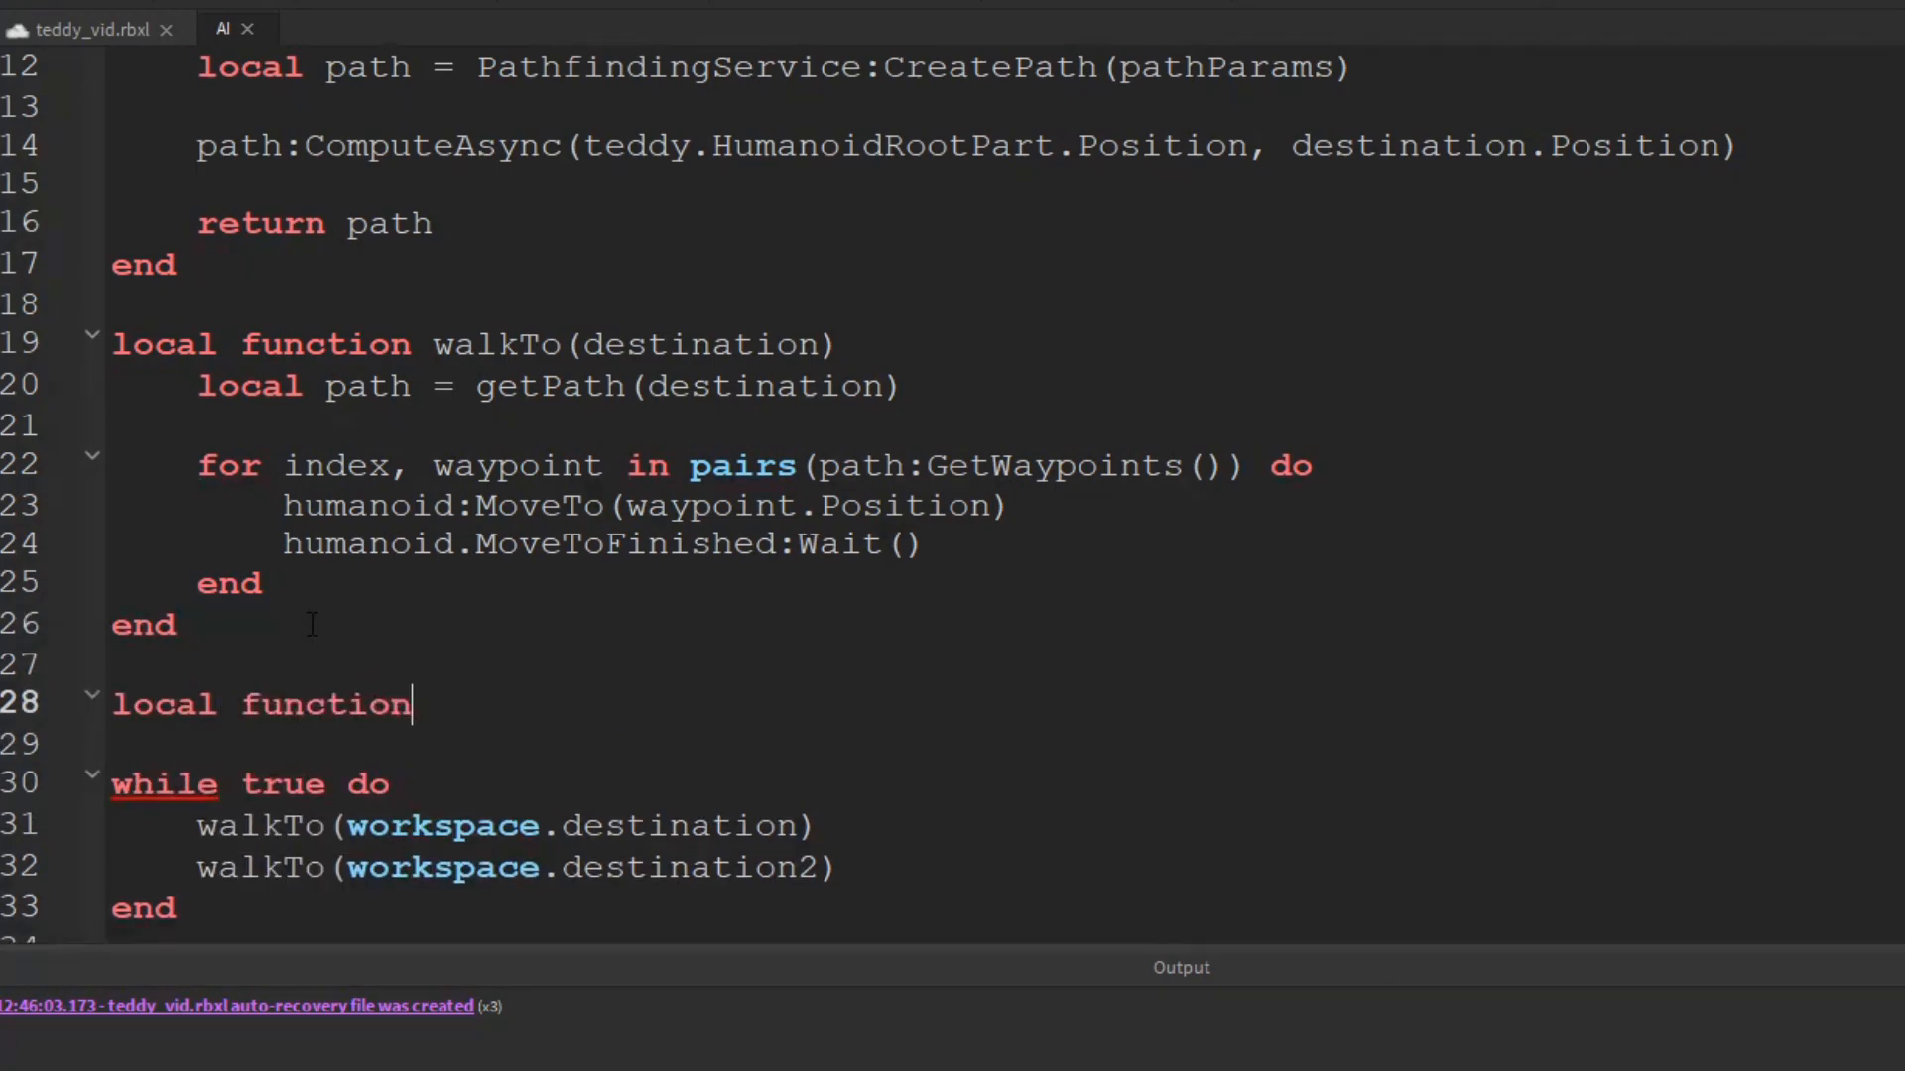
pyautogui.write('patrol(')
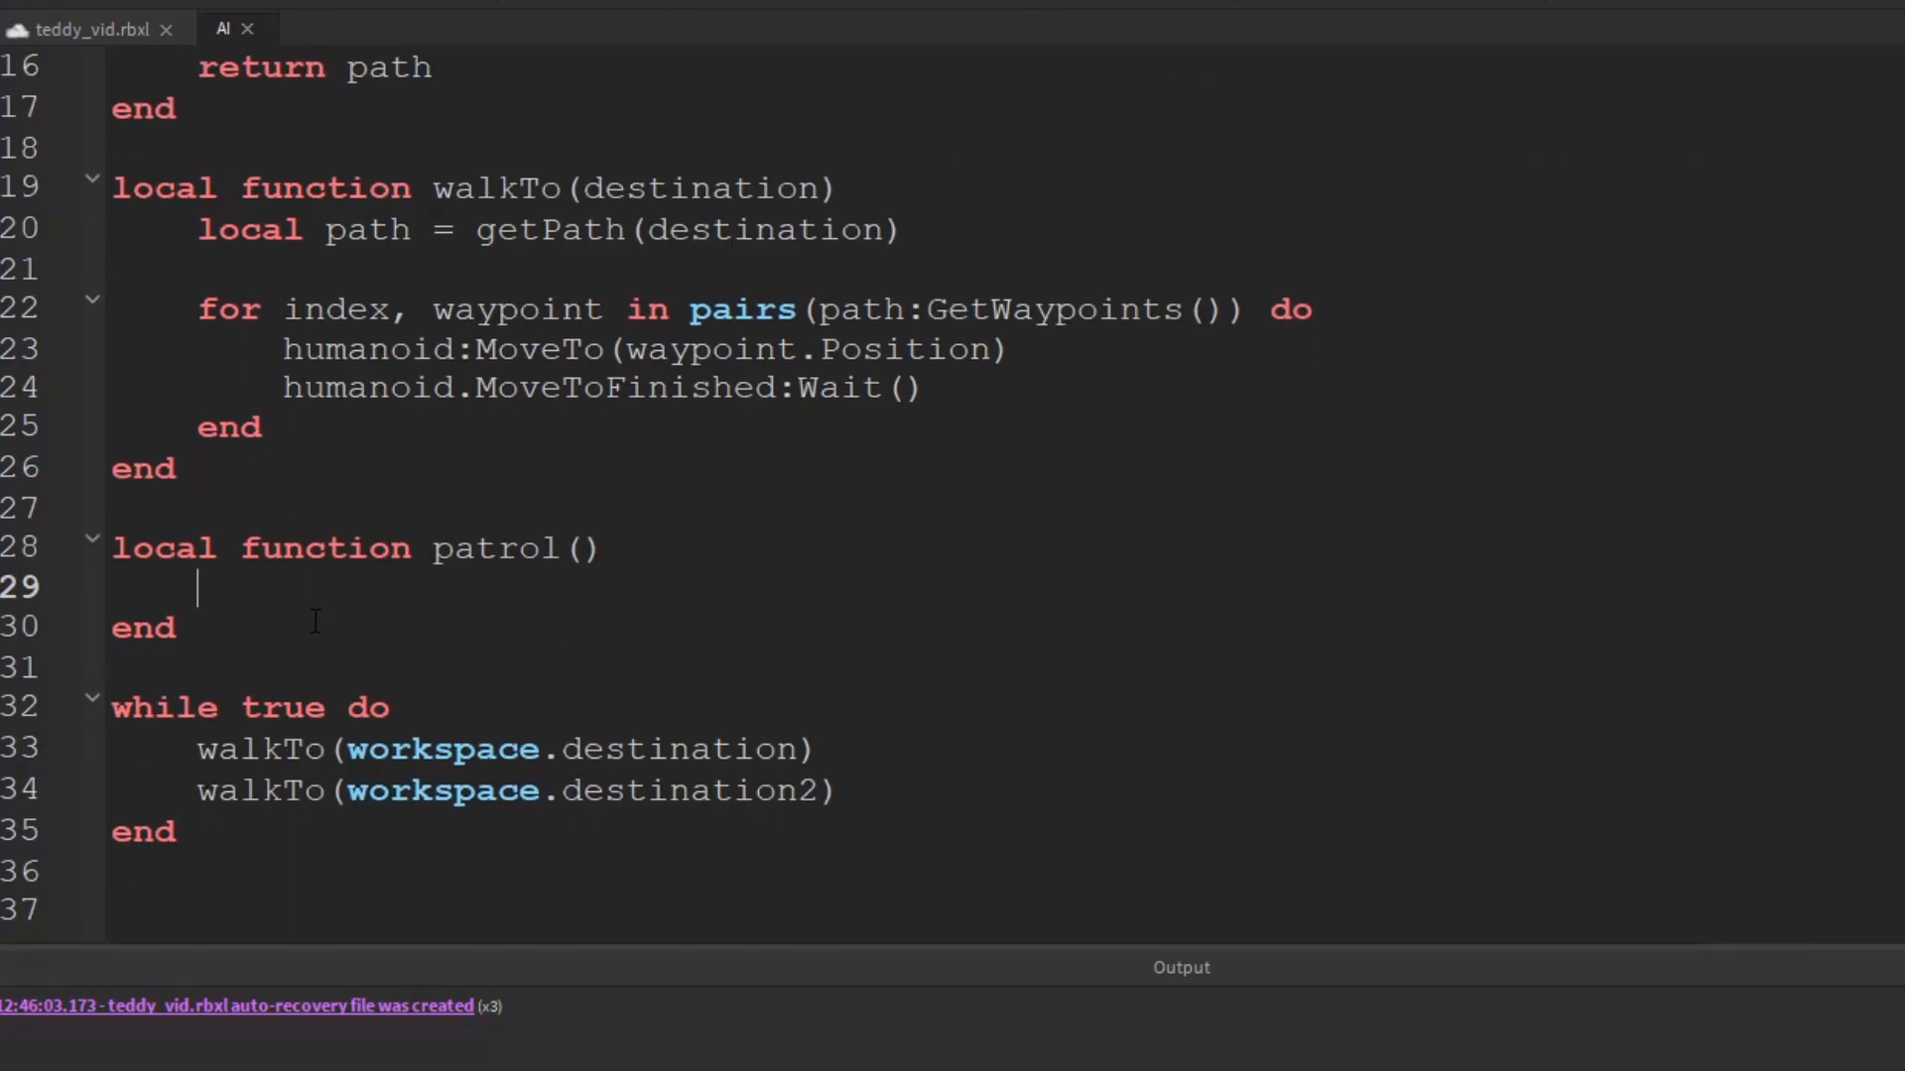
pyautogui.moveTo(198, 748); pyautogui.dragTo(835, 790)
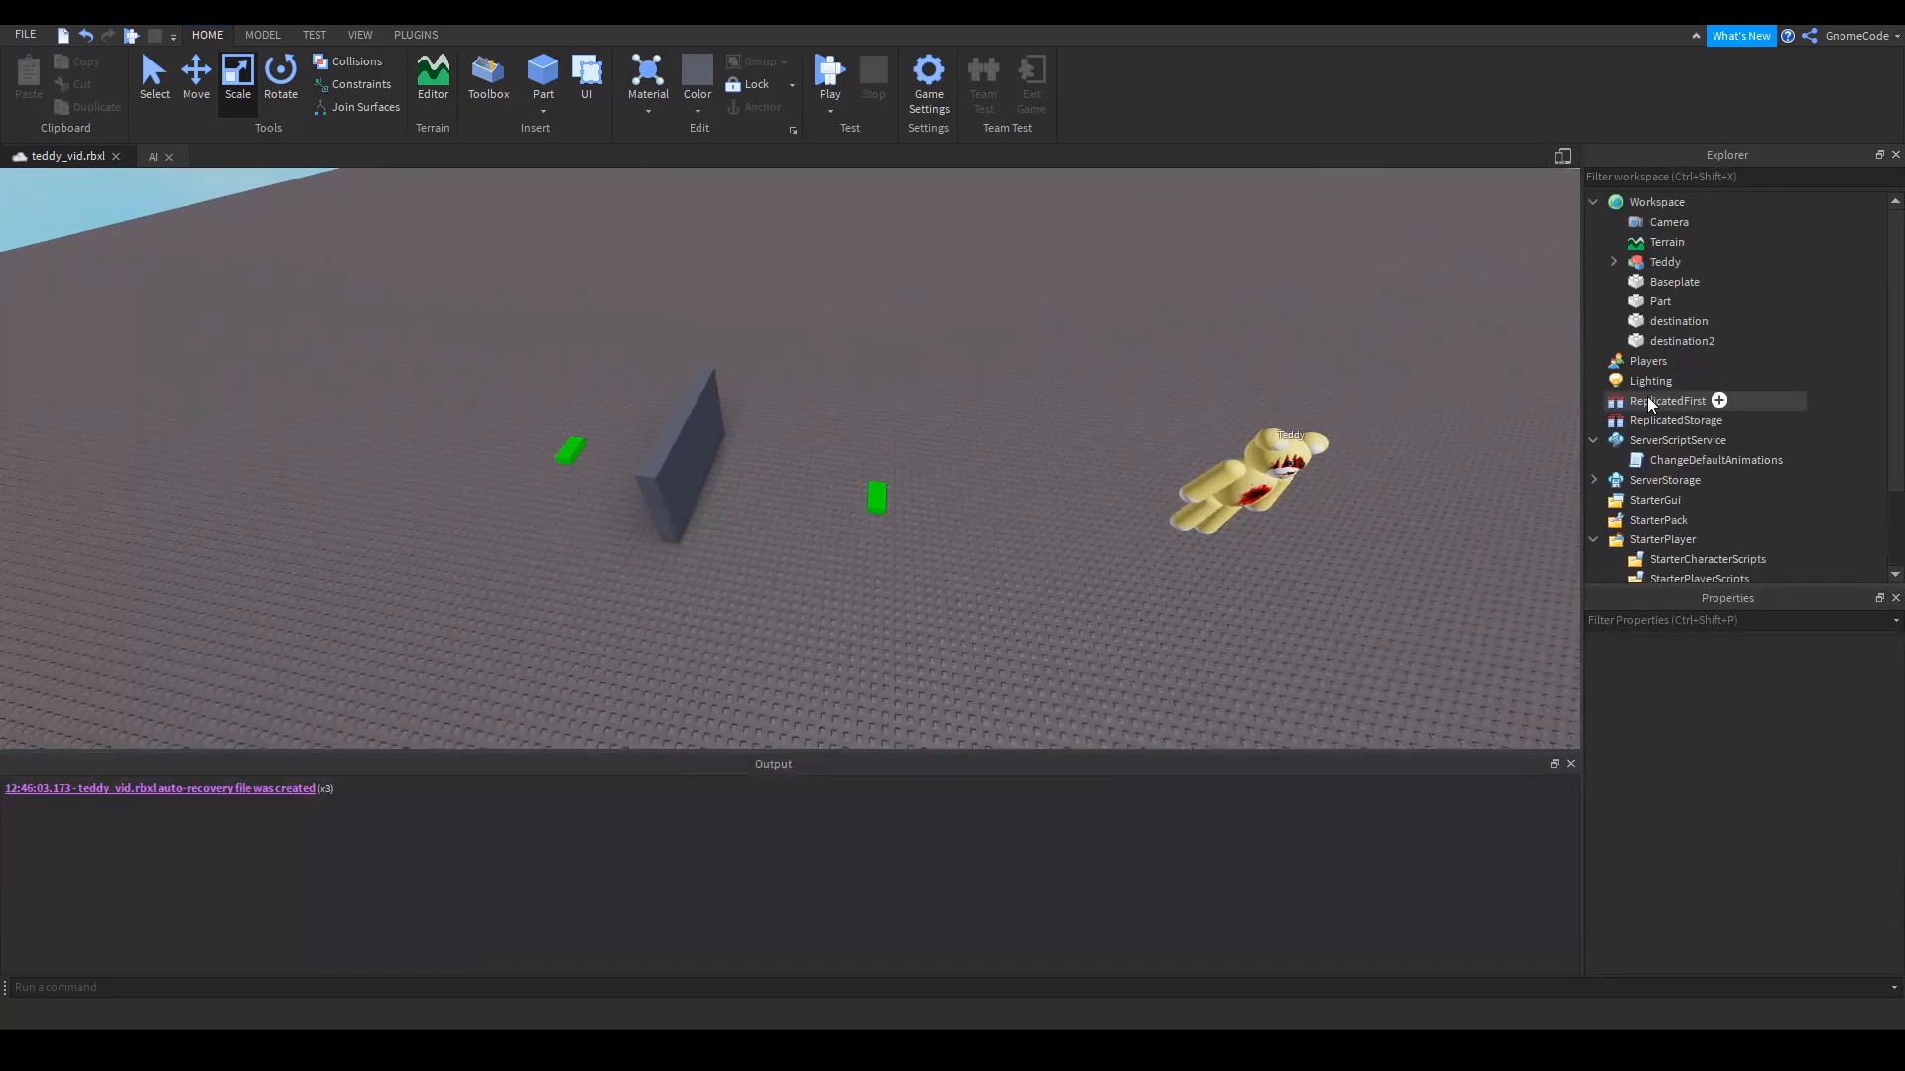
# Insert a Folder named 'waypoints' in Workspace and move the green pad parts into it
pyautogui.click(1696, 203)
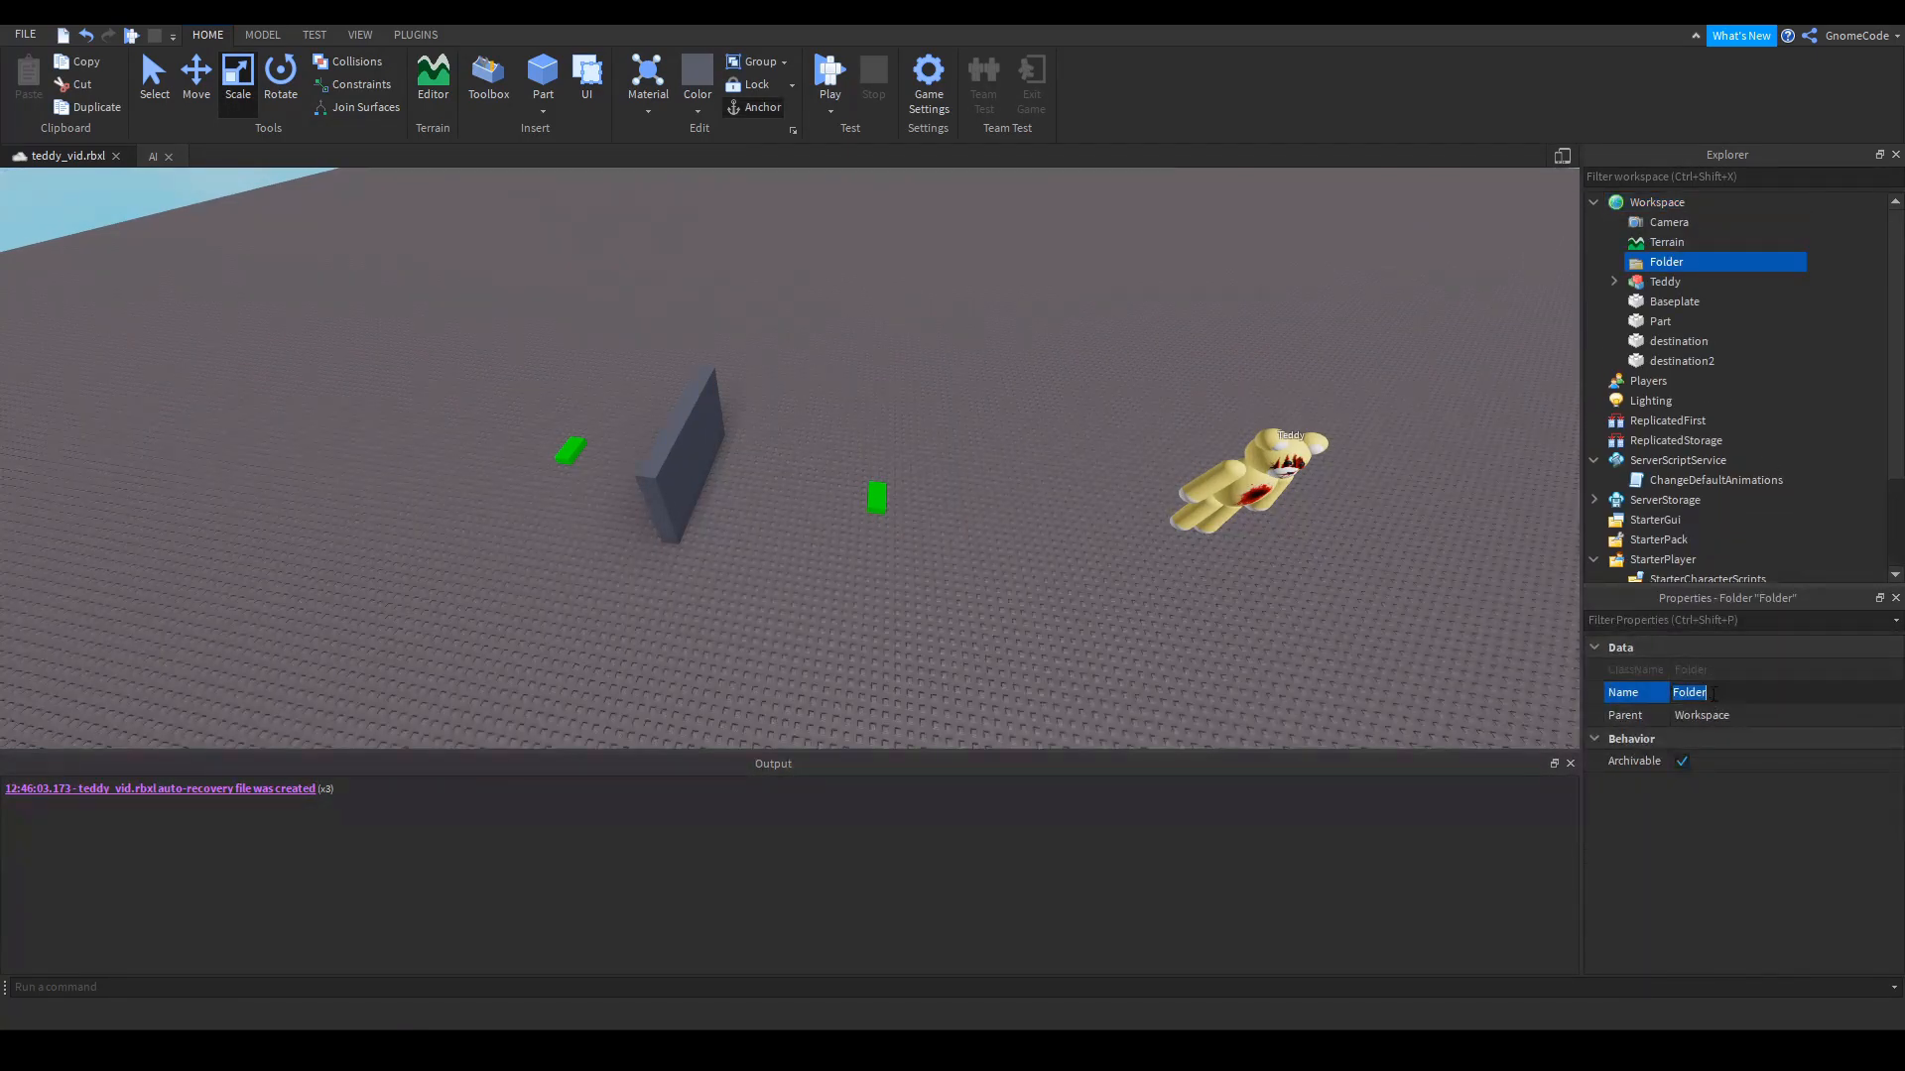
pyautogui.write('waypoints')
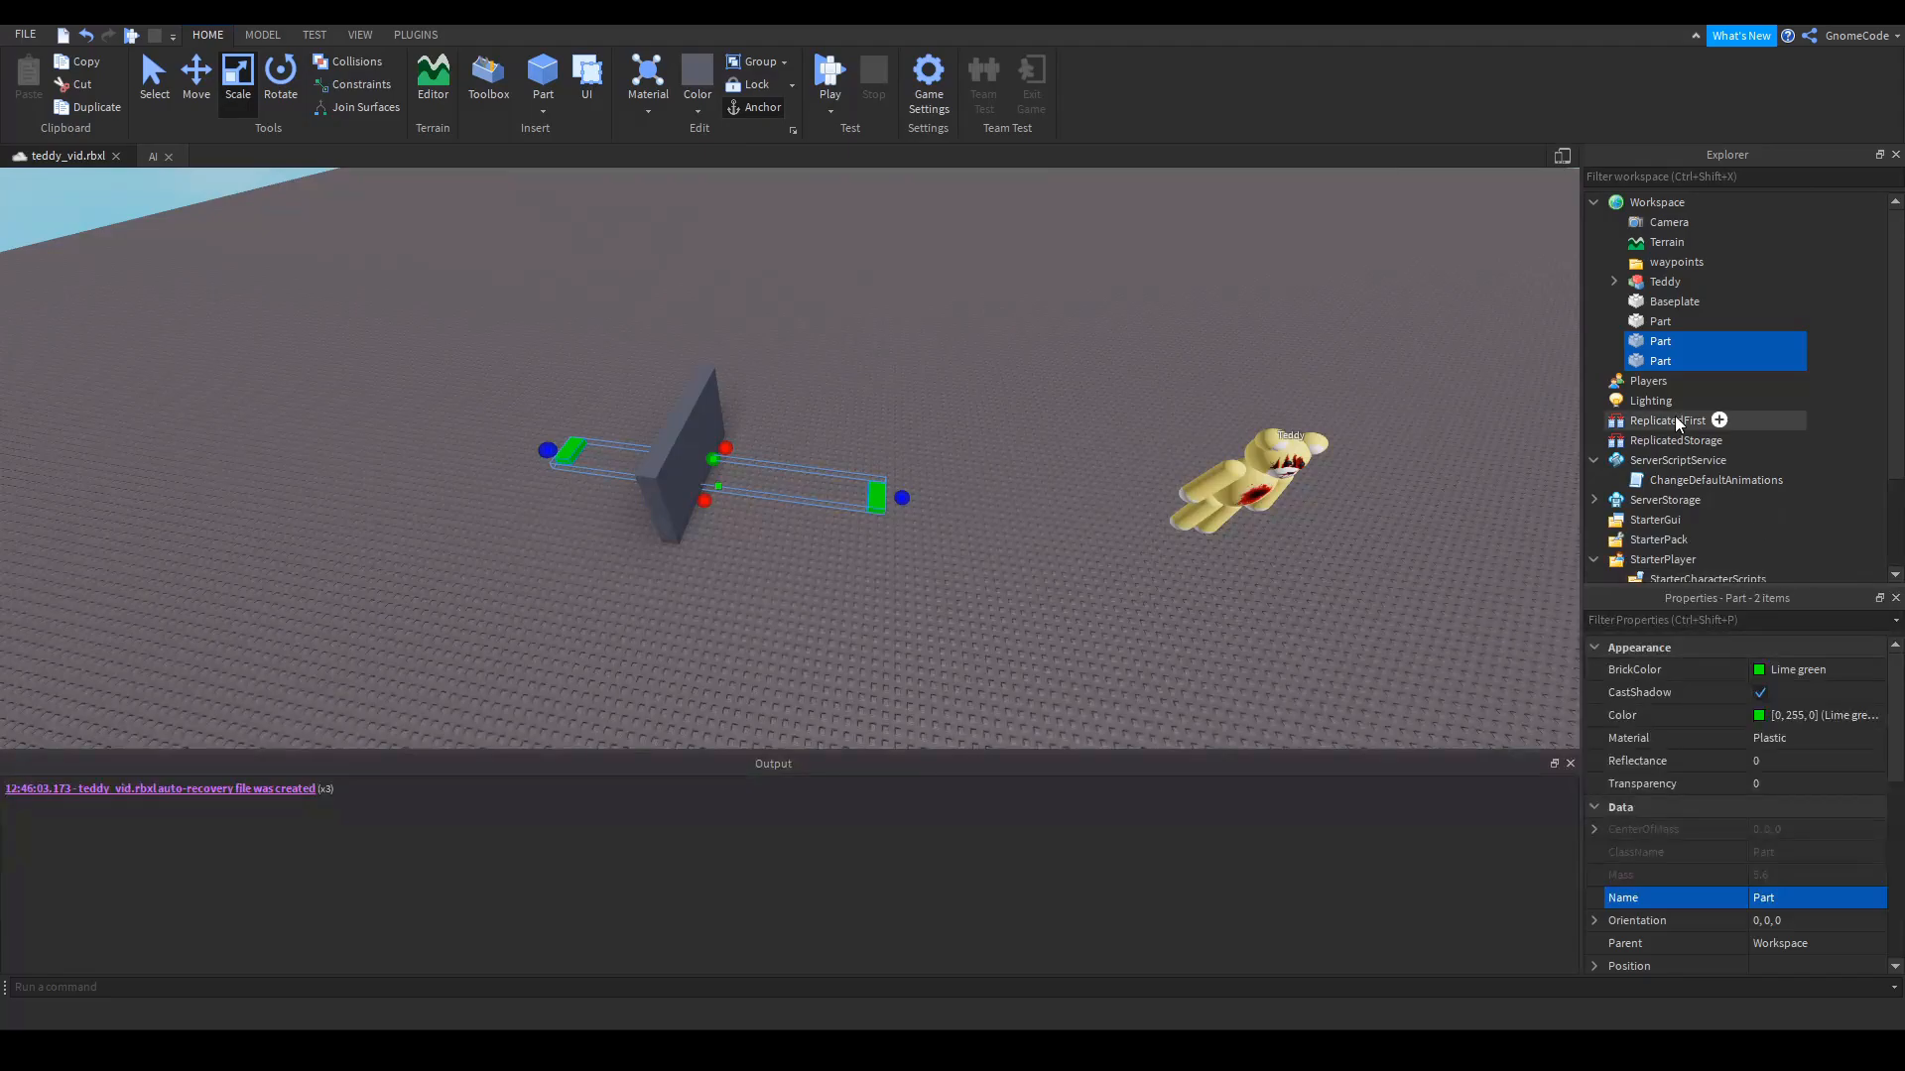
pyautogui.click(1615, 261)
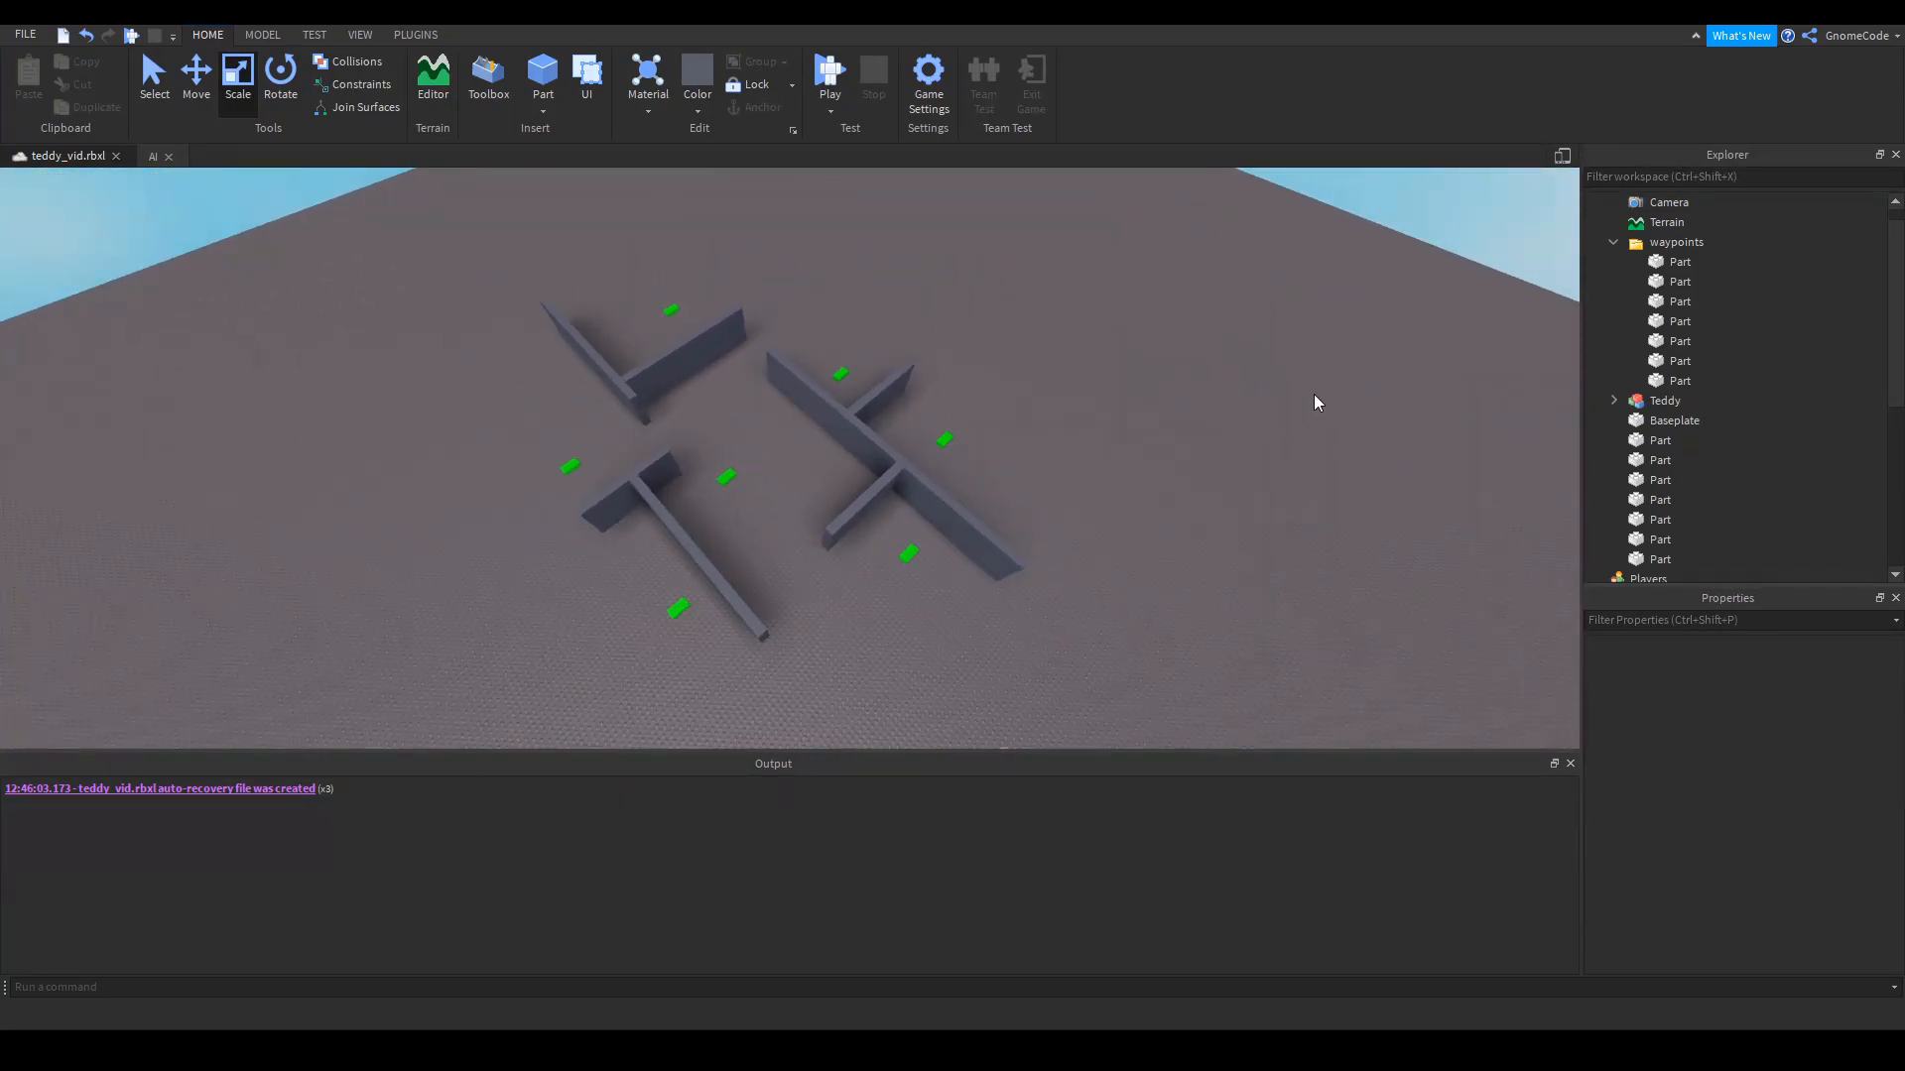
pyautogui.click(1677, 242)
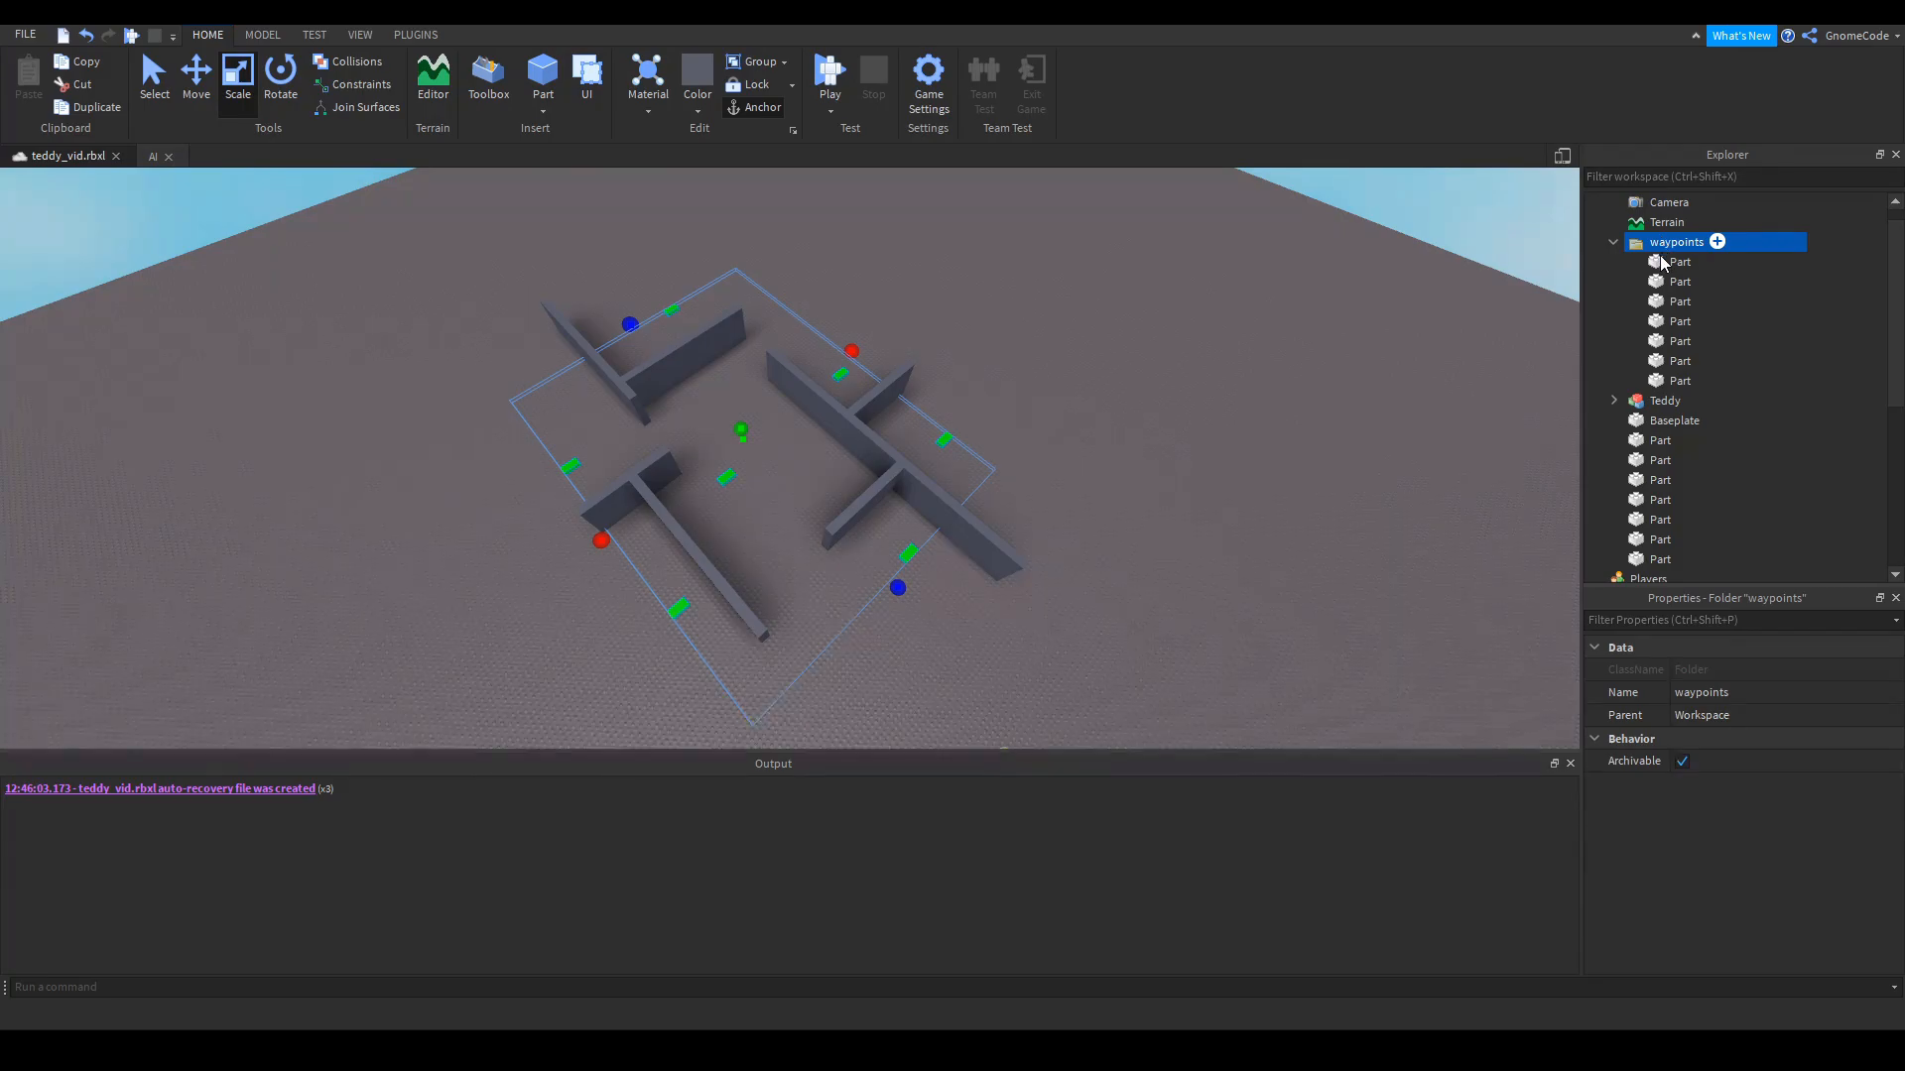
pyautogui.click(1613, 242)
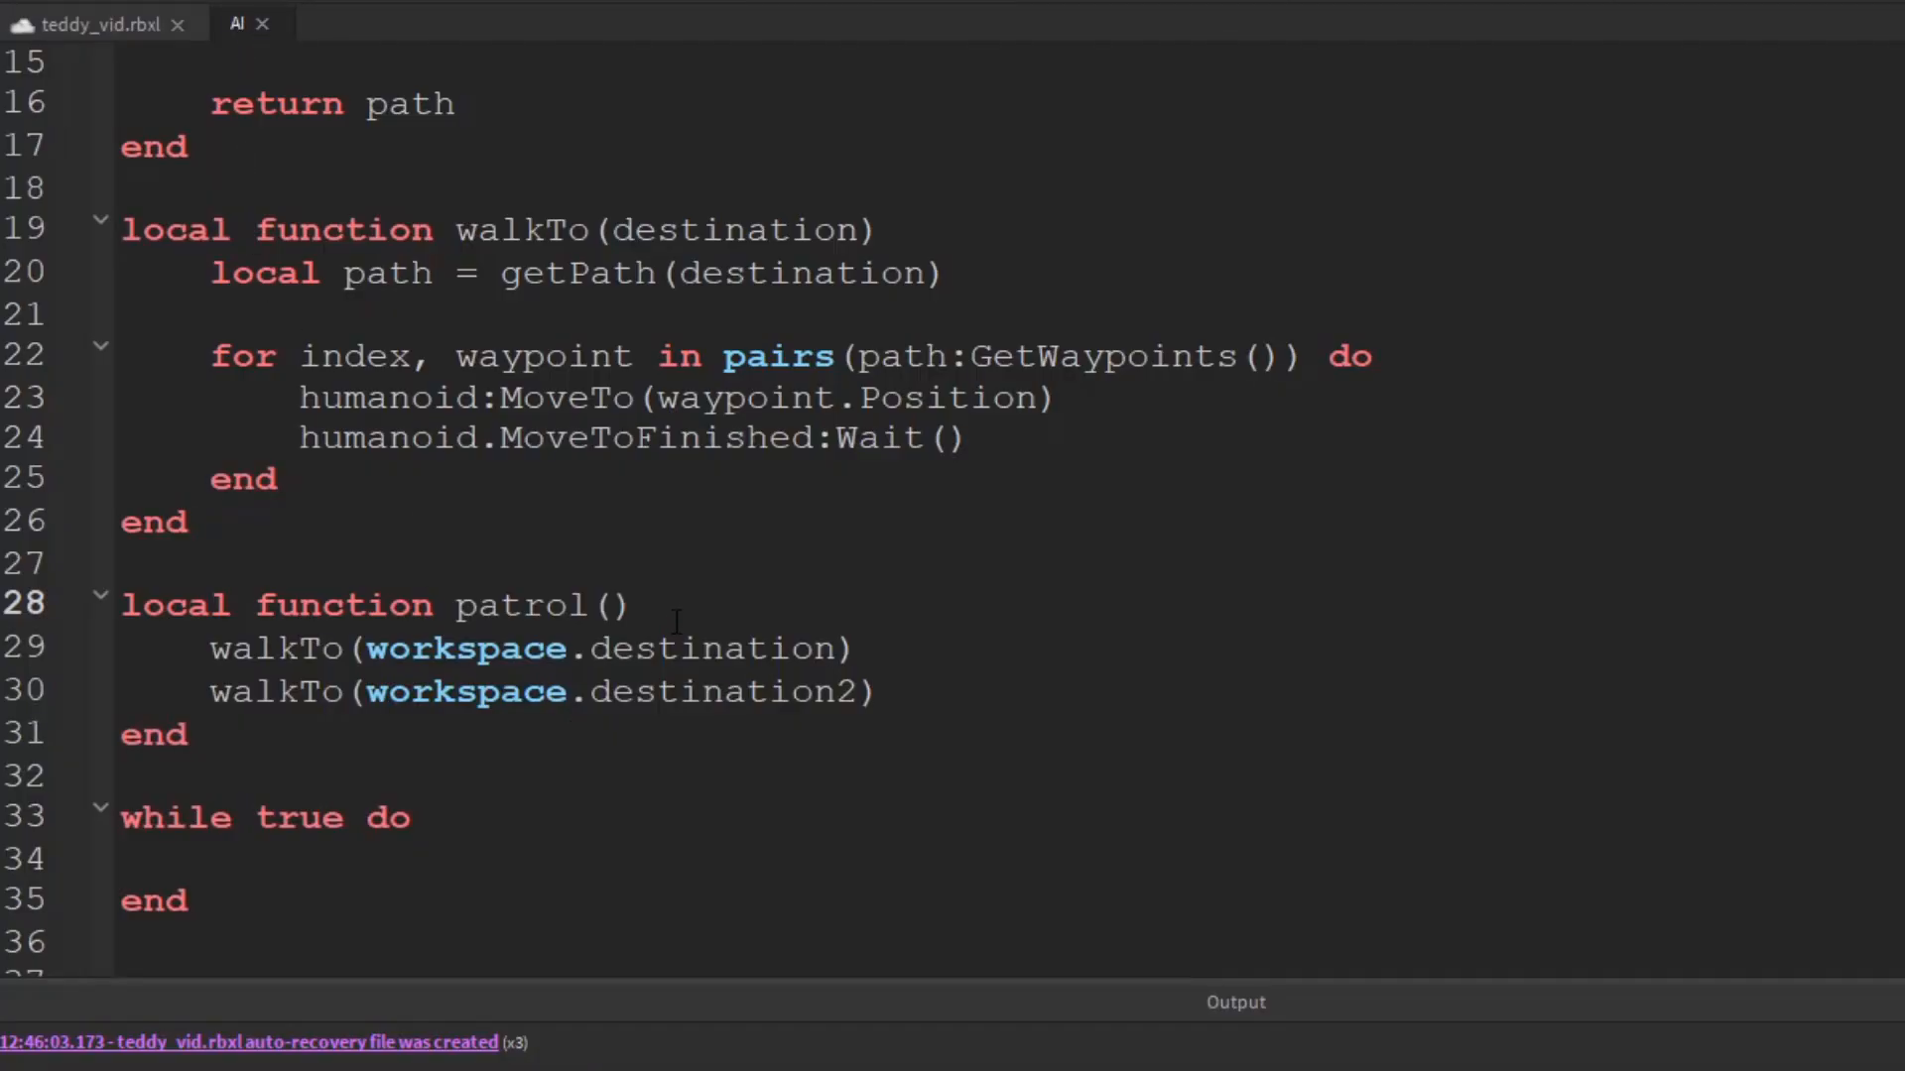
# Add local waypoints = workspace.waypoints:GetChildren() inside the patrol function
pyautogui.click(631, 605)
pyautogui.write('local')
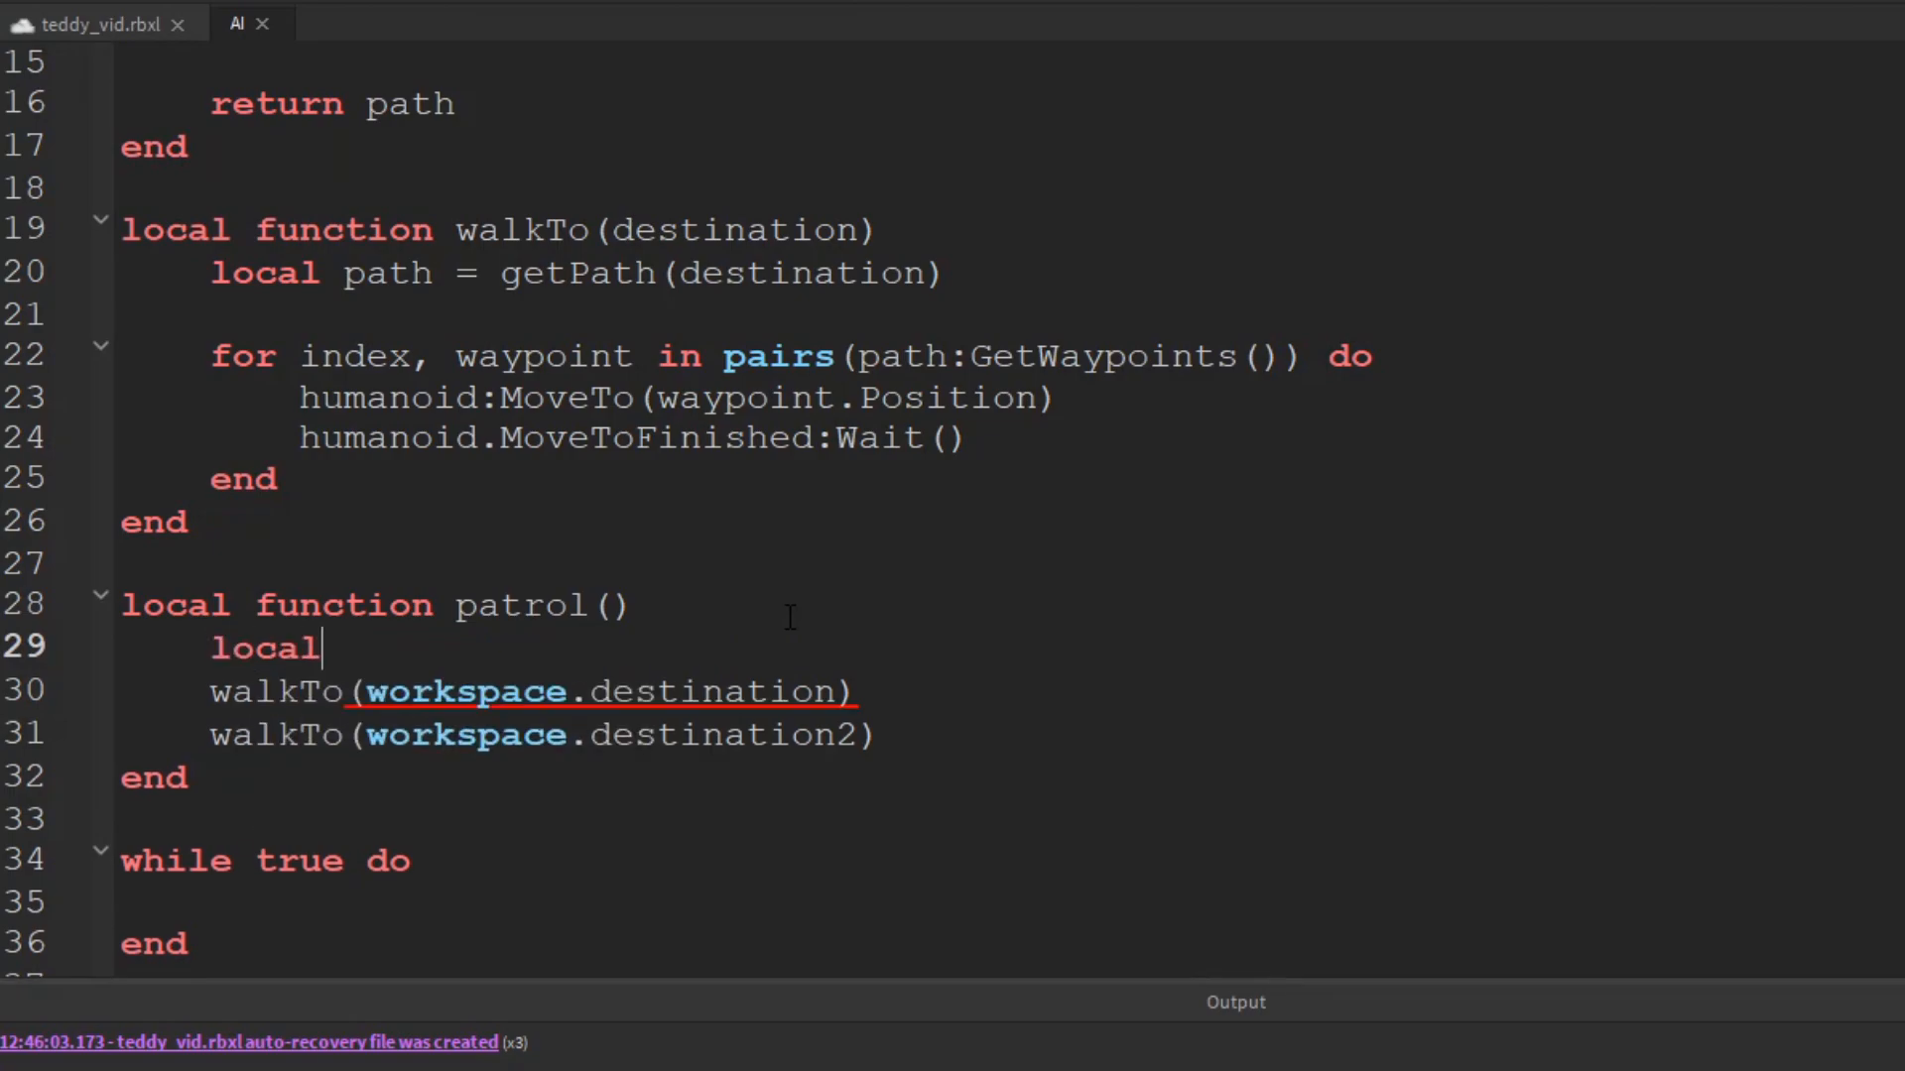
pyautogui.write('waypoints =')
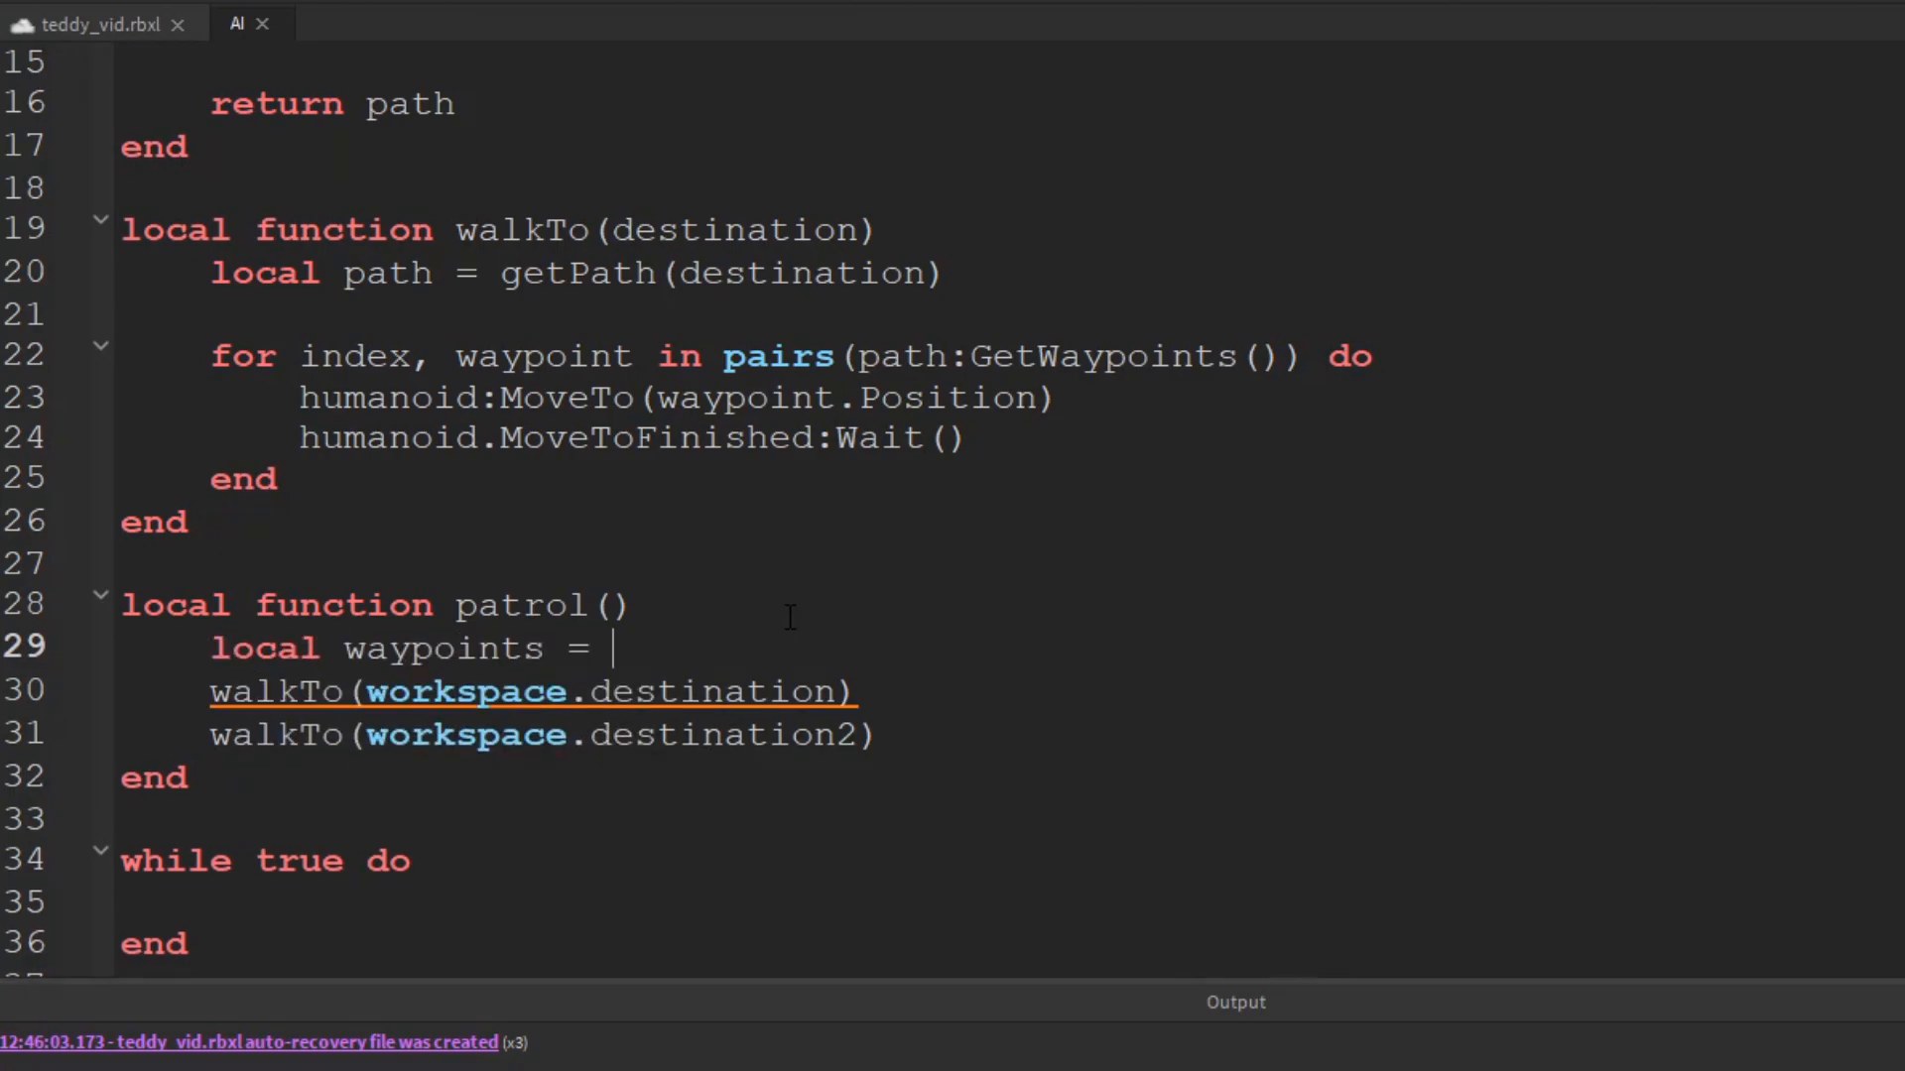
pyautogui.write('workspace.wa')
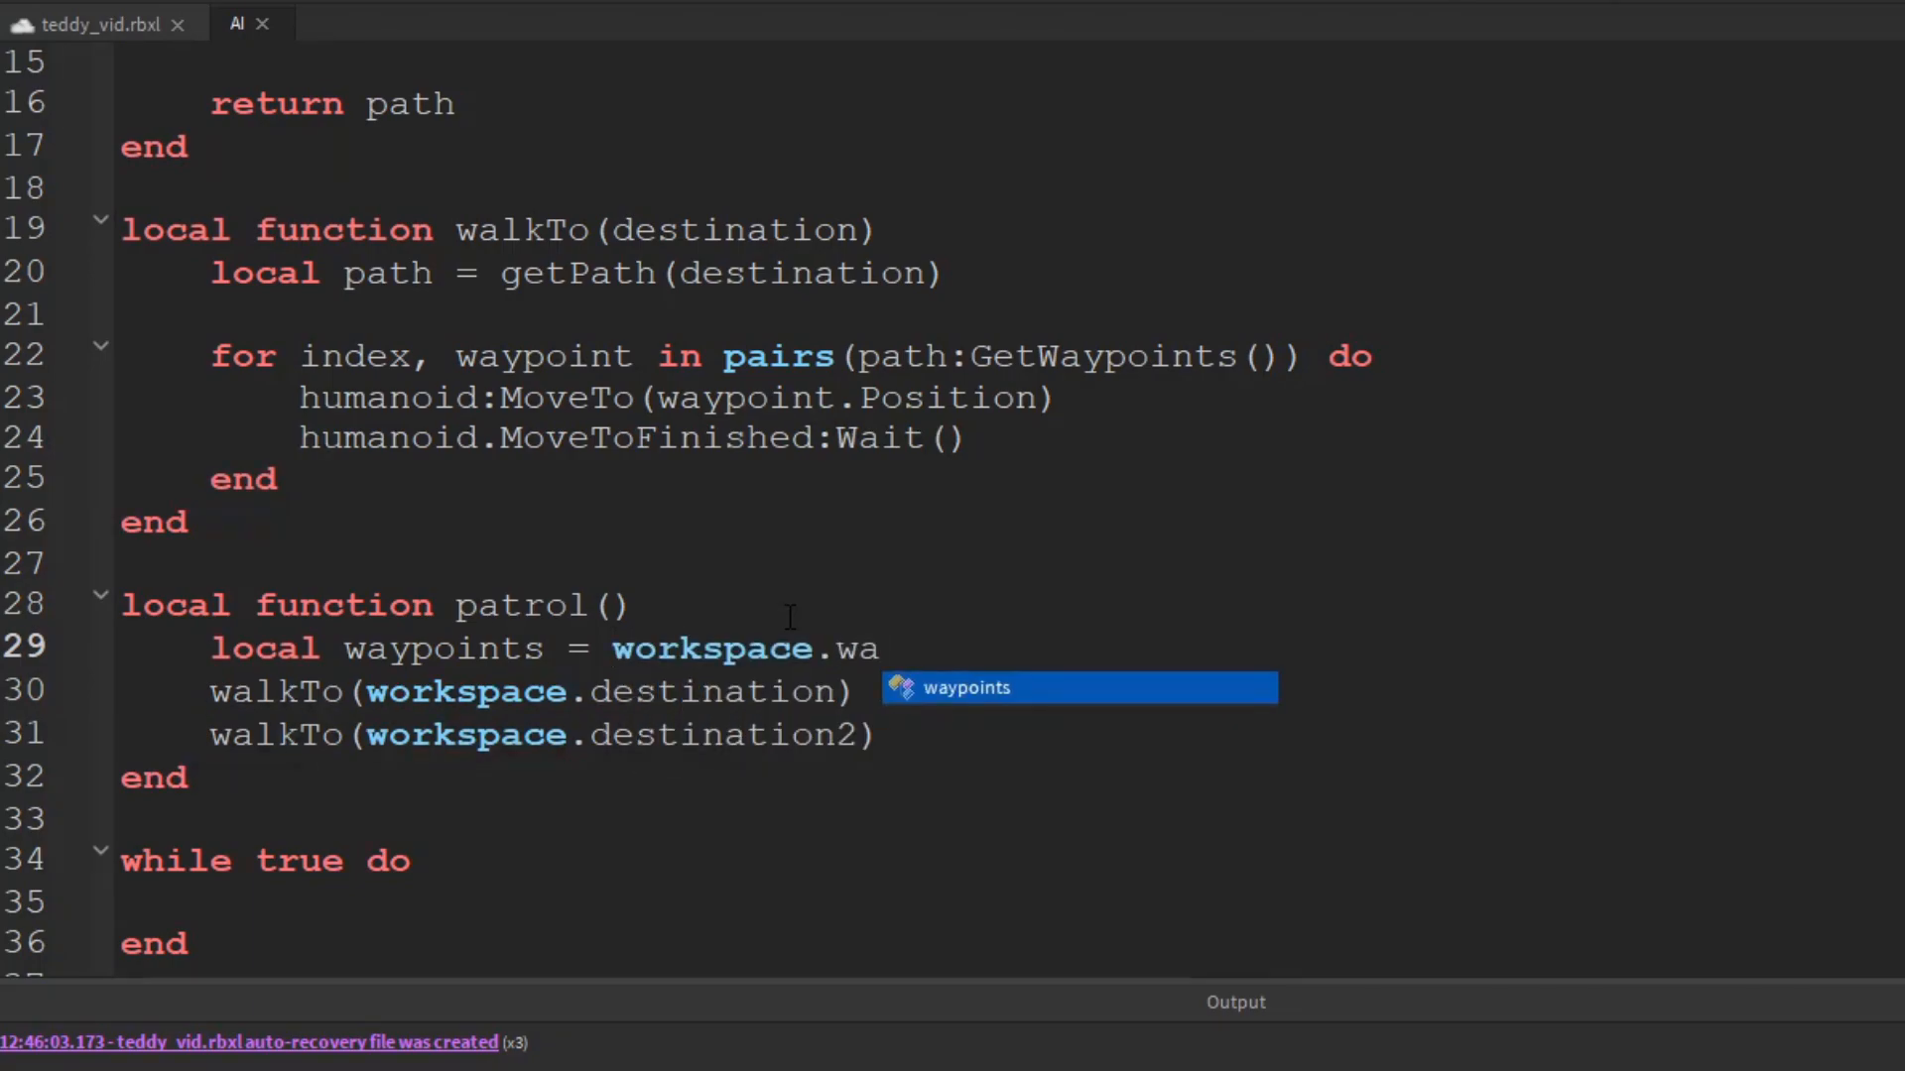
pyautogui.write('ypoints:GetChildren()')
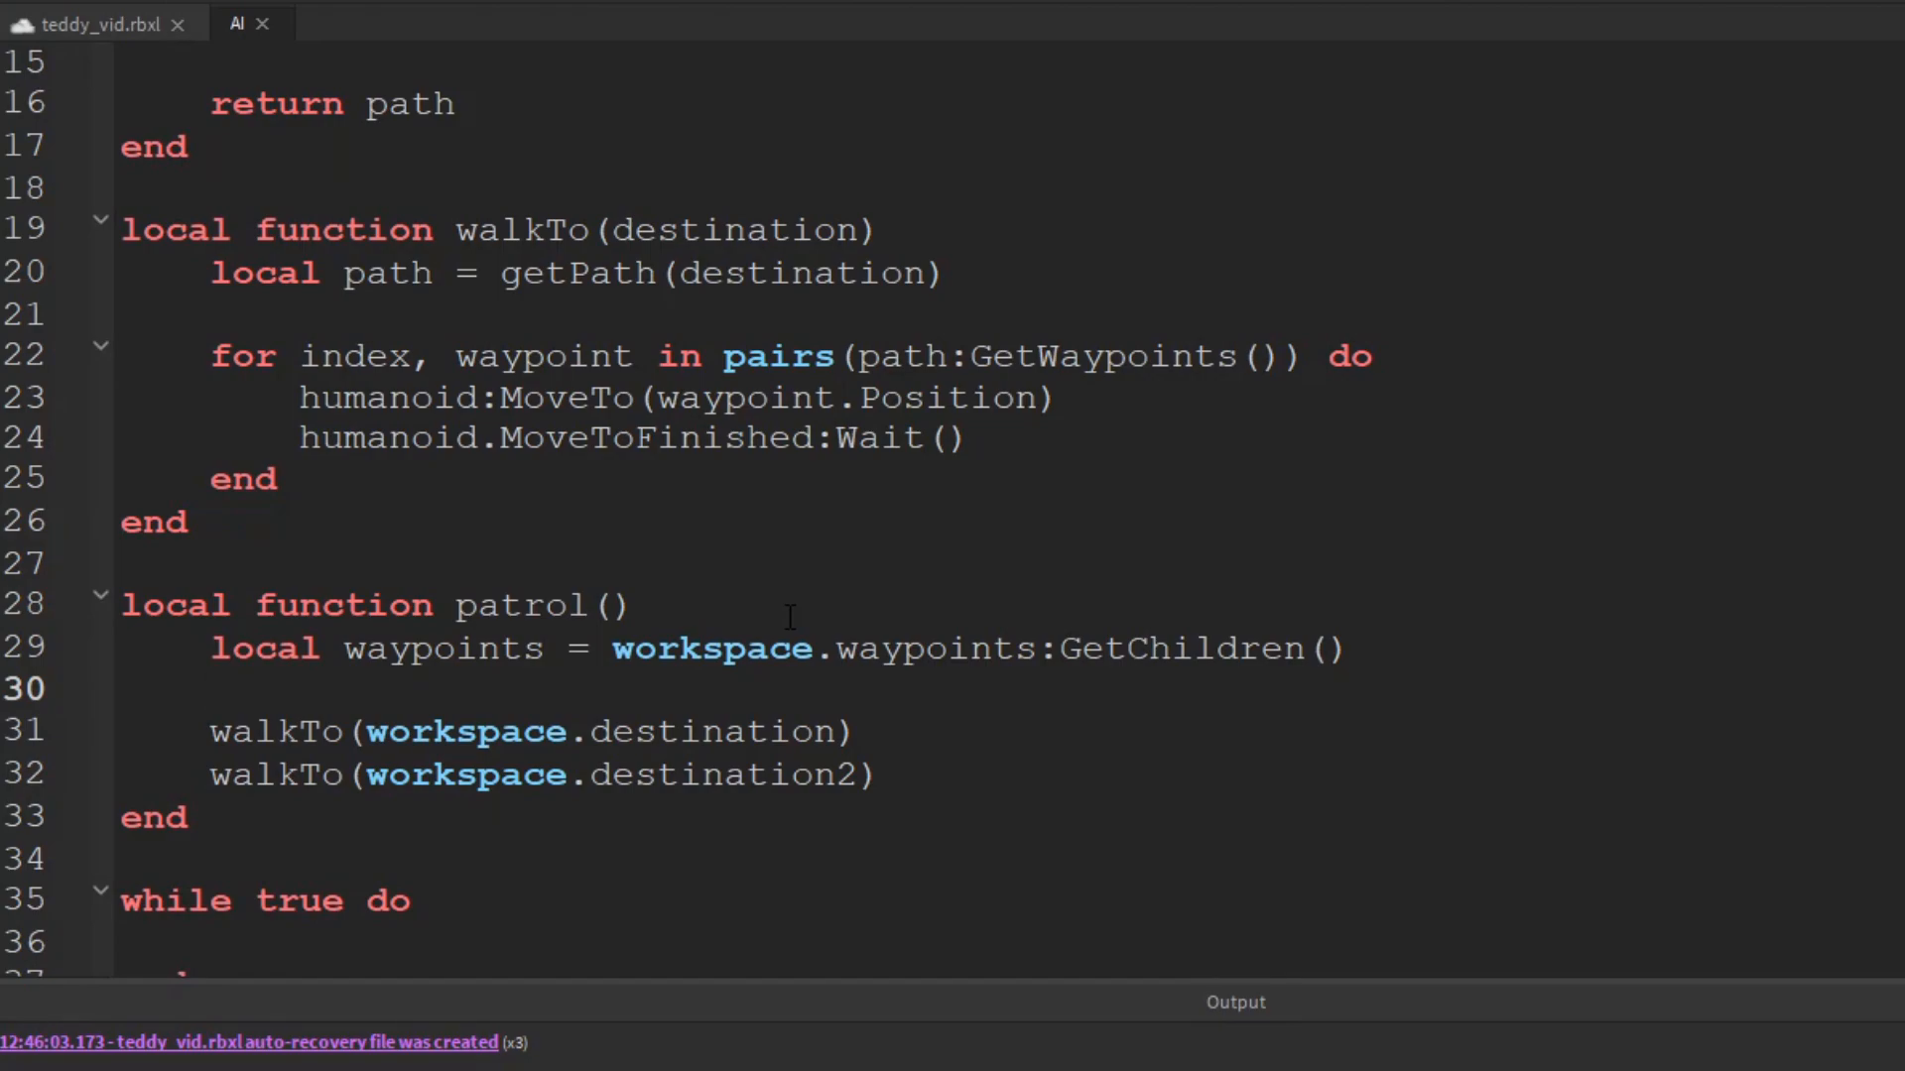
# Add local randomNum = math.random(1, #waypoints) instead of a hard-coded upper limit
pyautogui.write('local random')
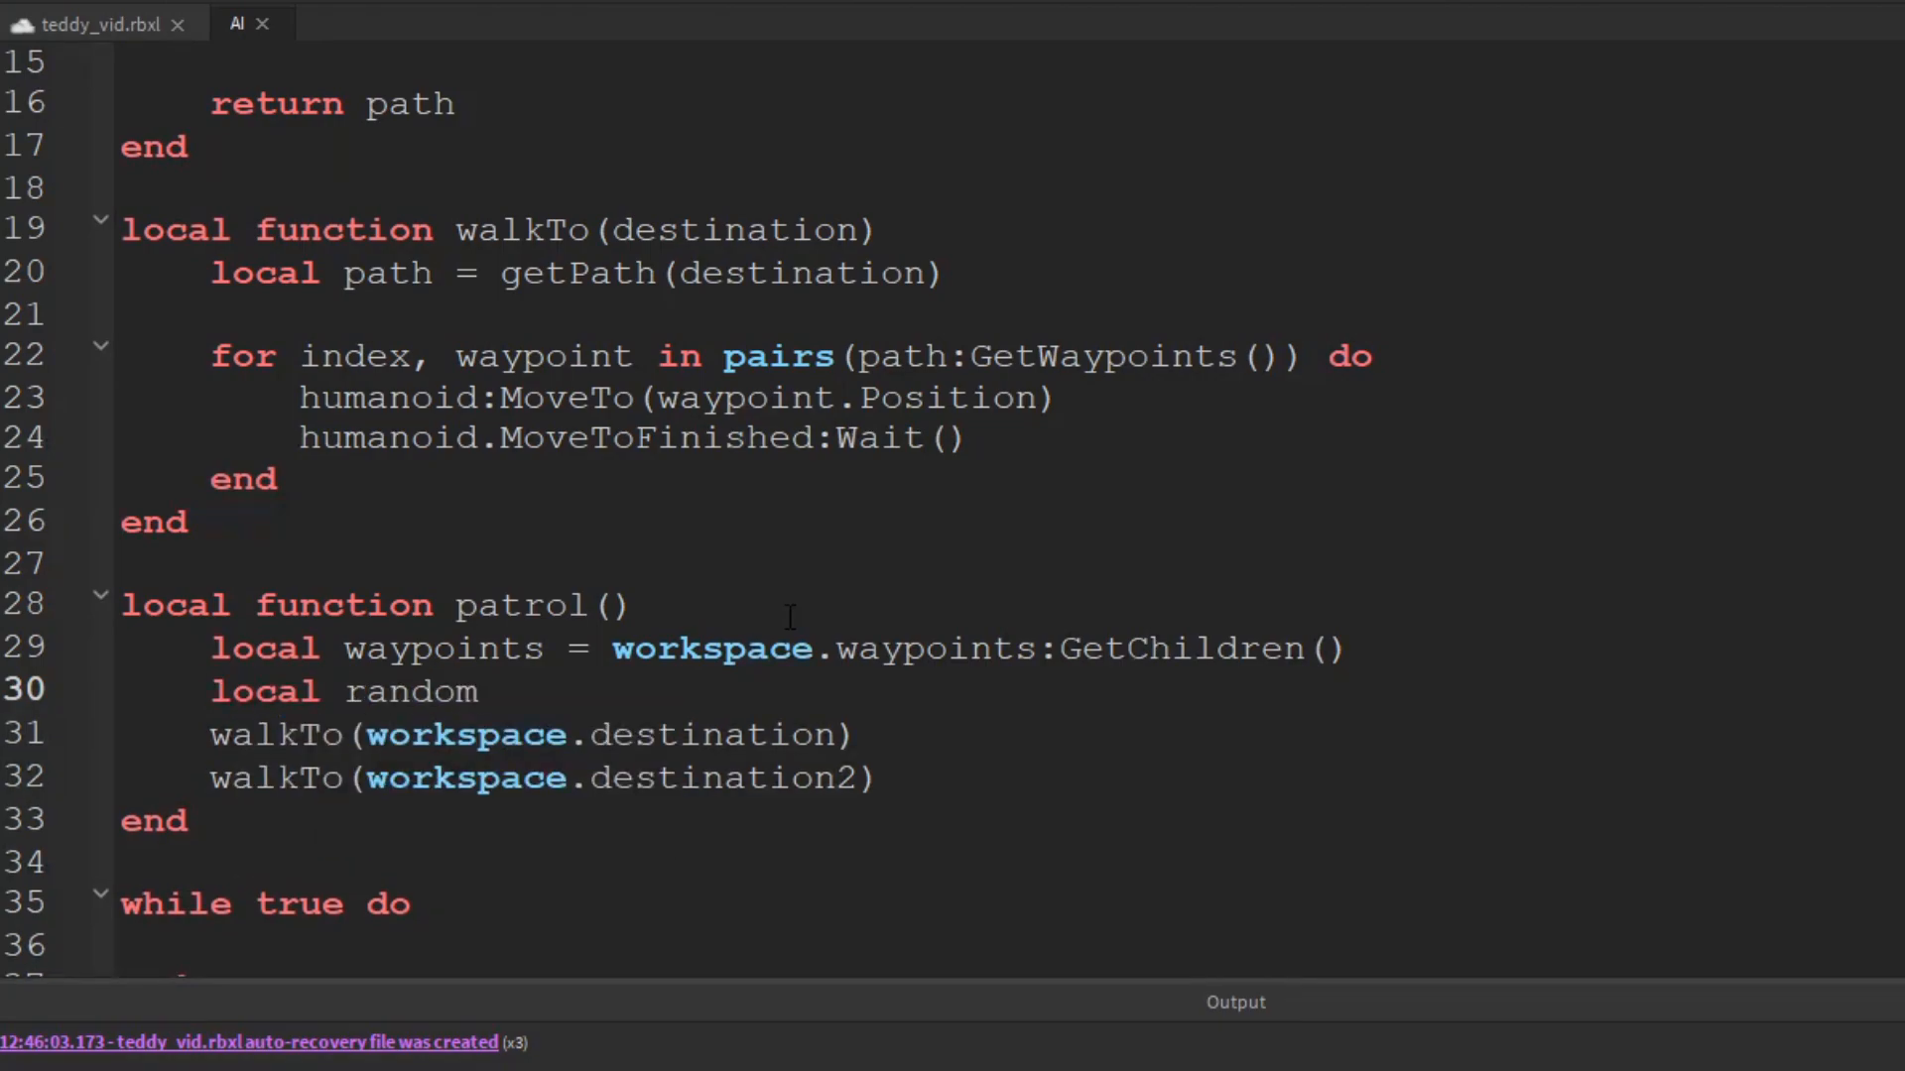
pyautogui.write('Num')
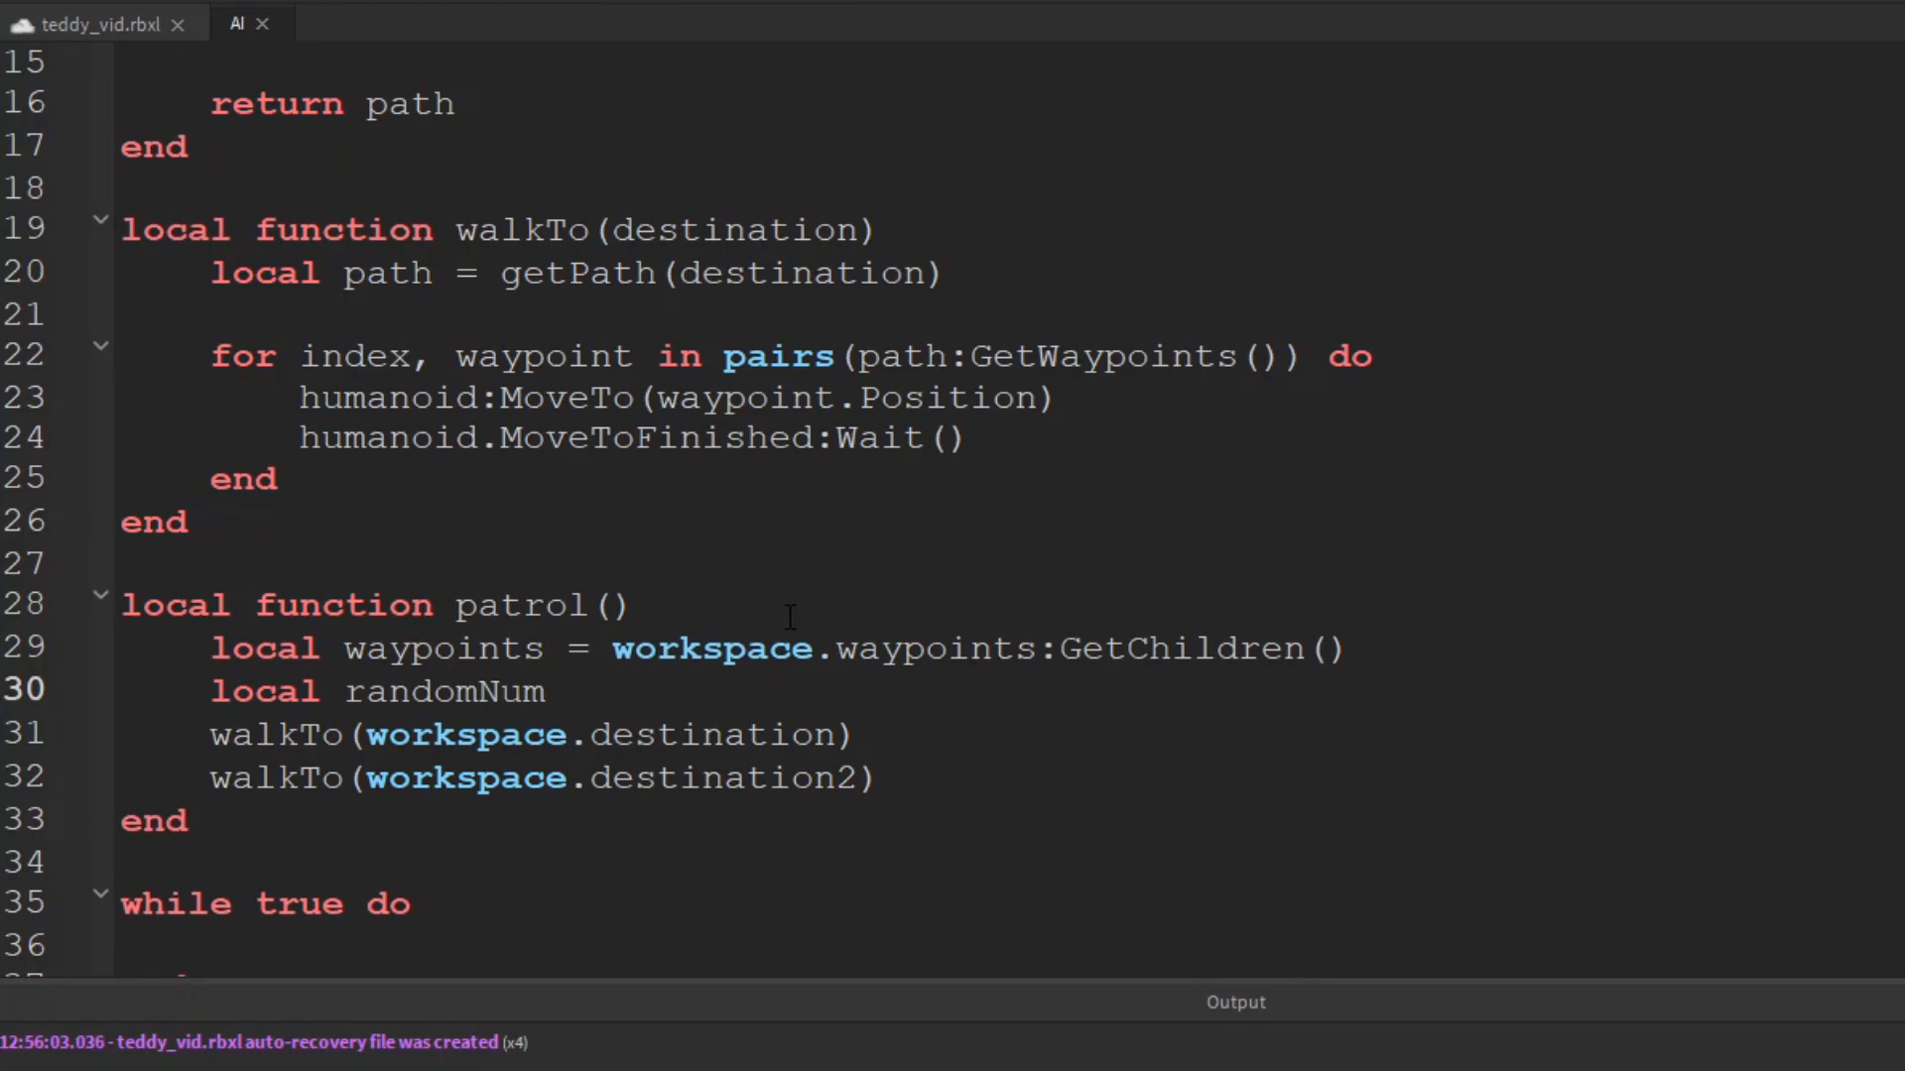
pyautogui.write('= math')
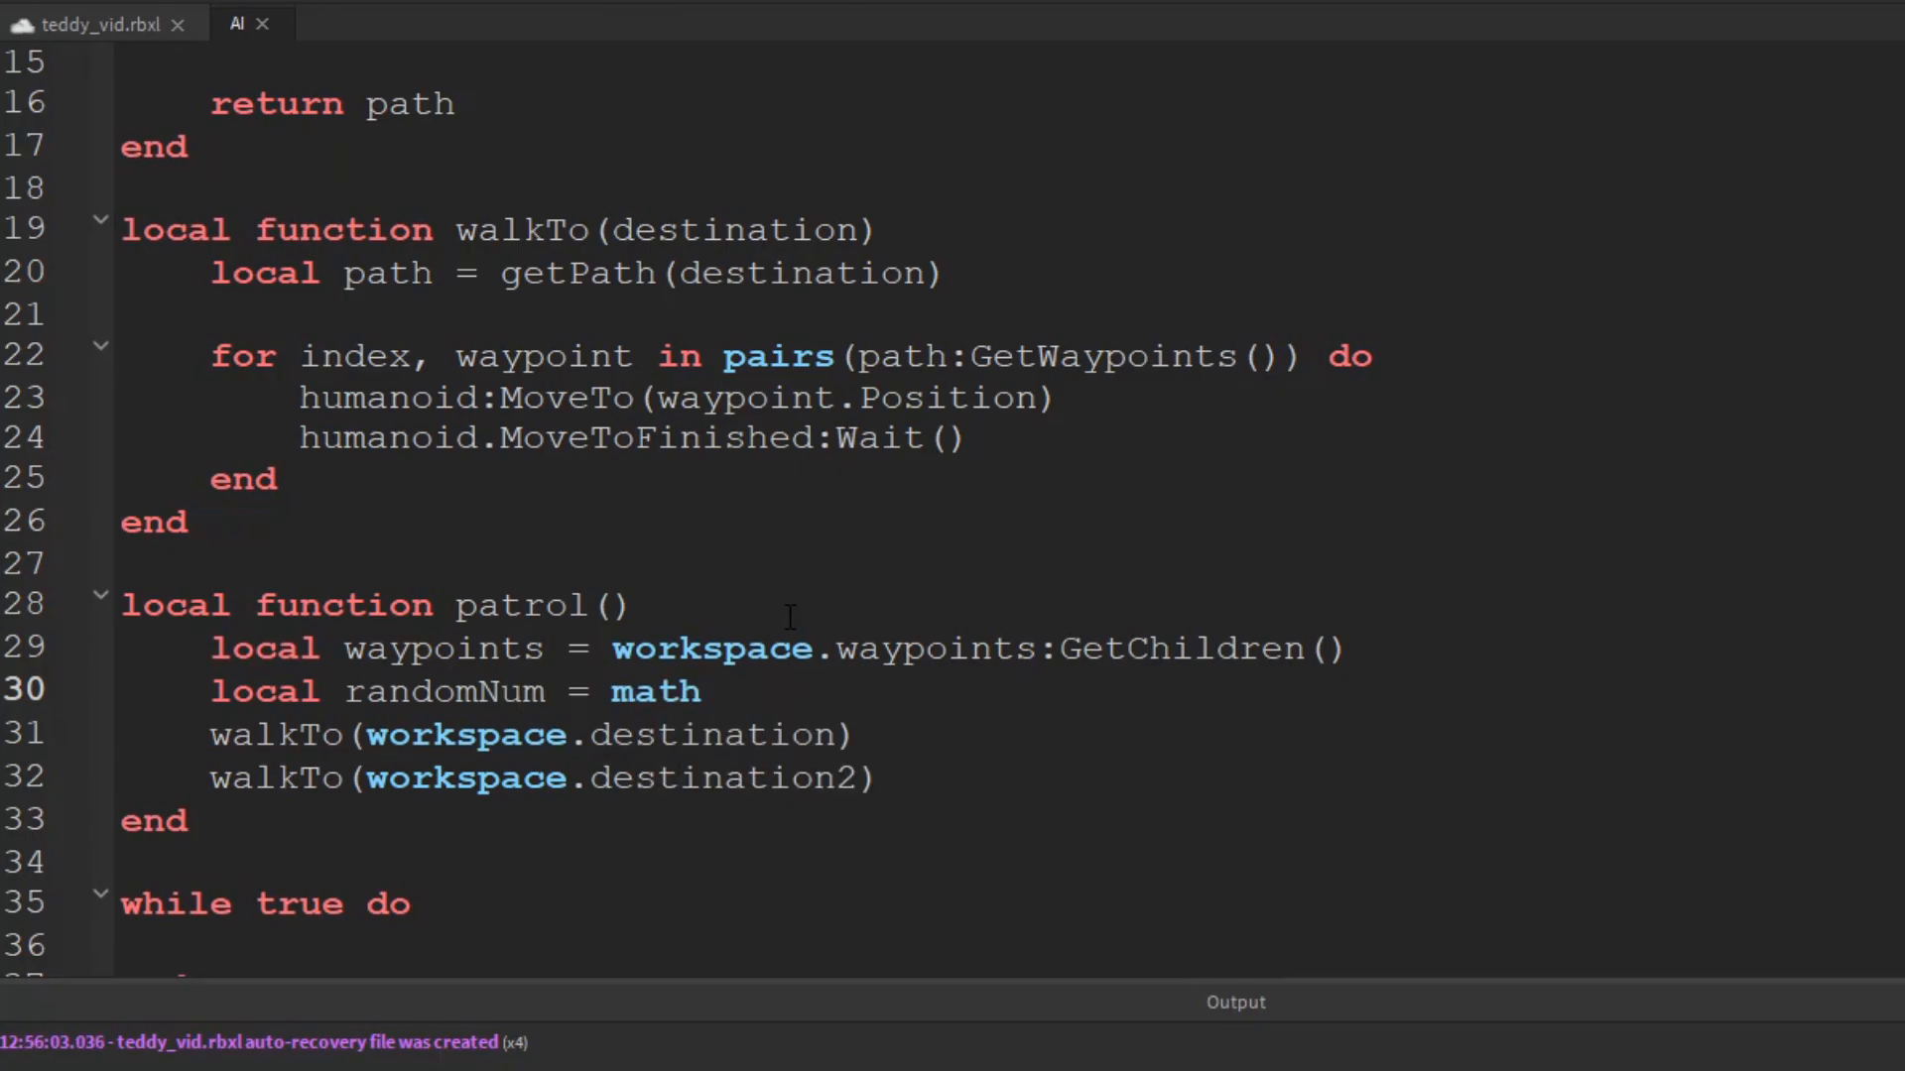
pyautogui.write('.random(')
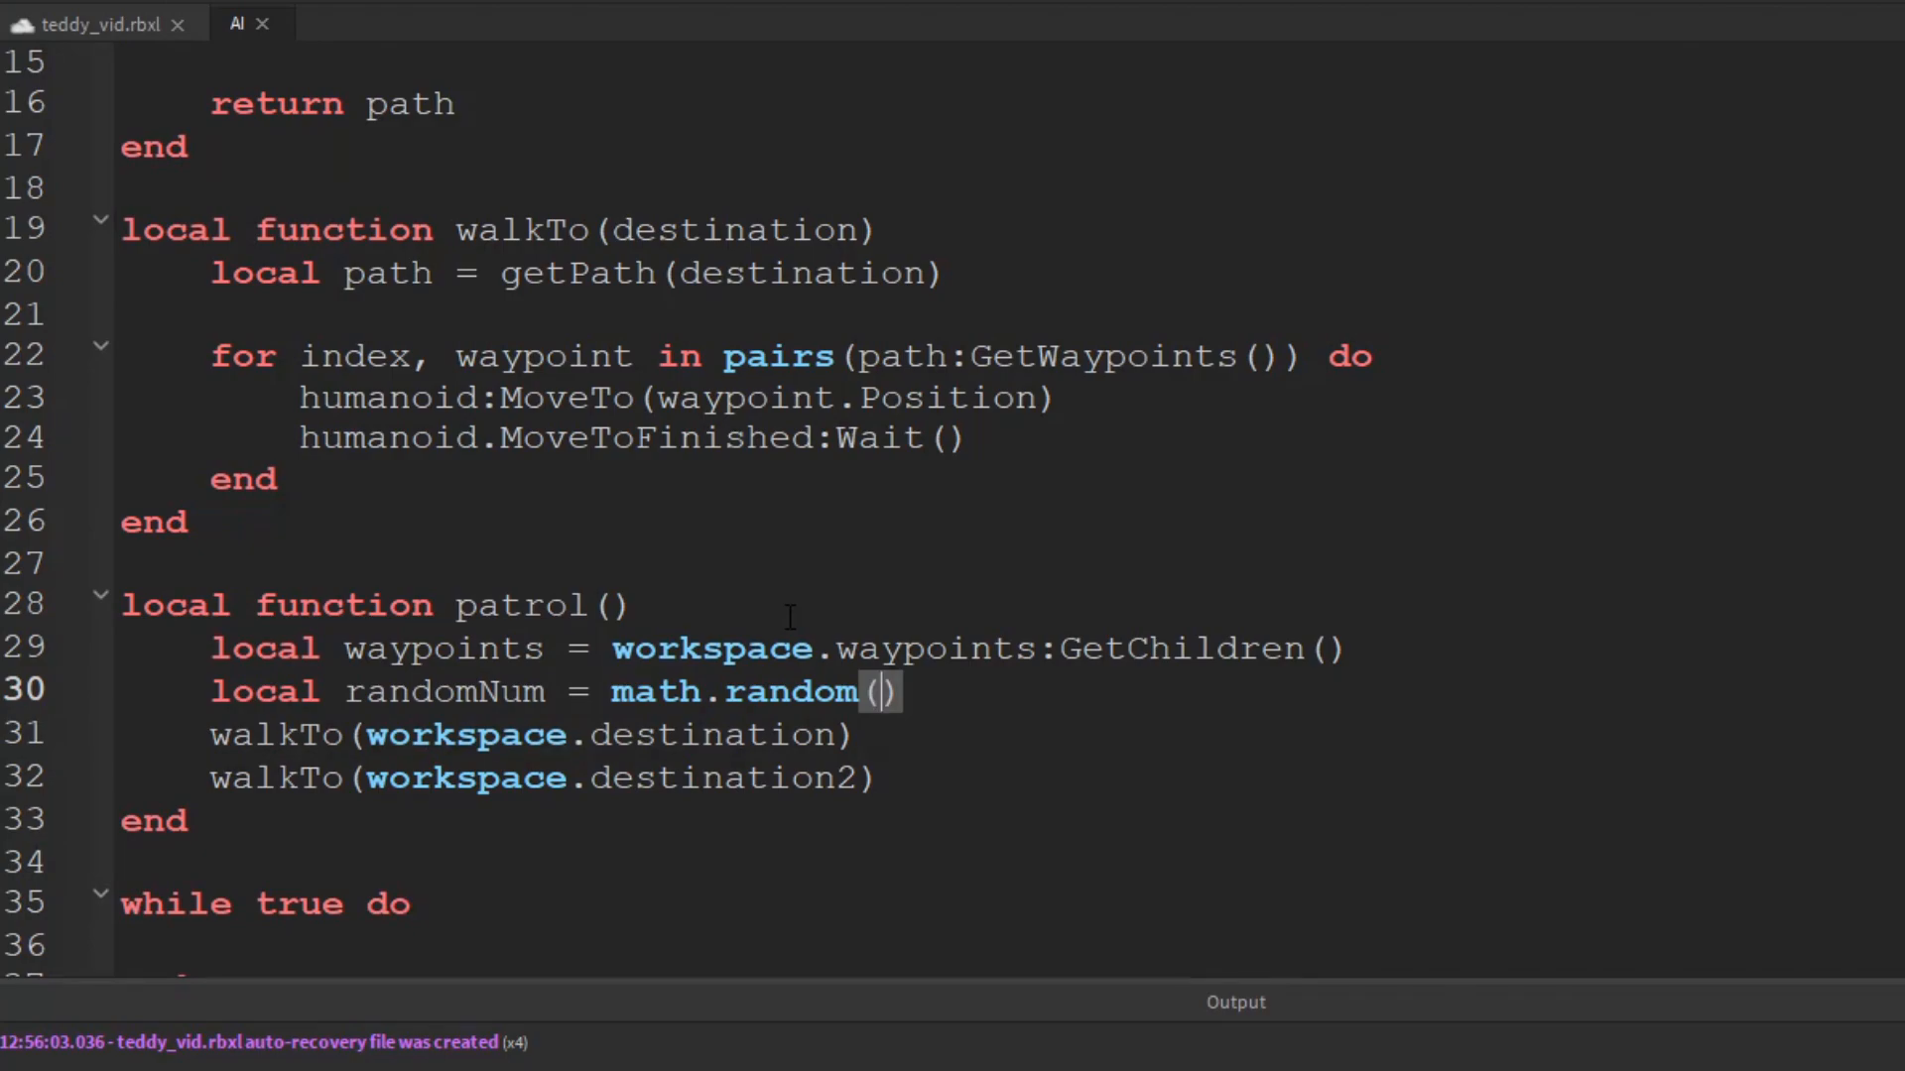
pyautogui.write('1, 54')
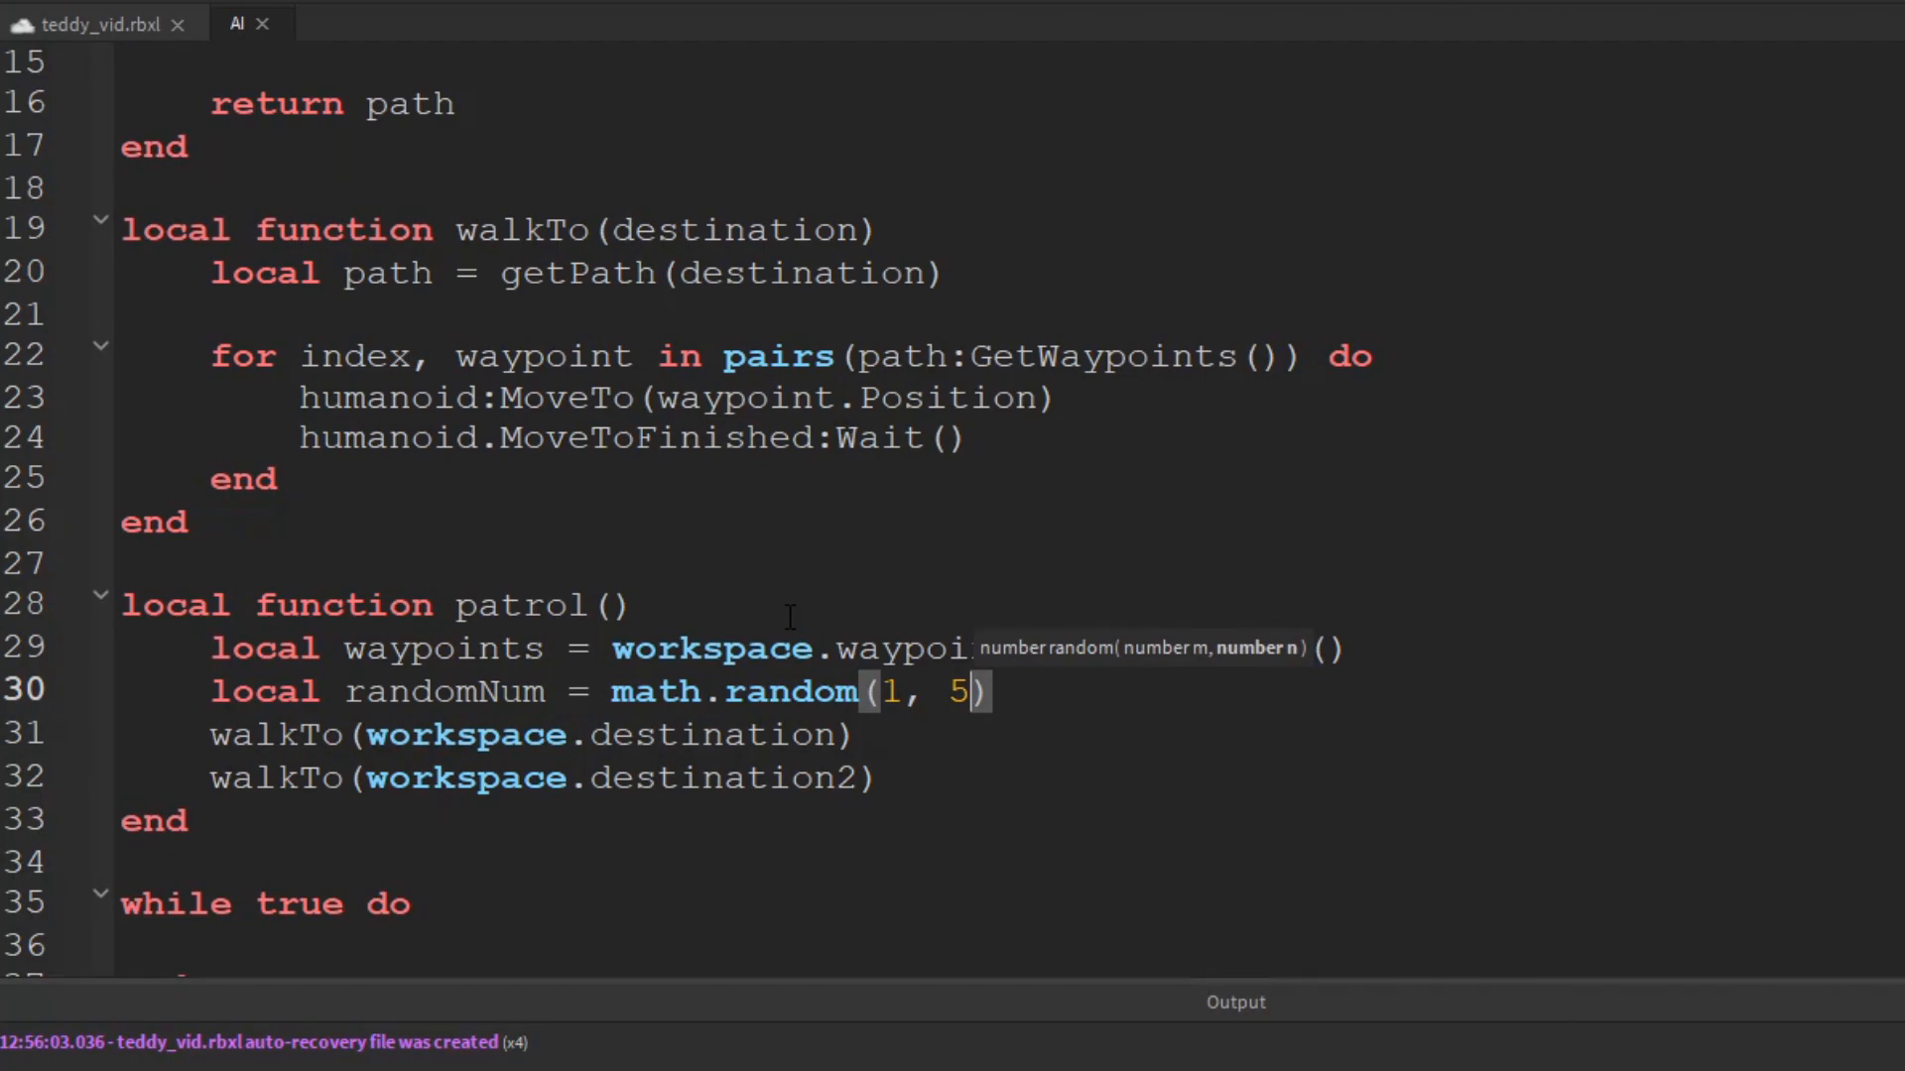
pyautogui.press('Backspace')
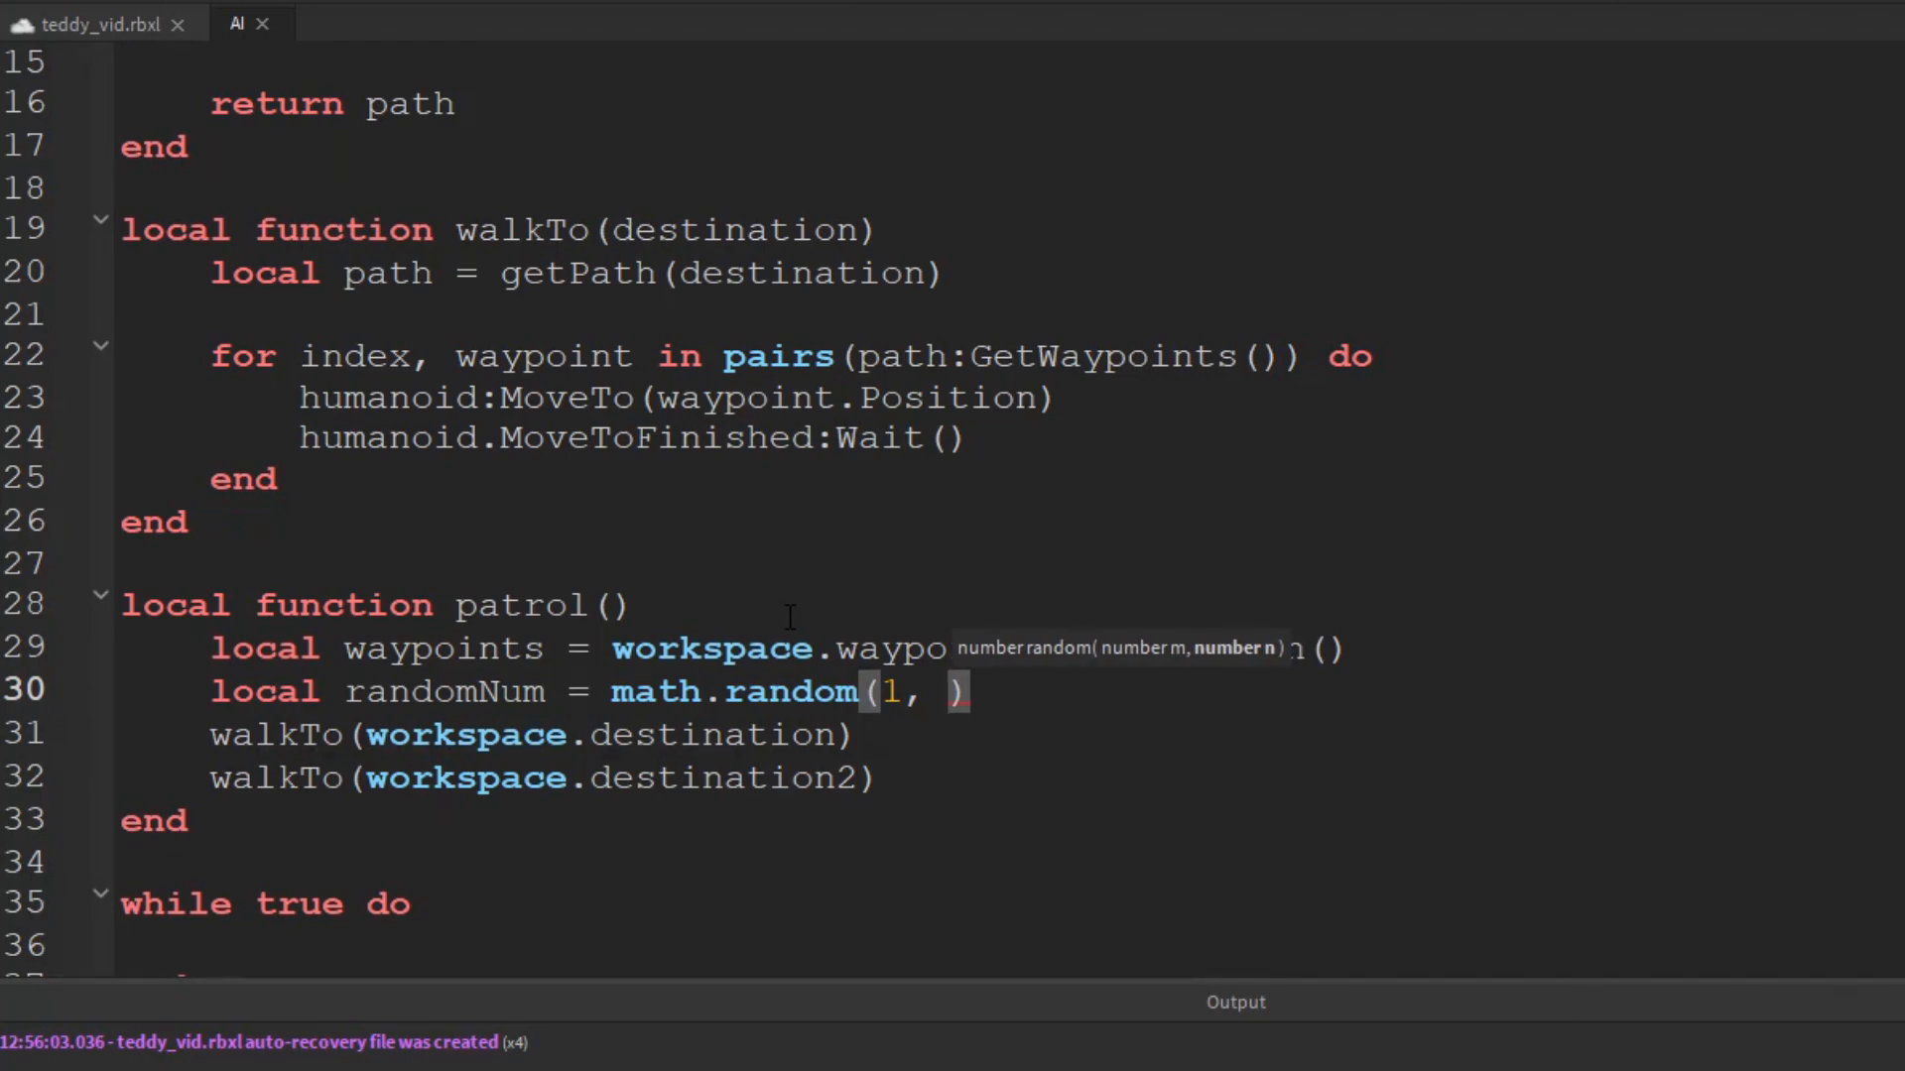
pyautogui.moveTo(629, 647)
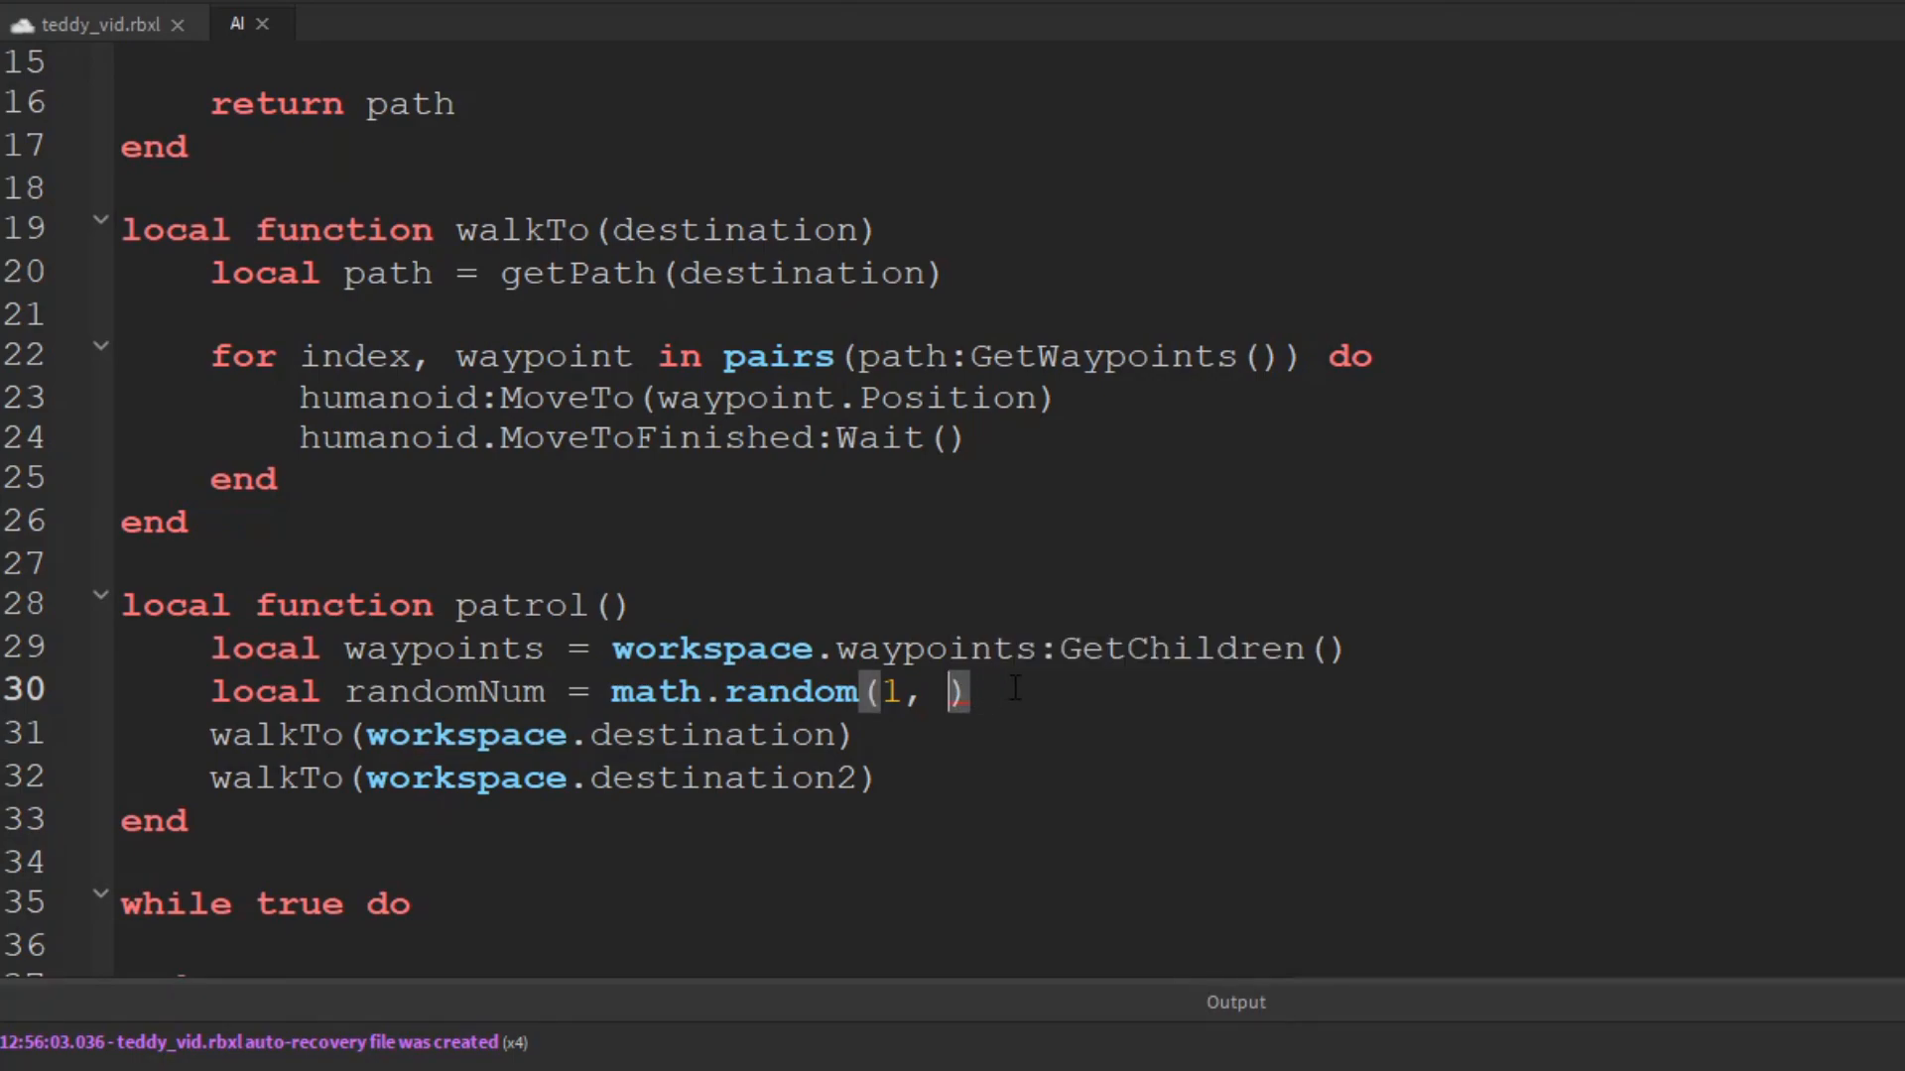
pyautogui.write('#waypoints')
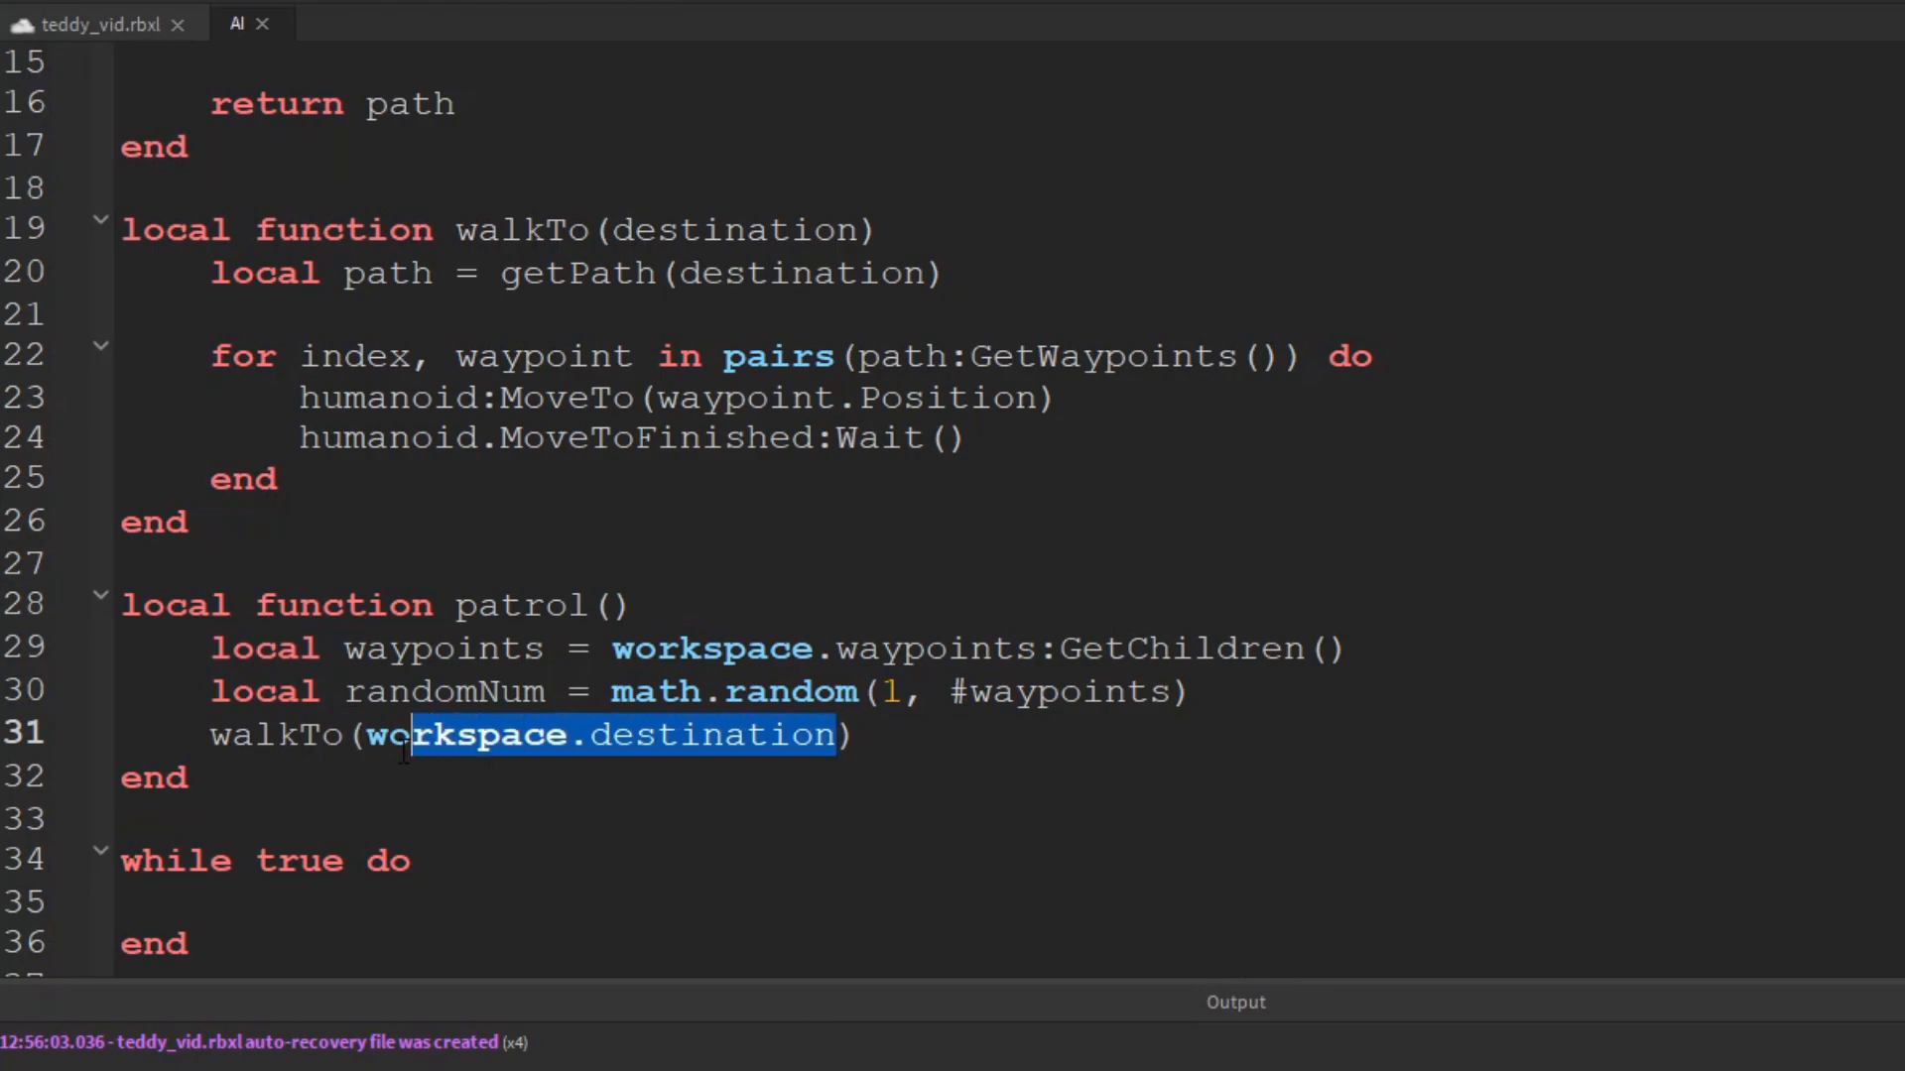
# Make walkTo target waypoints[randomNum].Position instead of a fixed destination
pyautogui.write('waypoints)')
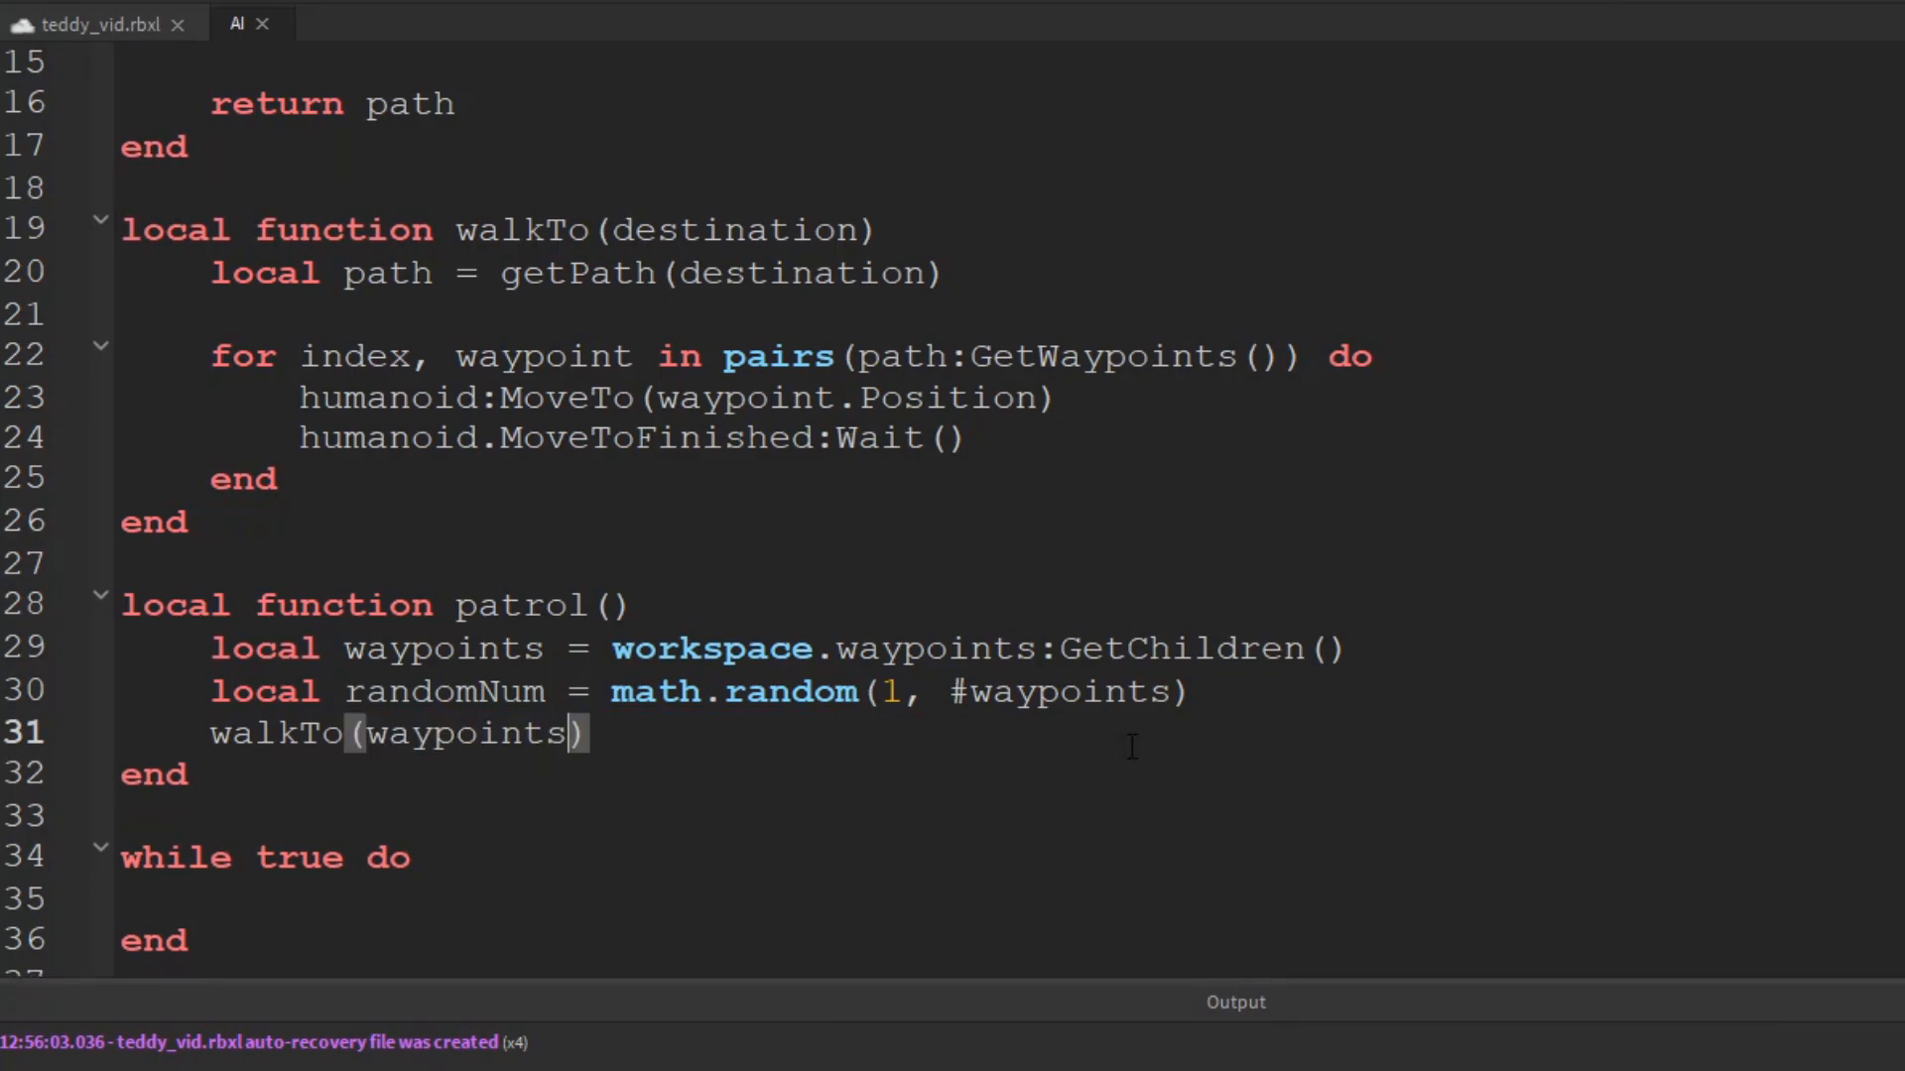
pyautogui.write('[]')
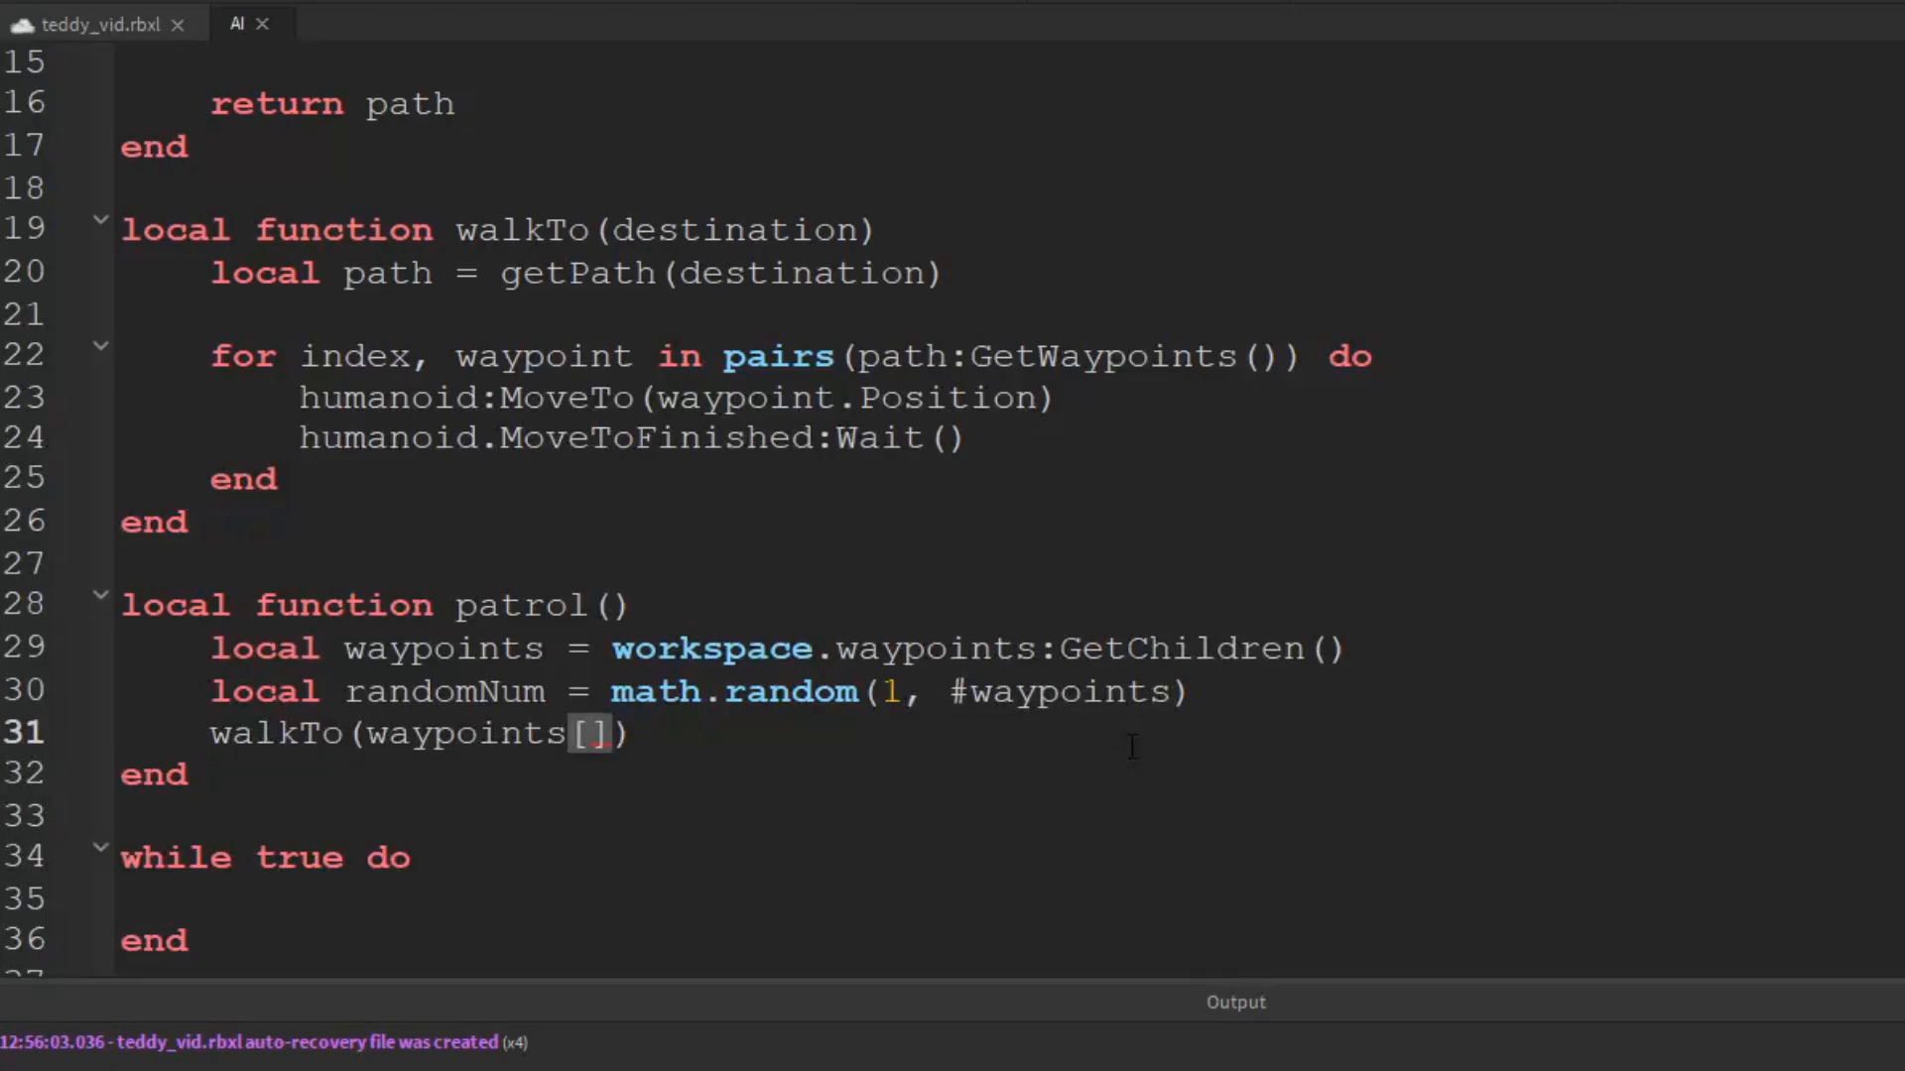
pyautogui.write('2')
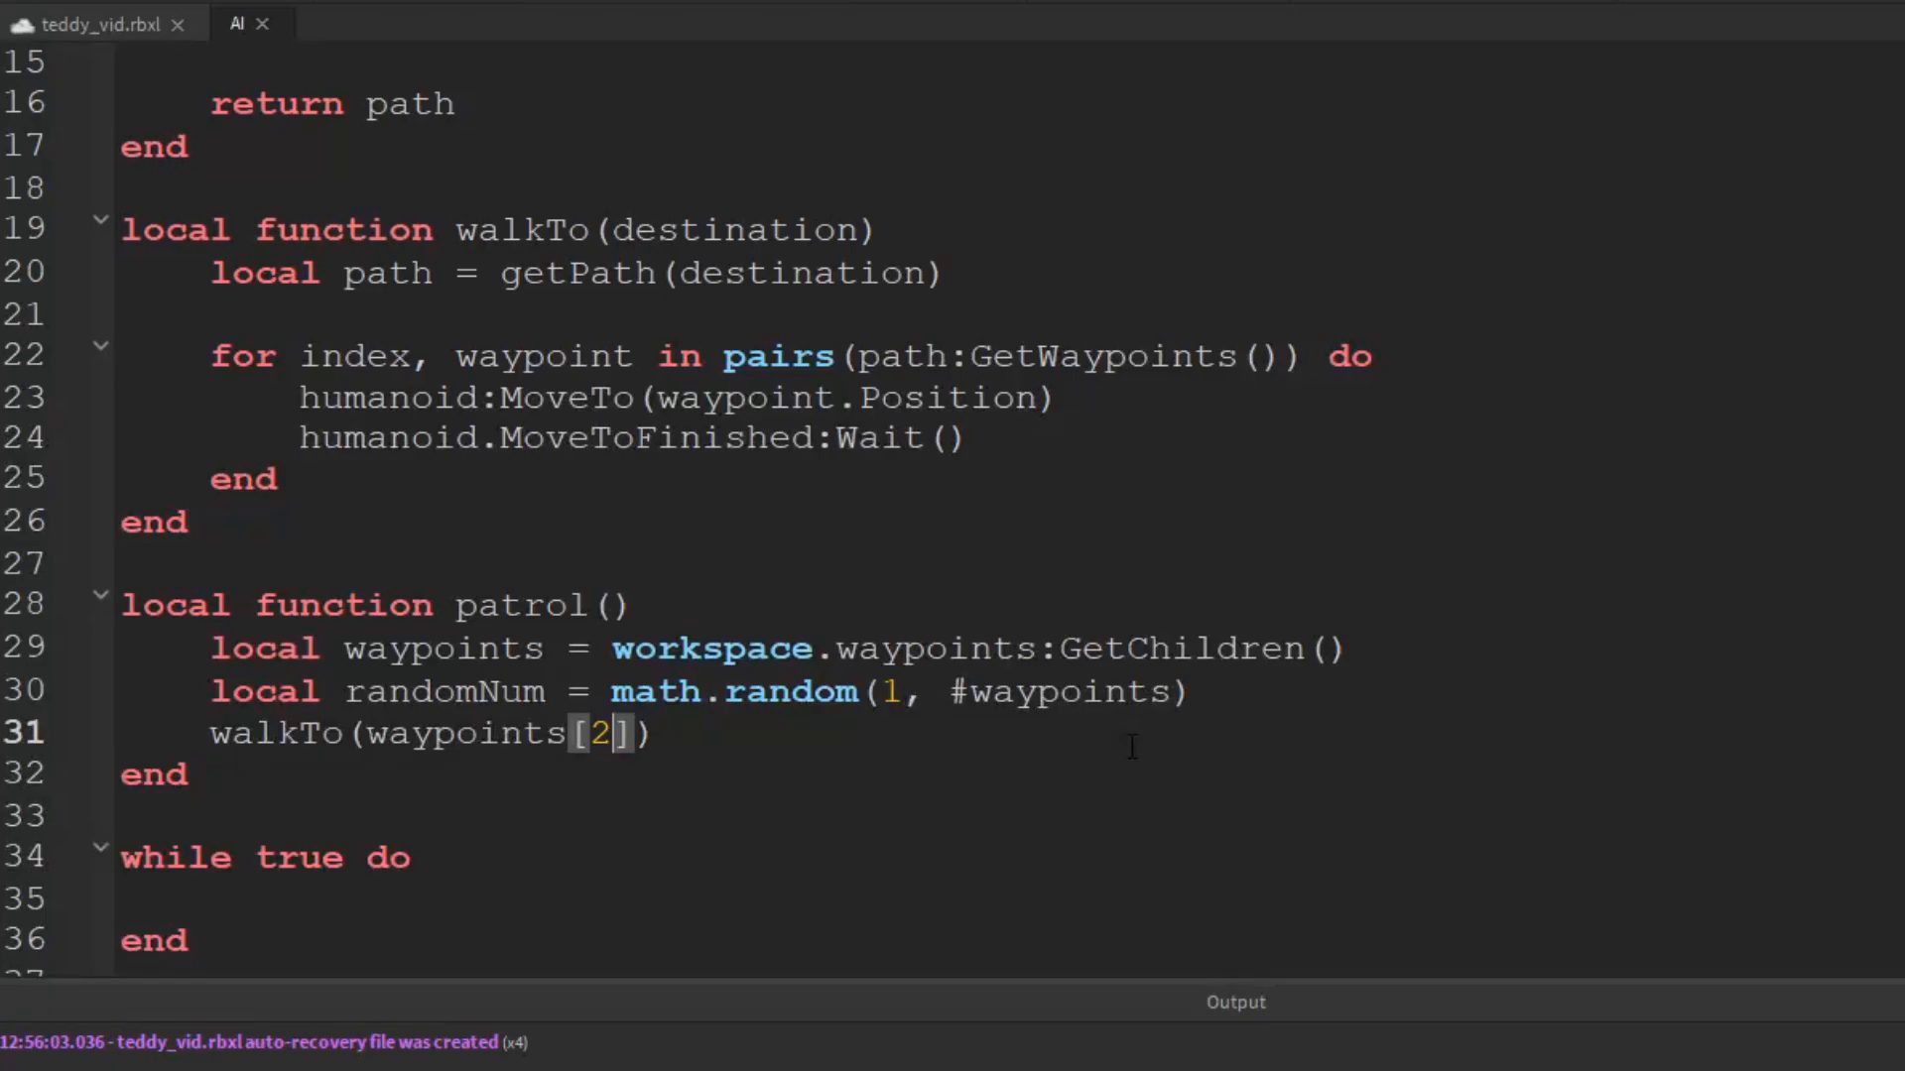
pyautogui.press('Backspace')
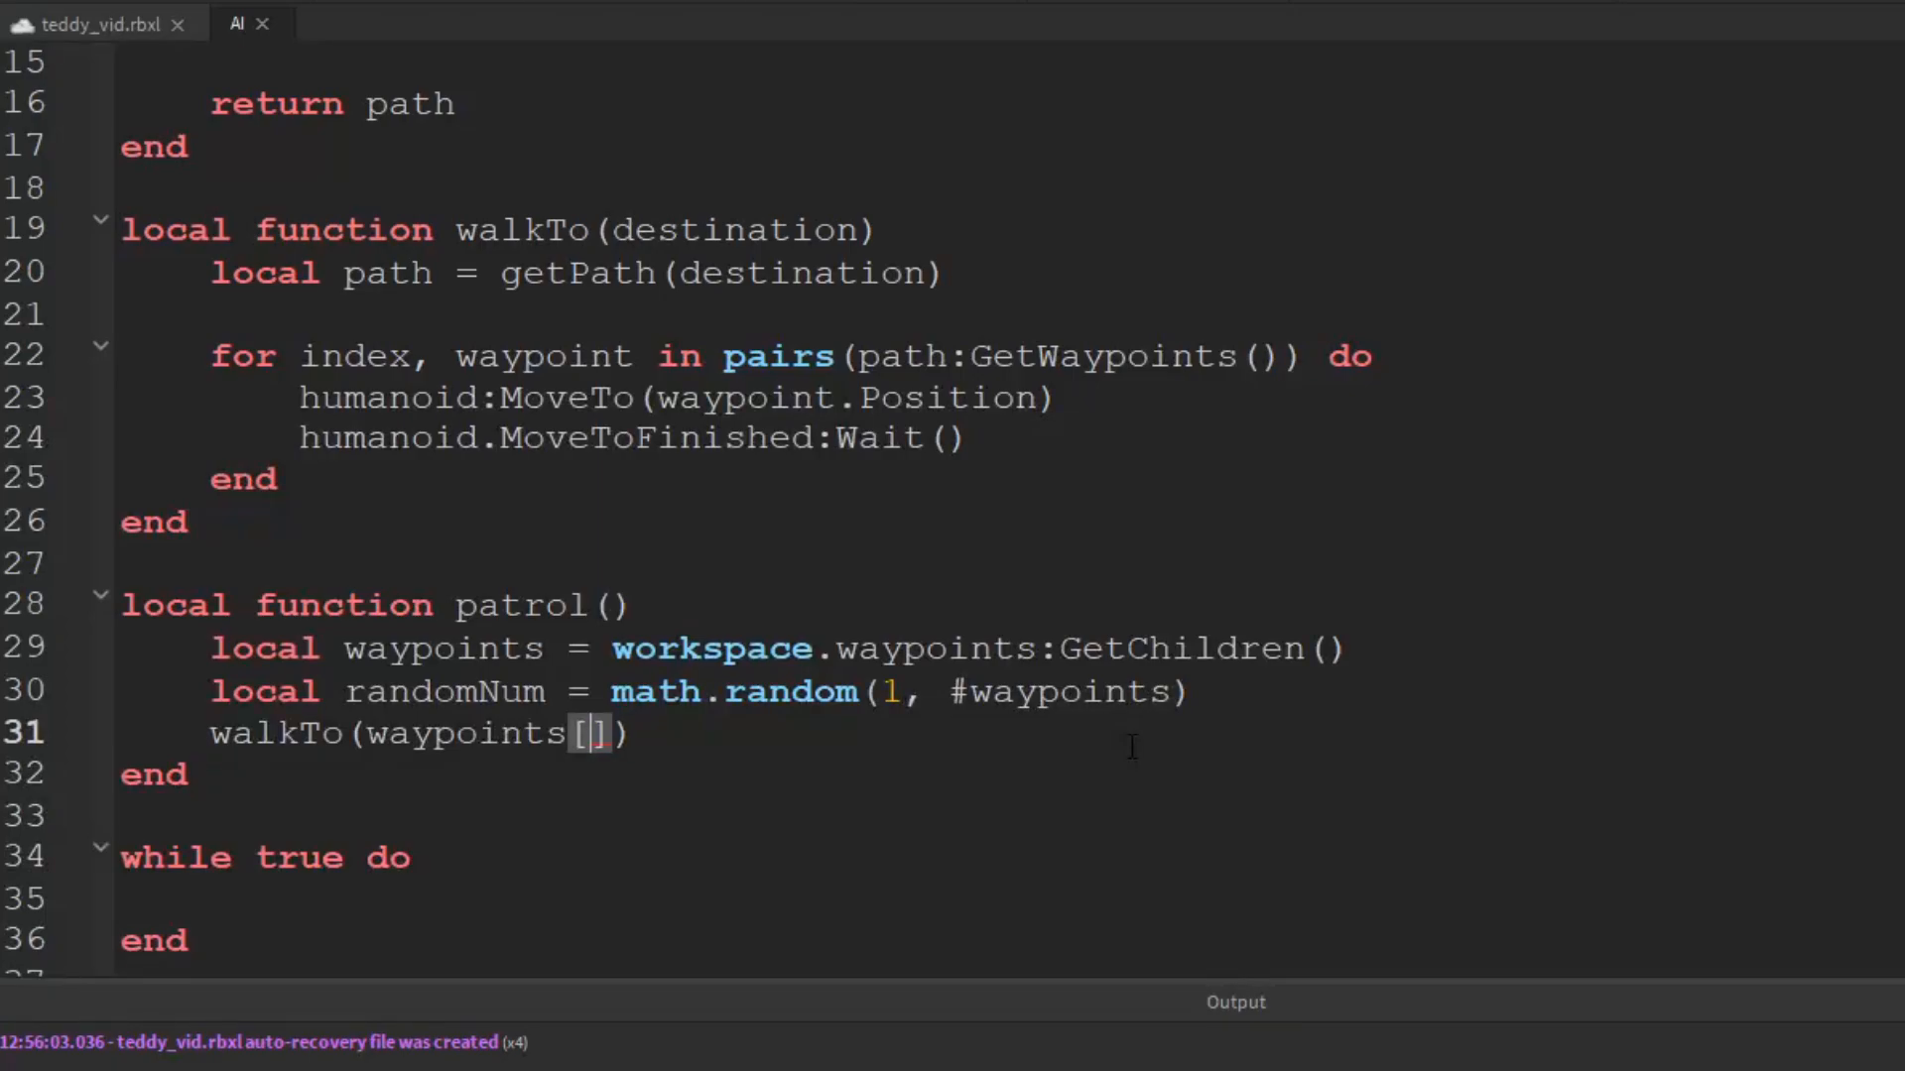
pyautogui.write('randomNum')
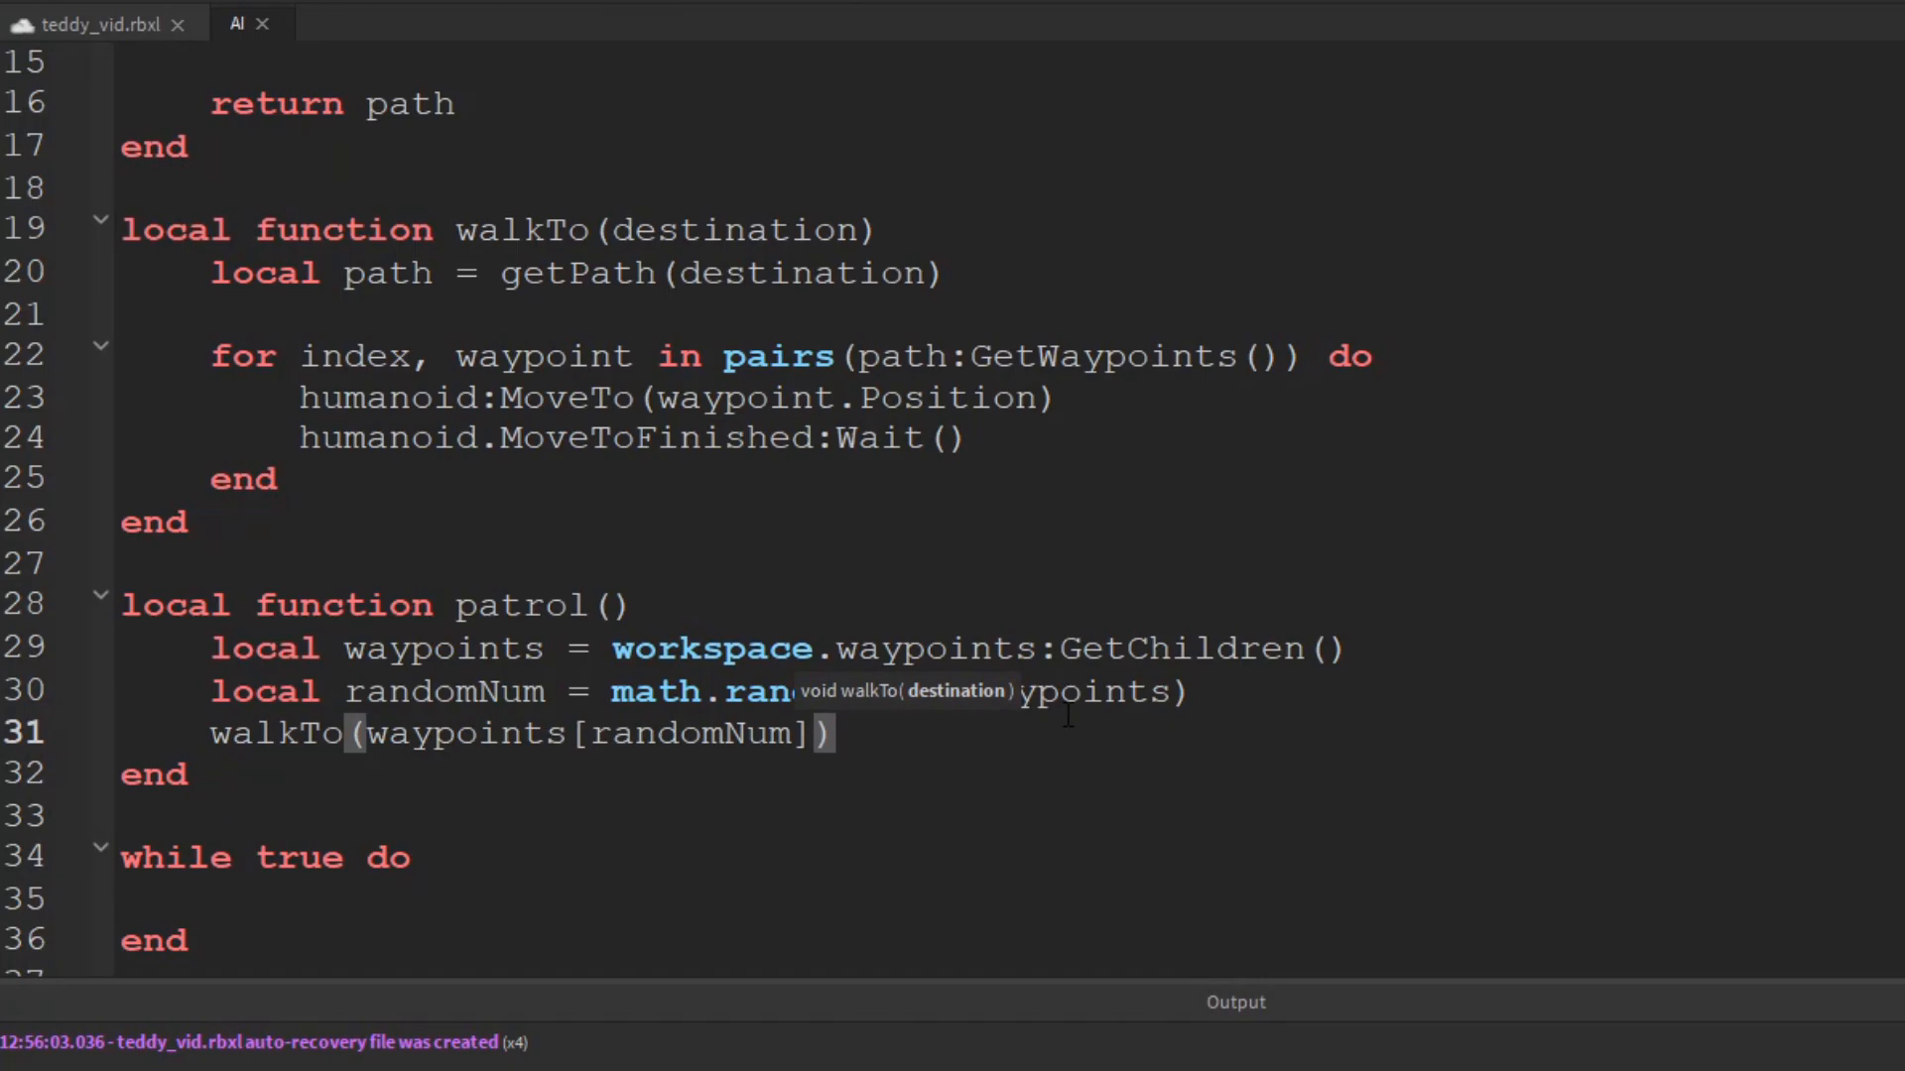
pyautogui.write('.Position')
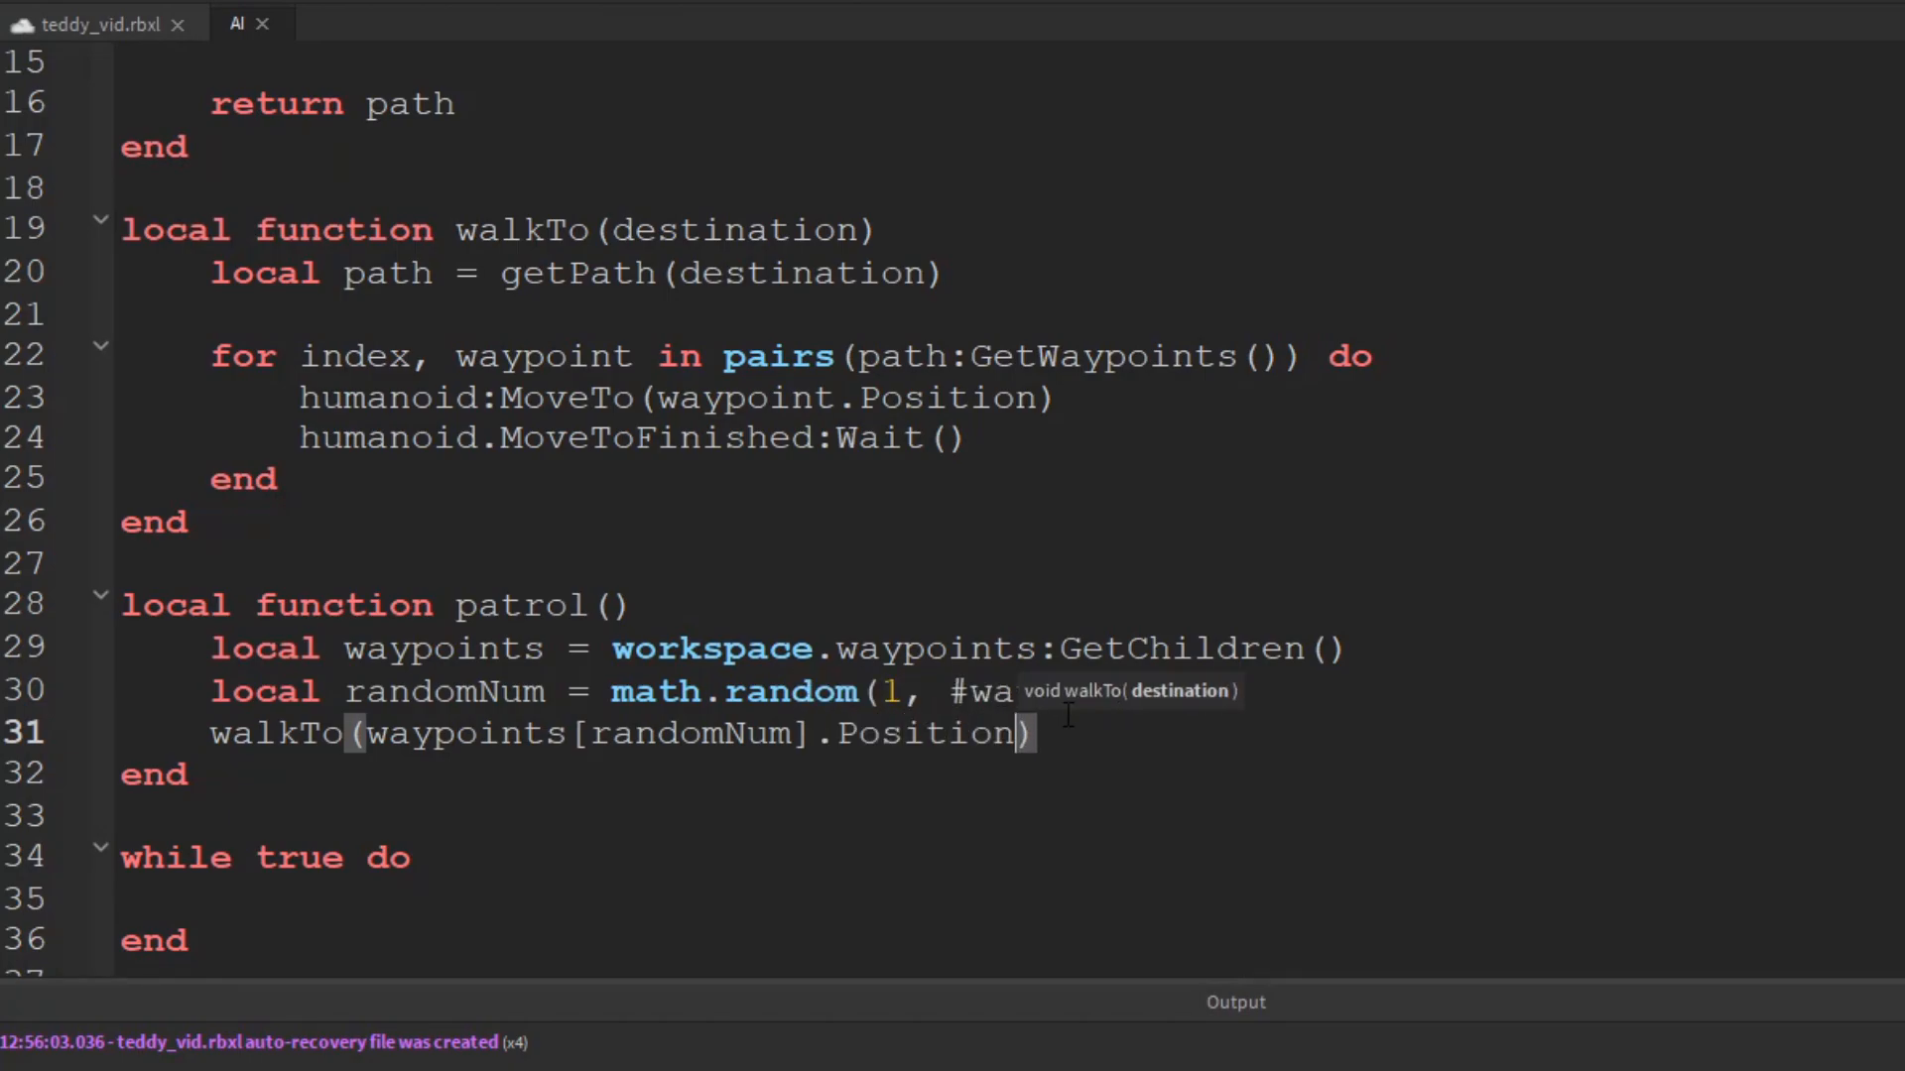
pyautogui.moveTo(1016, 800)
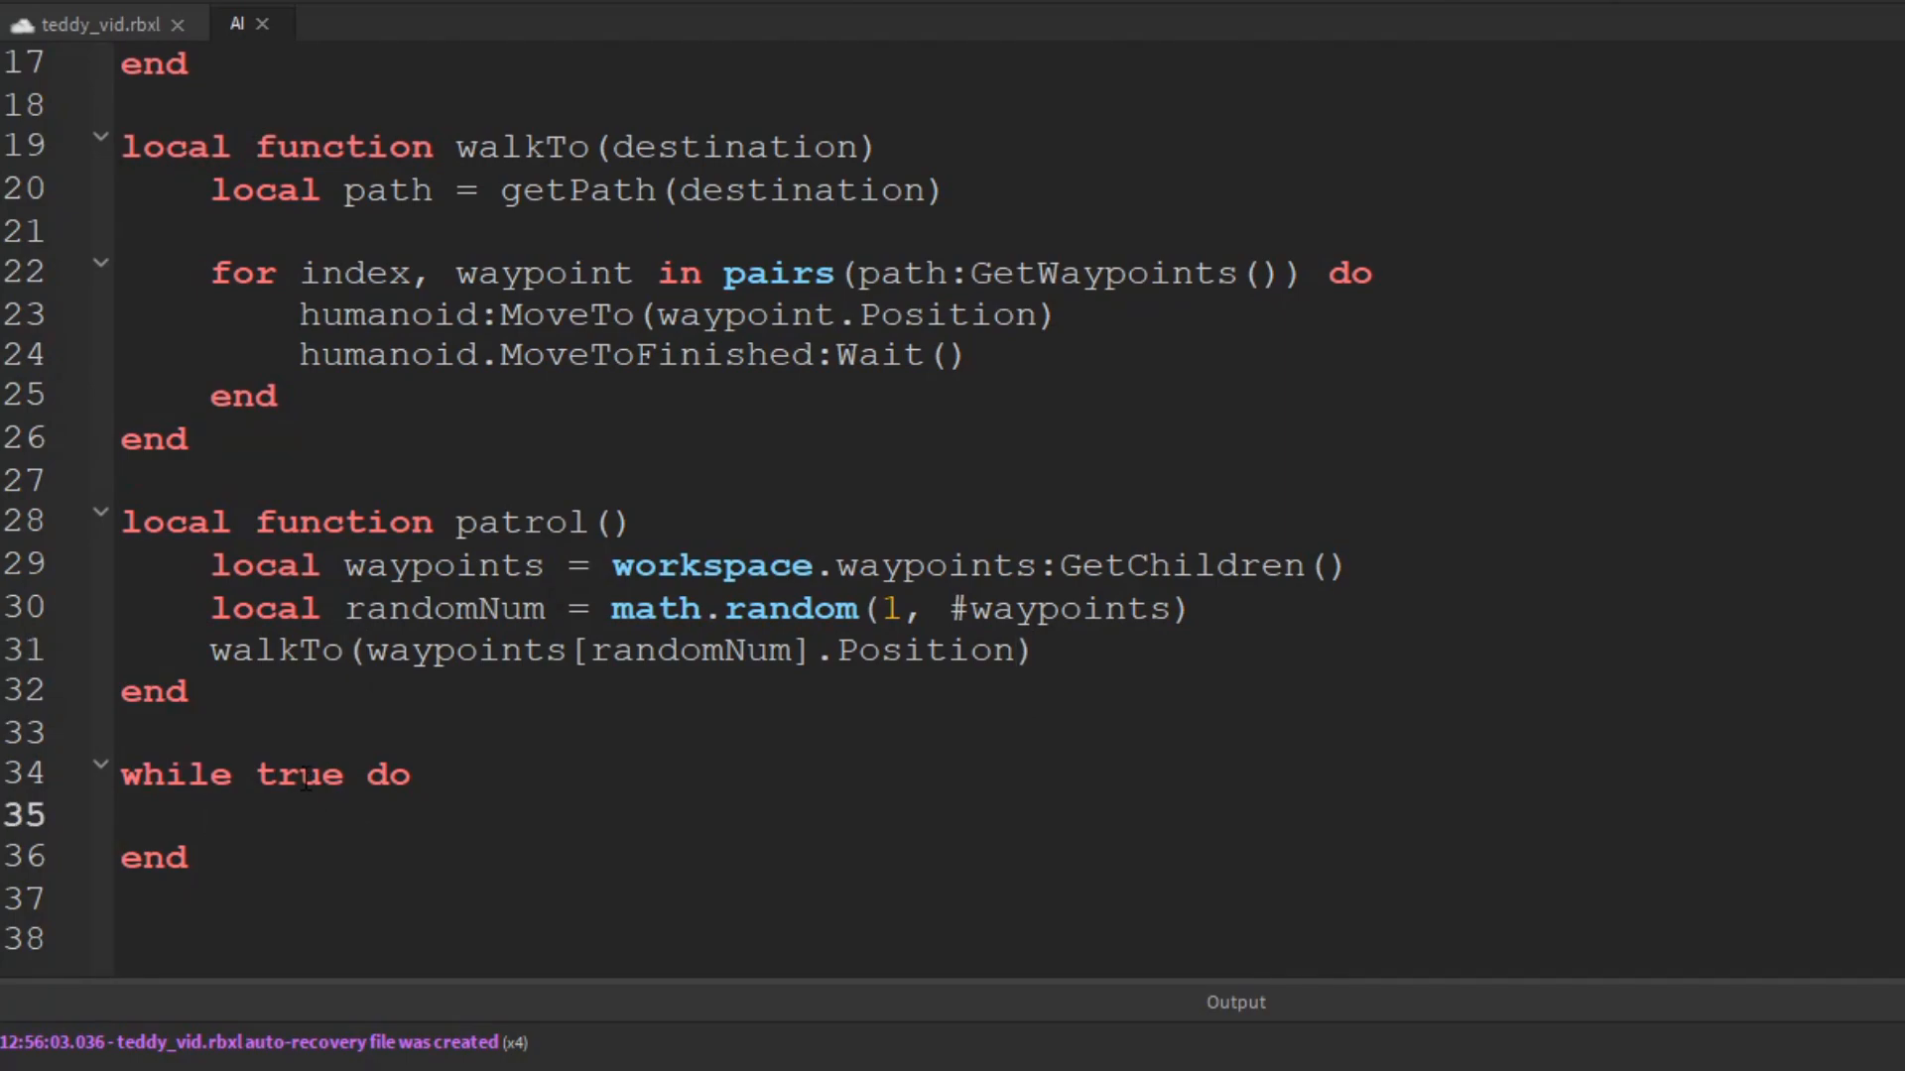
# Change the loop to while wait(2) and call patrol() inside it
pyautogui.doubleClick(297, 774)
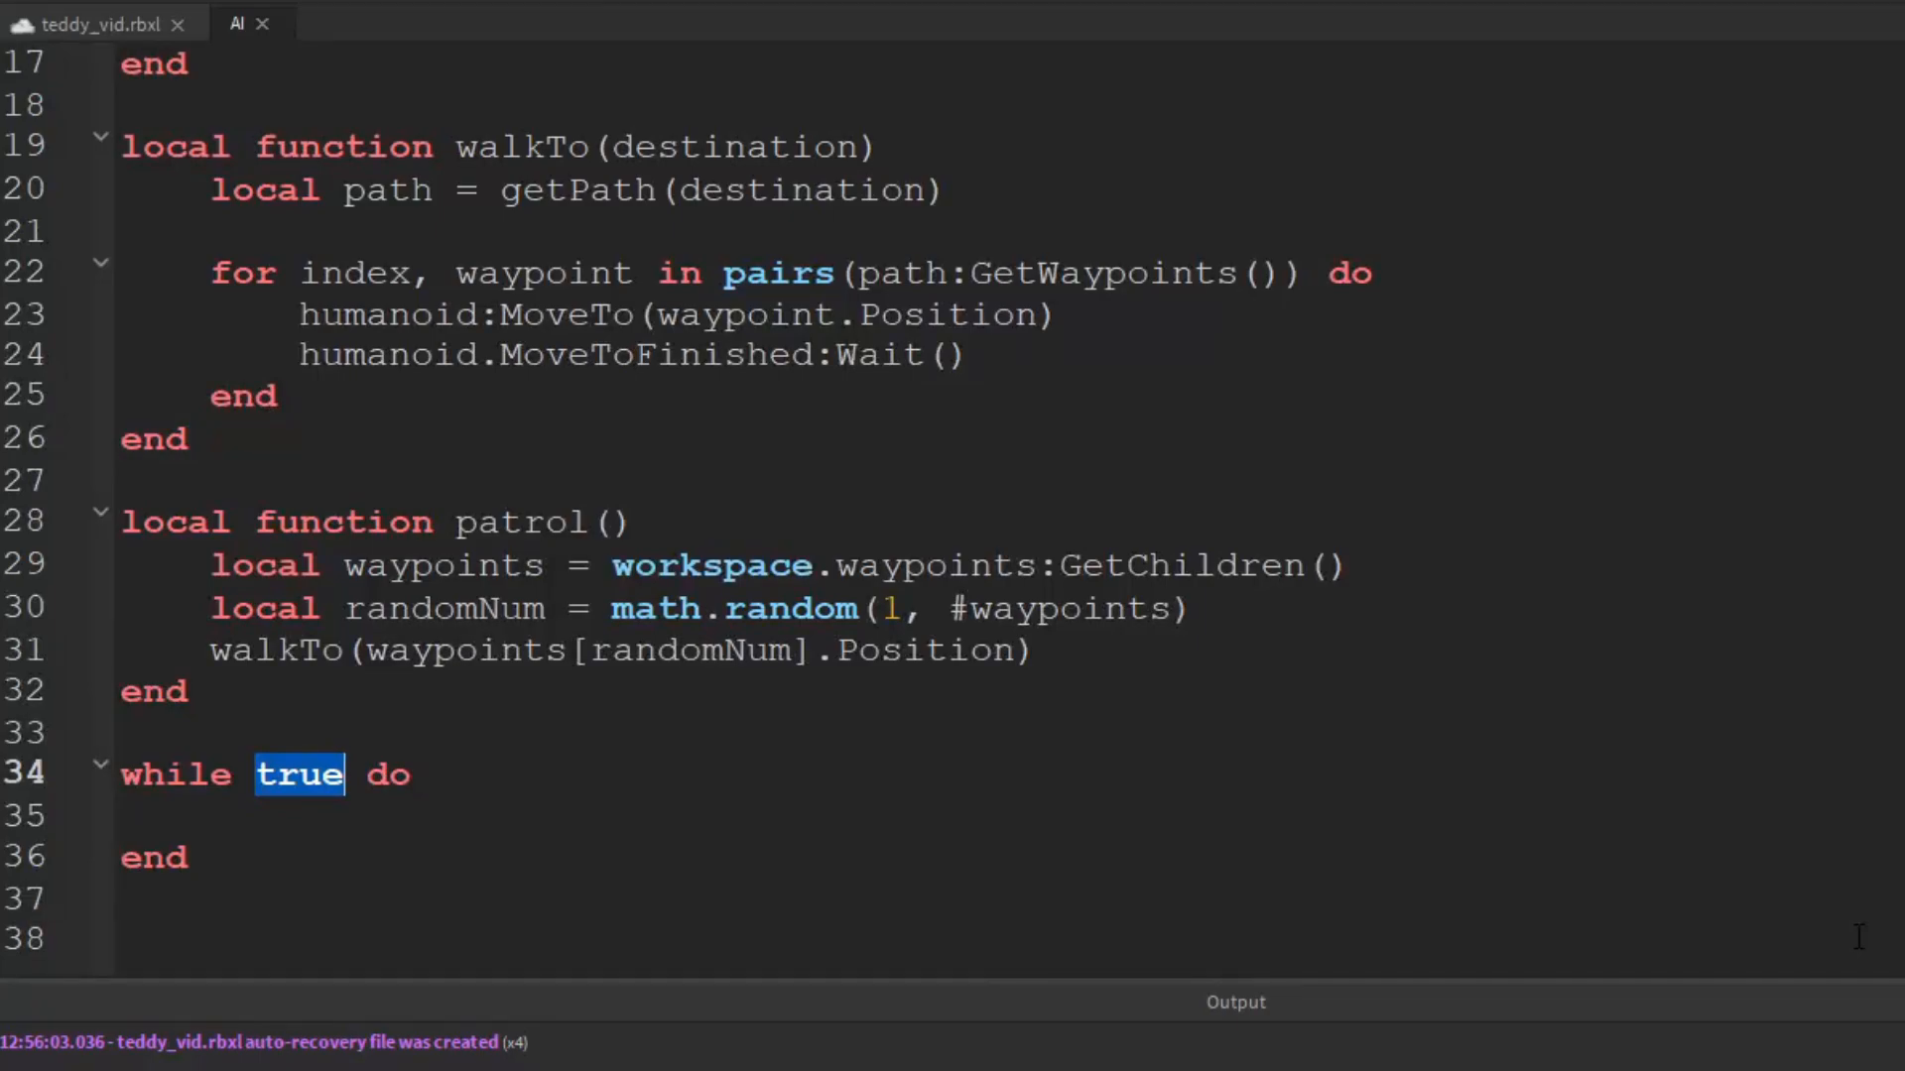
pyautogui.write('wait')
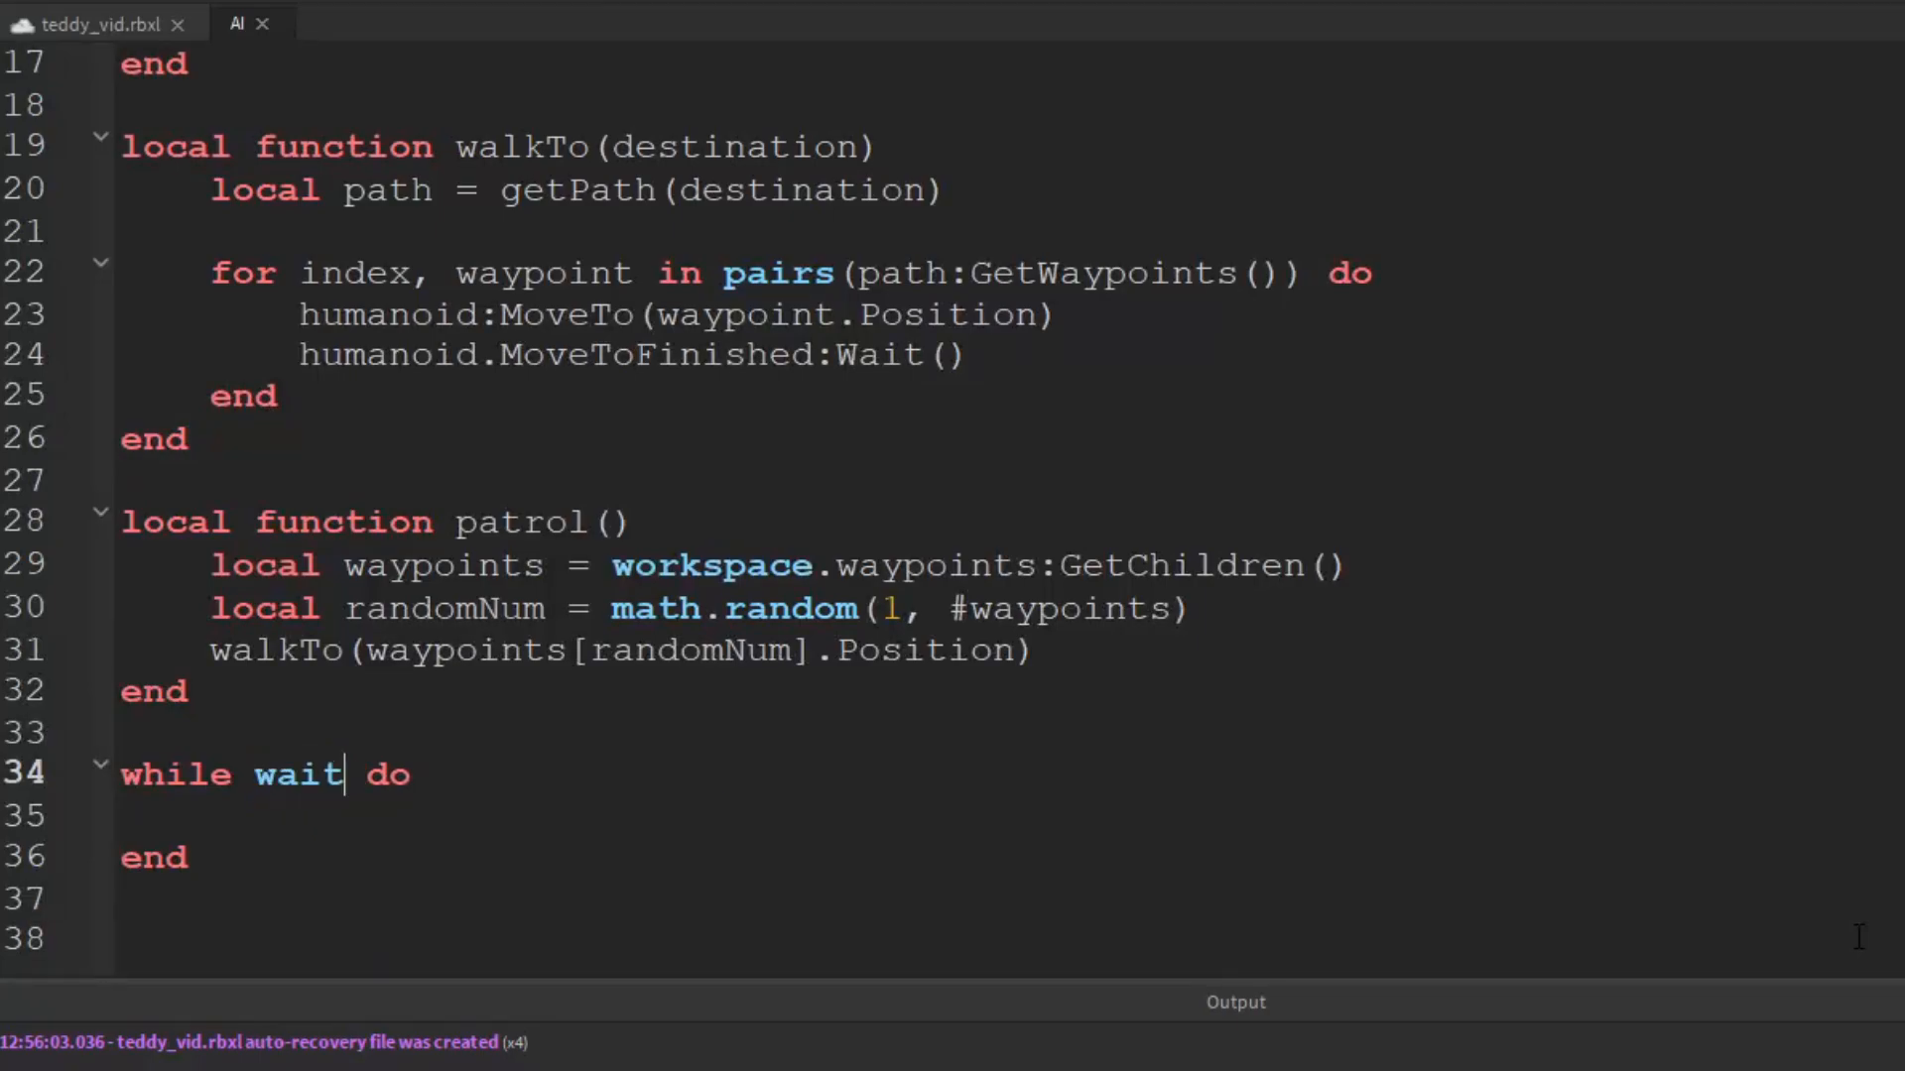
pyautogui.write('(1)')
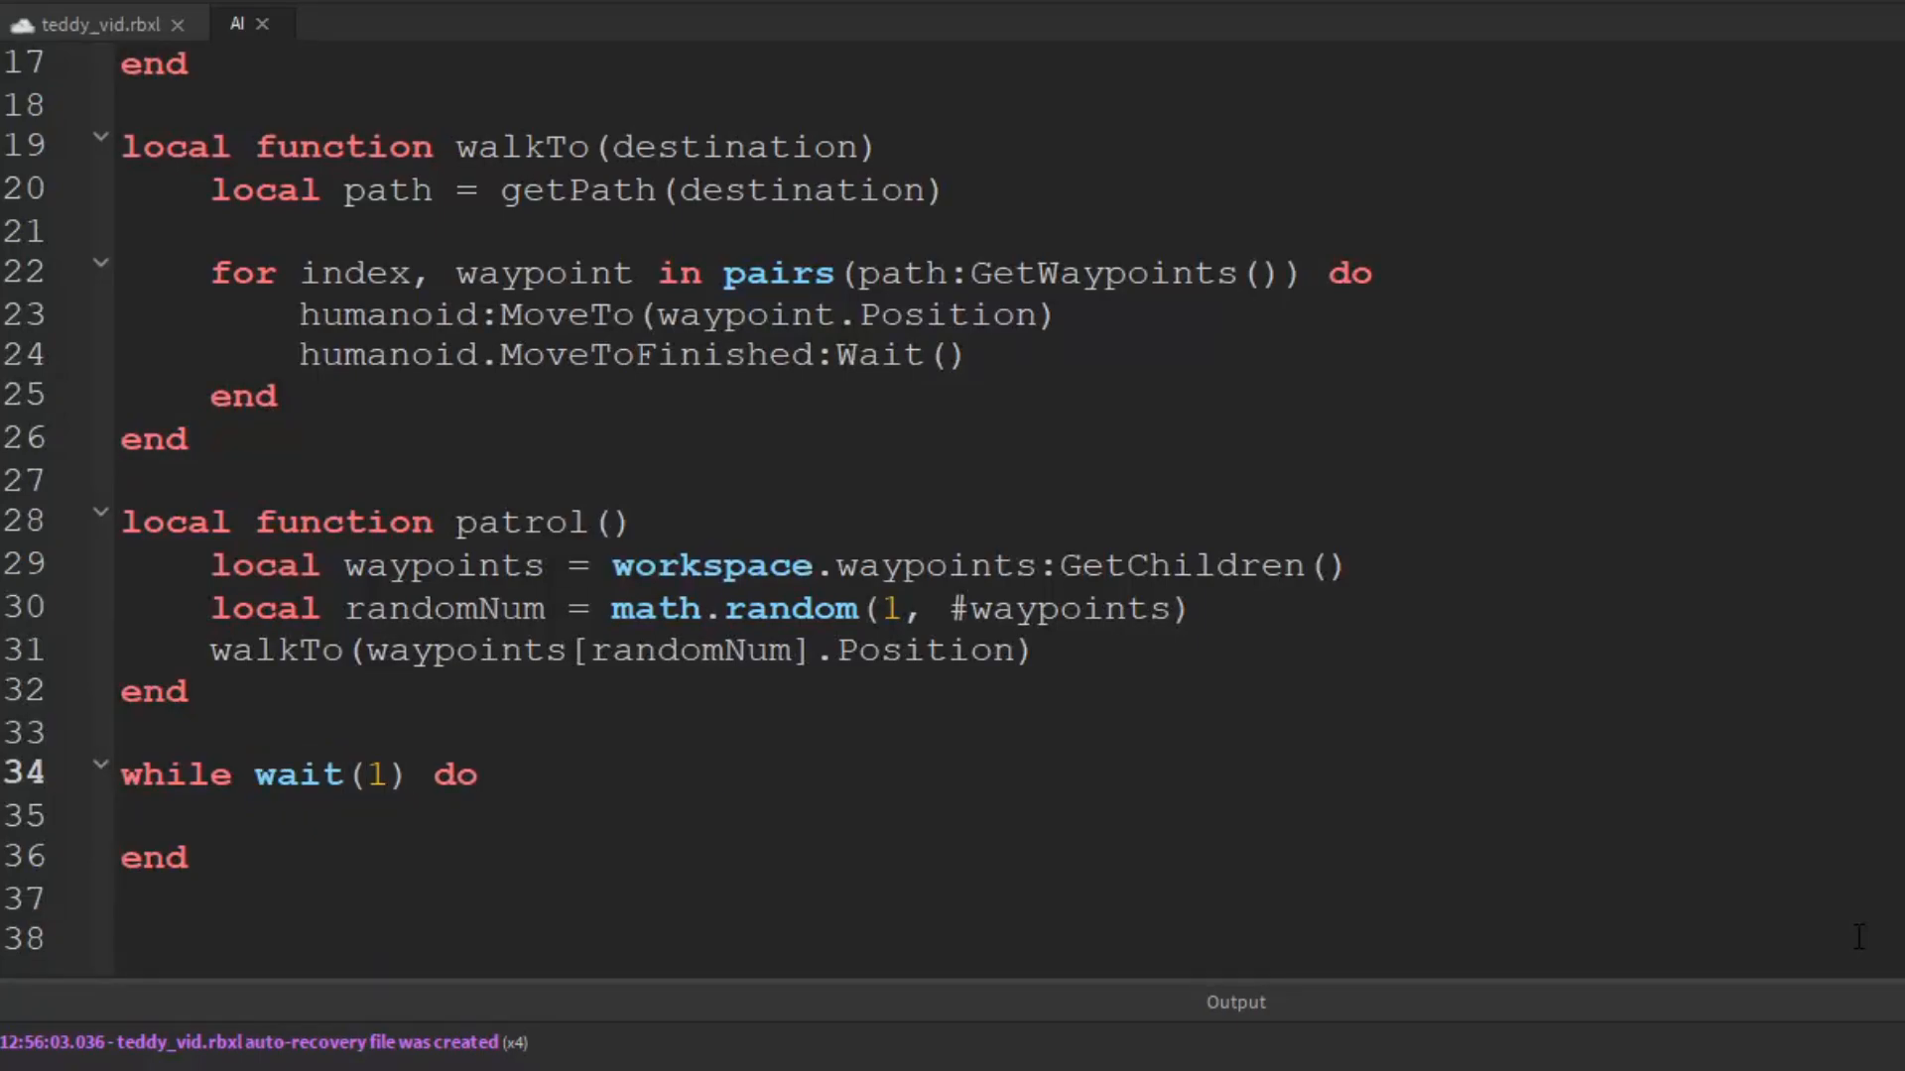
pyautogui.doubleClick(375, 776)
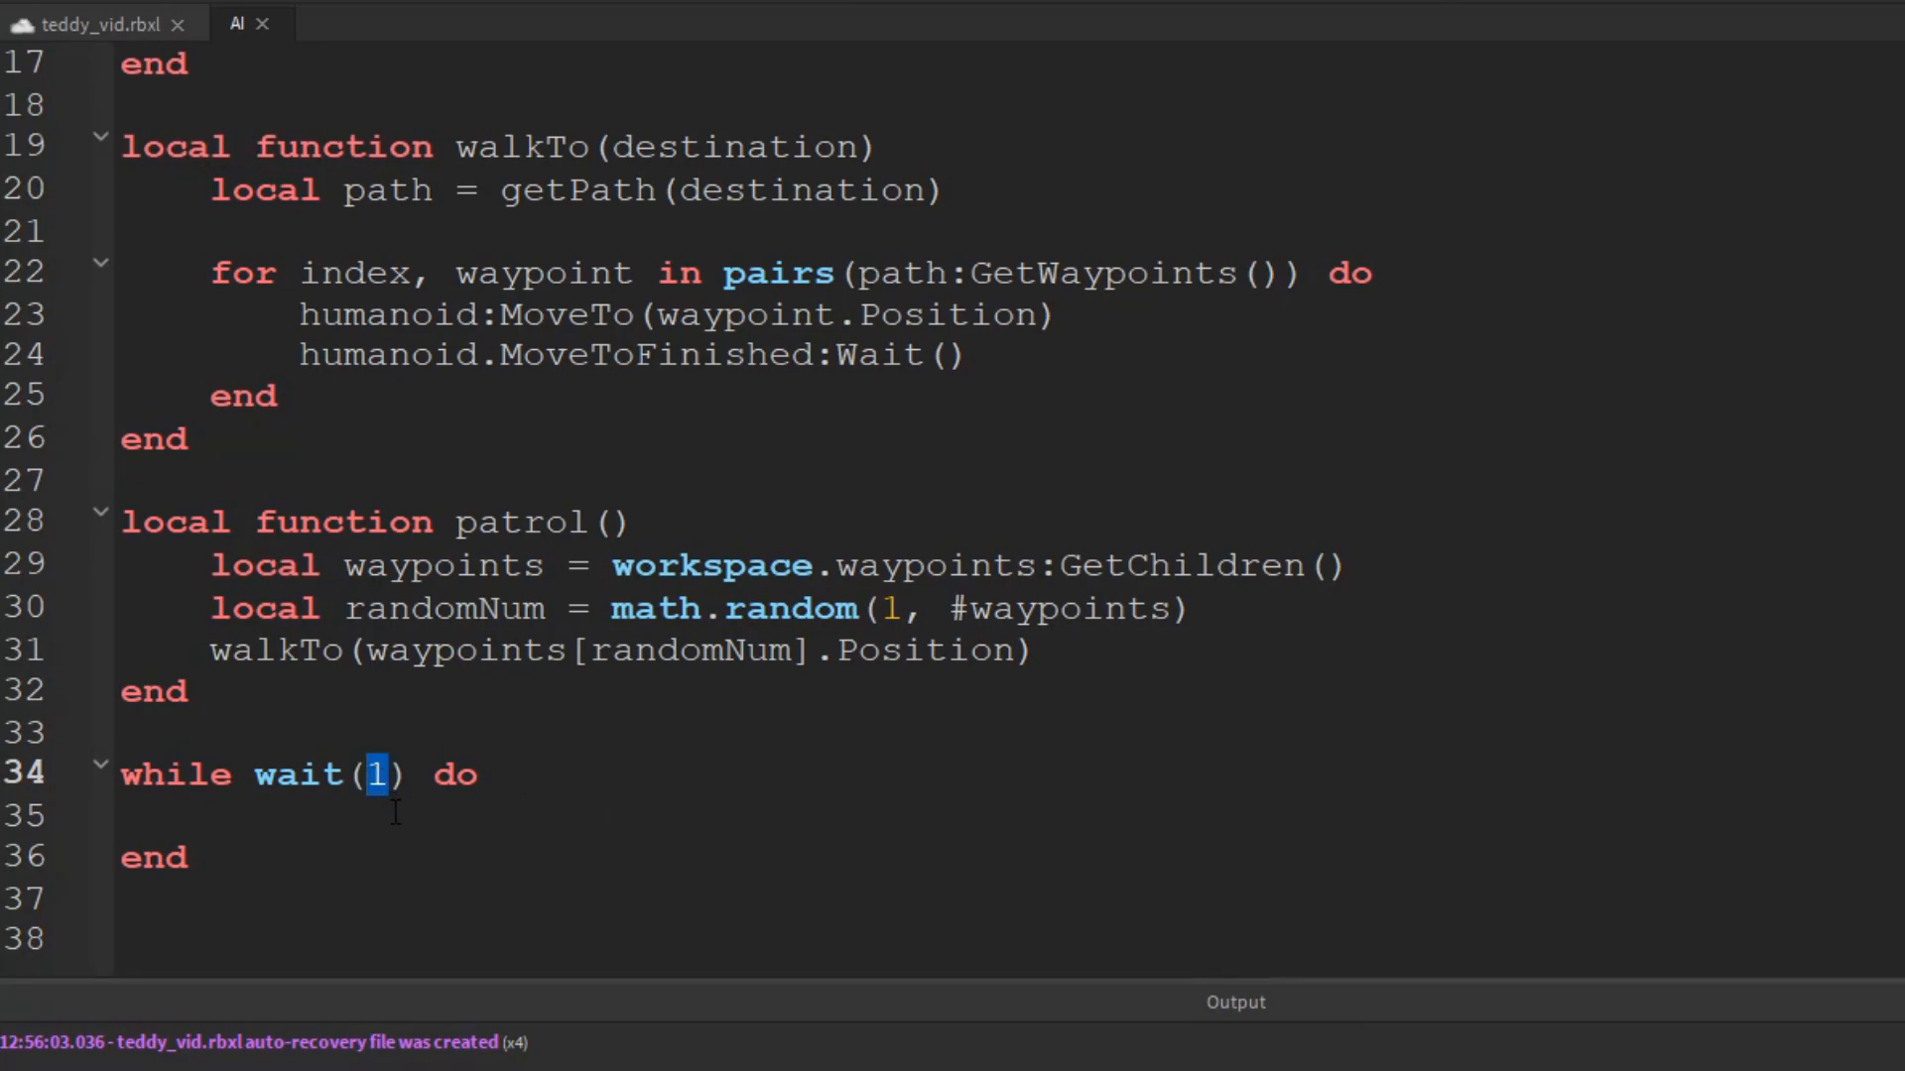
pyautogui.write('2')
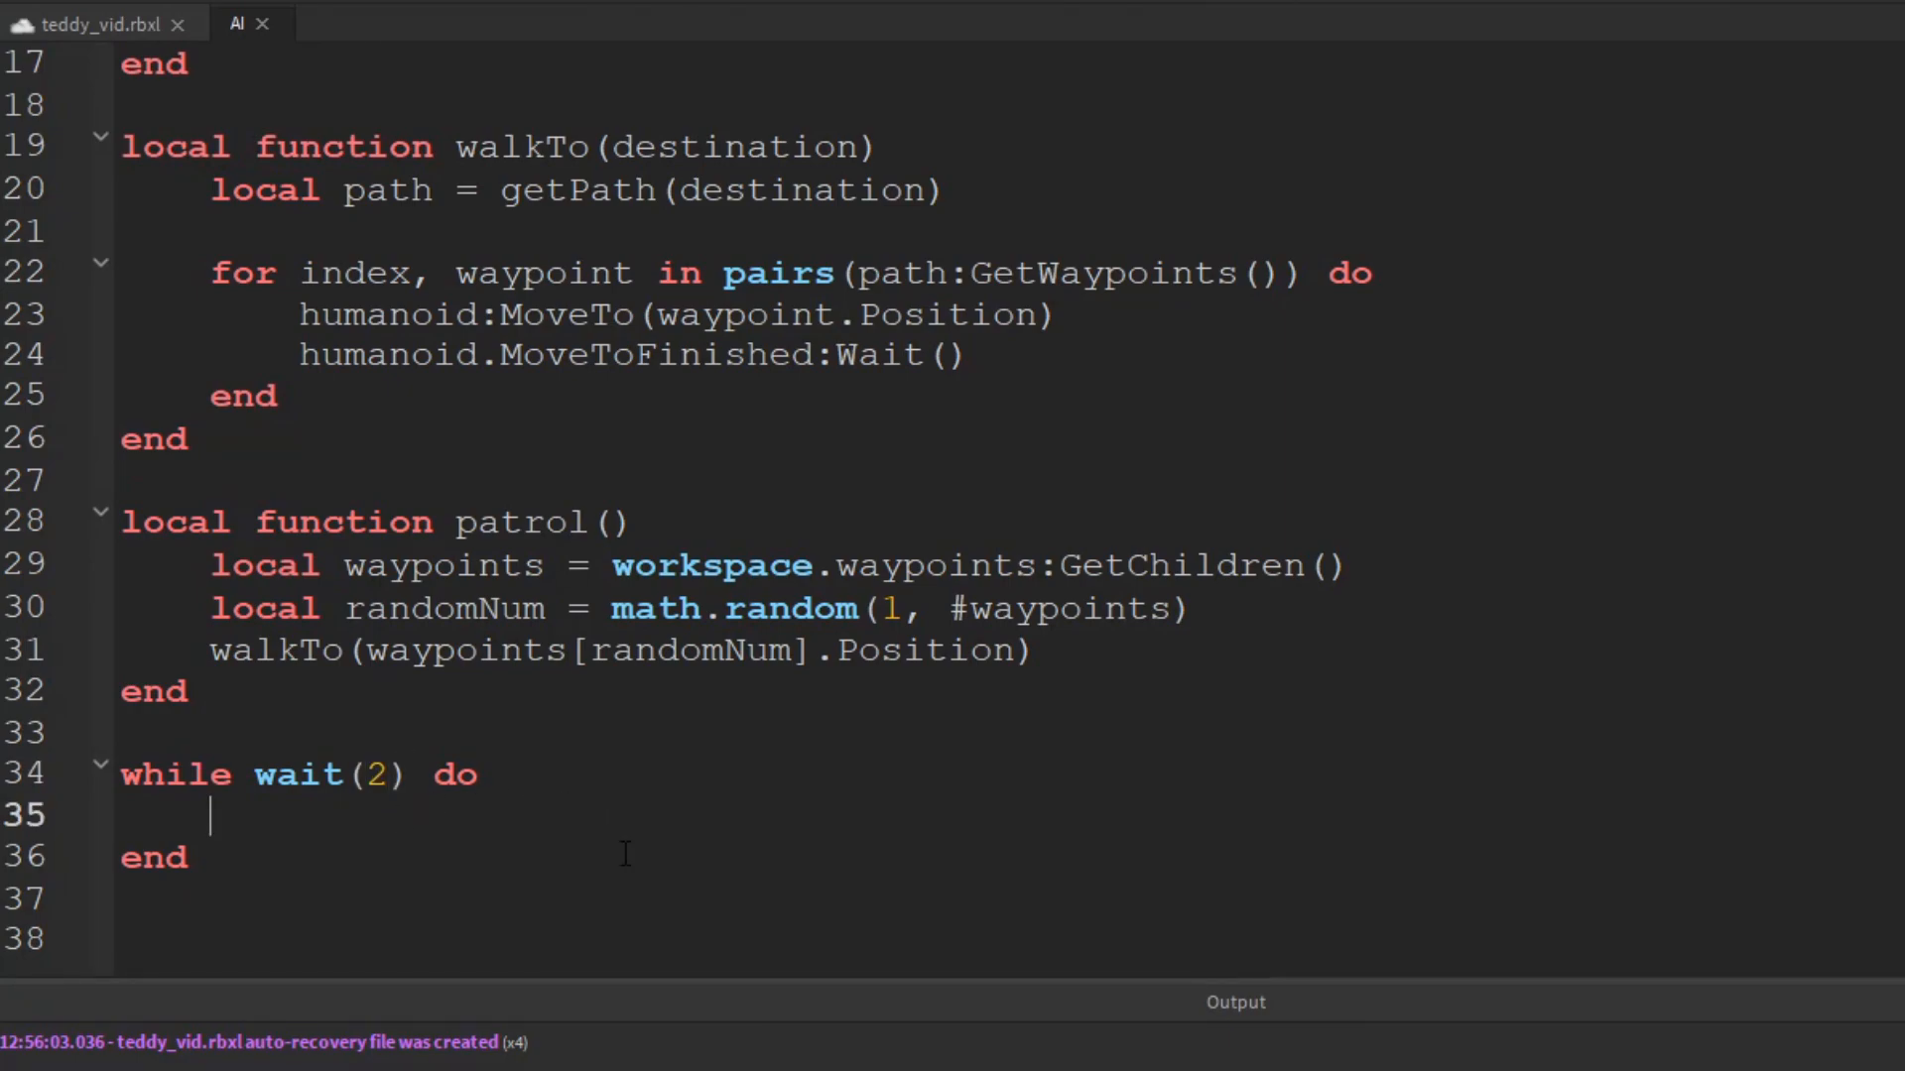
pyautogui.write('pat')
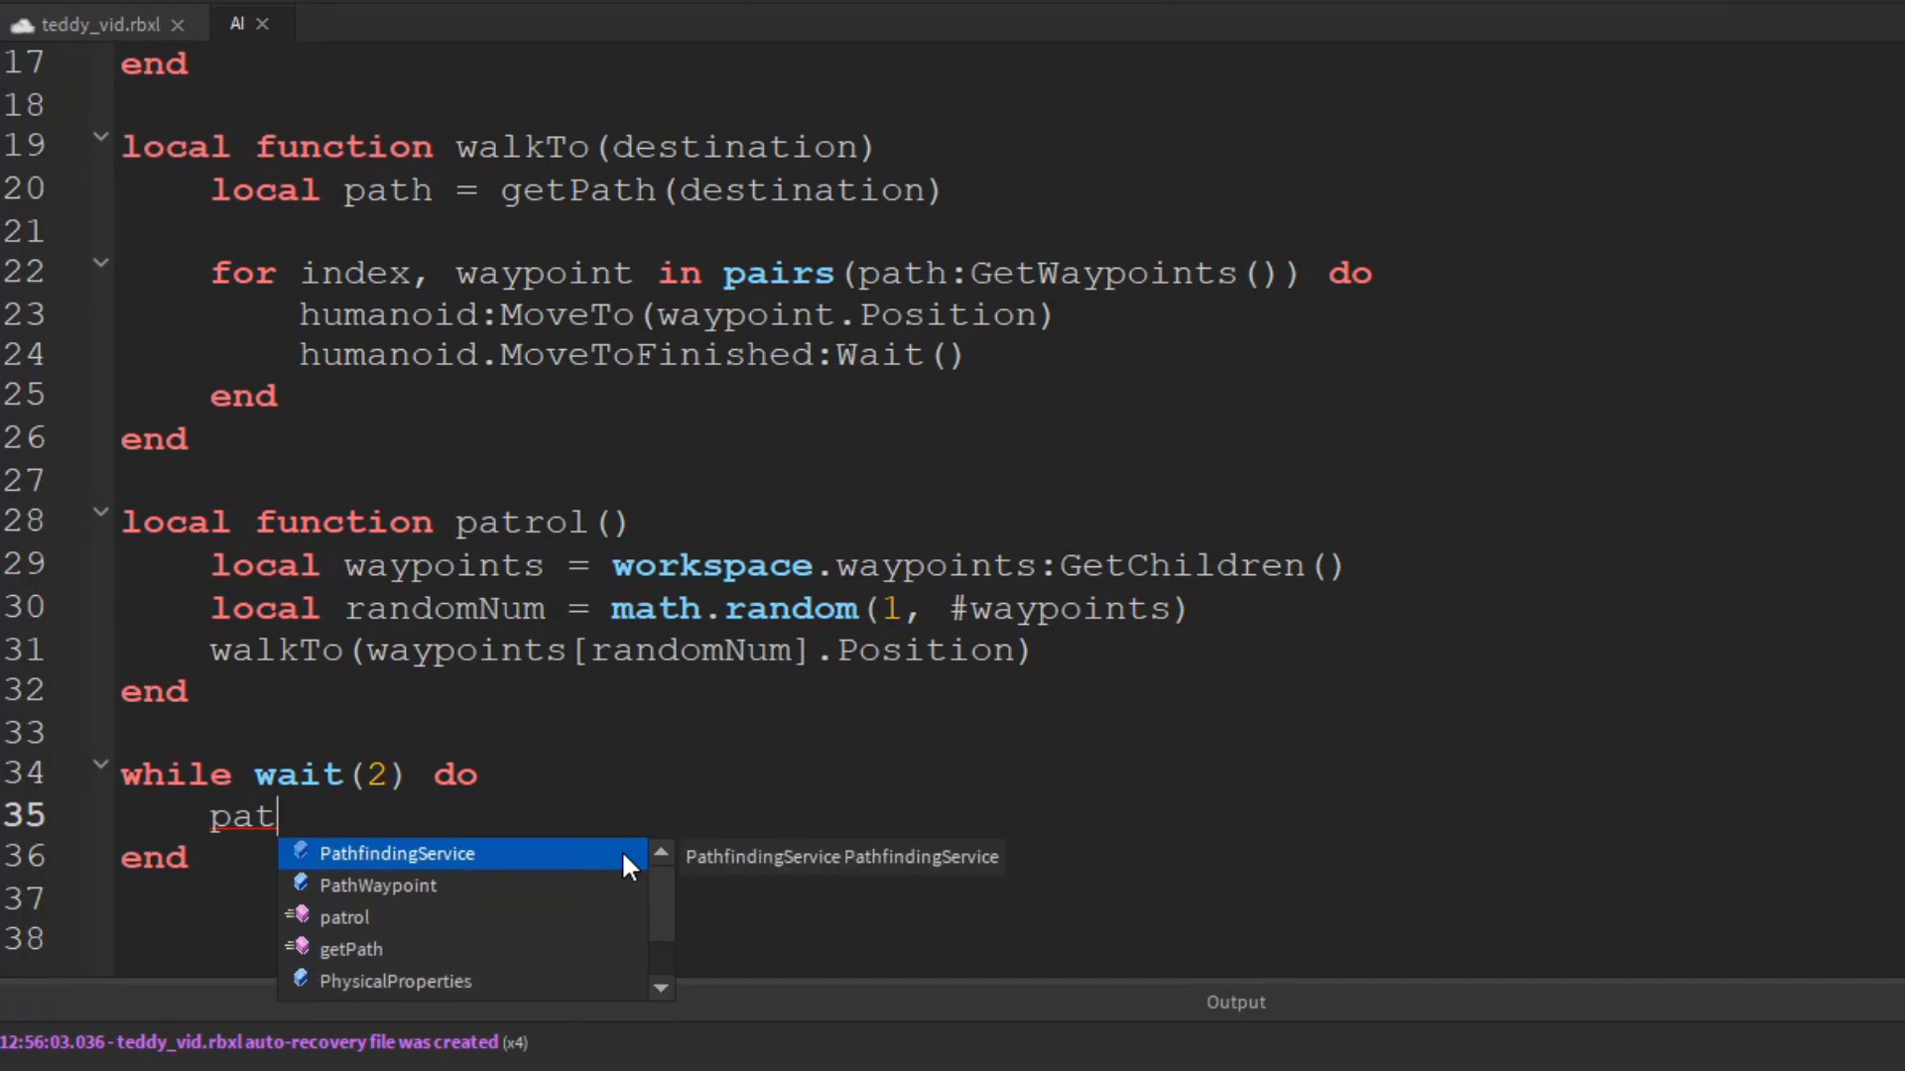
pyautogui.click(343, 916)
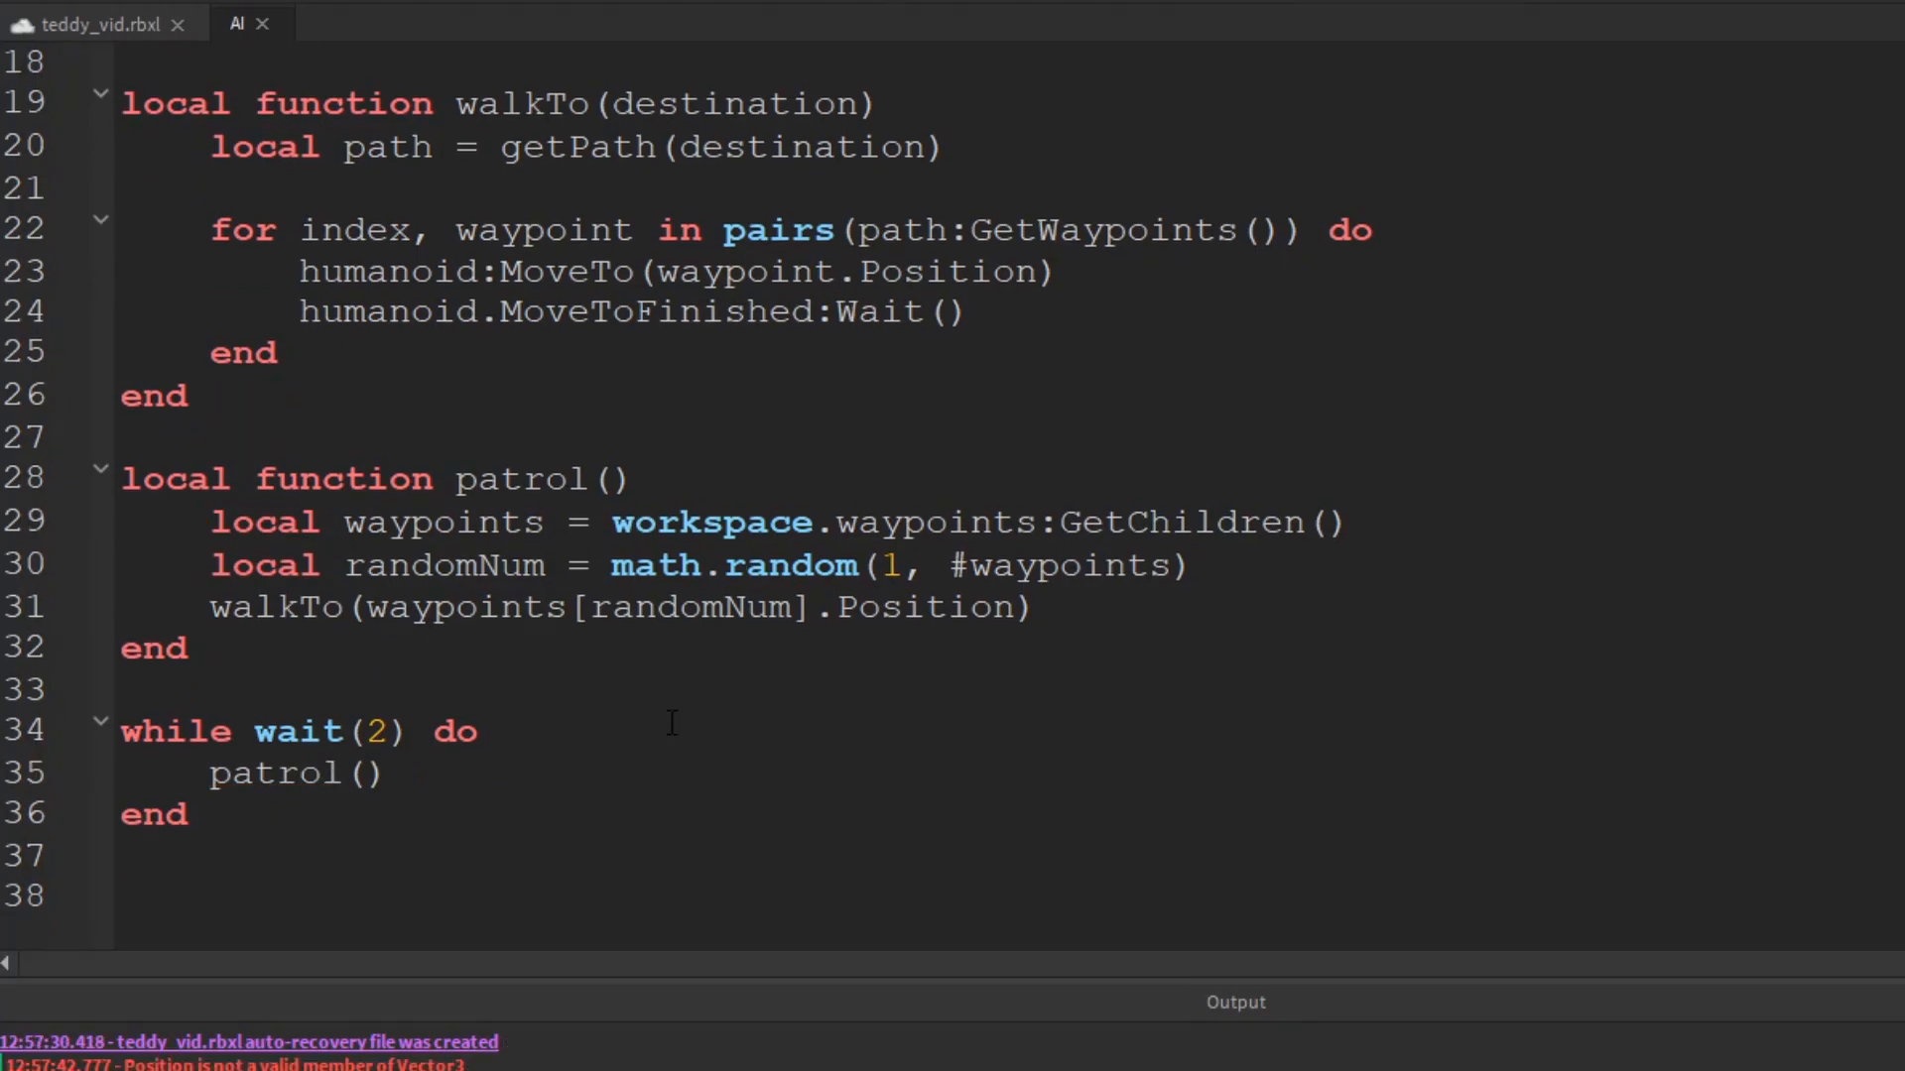
pyautogui.doubleClick(928, 607)
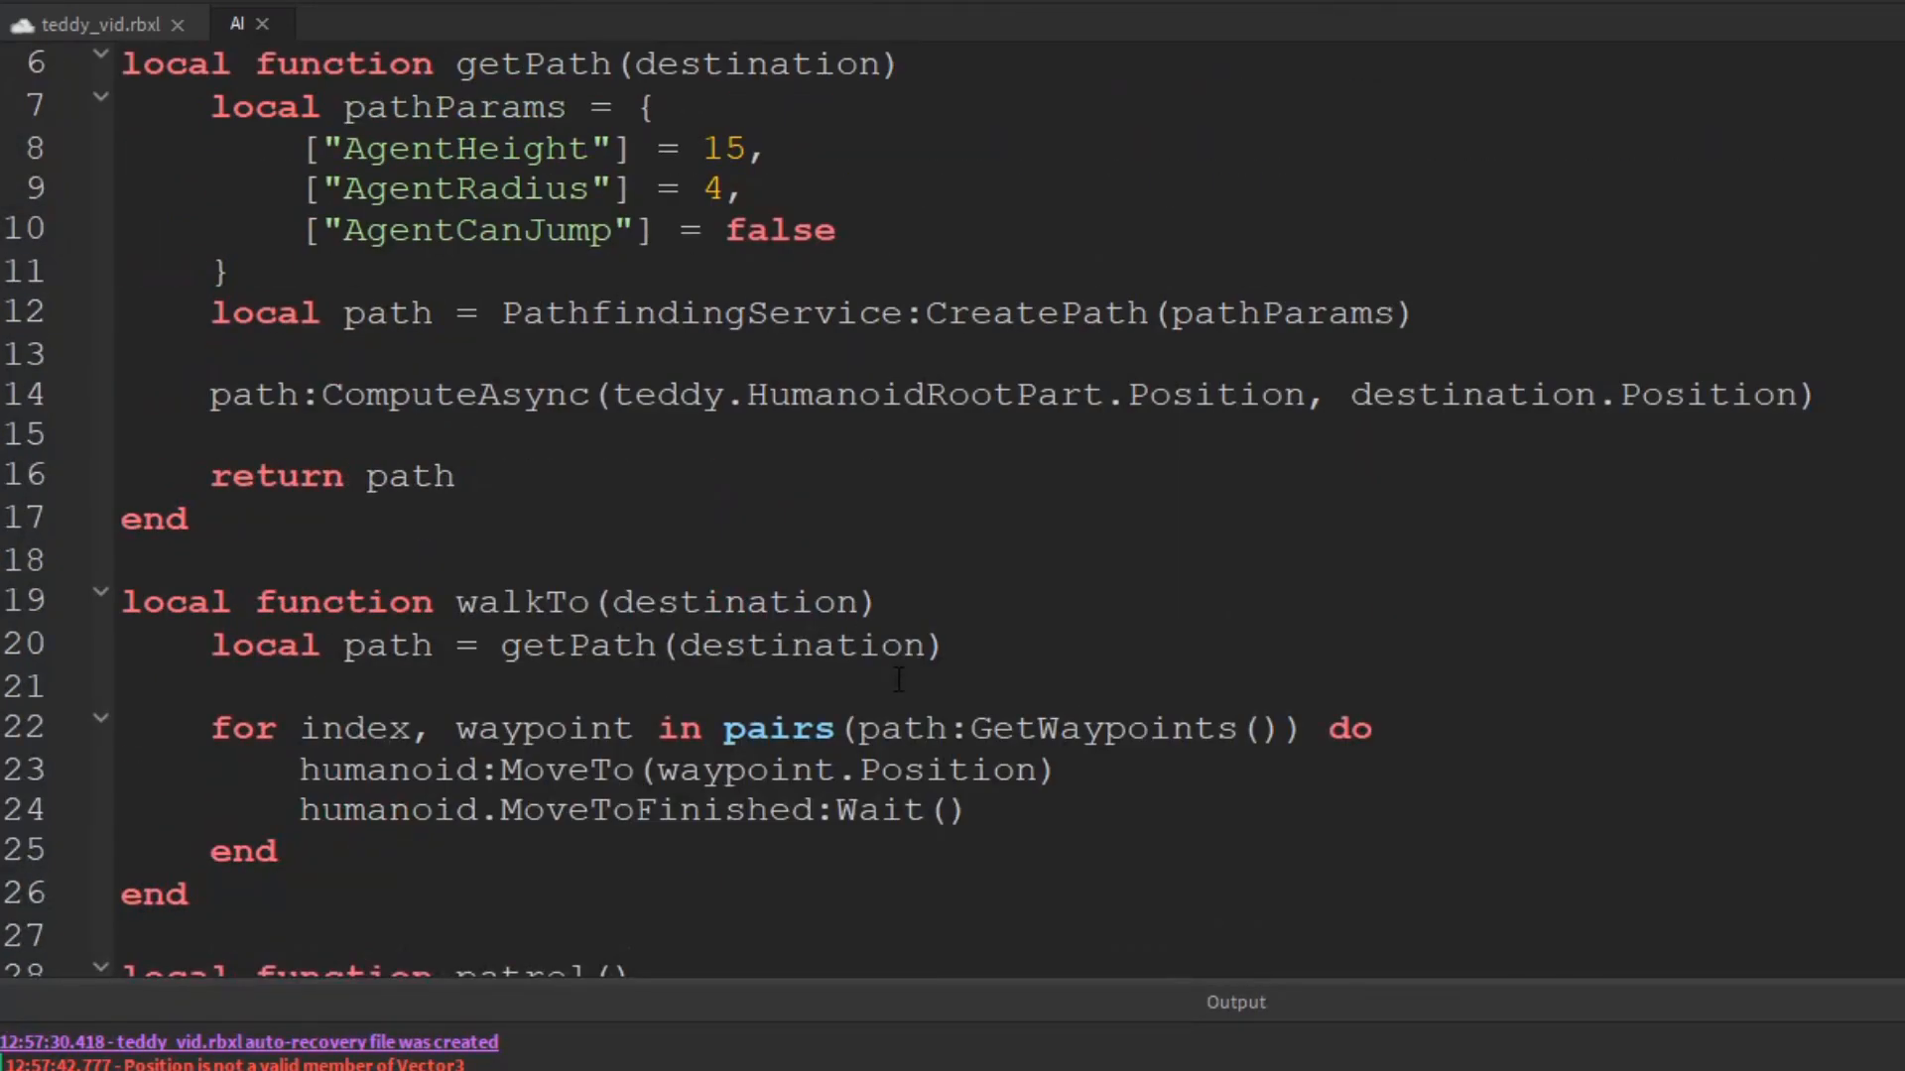
pyautogui.scroll(-3)
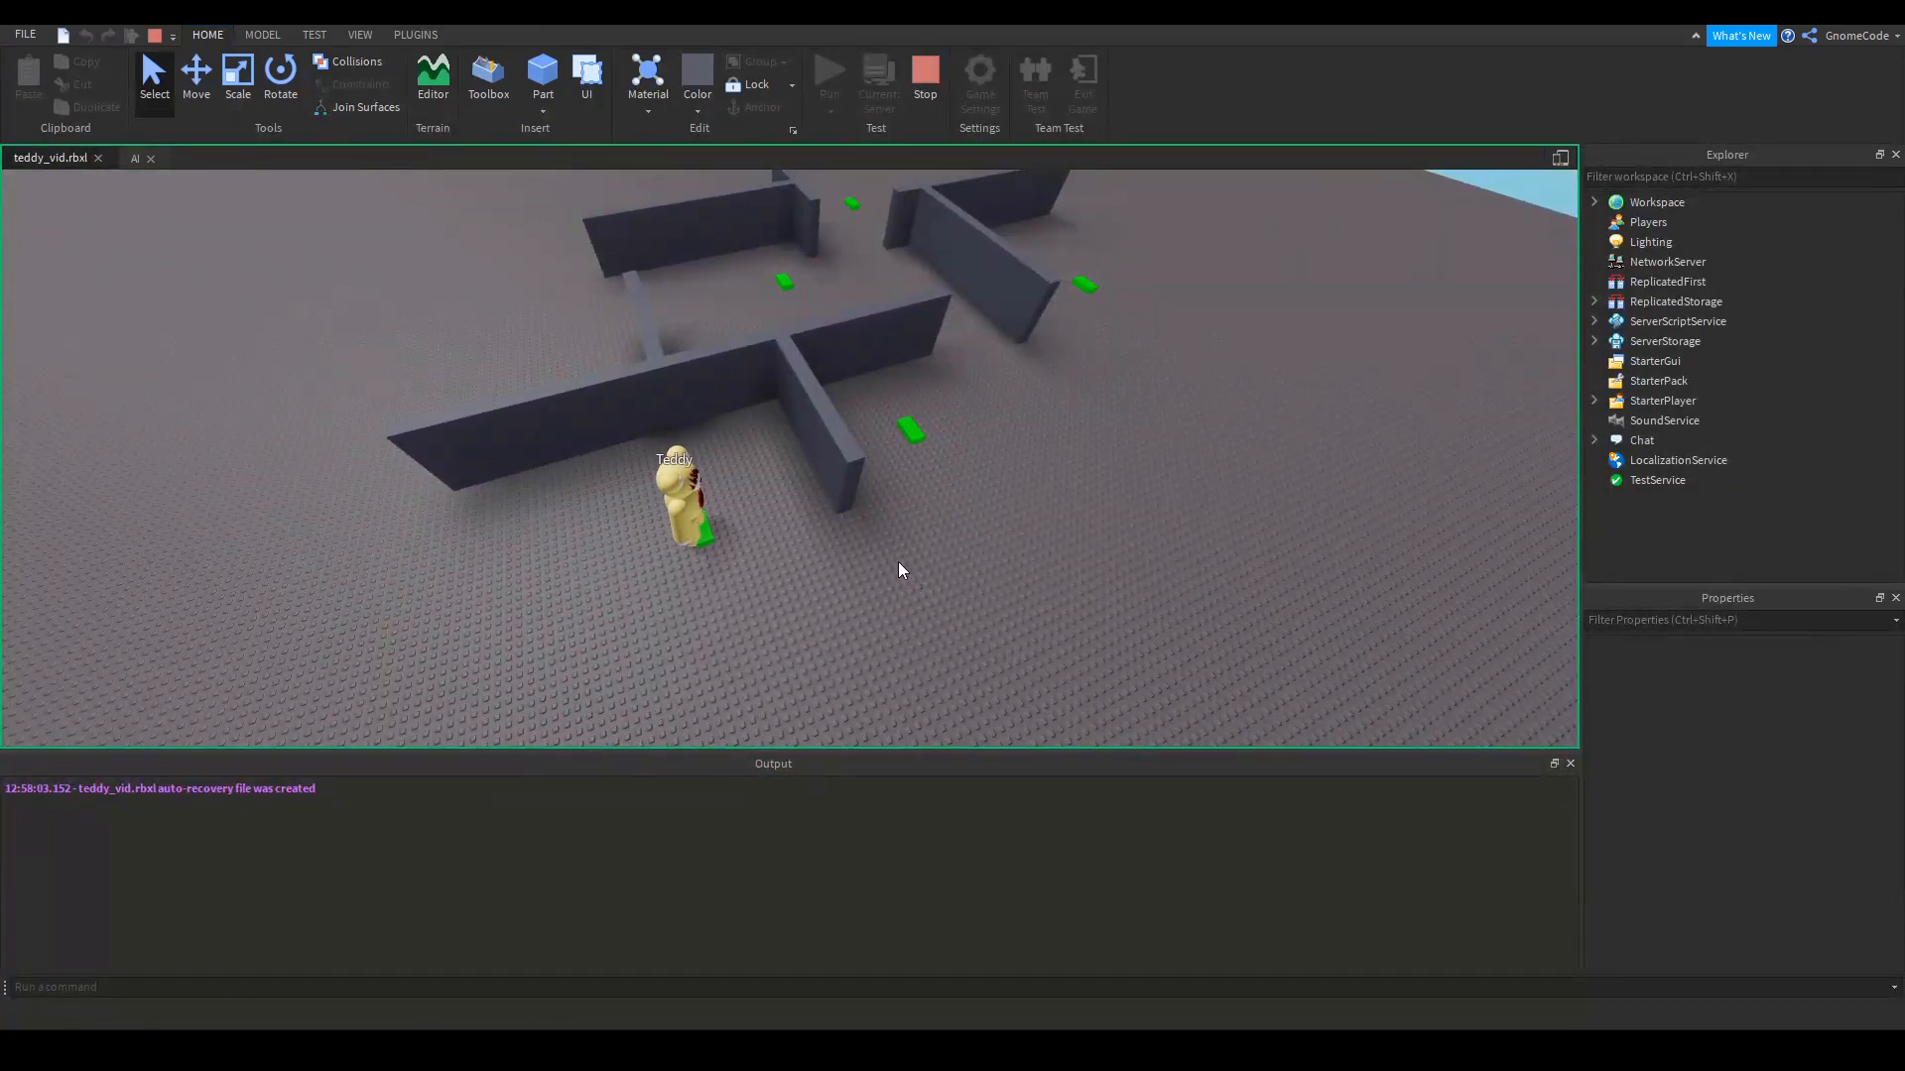
# Stop the test, set the loop wait to 0.5 seconds, and start a new playtest
pyautogui.click(831, 431)
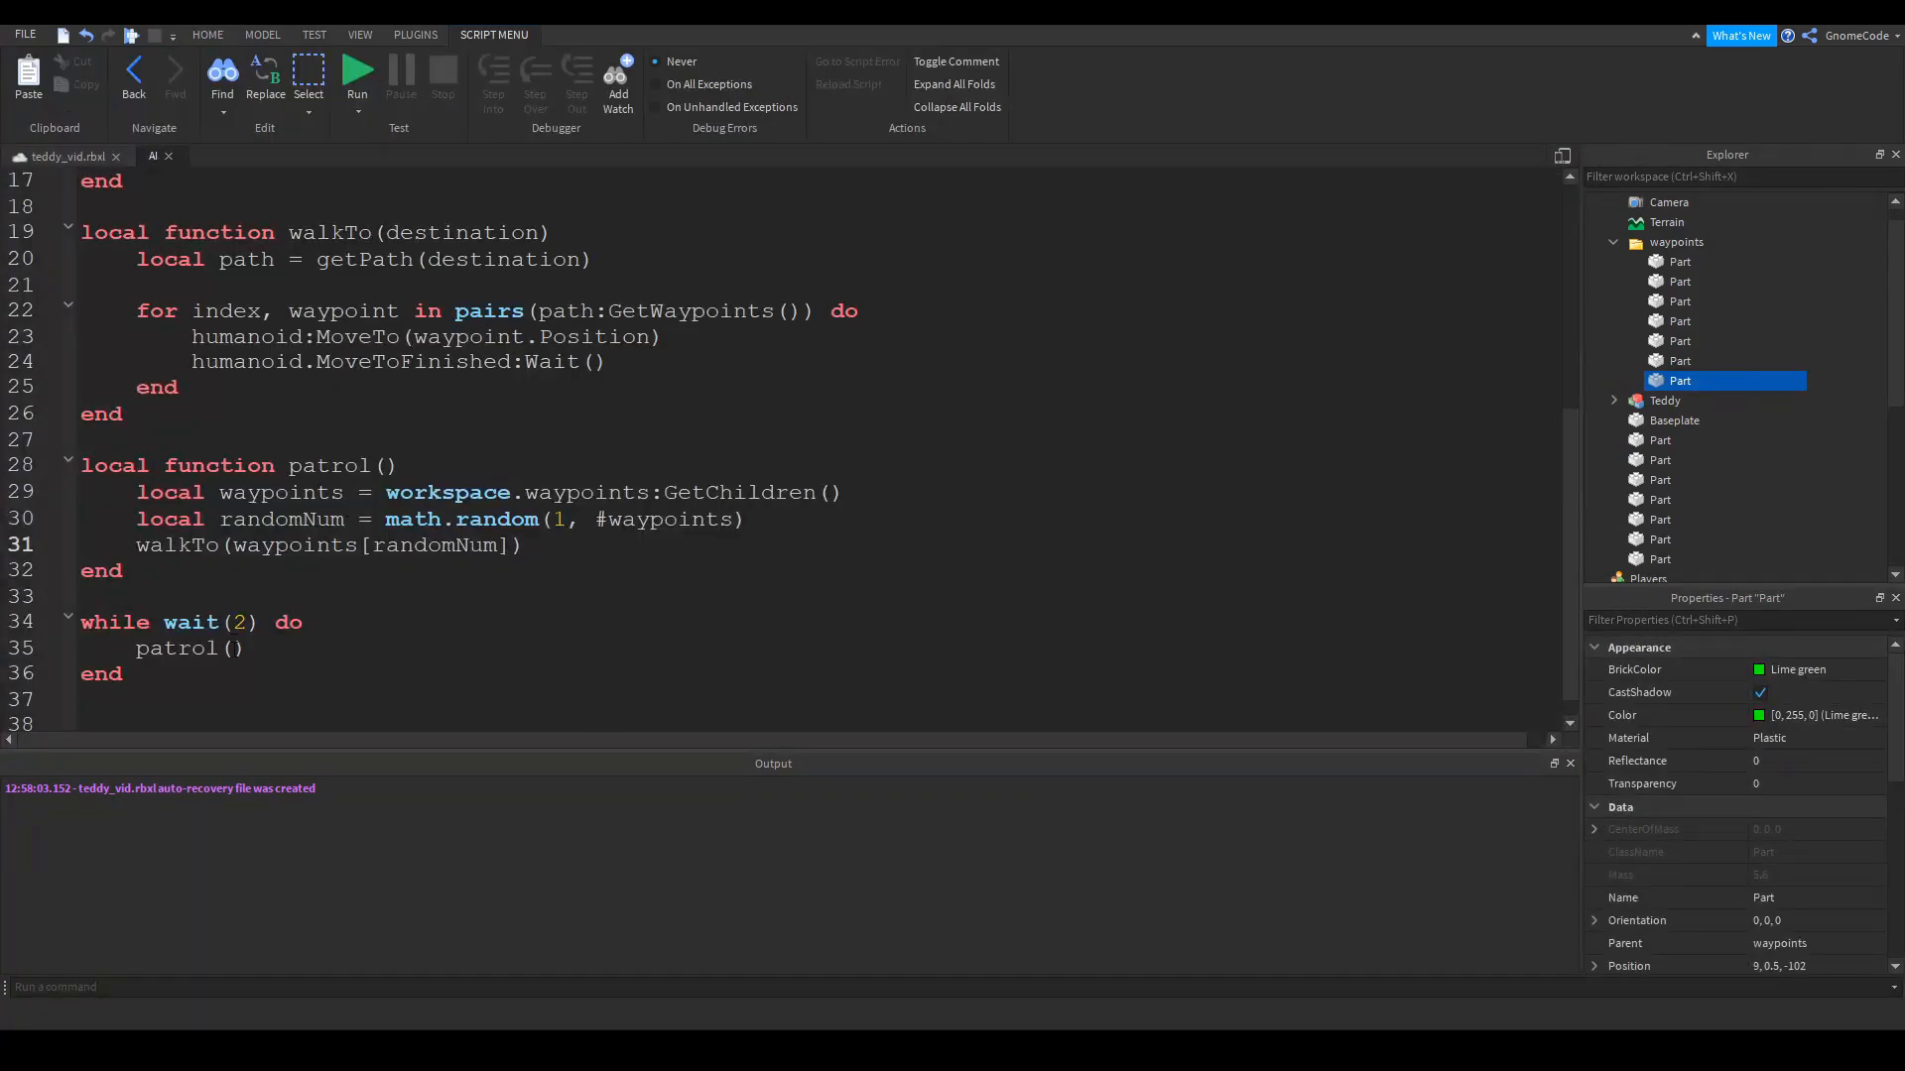
pyautogui.write('0')
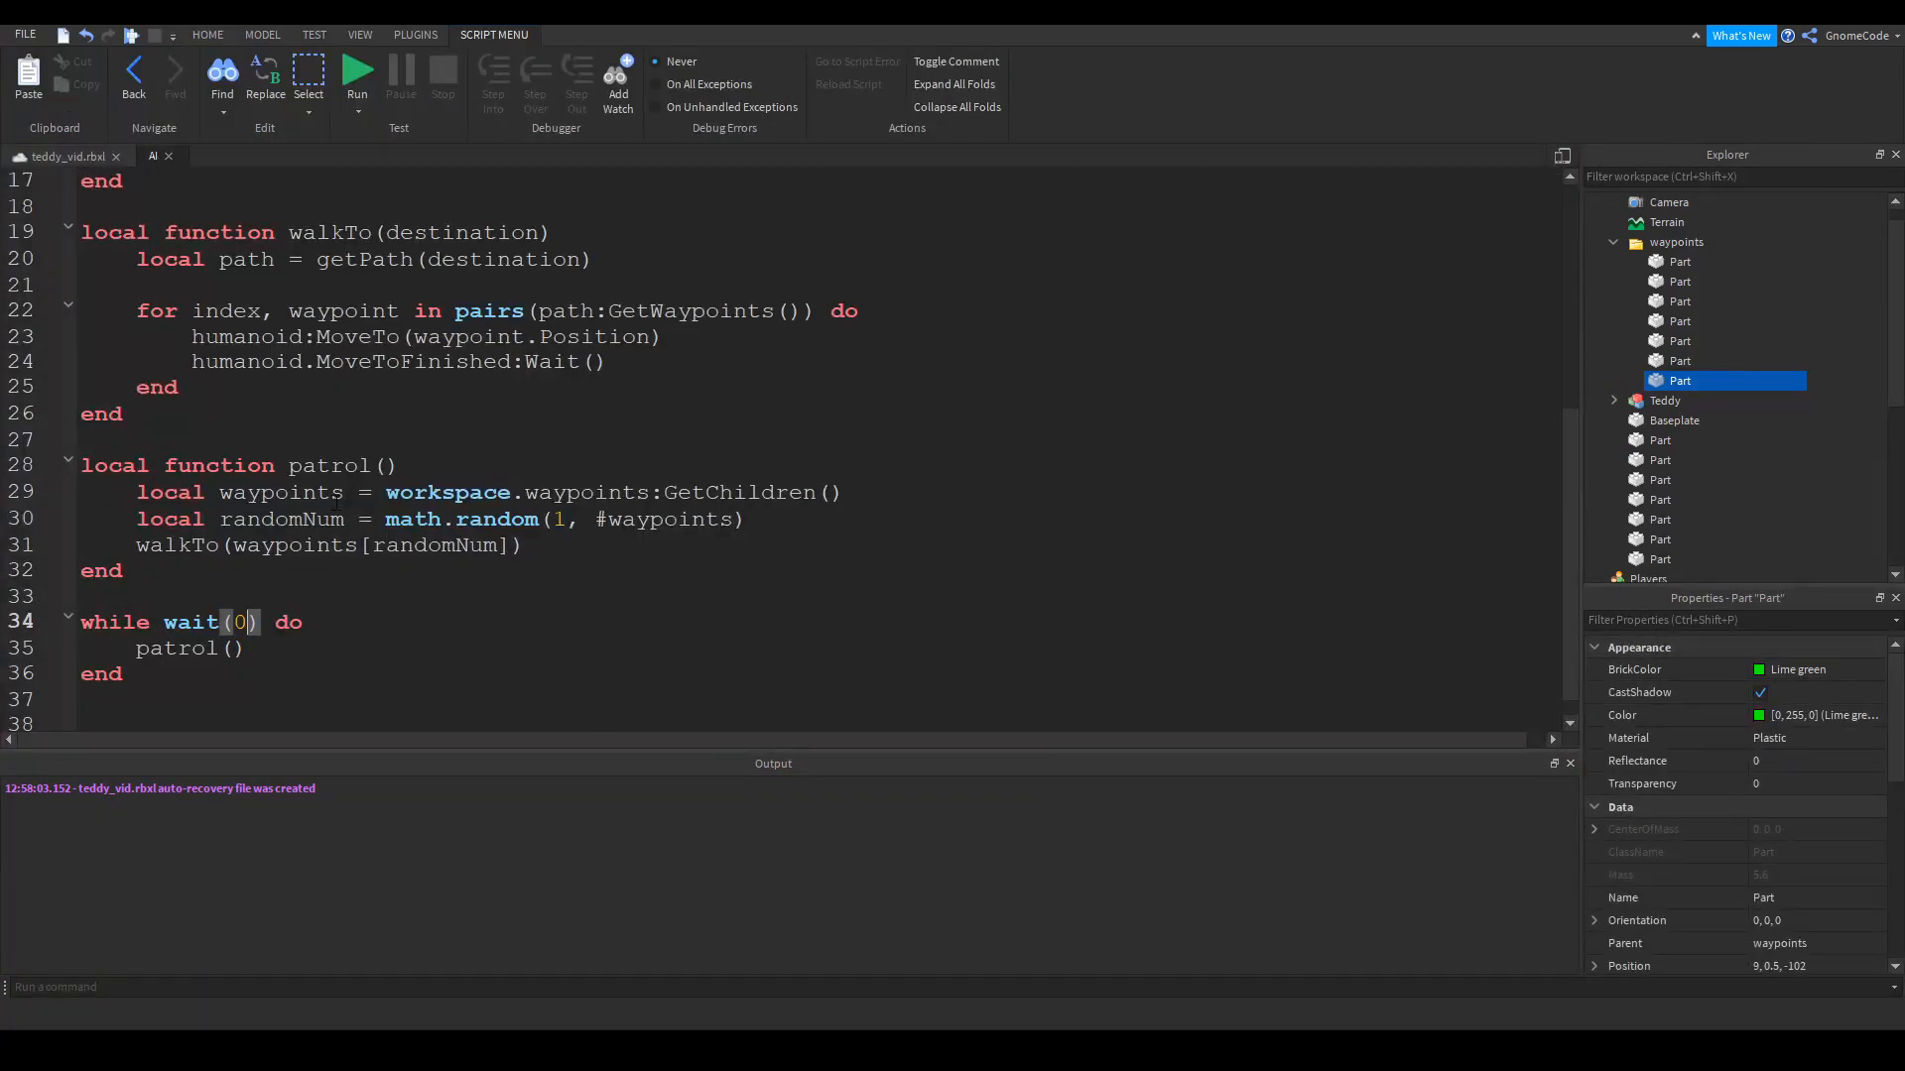
pyautogui.click(357, 73)
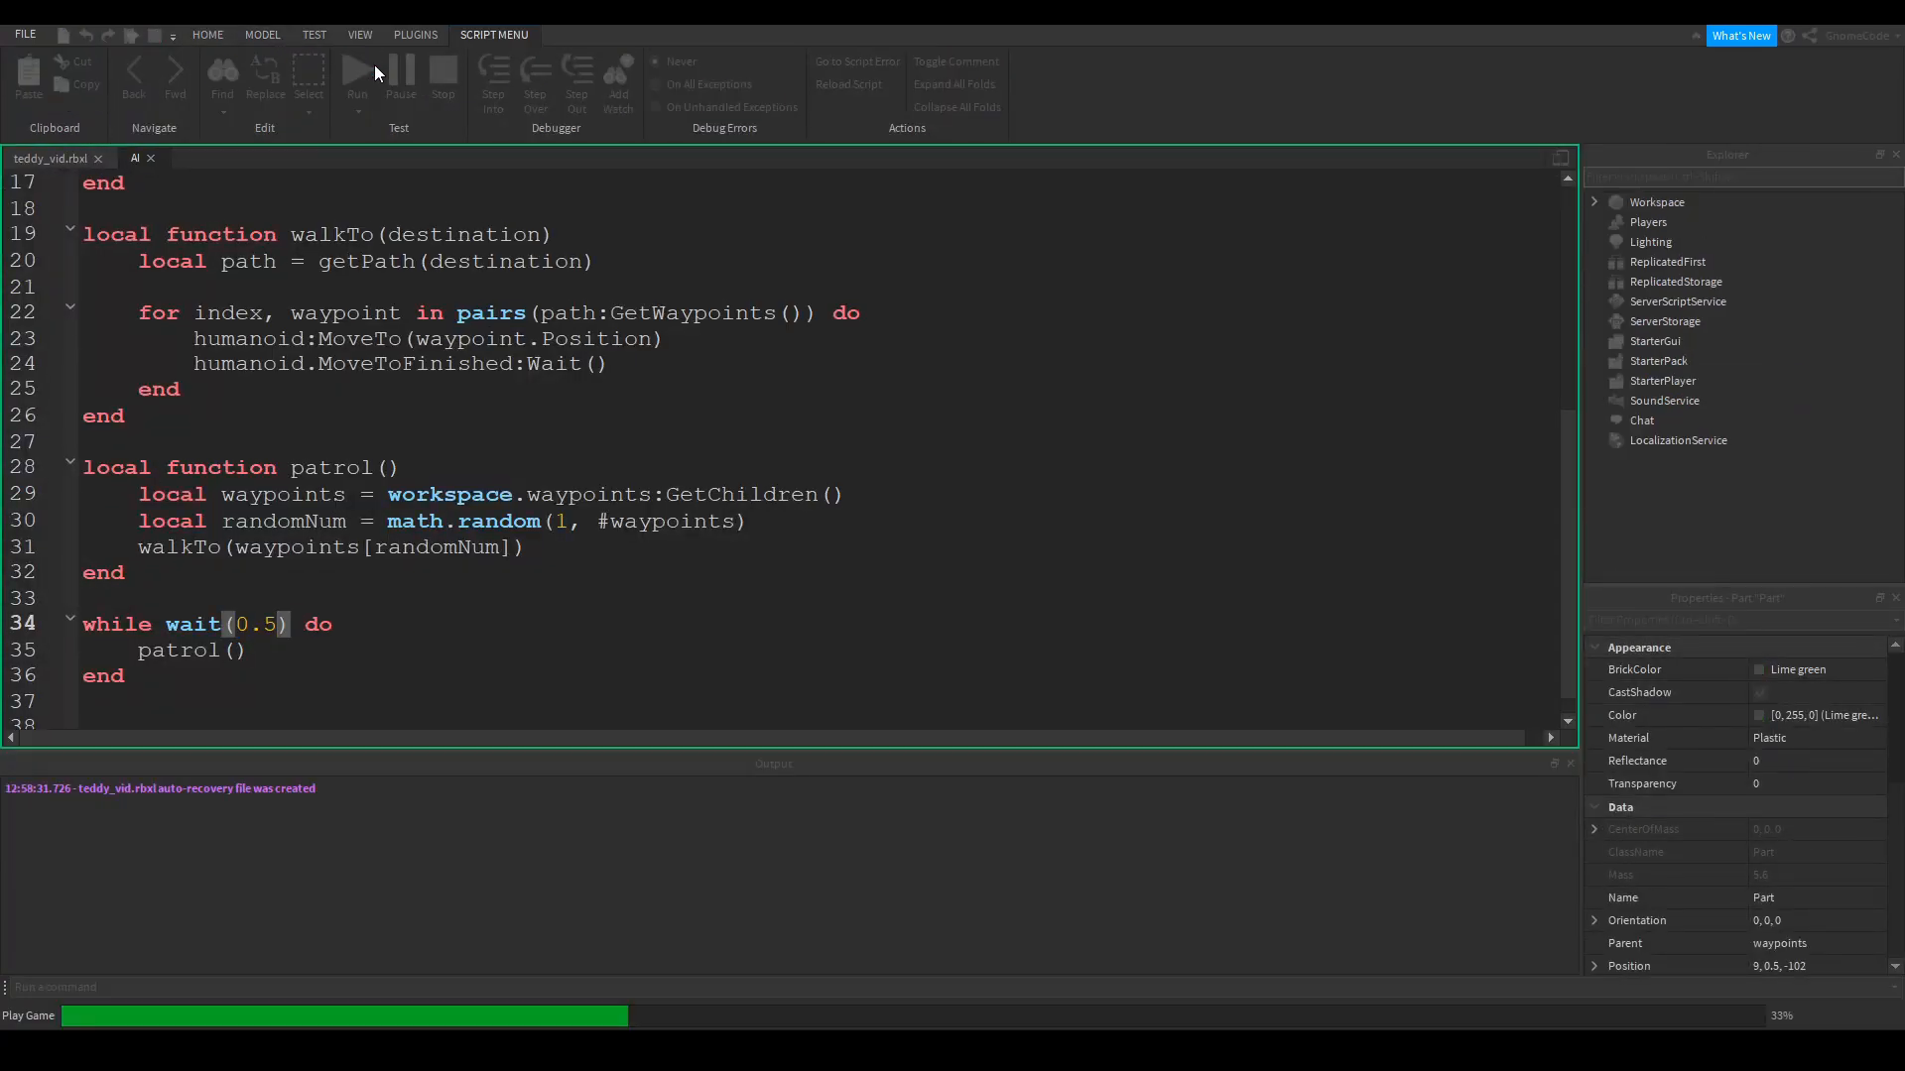
pyautogui.click(357, 75)
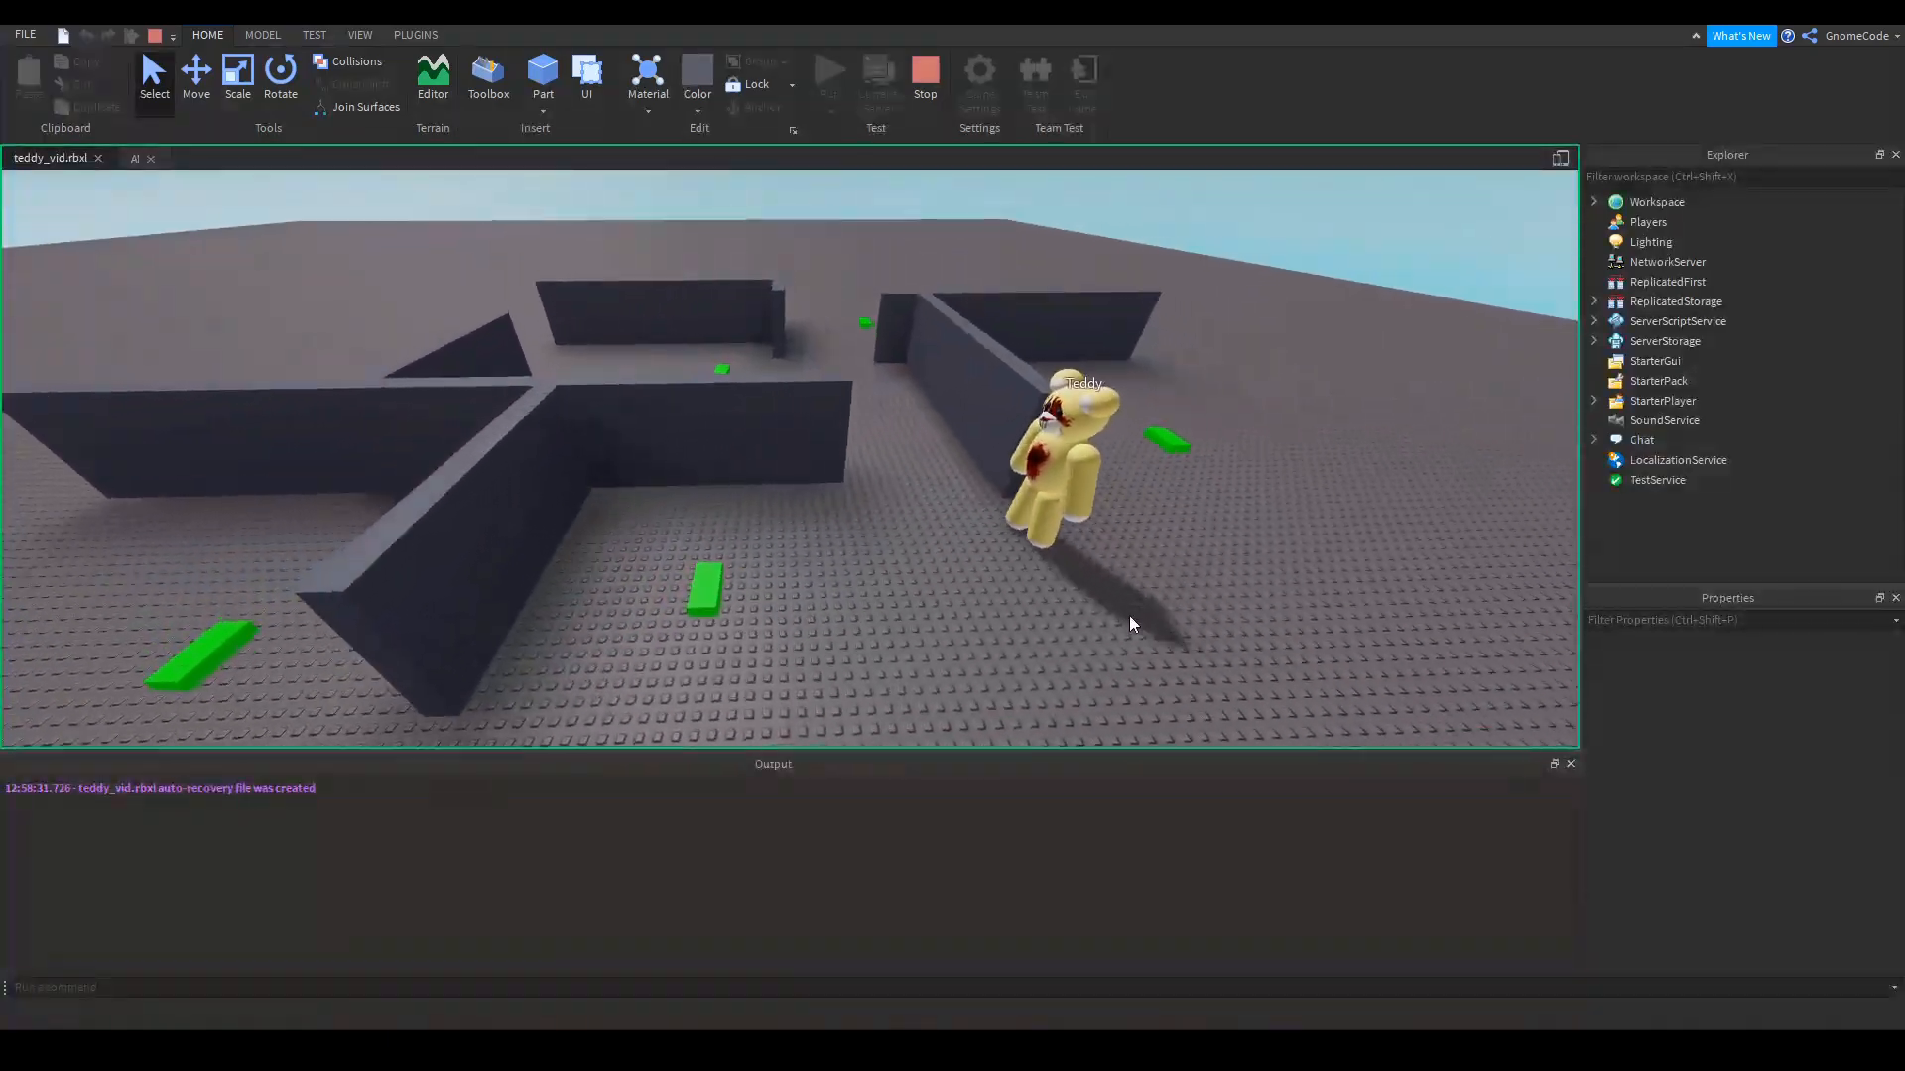
# Switch to the Client view to watch Teddy patrol from the player's character
pyautogui.click(829, 76)
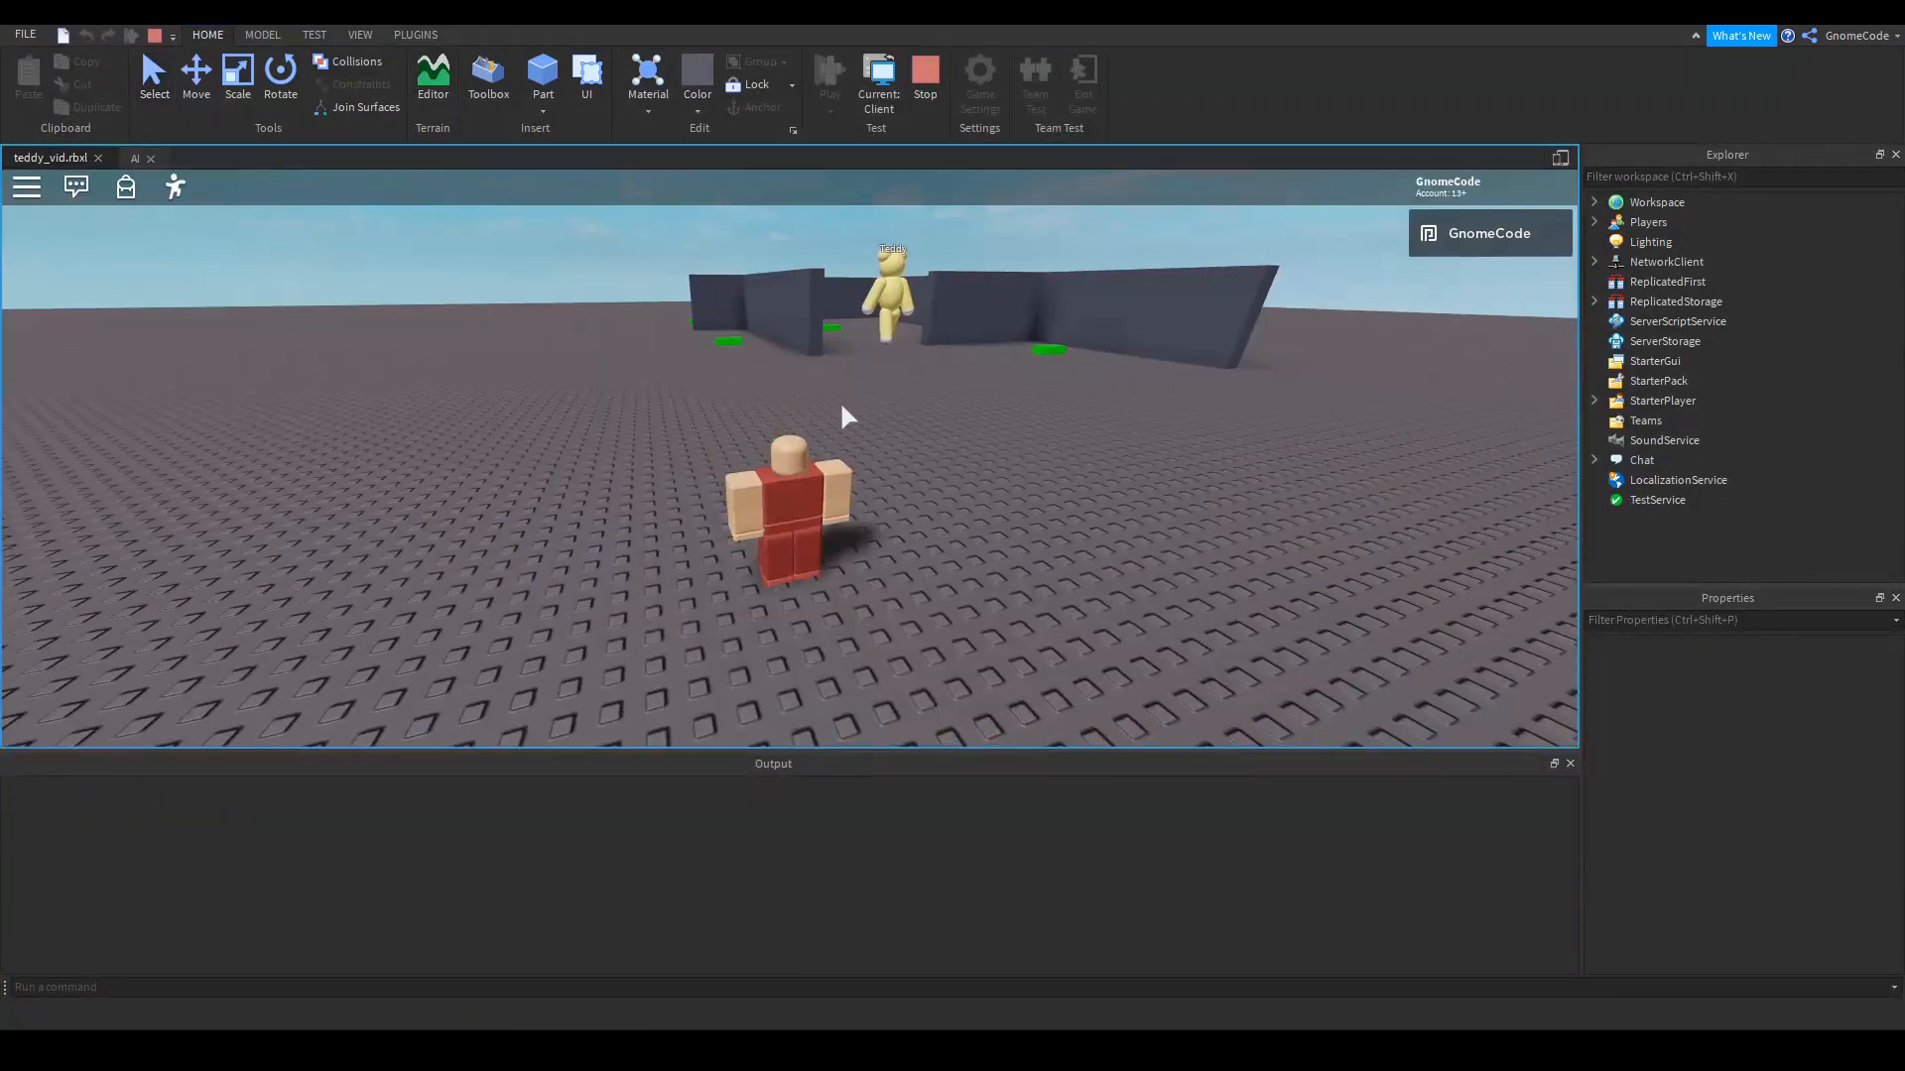